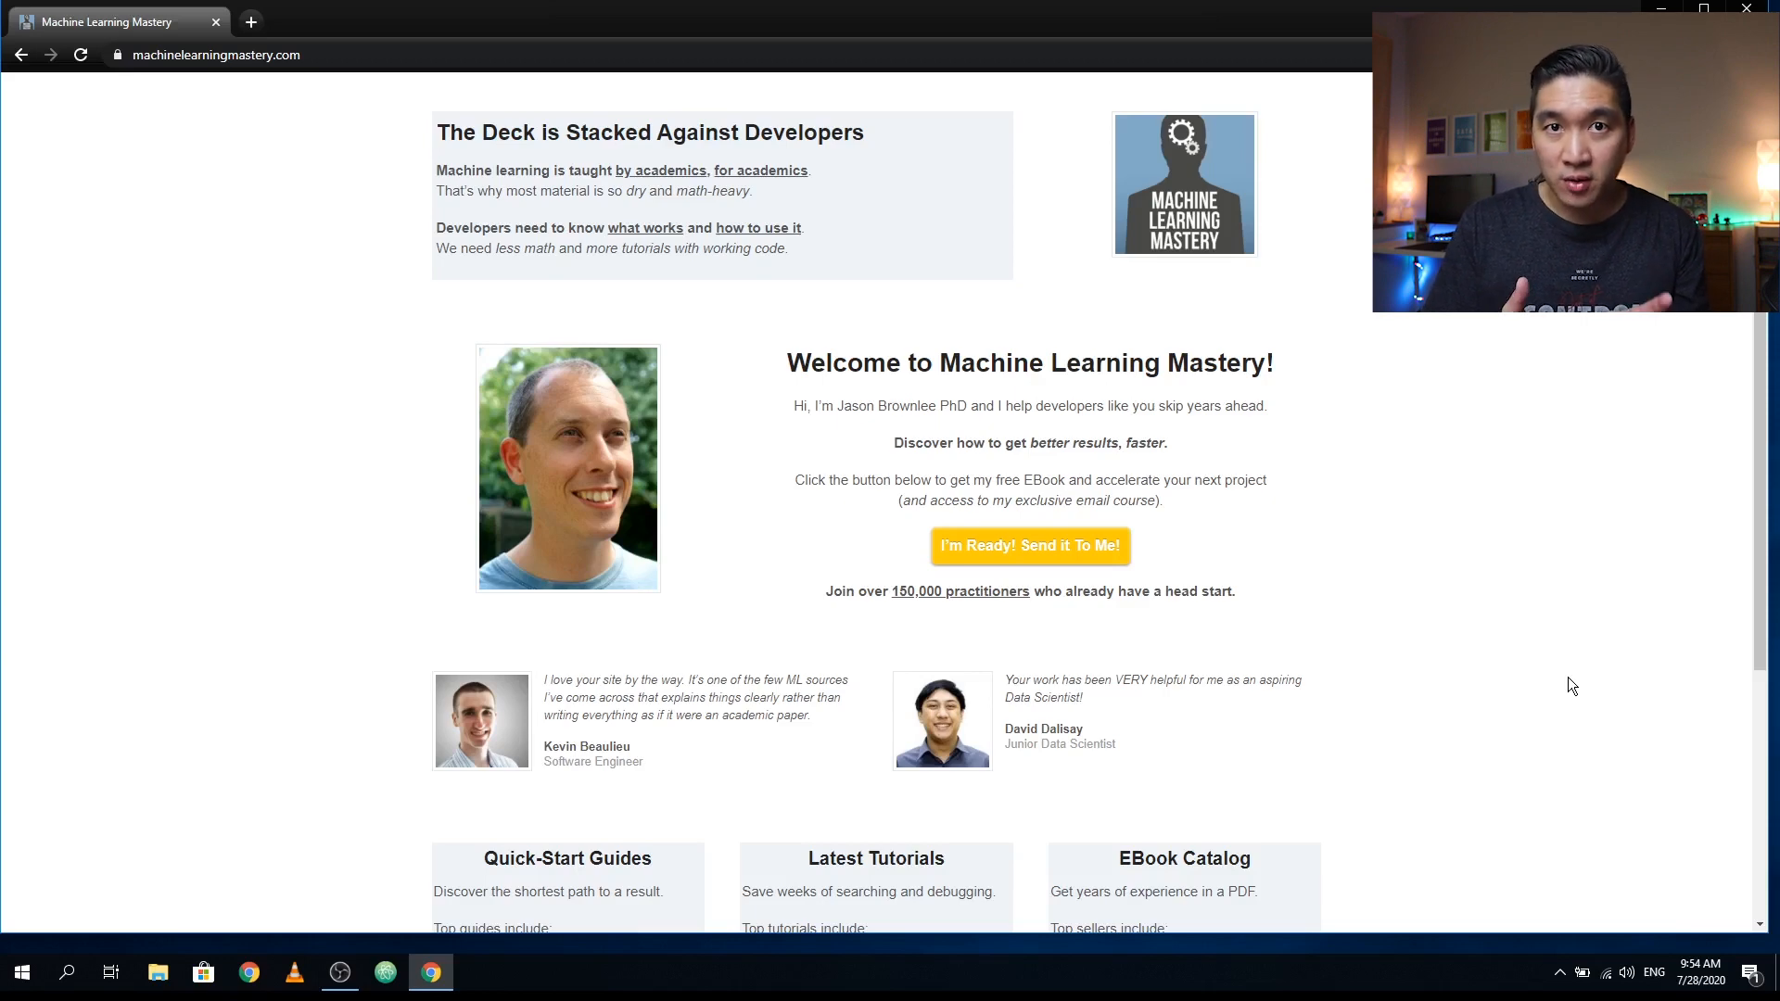
pyautogui.moveTo(1257, 734)
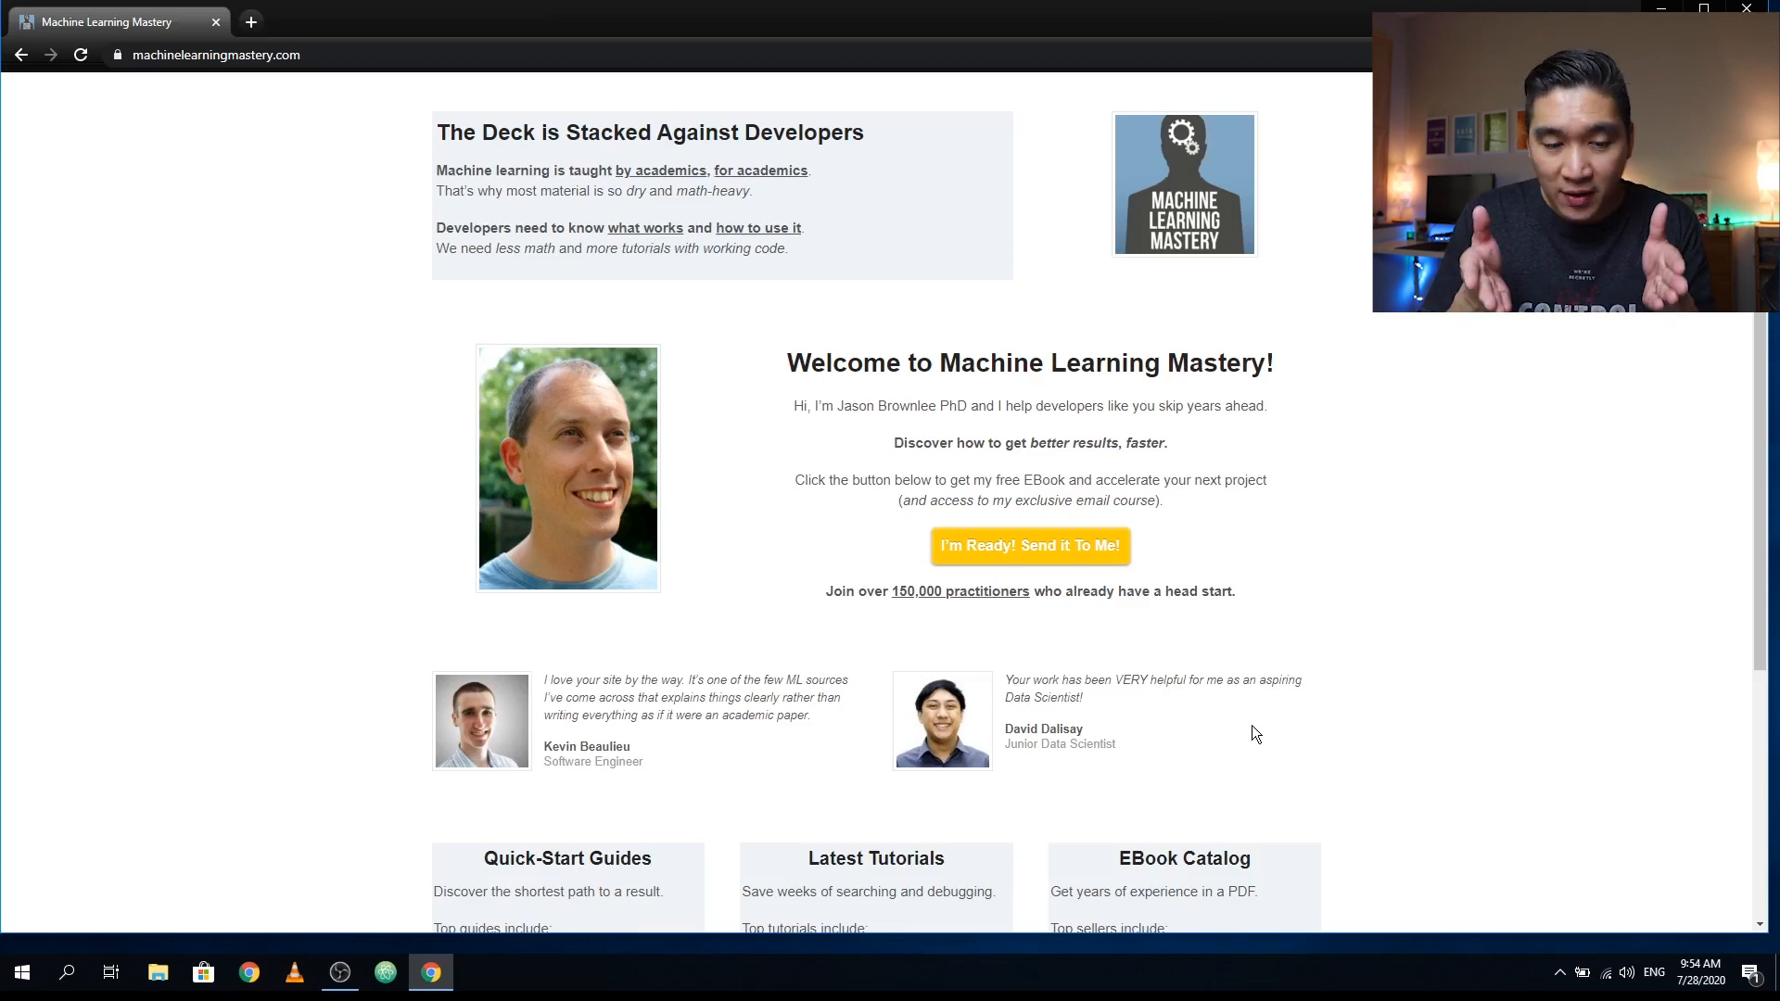
# - Go from the home page to the Start Here getting-started guides page
pyautogui.scroll(-3)
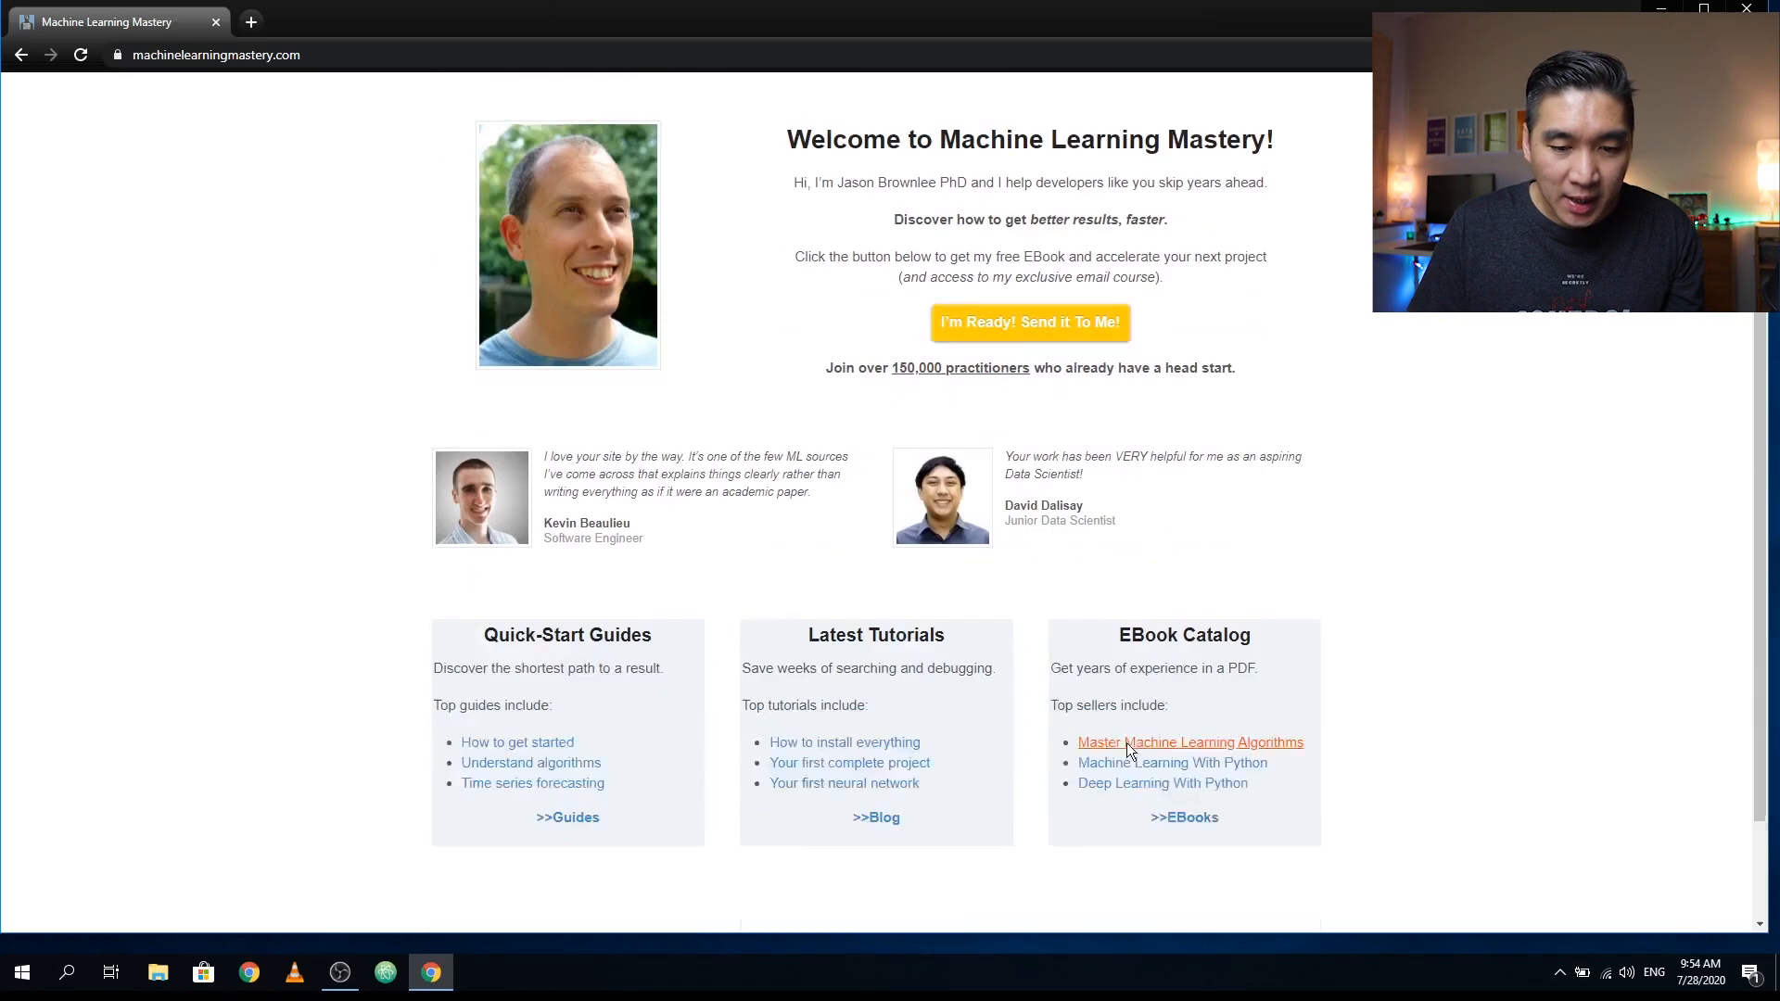
pyautogui.scroll(3)
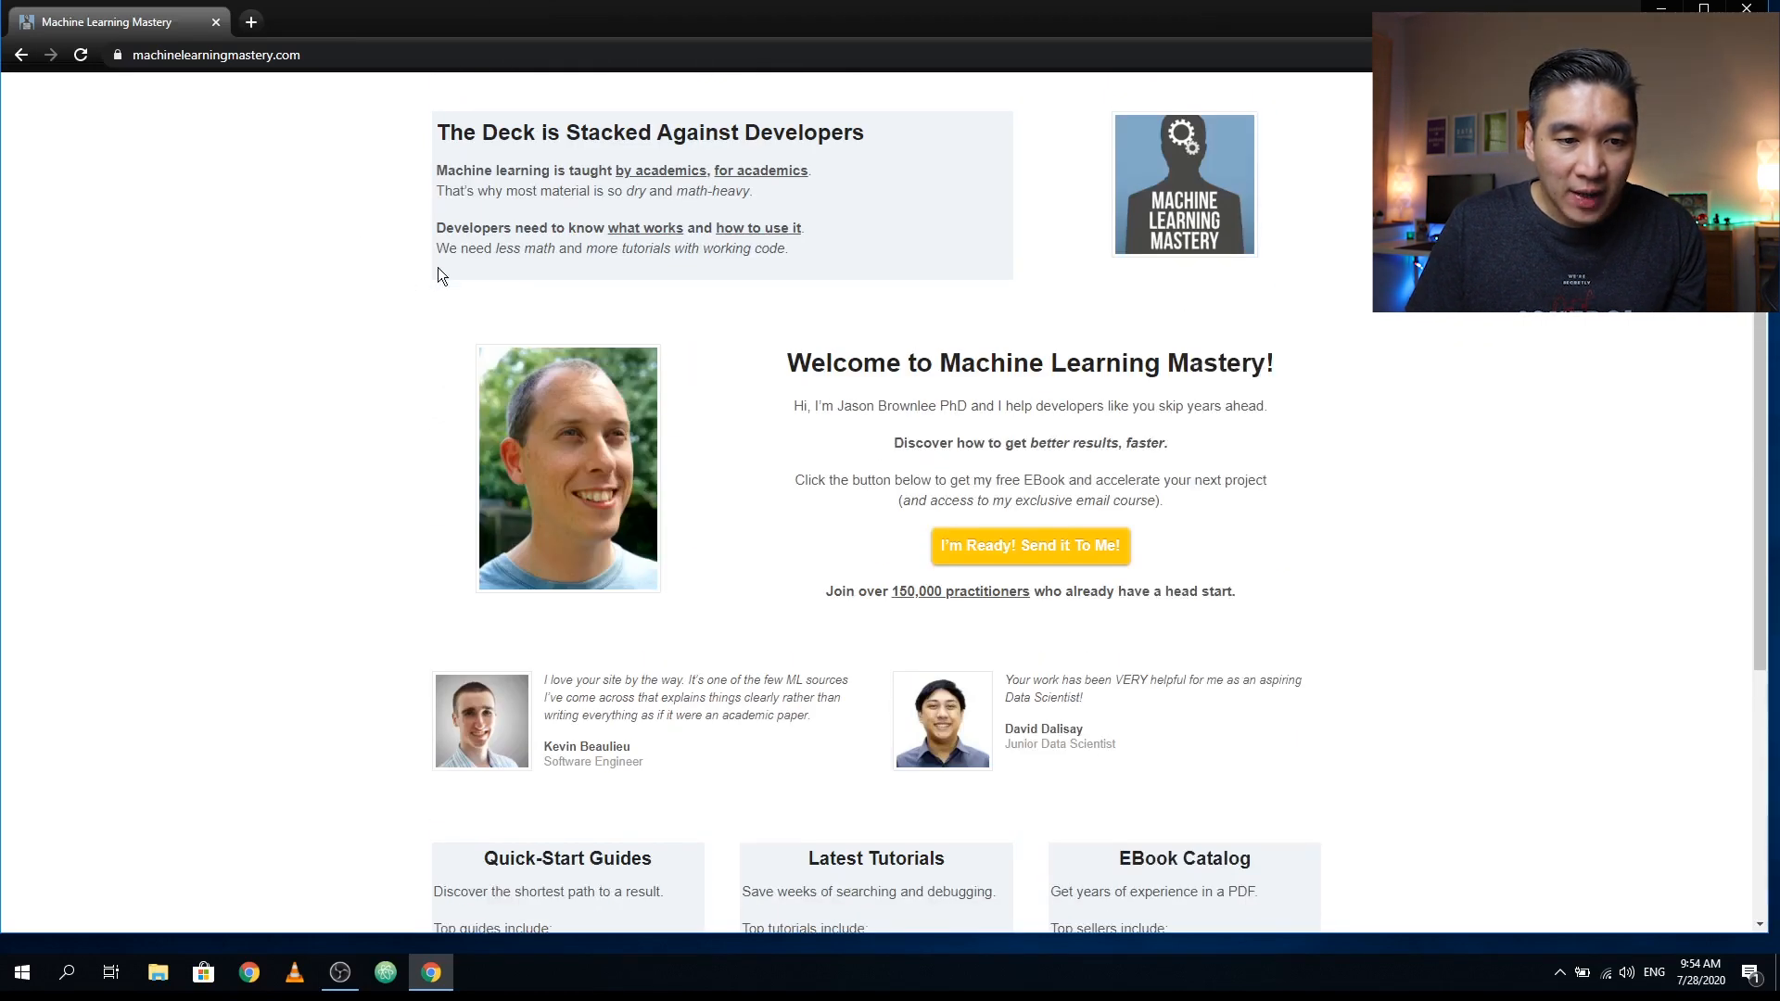
pyautogui.moveTo(1237, 189)
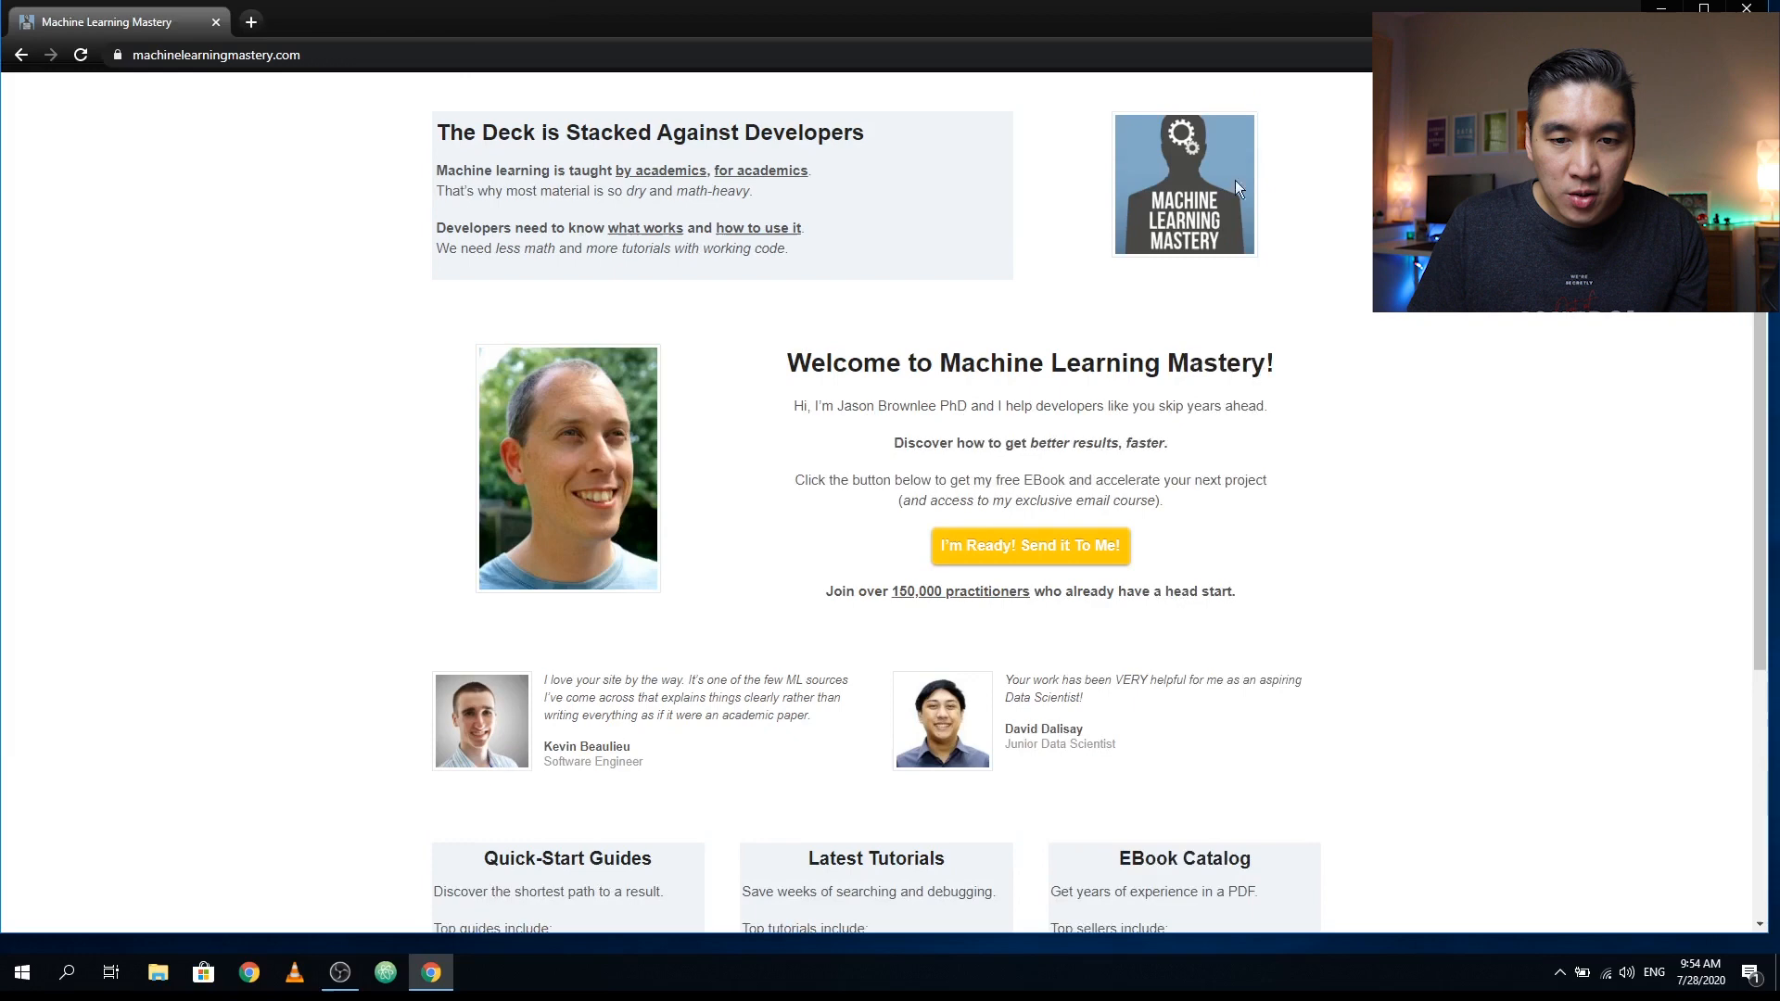
pyautogui.moveTo(1324, 189)
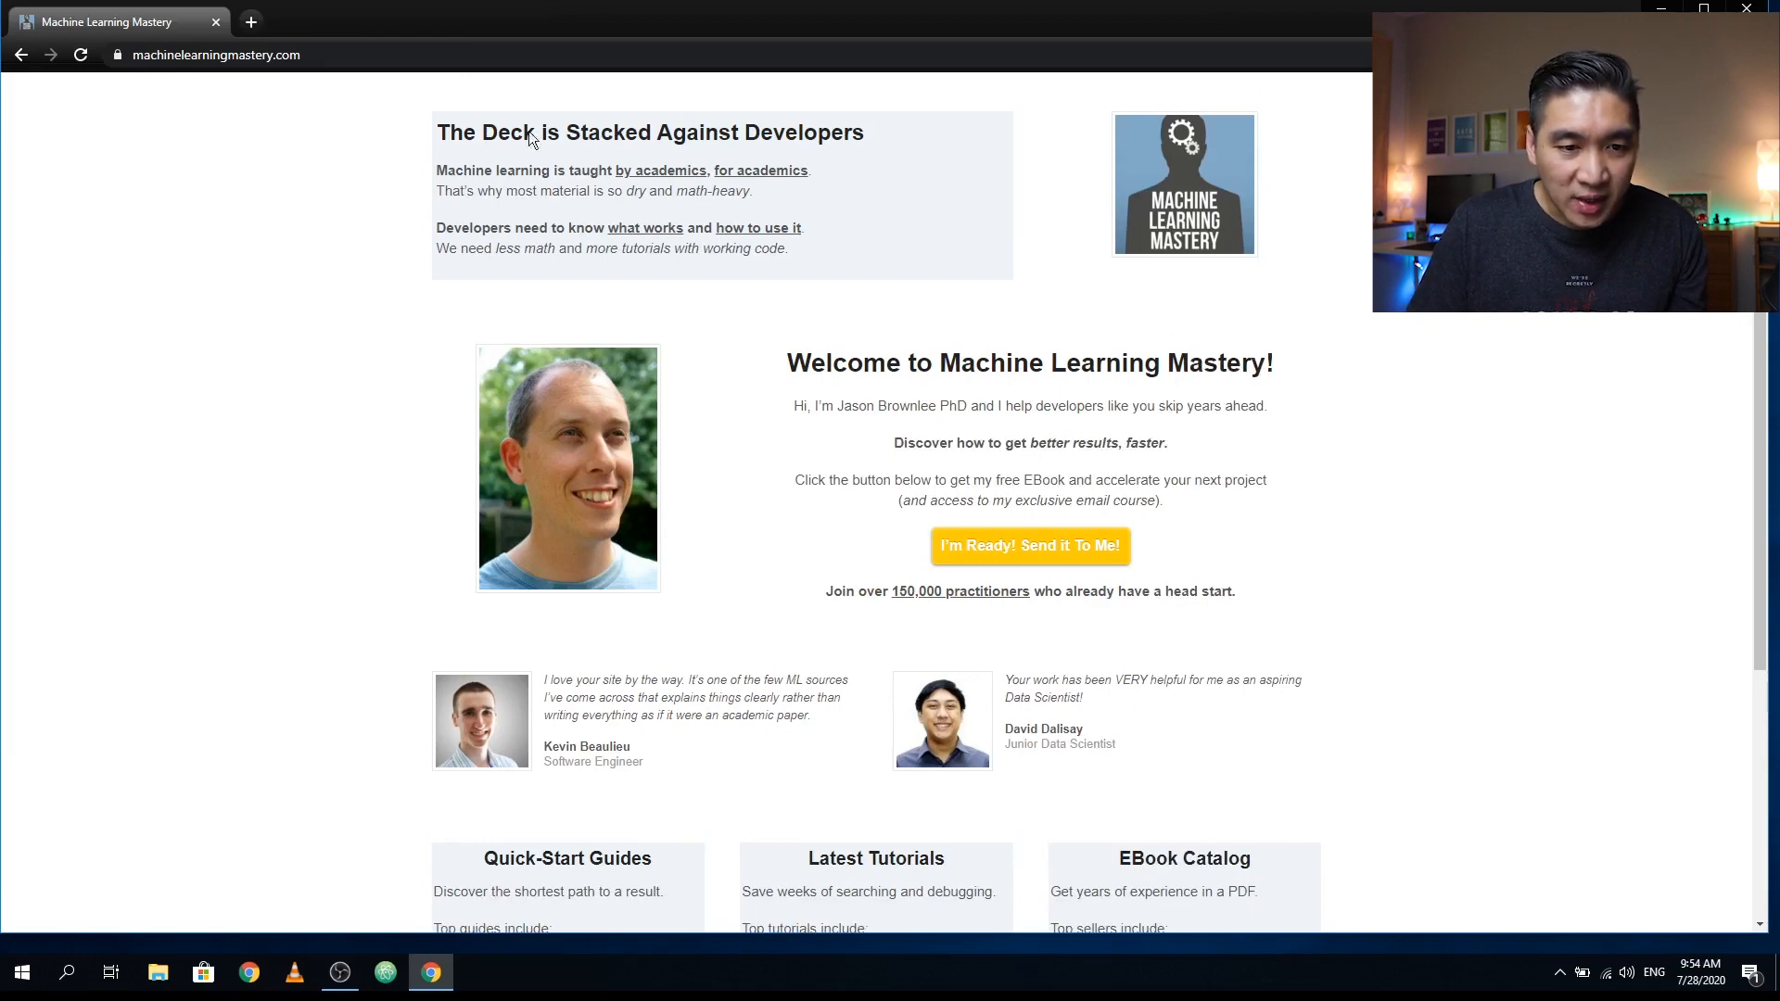
pyautogui.moveTo(792, 504)
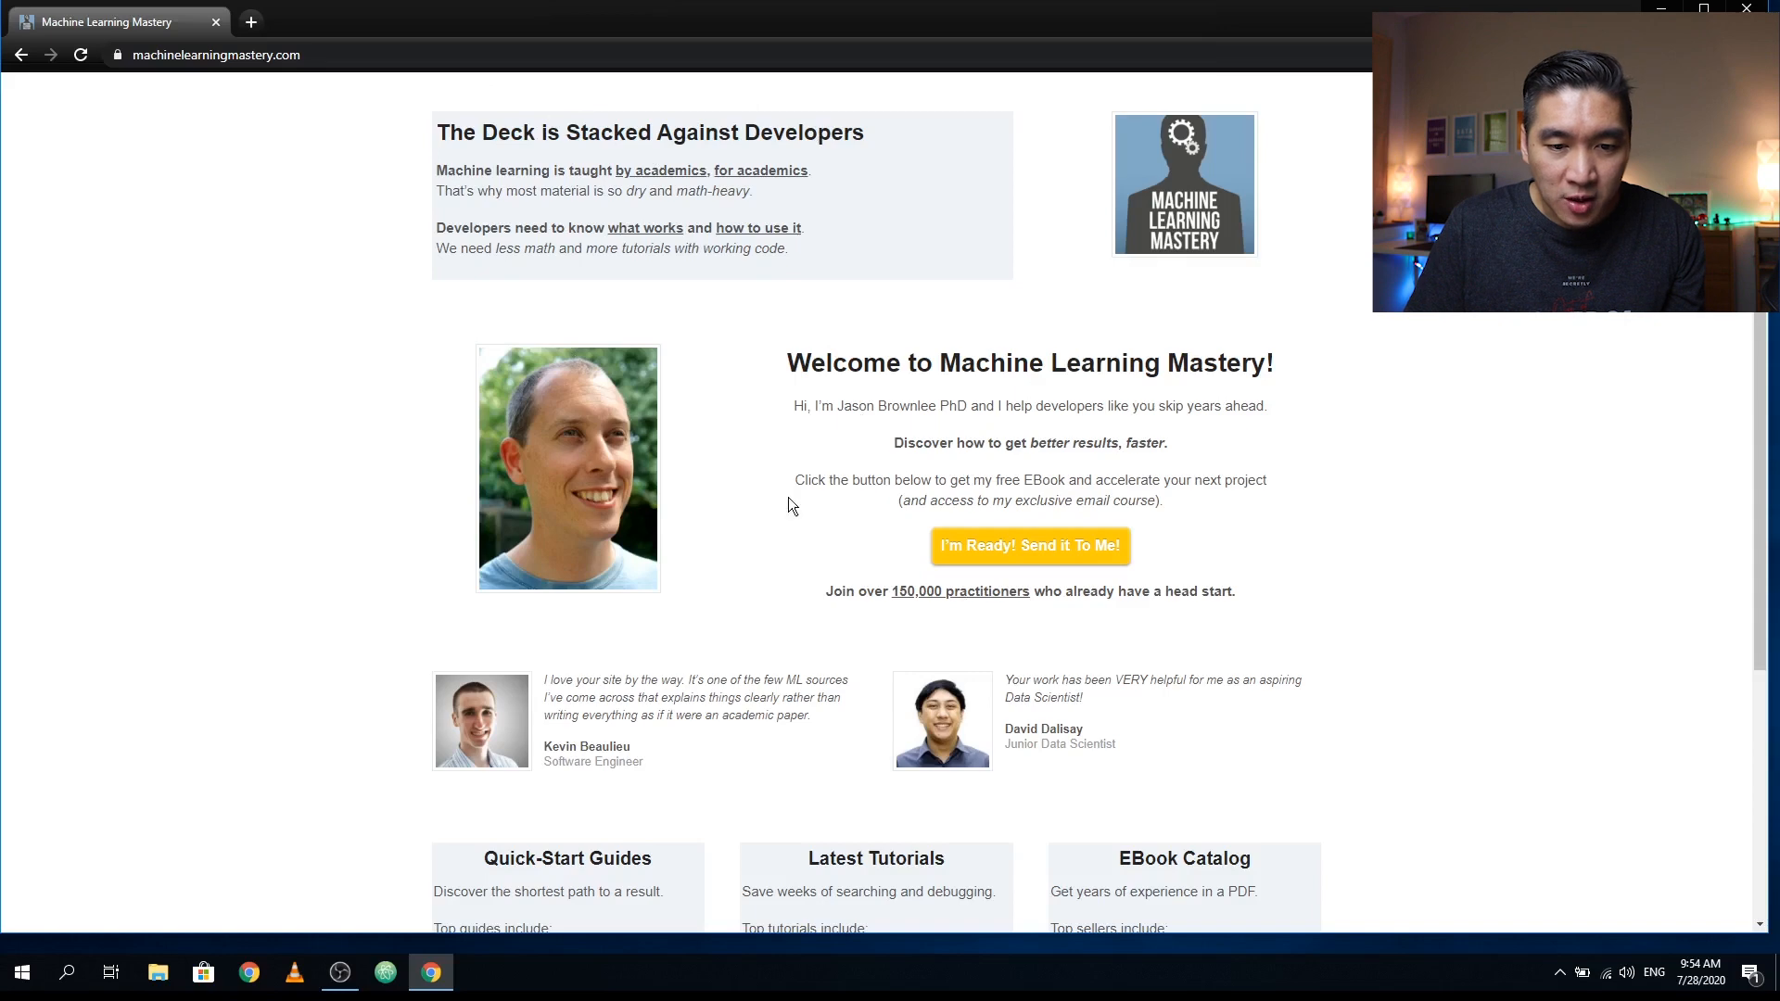
pyautogui.scroll(-3)
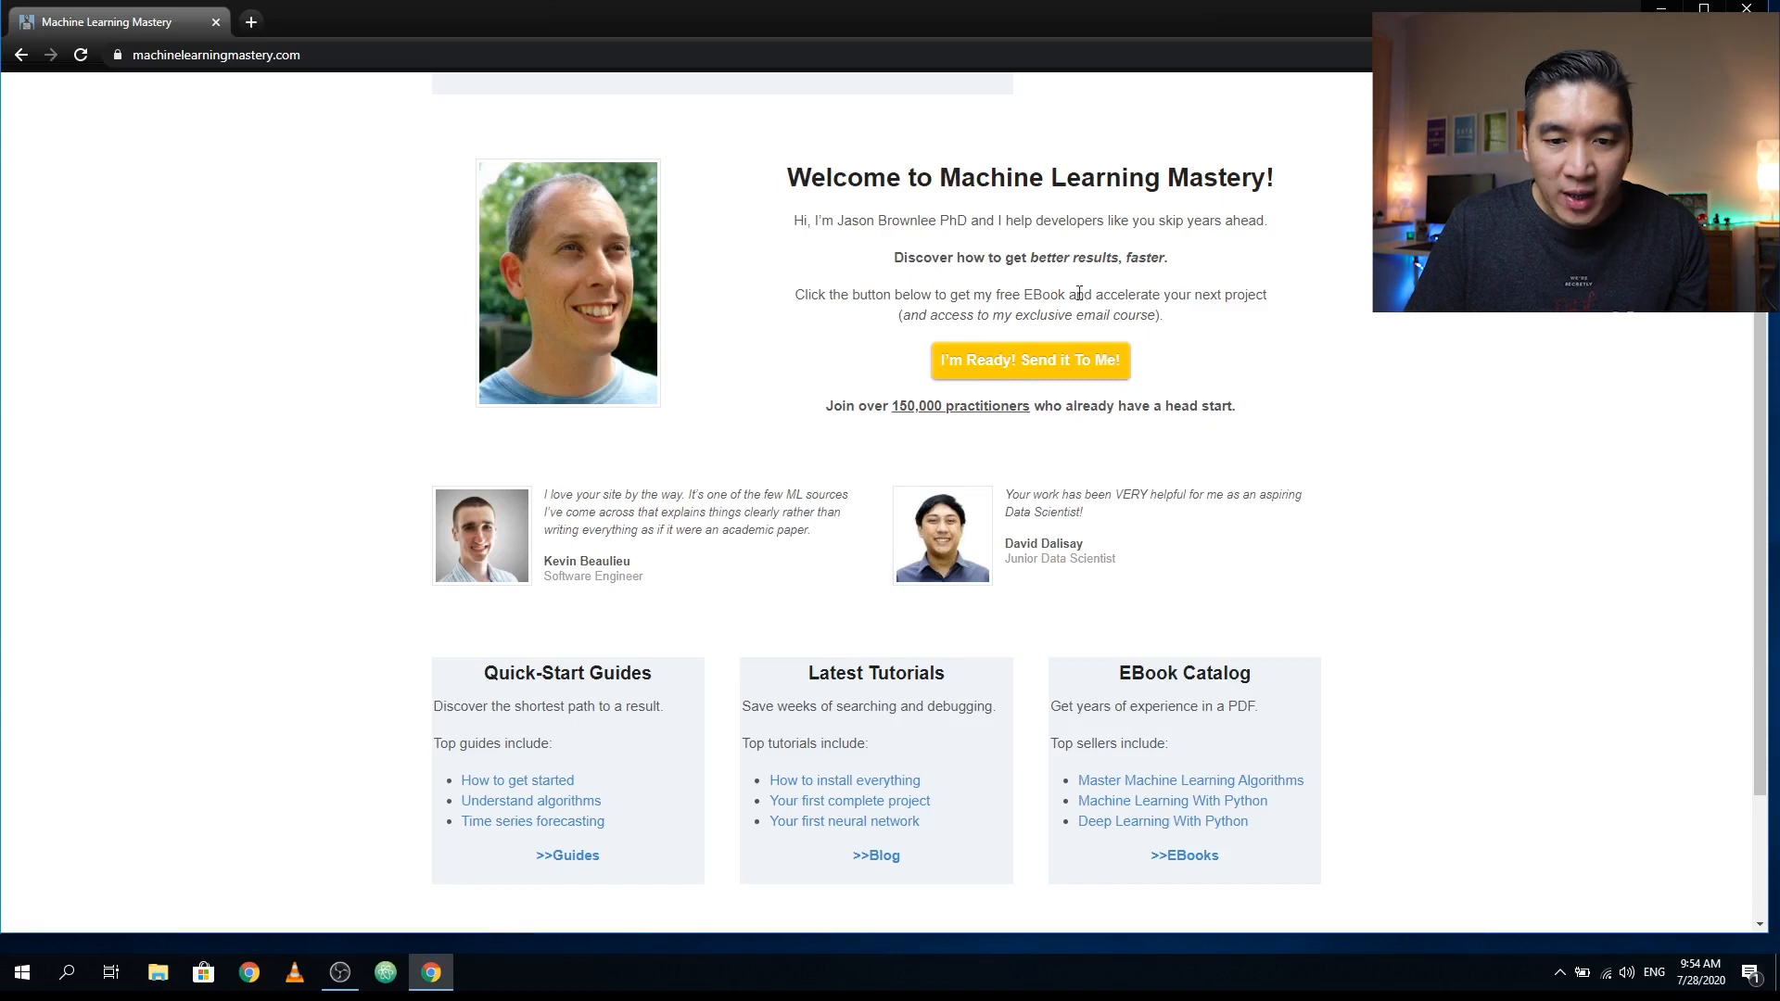
pyautogui.moveTo(1076, 376)
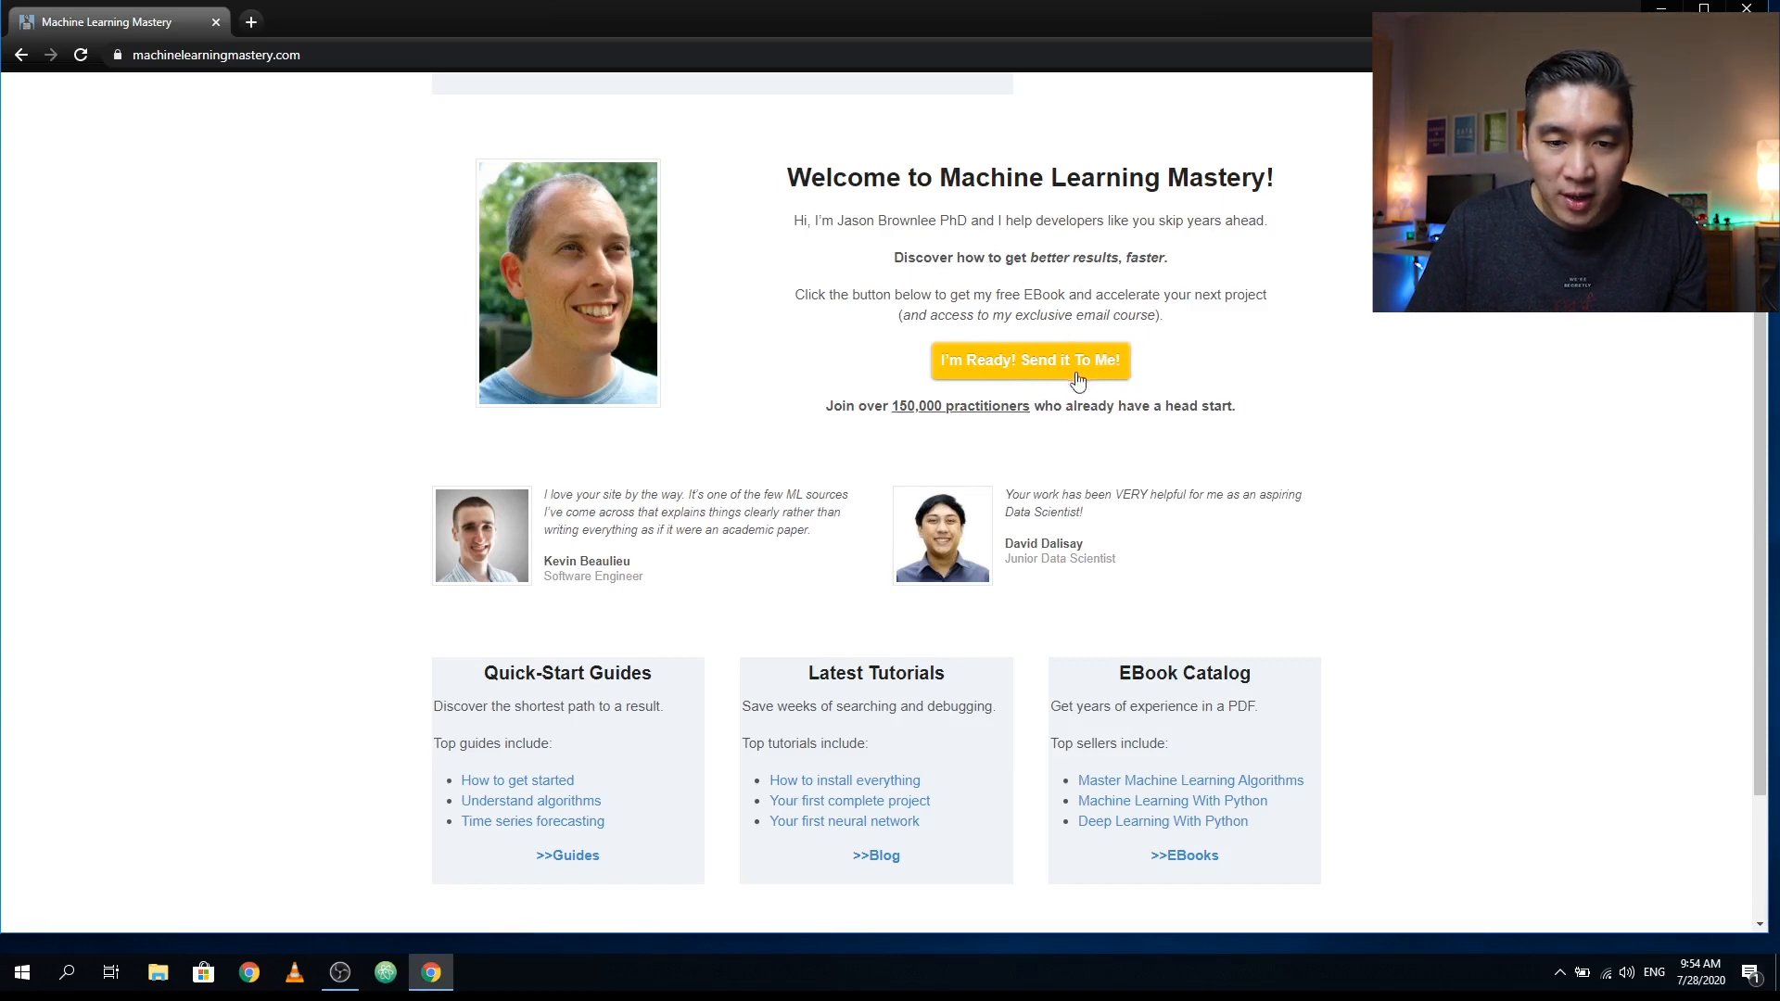
pyautogui.moveTo(1133, 373)
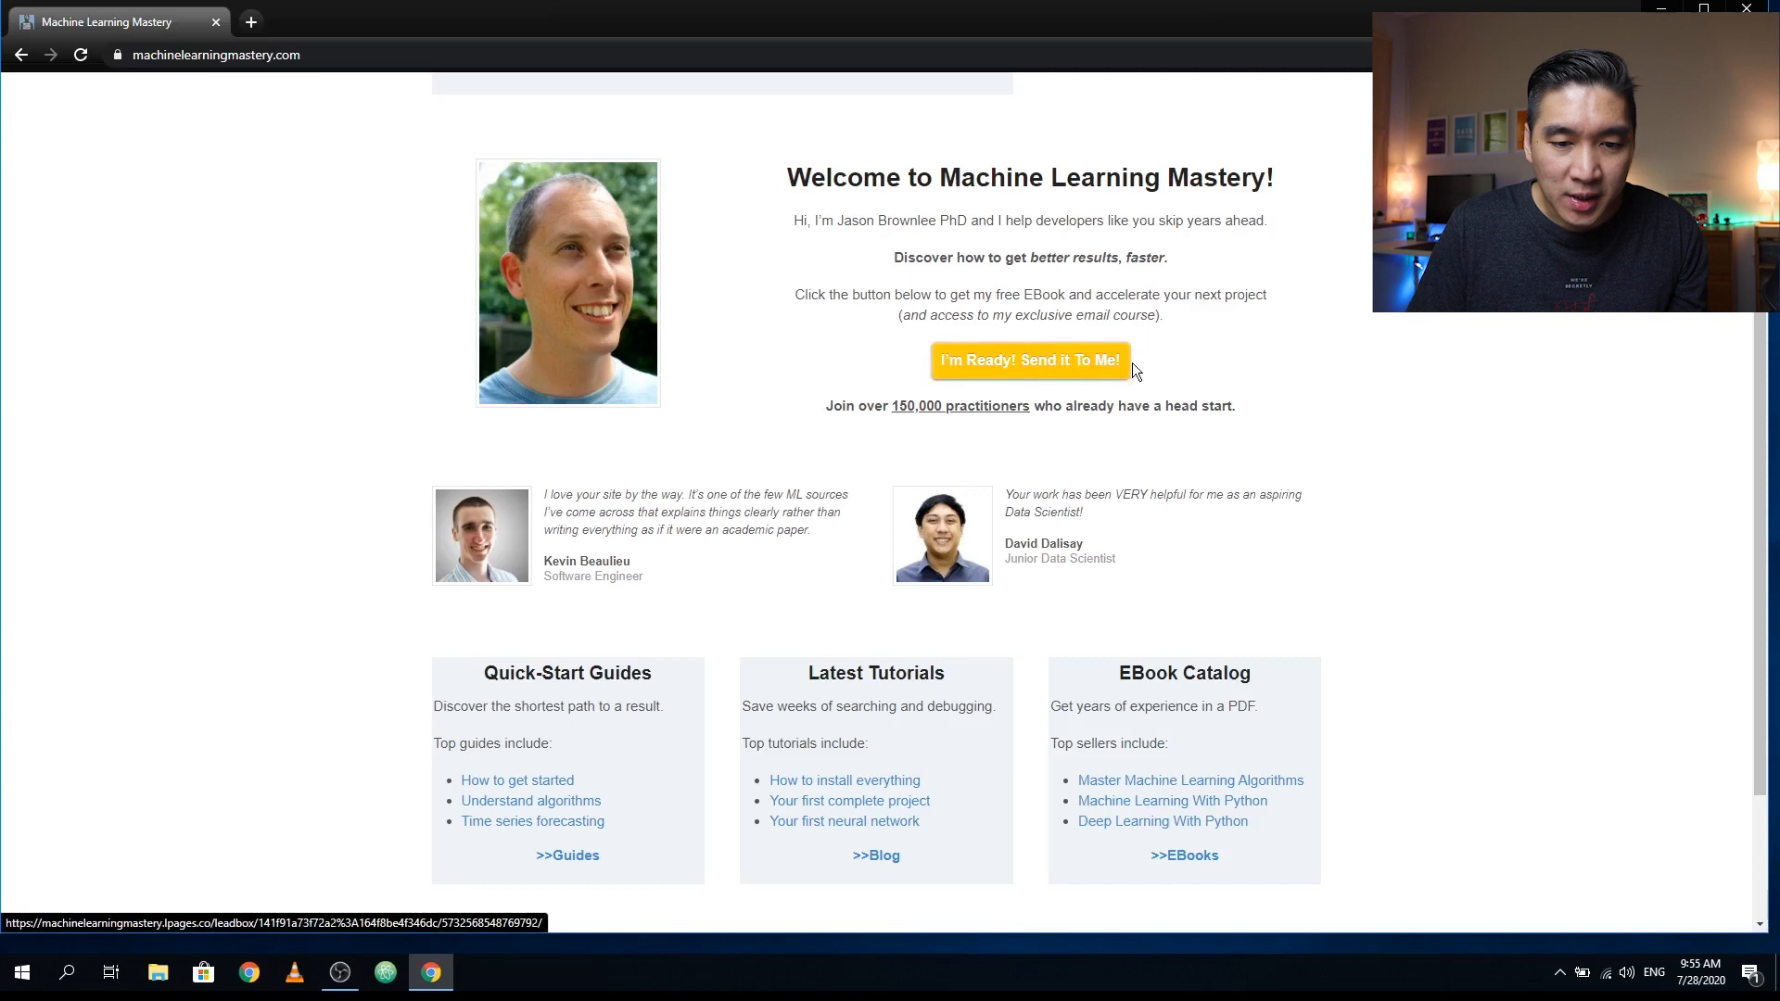
pyautogui.moveTo(982, 338)
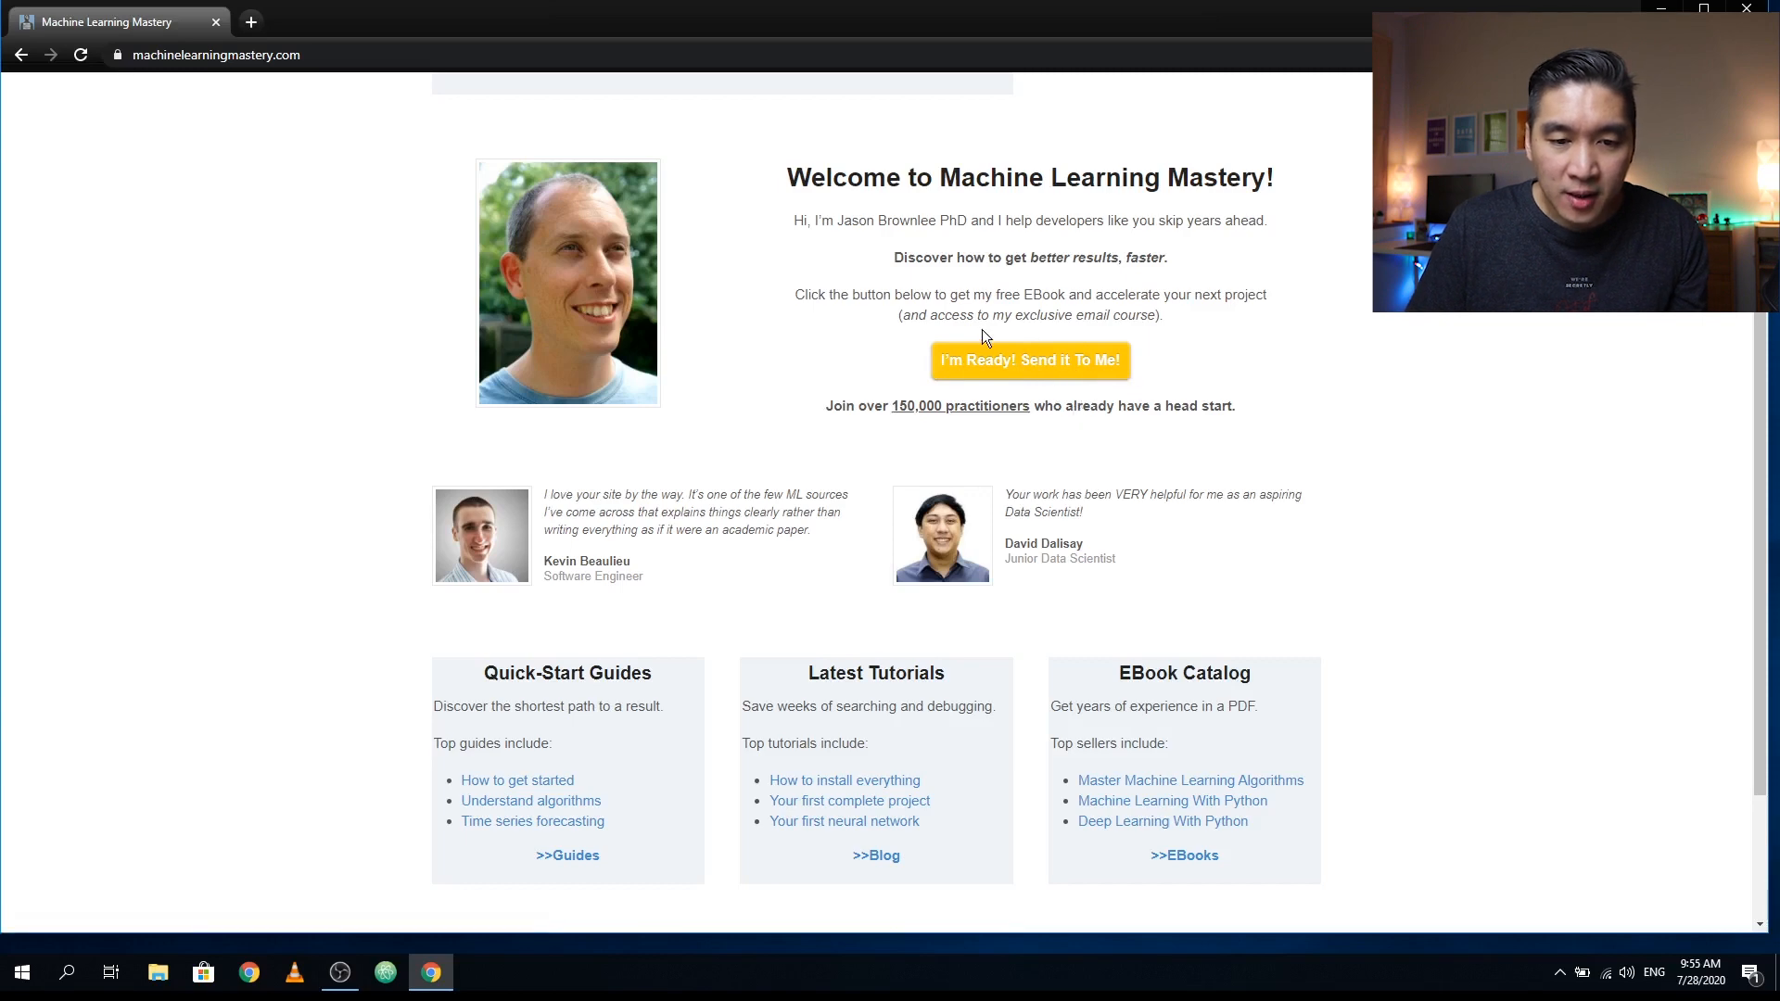
pyautogui.scroll(-3)
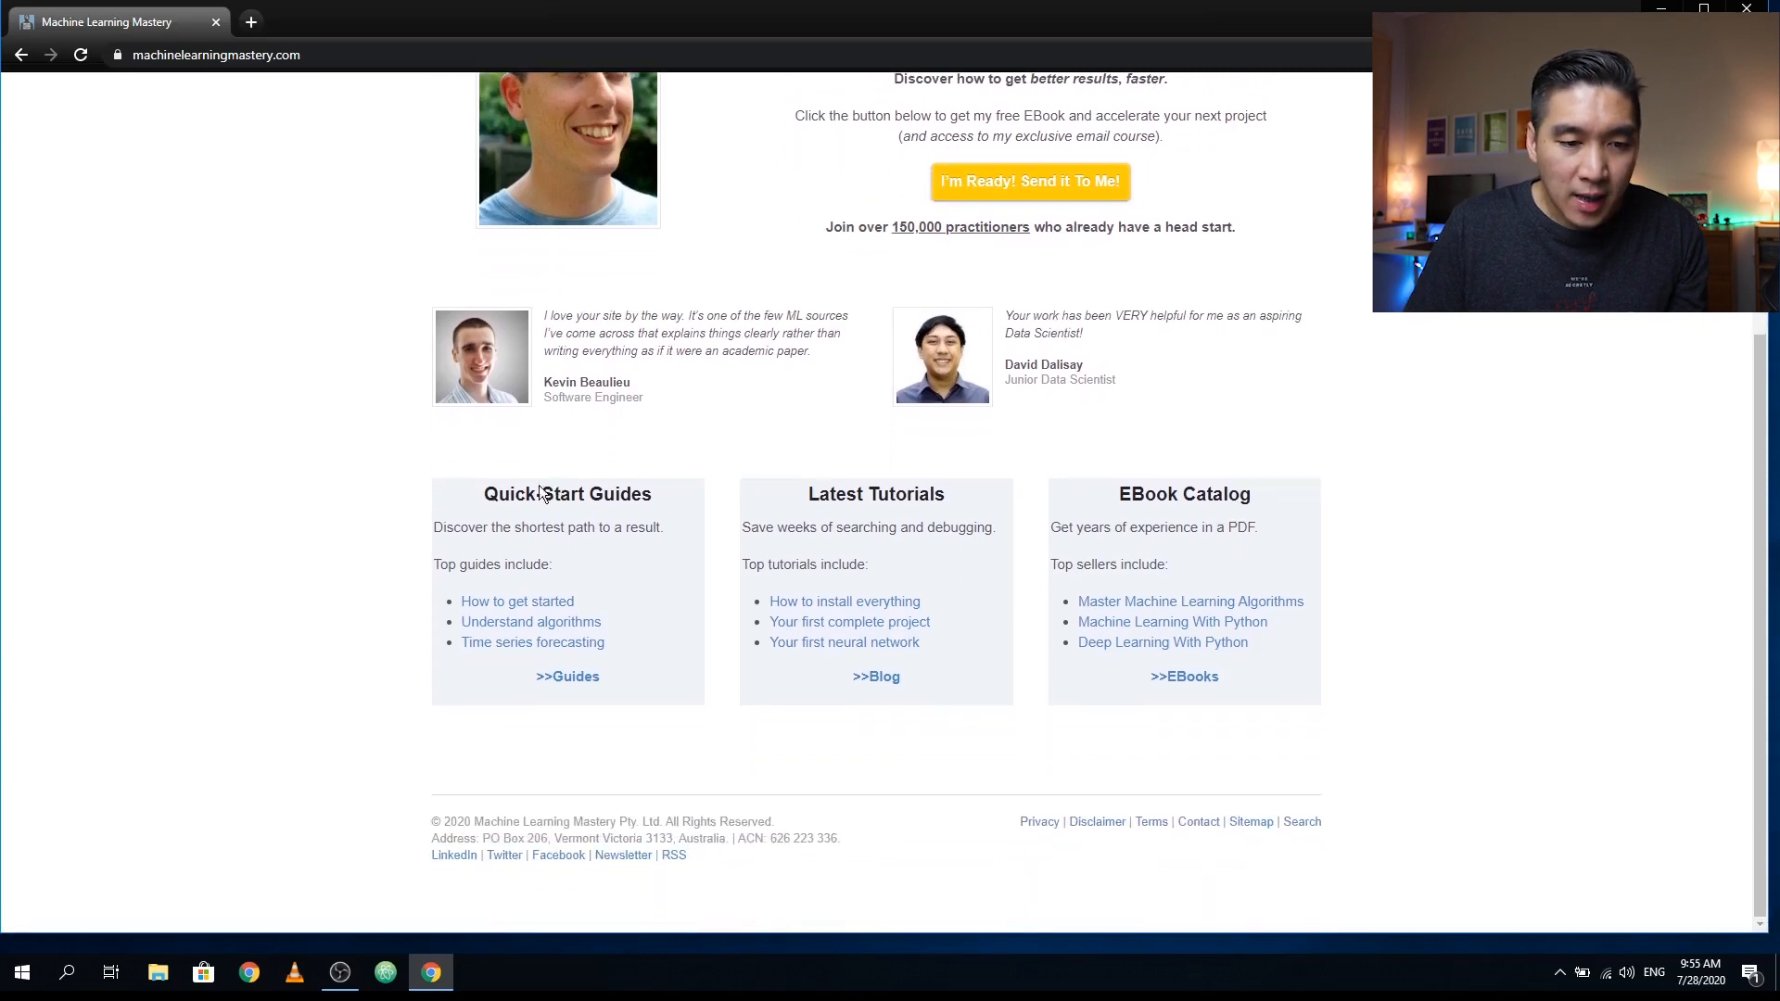
pyautogui.moveTo(1277, 525)
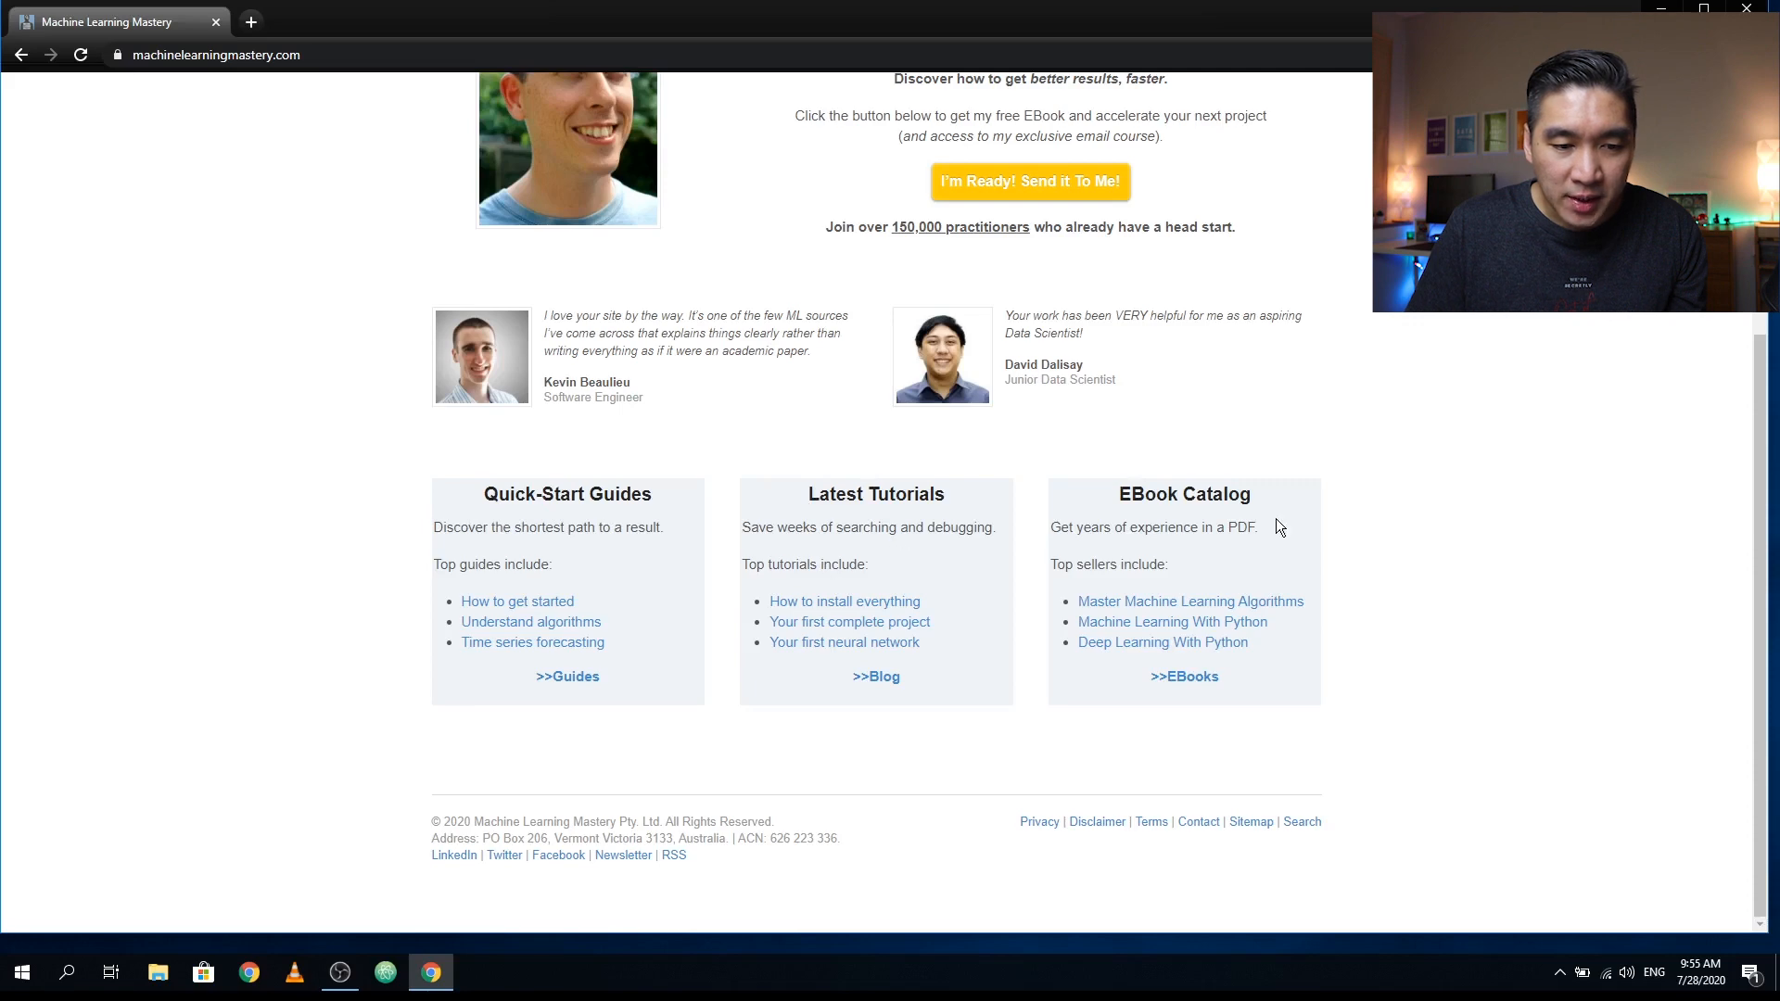
pyautogui.moveTo(504, 548)
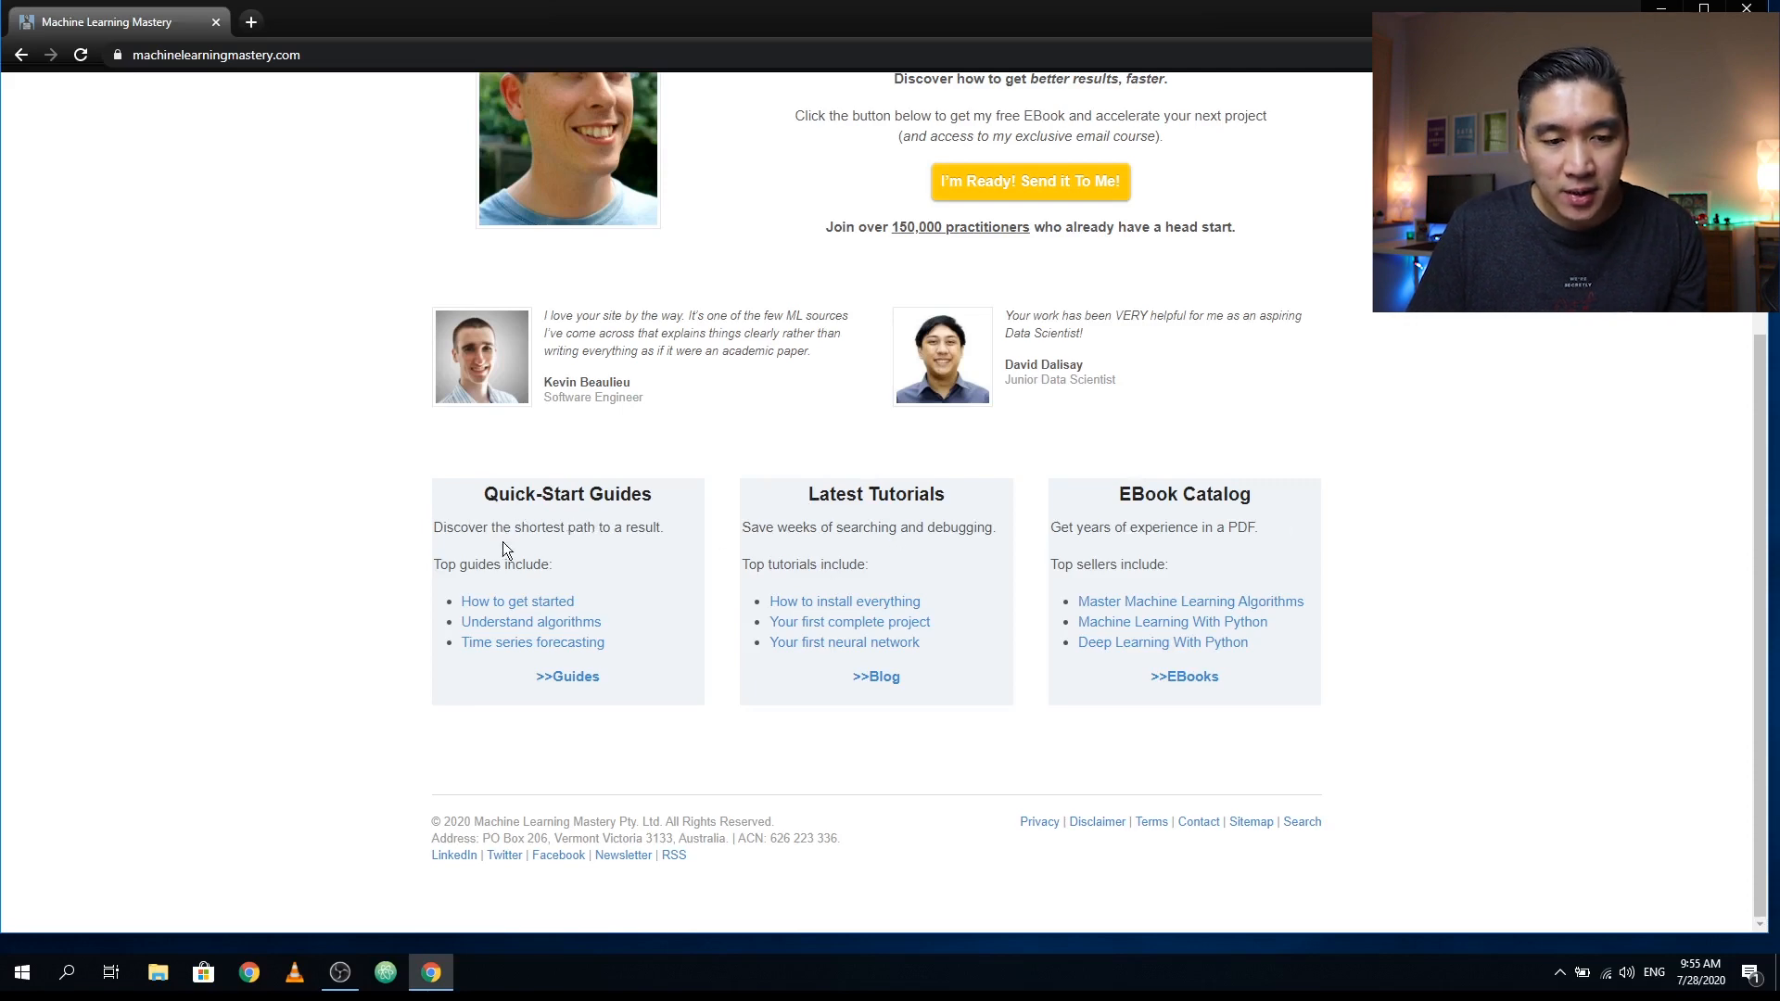
pyautogui.moveTo(514, 552)
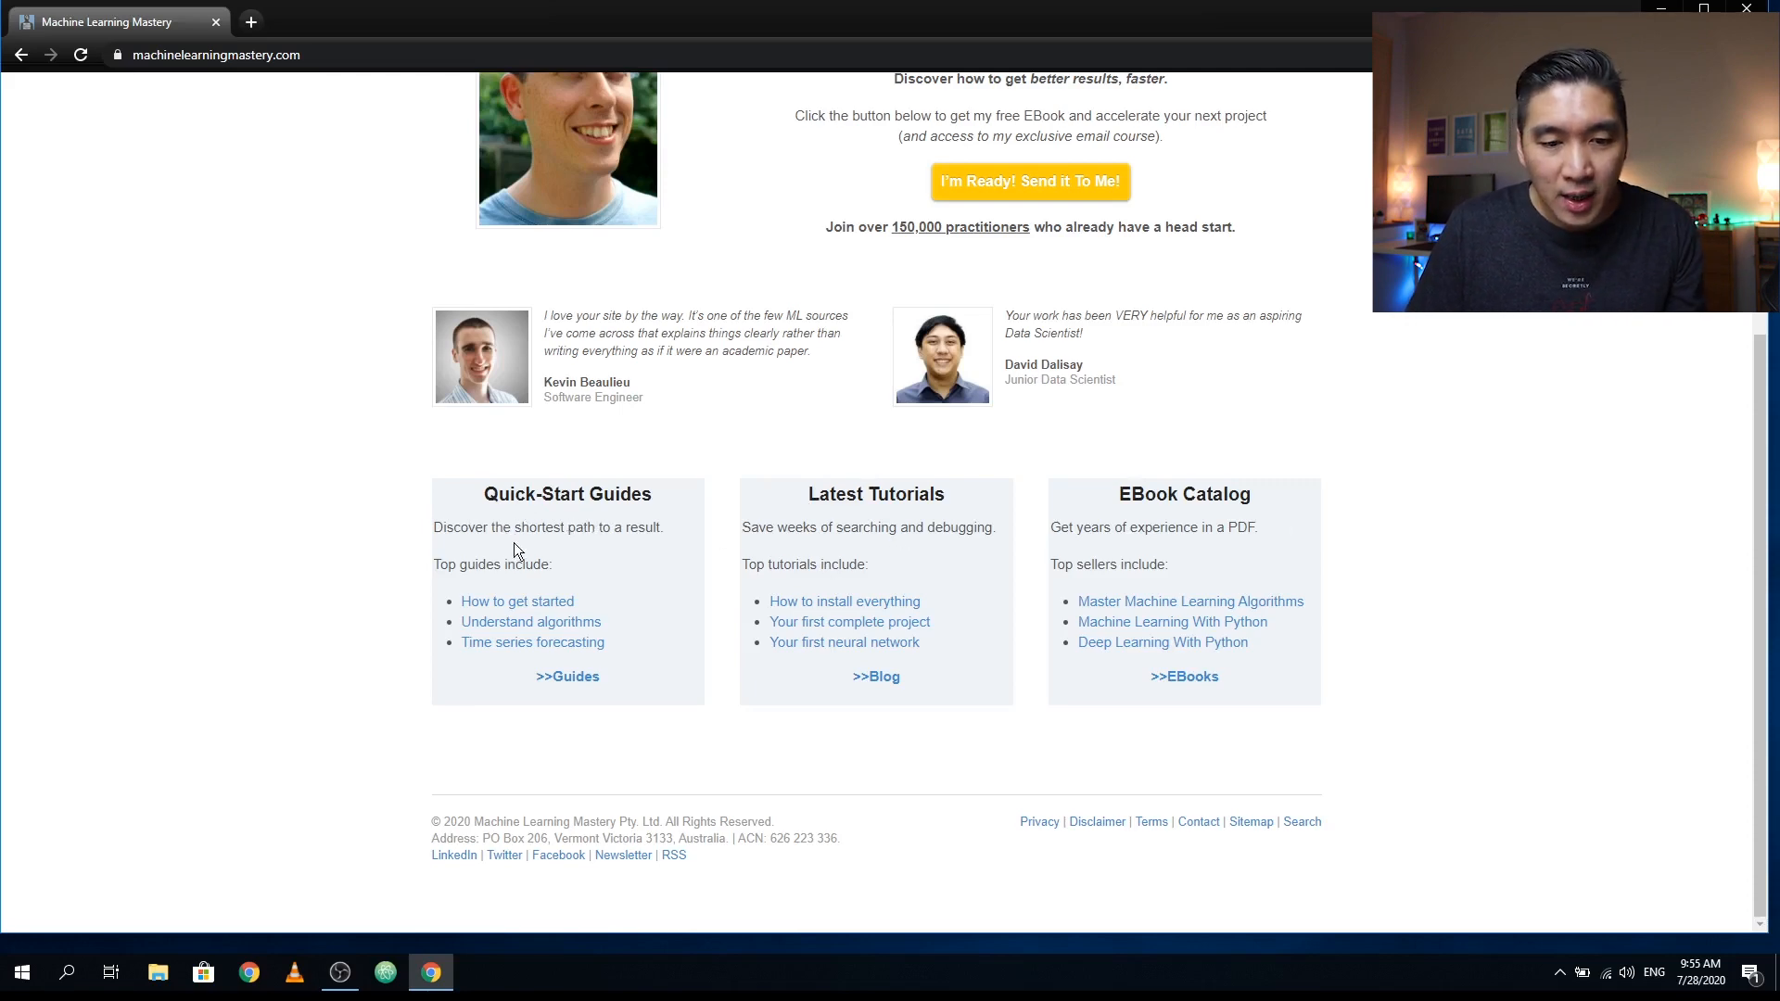
pyautogui.moveTo(827, 554)
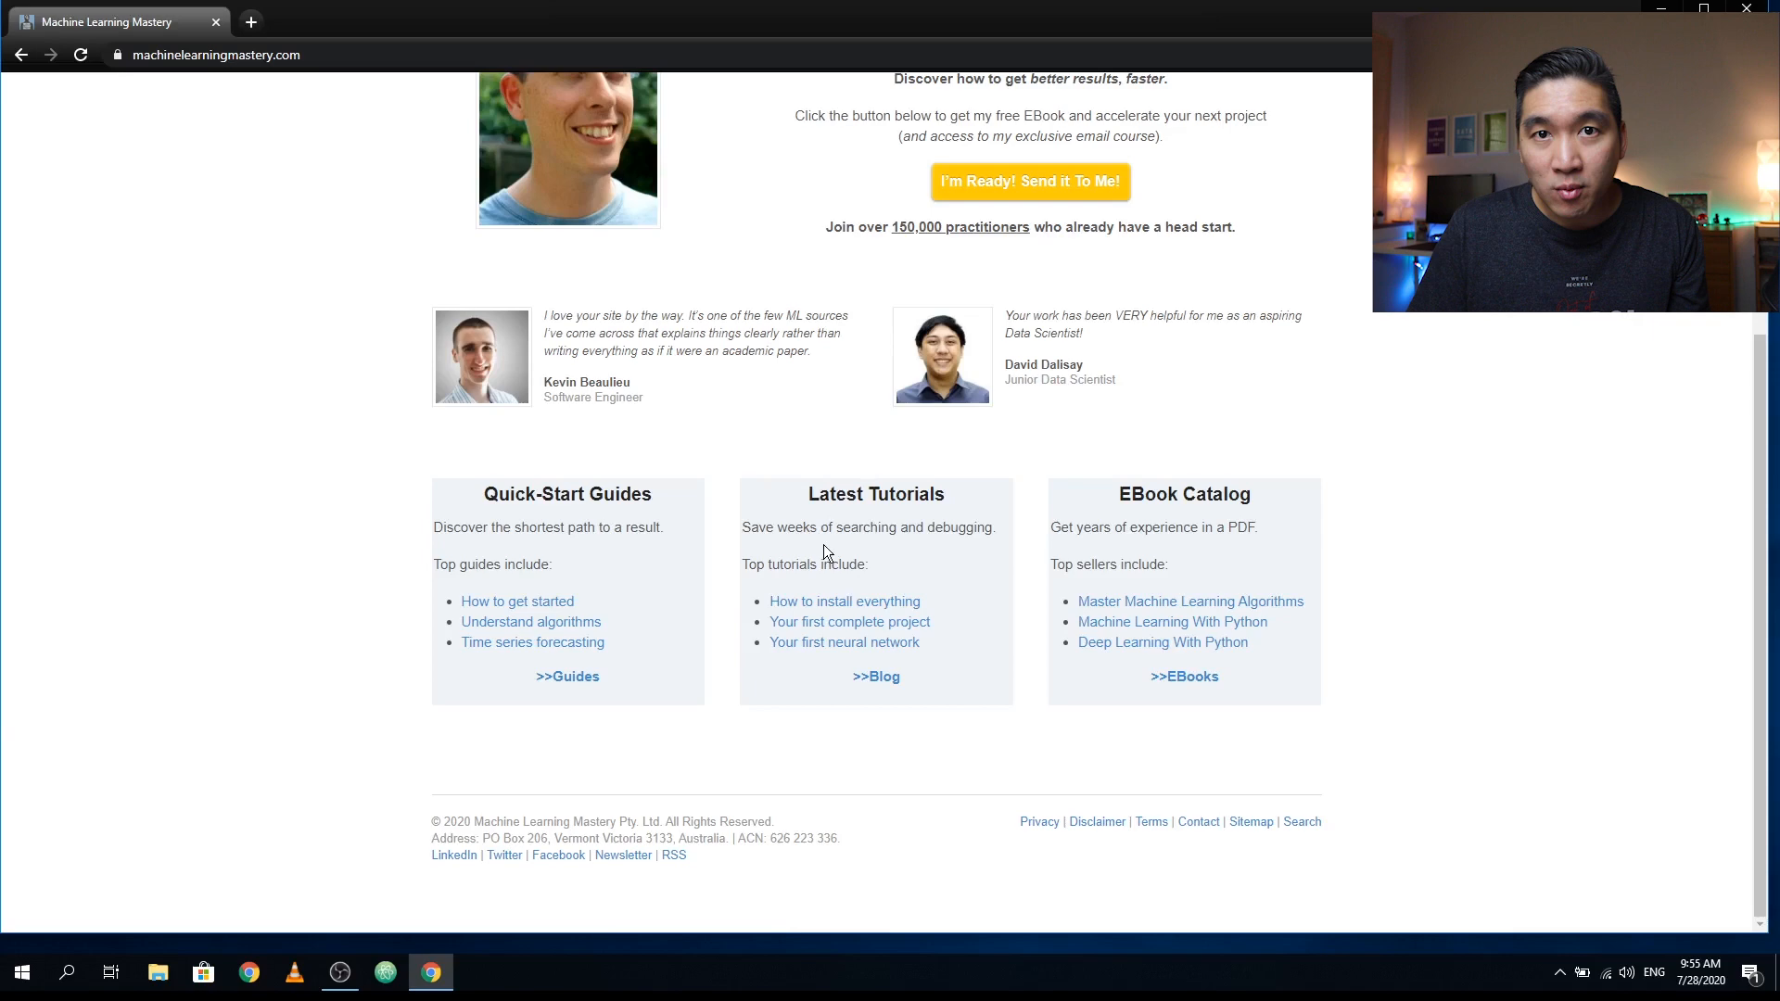
pyautogui.moveTo(452, 855)
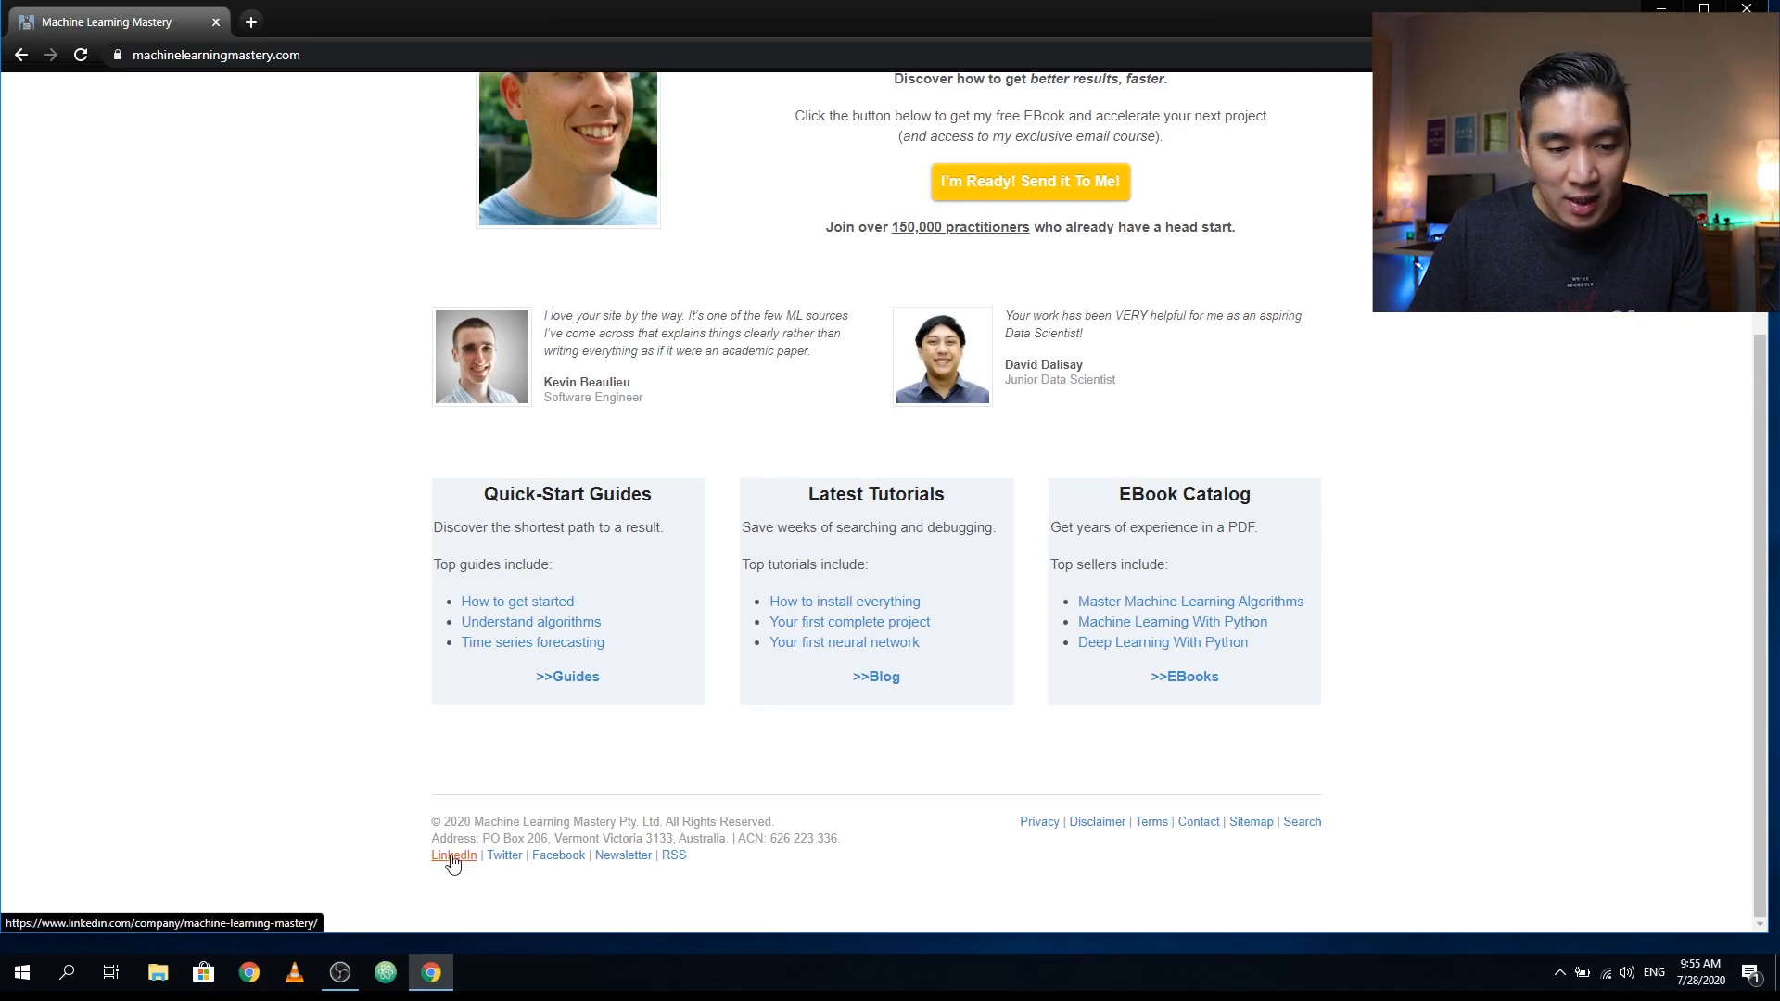
pyautogui.moveTo(558, 854)
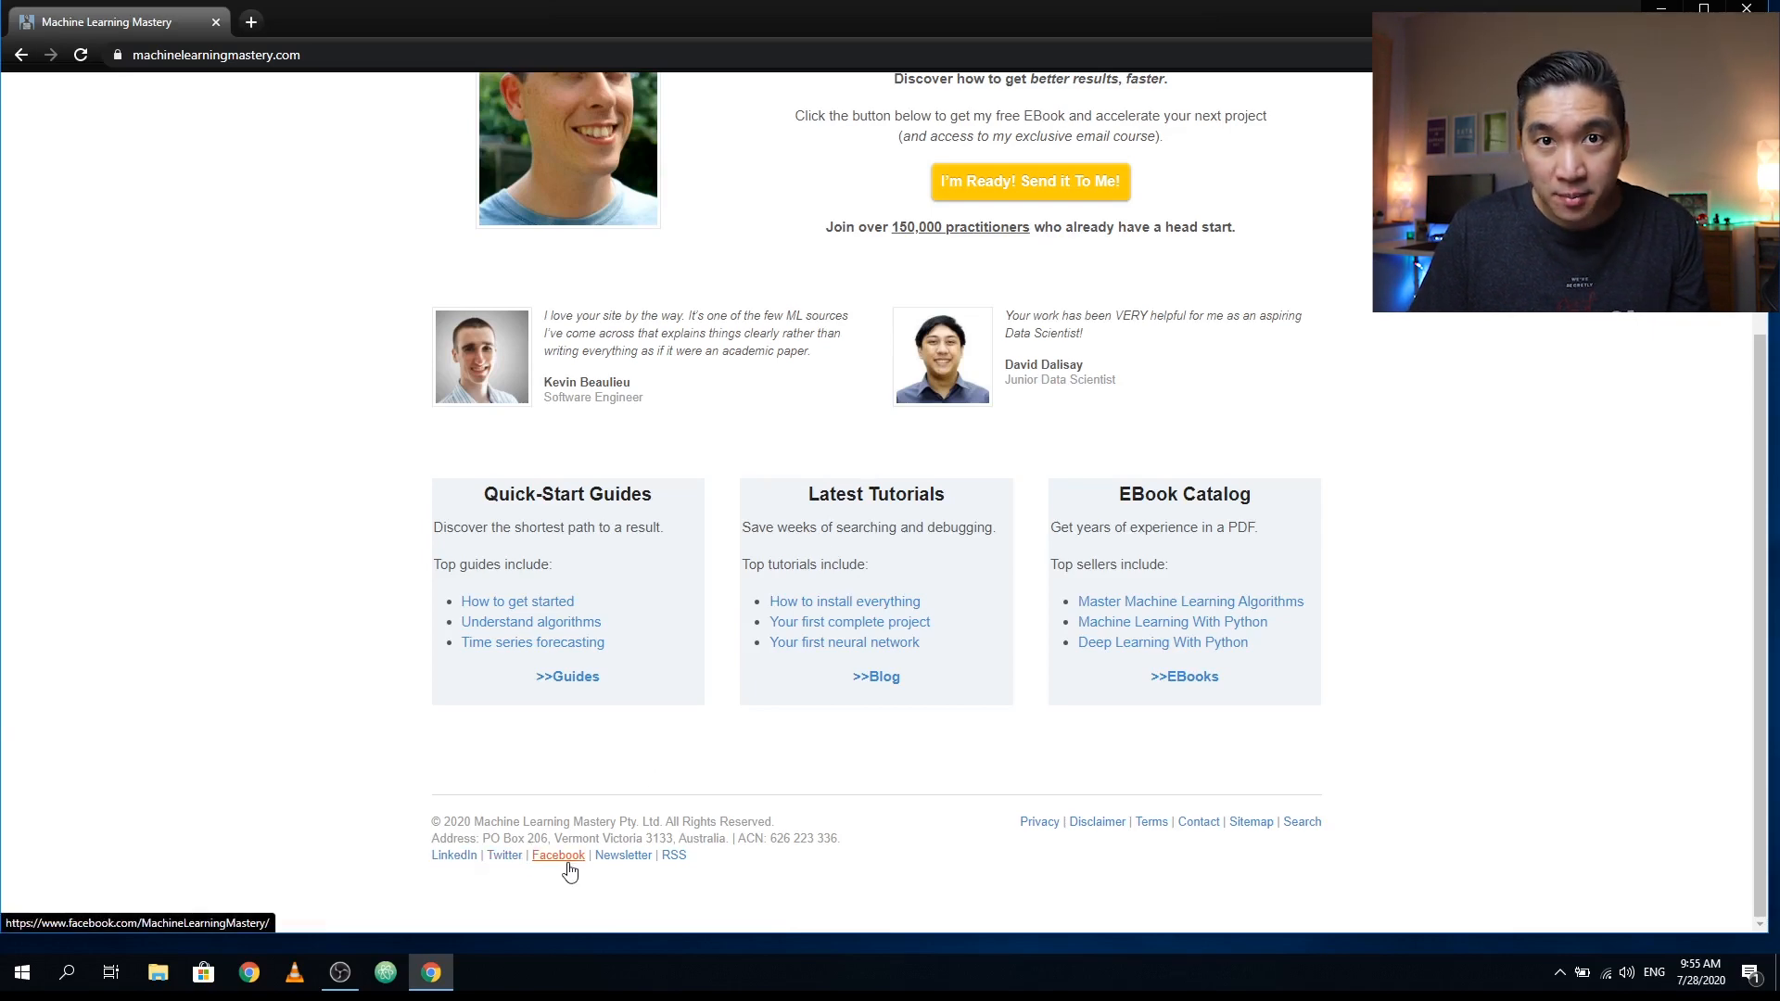
pyautogui.moveTo(833, 489)
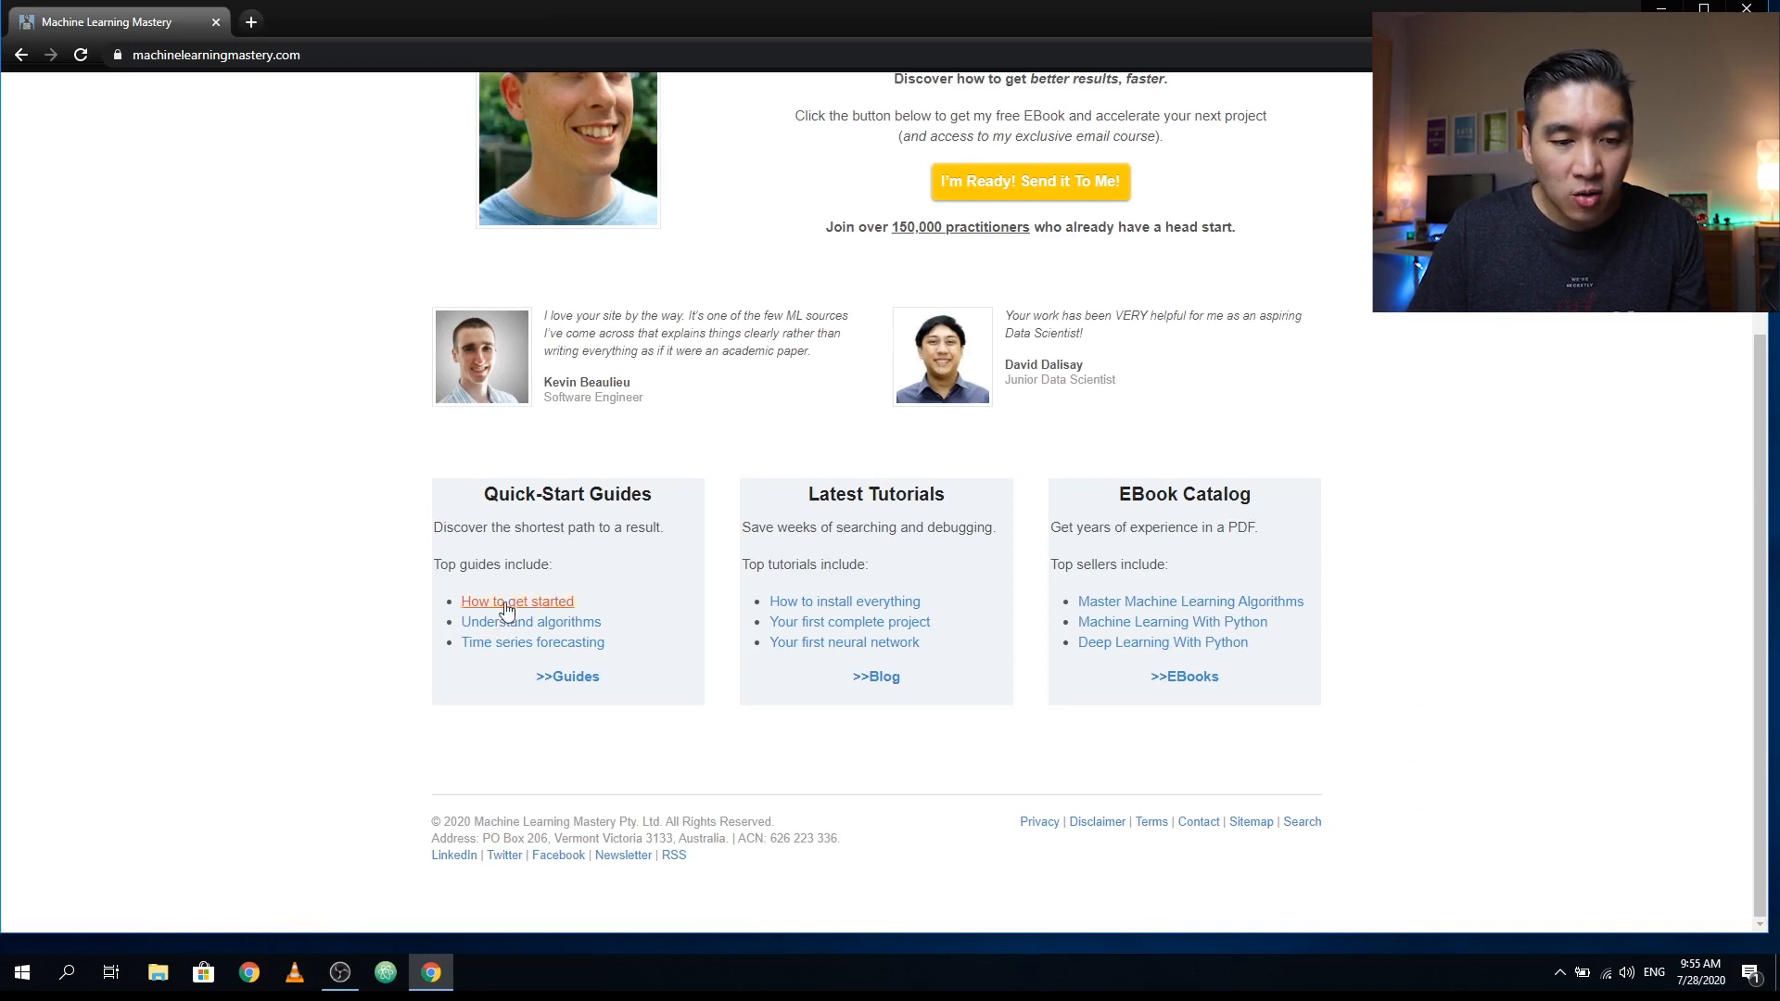
pyautogui.moveTo(528, 621)
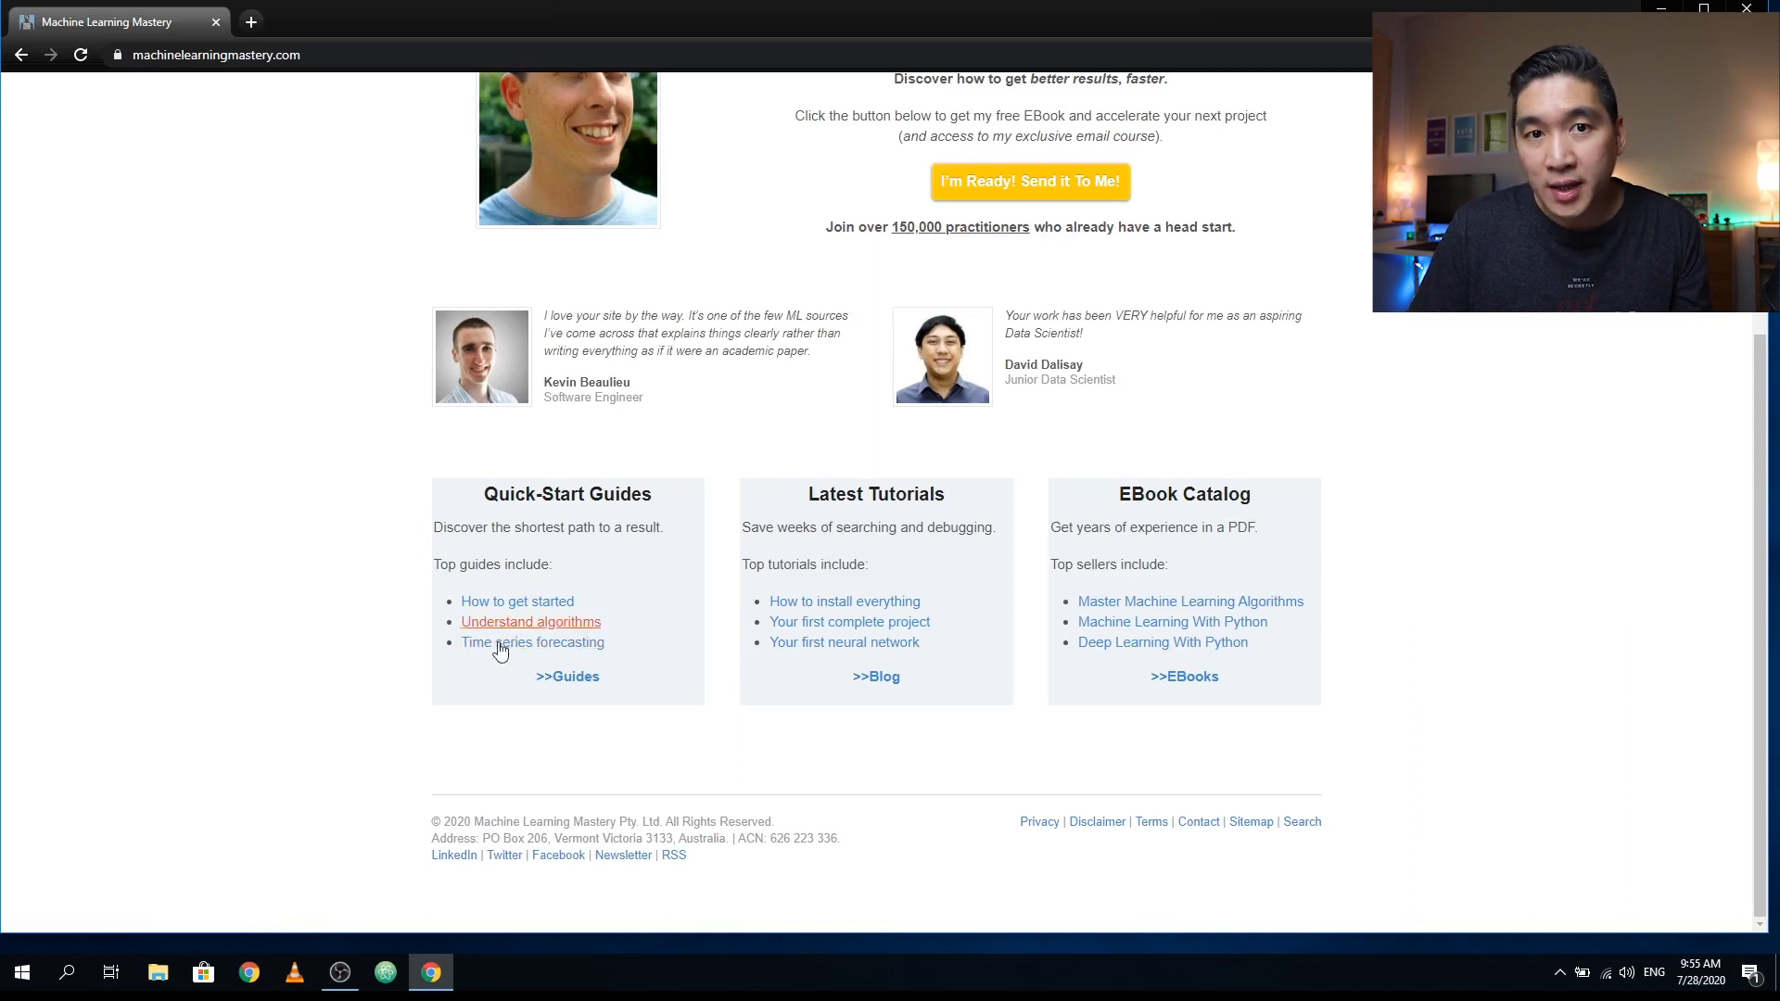
pyautogui.moveTo(533, 641)
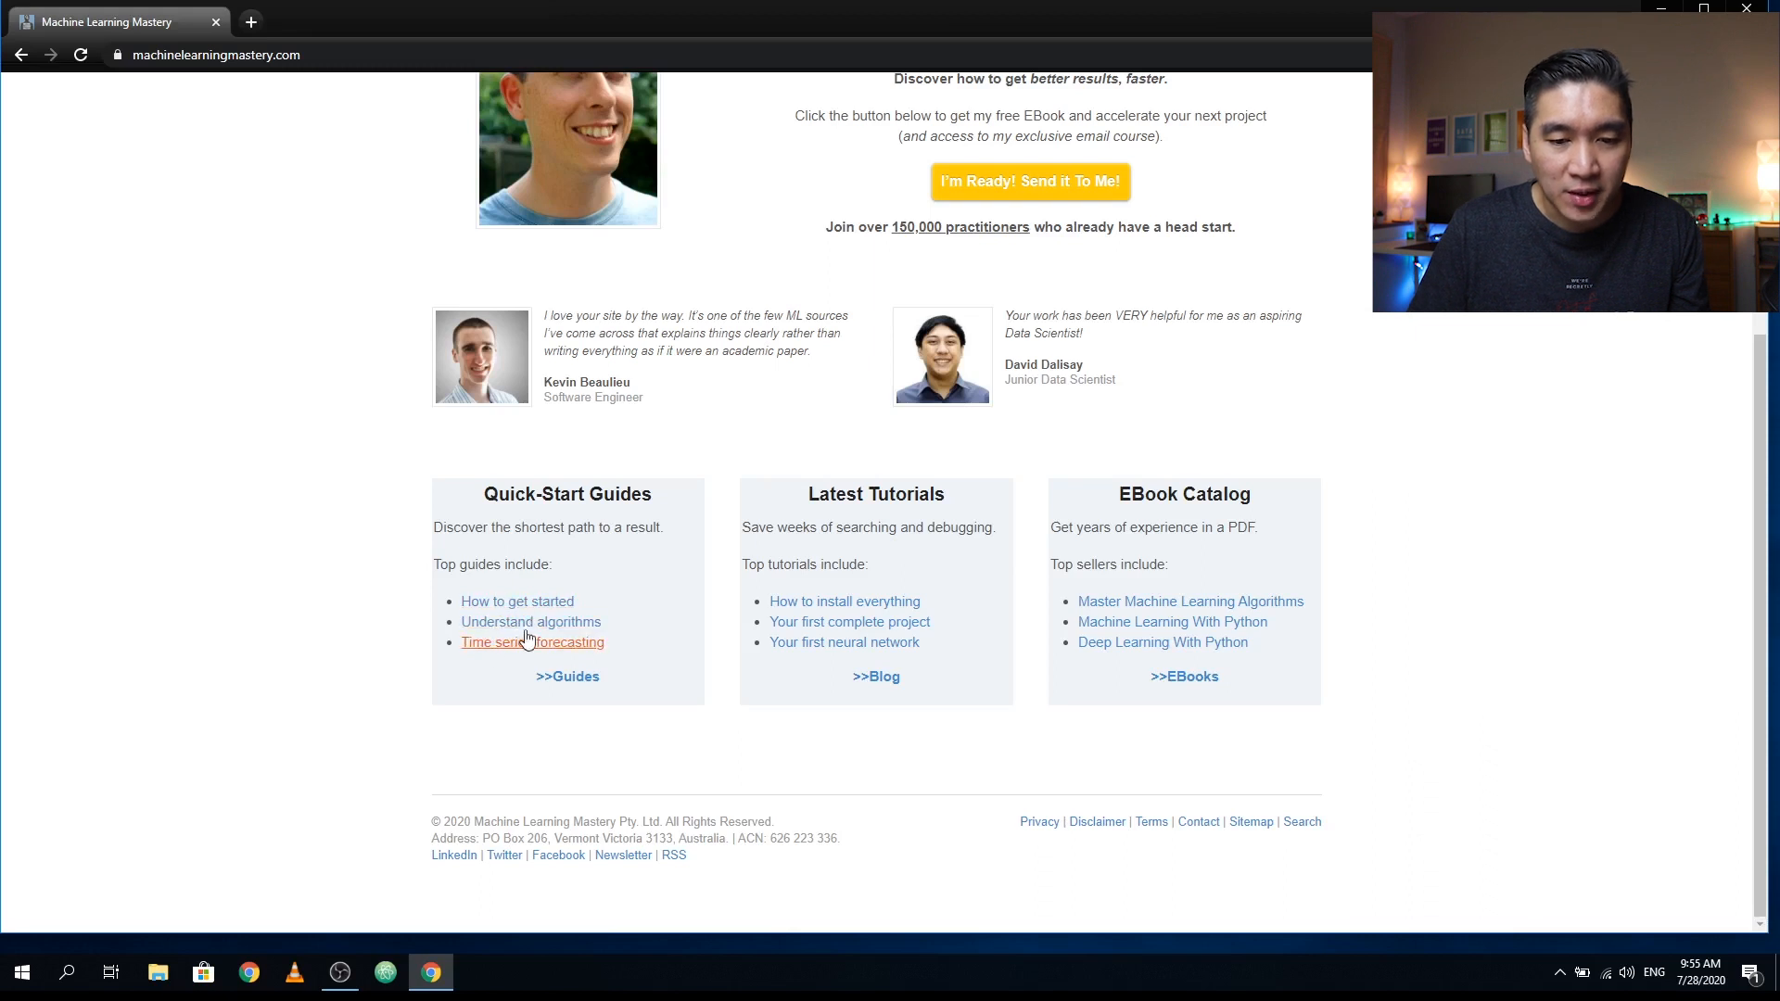
pyautogui.moveTo(531, 621)
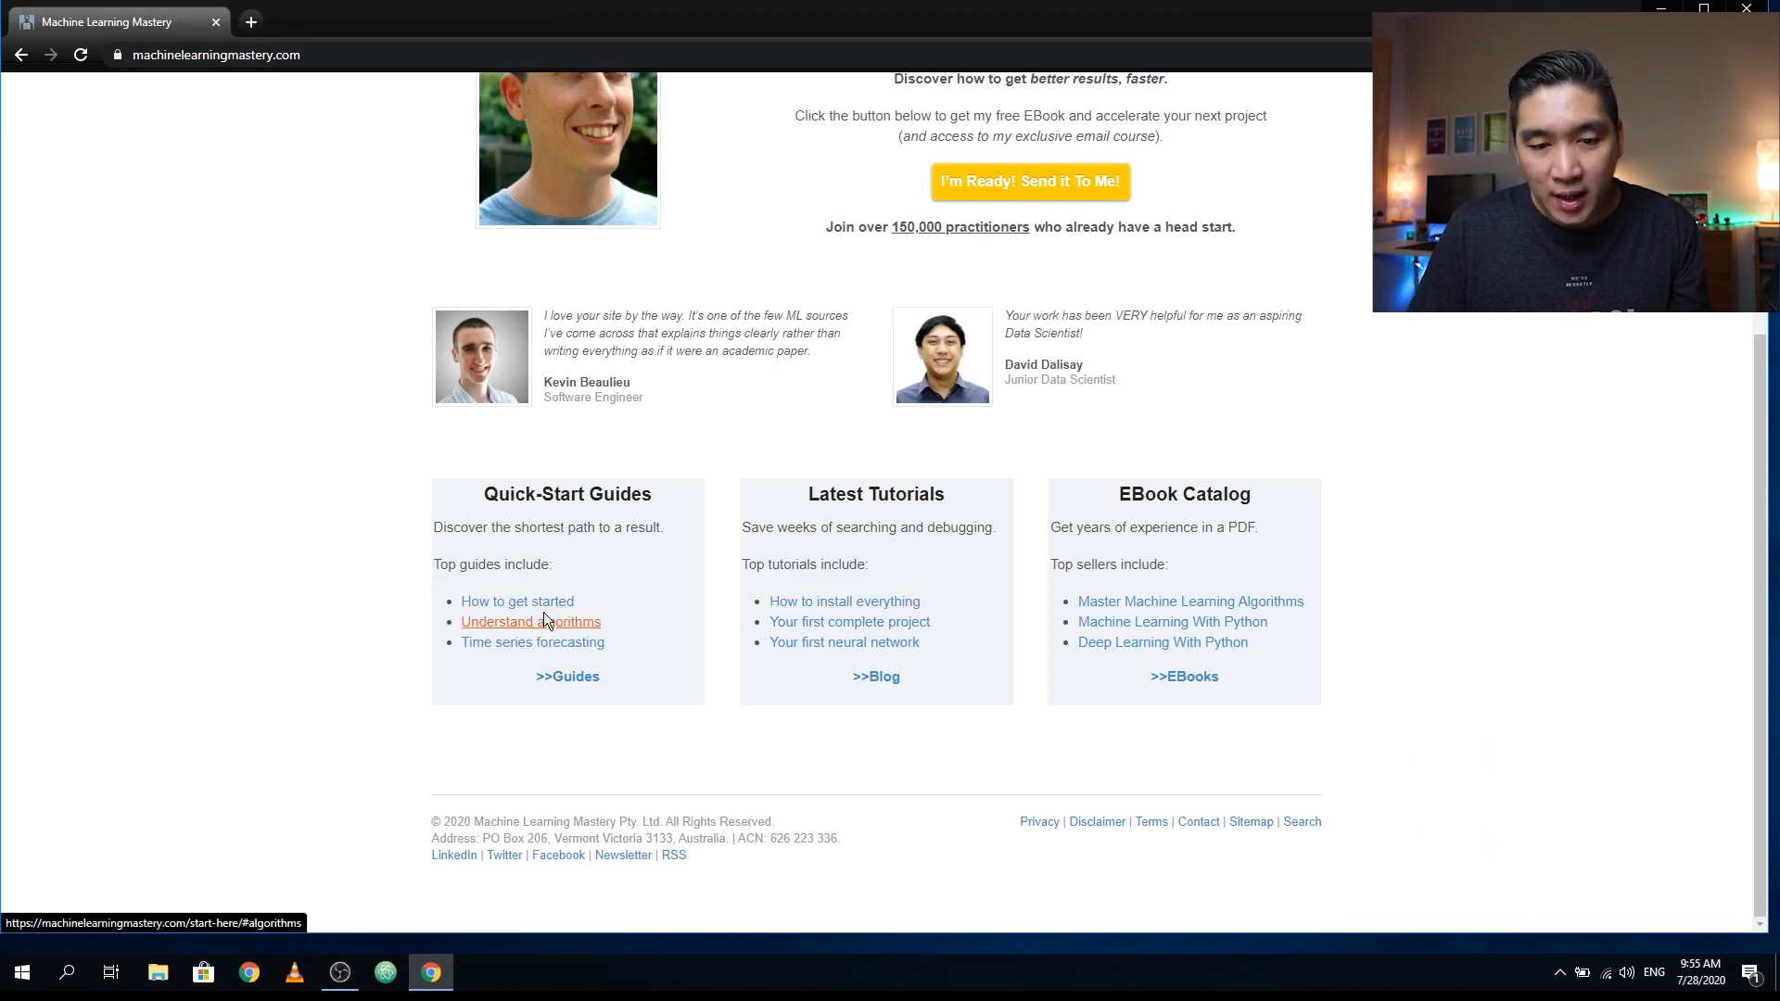
pyautogui.moveTo(1151, 539)
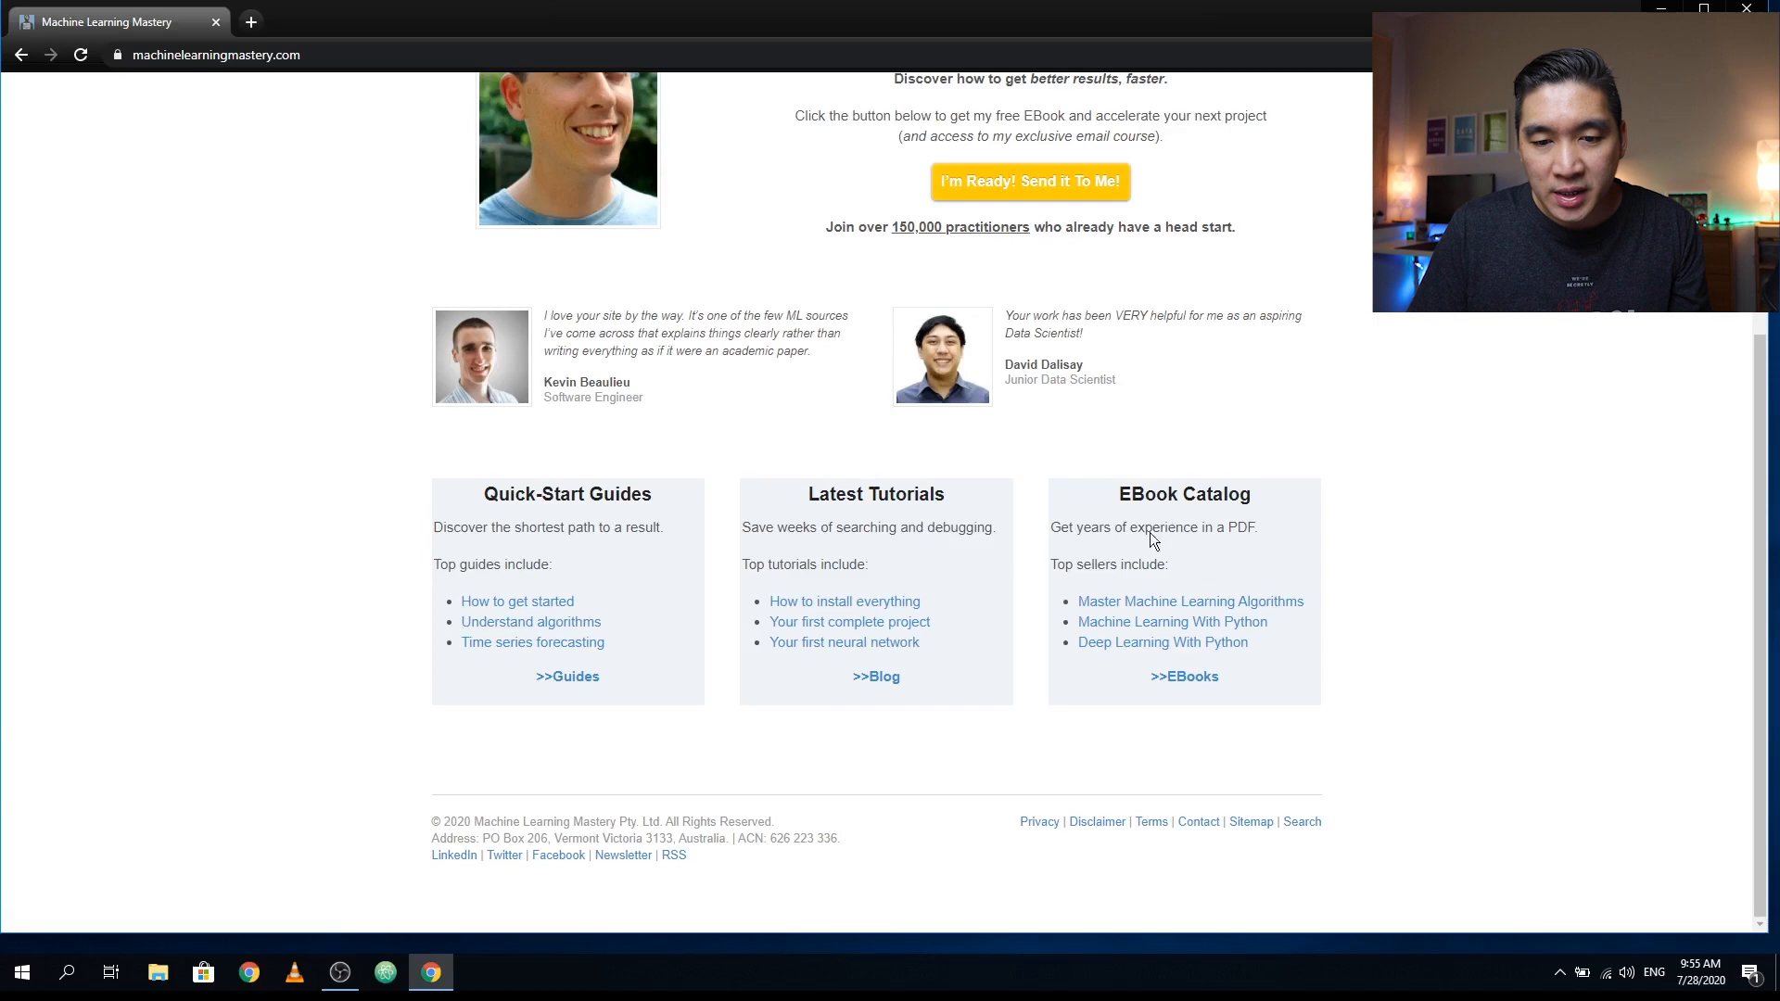
pyautogui.moveTo(903, 367)
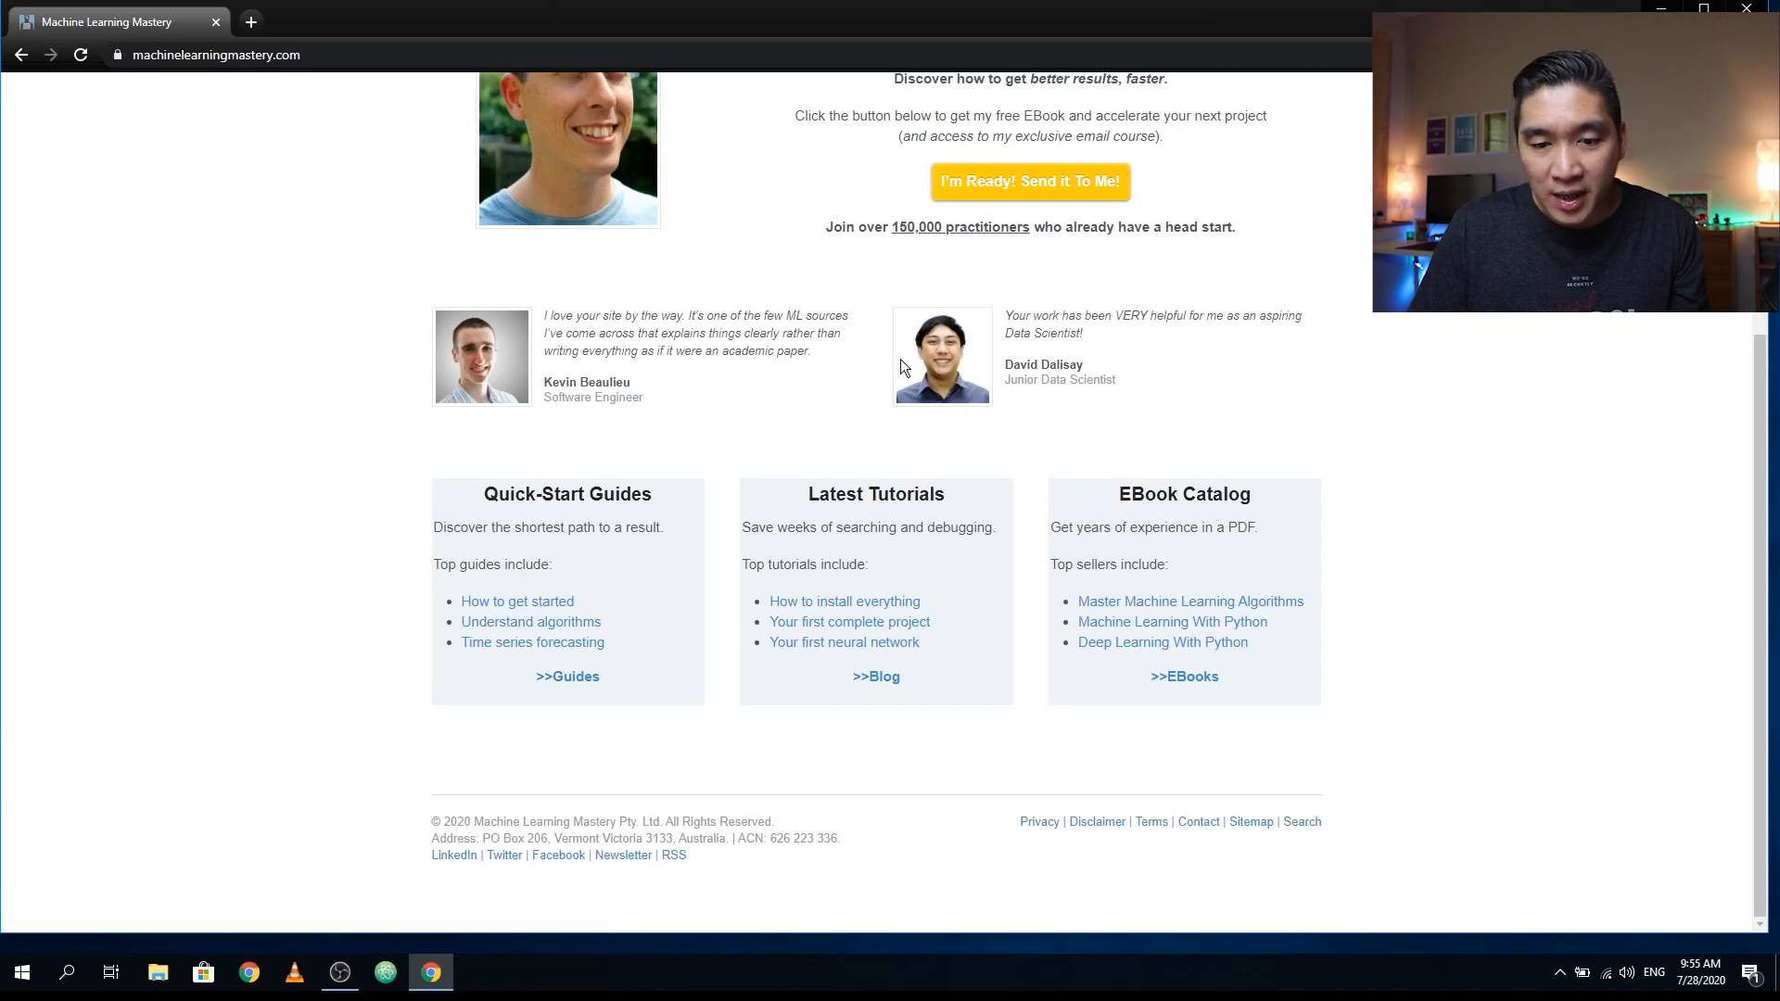
pyautogui.moveTo(1160, 642)
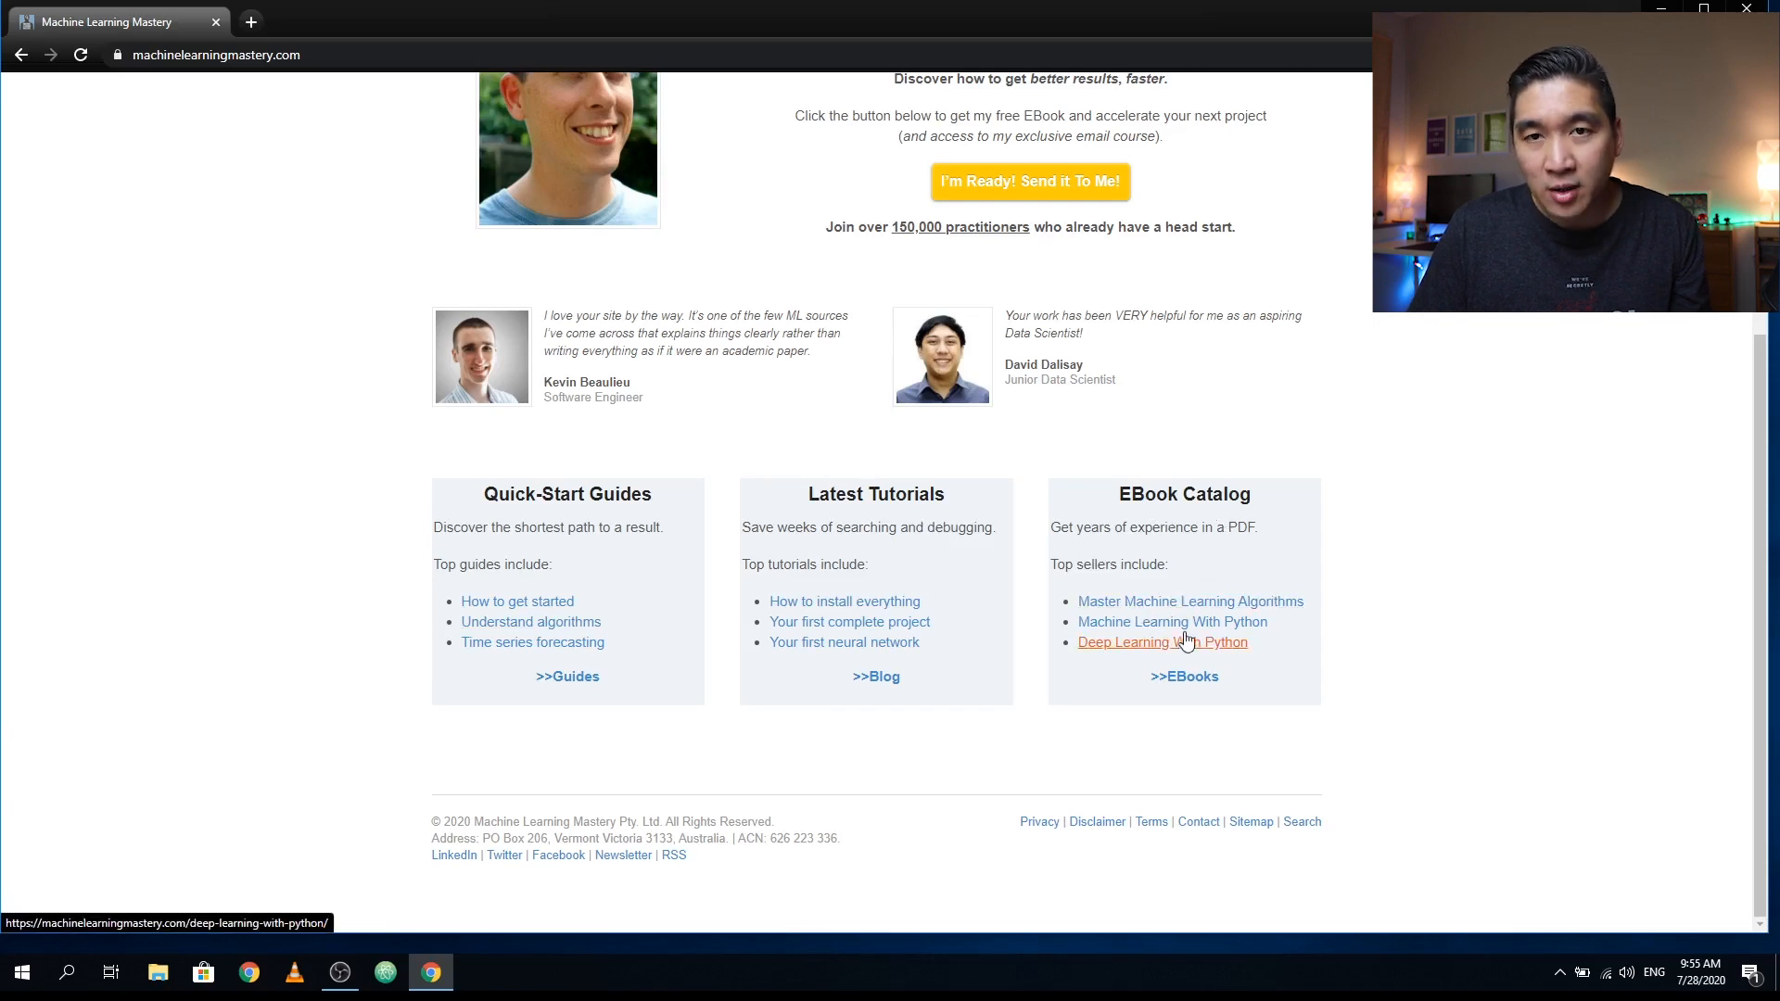
pyautogui.moveTo(1189, 692)
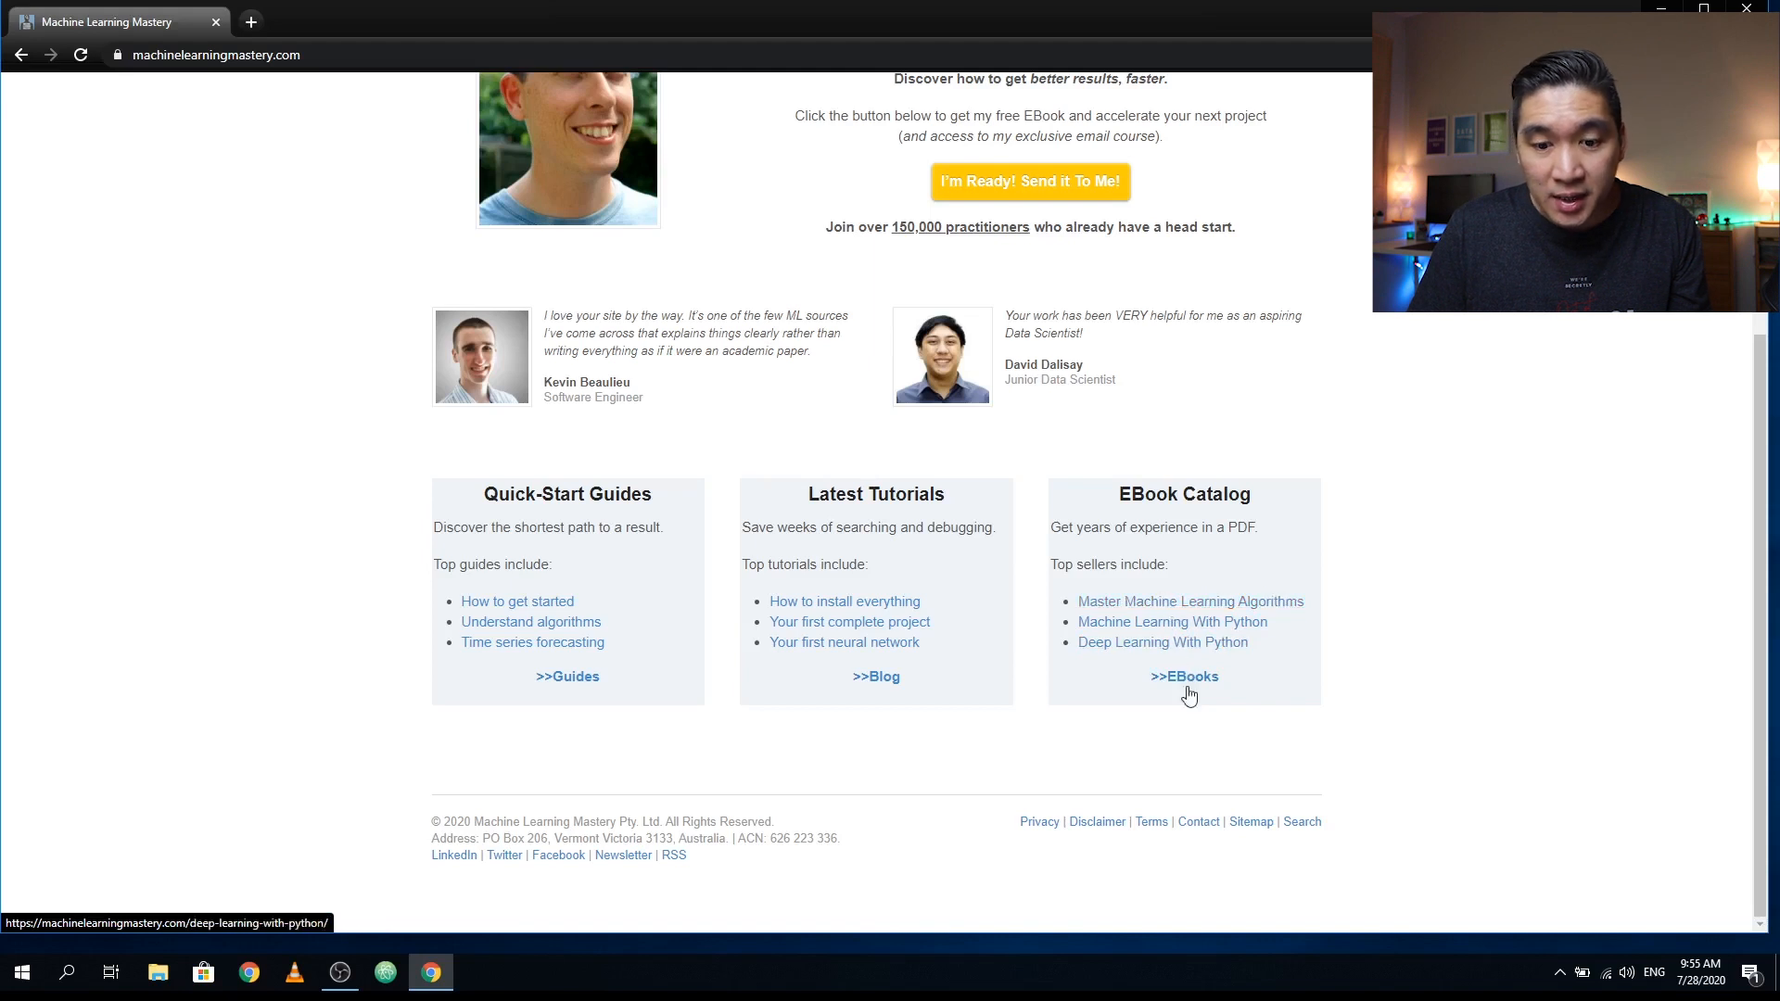
pyautogui.moveTo(1172, 621)
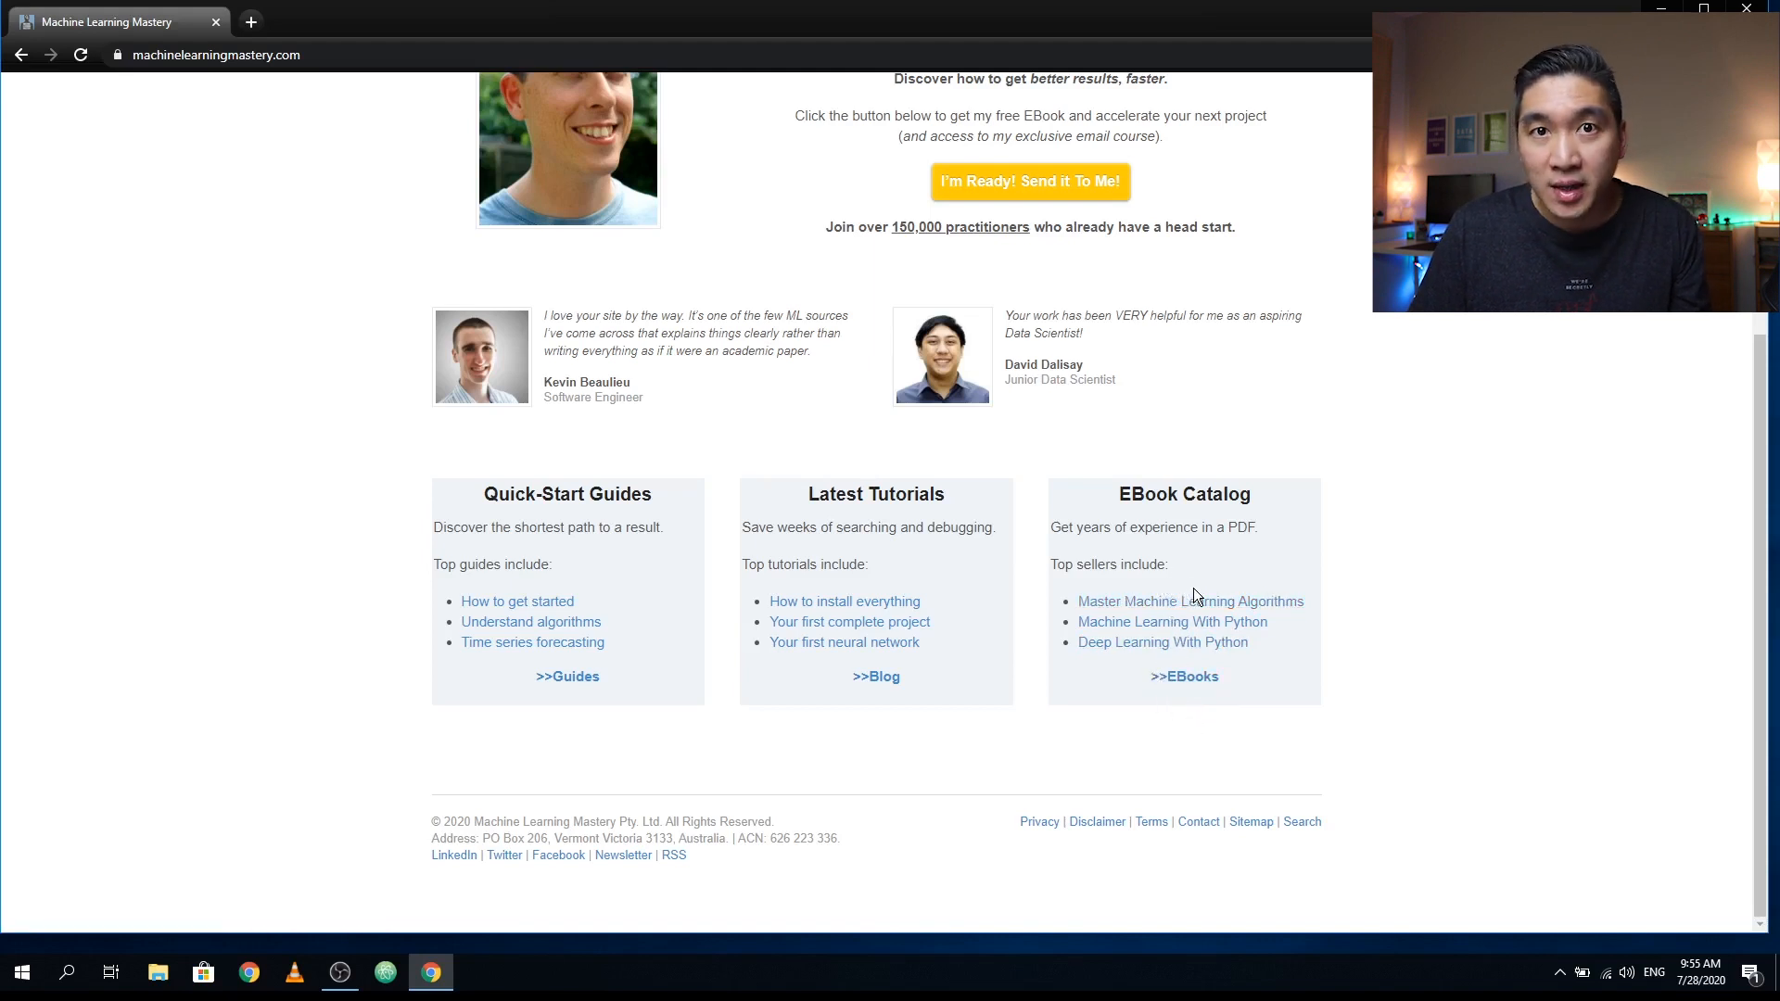
pyautogui.moveTo(555, 488)
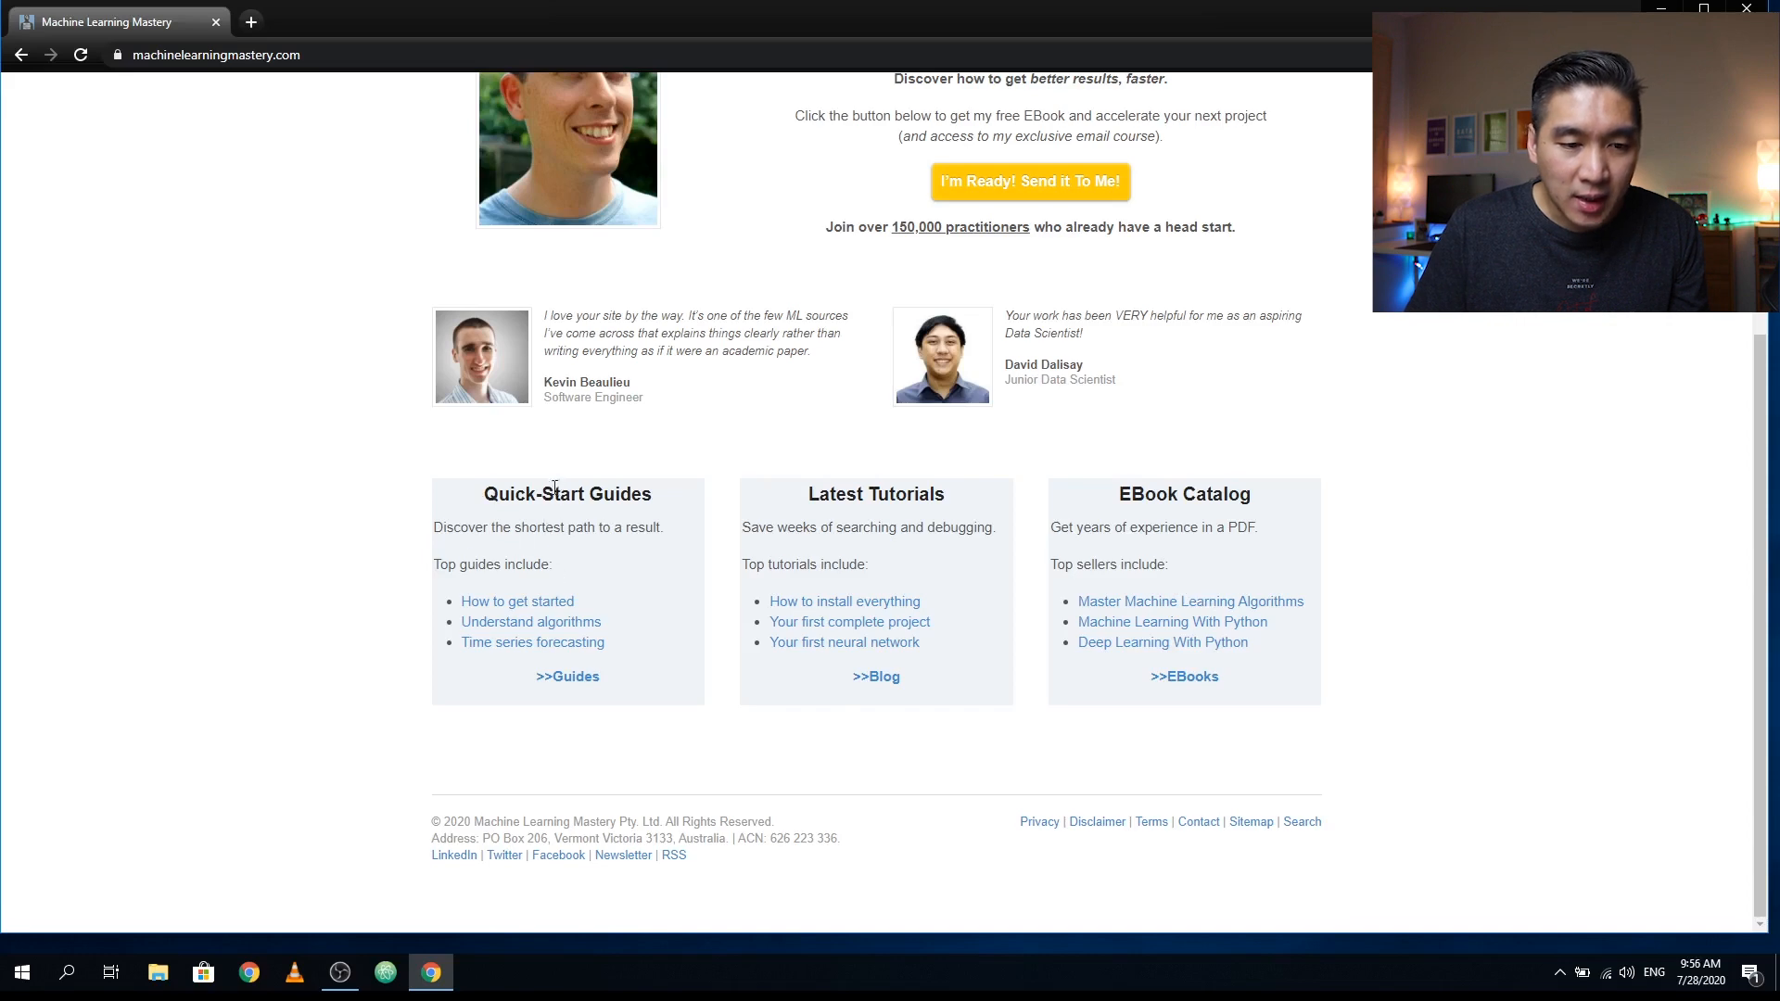
pyautogui.click(567, 675)
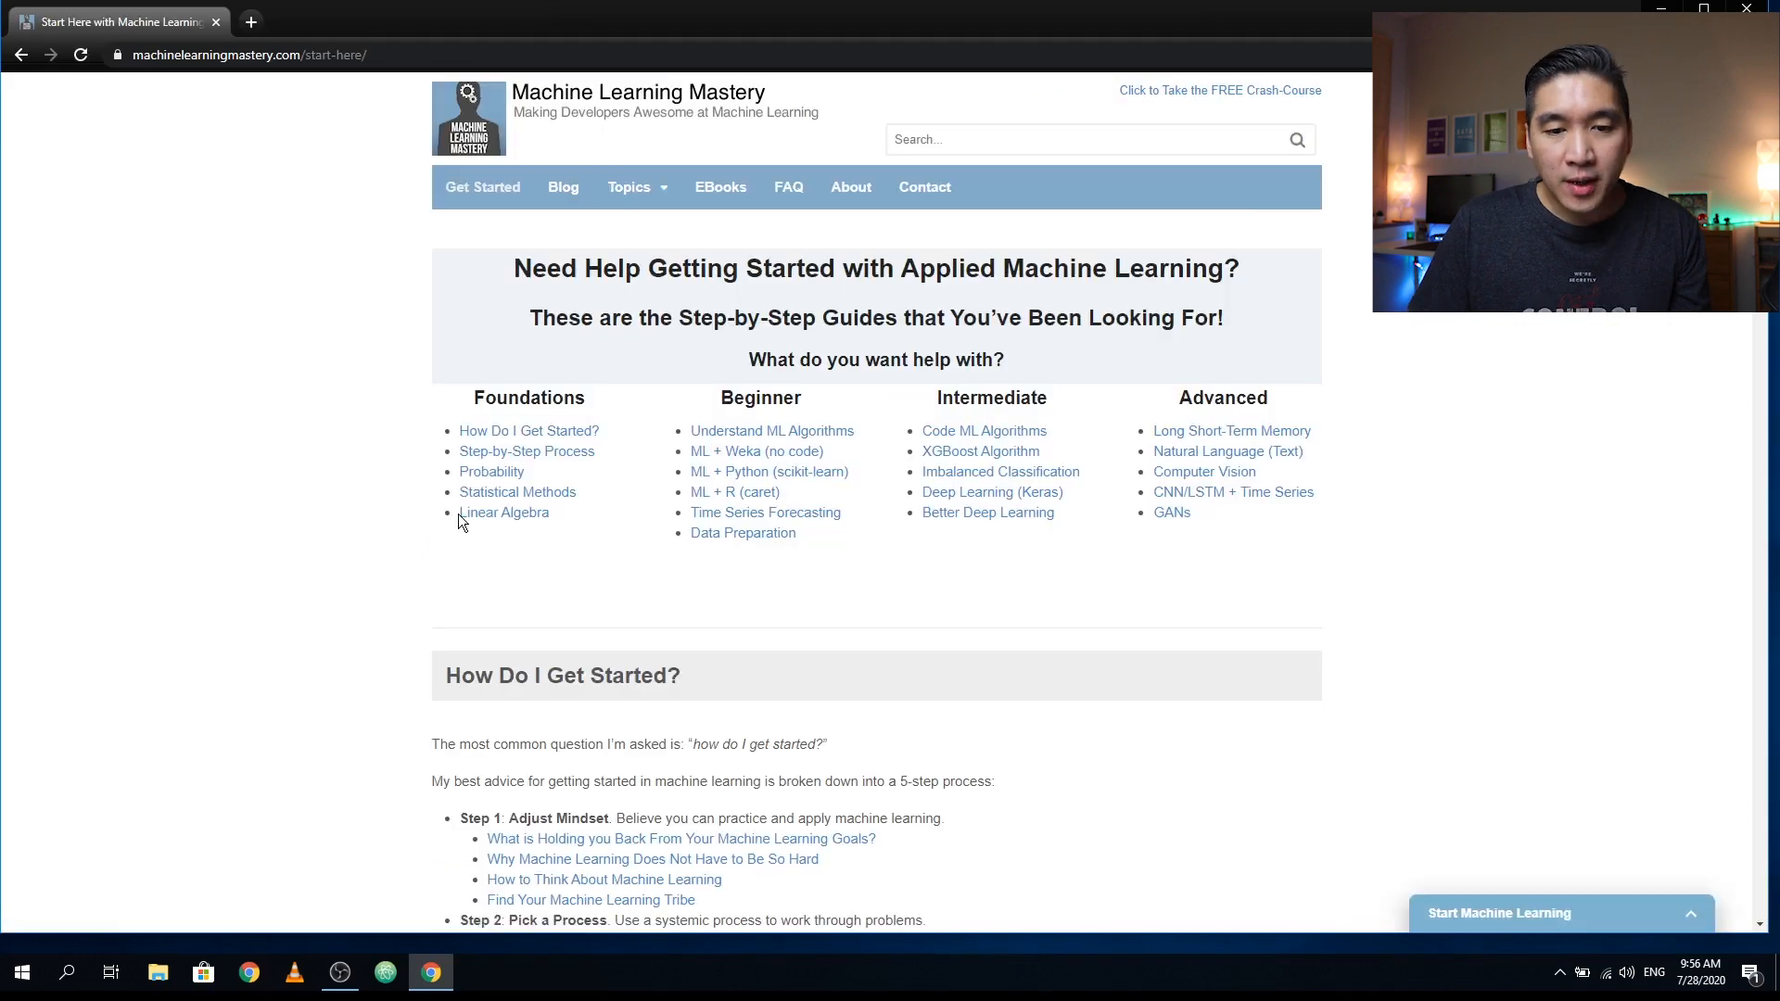
pyautogui.moveTo(656, 530)
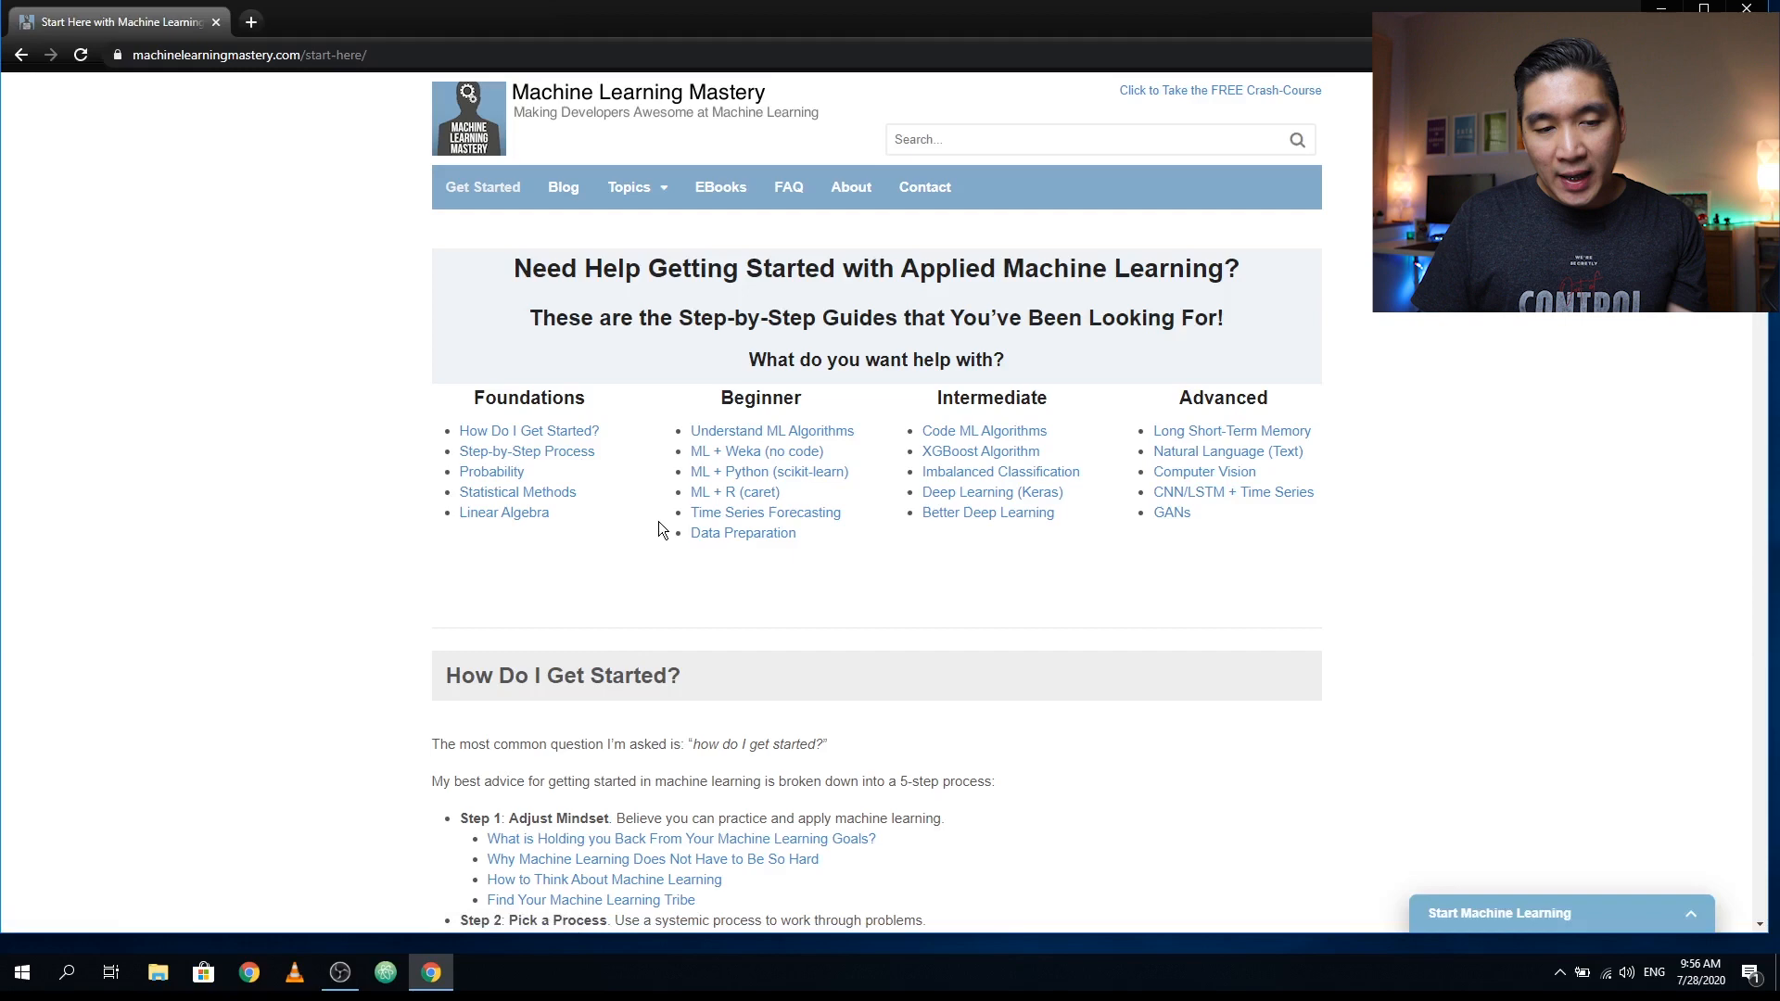
pyautogui.moveTo(836, 606)
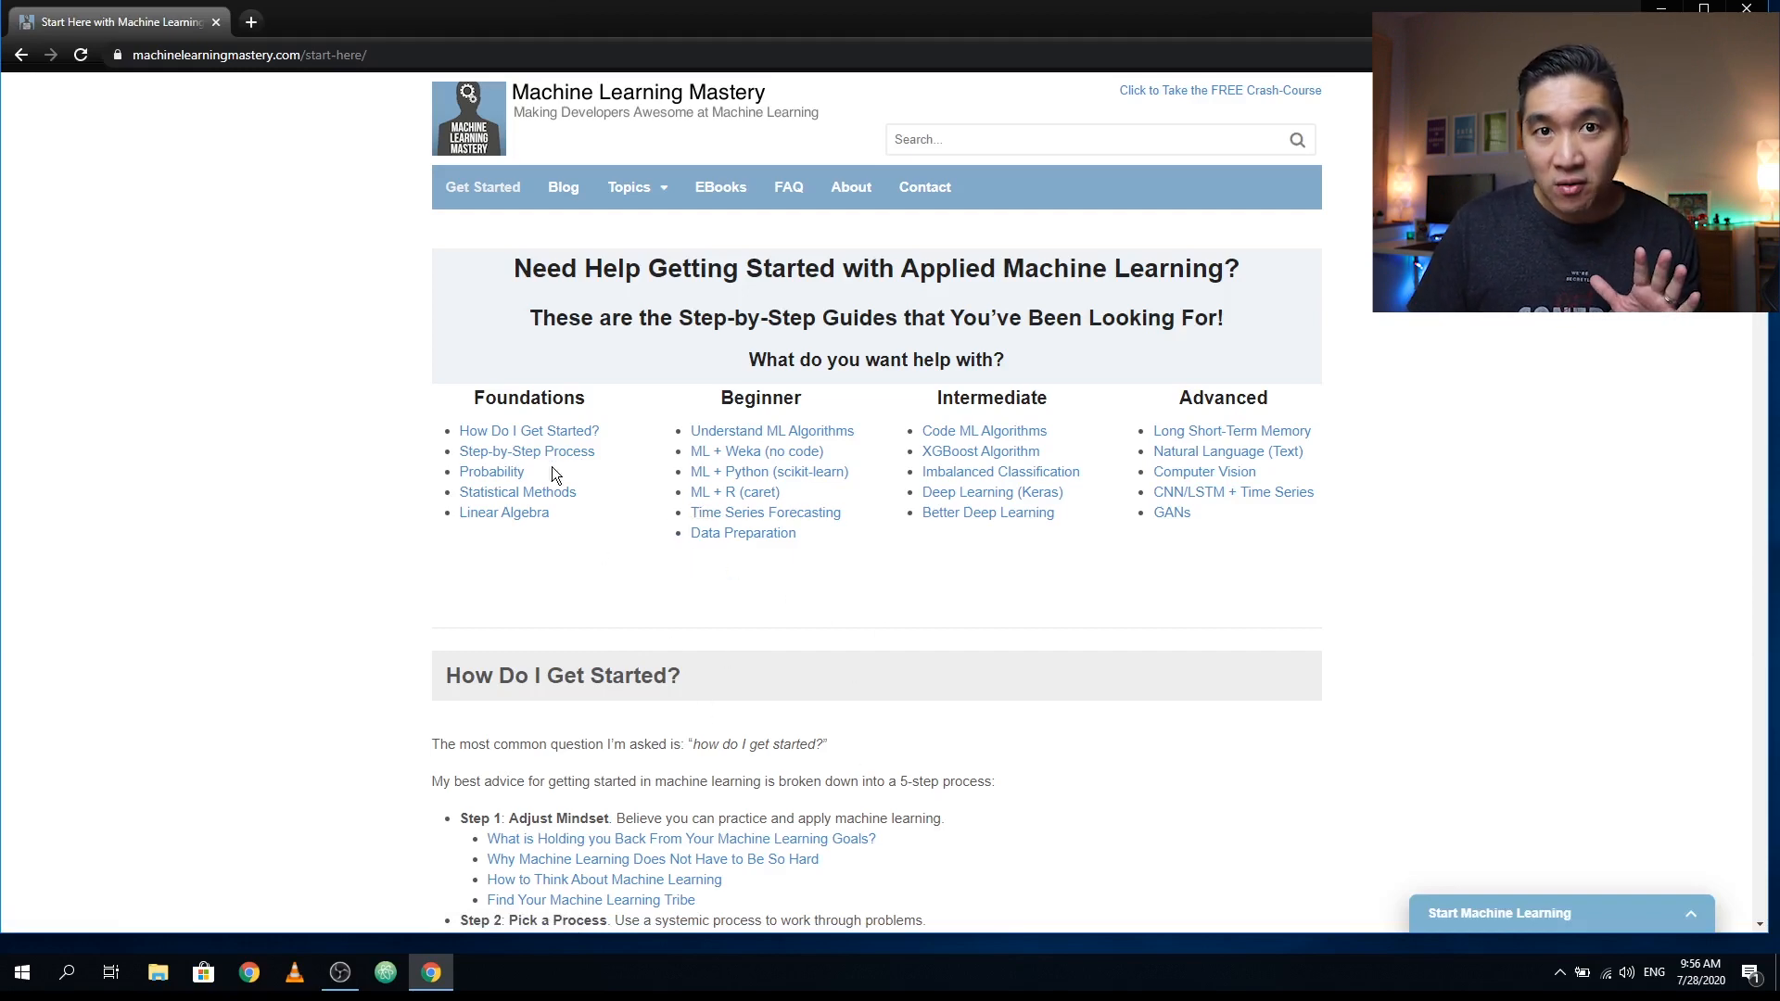
pyautogui.moveTo(529, 431)
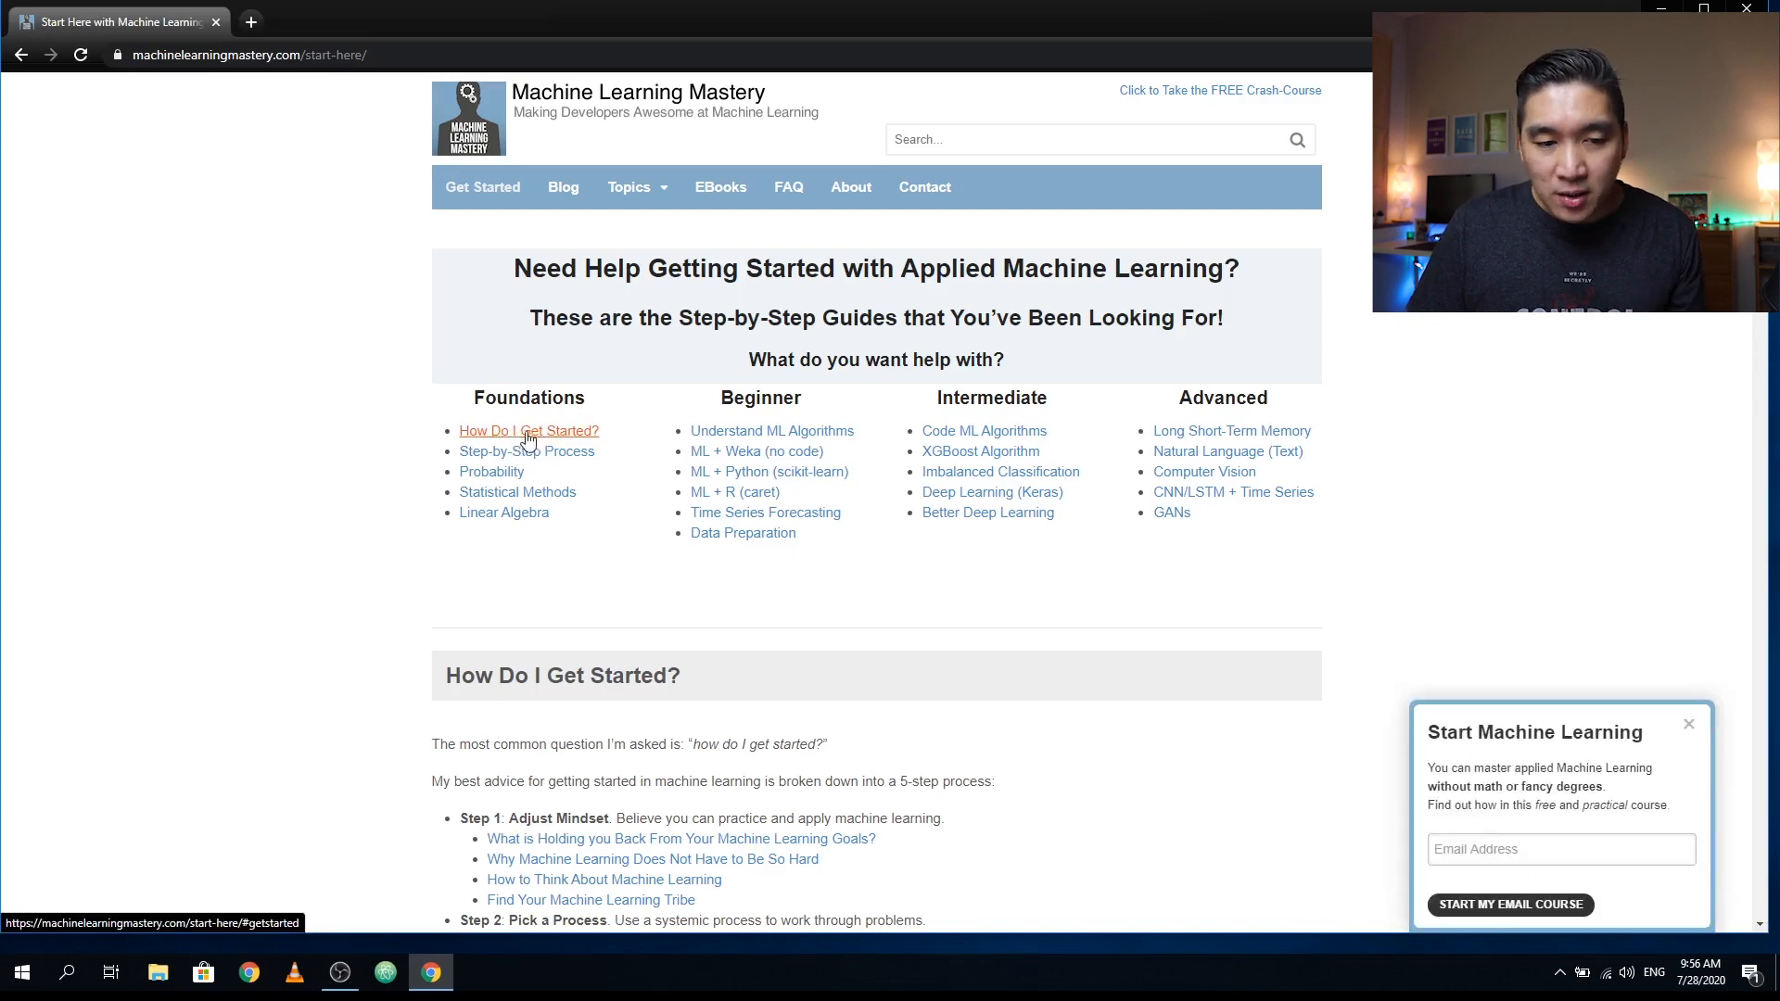
pyautogui.moveTo(526, 451)
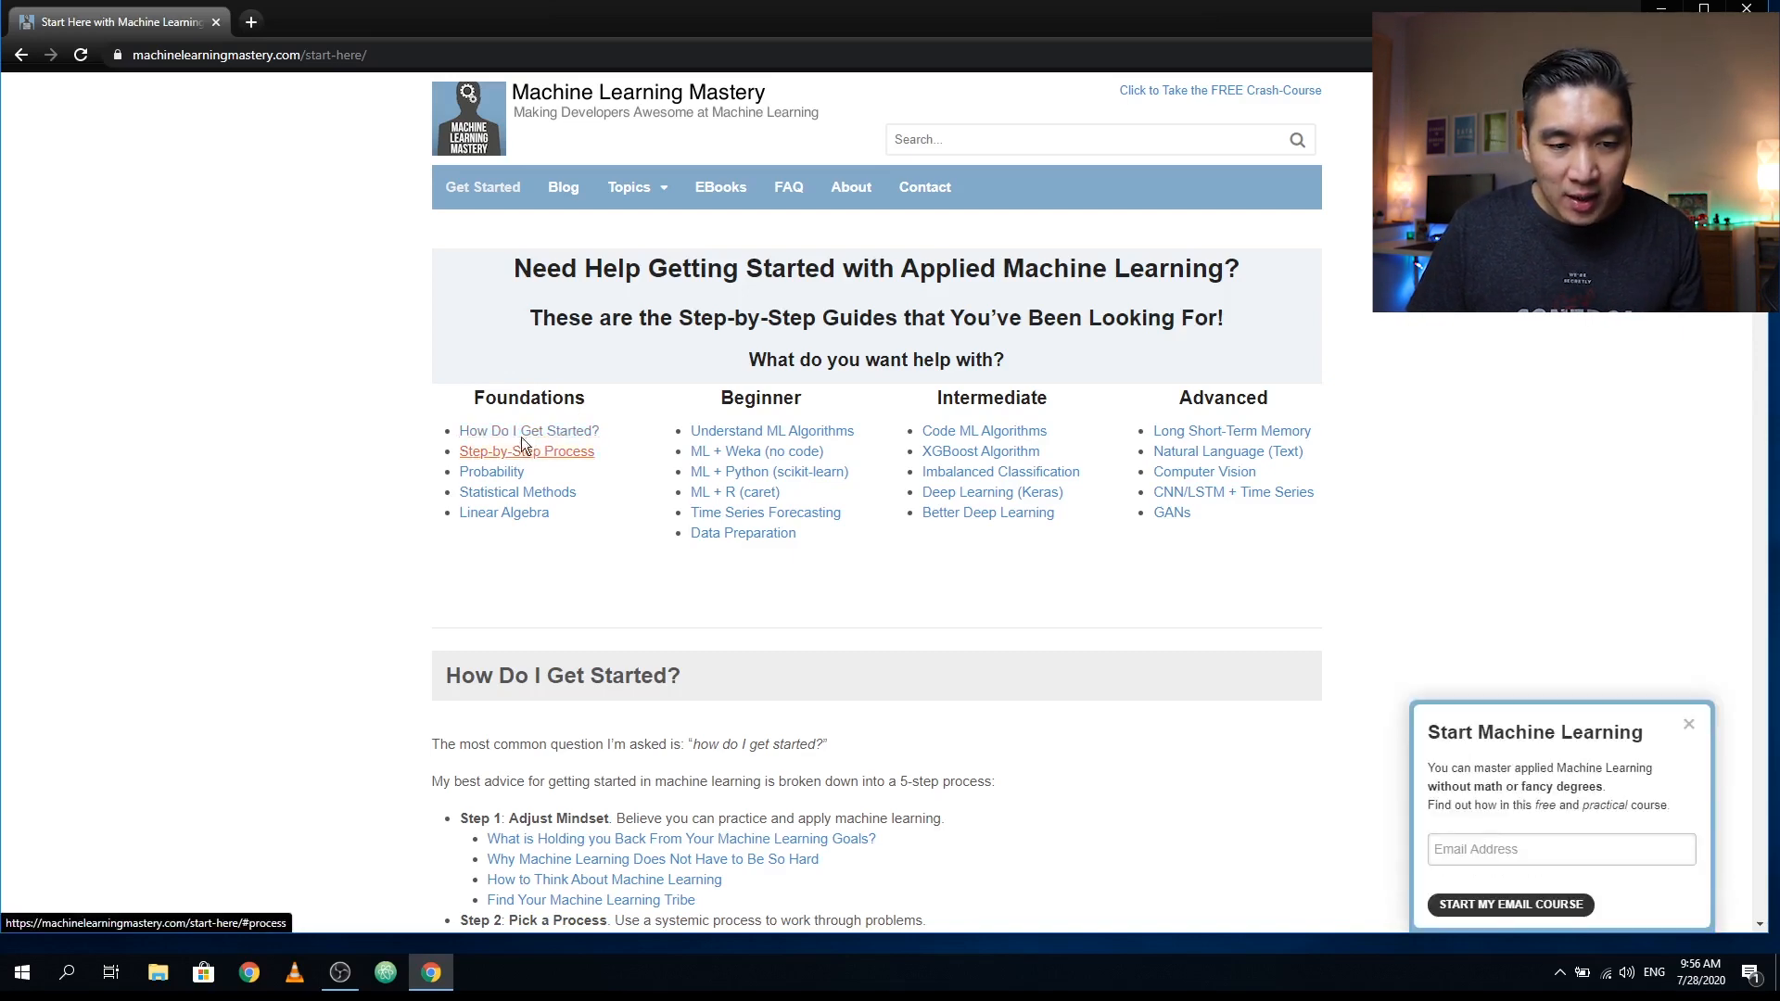
pyautogui.moveTo(504, 460)
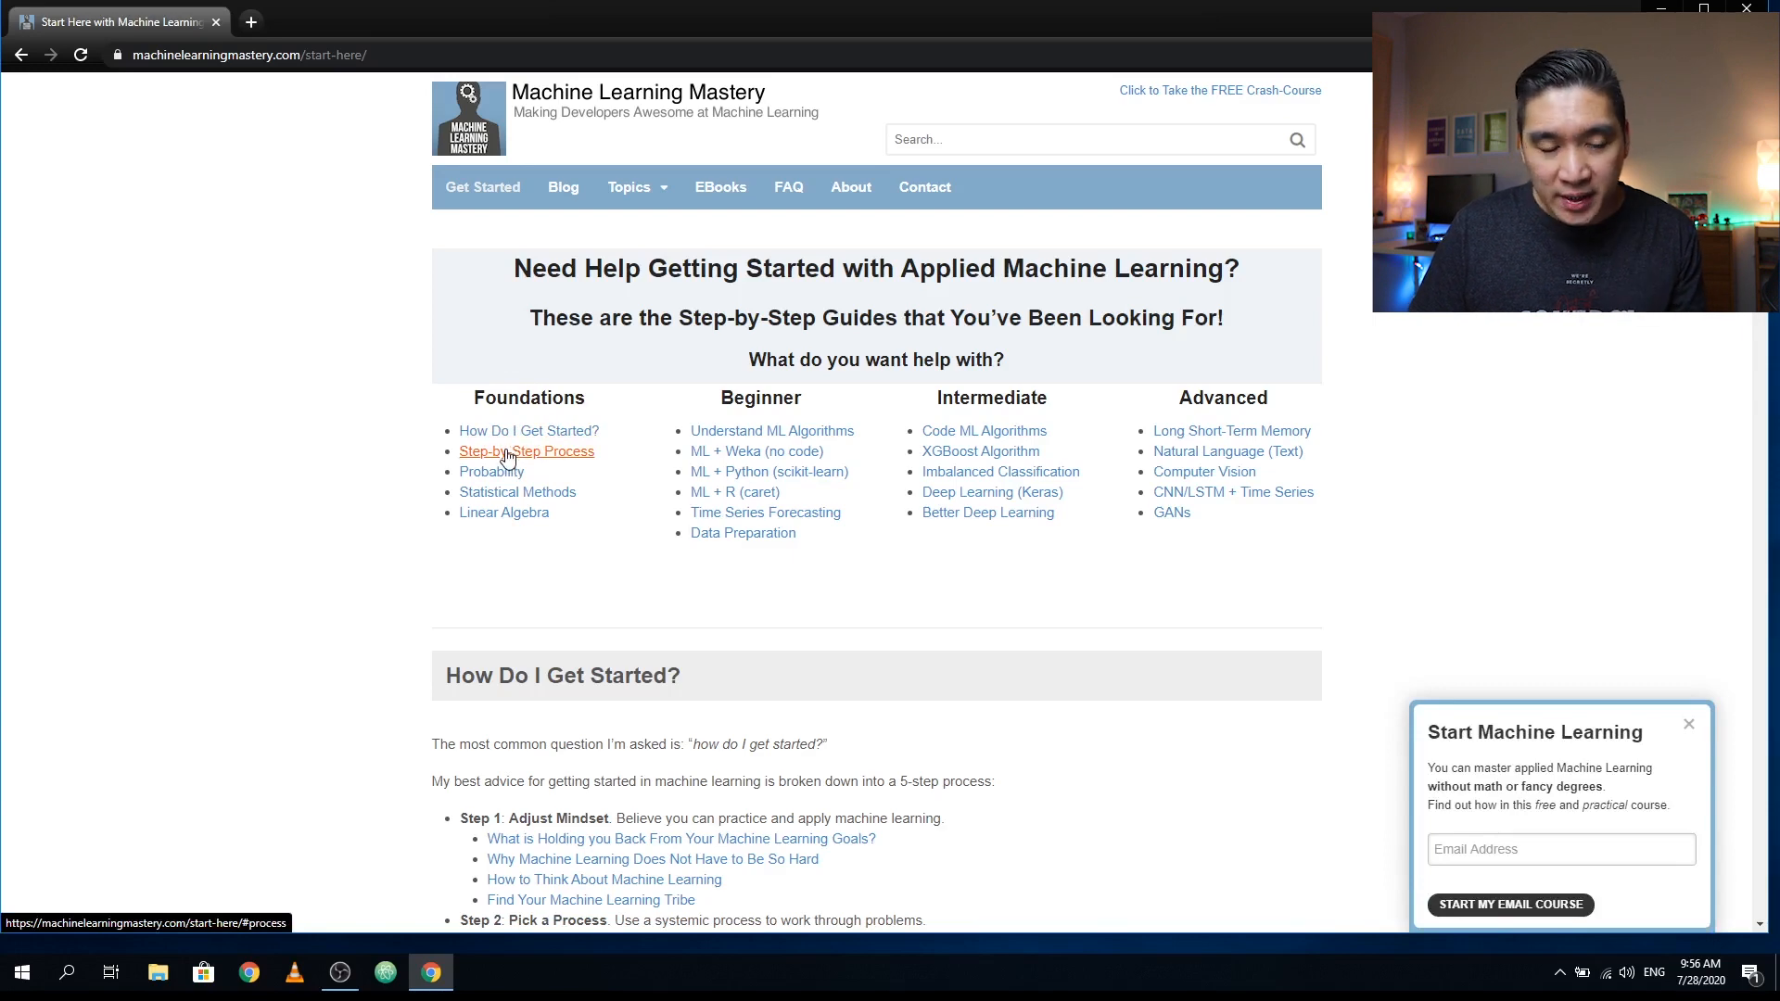
pyautogui.moveTo(490, 471)
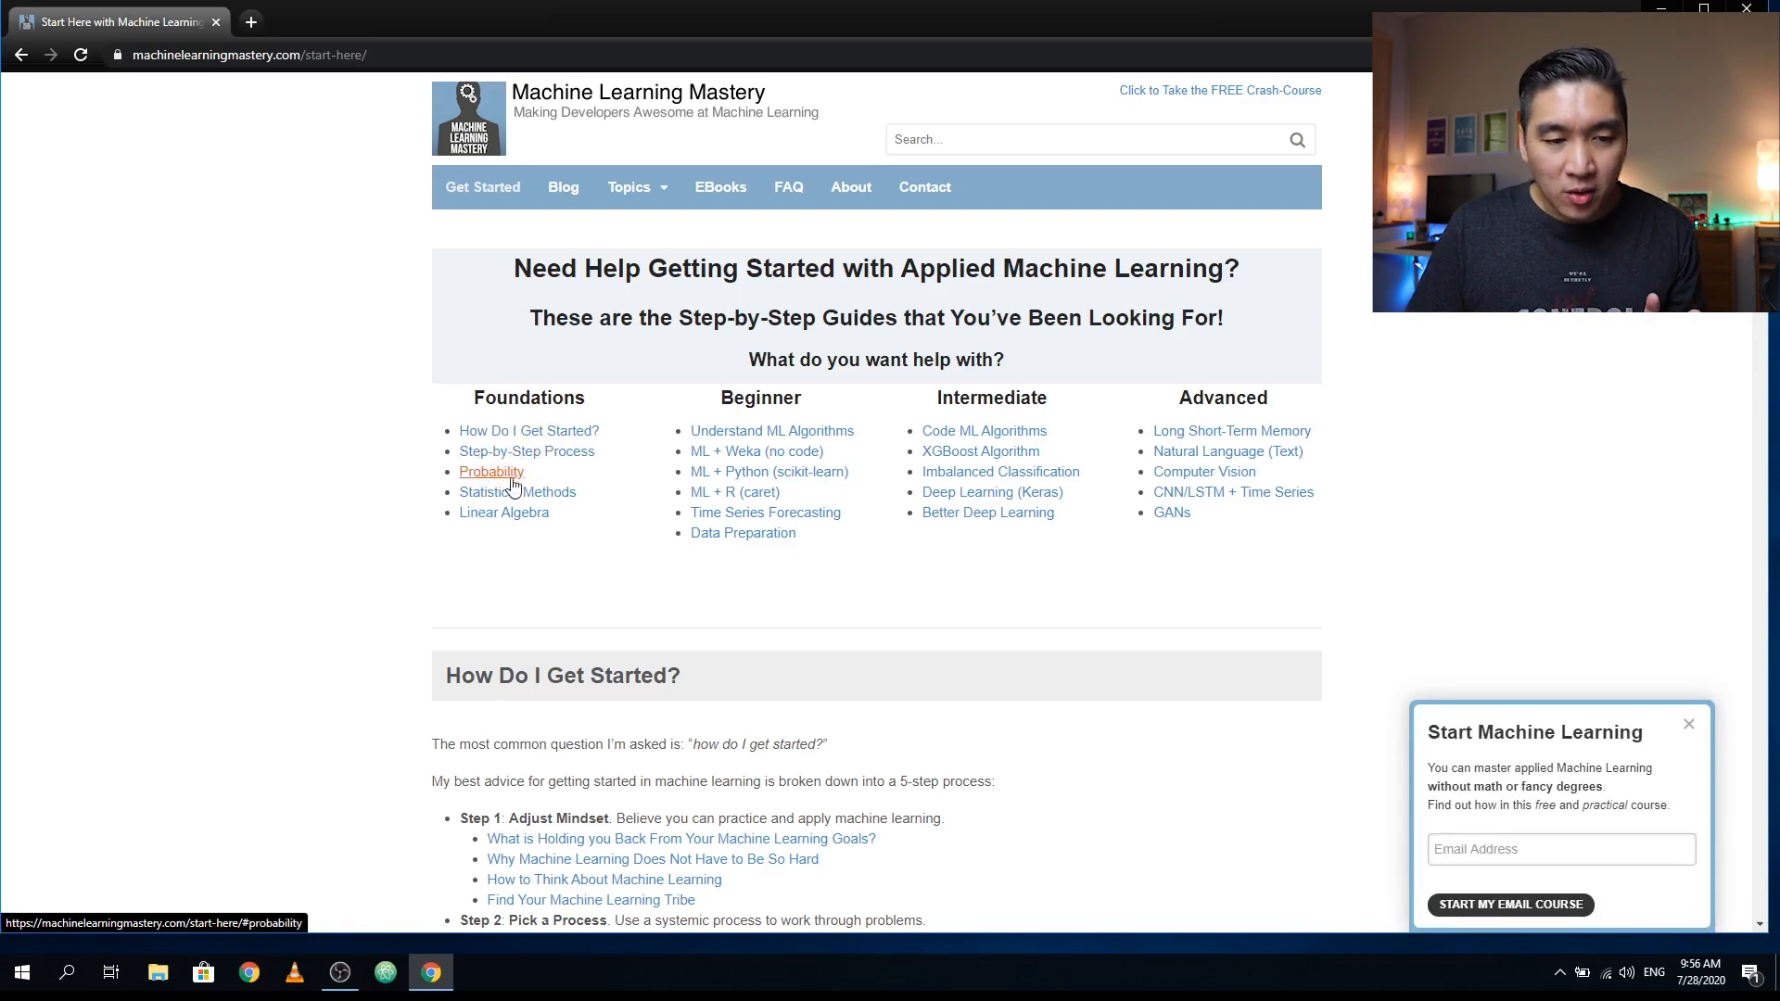
pyautogui.moveTo(518, 491)
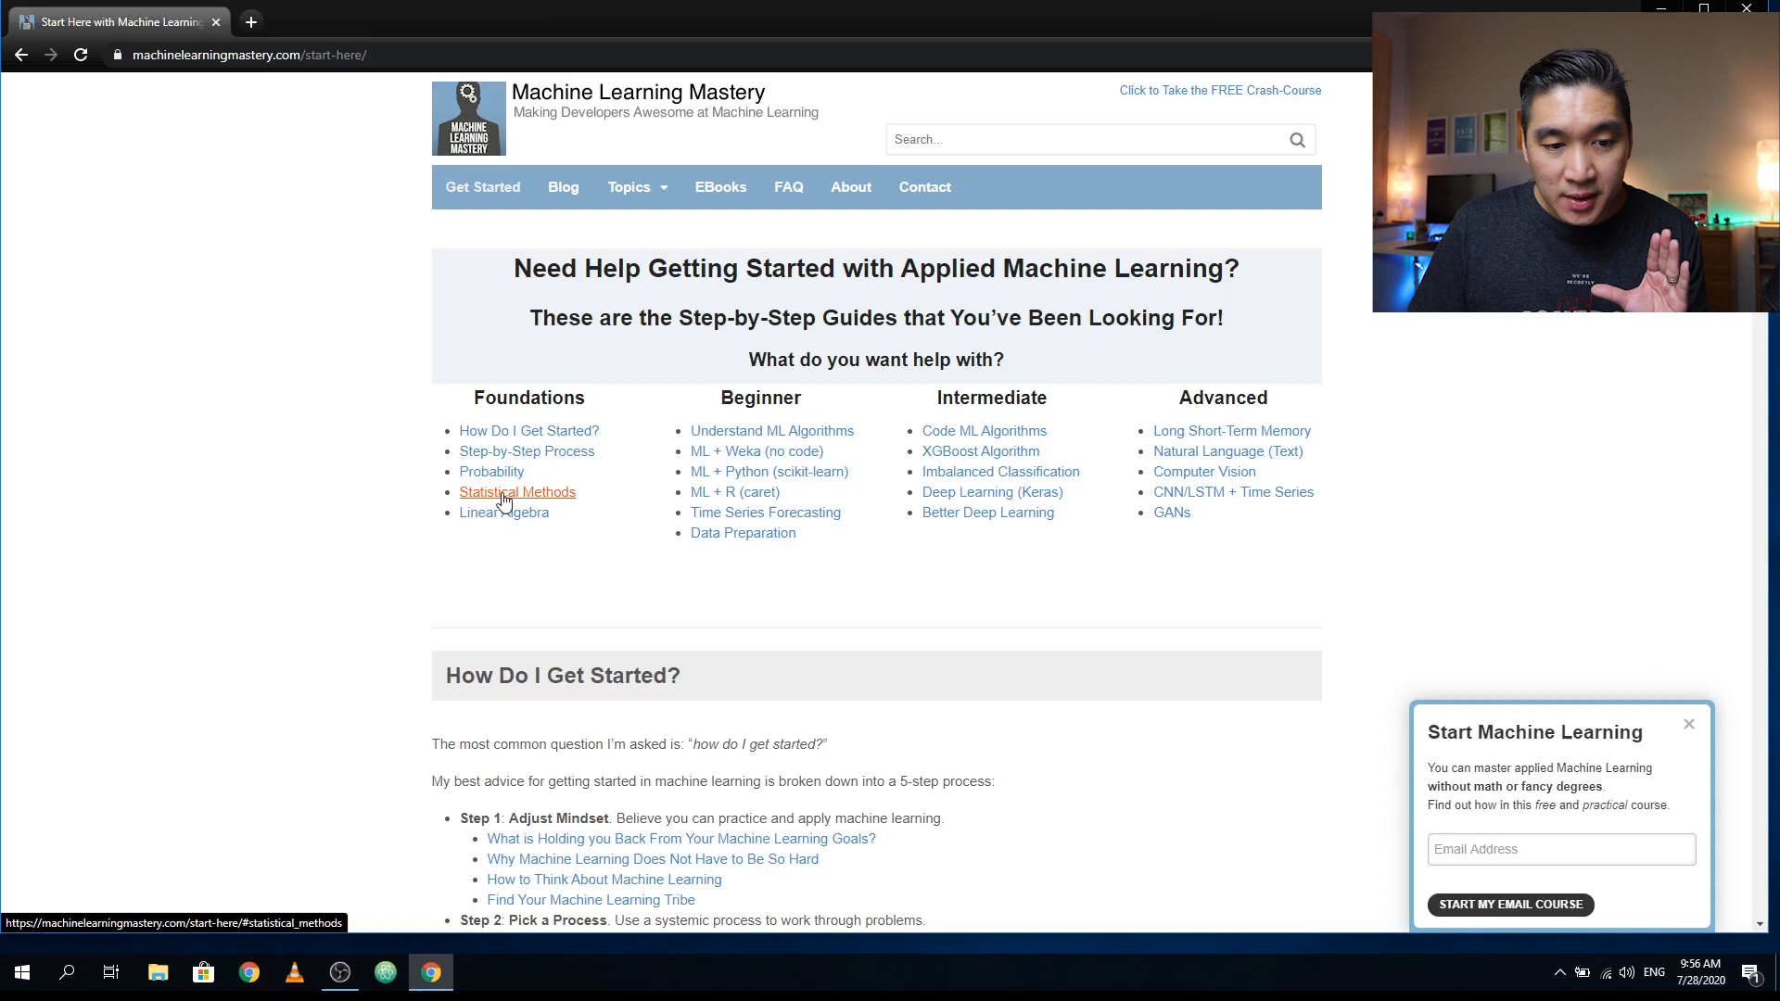
pyautogui.moveTo(503, 512)
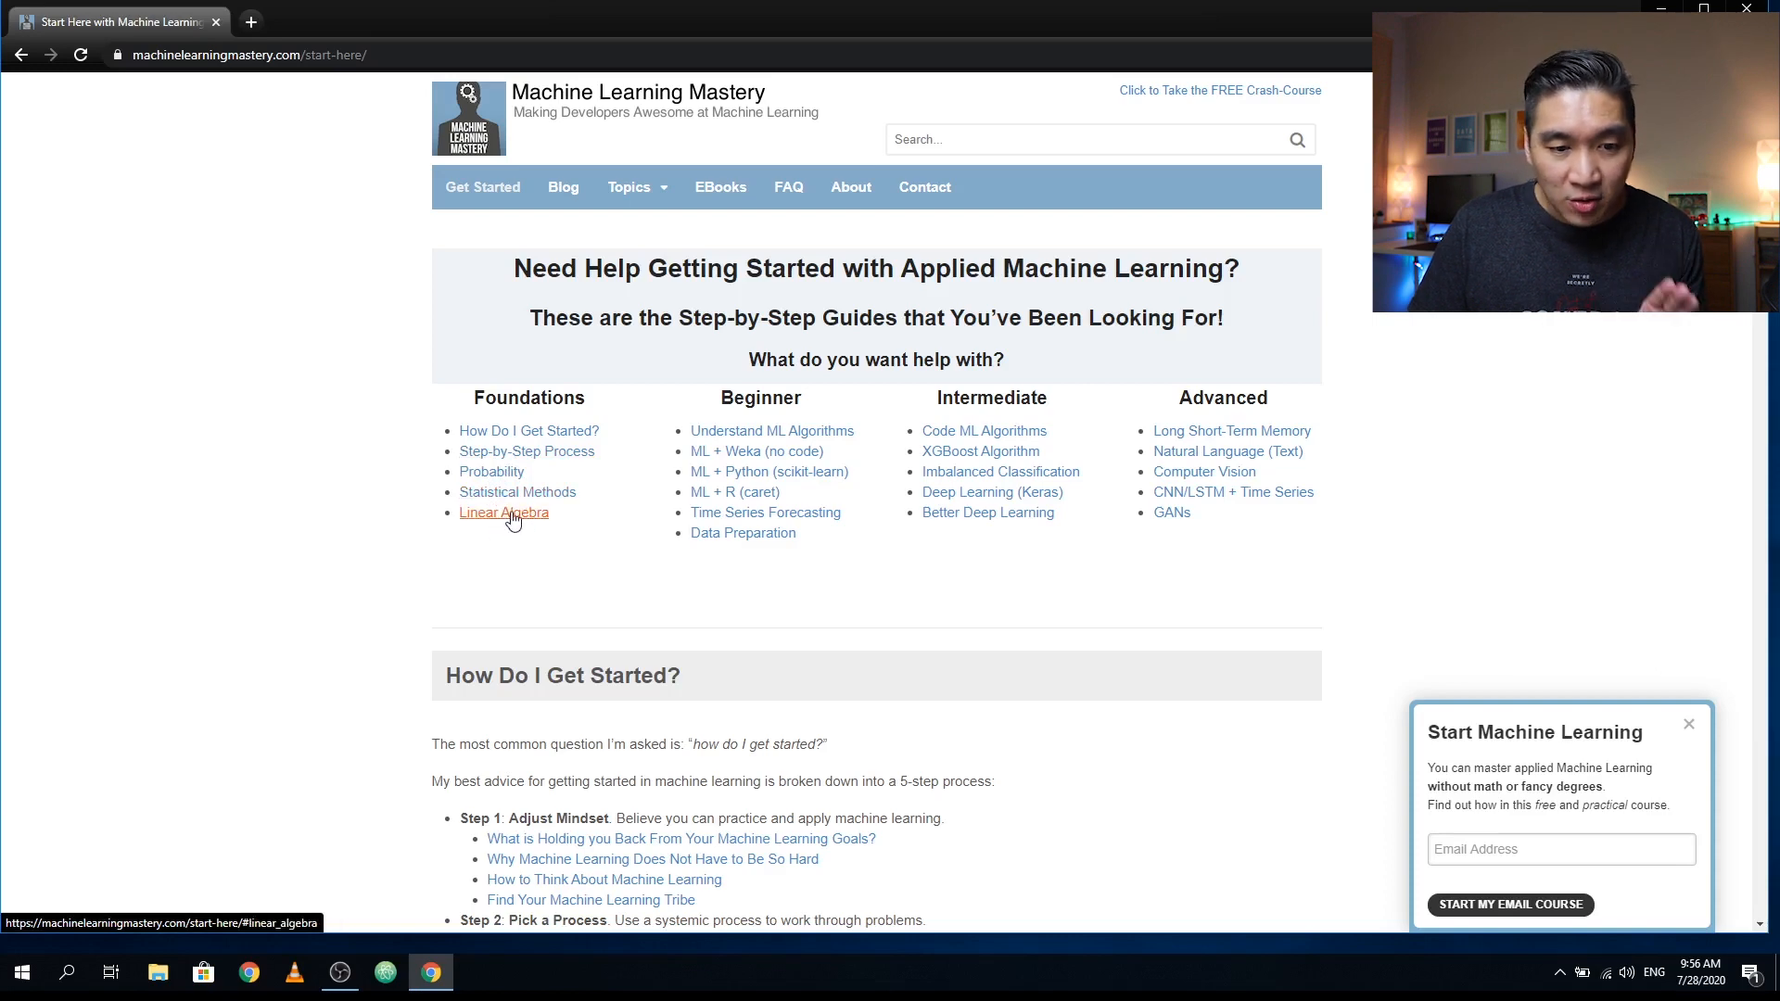
pyautogui.moveTo(527, 451)
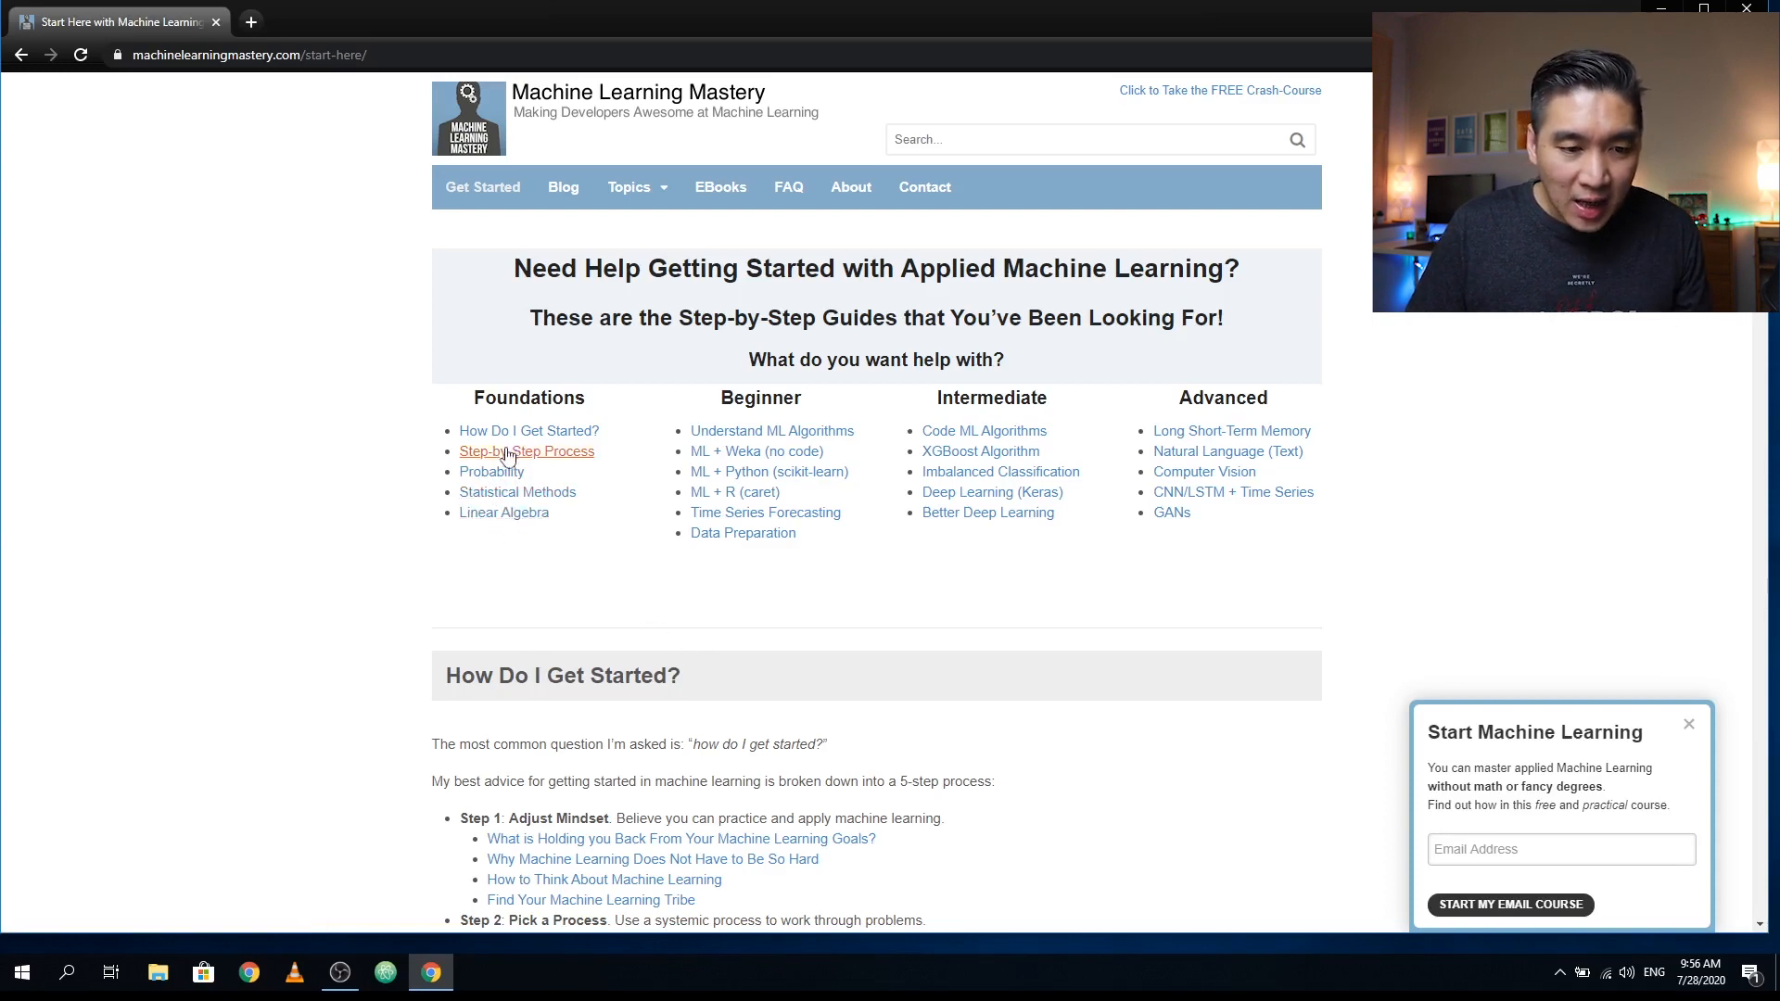
# - Scroll the Start Here page to the five-step How Do I Get Started? advice and its linked articles
pyautogui.scroll(-3)
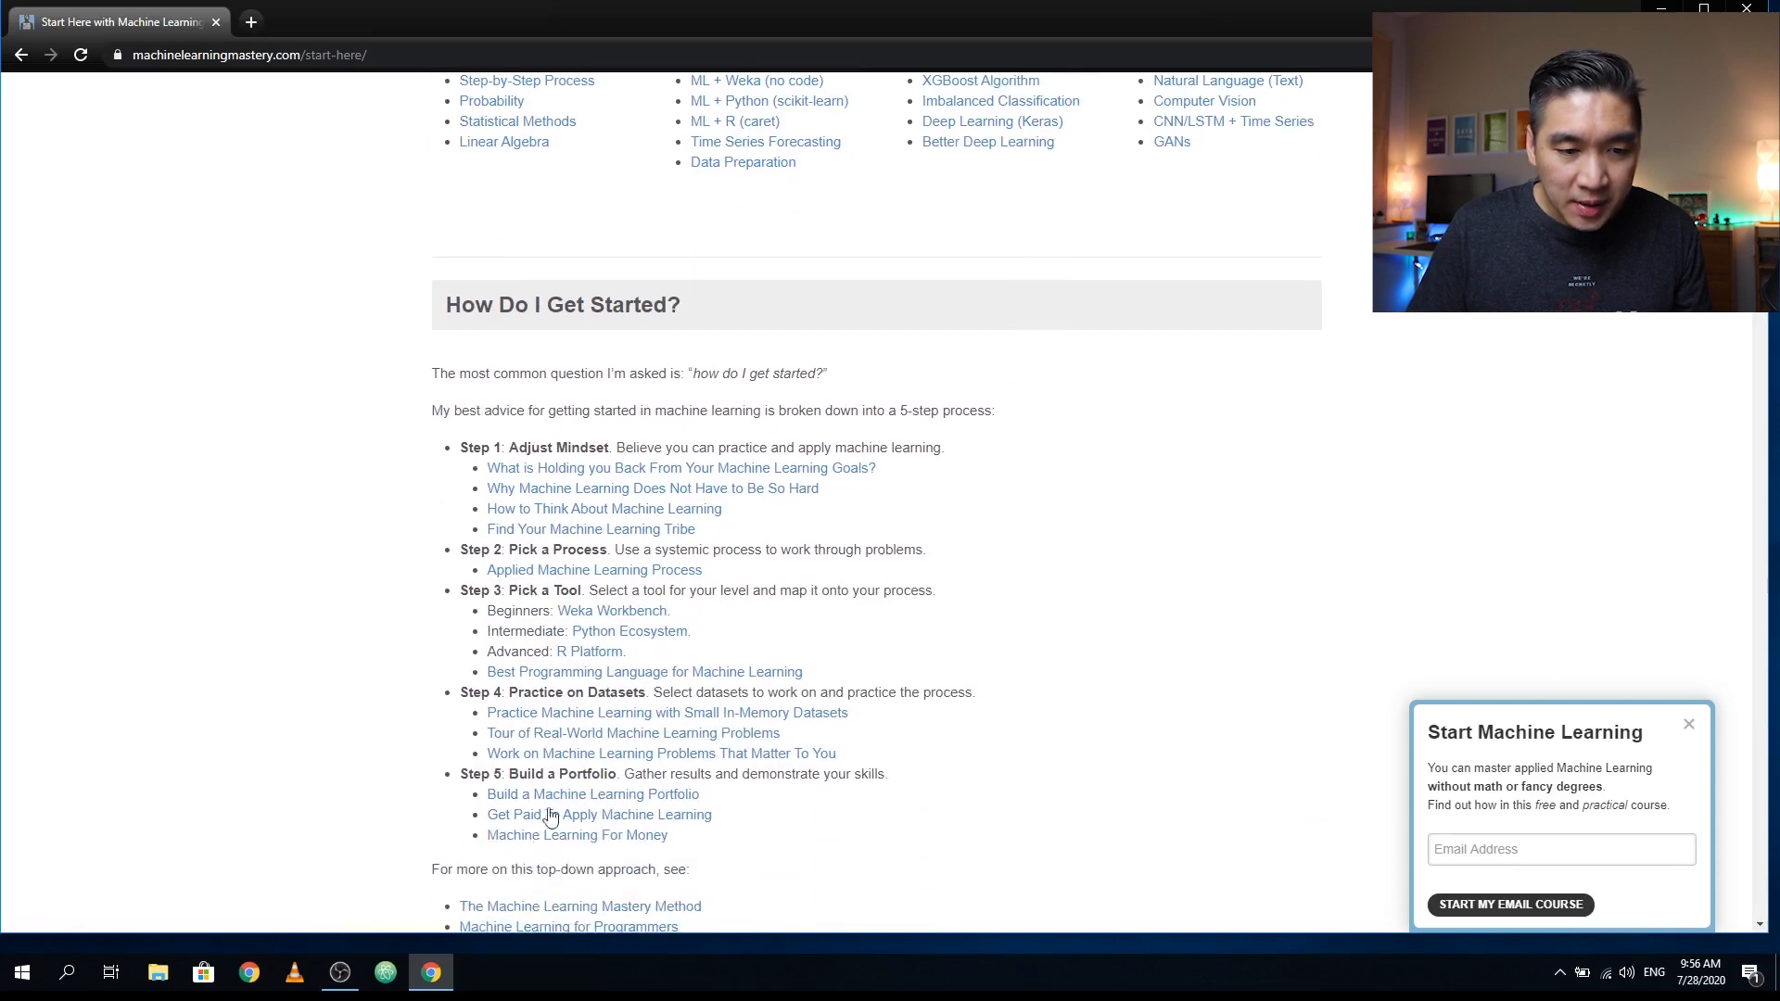
pyautogui.moveTo(477, 443)
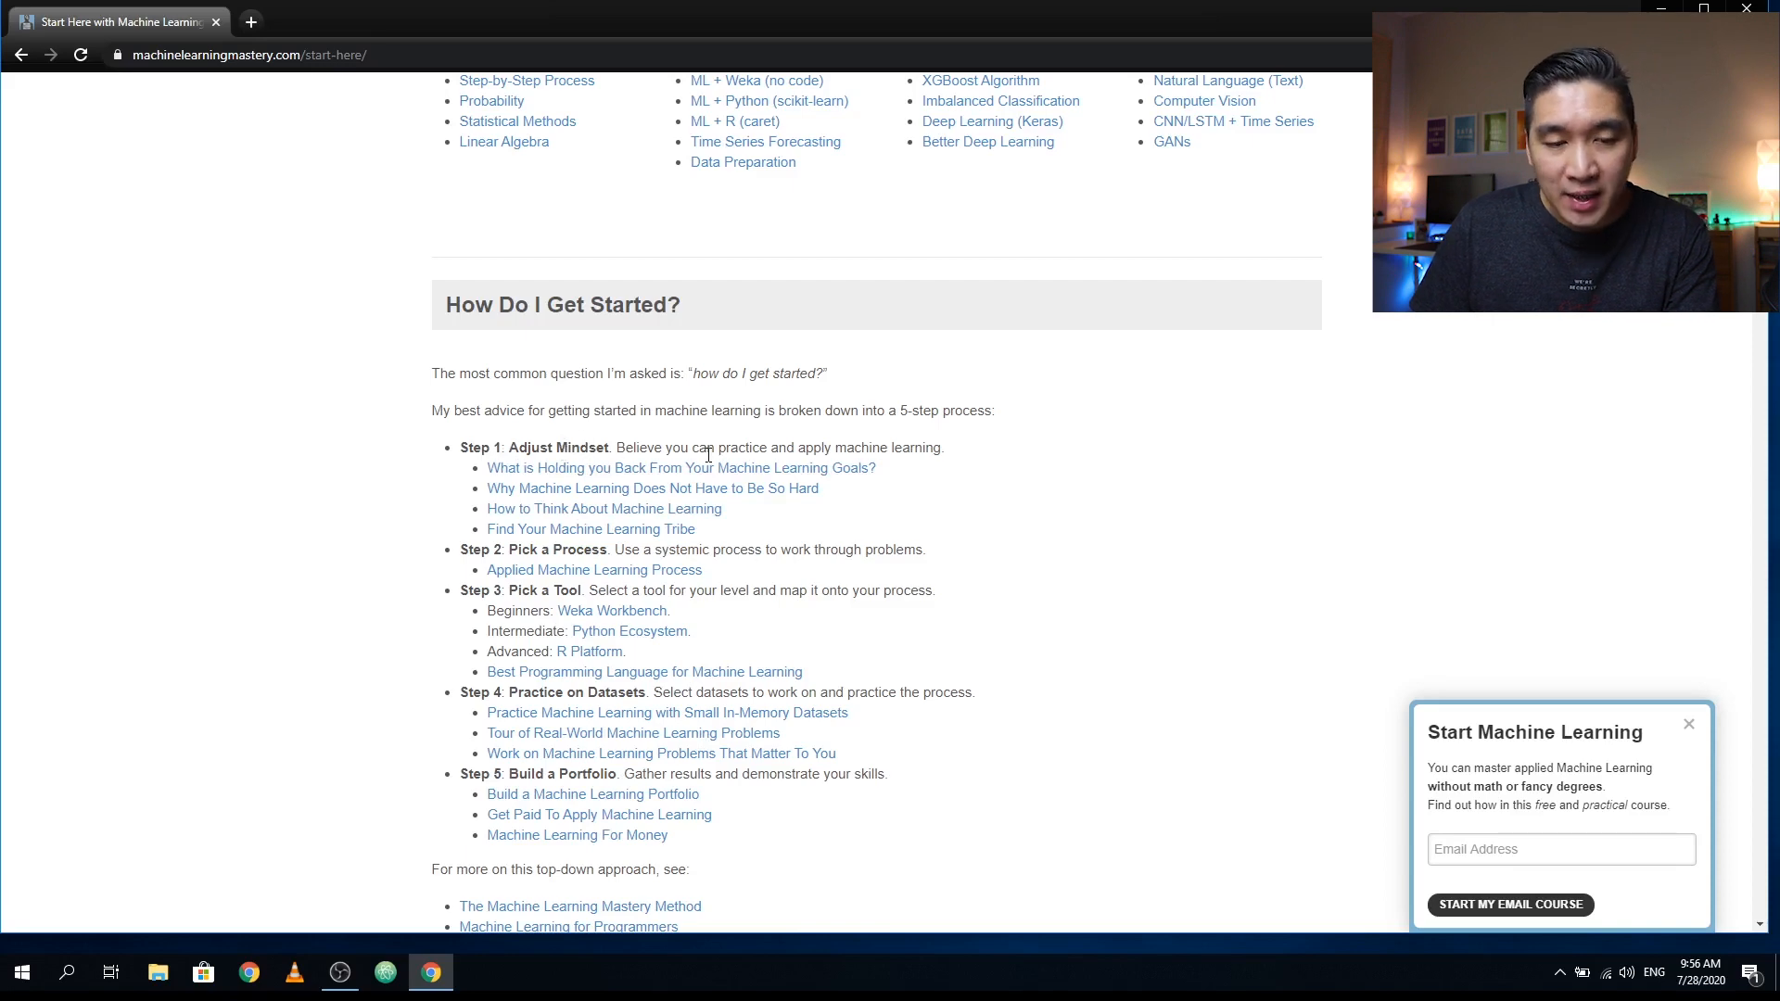
pyautogui.moveTo(594, 569)
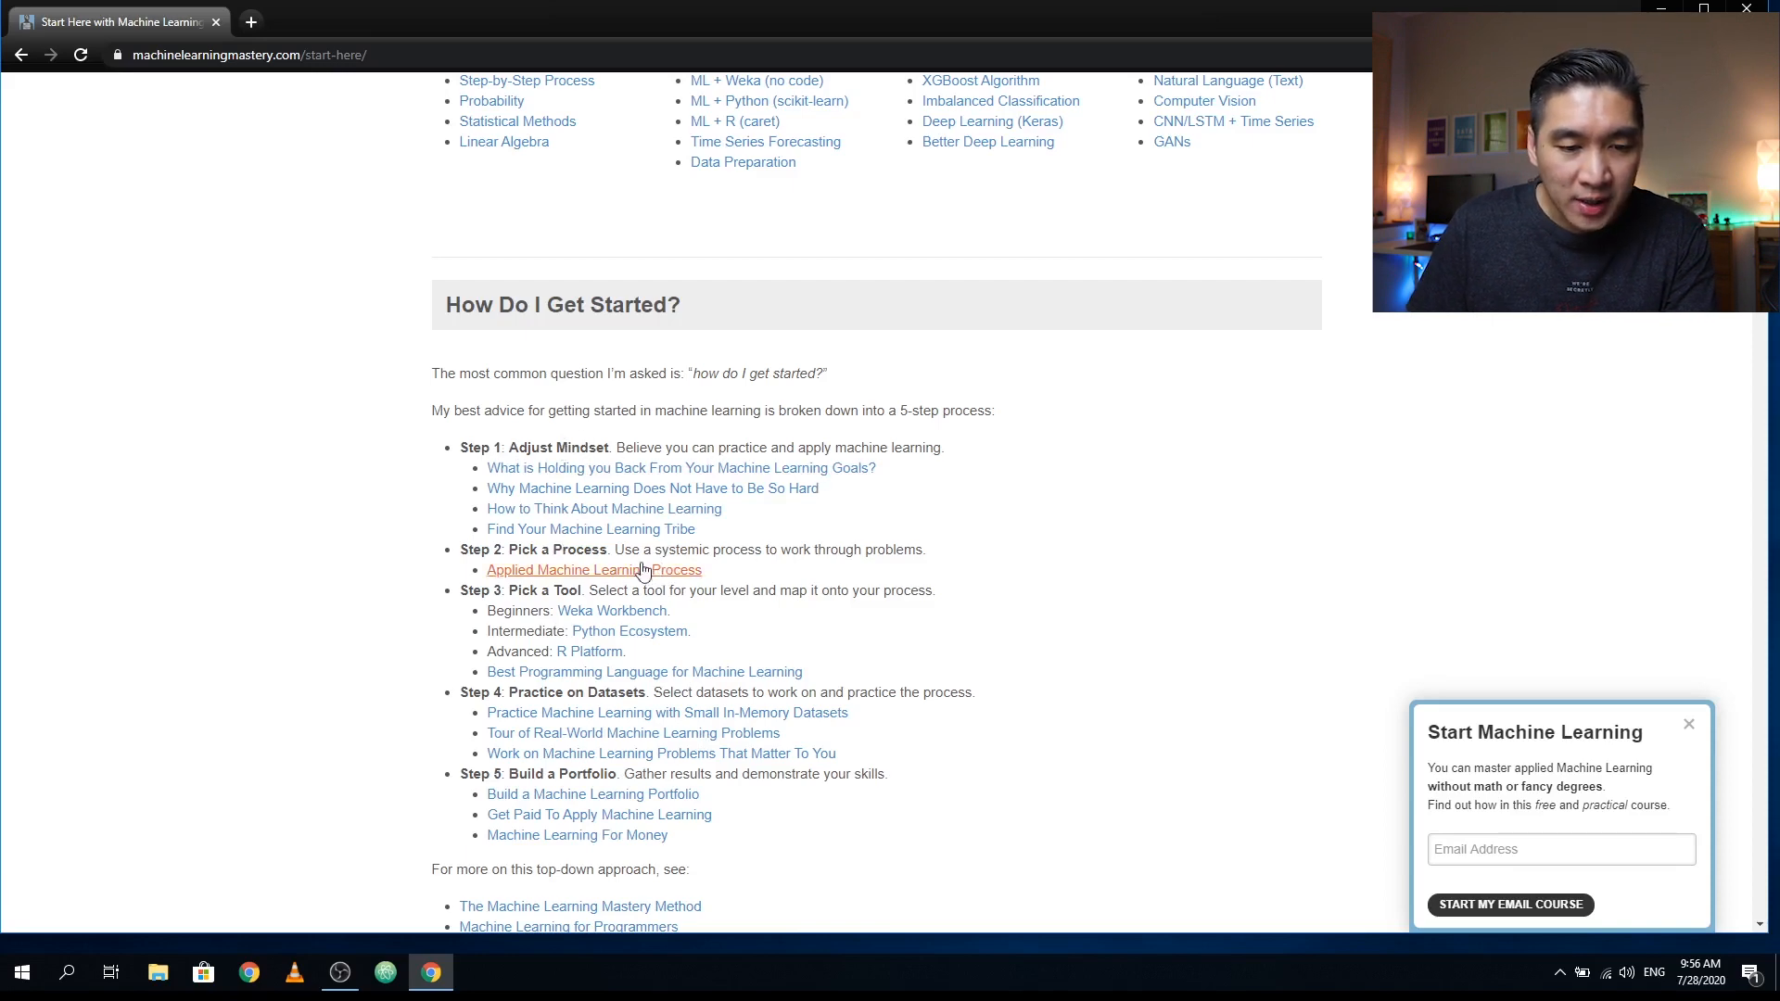
pyautogui.scroll(-3)
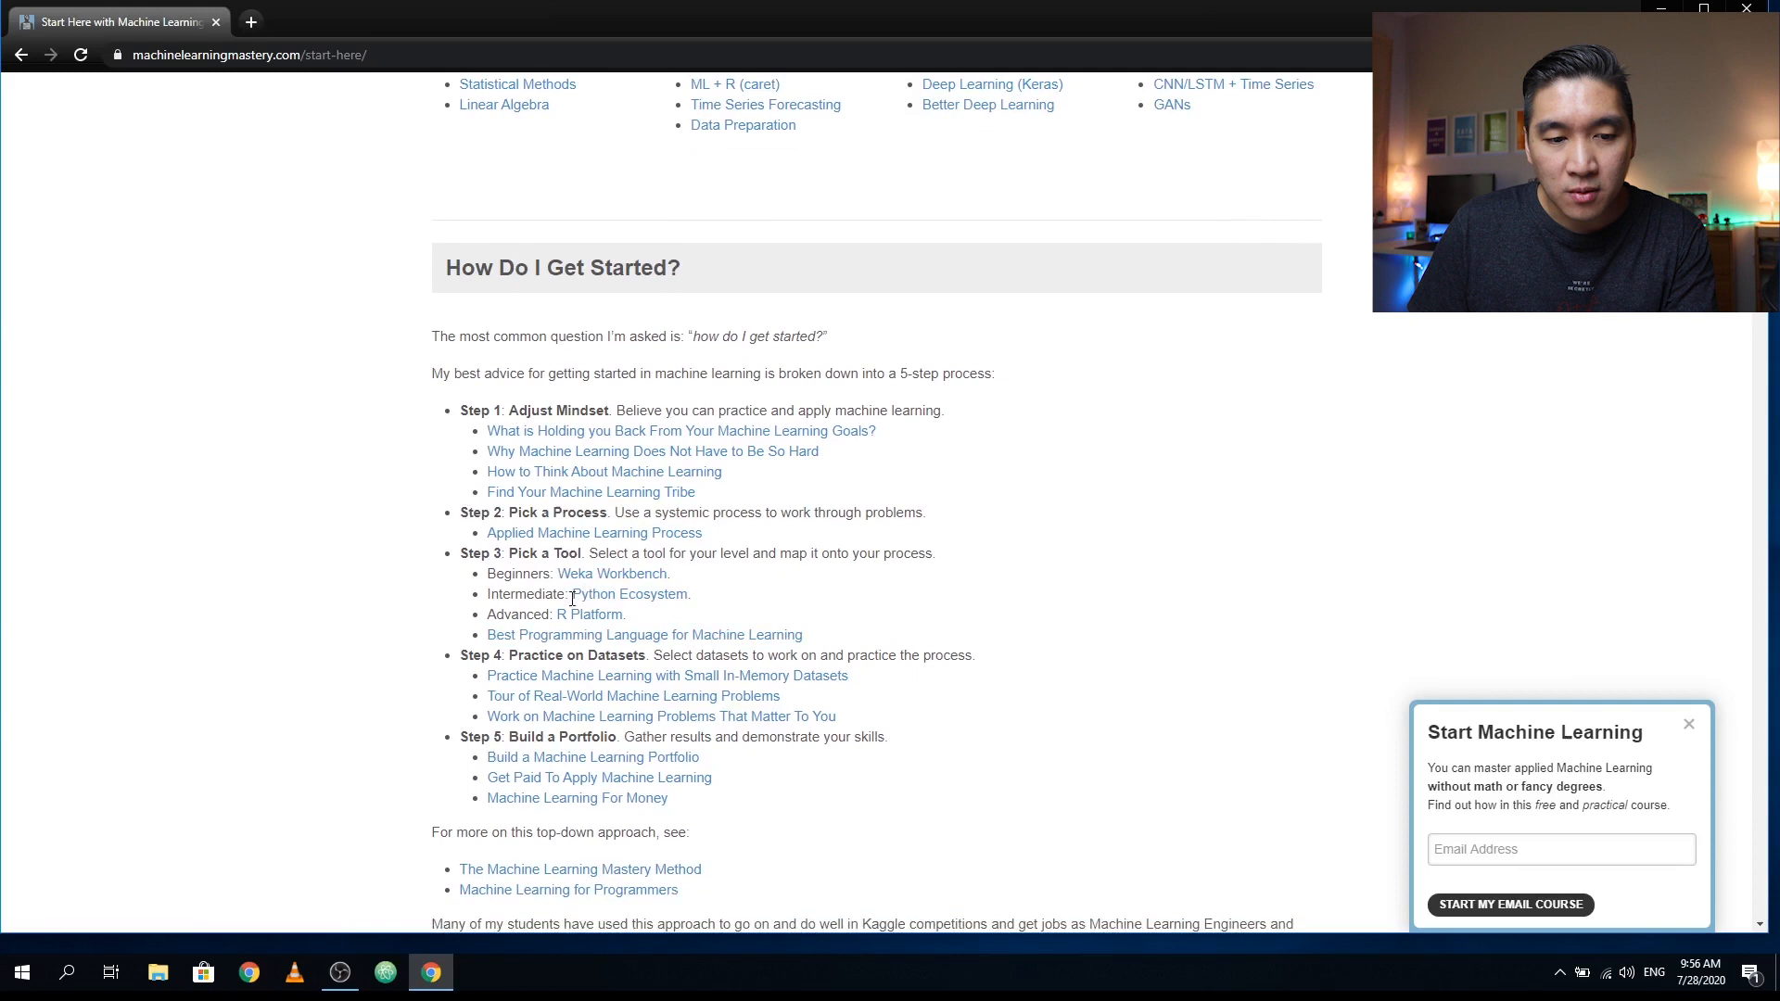
pyautogui.moveTo(610, 573)
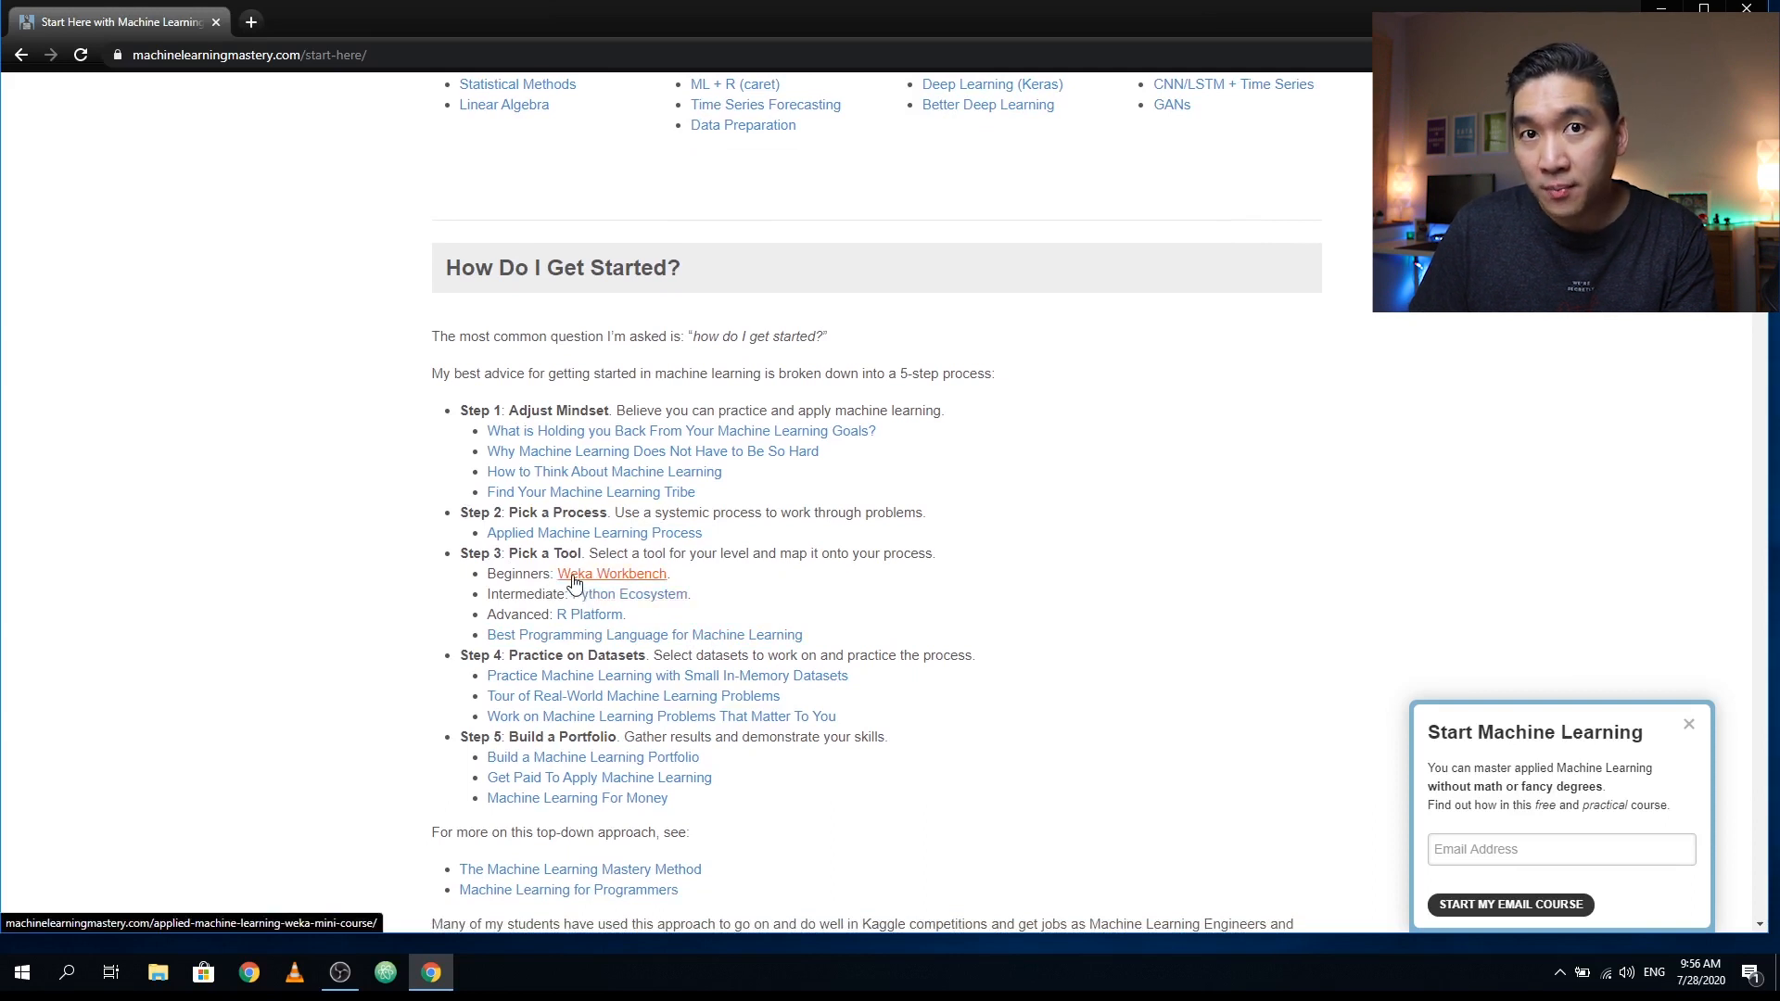
pyautogui.moveTo(528, 610)
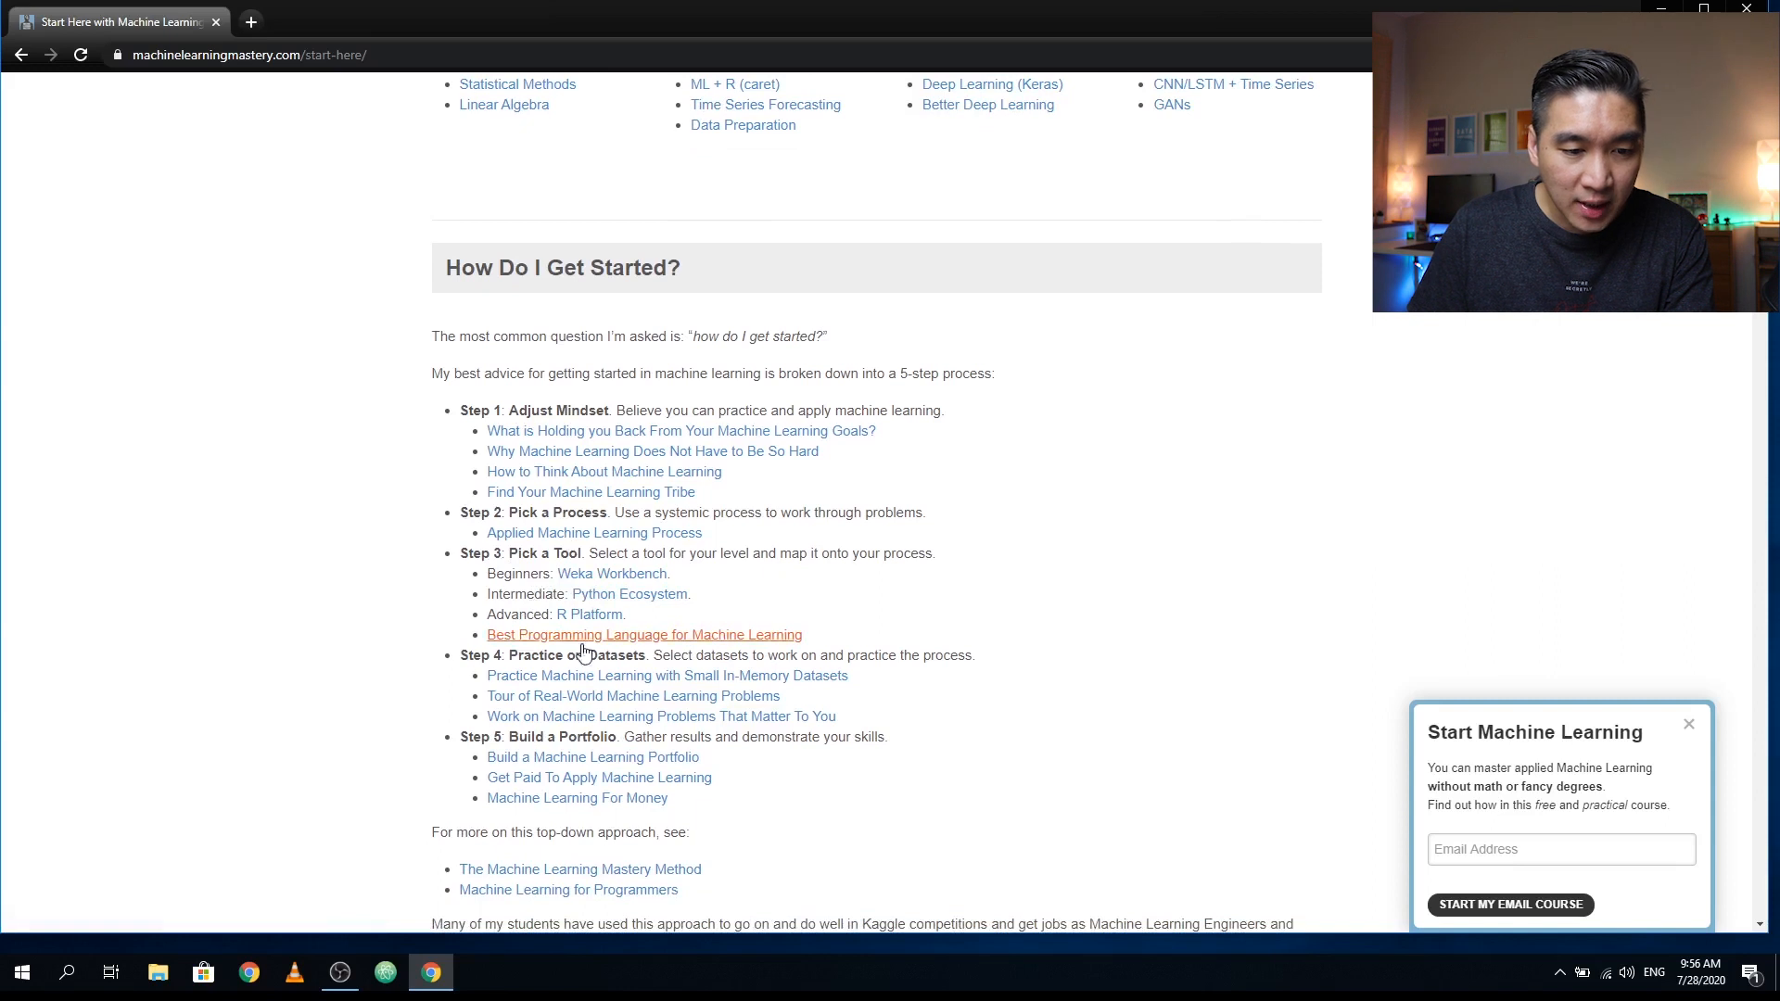
pyautogui.moveTo(589, 614)
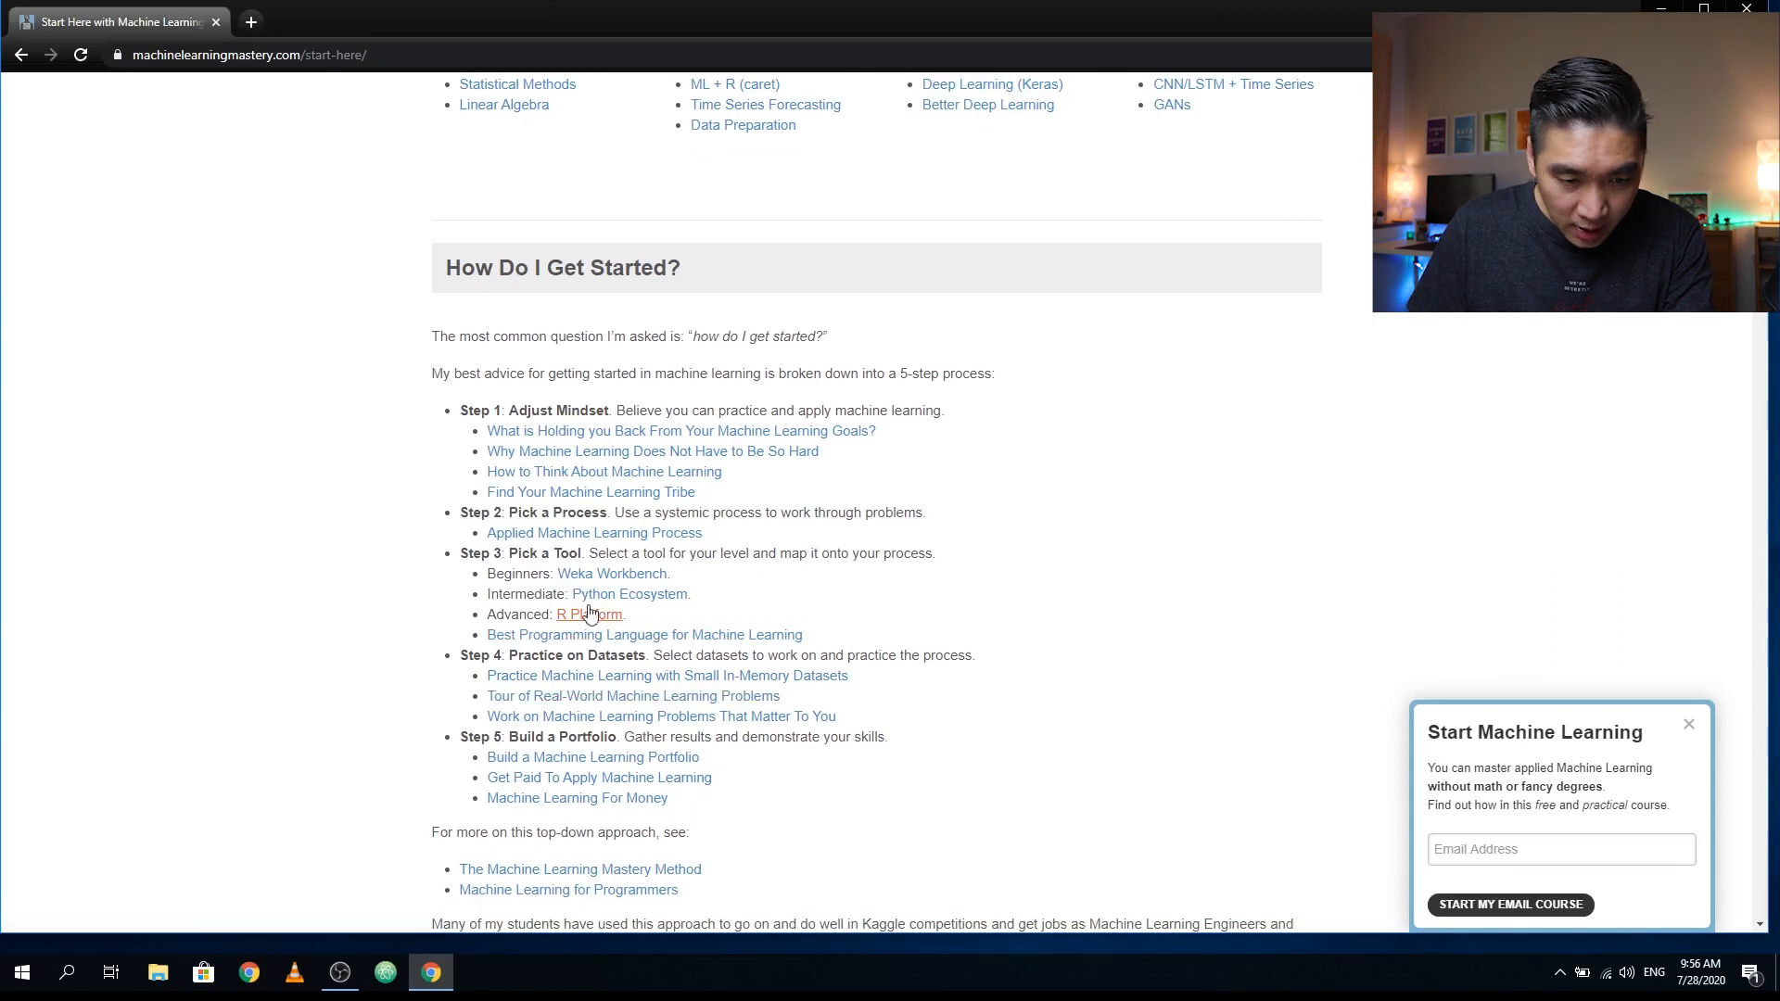
pyautogui.moveTo(509, 593)
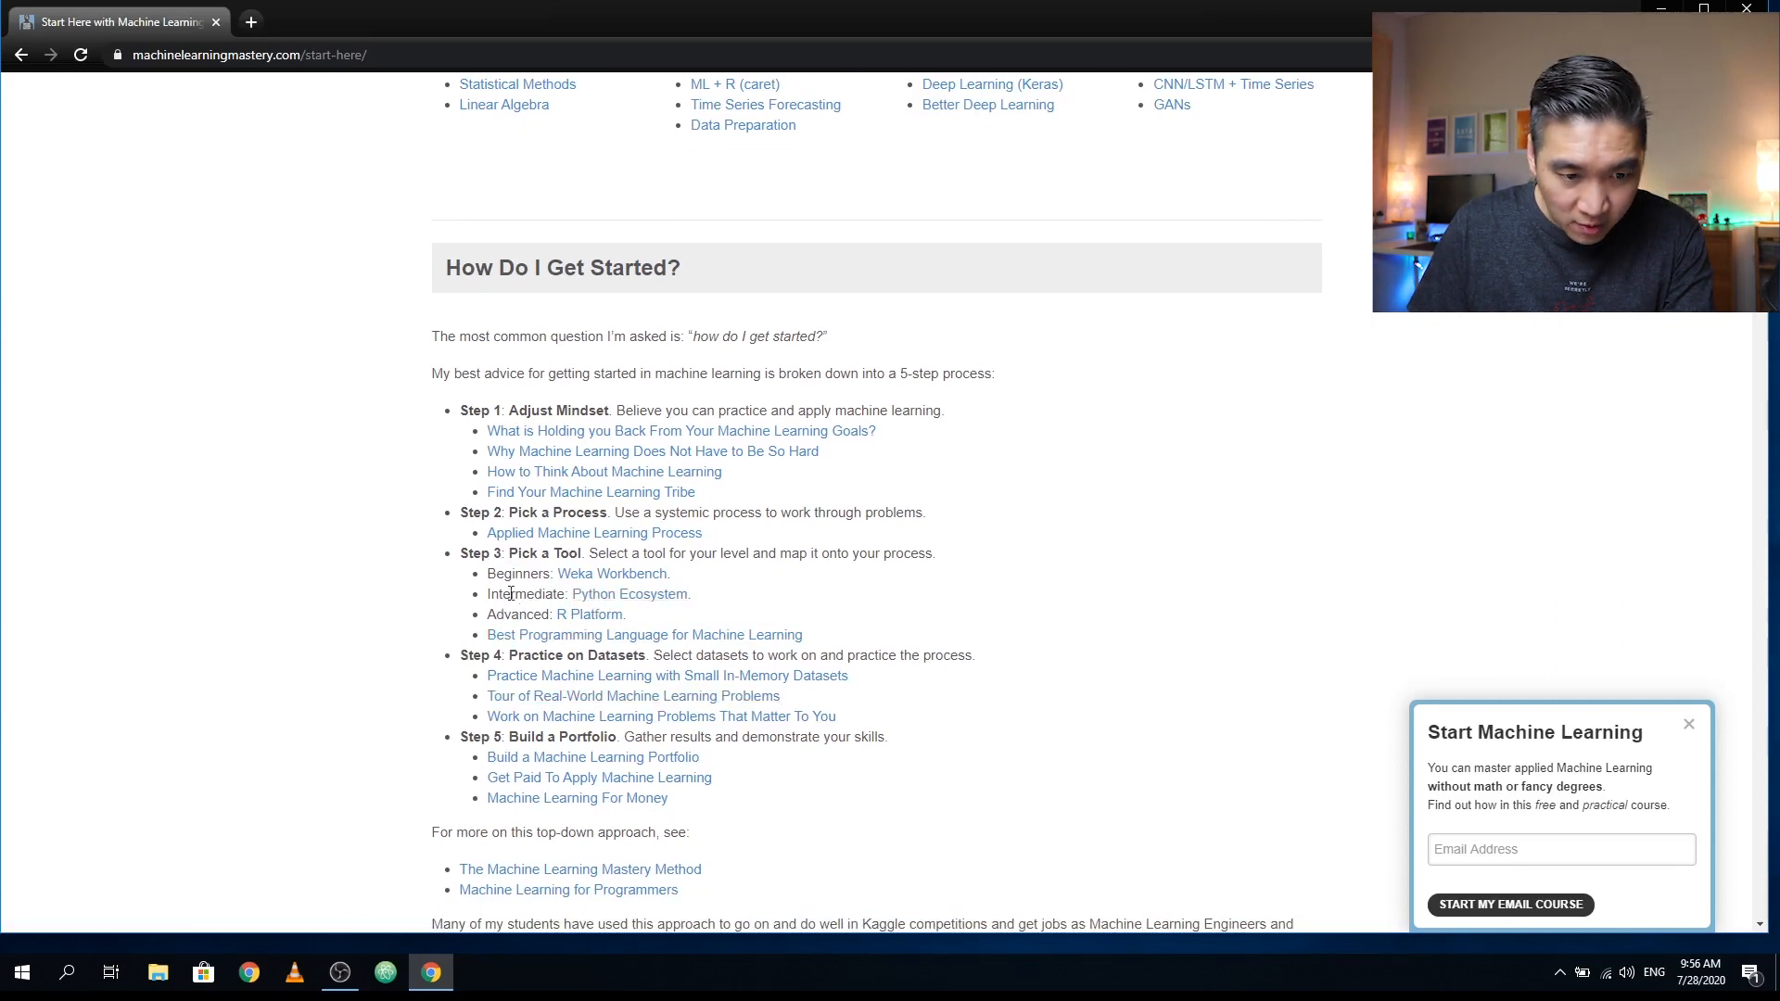
pyautogui.moveTo(589, 613)
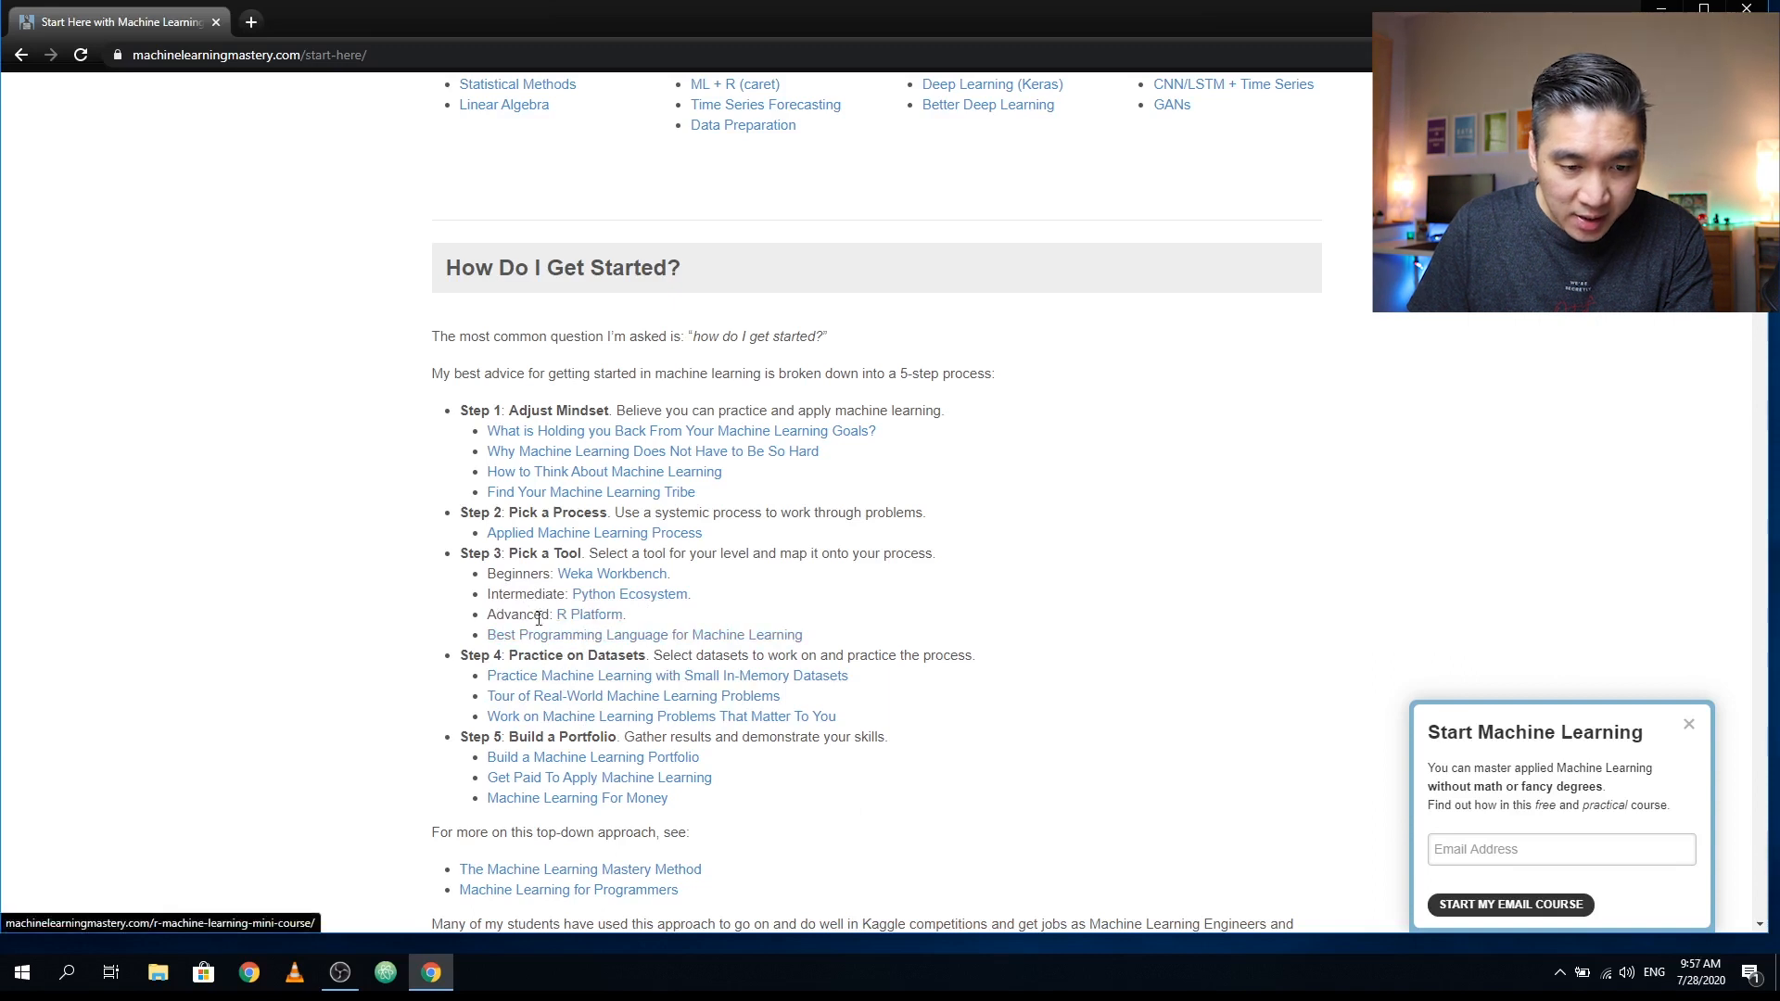
pyautogui.scroll(-3)
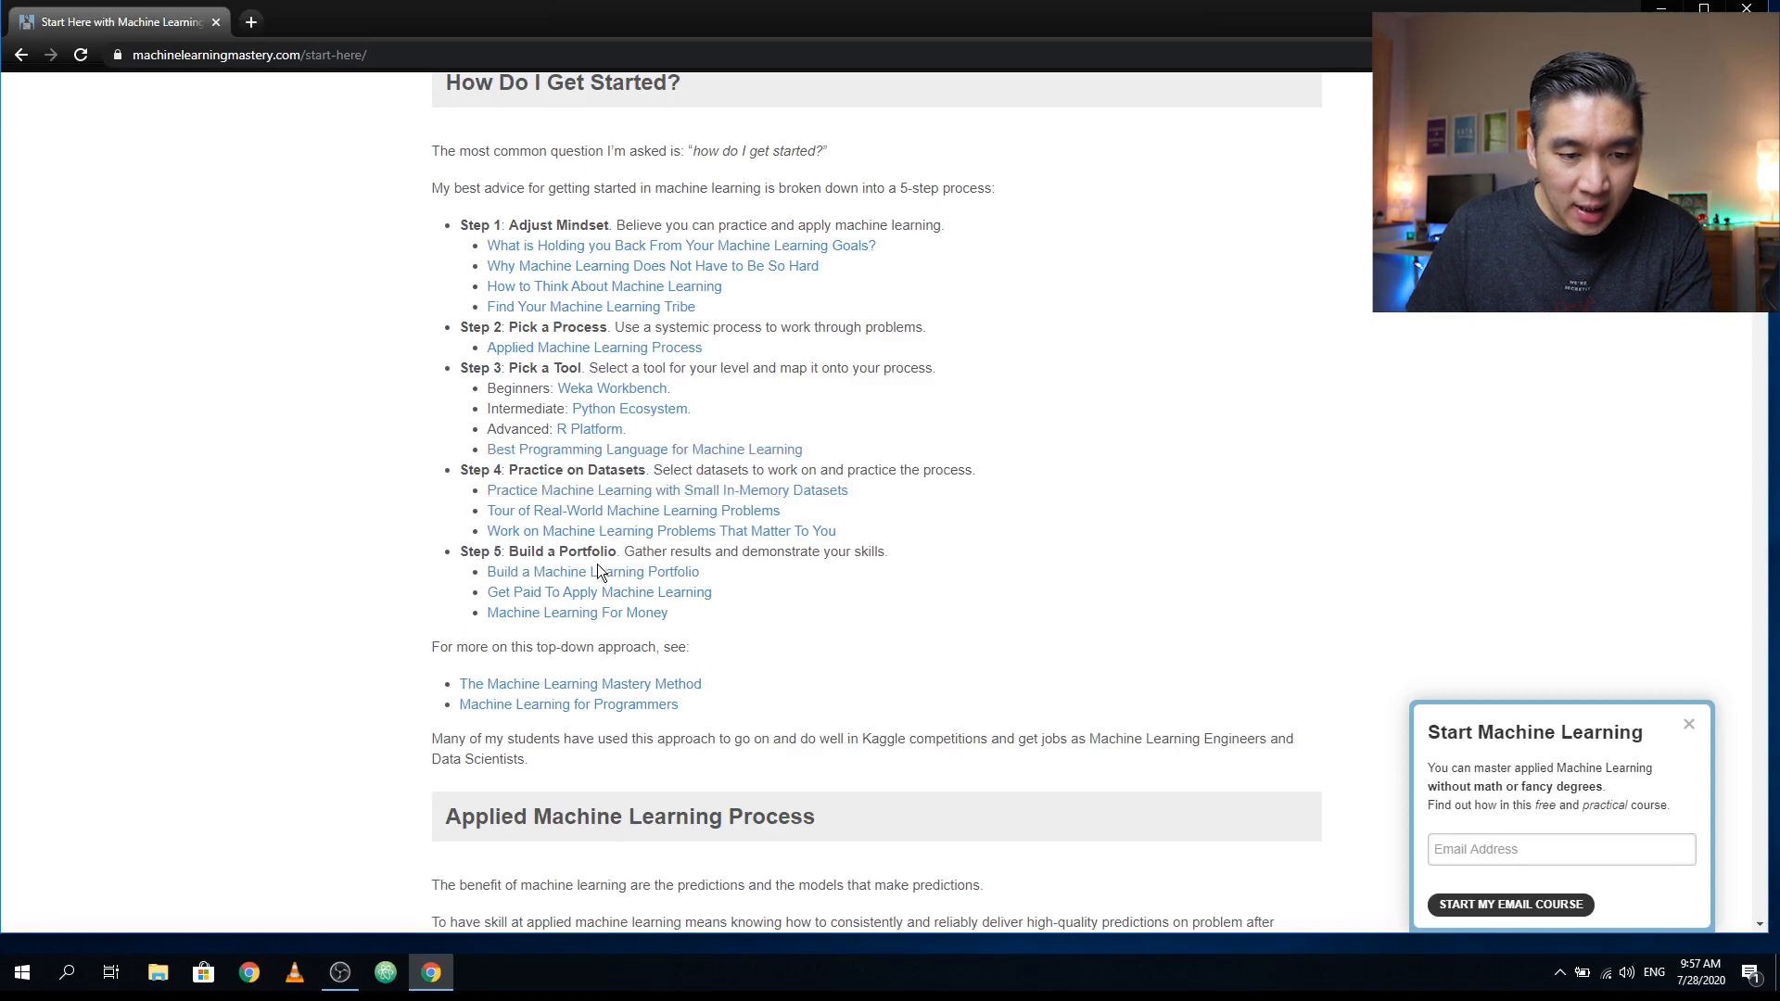
pyautogui.scroll(-3)
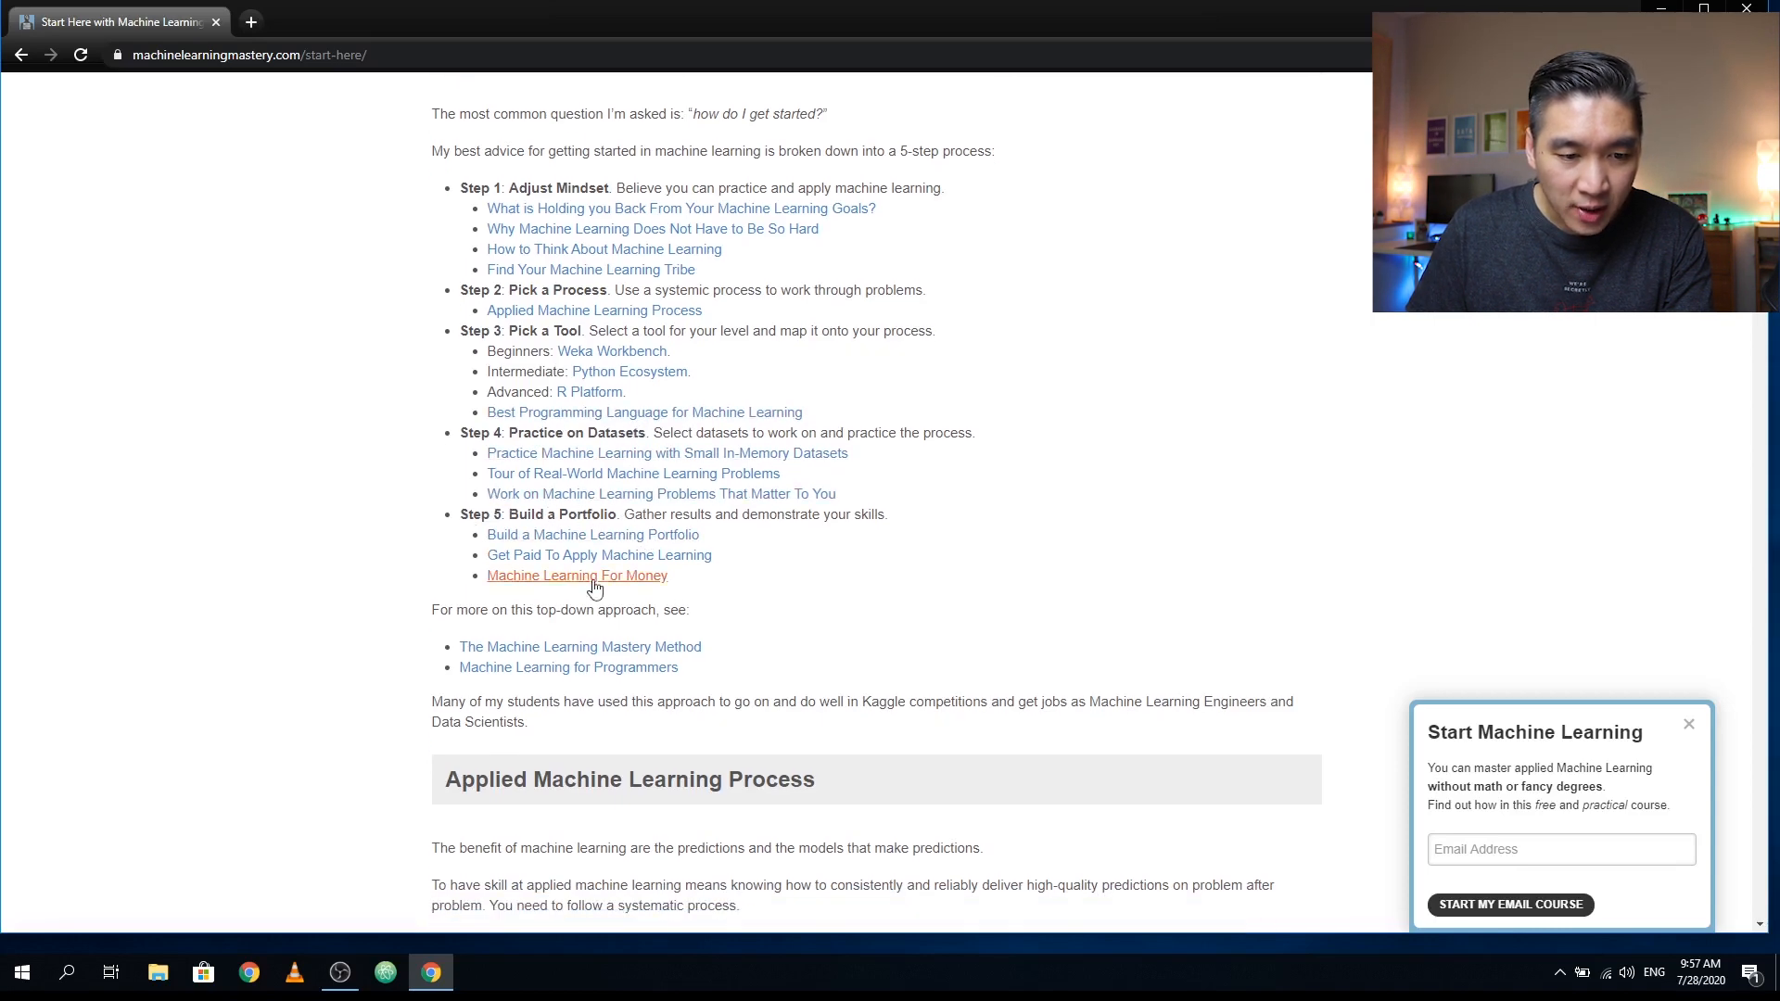
pyautogui.moveTo(521, 350)
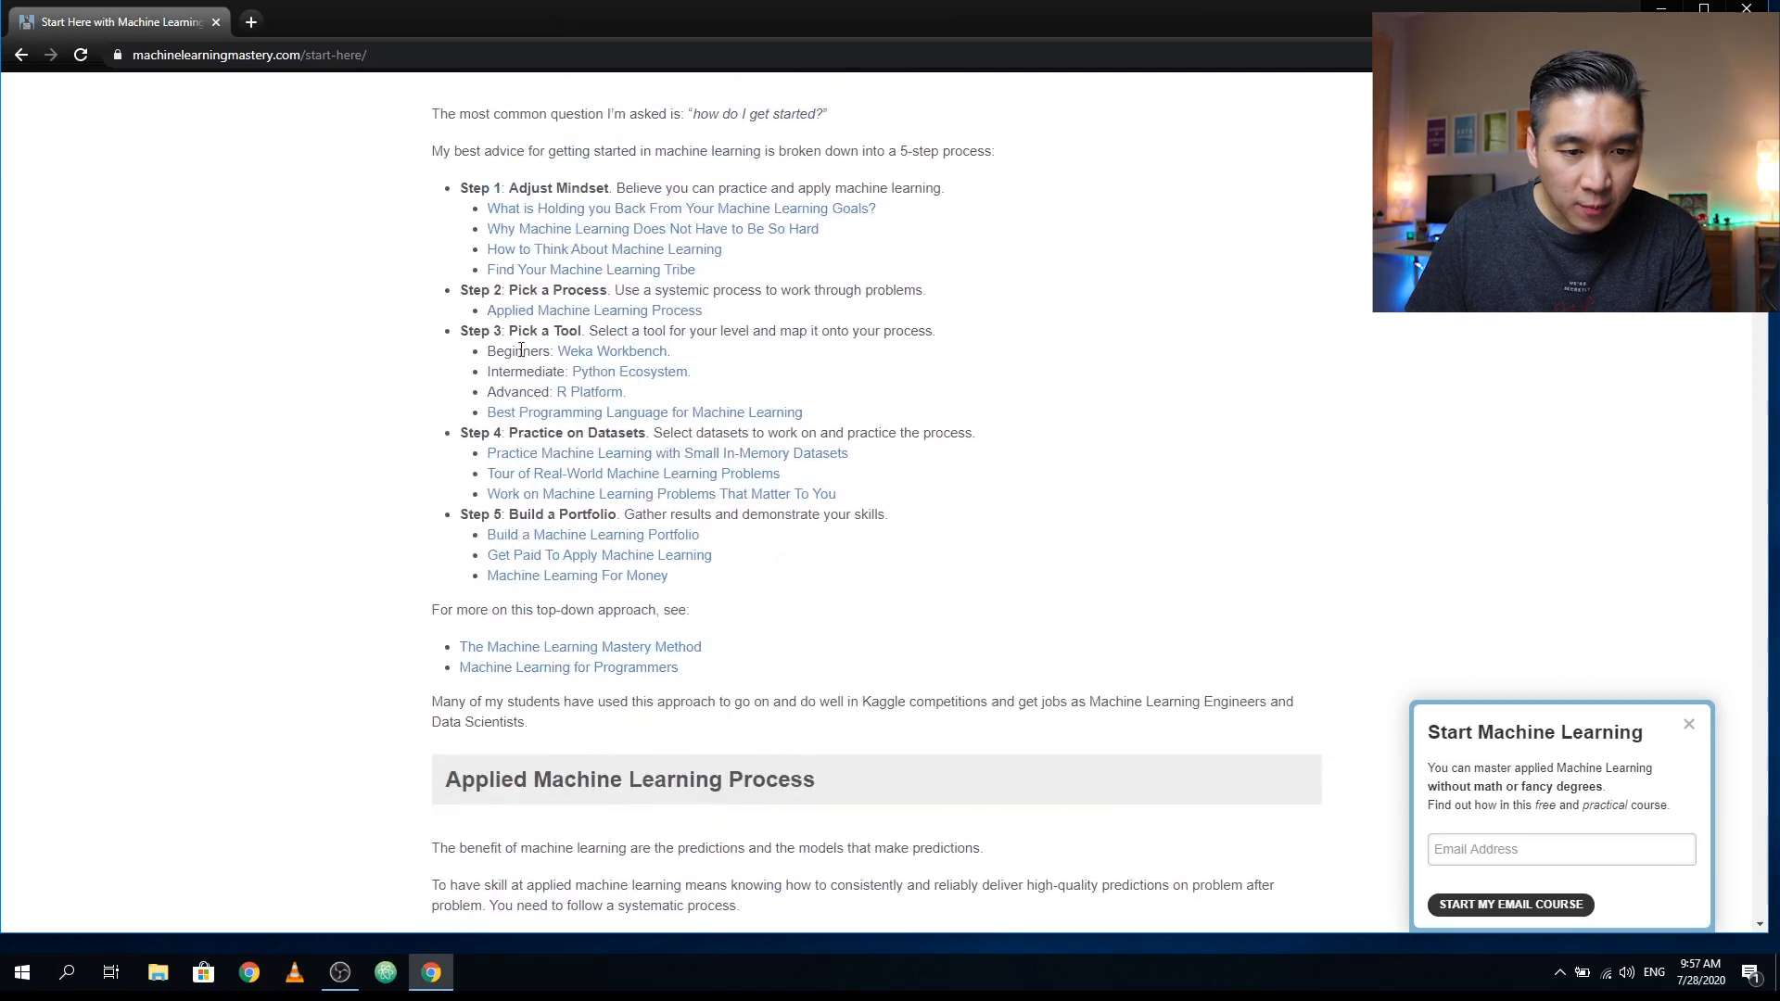
# - Scroll down past Probability and Statistics to the Linear Algebra for Machine Learning section
pyautogui.scroll(-3)
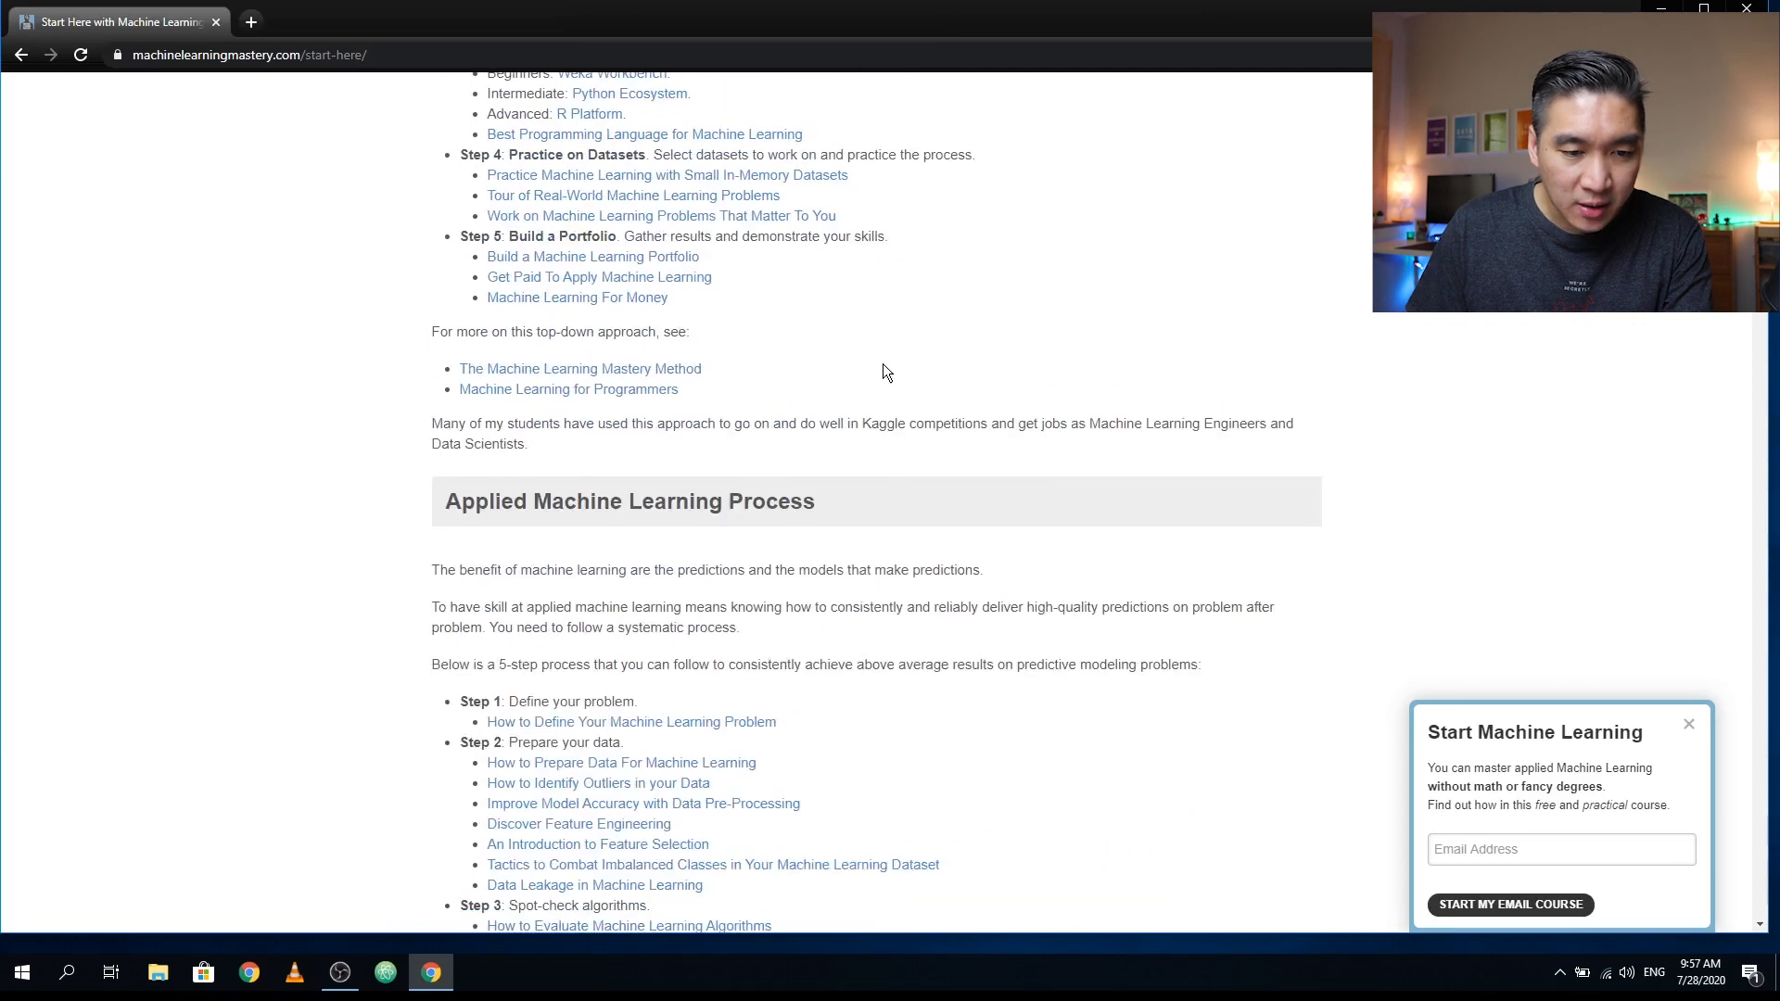
pyautogui.scroll(-3)
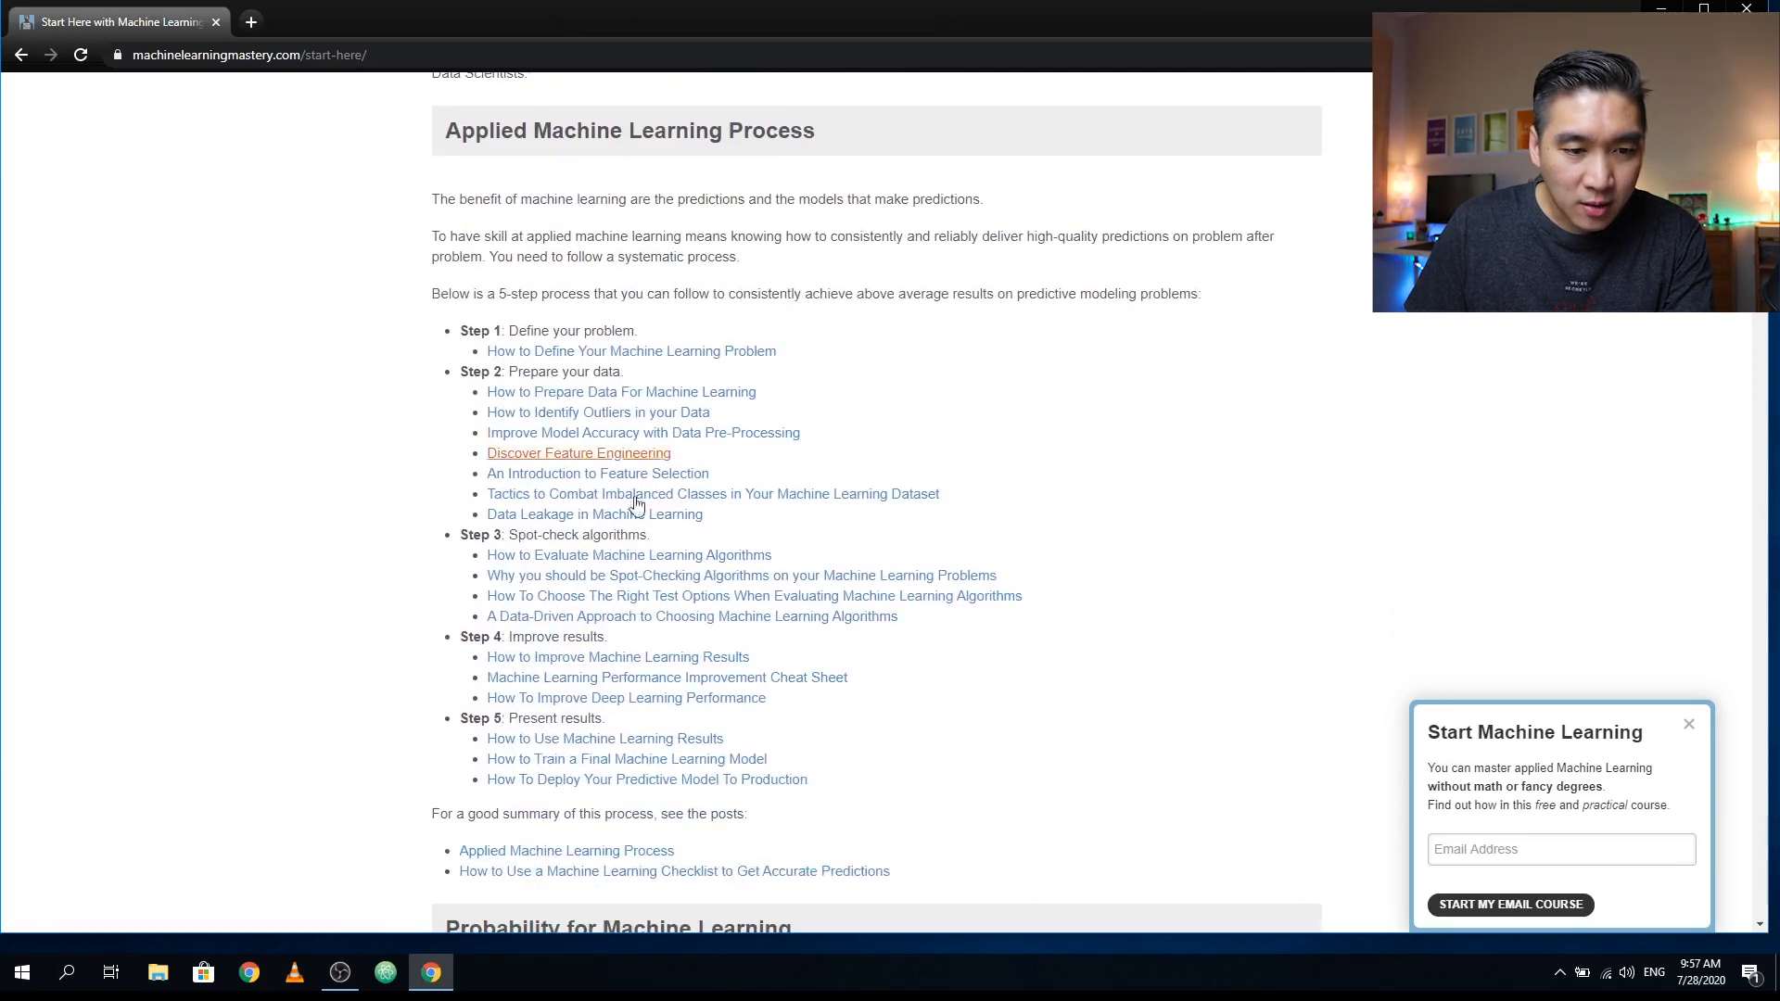
pyautogui.moveTo(599, 321)
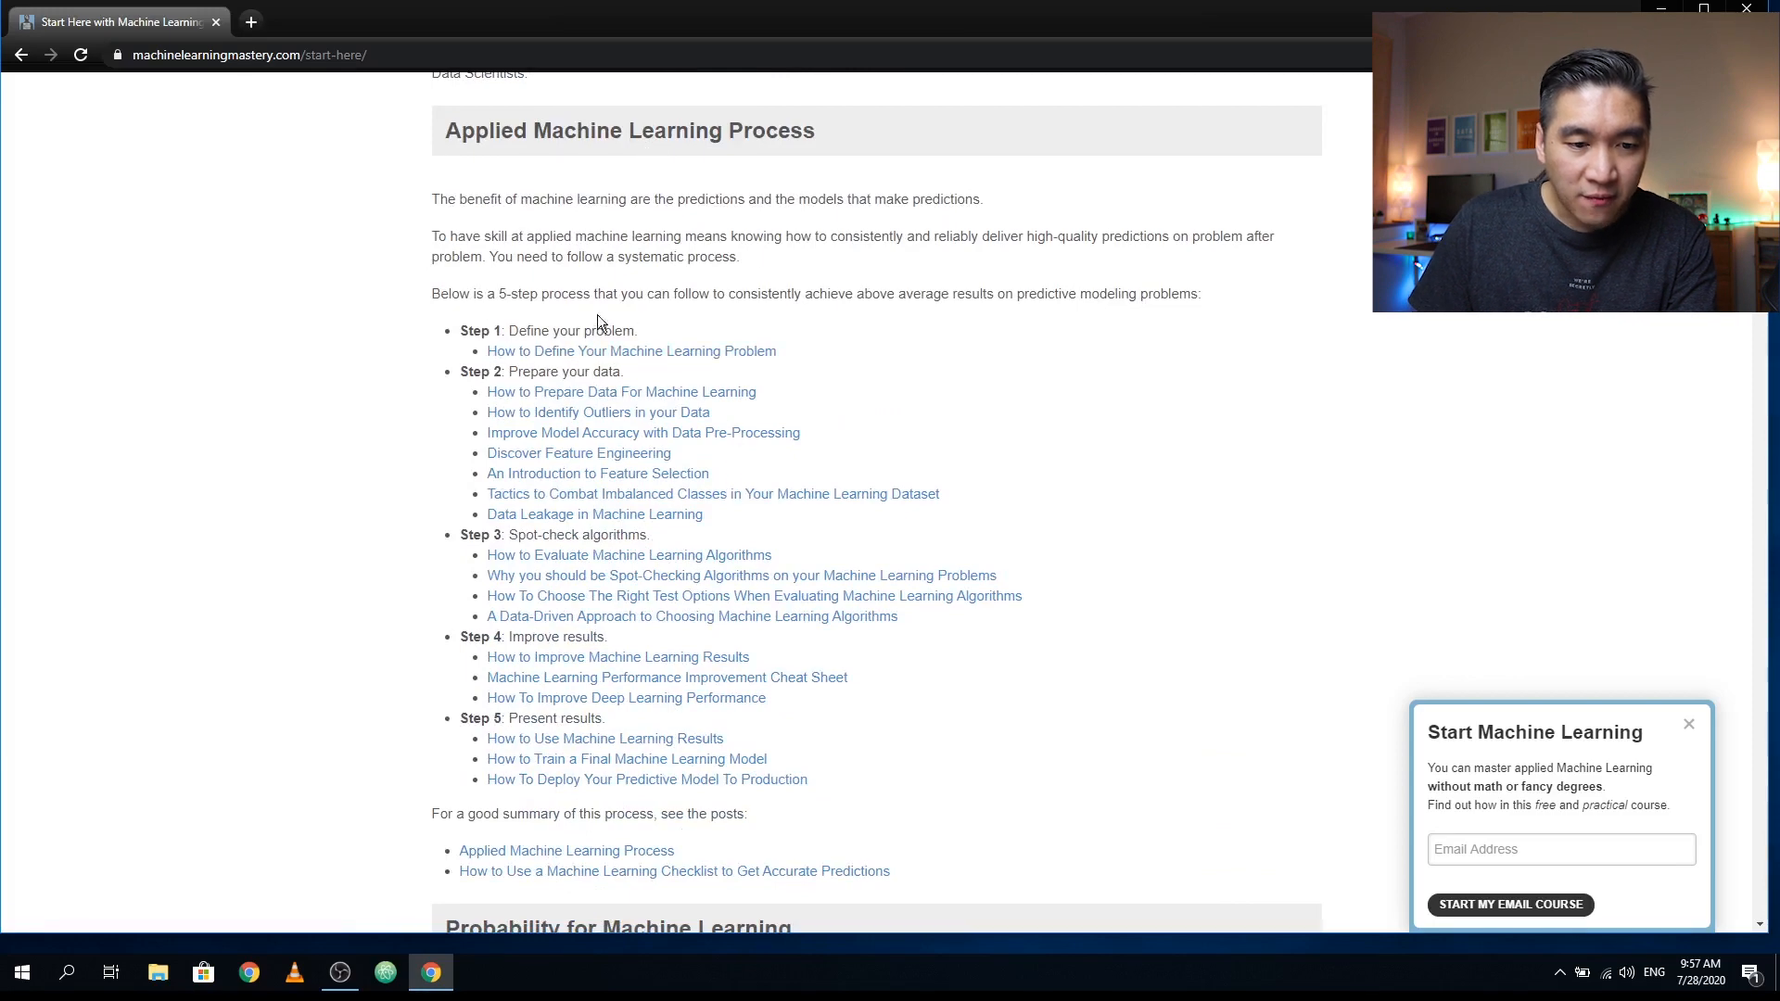
pyautogui.scroll(-3)
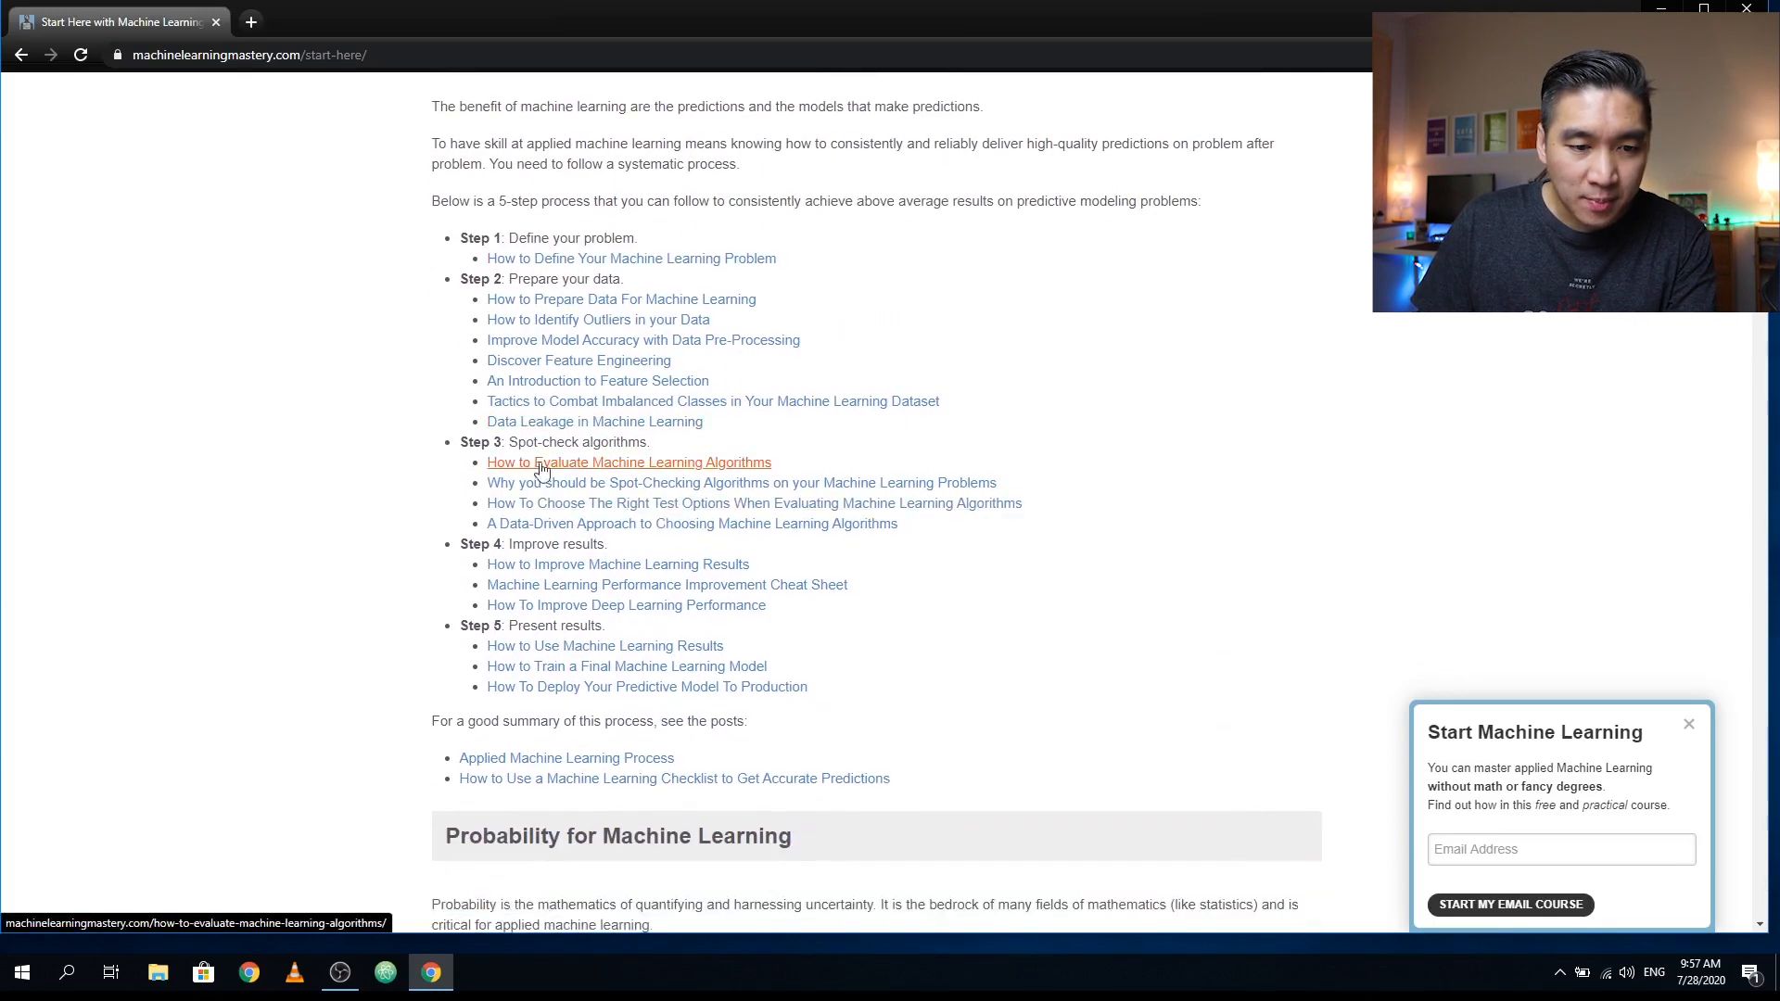
pyautogui.scroll(-3)
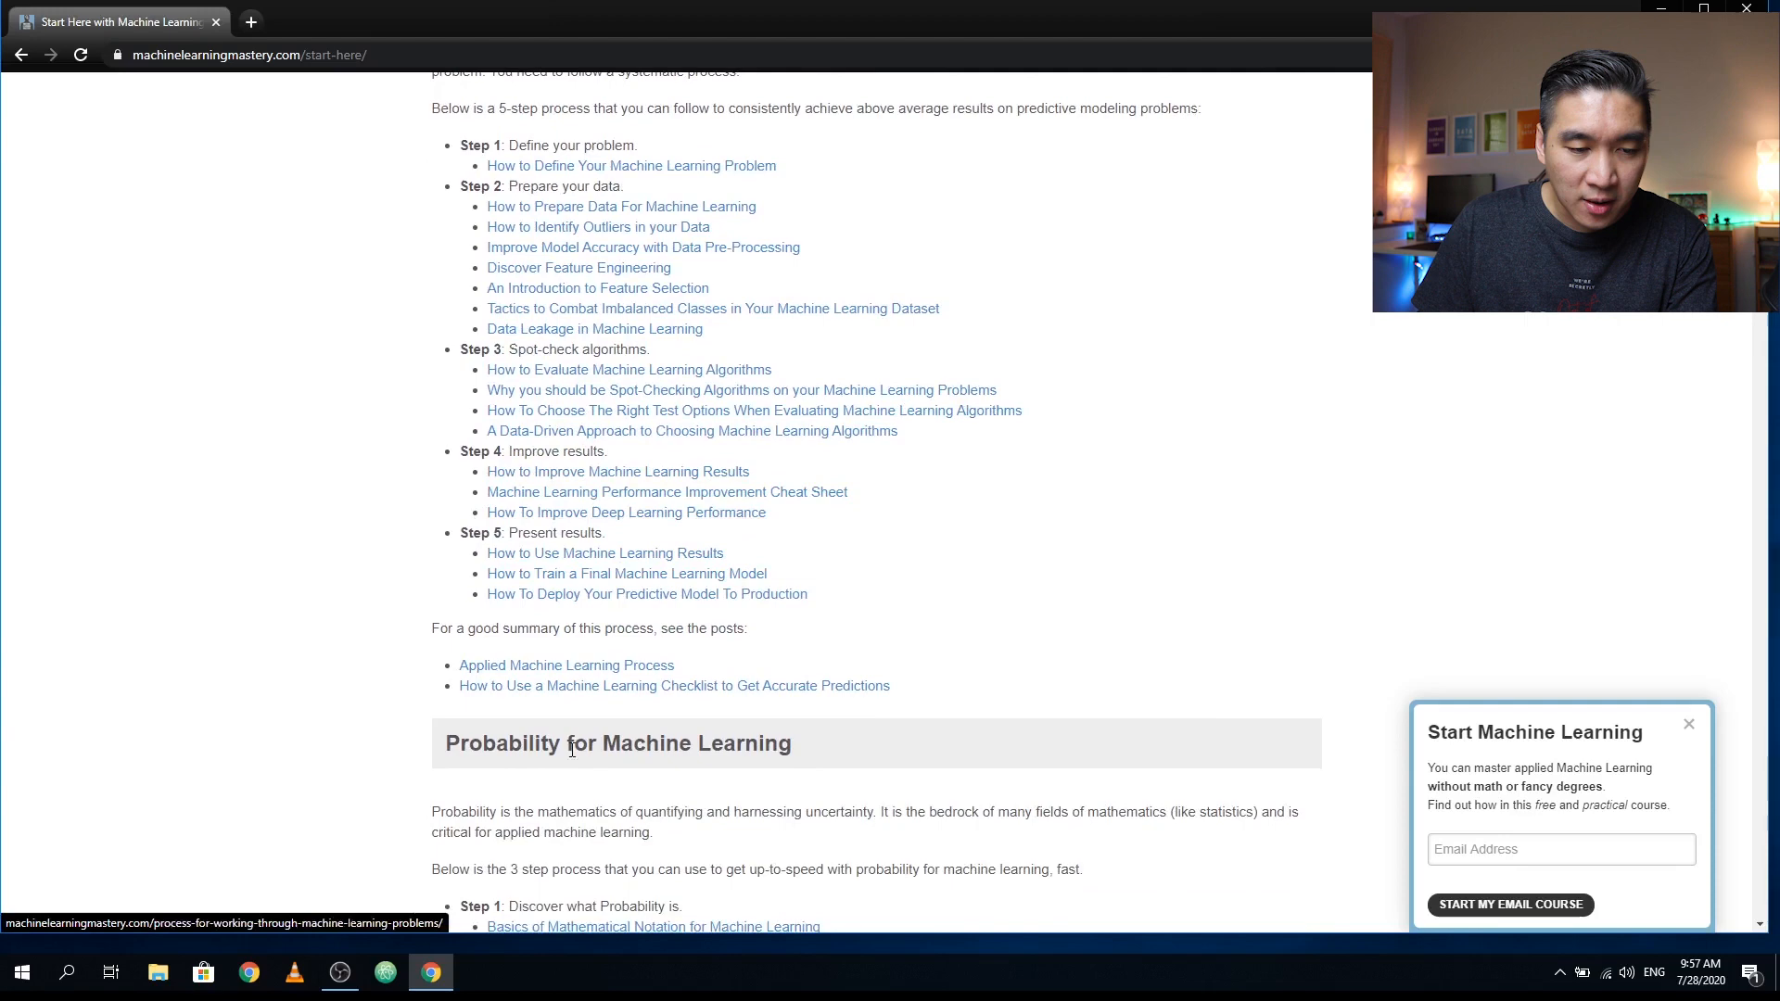
pyautogui.scroll(-3)
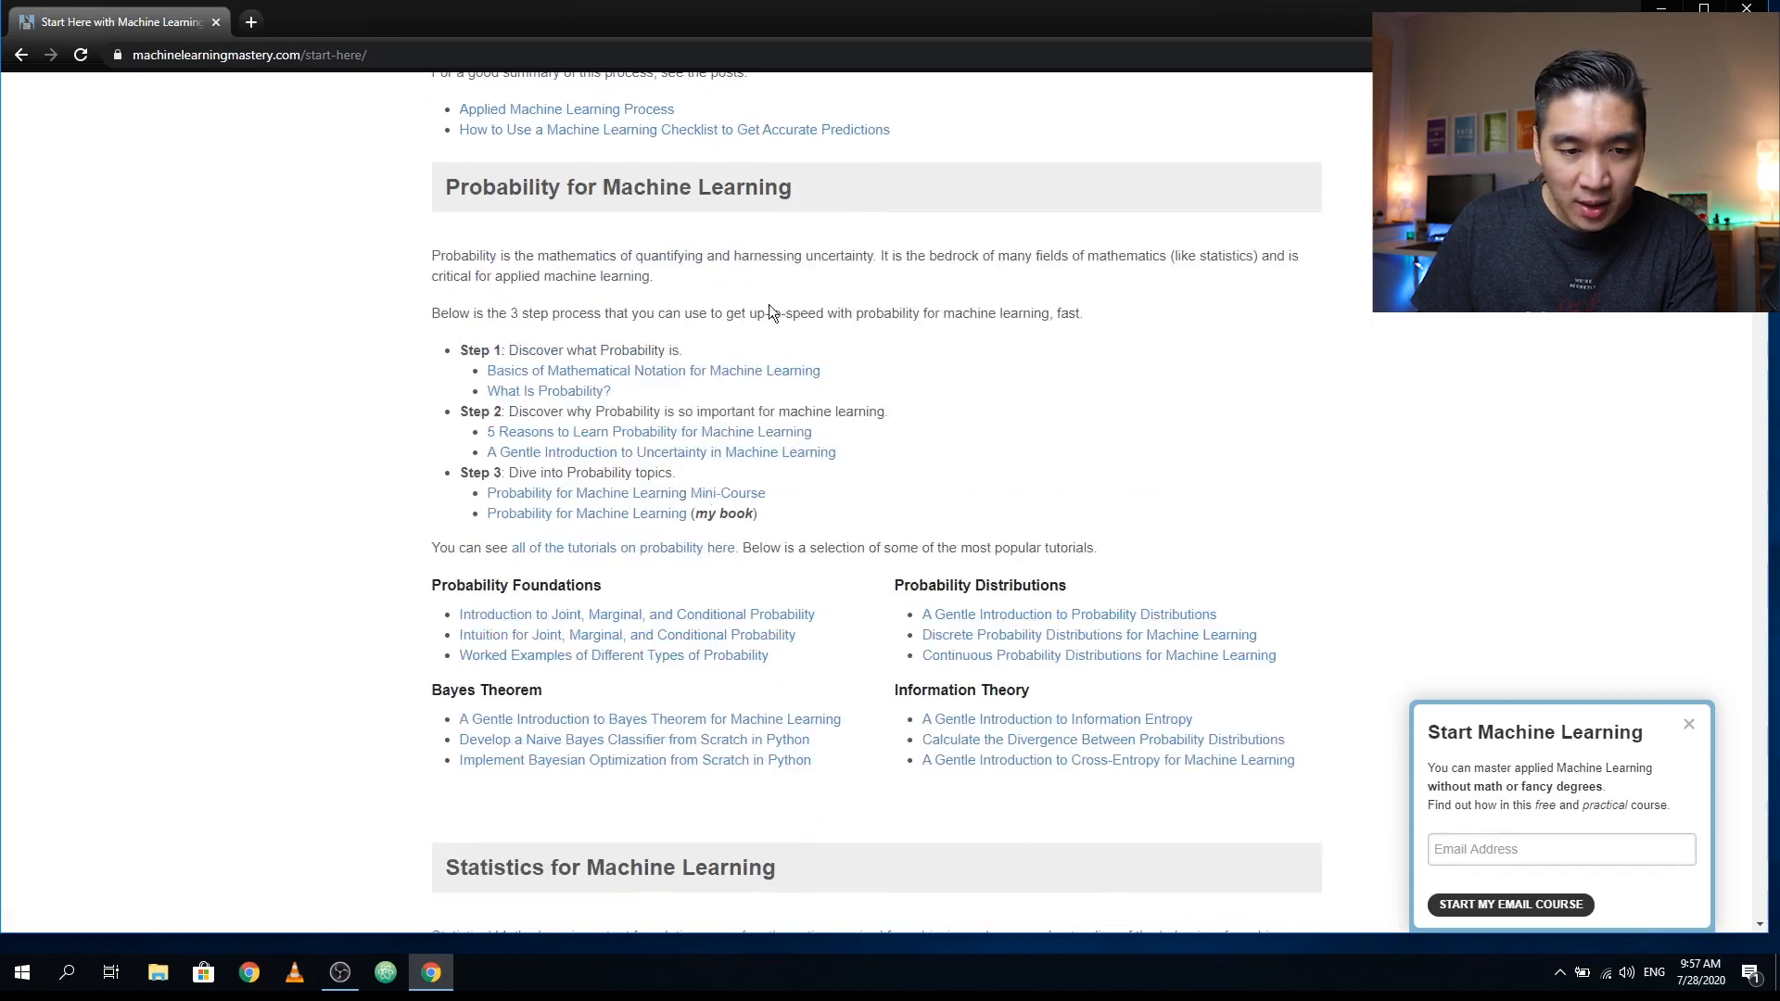
pyautogui.scroll(-3)
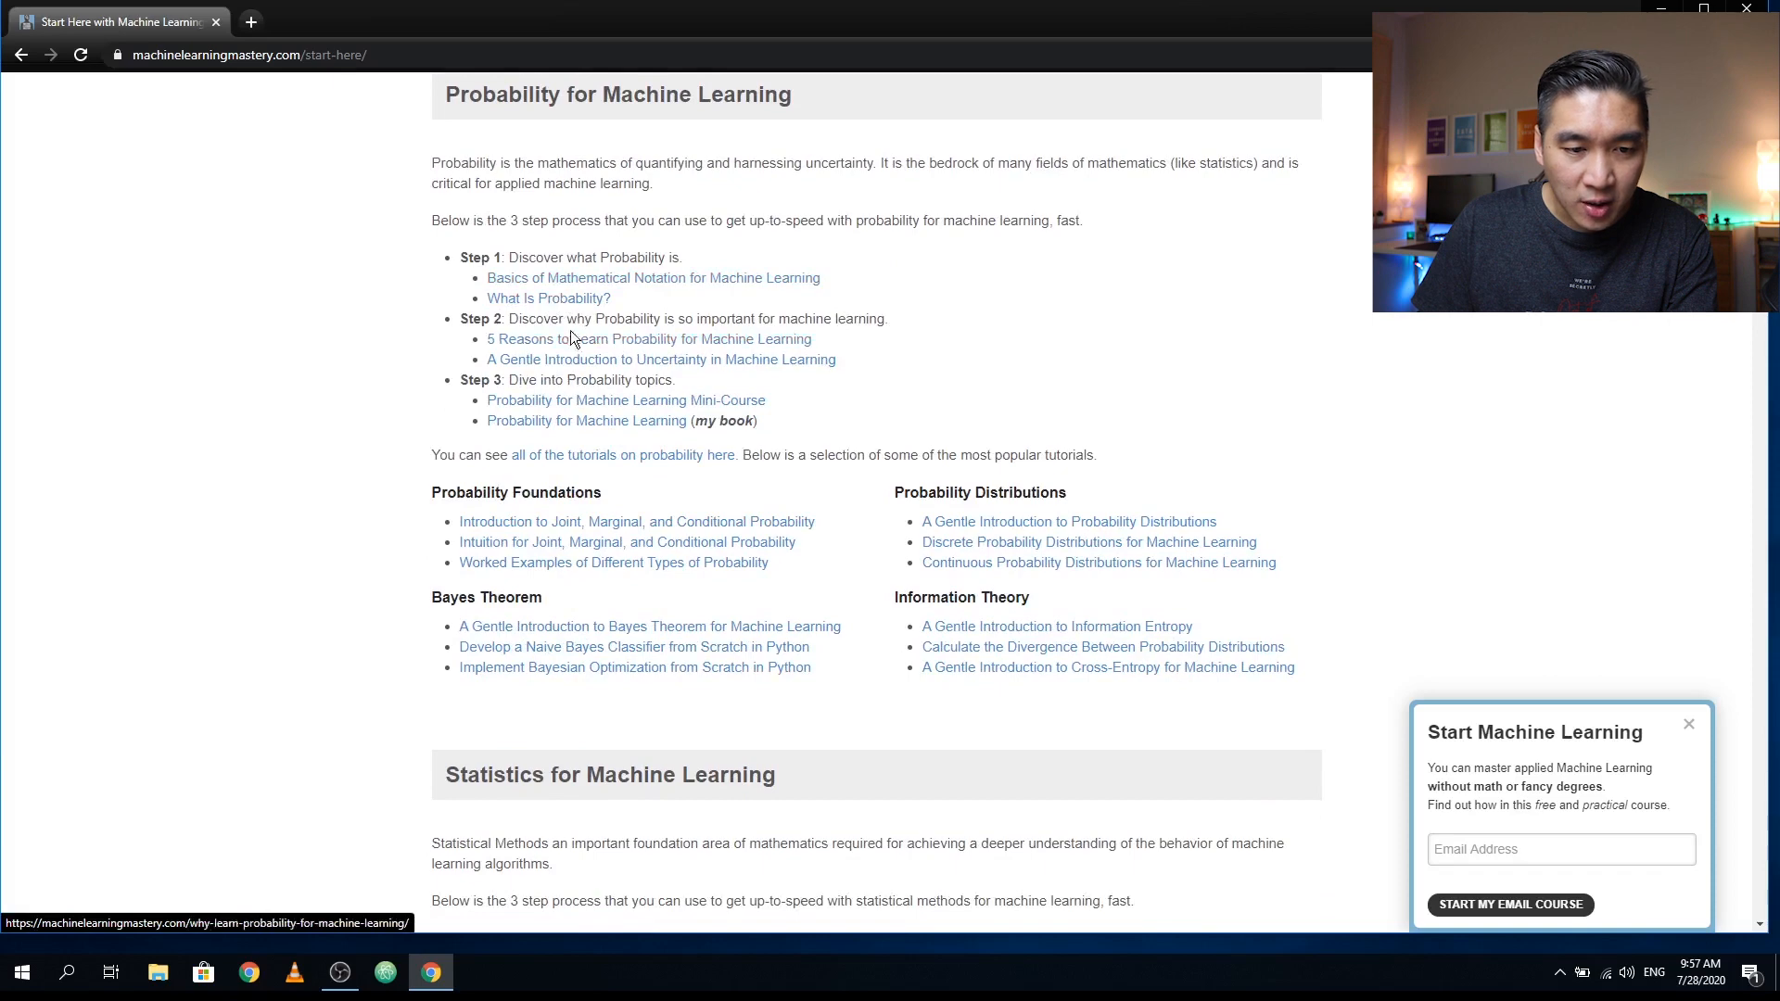
pyautogui.moveTo(673, 345)
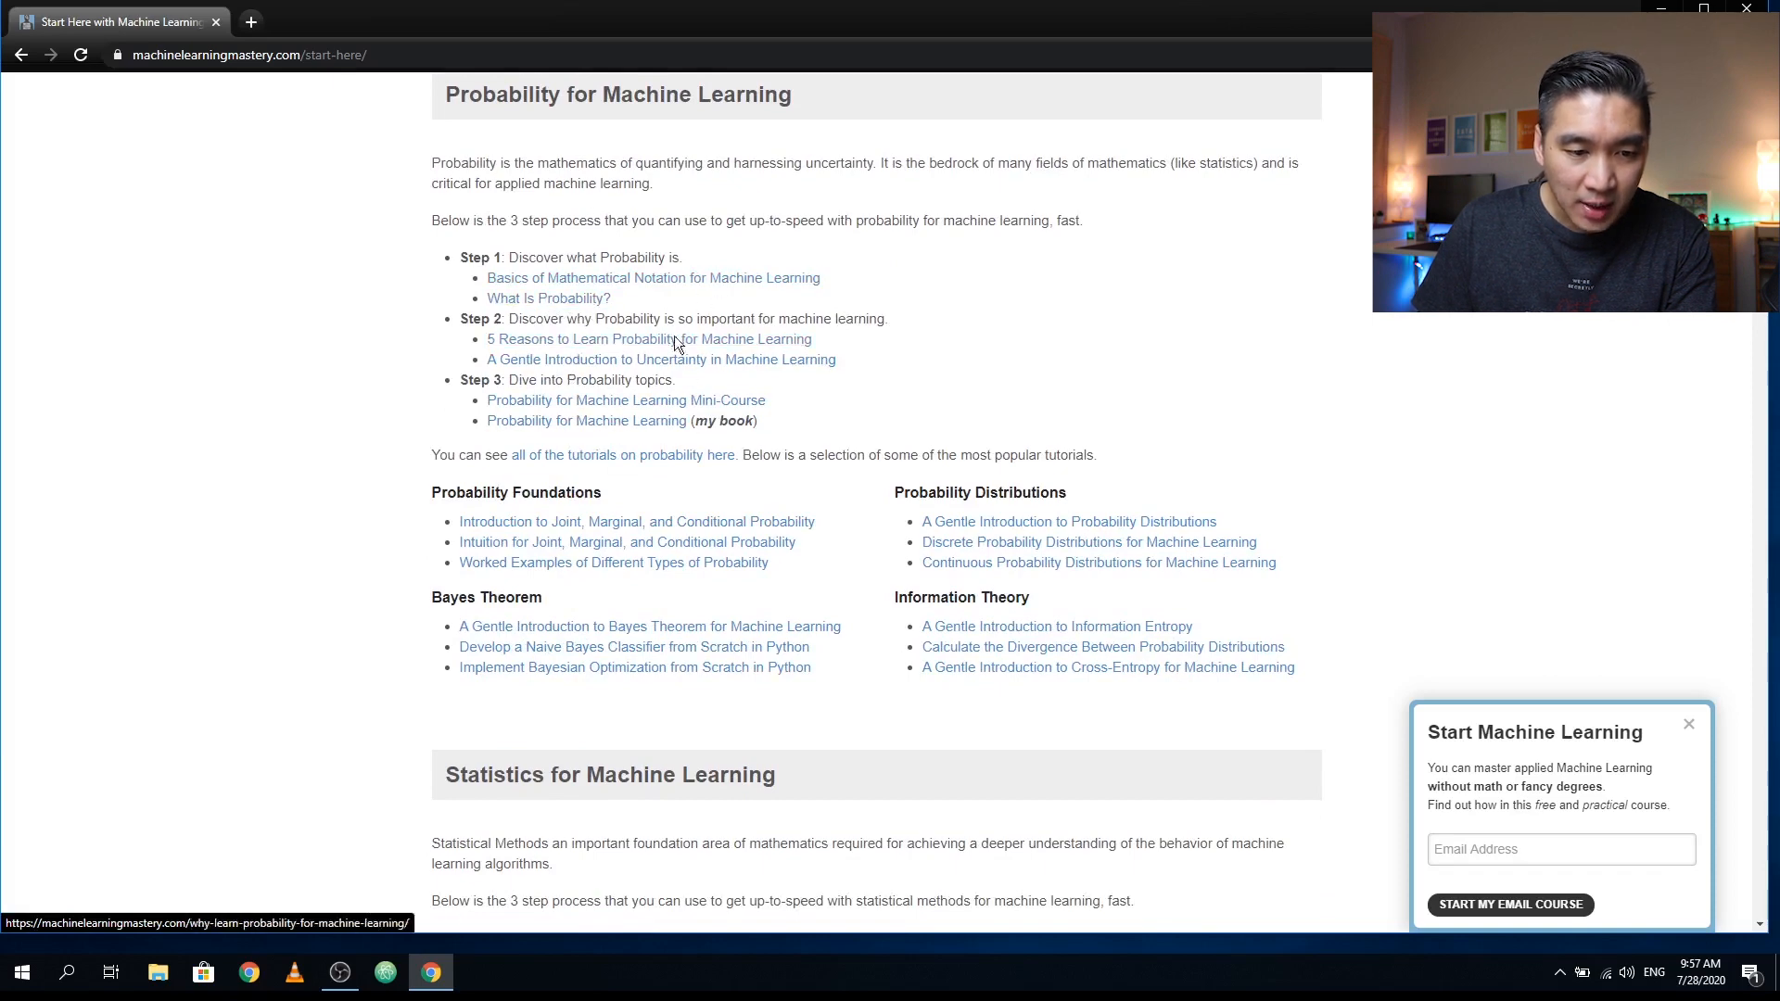
pyautogui.scroll(-3)
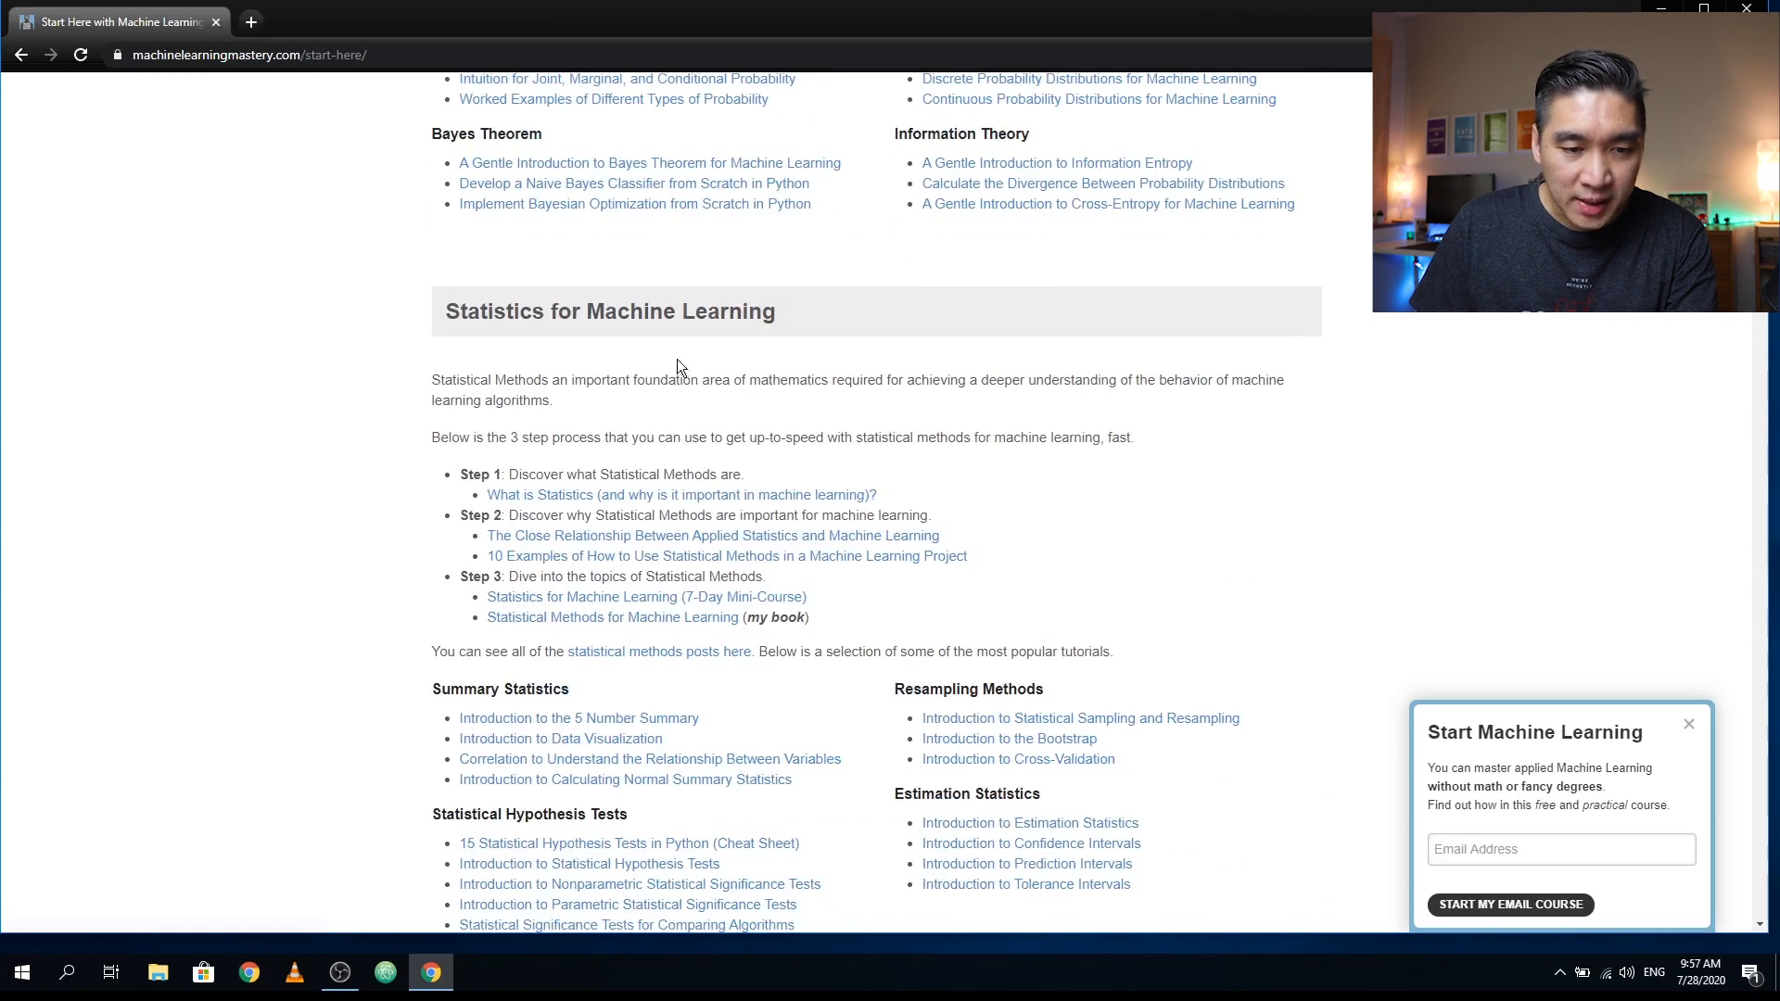
pyautogui.scroll(-3)
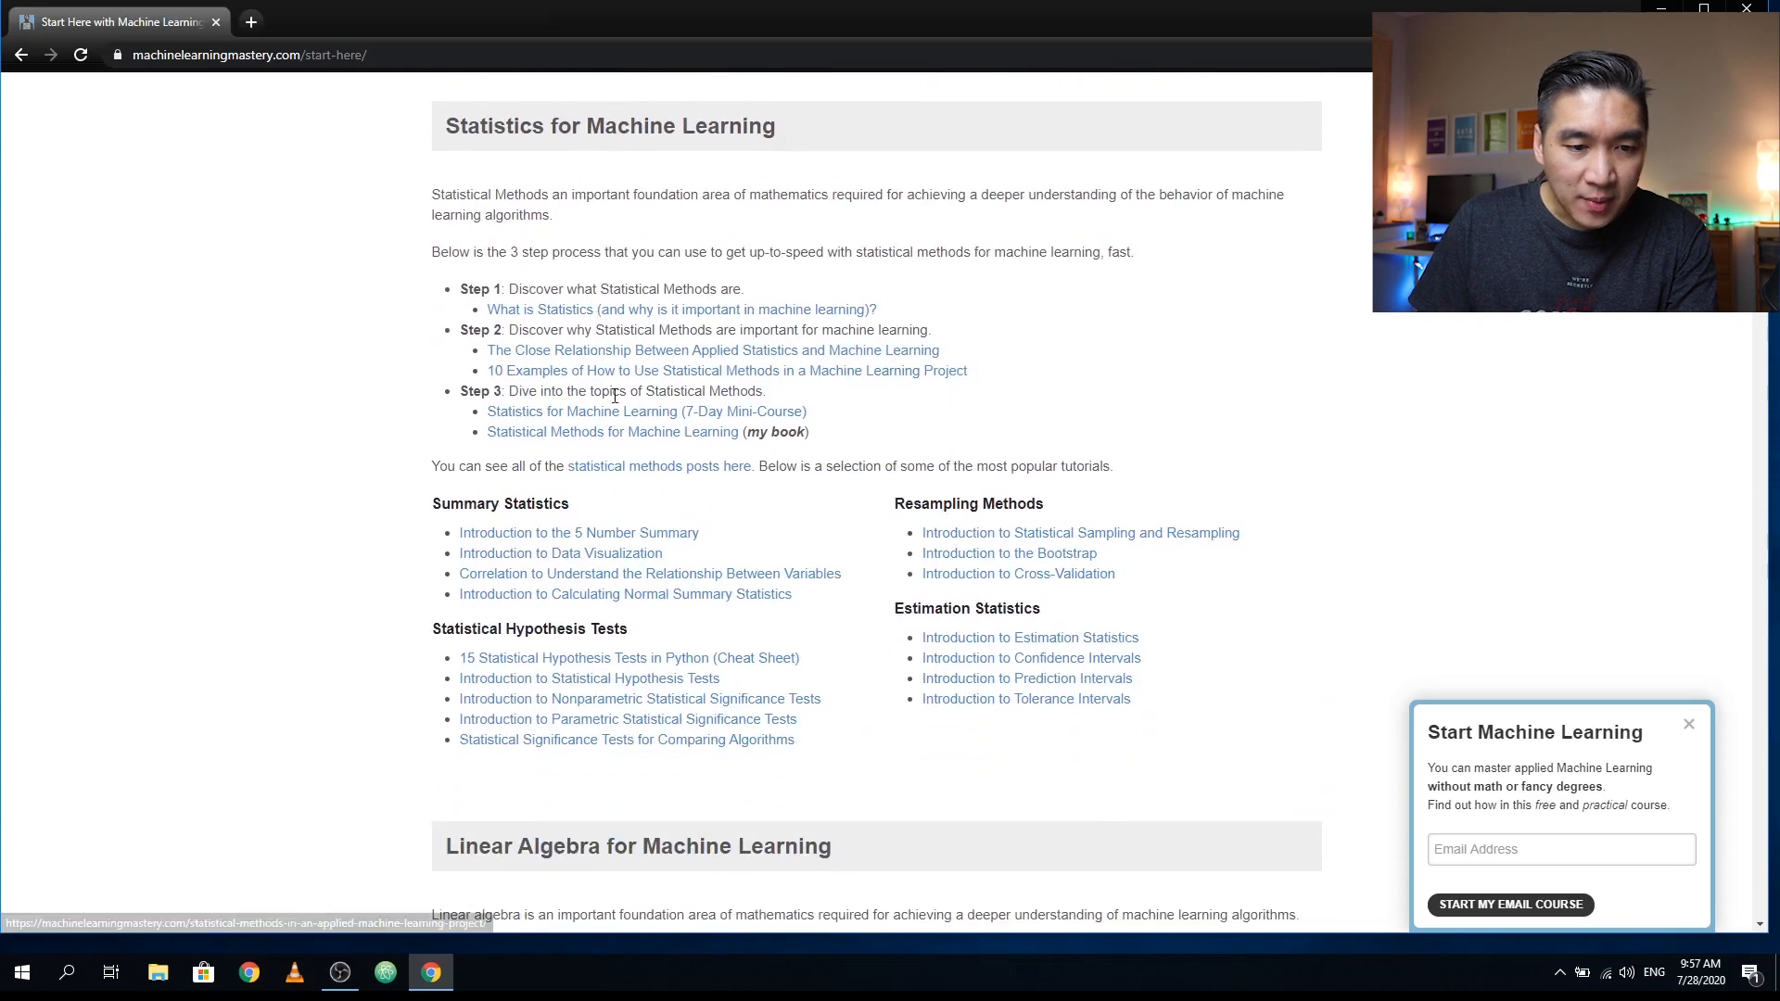
pyautogui.scroll(-3)
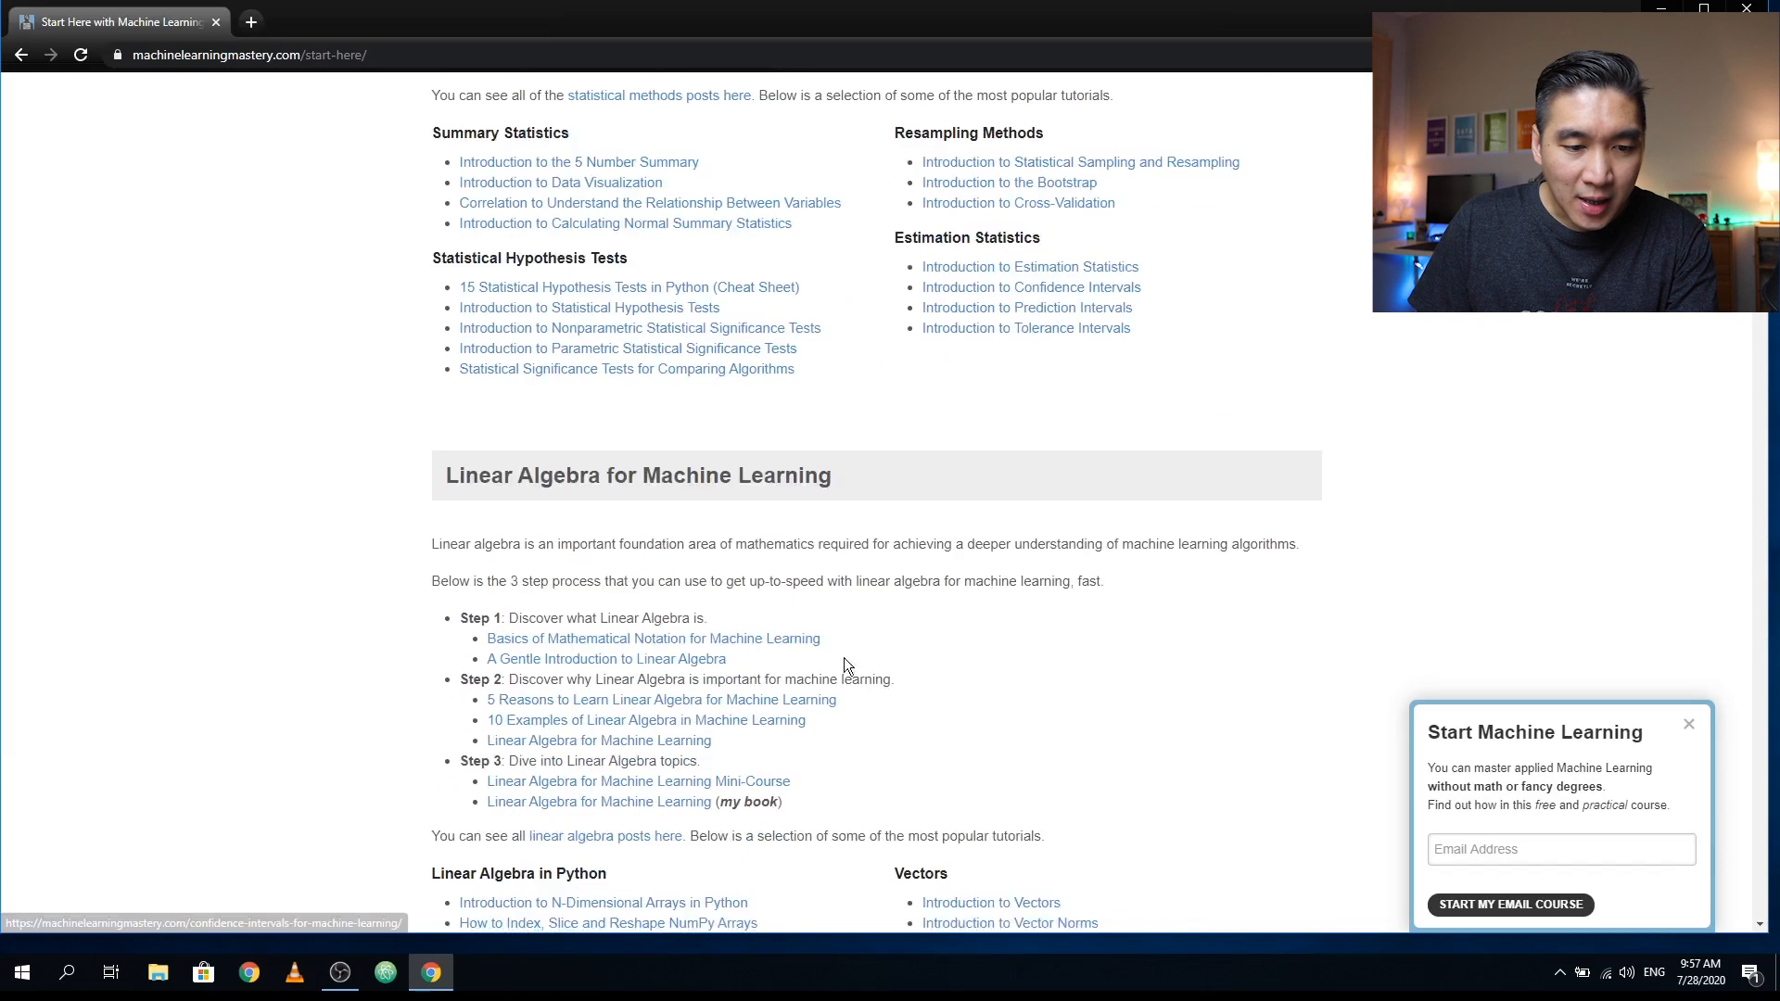
pyautogui.scroll(-3)
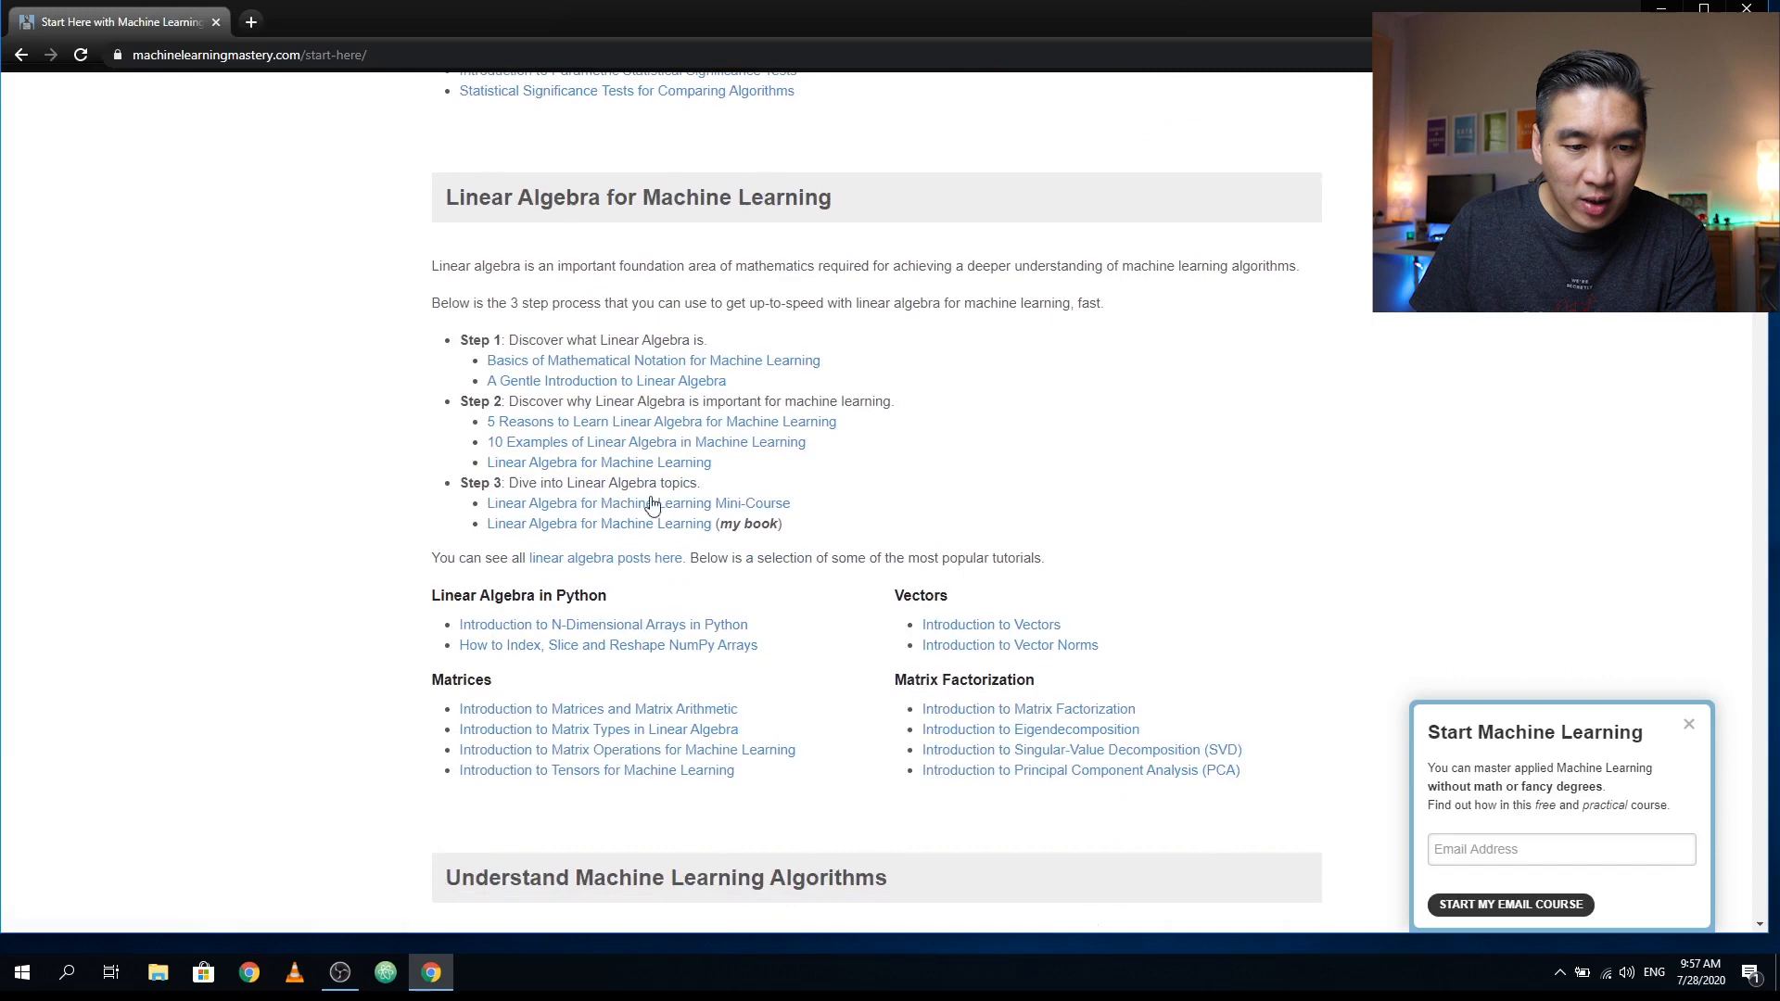
pyautogui.moveTo(641, 648)
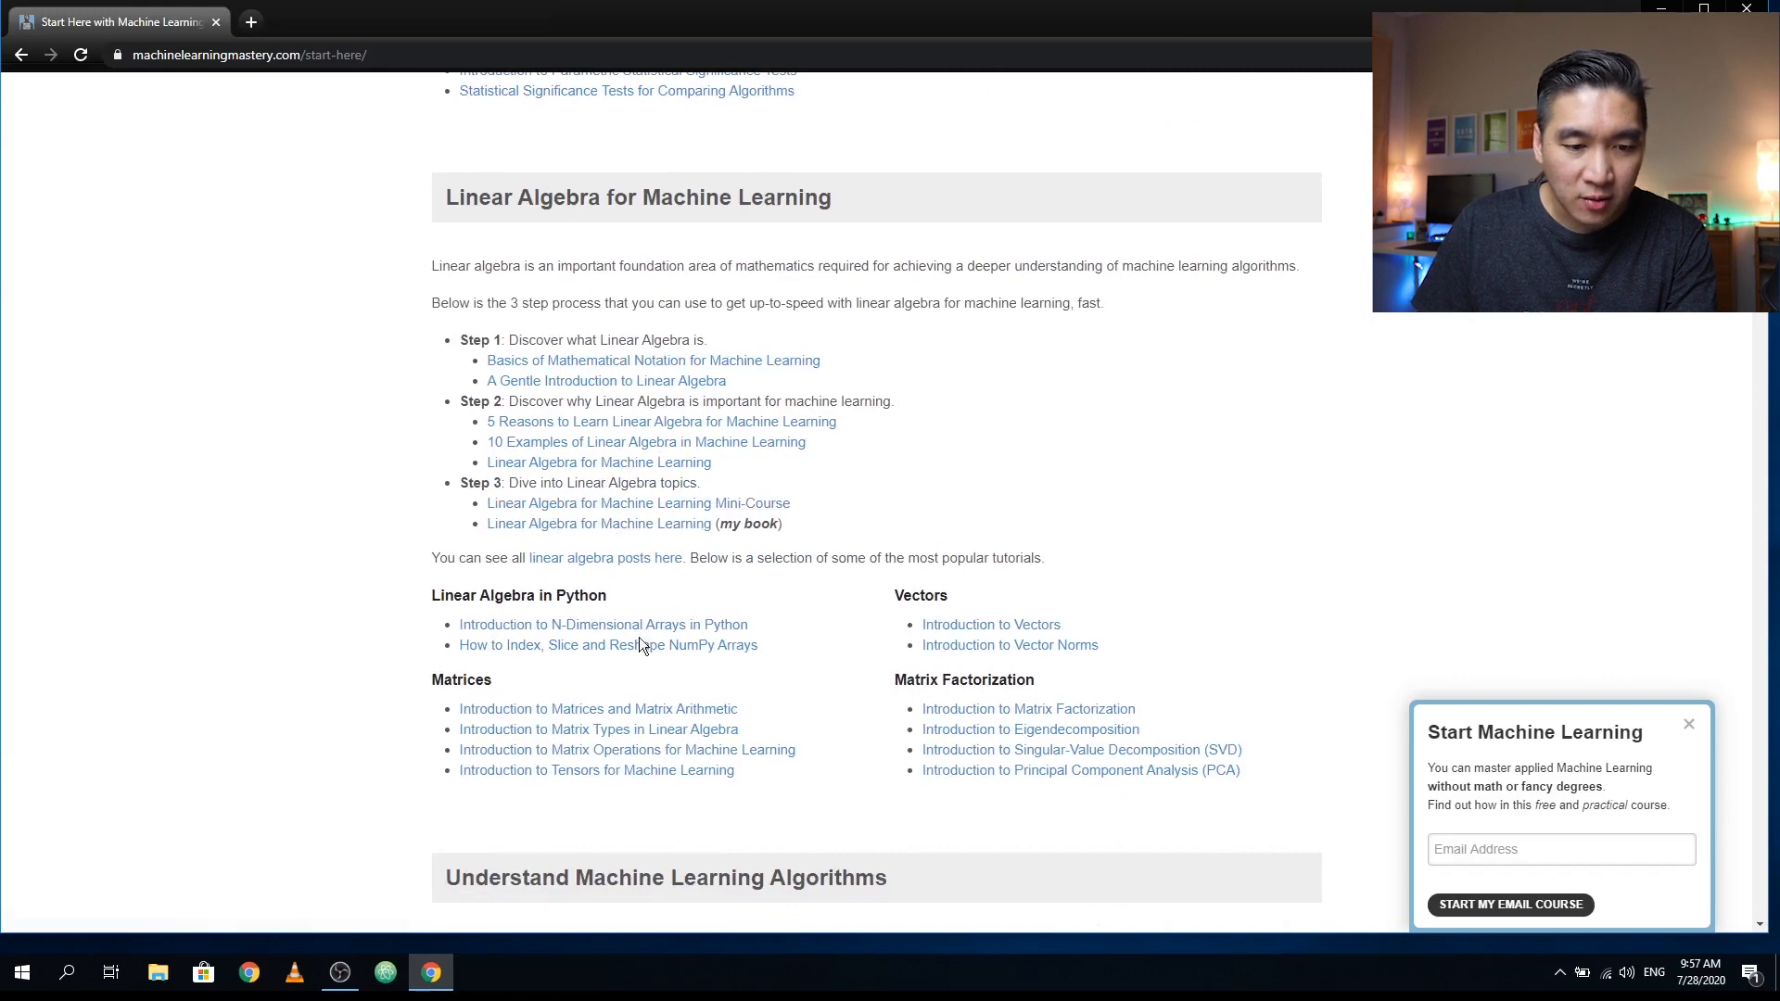
# - Scroll through the Understand Machine Learning Algorithms steps and tutorials down to the Weka heading
pyautogui.scroll(-3)
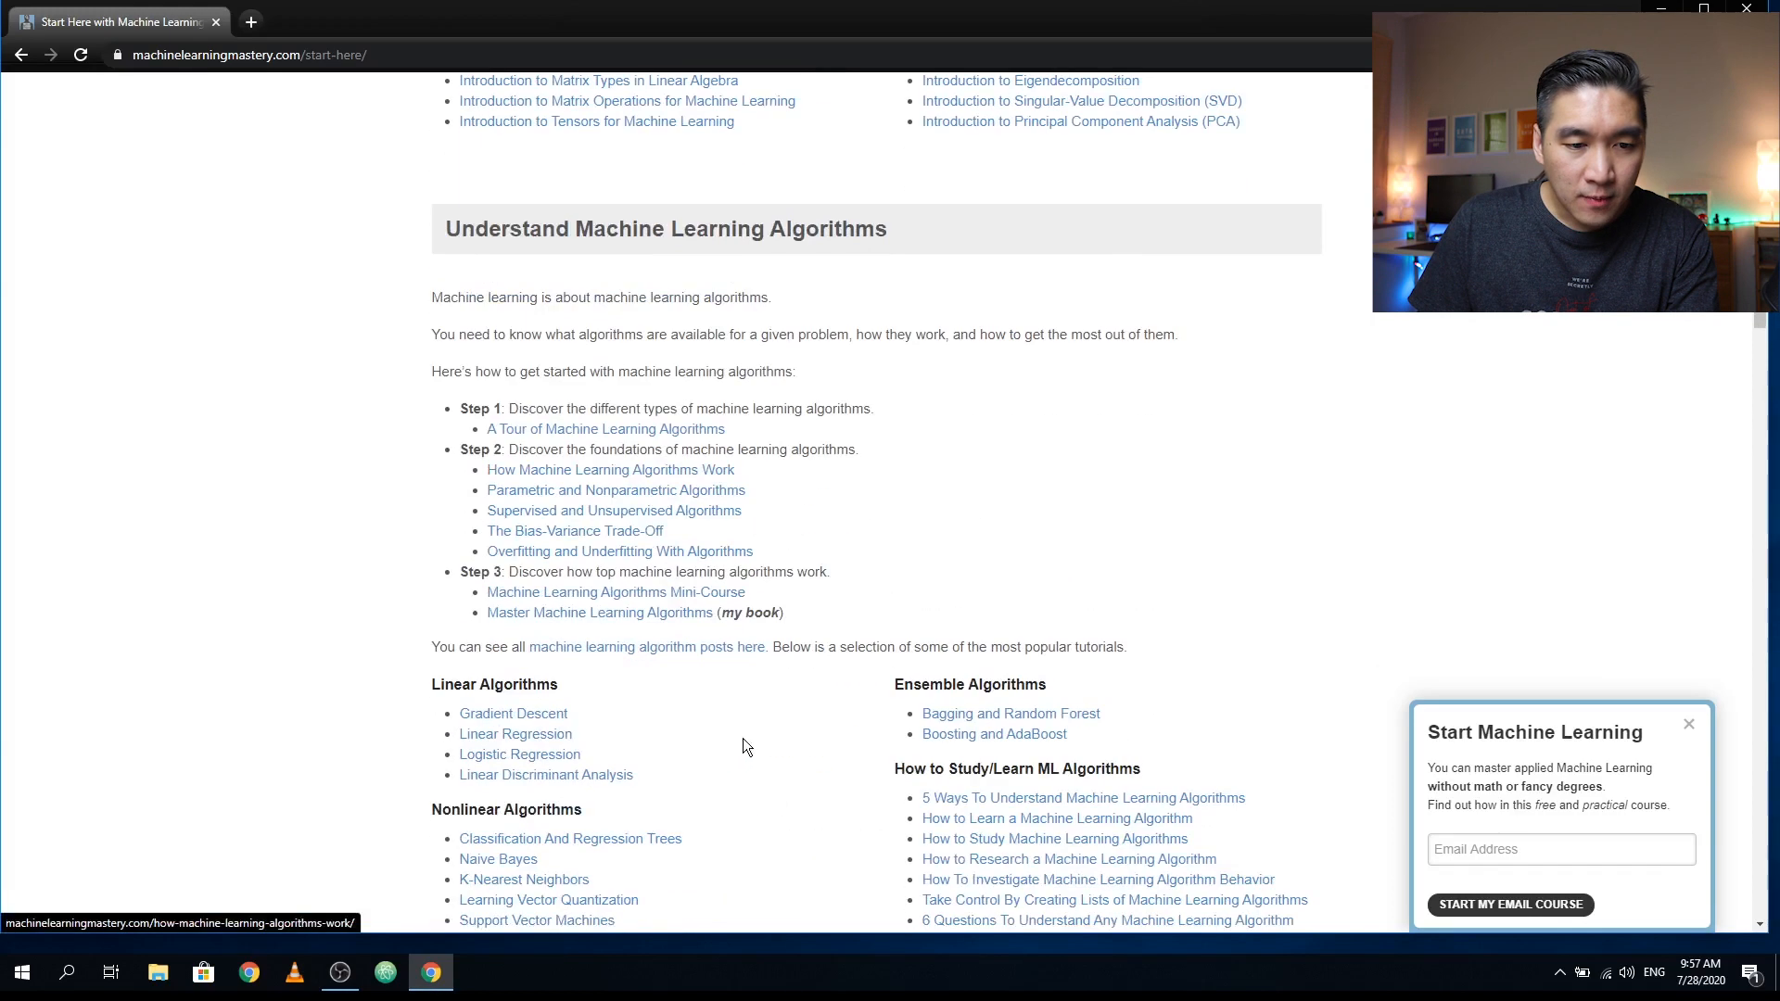
pyautogui.moveTo(580, 332)
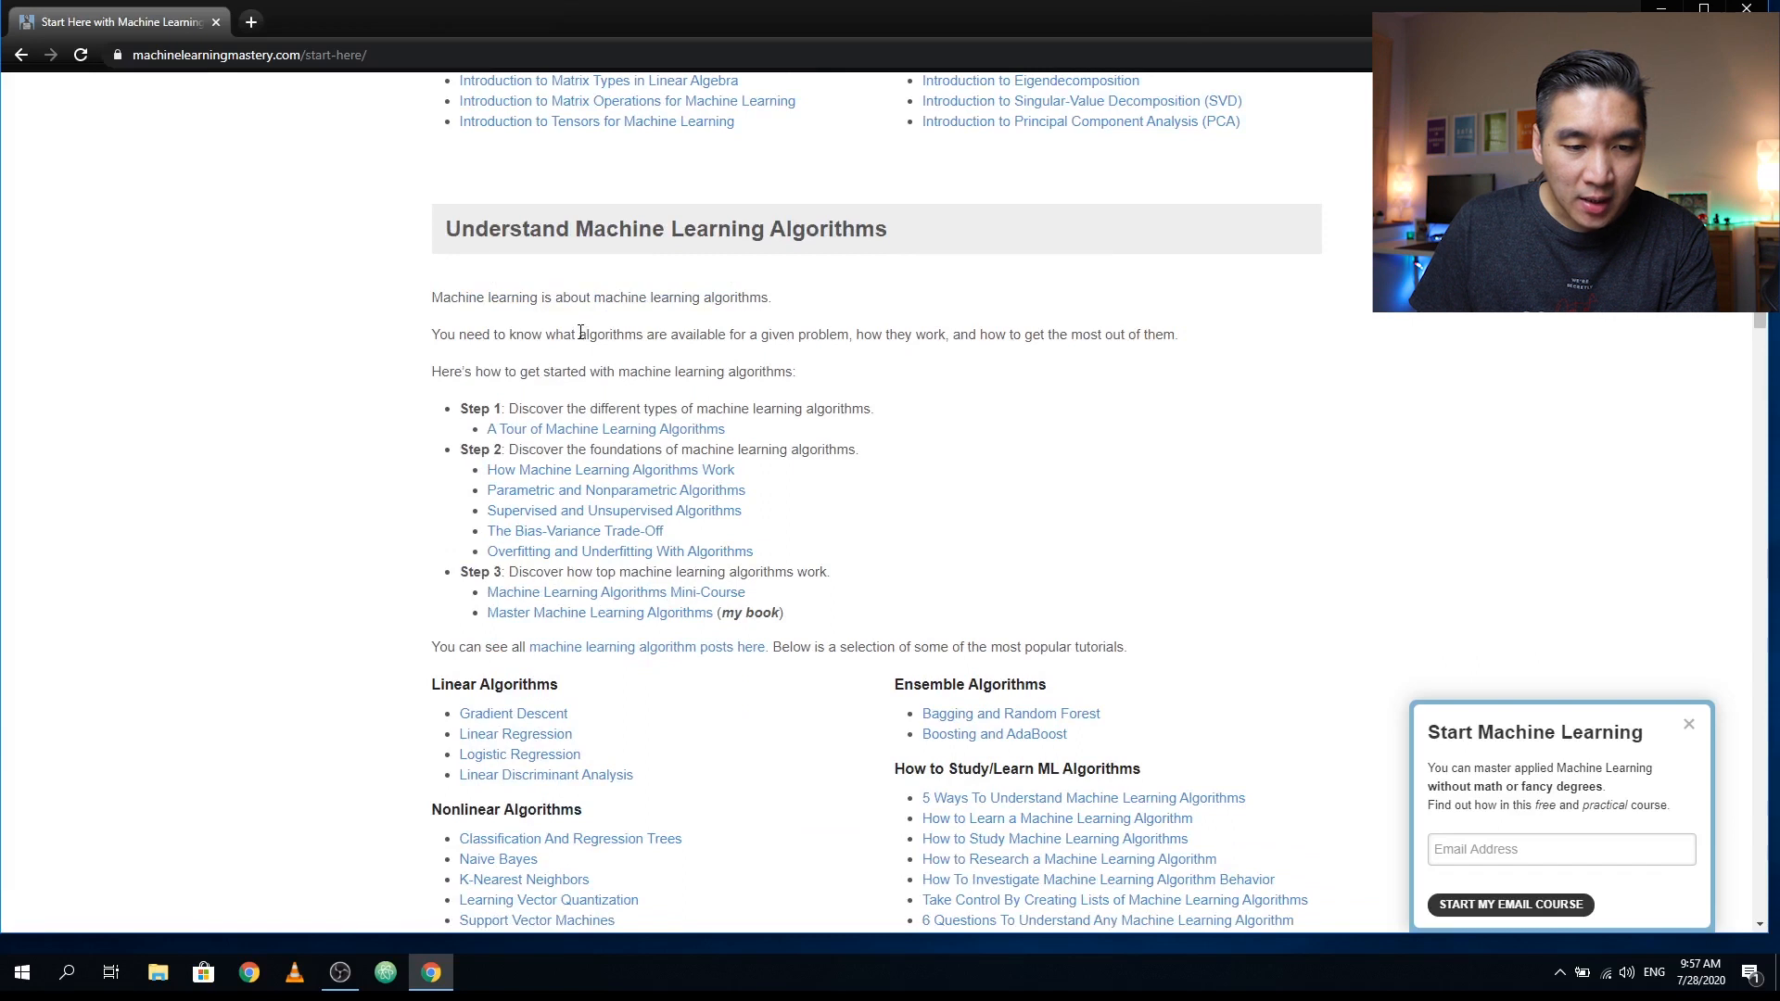
pyautogui.moveTo(860, 357)
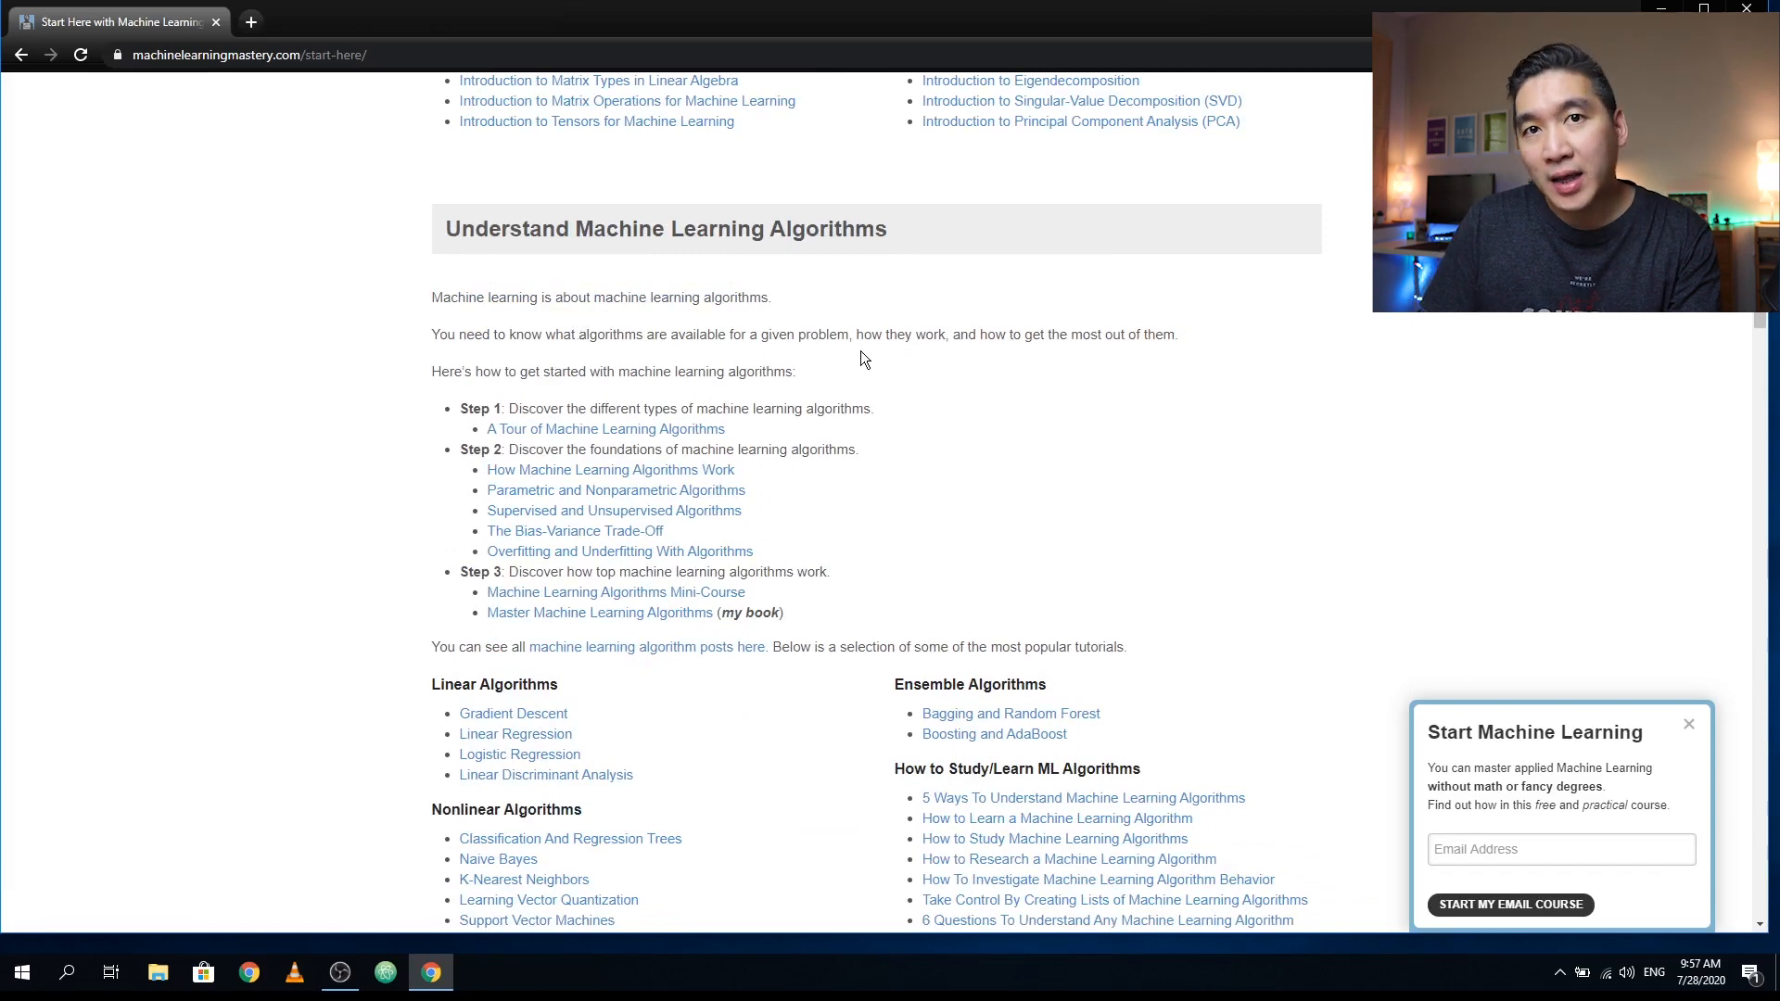
pyautogui.moveTo(952, 382)
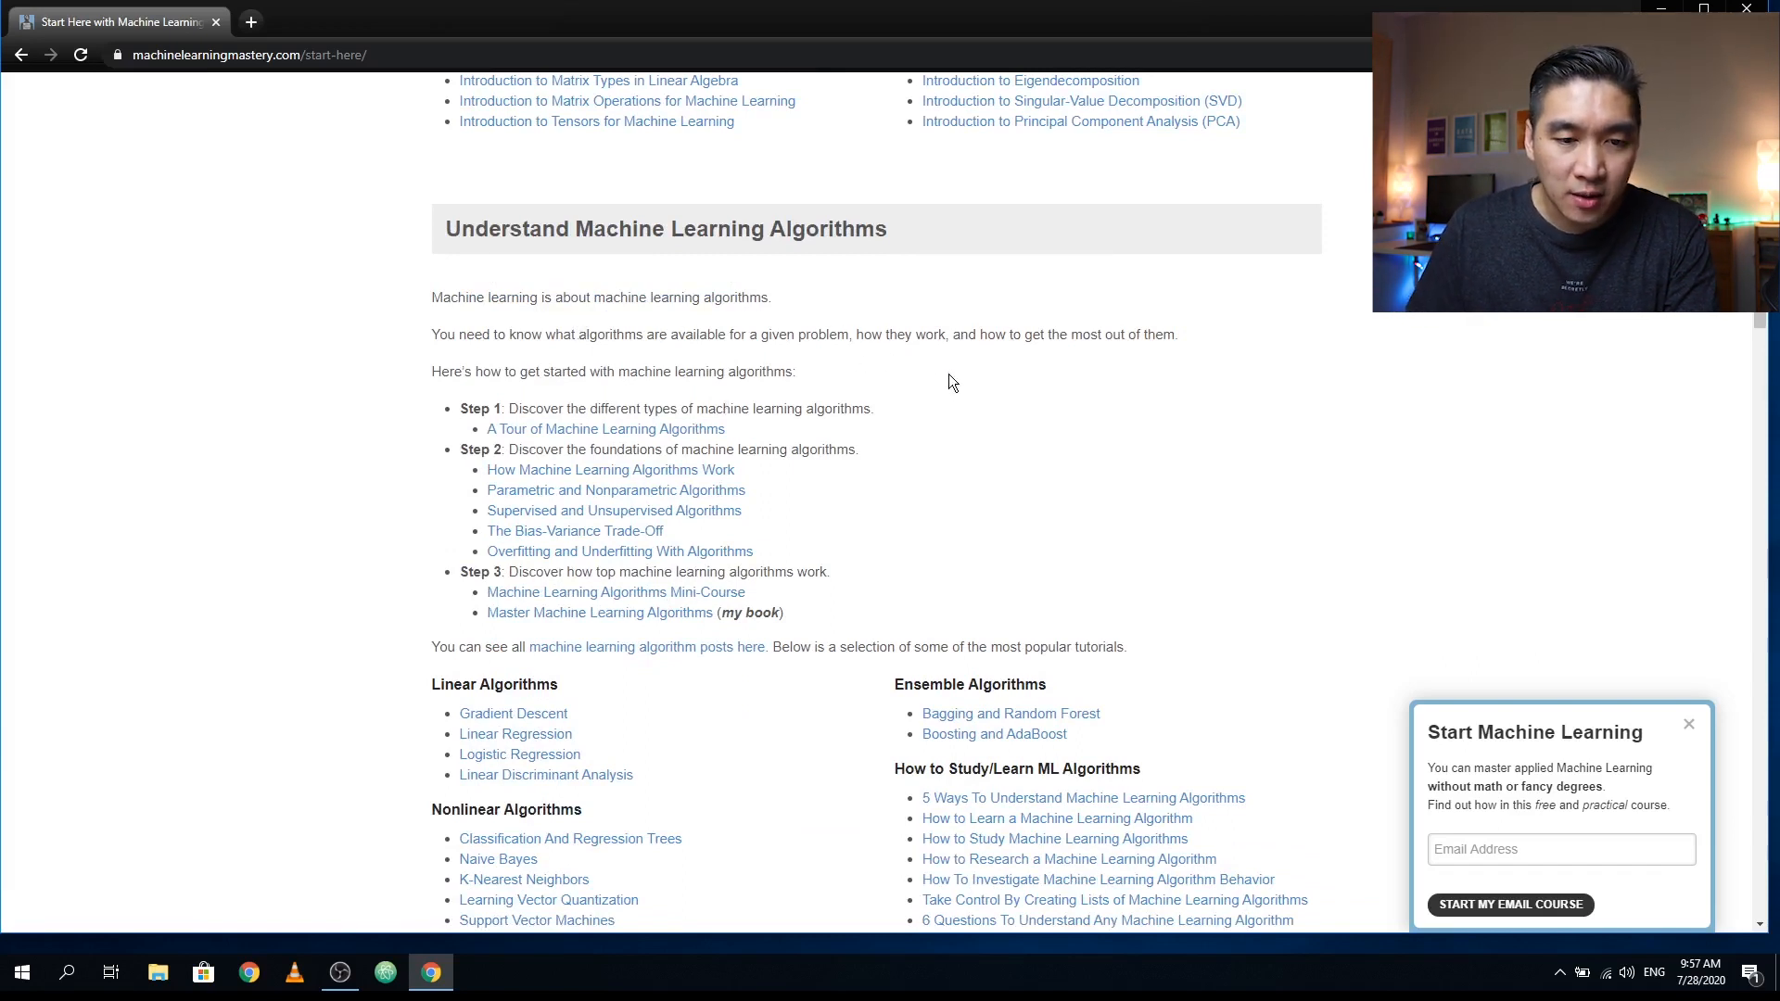
pyautogui.moveTo(493, 486)
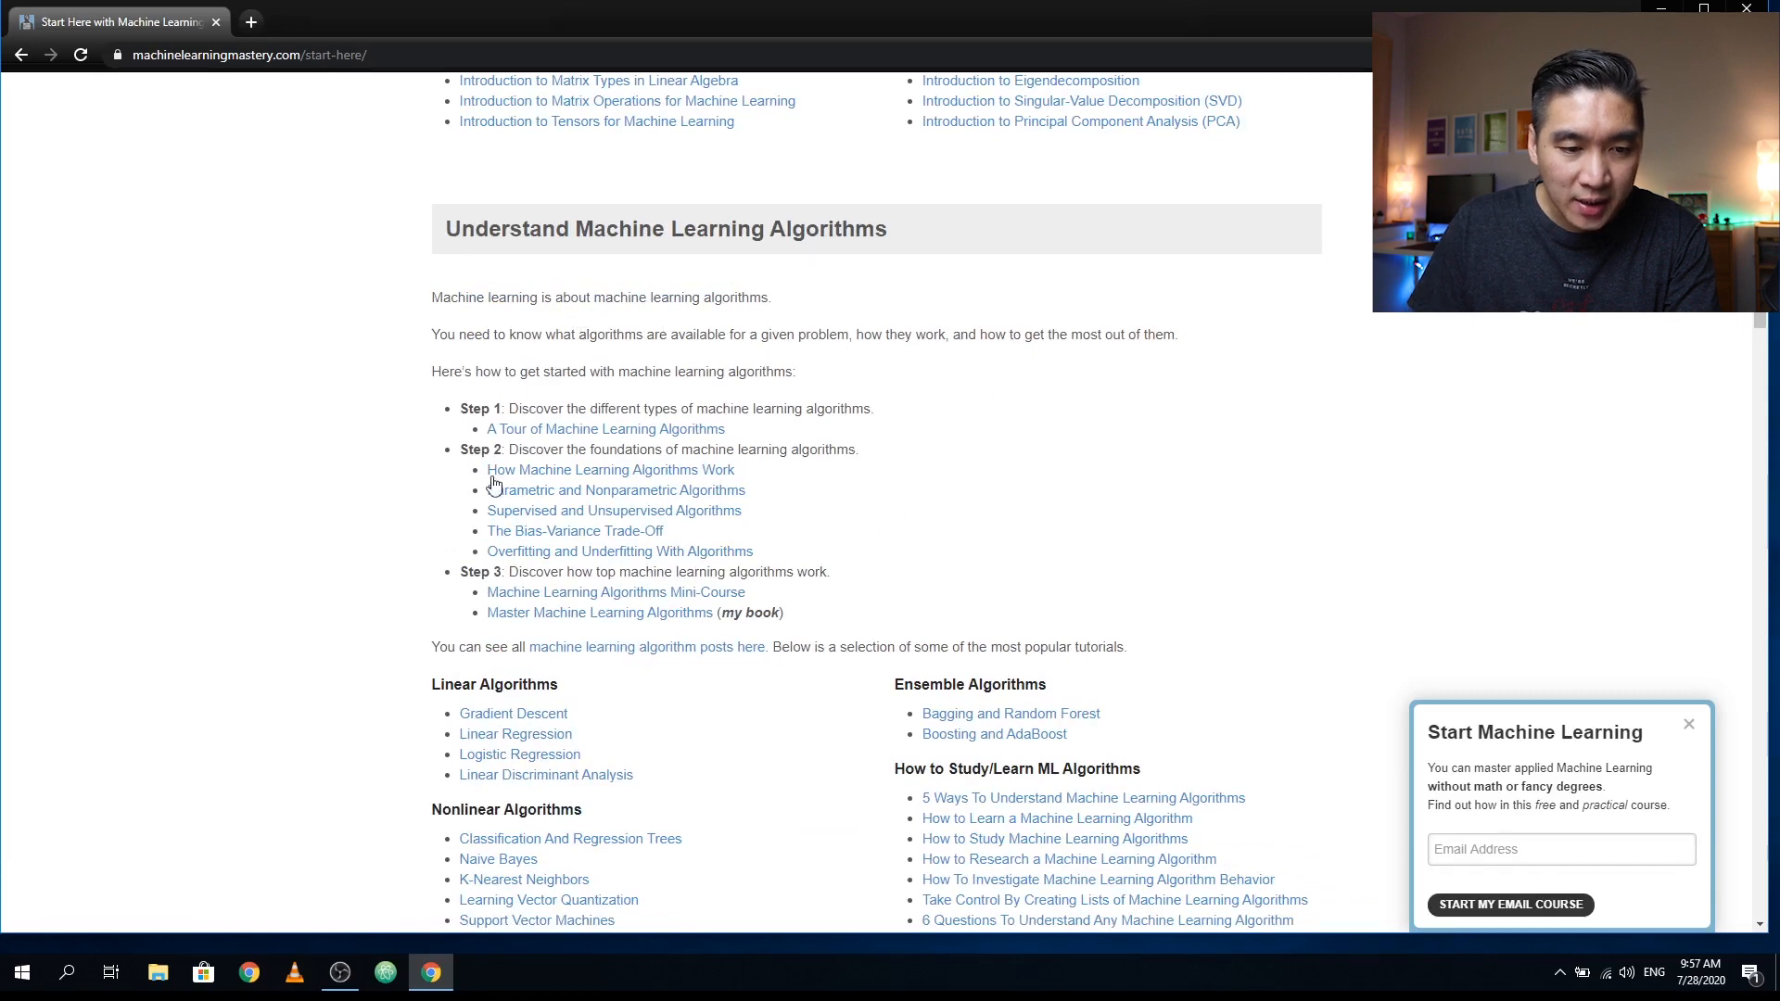
pyautogui.scroll(-3)
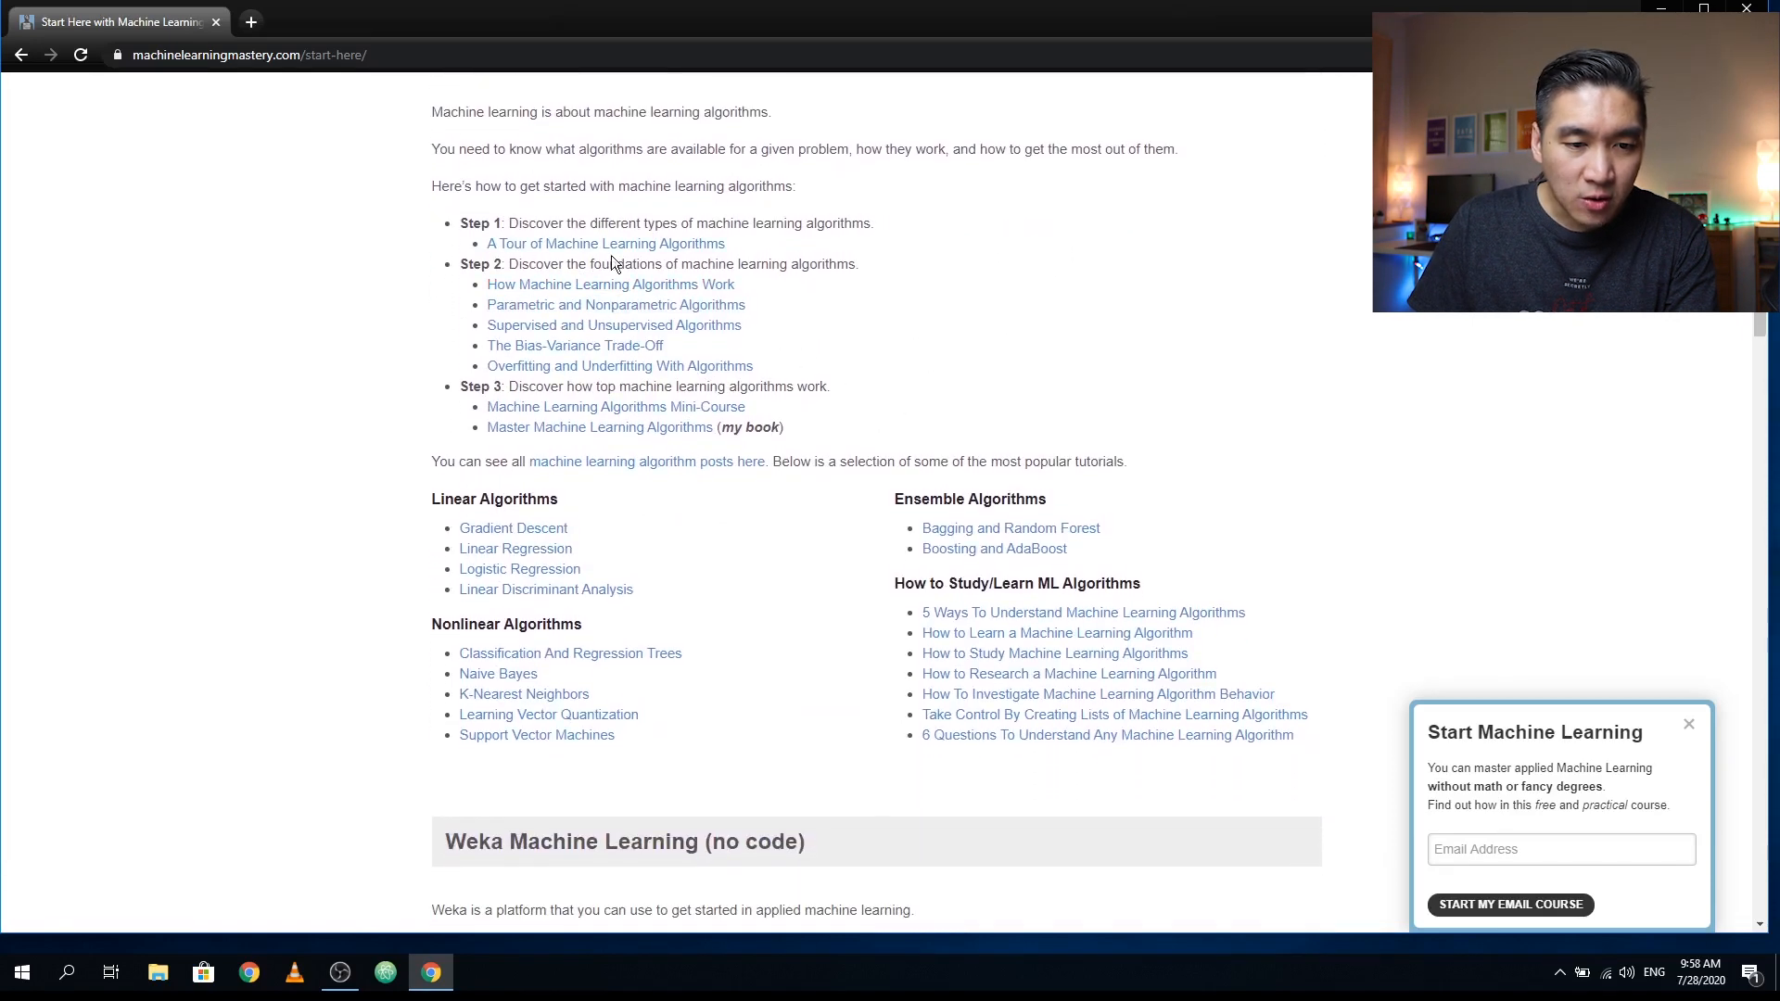
pyautogui.moveTo(604, 243)
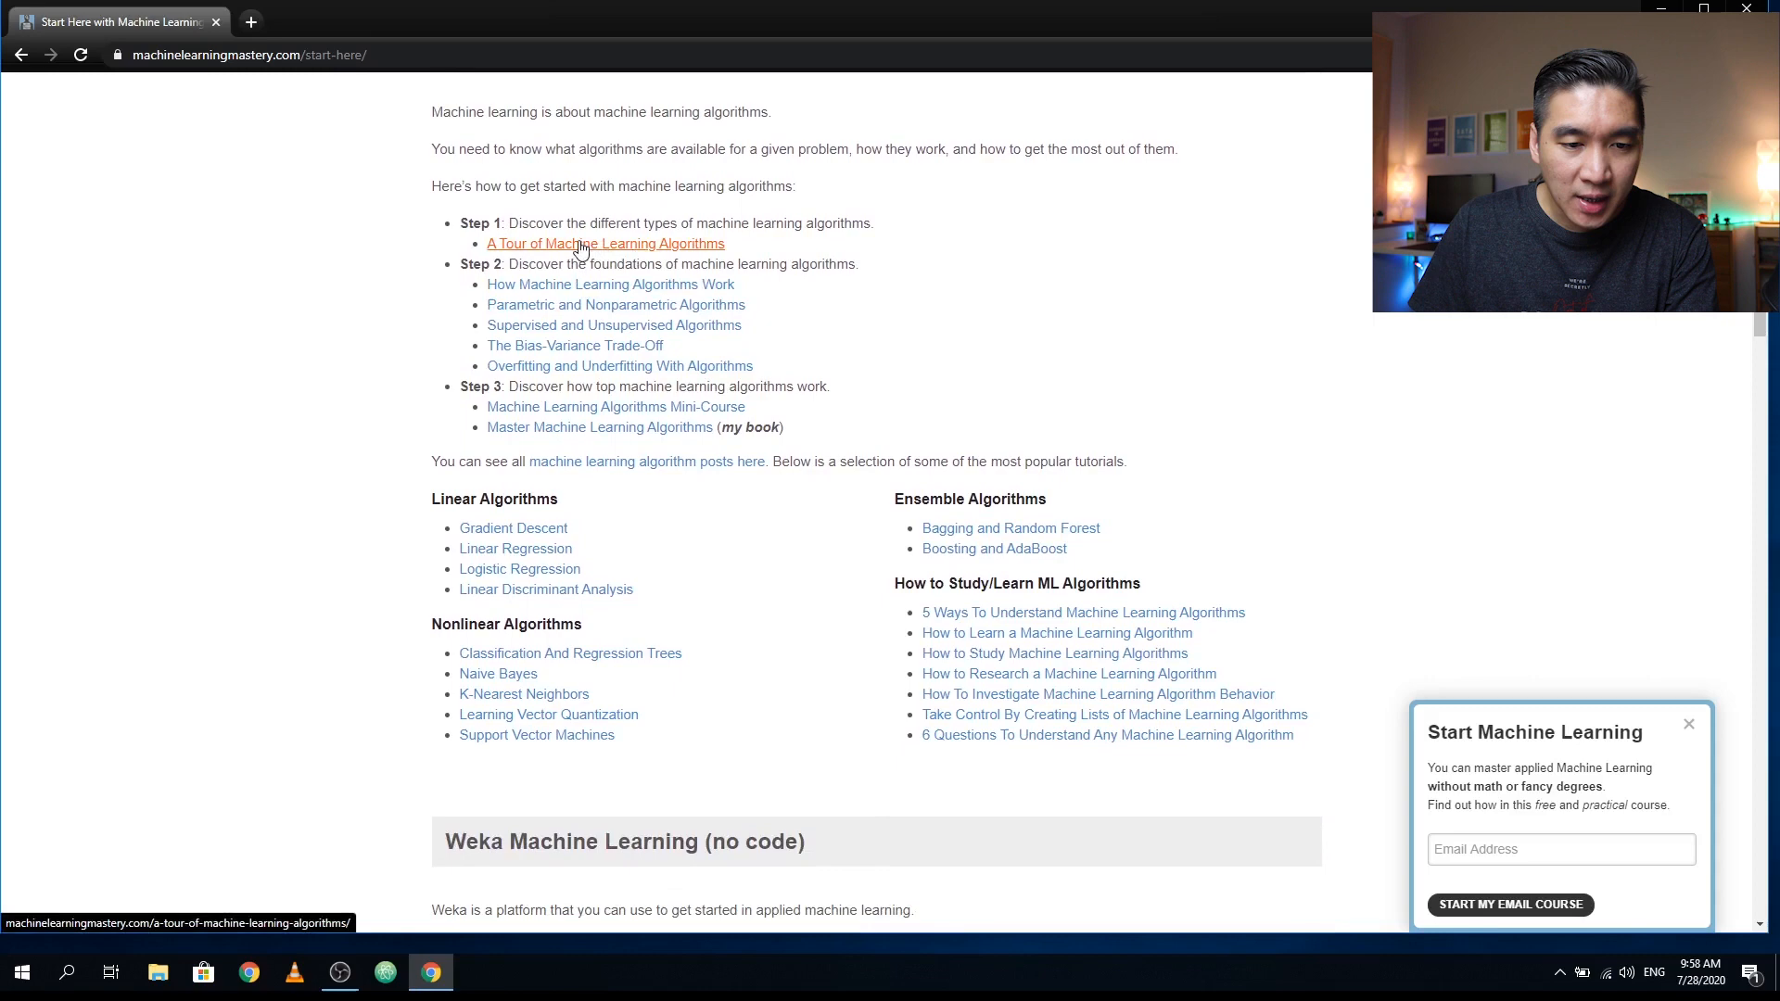
pyautogui.moveTo(619, 365)
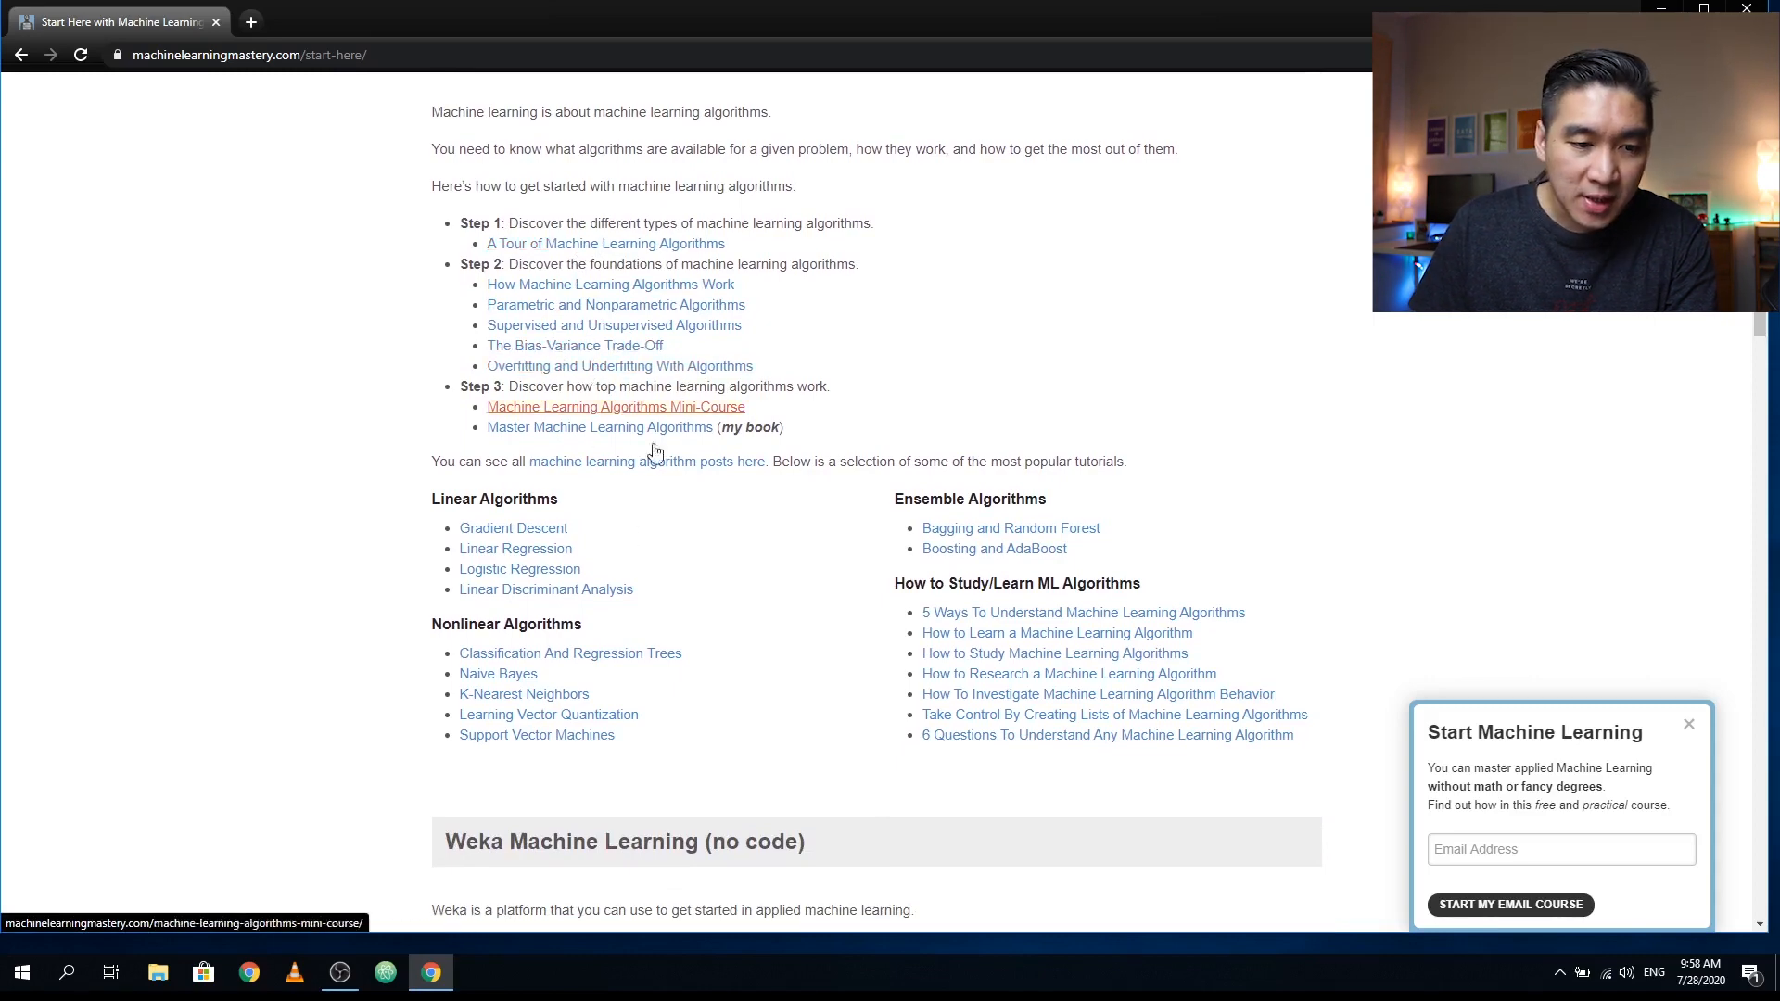
pyautogui.scroll(-3)
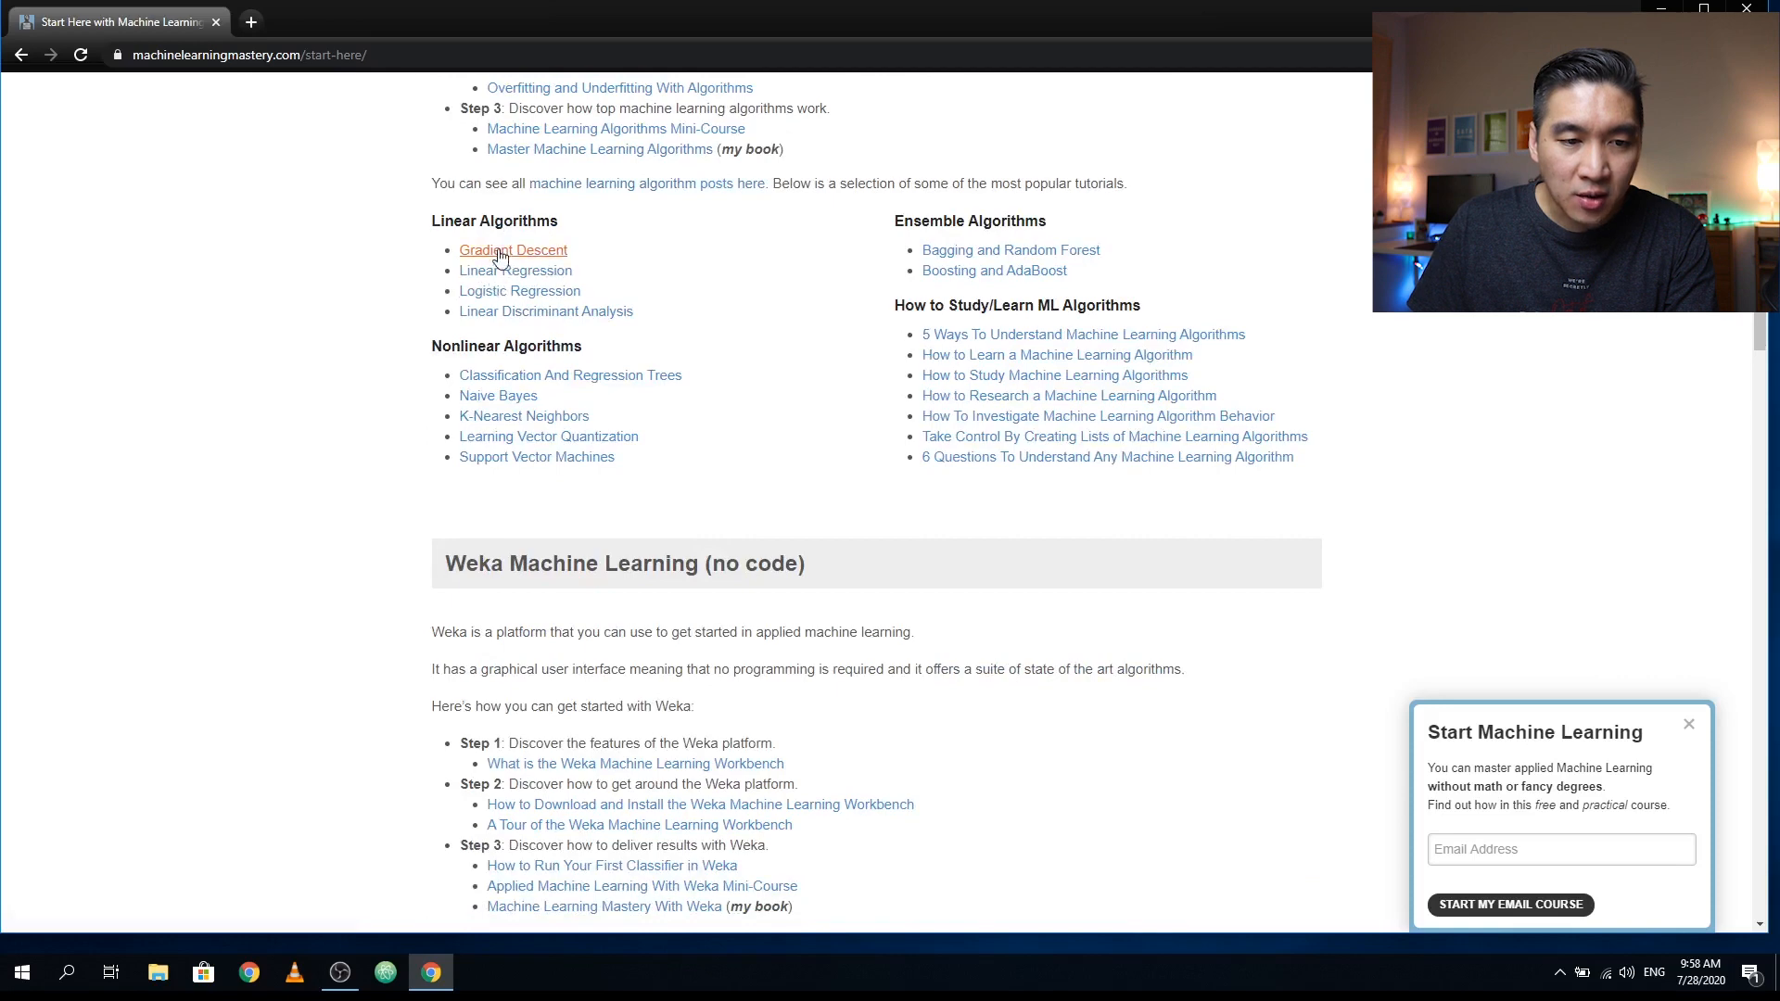
pyautogui.moveTo(605, 221)
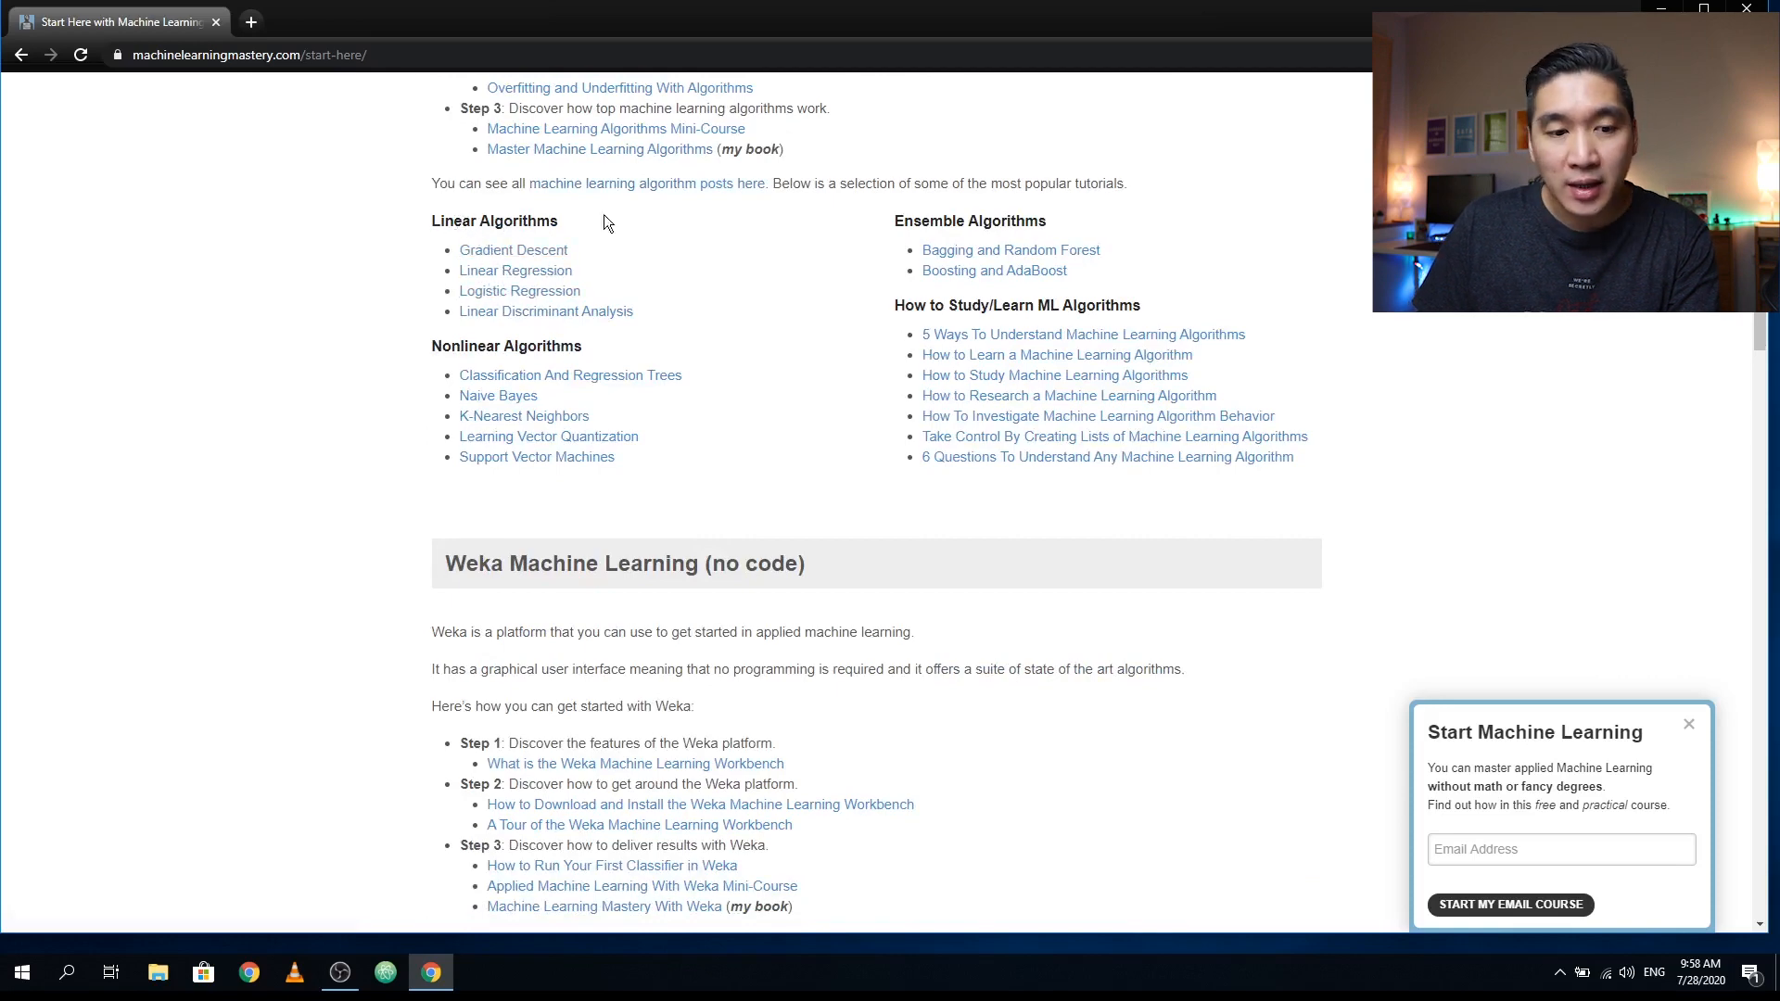
pyautogui.moveTo(569, 374)
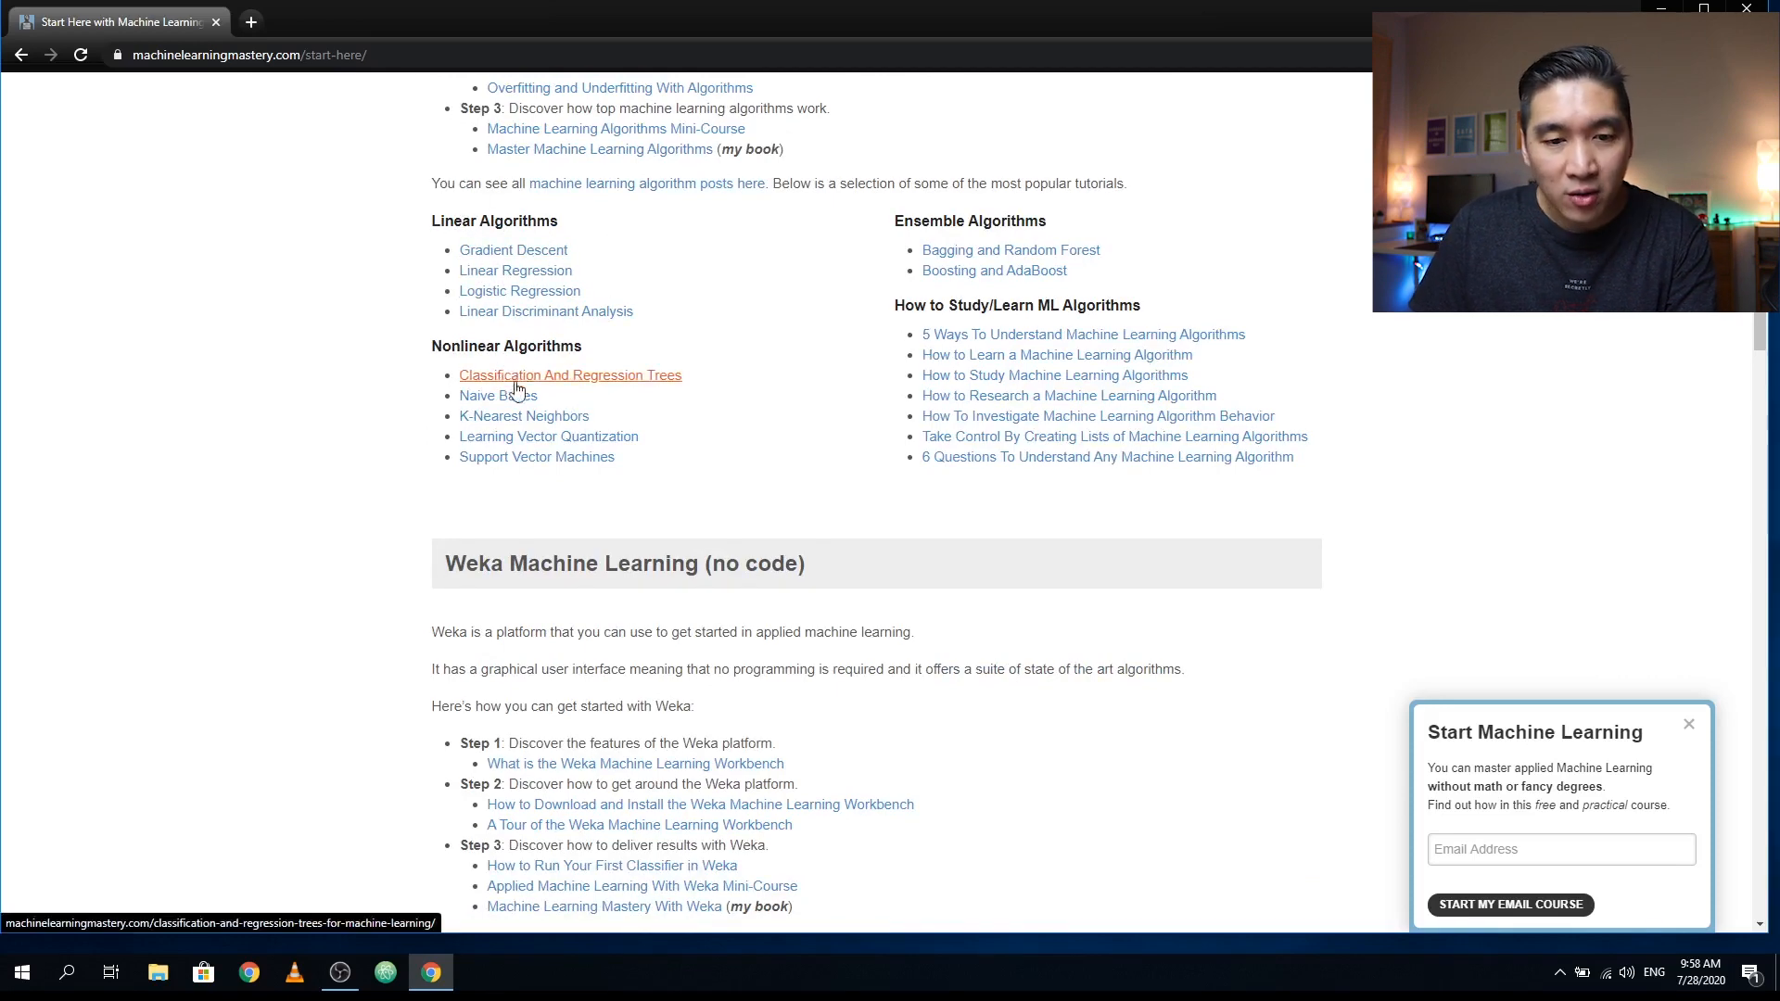
pyautogui.moveTo(998, 434)
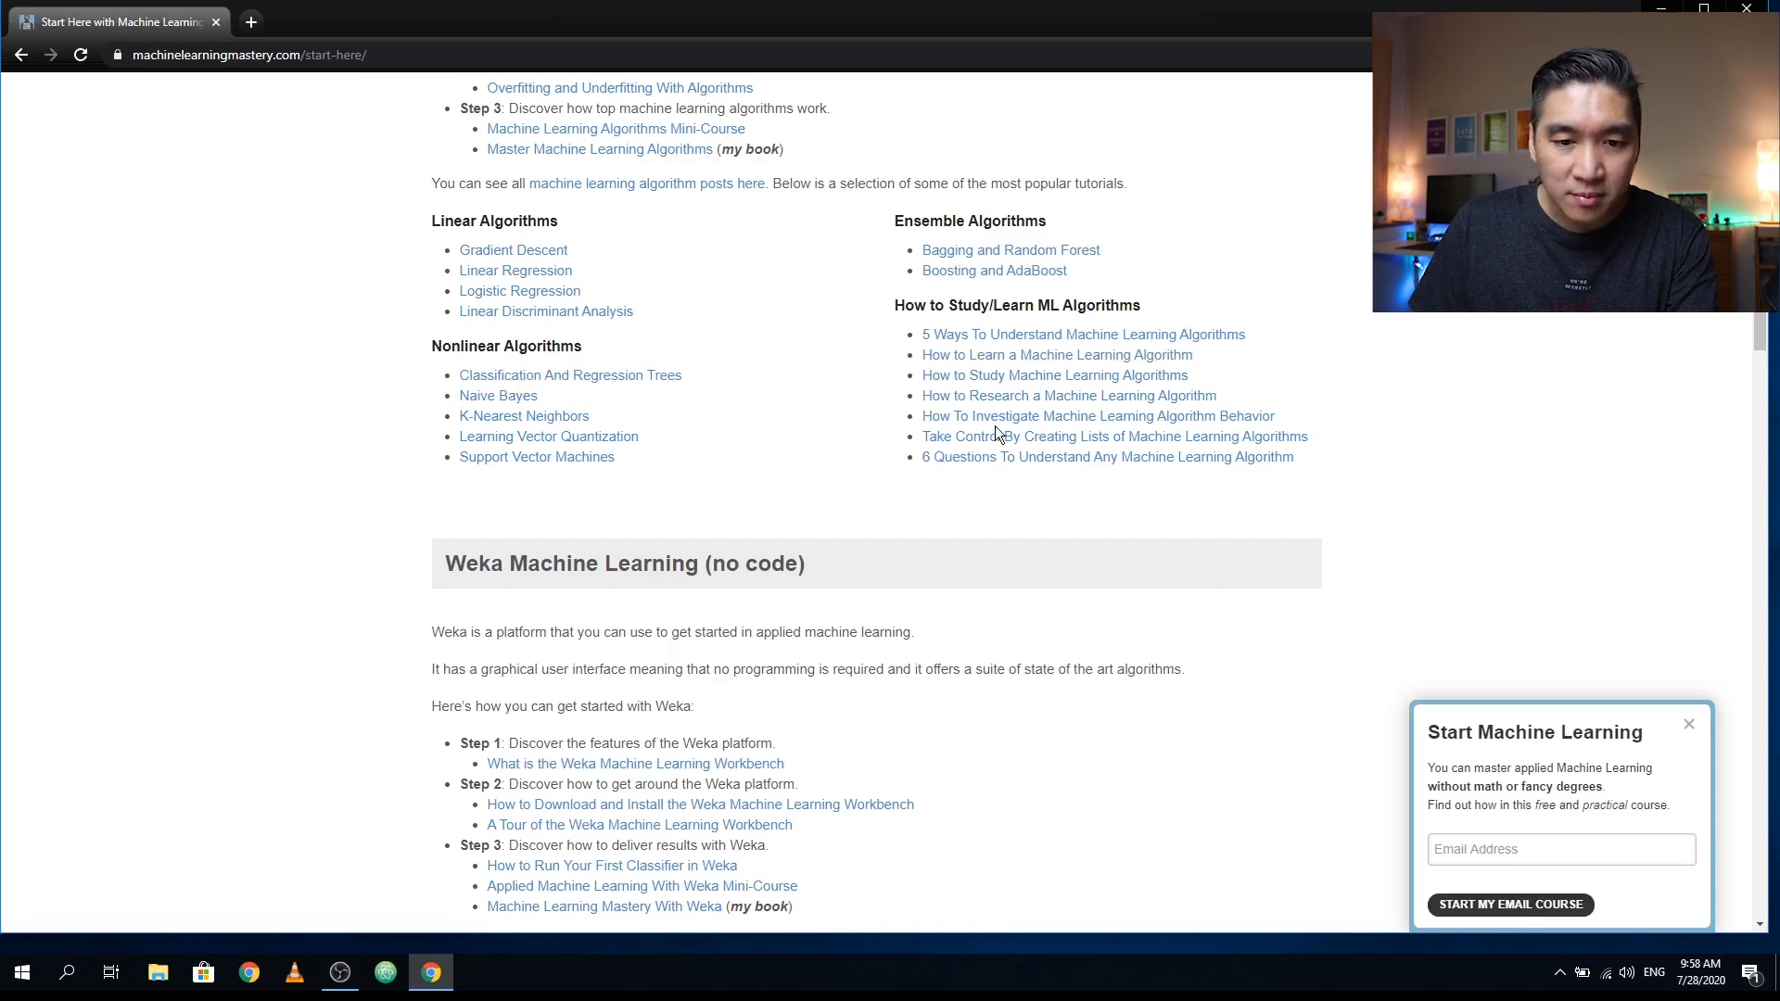
# - Scroll past the Weka (no code) guide to the Python Machine Learning (scikit-learn) section
pyautogui.scroll(-3)
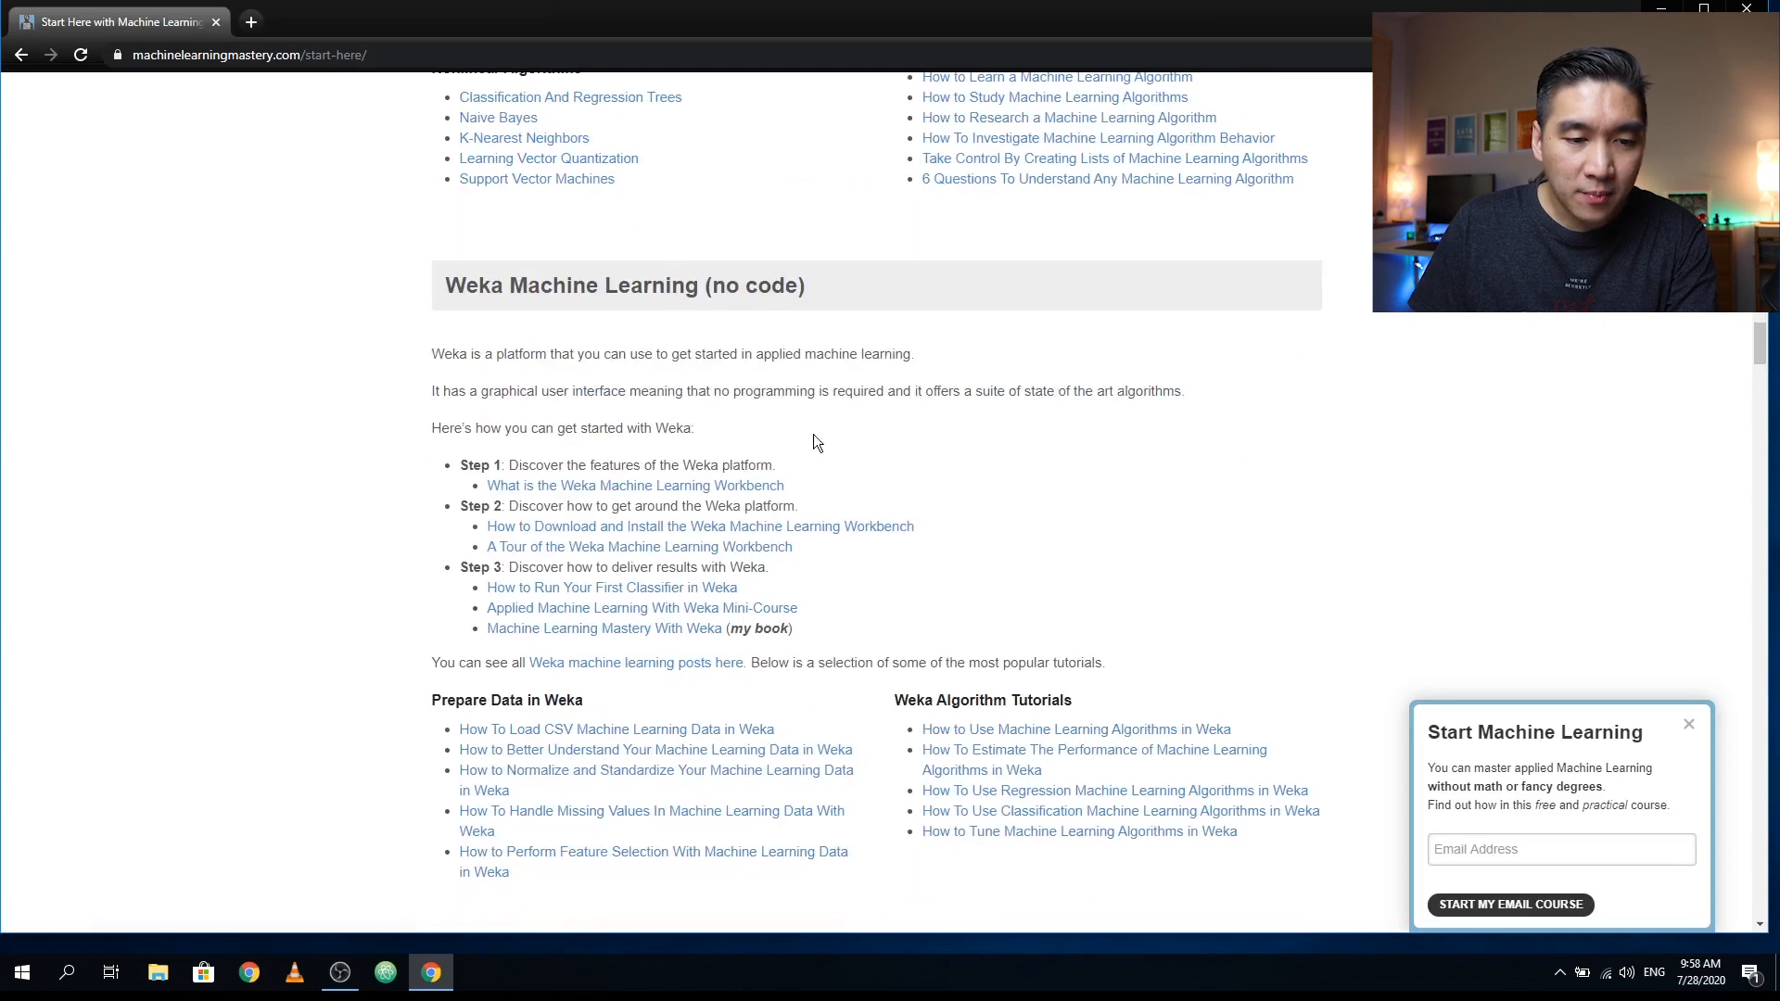
pyautogui.moveTo(573, 328)
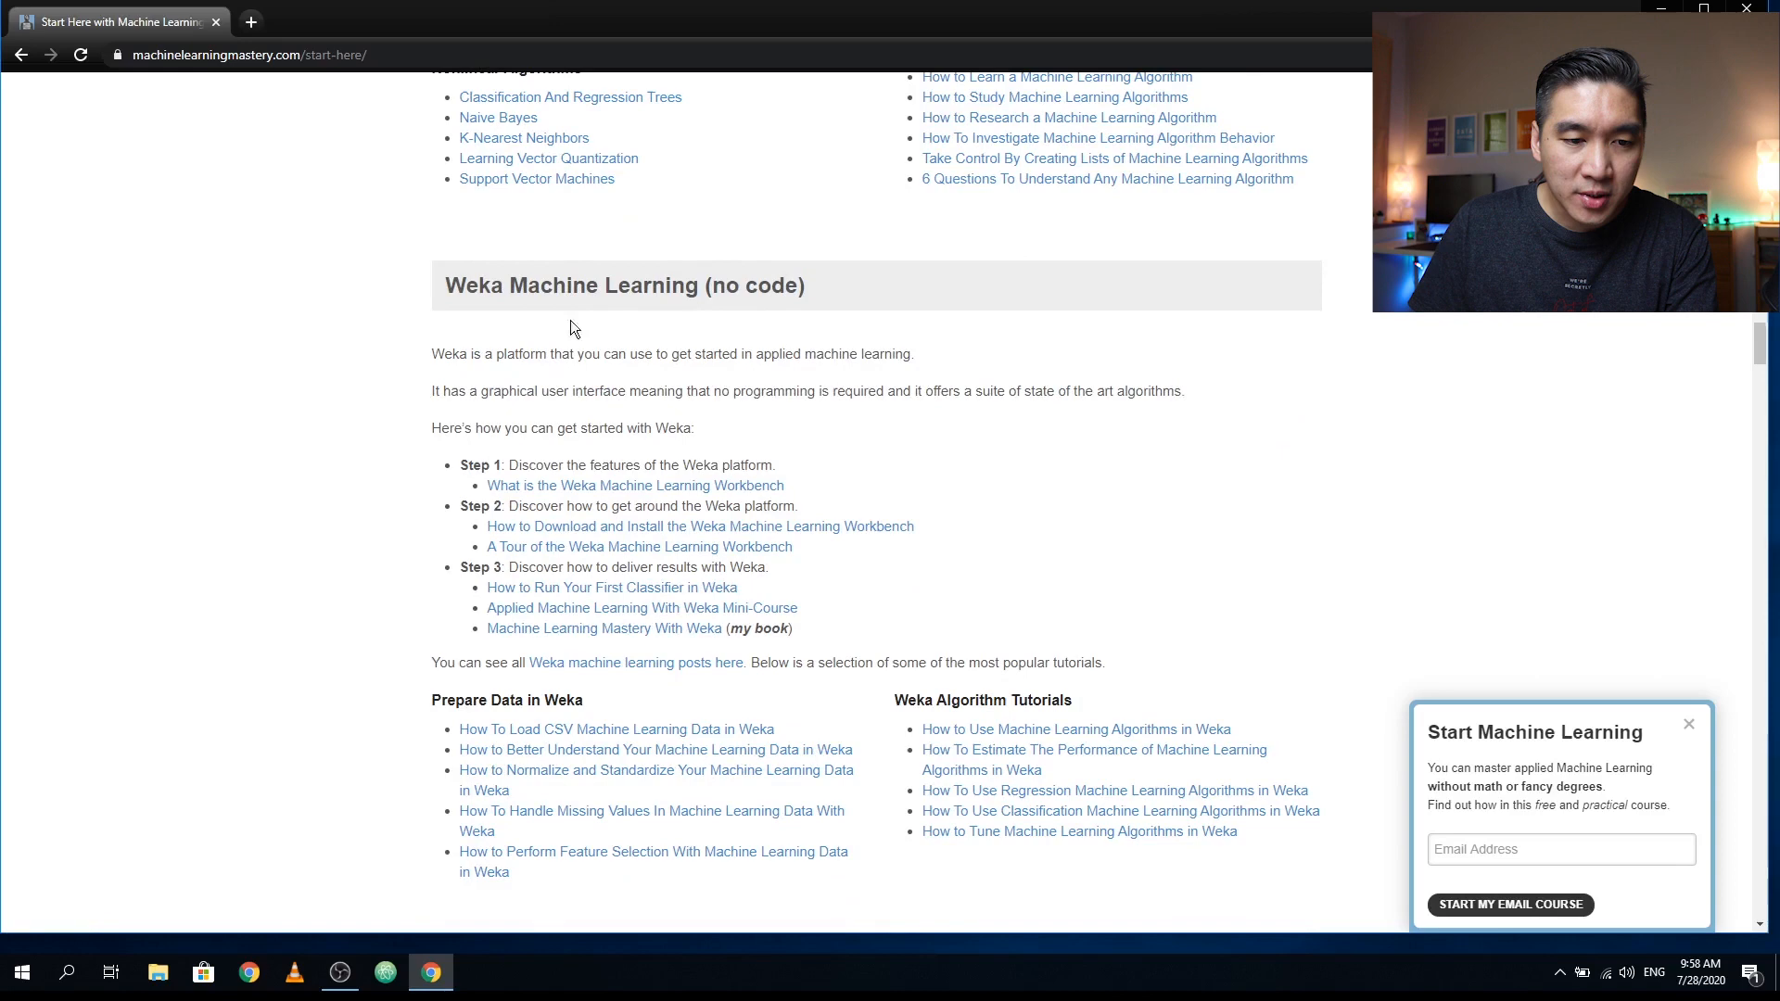
pyautogui.moveTo(662, 471)
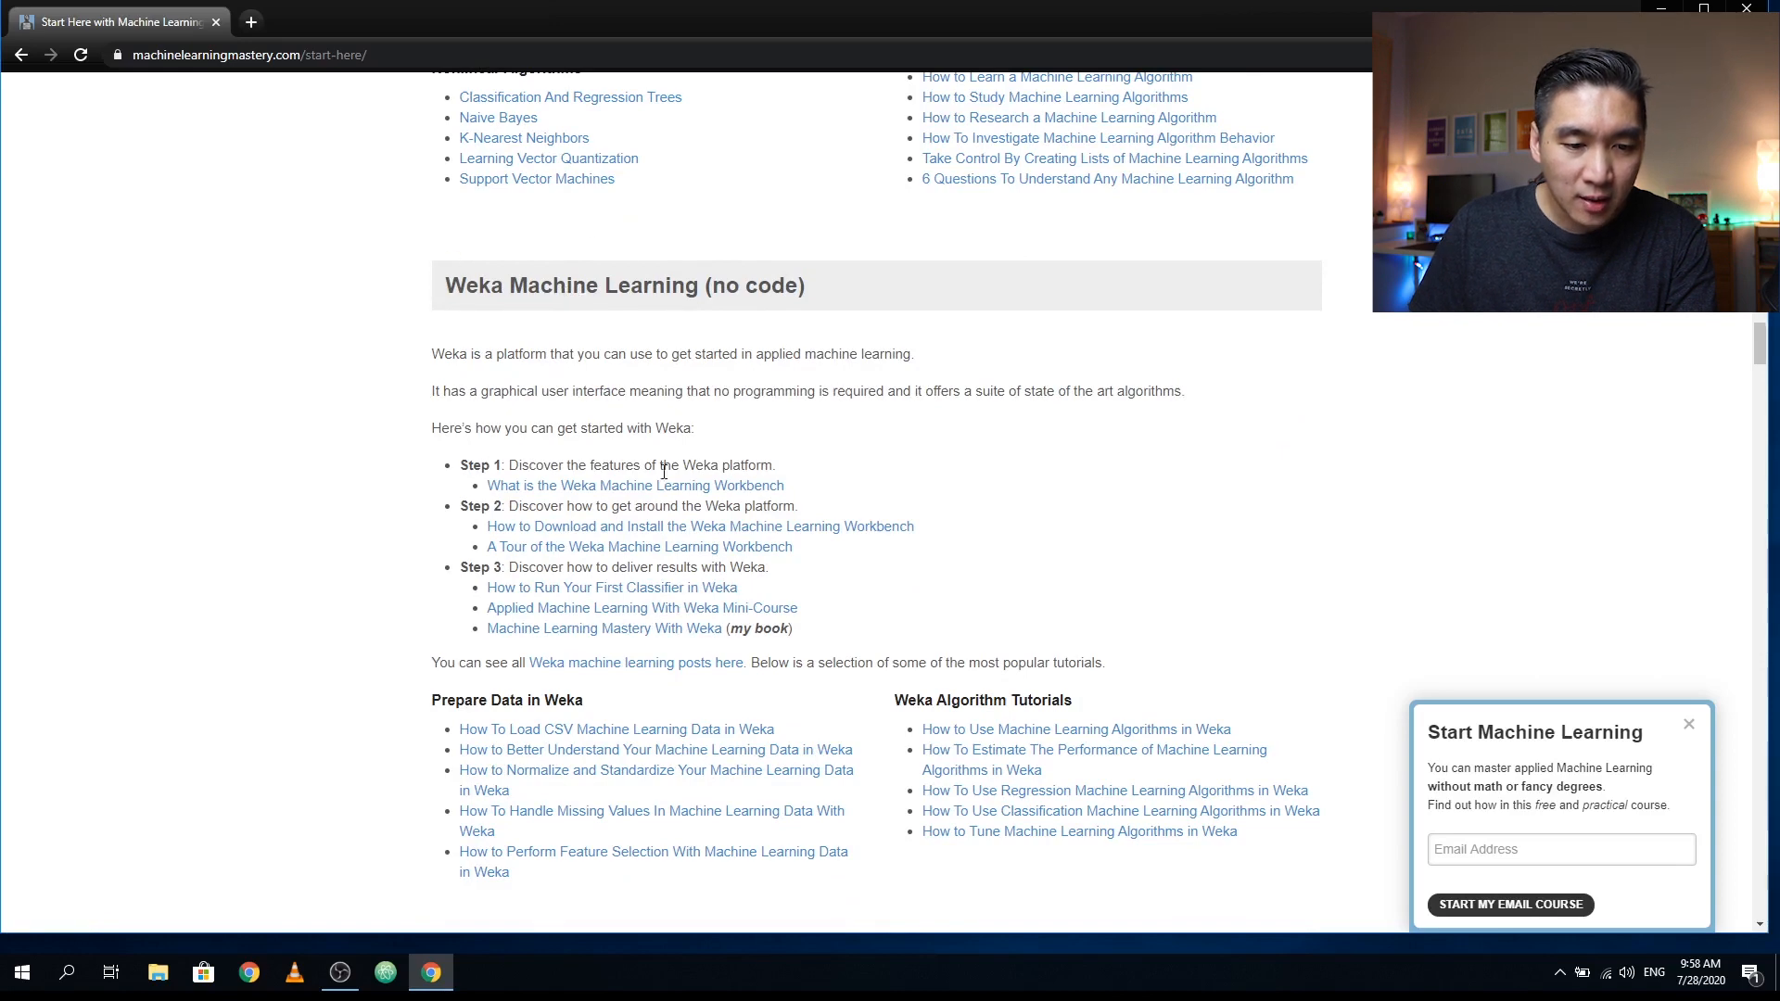
pyautogui.scroll(-3)
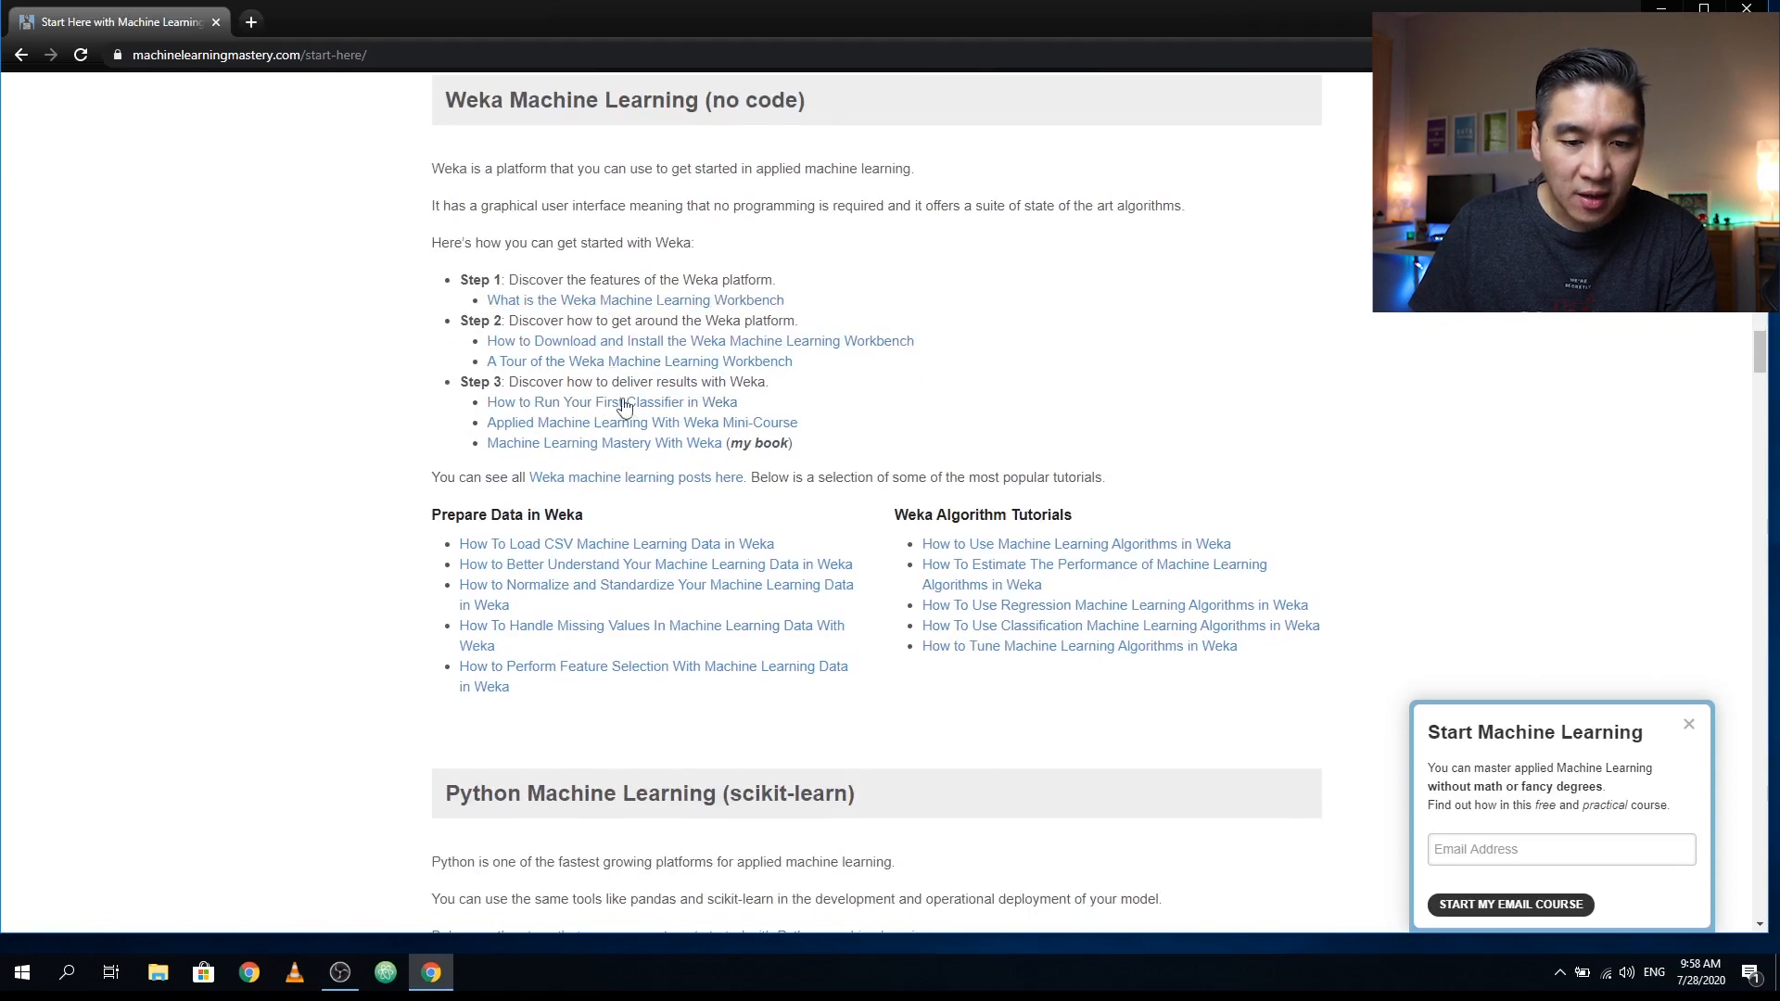
pyautogui.scroll(-3)
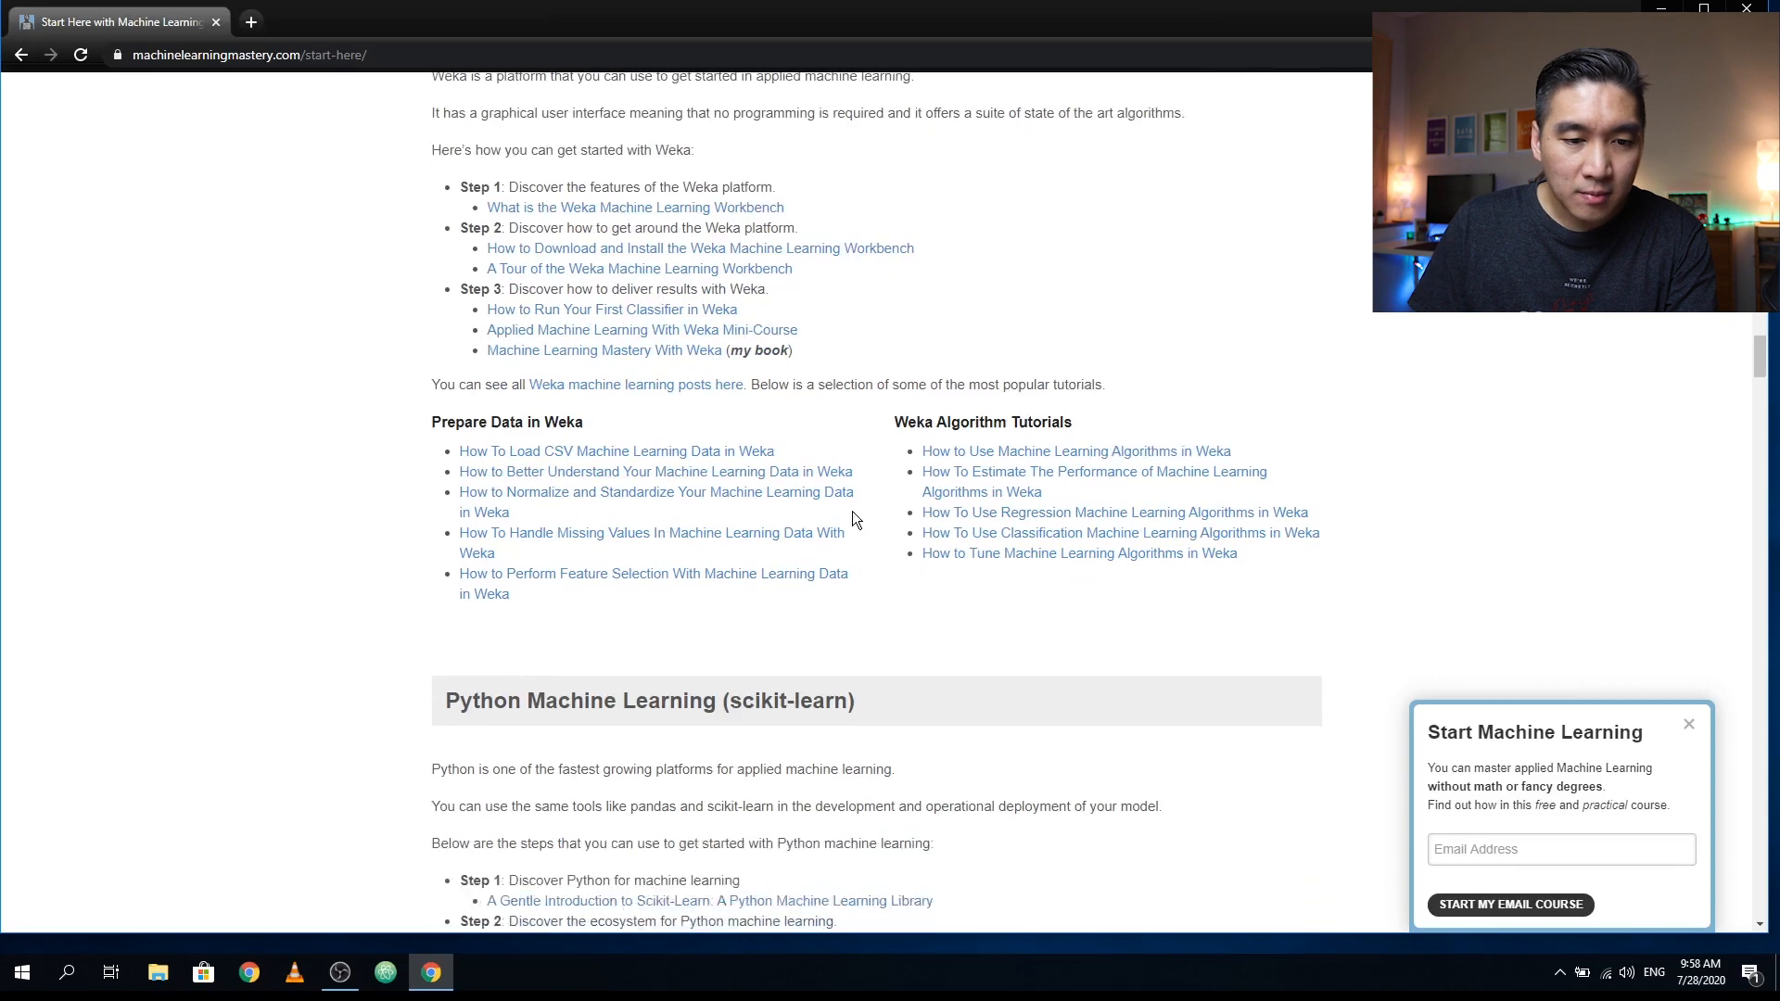
pyautogui.scroll(-3)
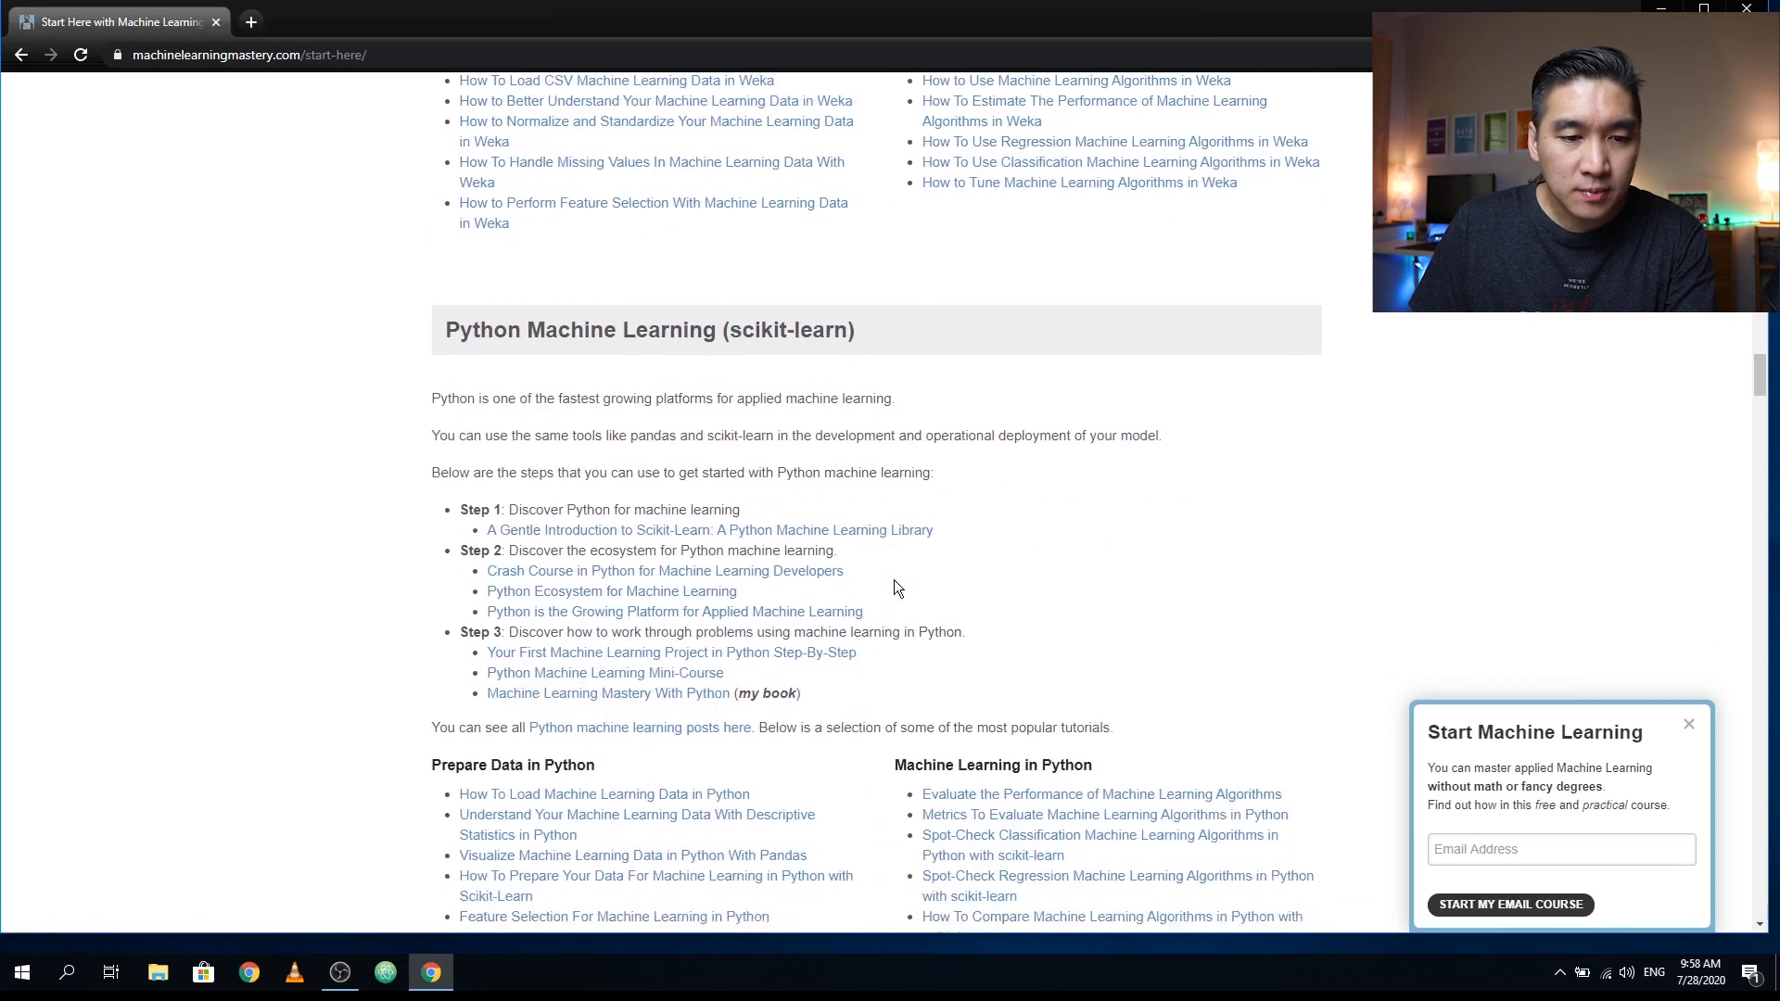
pyautogui.scroll(-3)
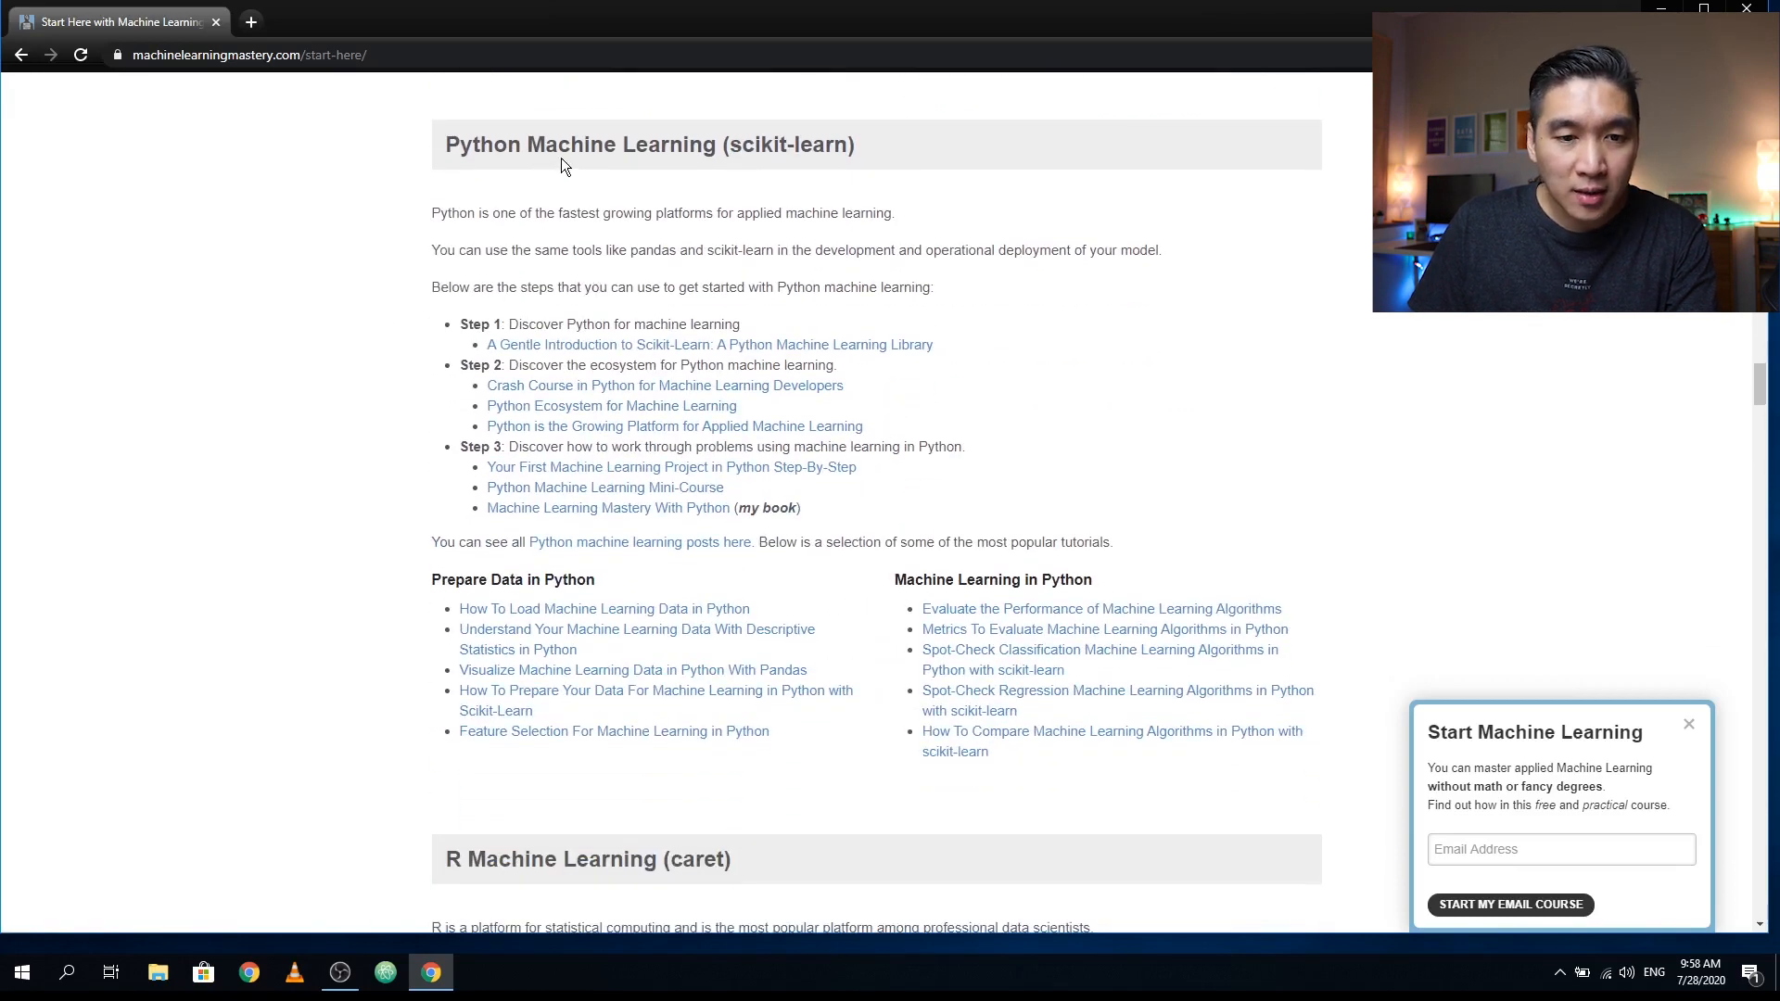
pyautogui.moveTo(605, 608)
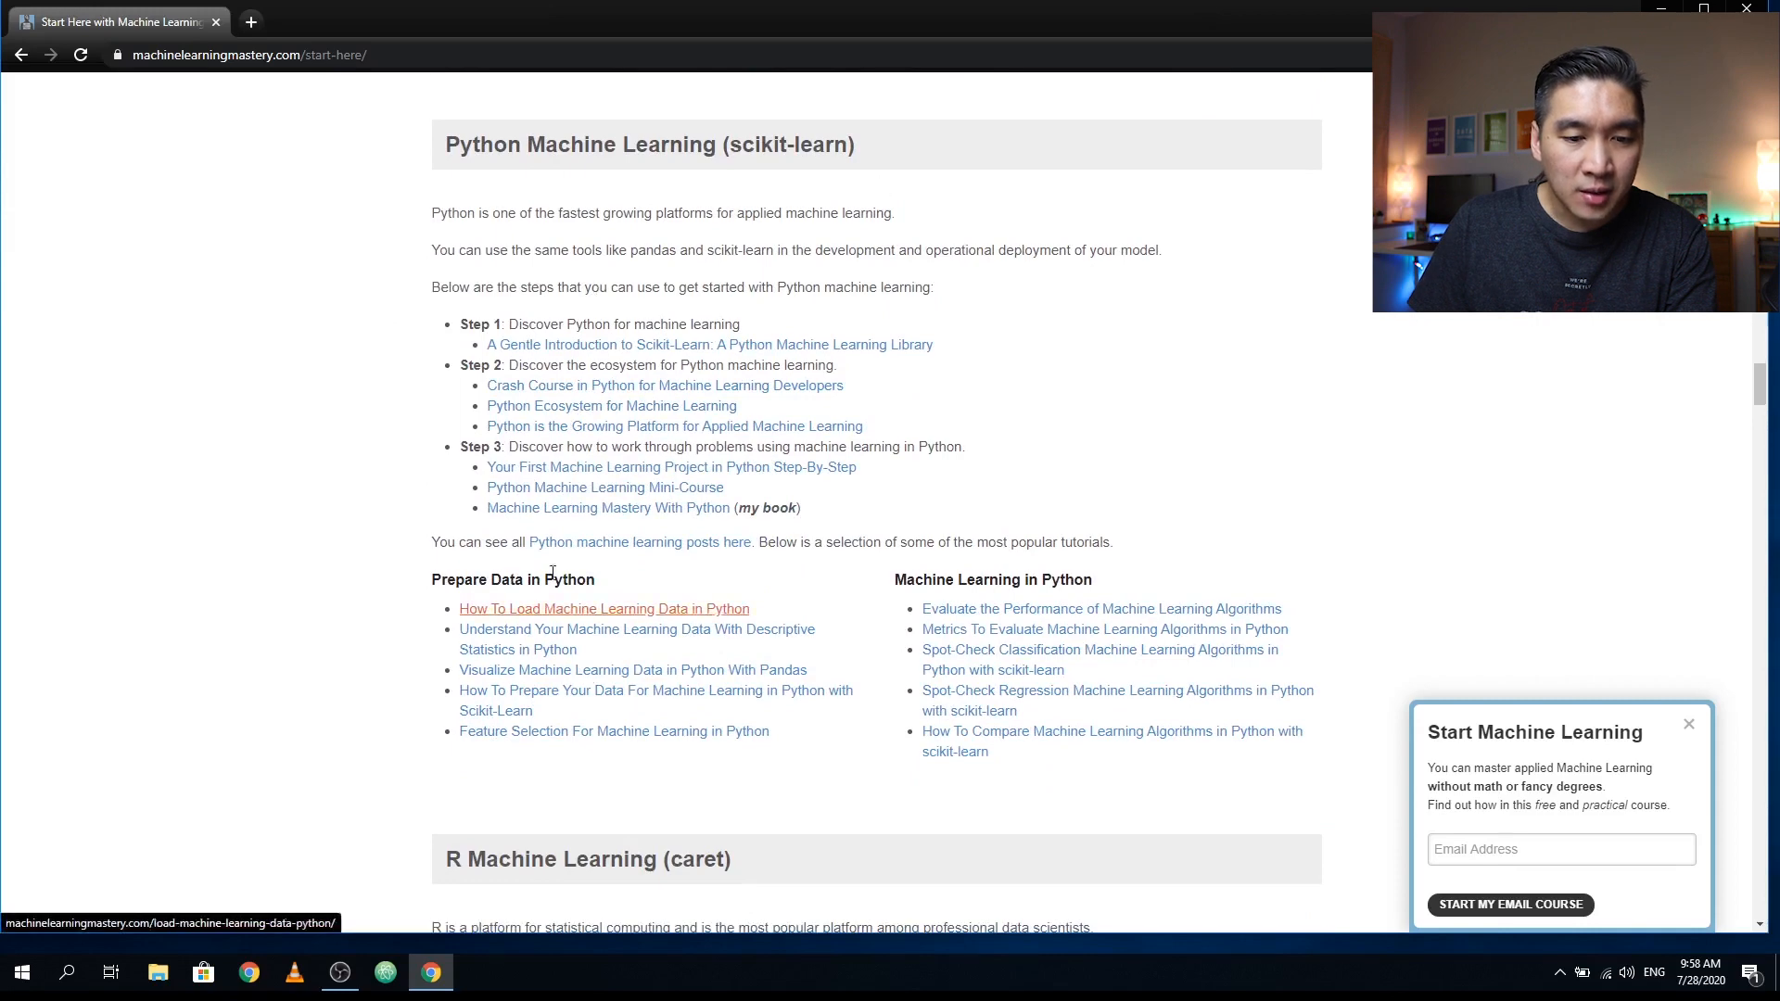
pyautogui.scroll(-3)
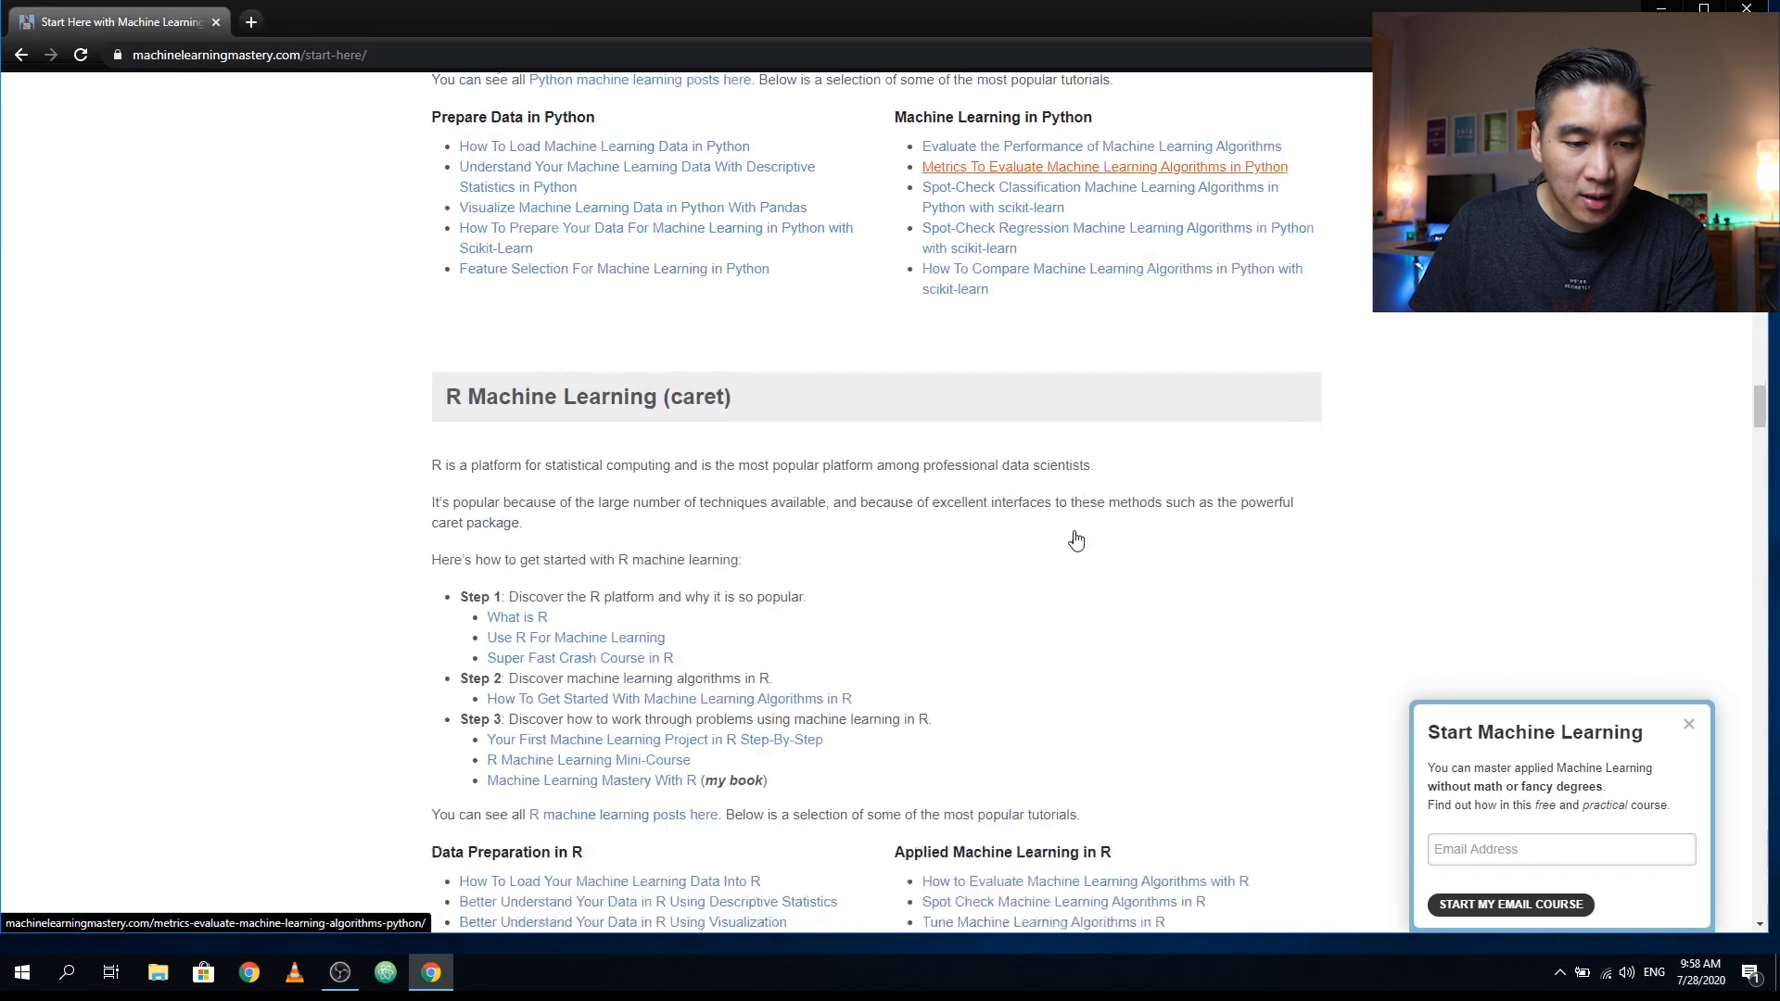
pyautogui.scroll(-3)
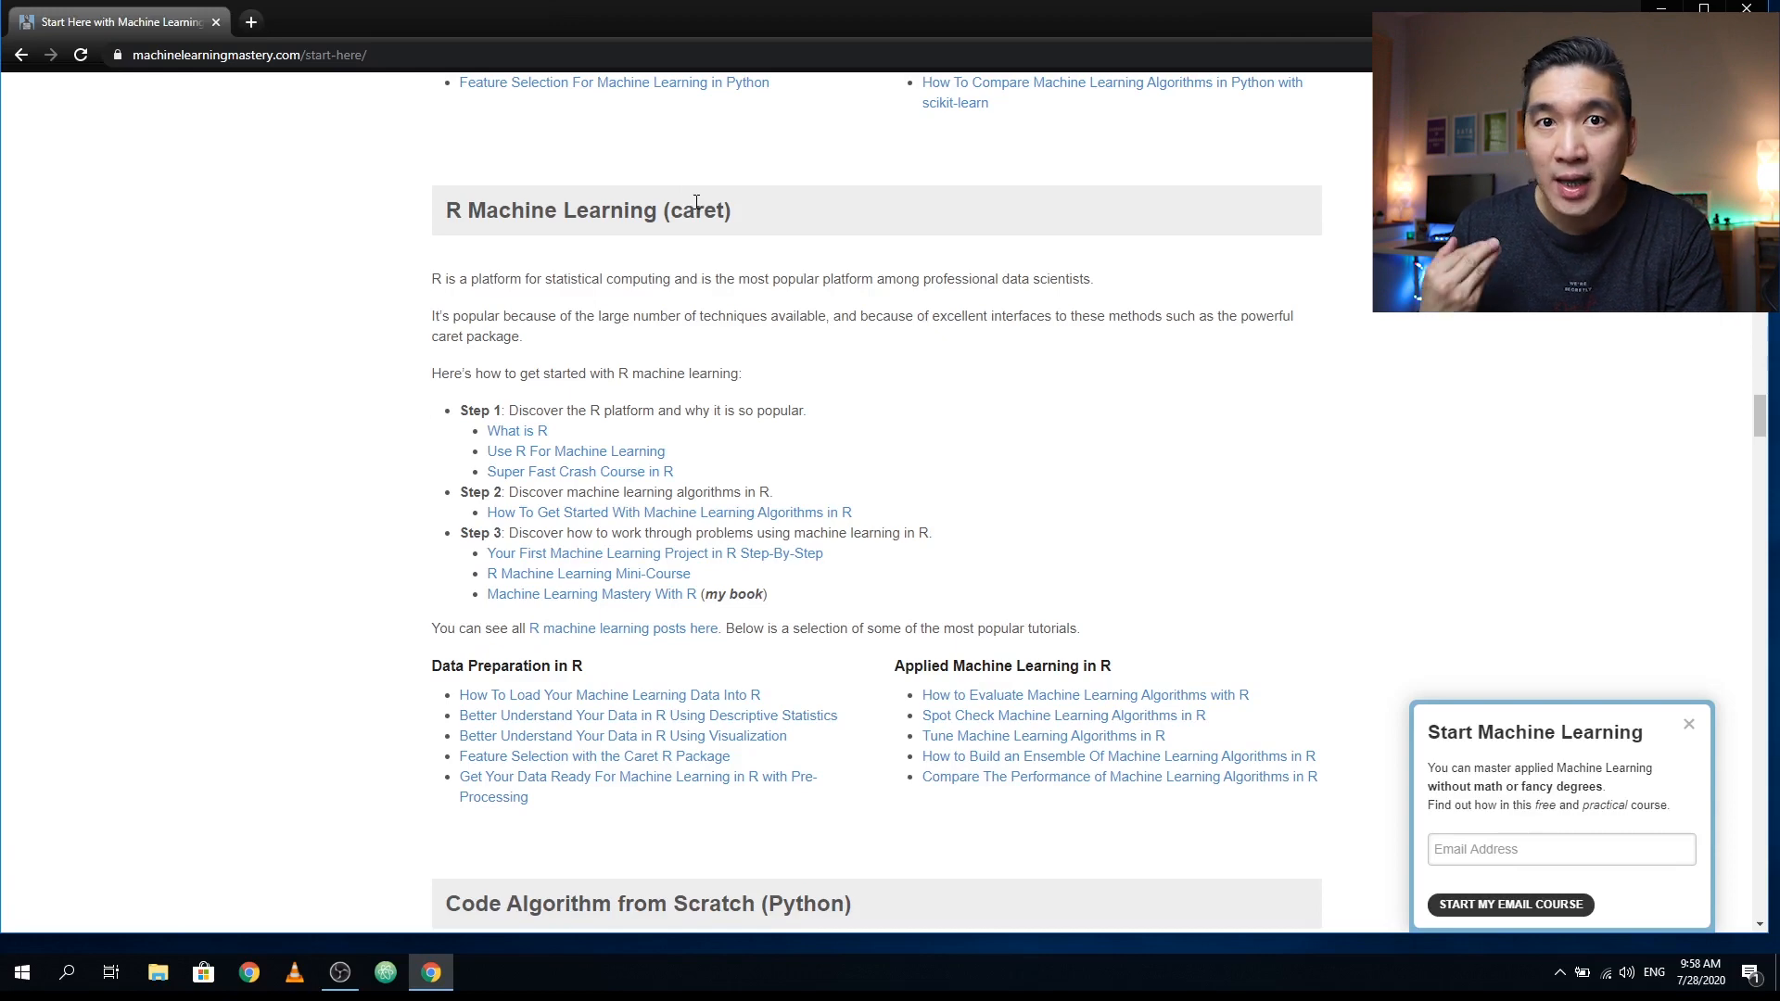
pyautogui.moveTo(740, 260)
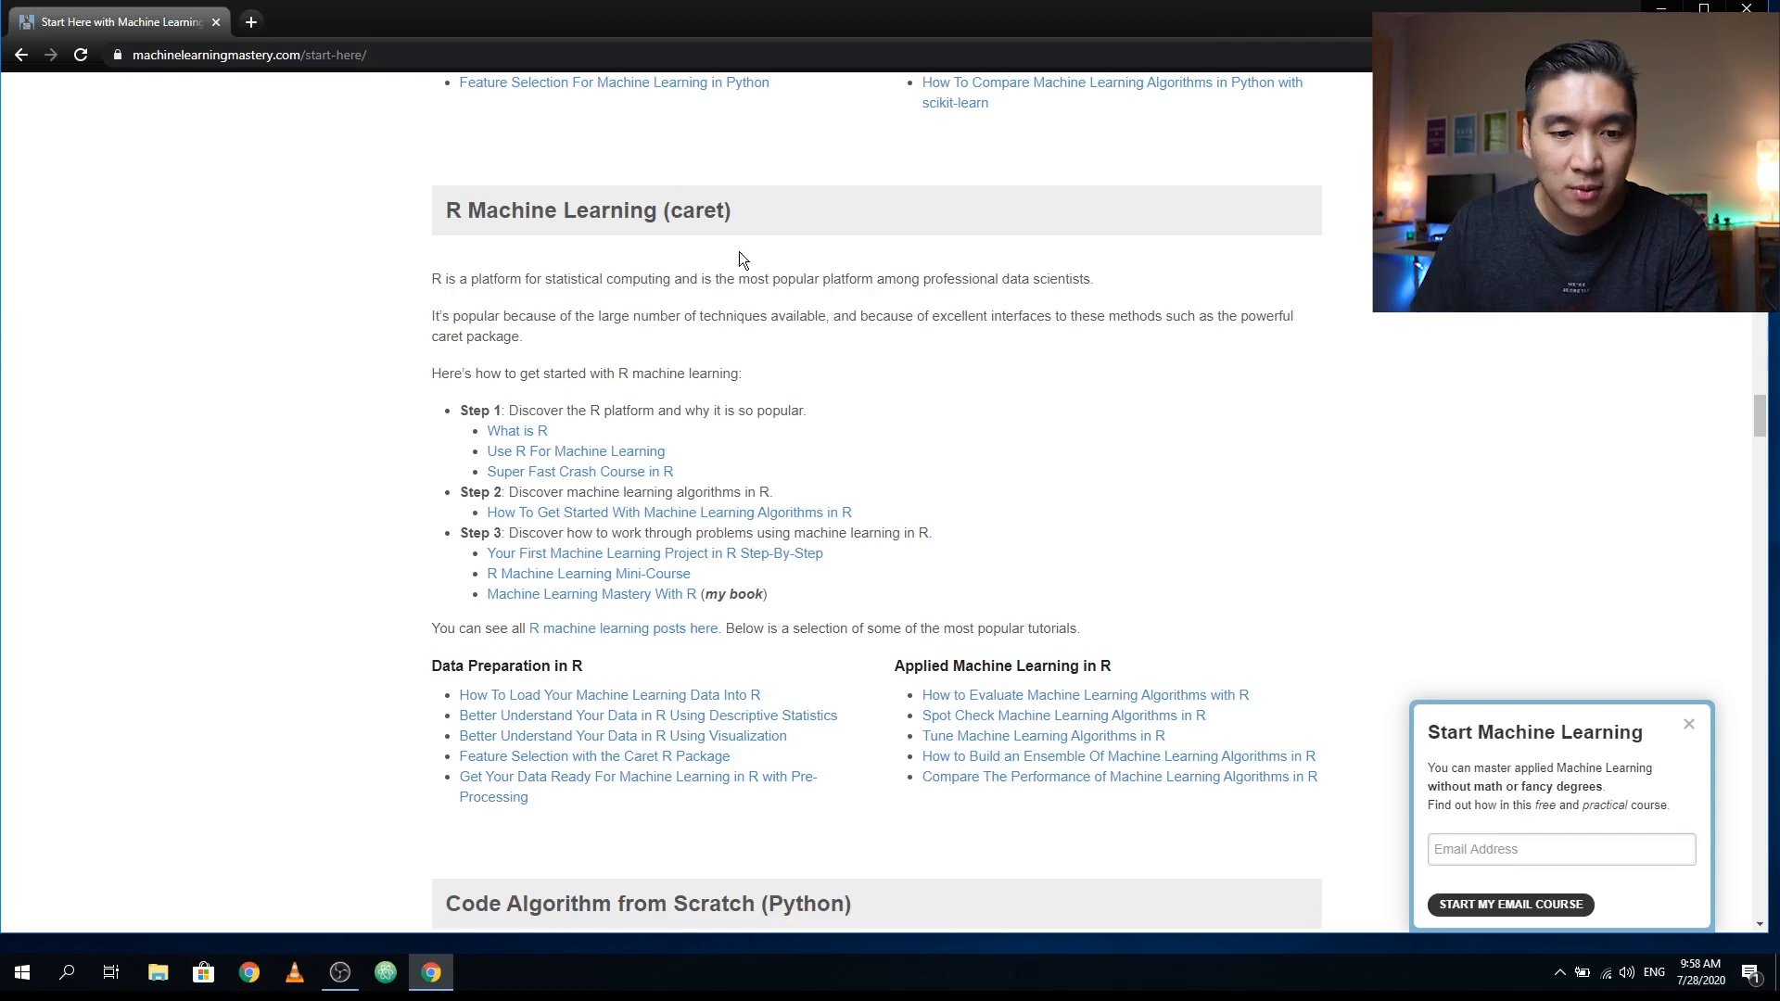
pyautogui.scroll(-3)
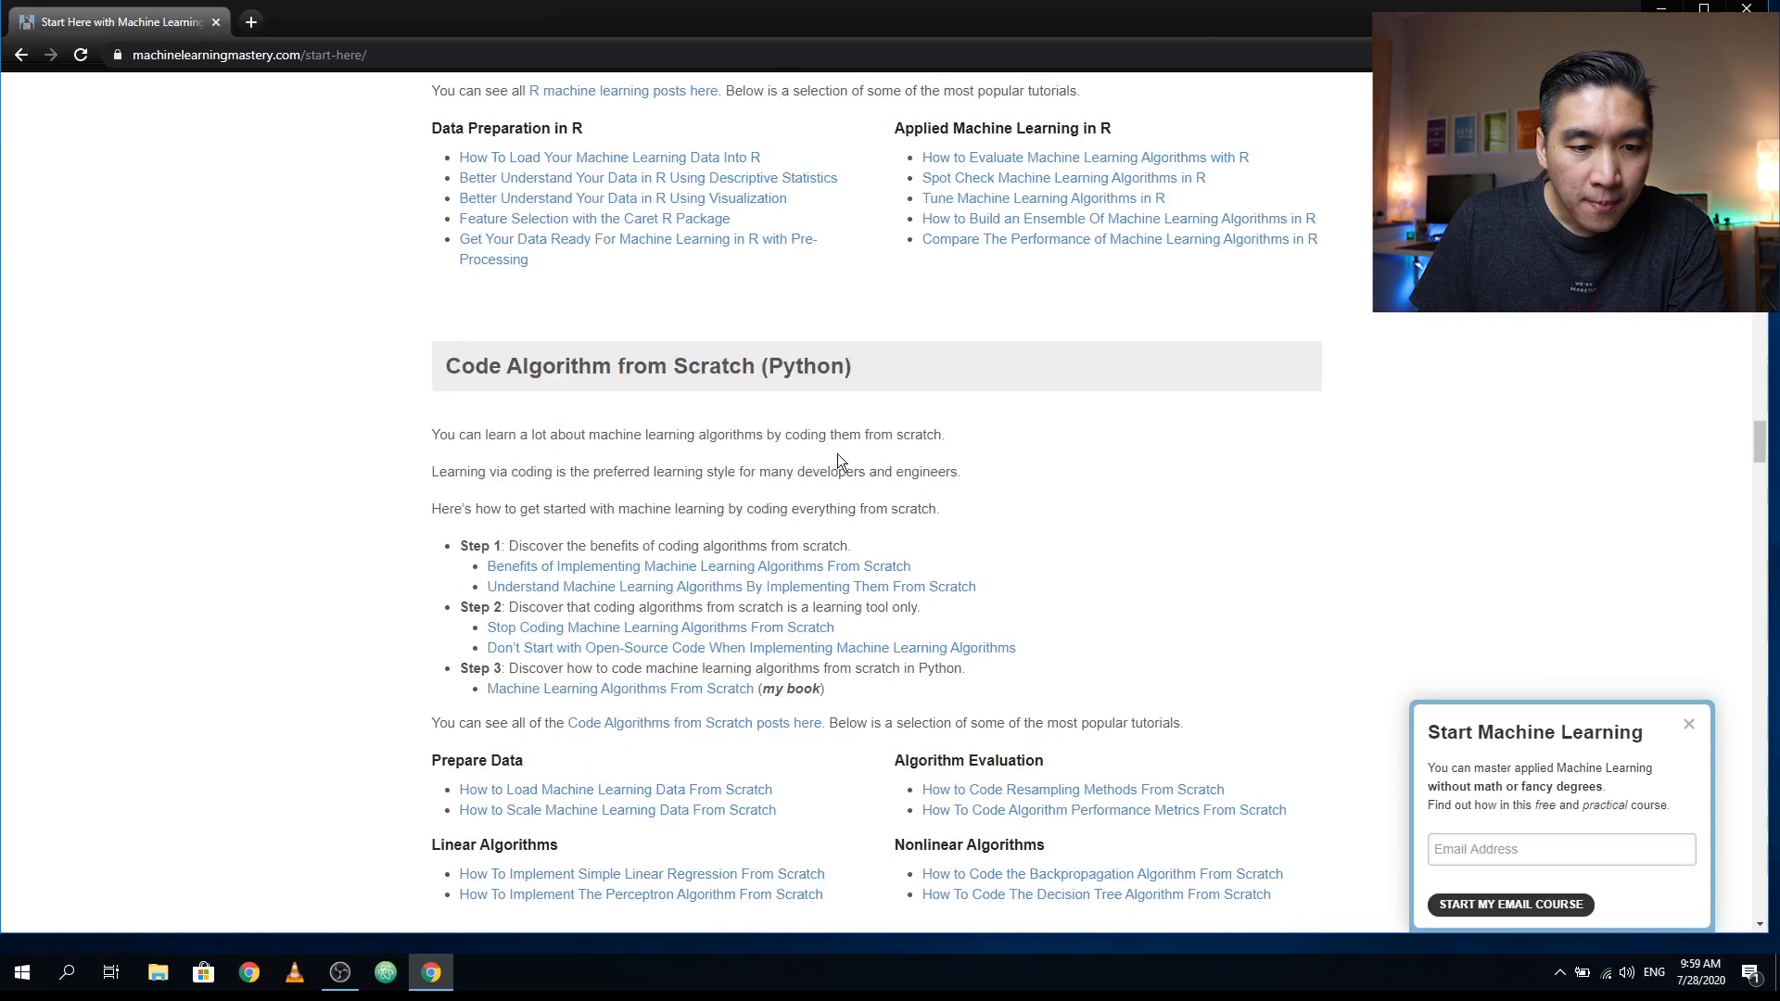
pyautogui.scroll(-3)
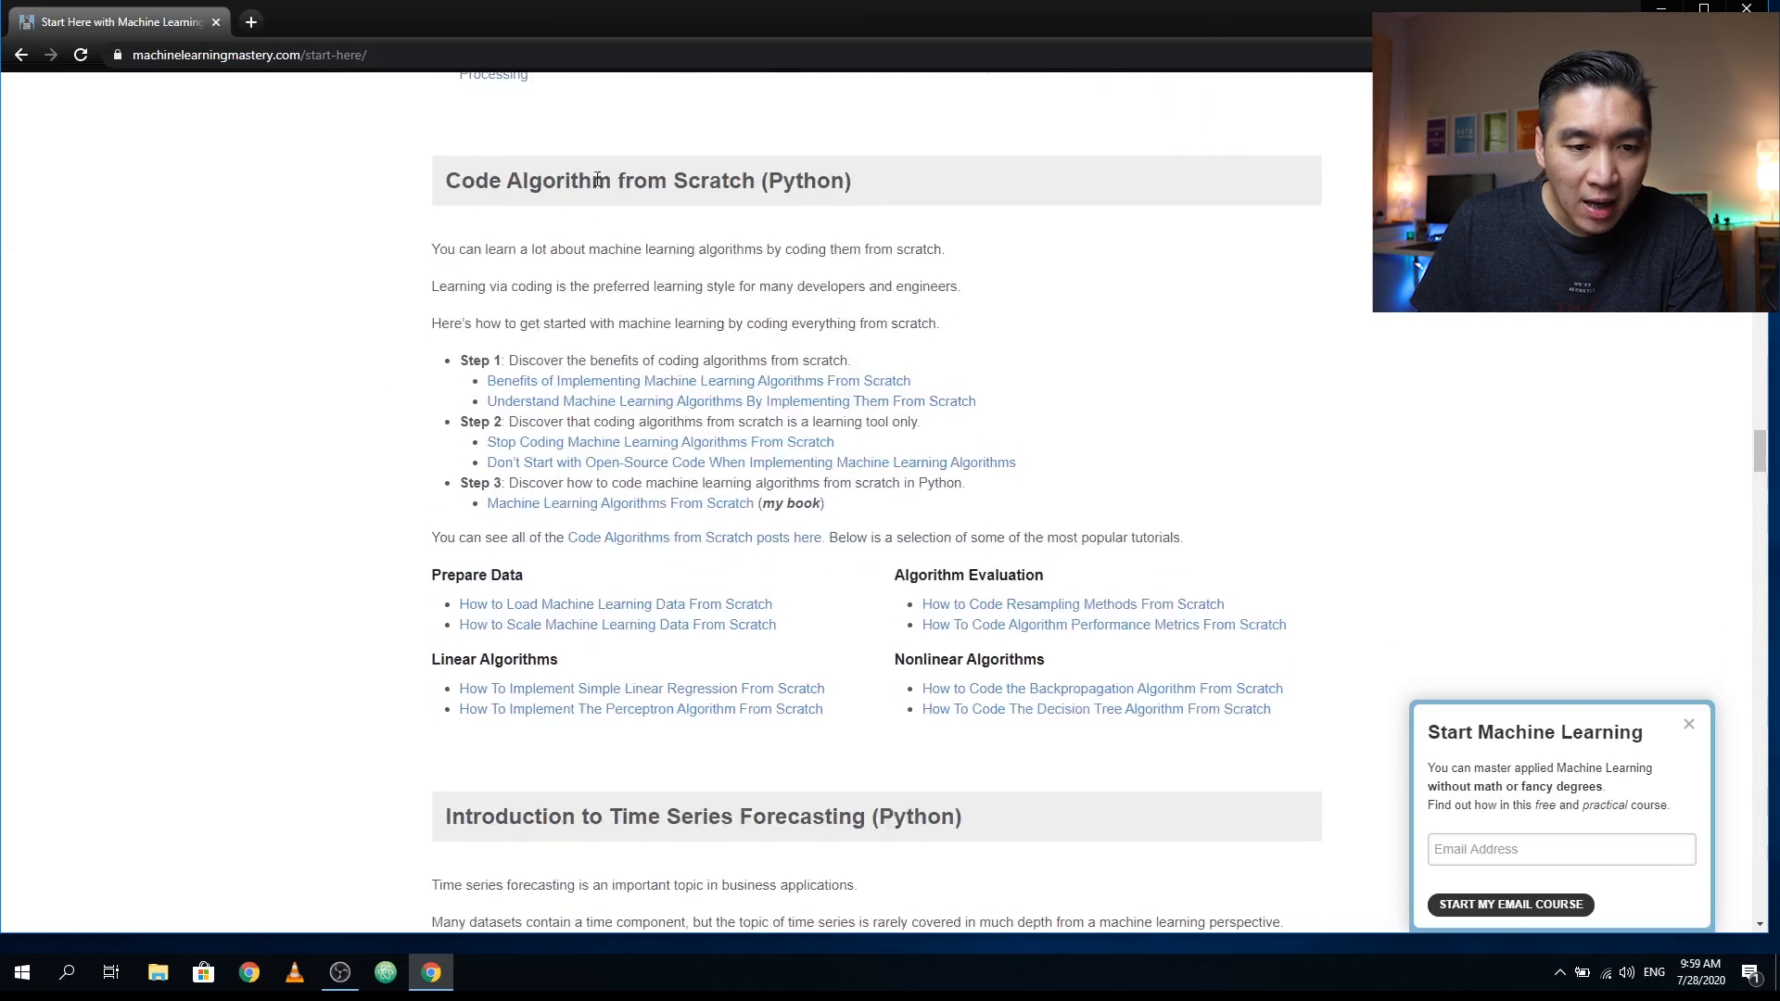
pyautogui.moveTo(818, 323)
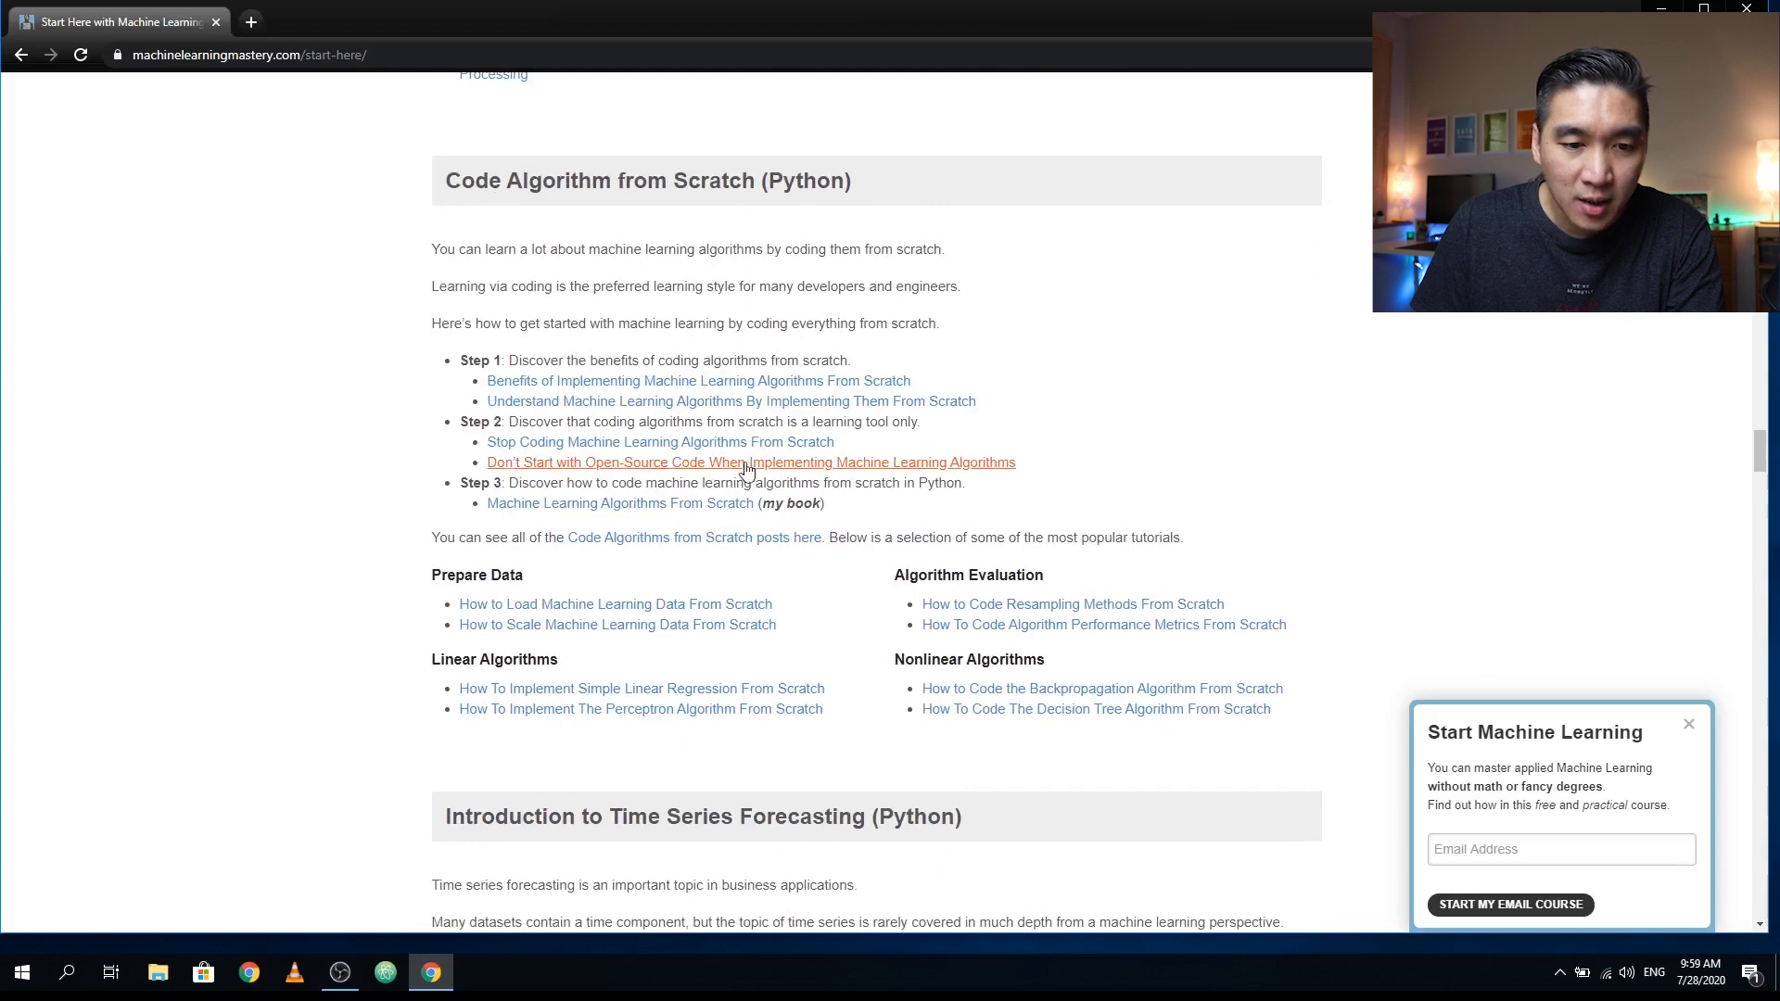
pyautogui.moveTo(700, 514)
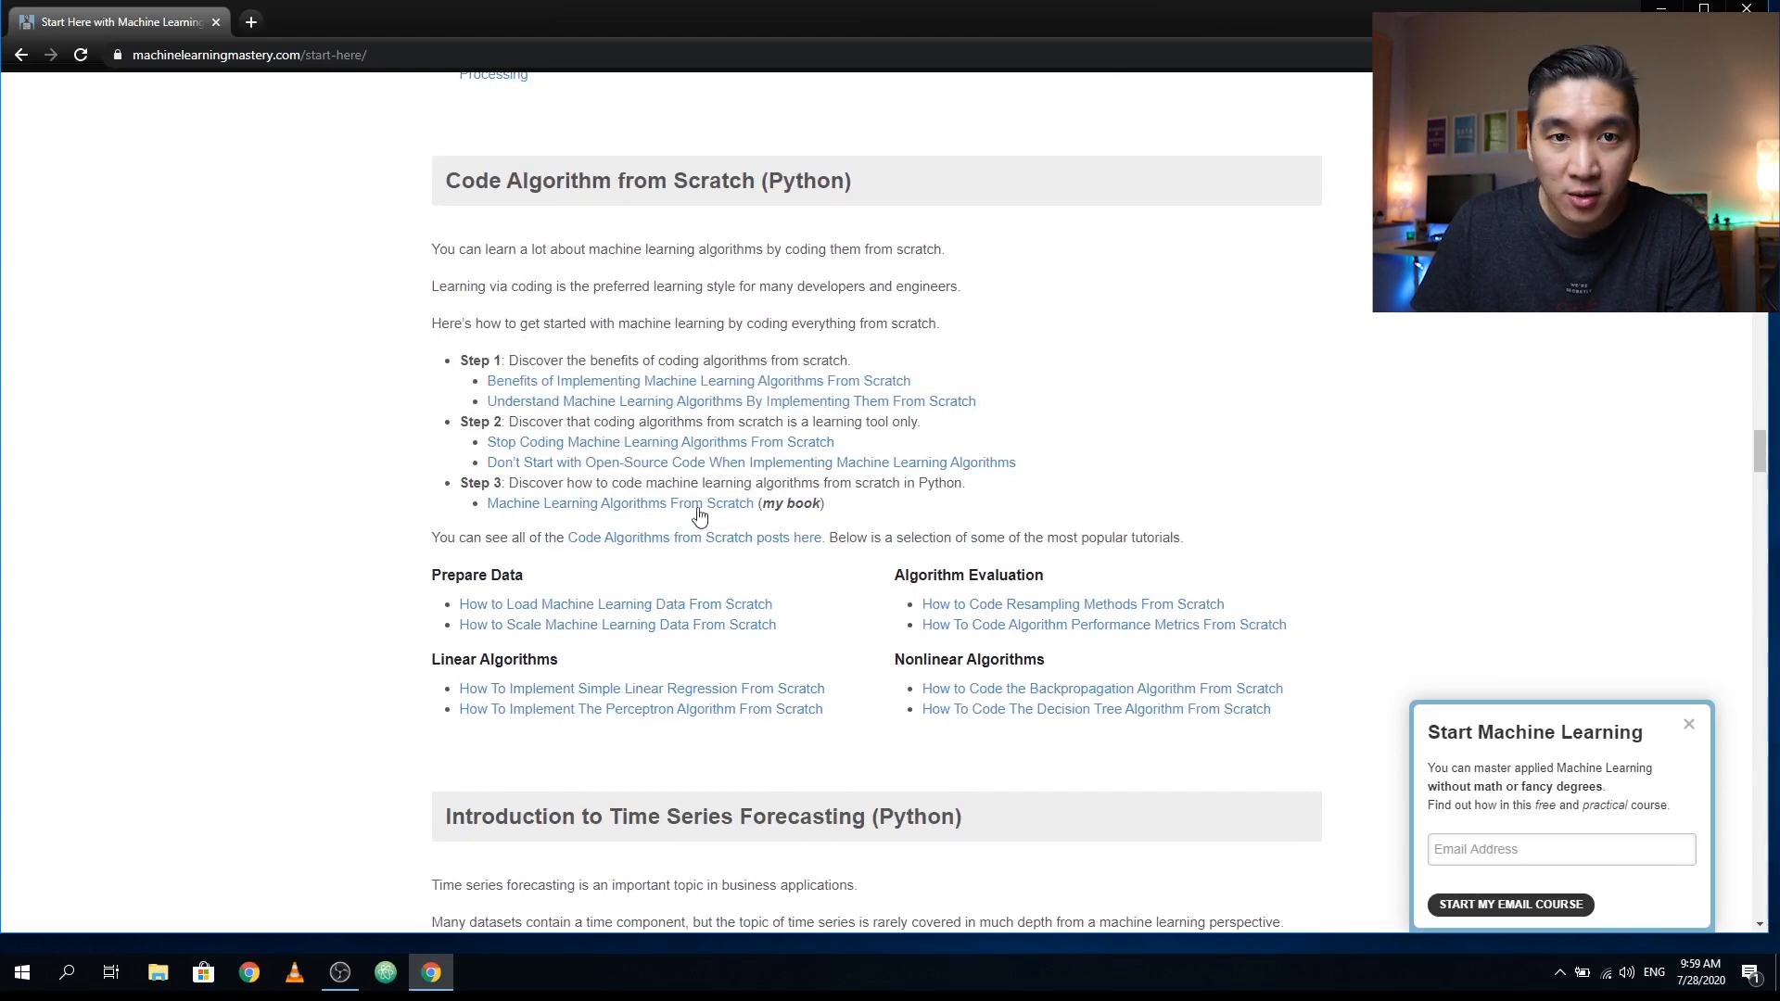
pyautogui.moveTo(621, 503)
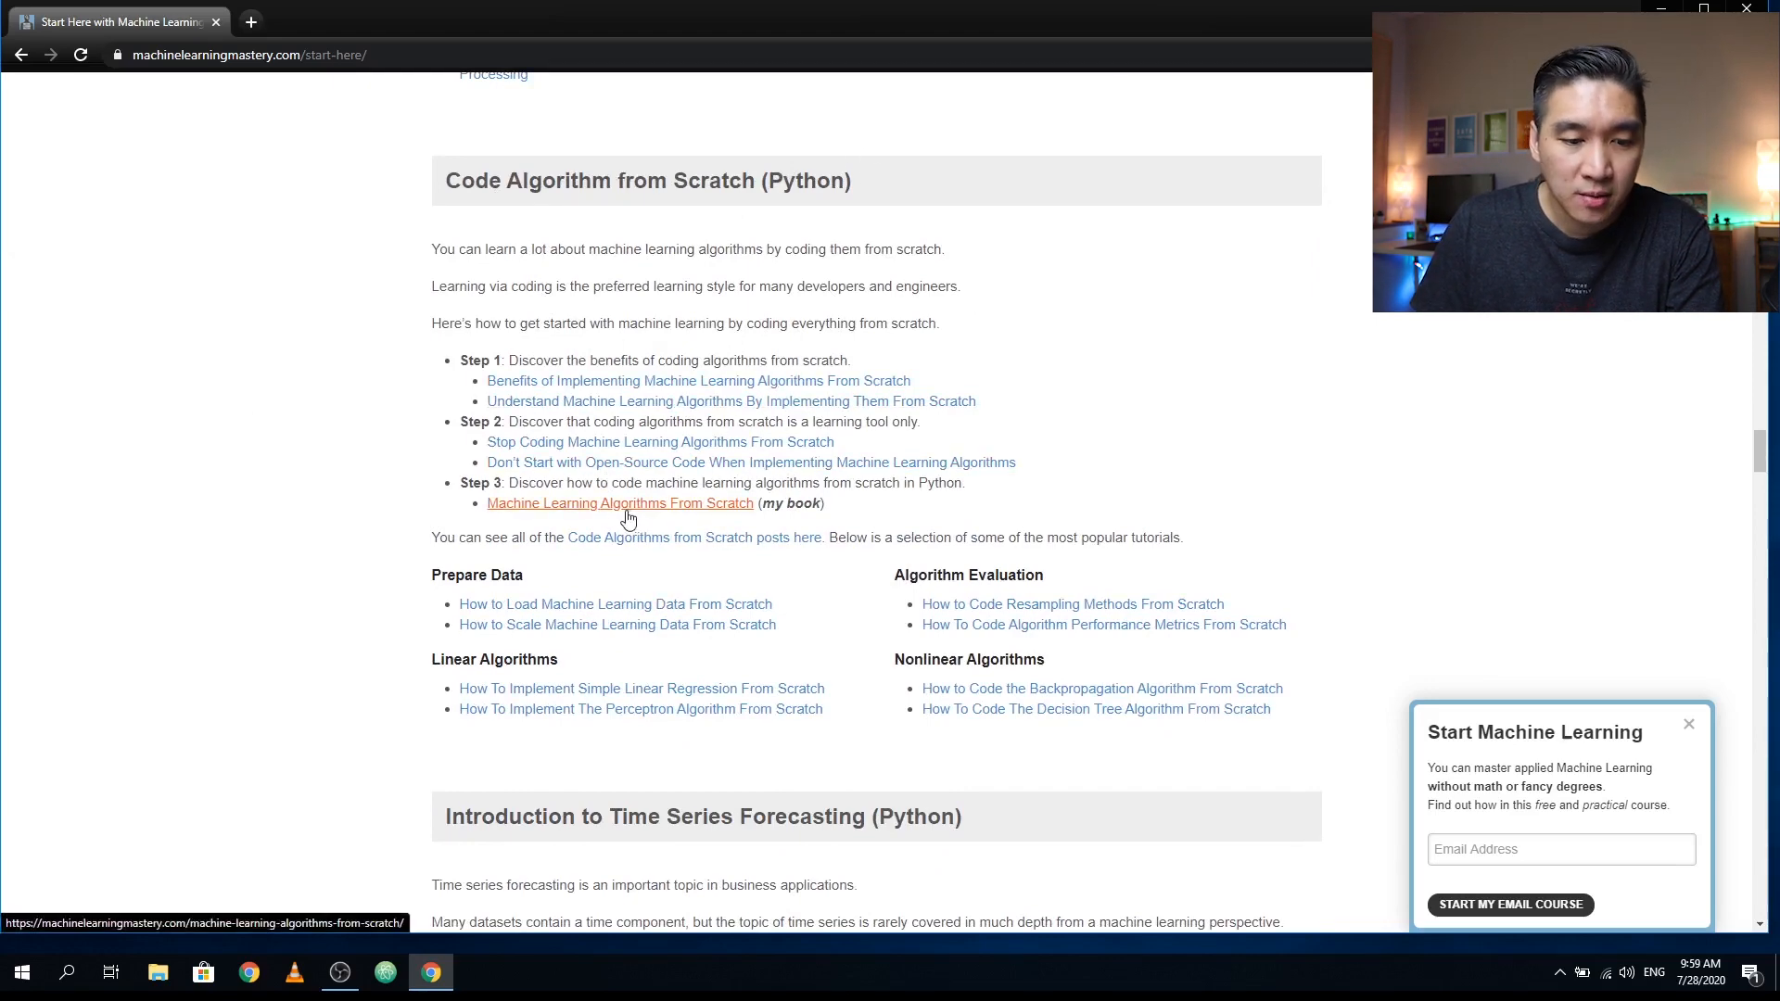
pyautogui.scroll(-3)
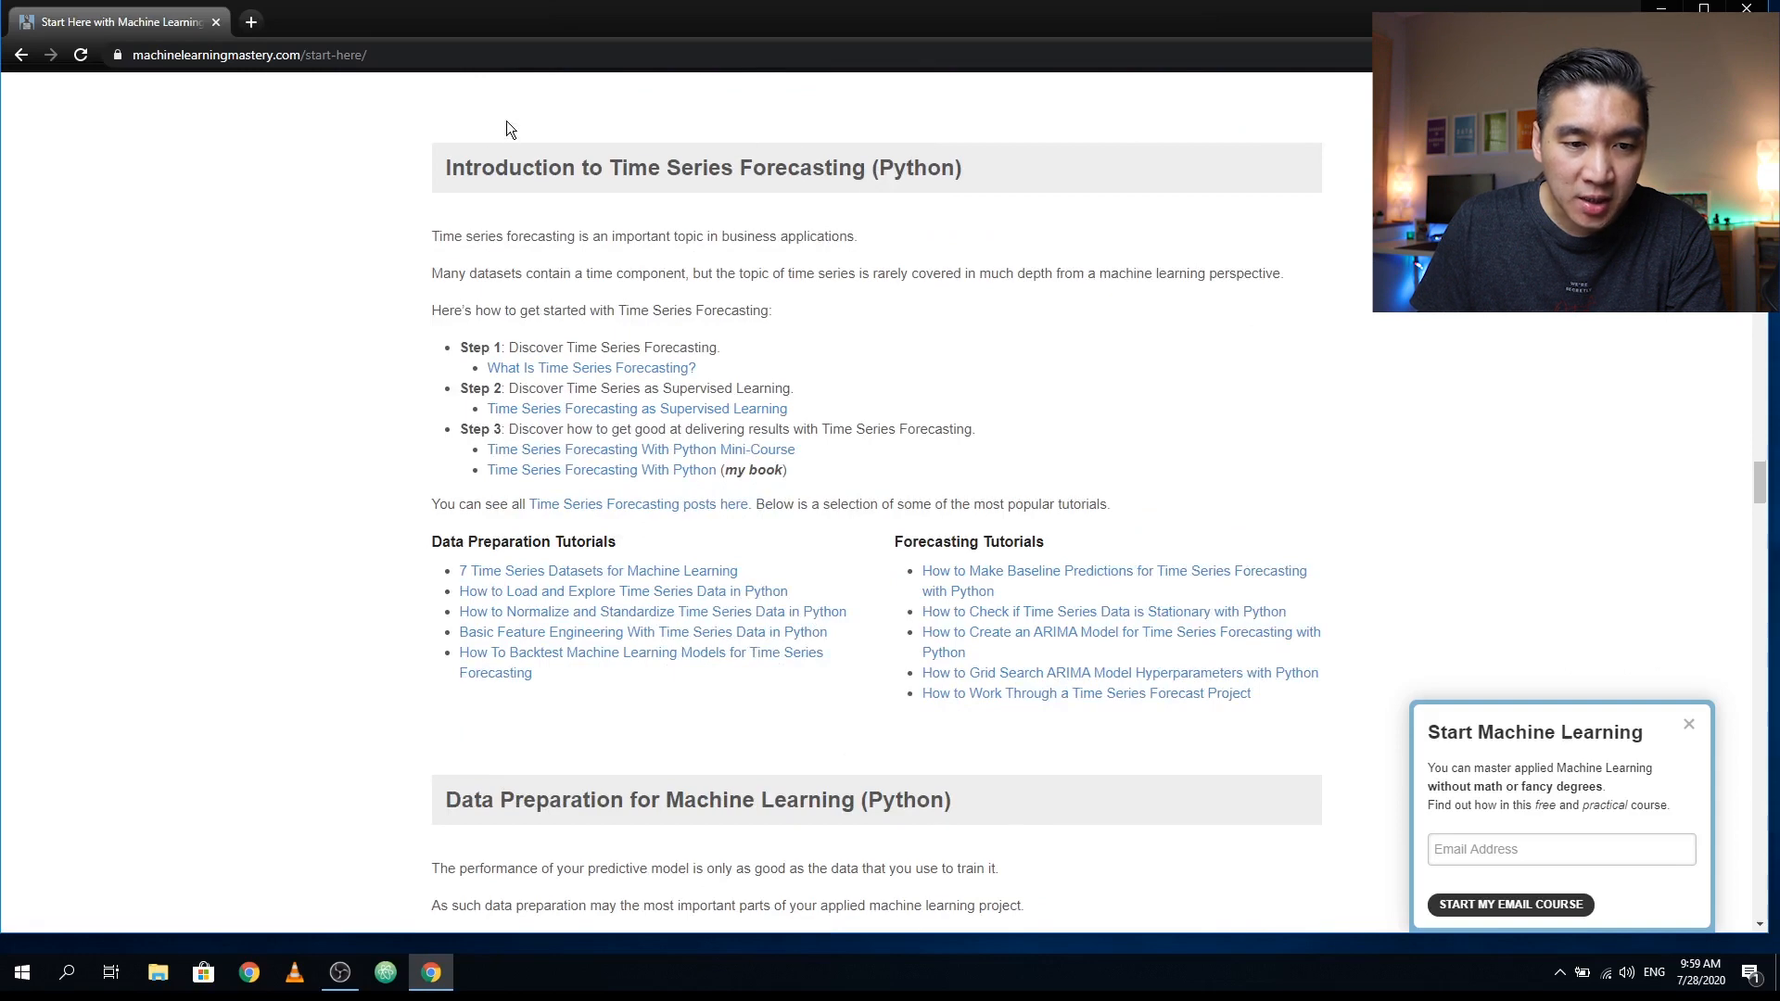
pyautogui.moveTo(974, 602)
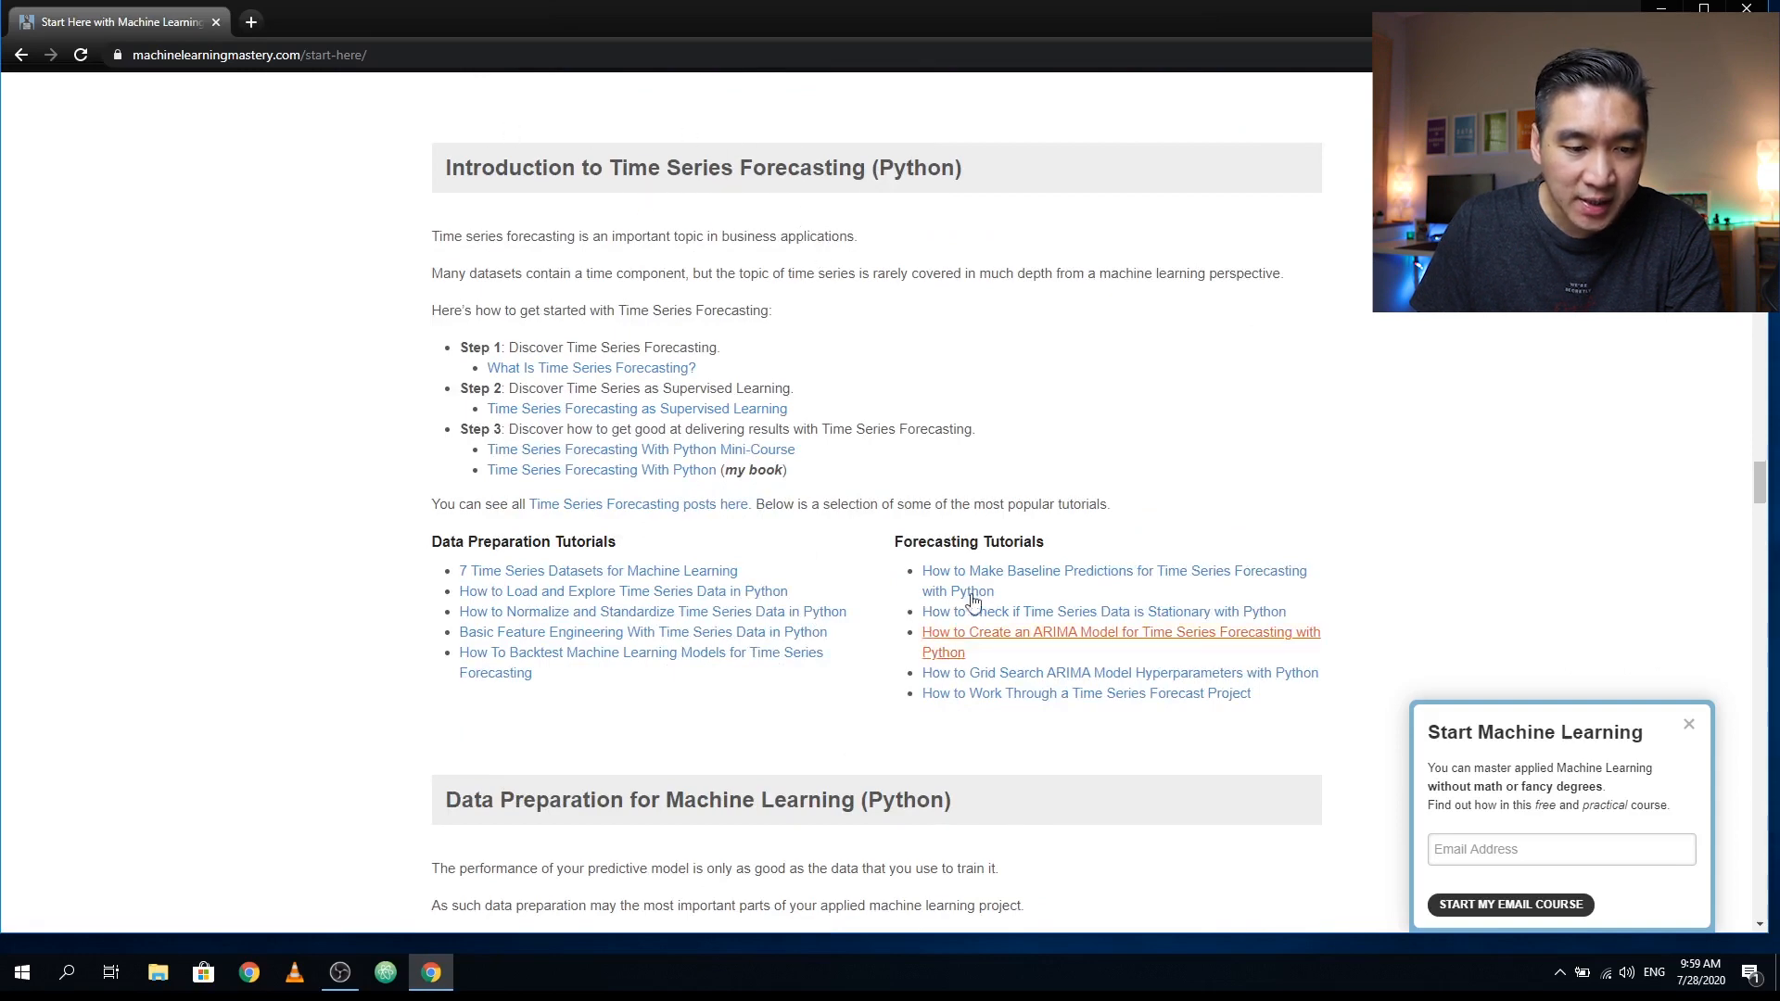
pyautogui.scroll(-3)
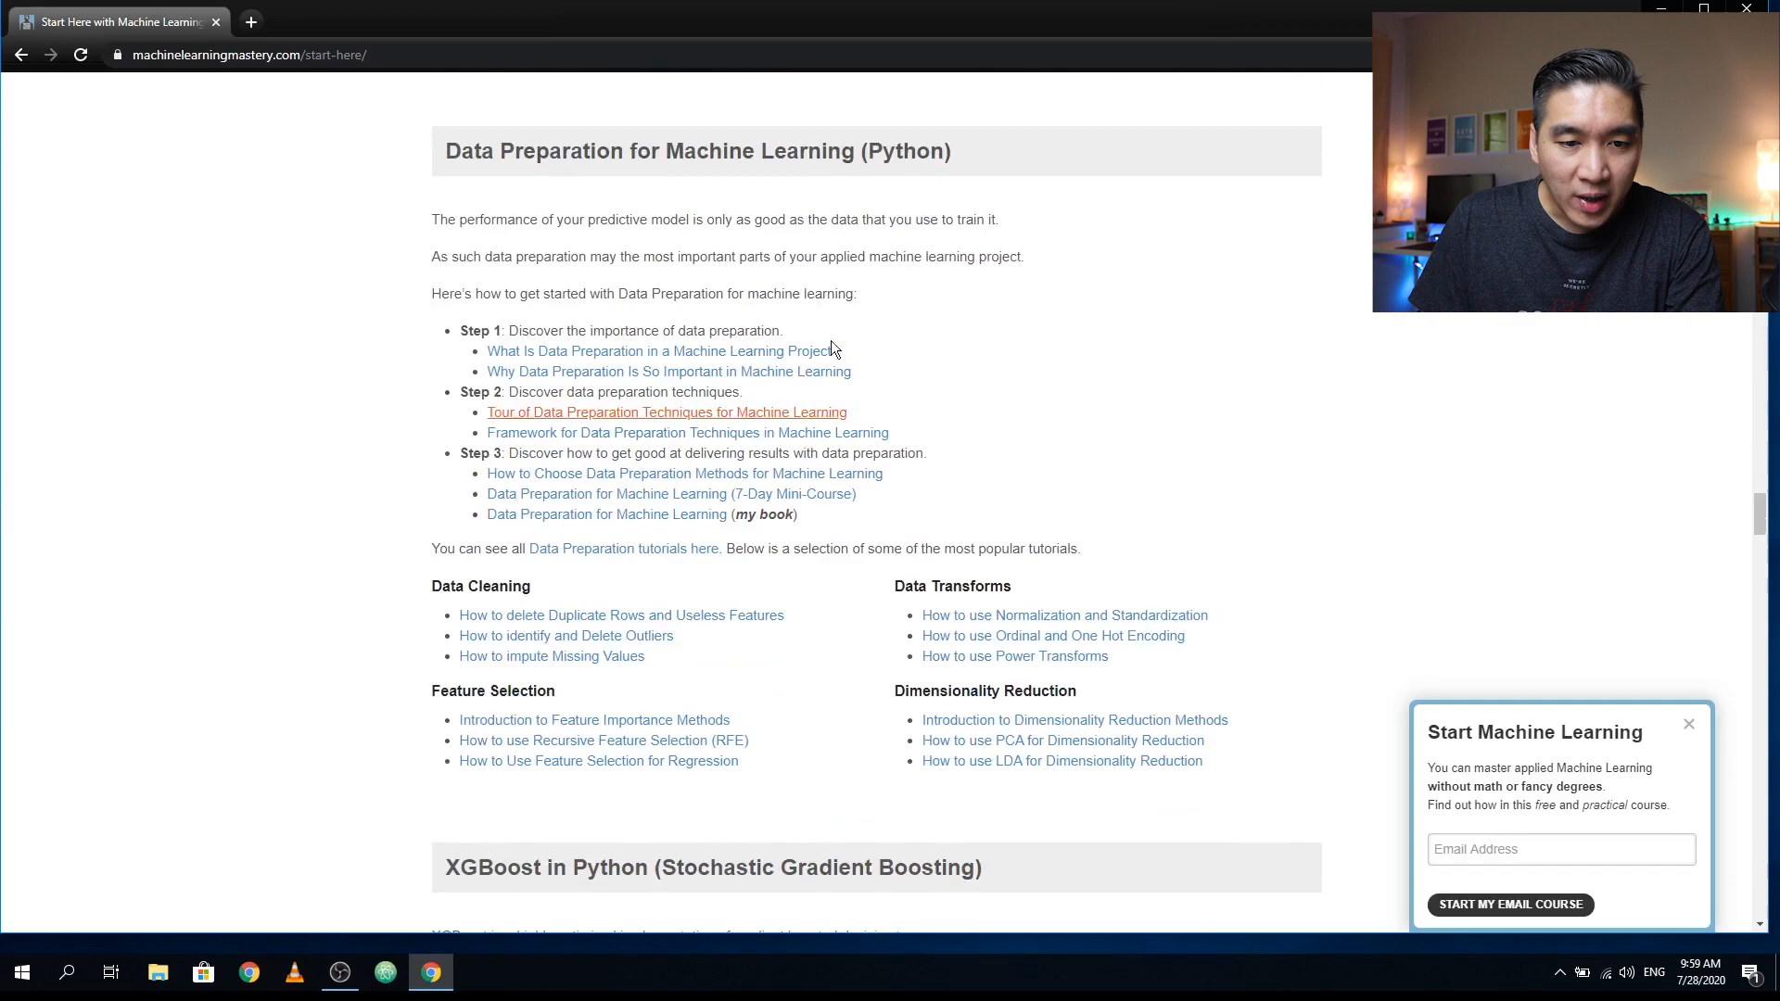
pyautogui.scroll(-3)
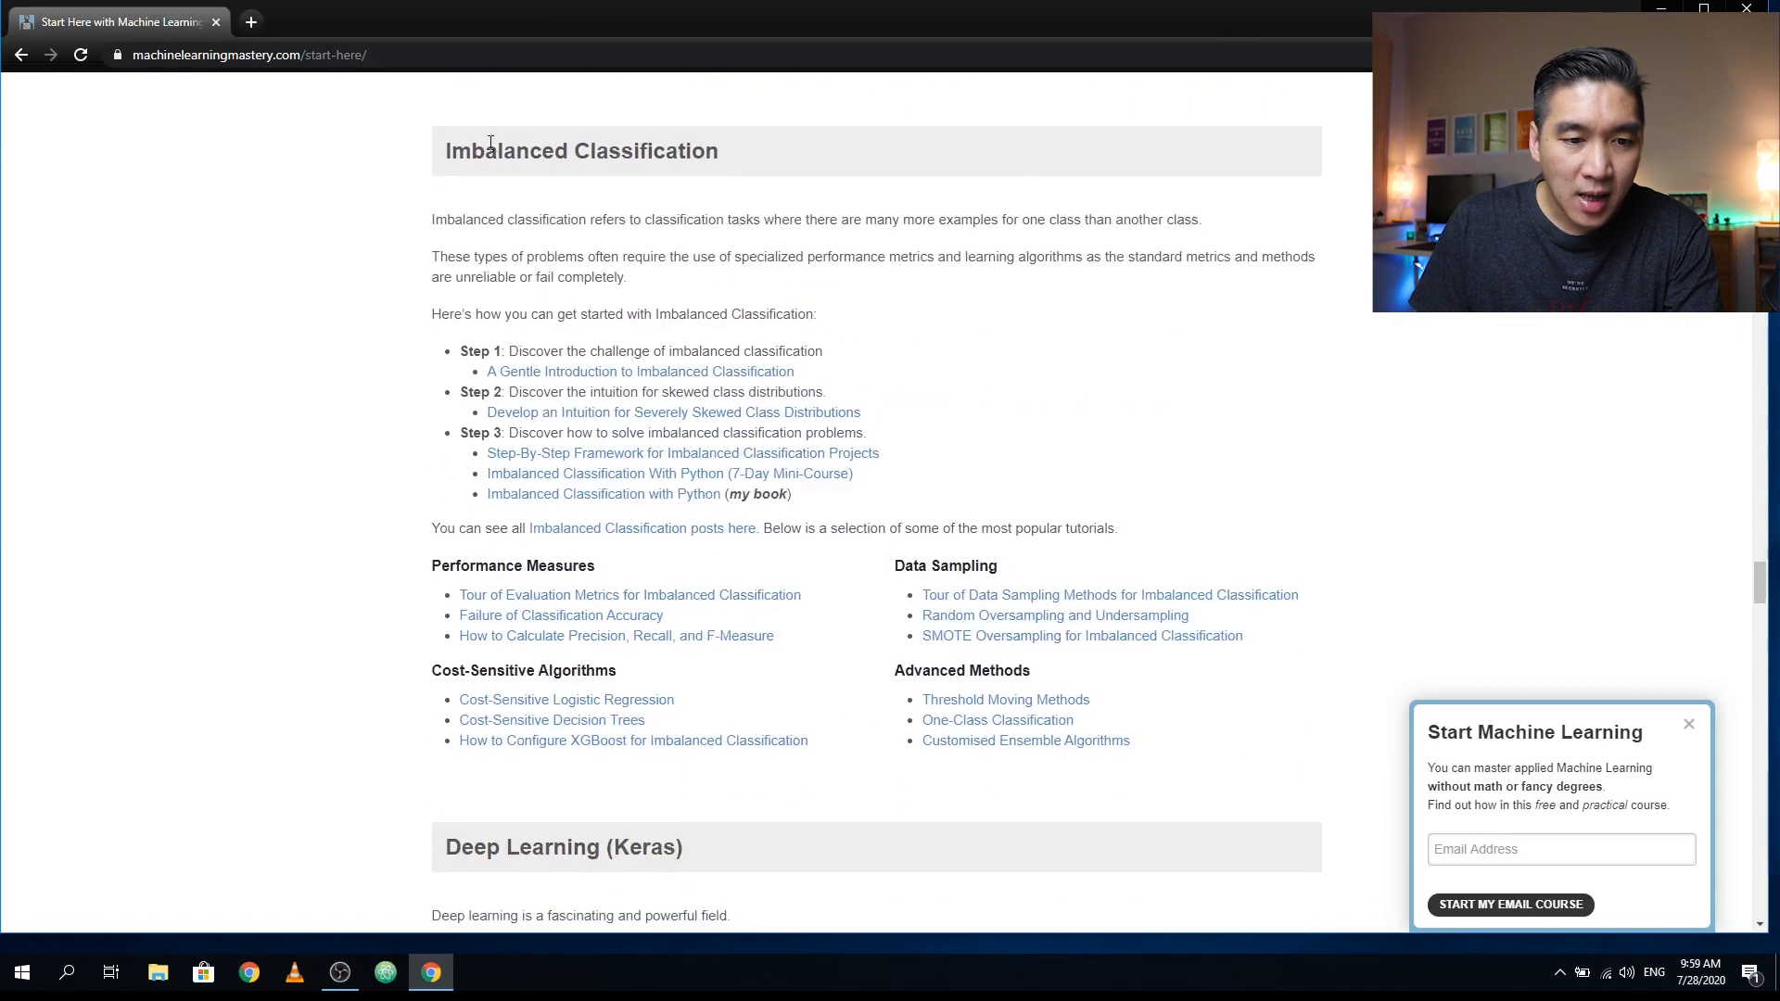
pyautogui.moveTo(599, 132)
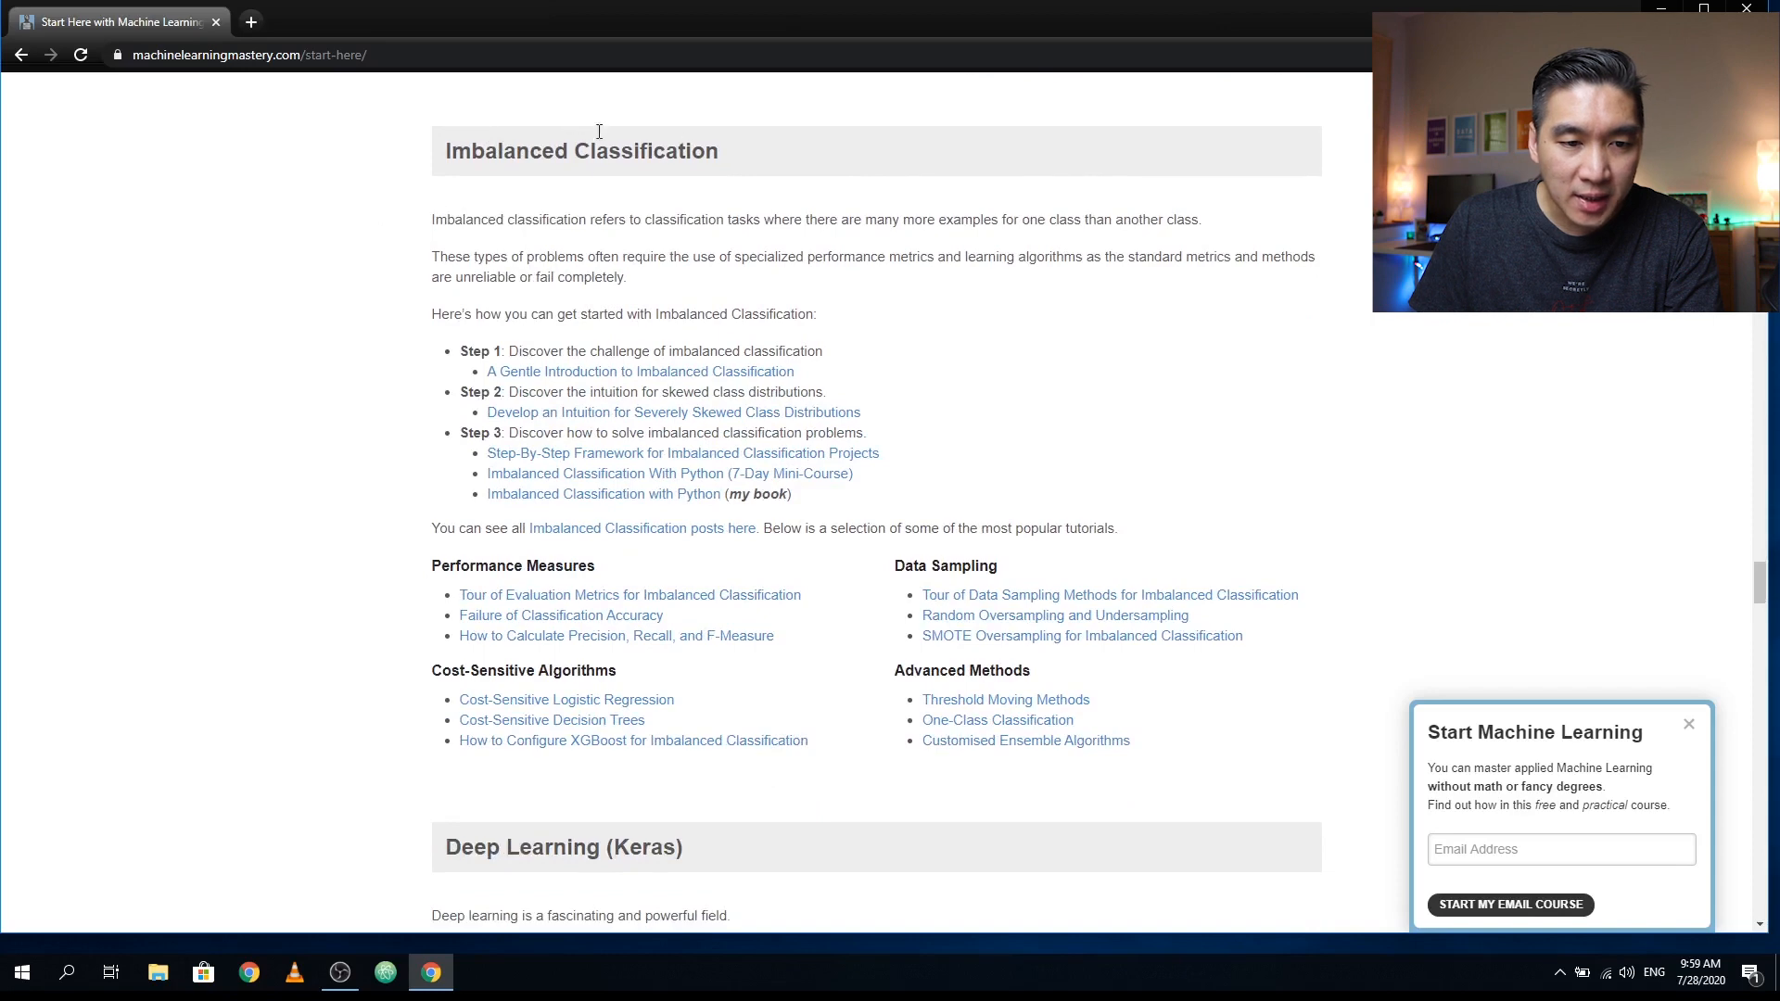
pyautogui.scroll(-3)
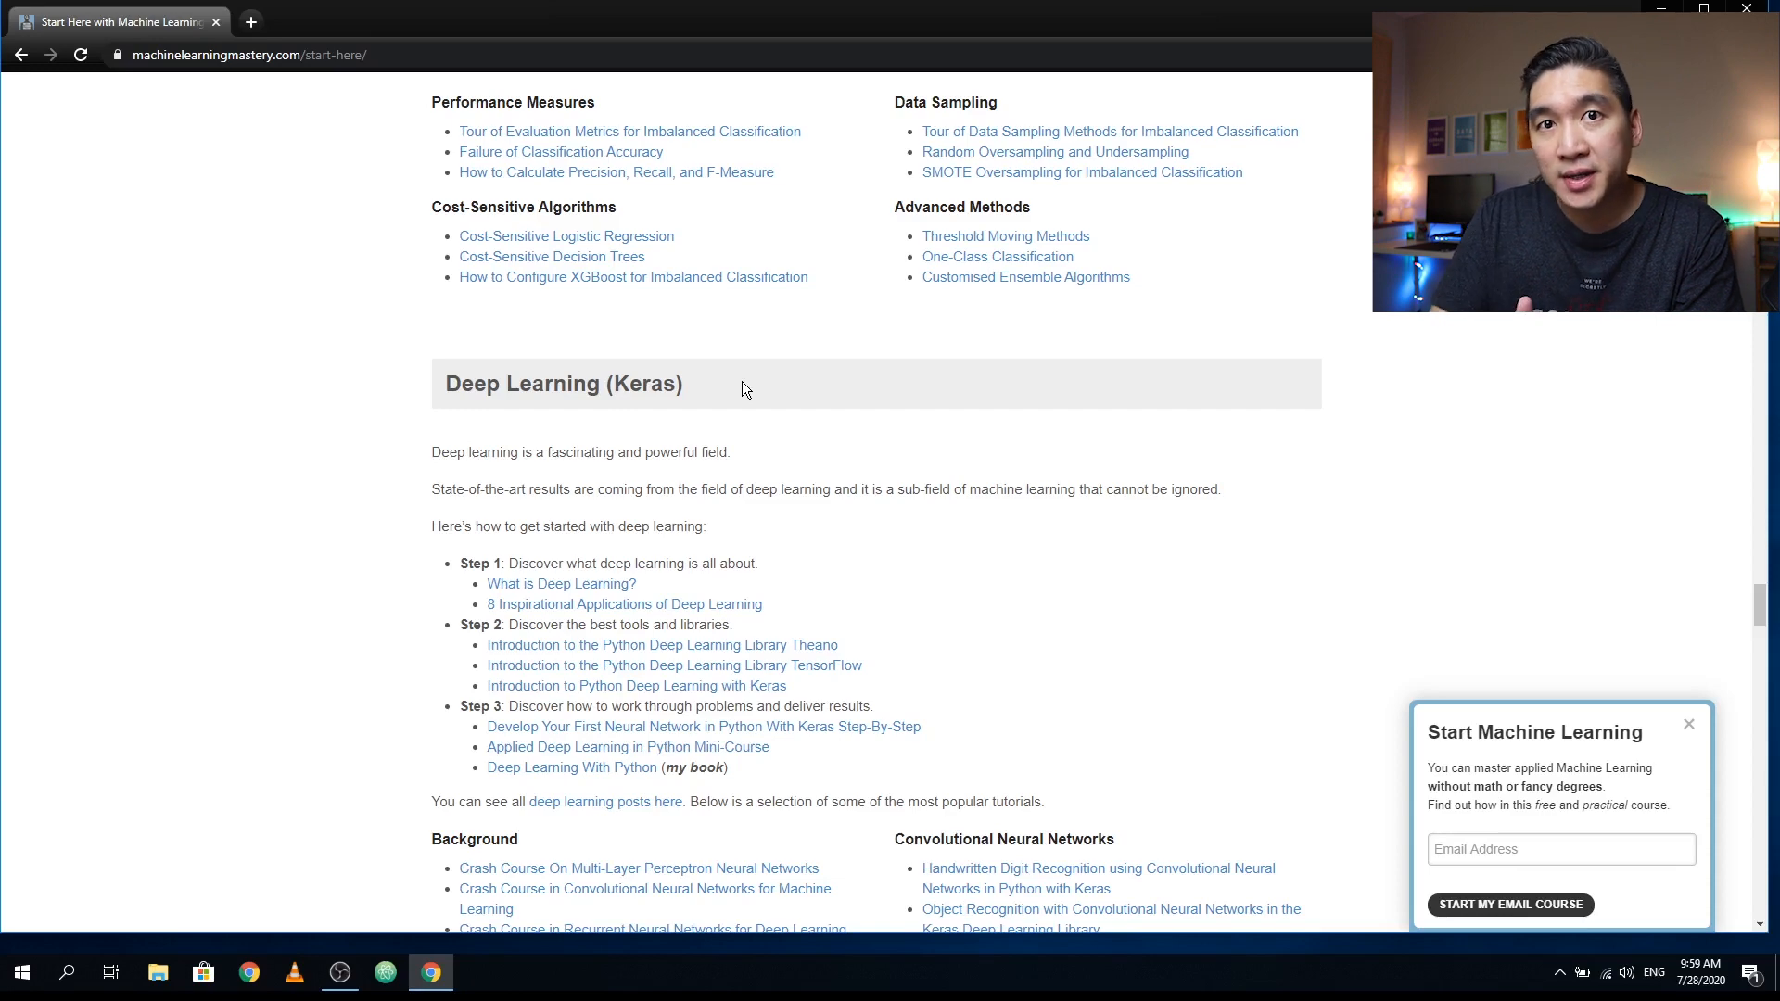
pyautogui.scroll(-3)
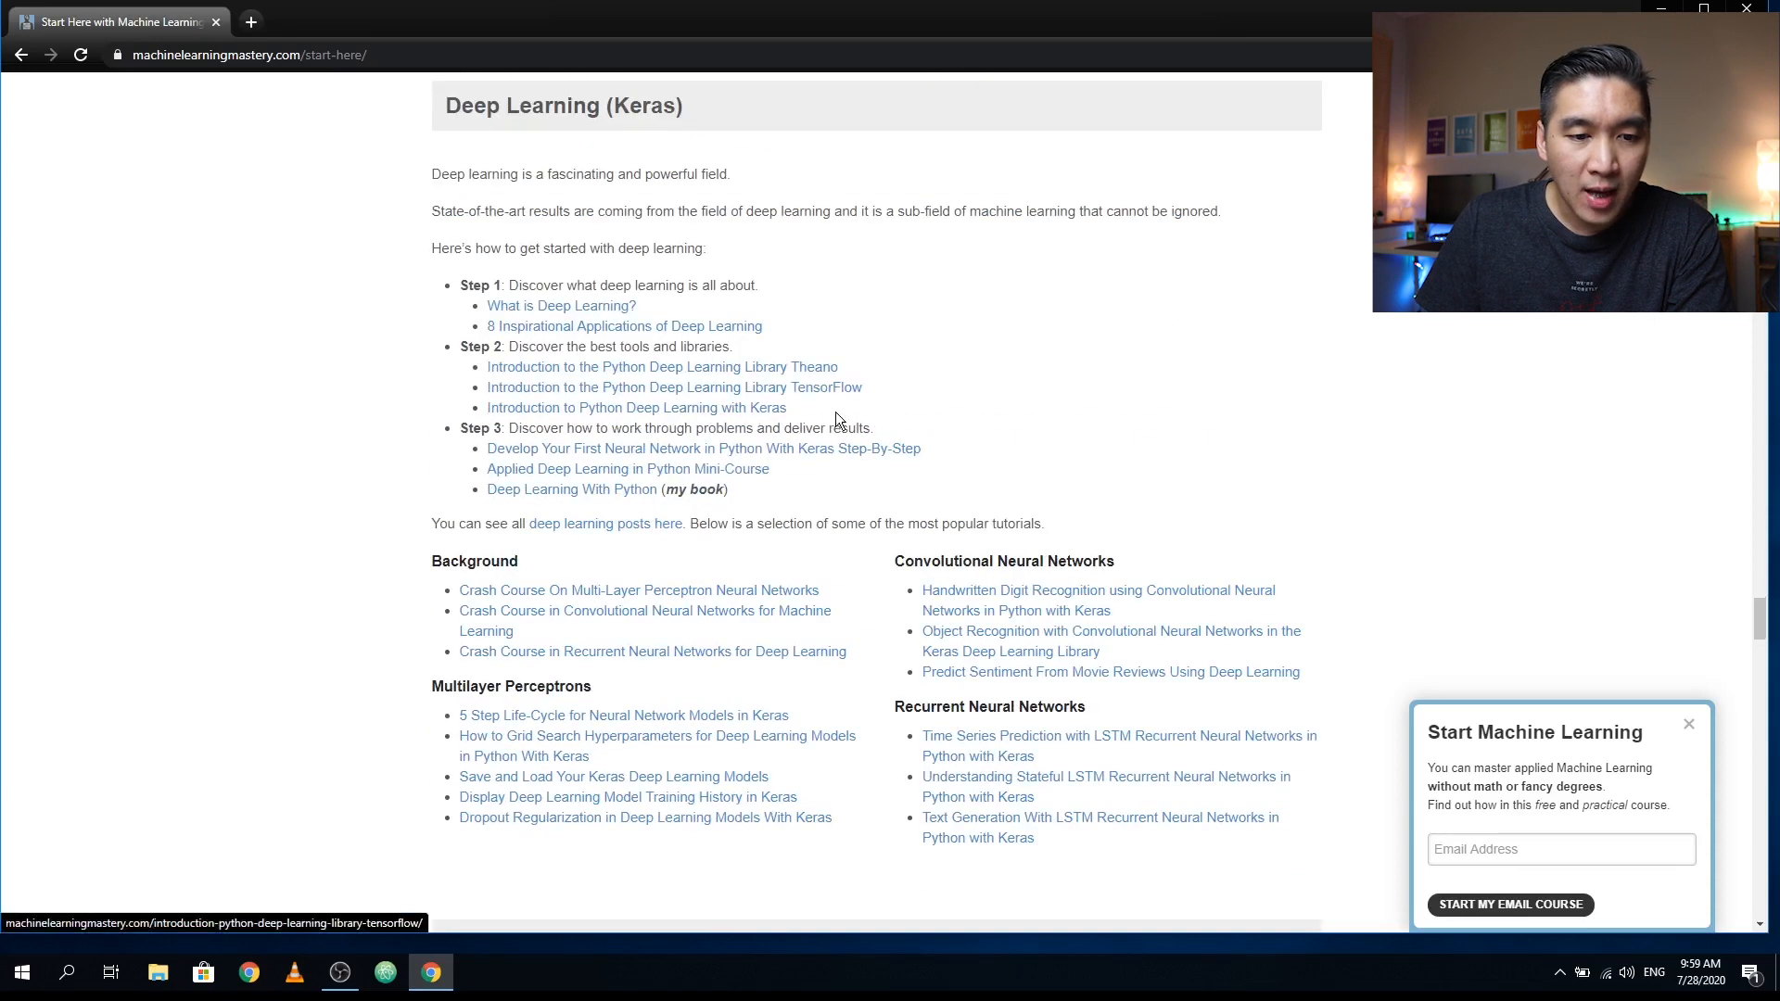
pyautogui.moveTo(395, 124)
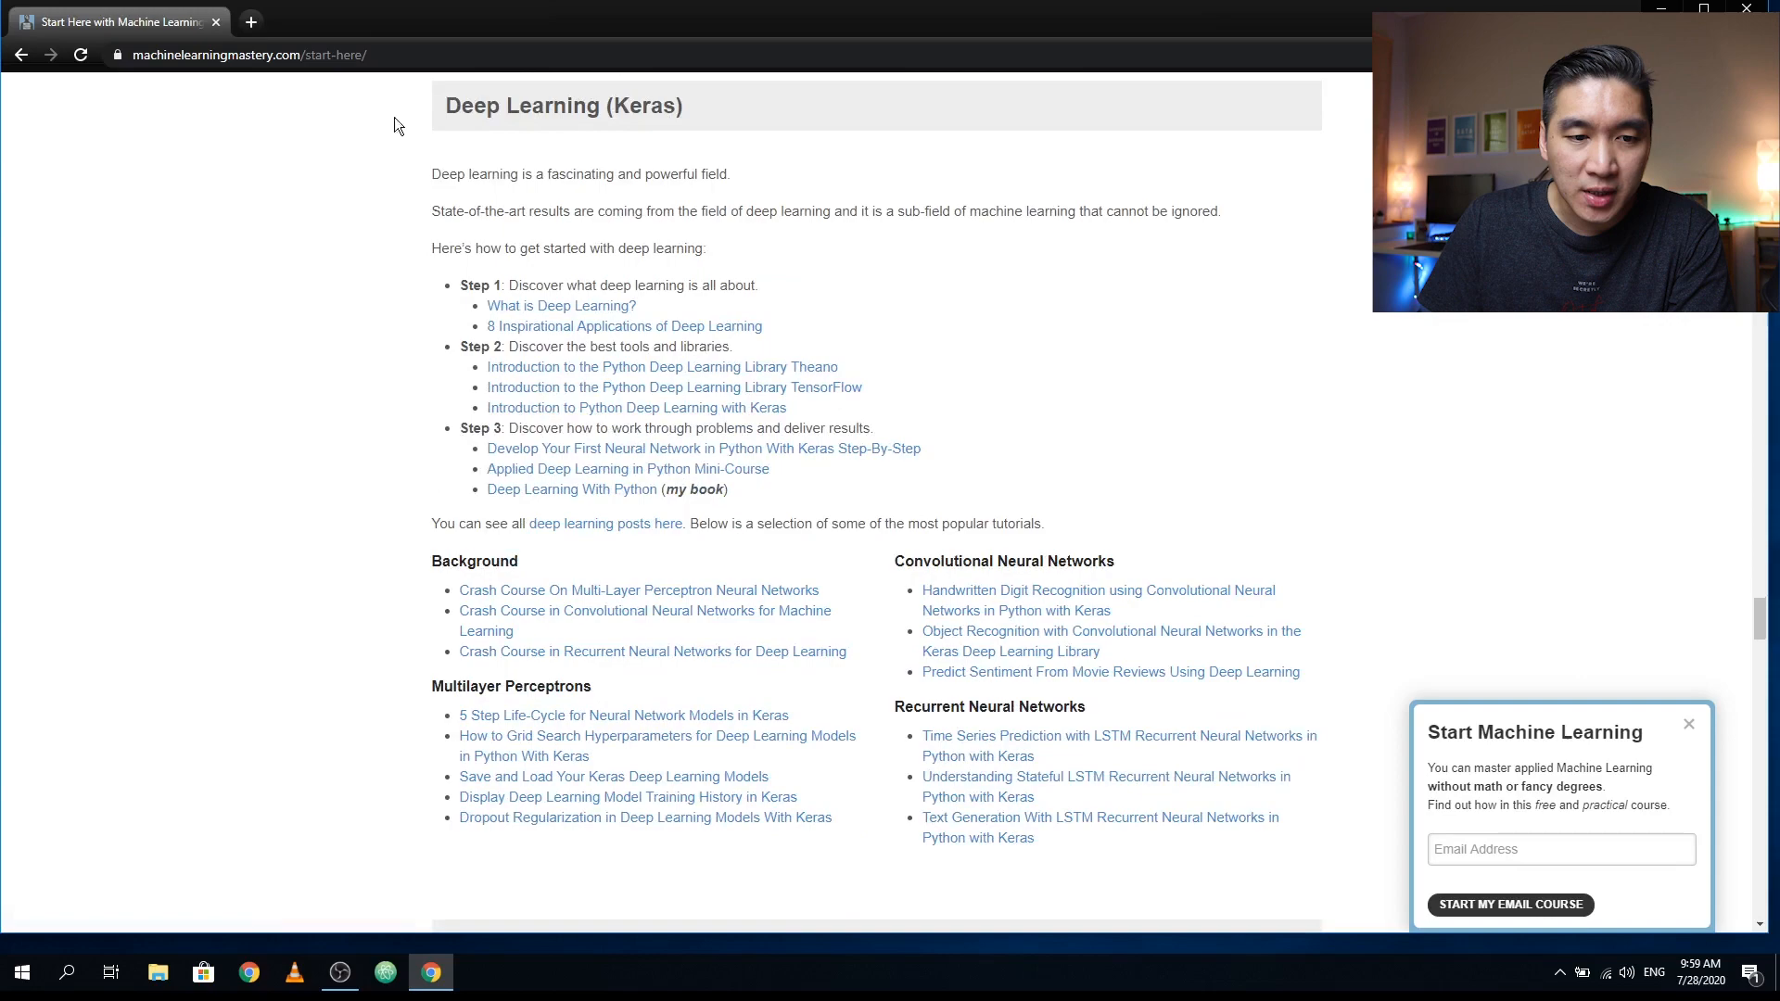
pyautogui.scroll(-3)
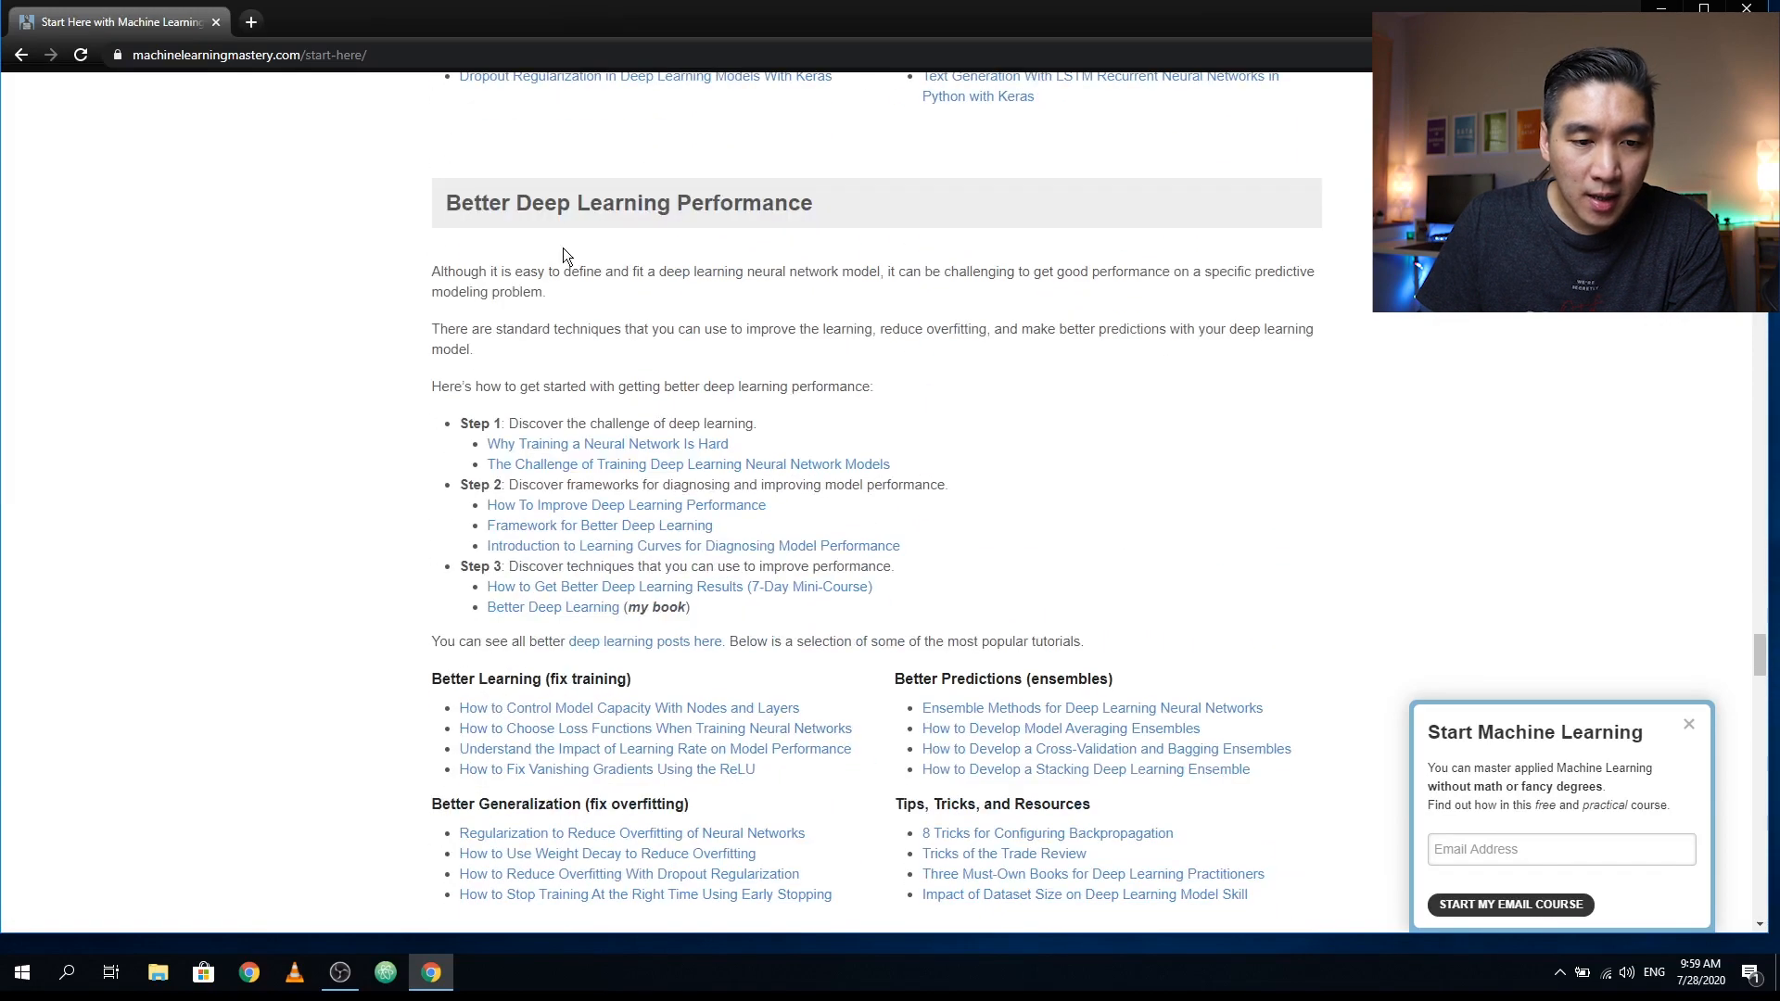
pyautogui.moveTo(701, 228)
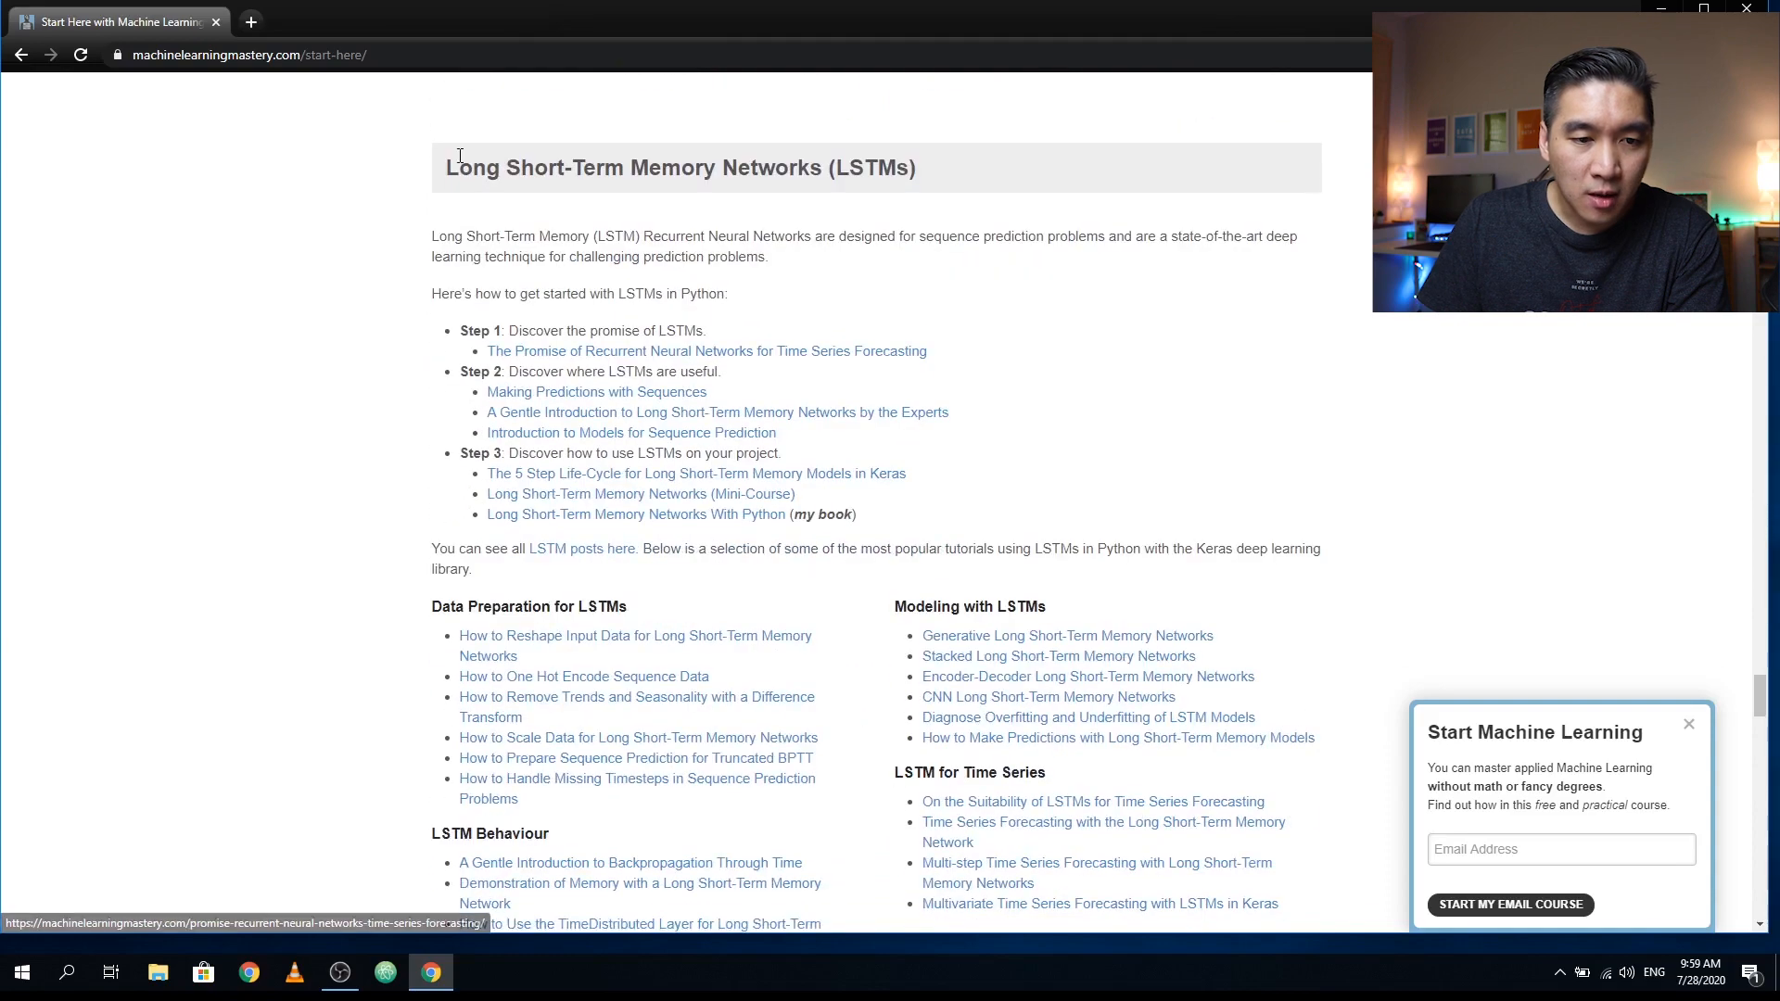
pyautogui.moveTo(997, 404)
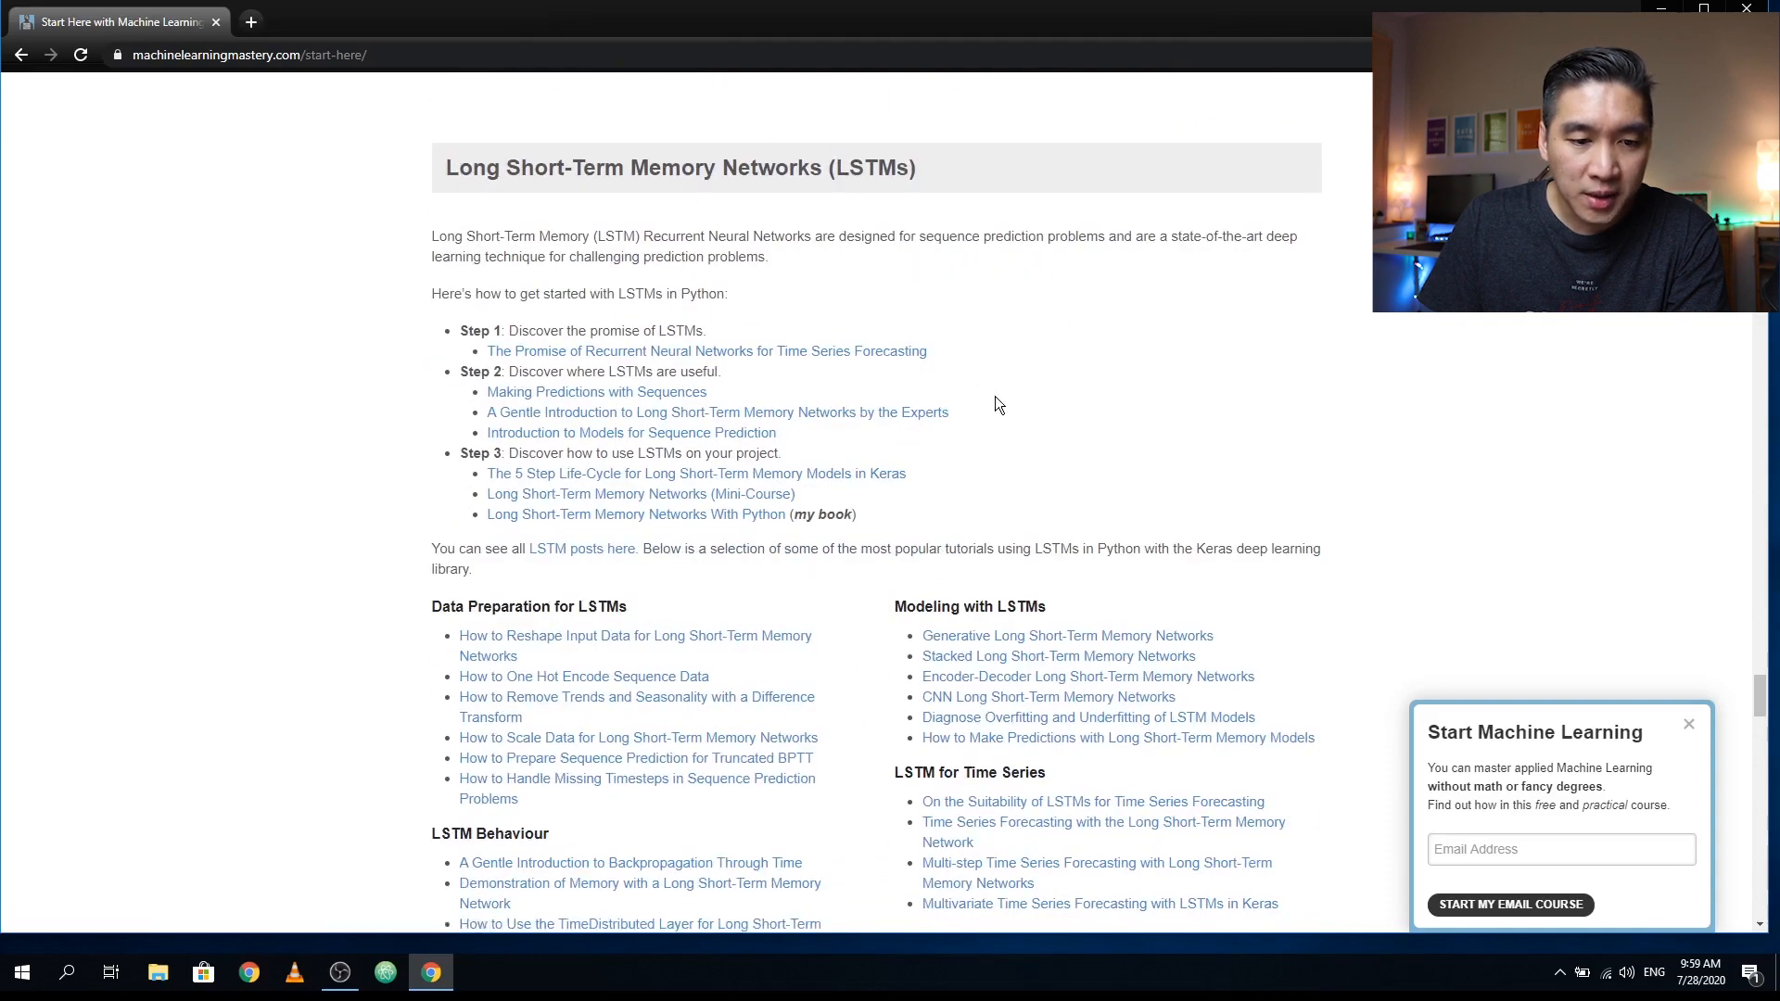
pyautogui.scroll(-3)
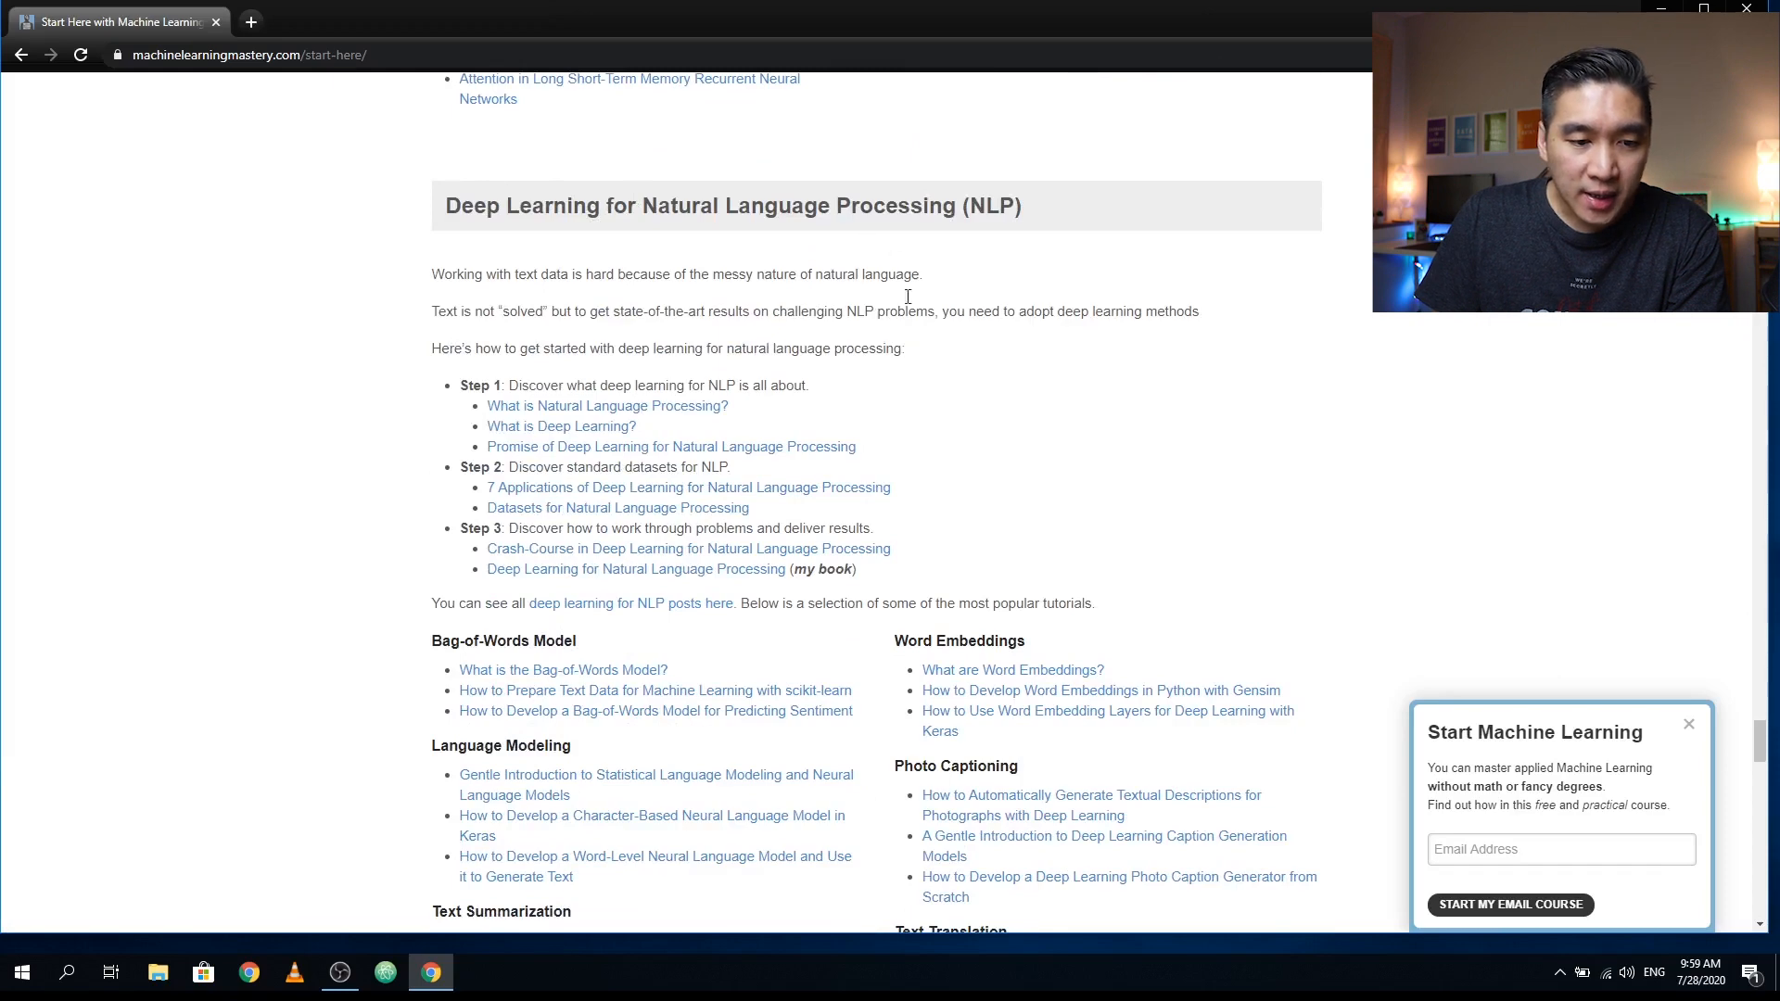
pyautogui.scroll(-3)
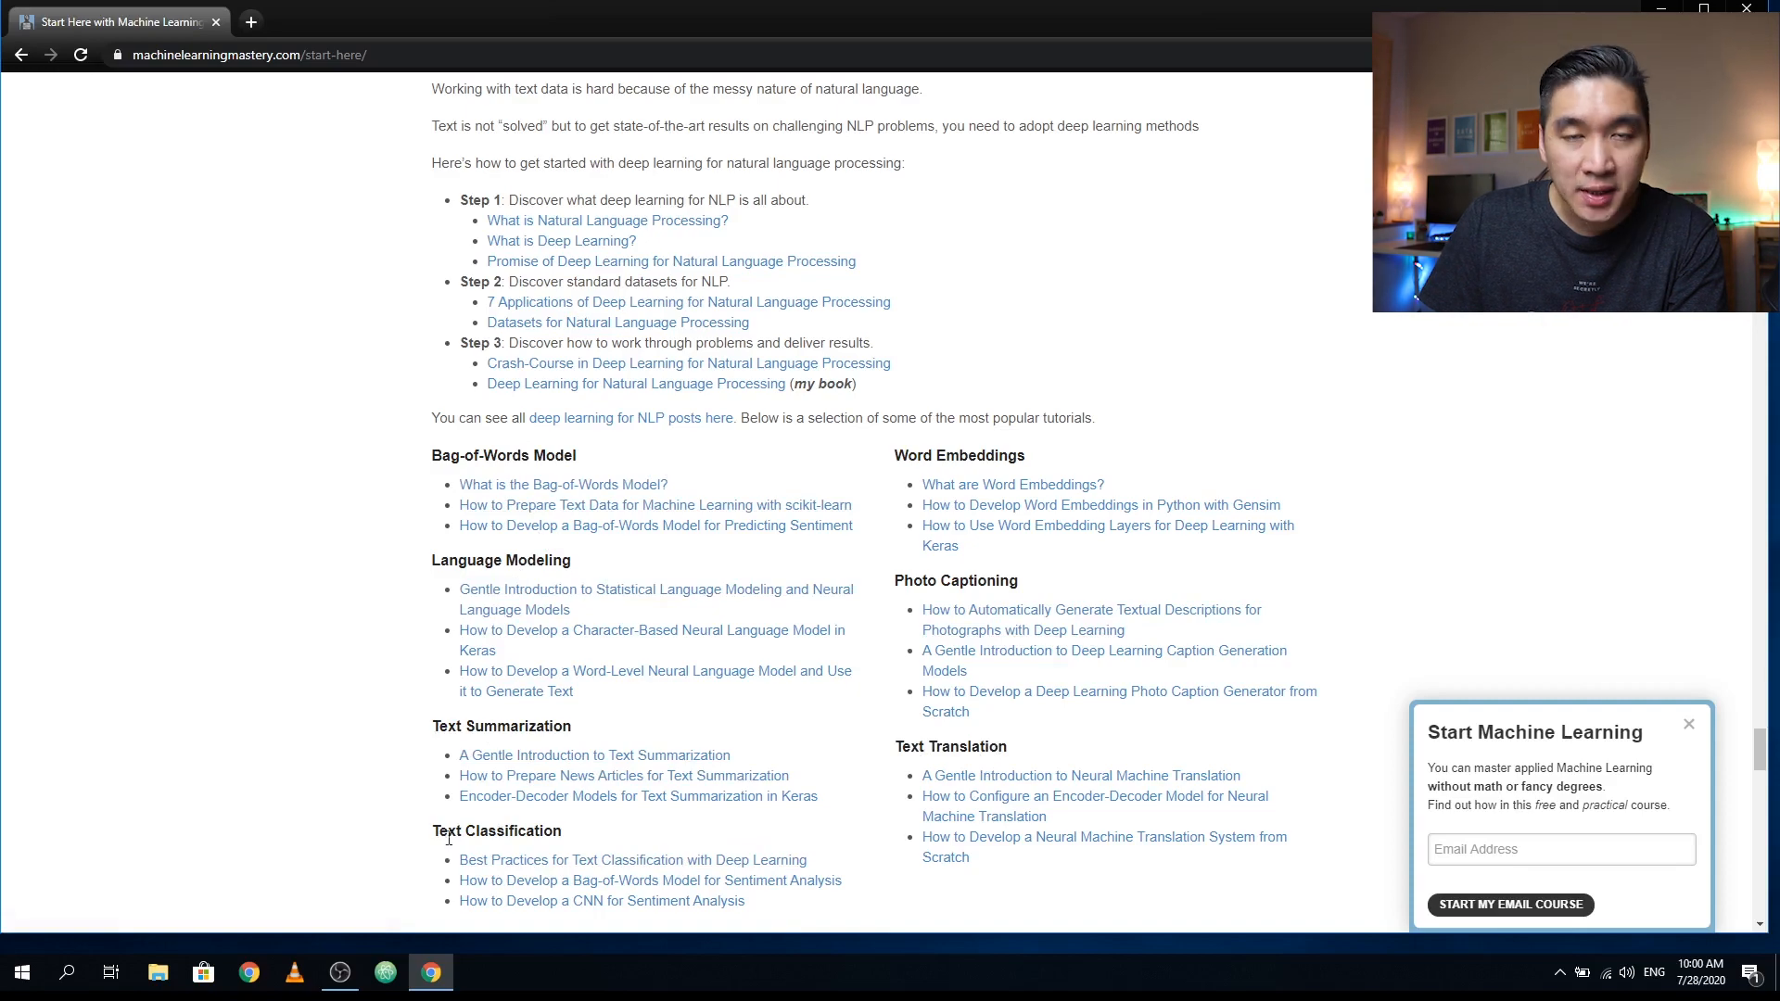
pyautogui.scroll(-3)
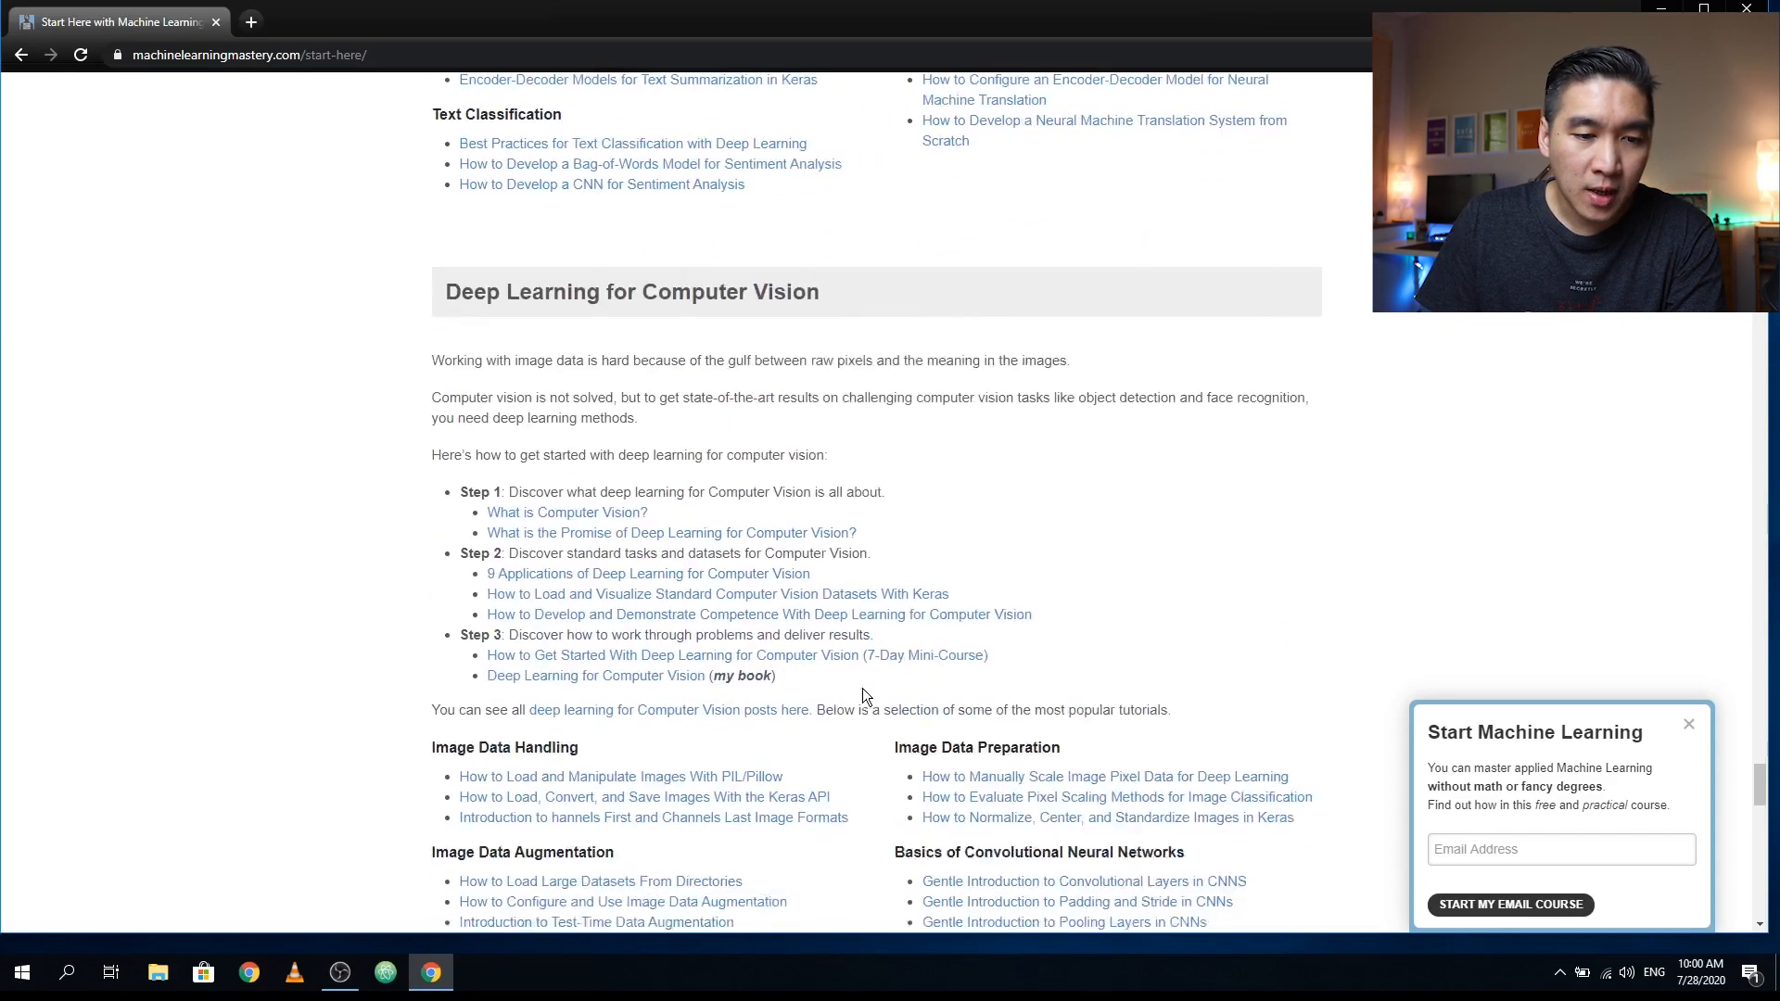
pyautogui.scroll(3)
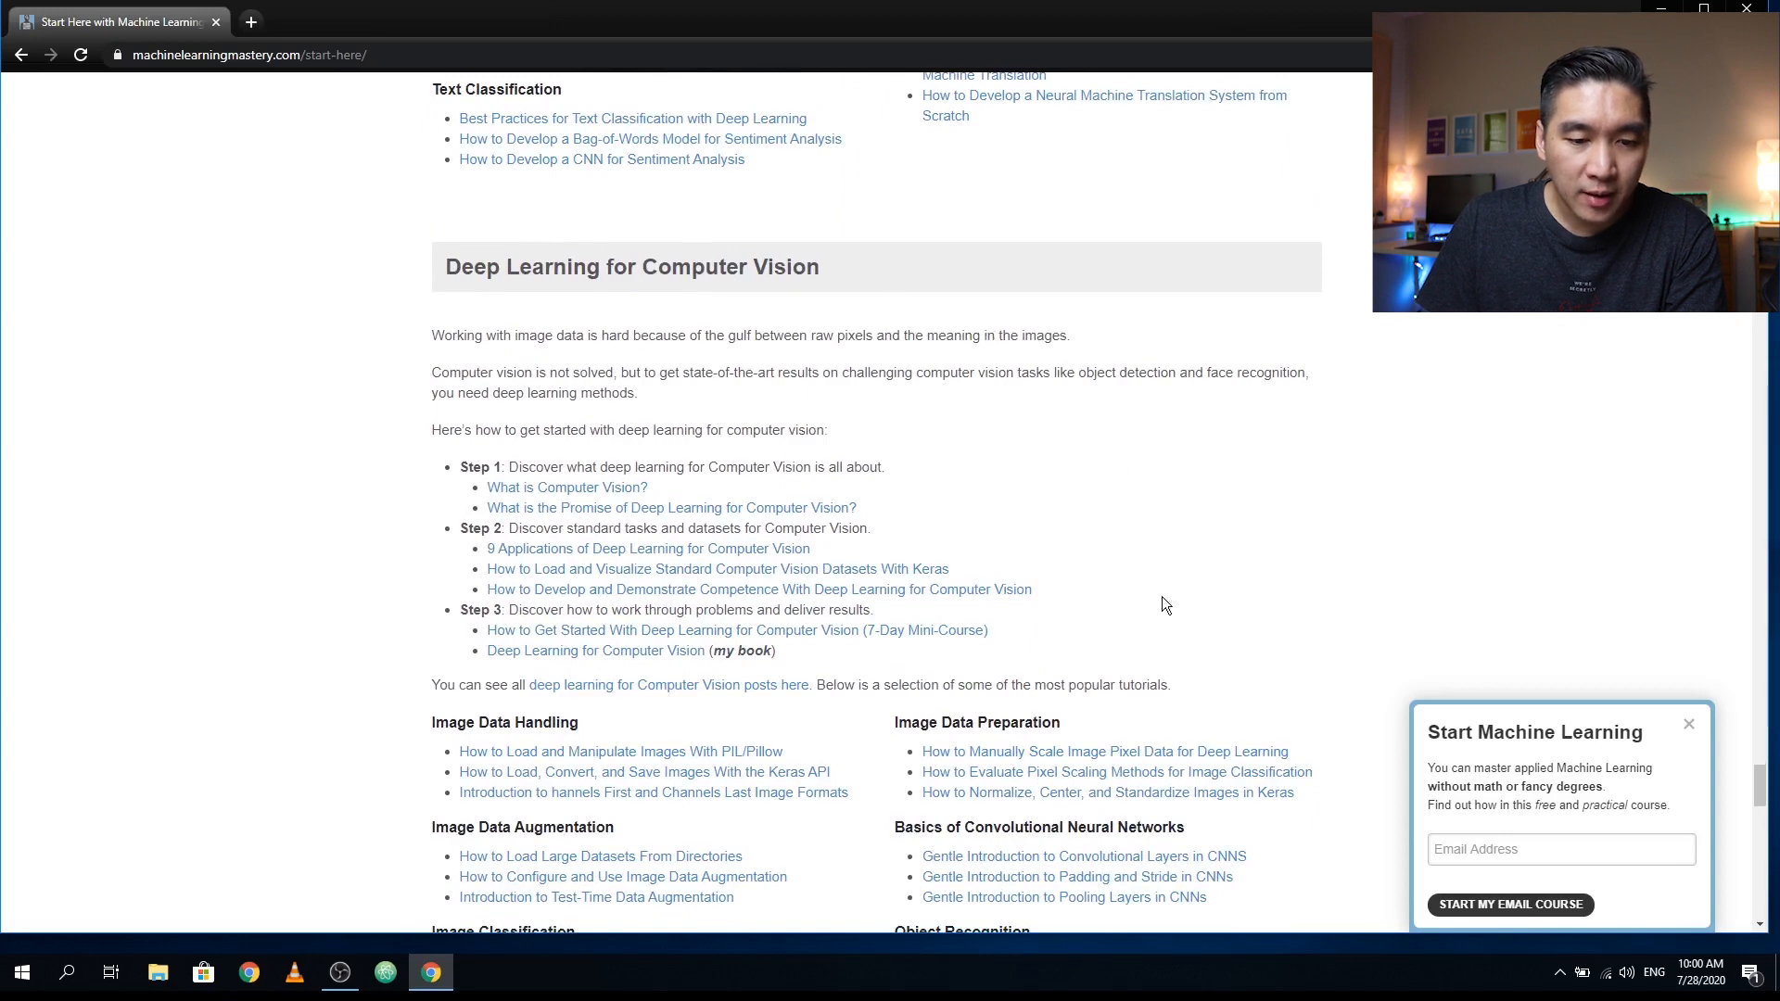
pyautogui.scroll(-3)
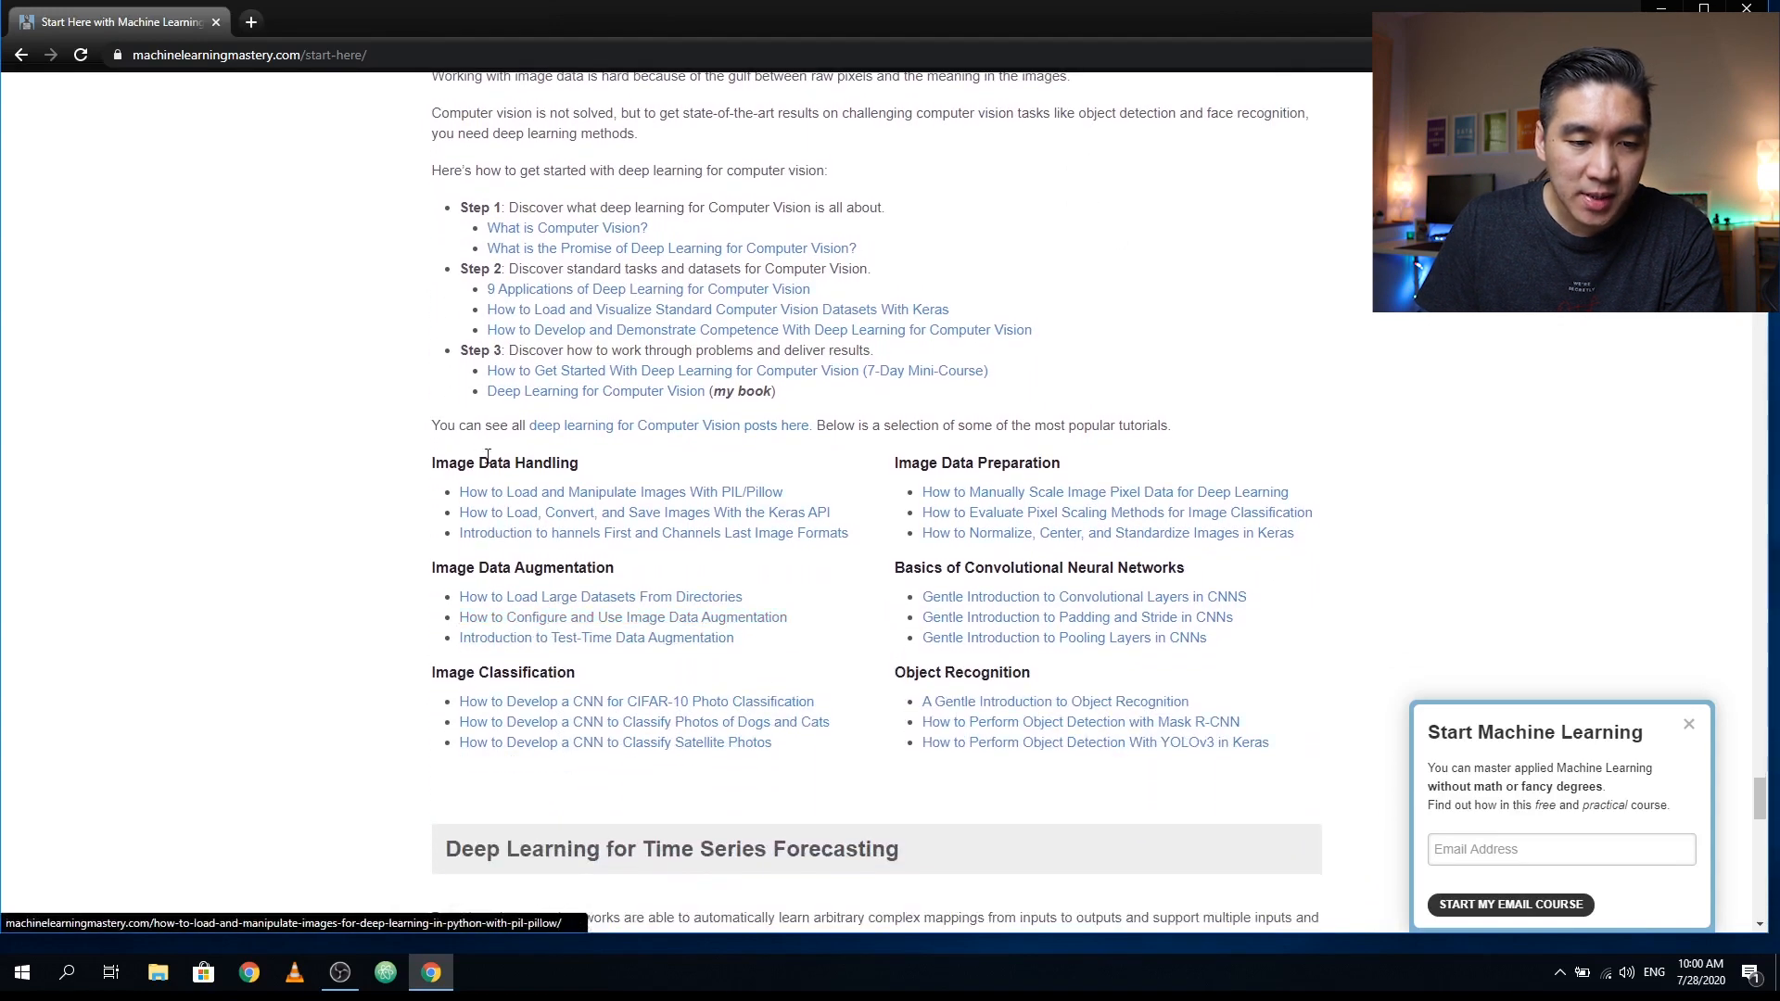
pyautogui.moveTo(758, 721)
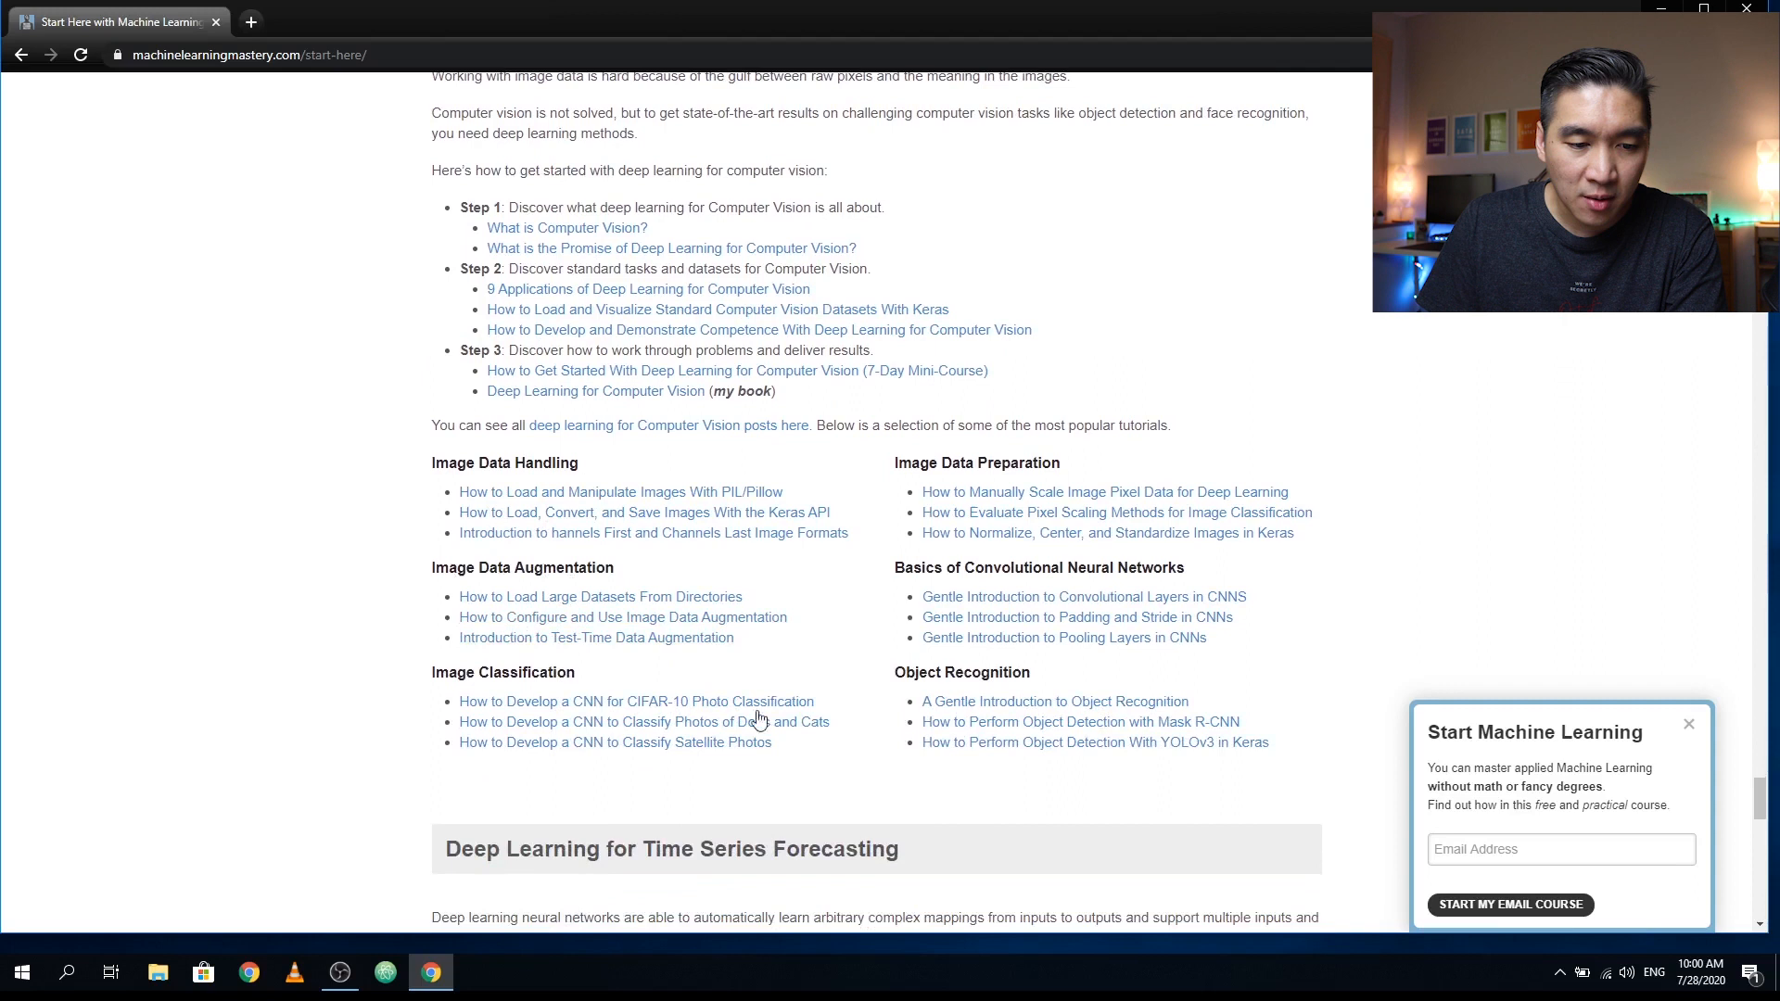
pyautogui.scroll(-3)
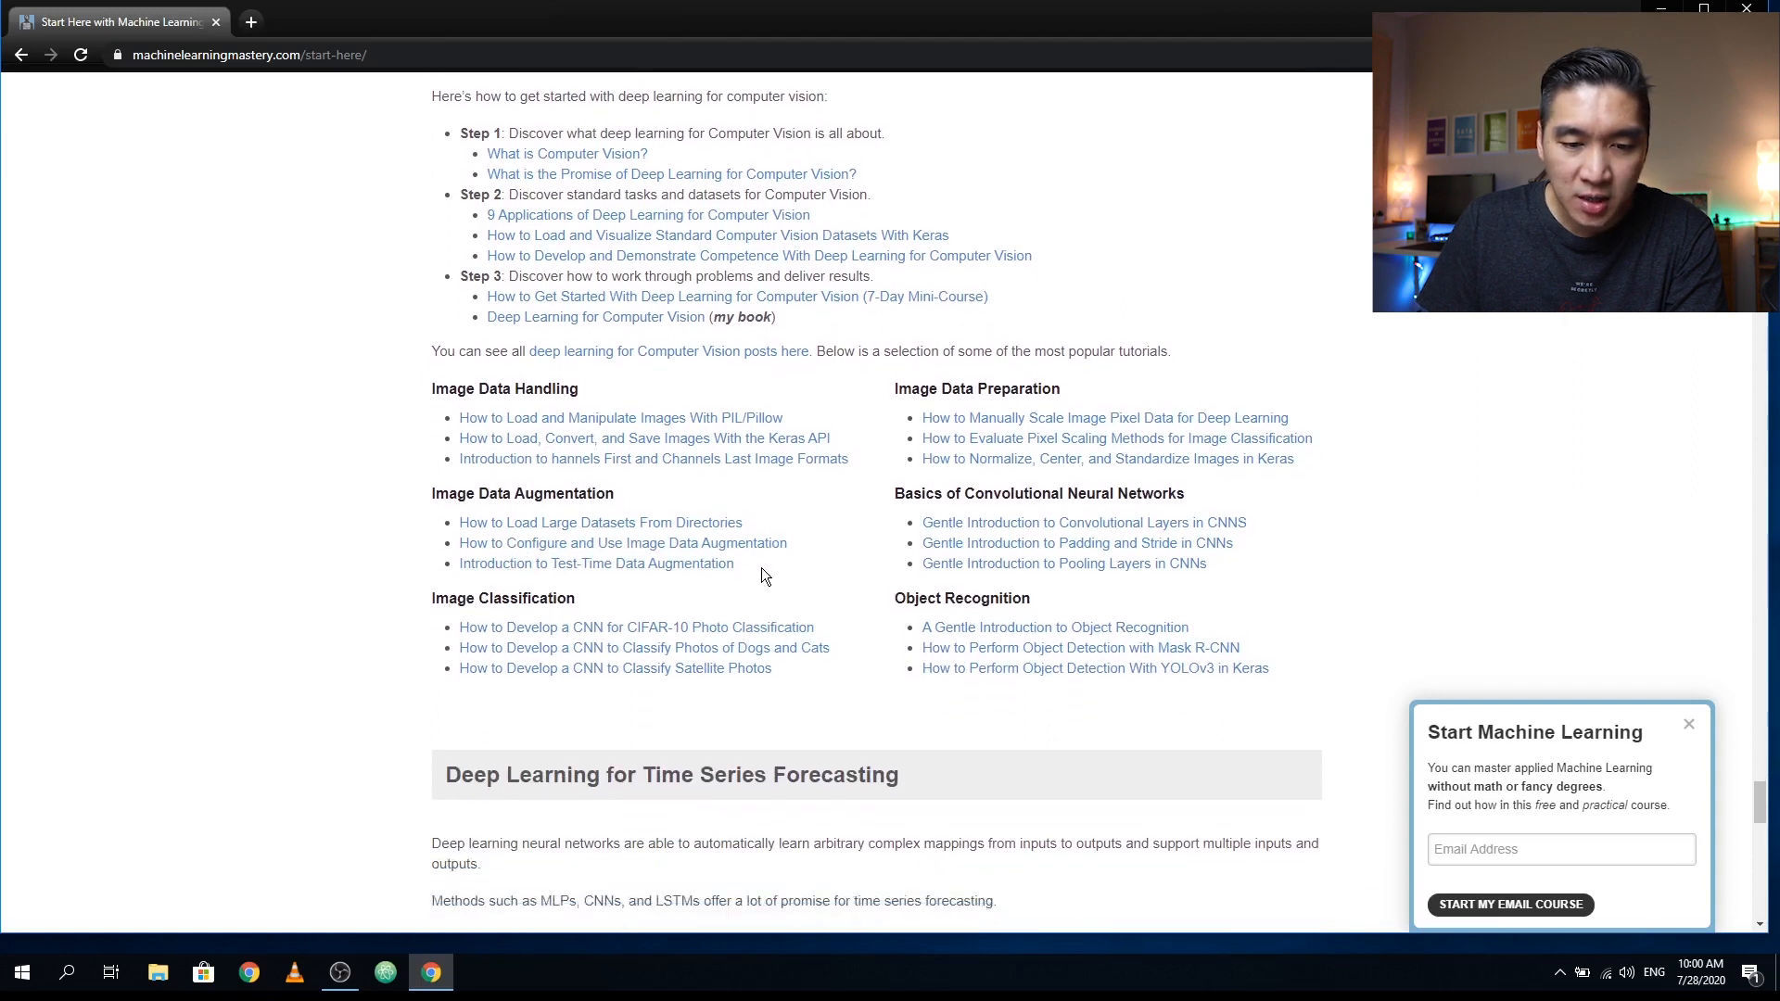
pyautogui.moveTo(949, 534)
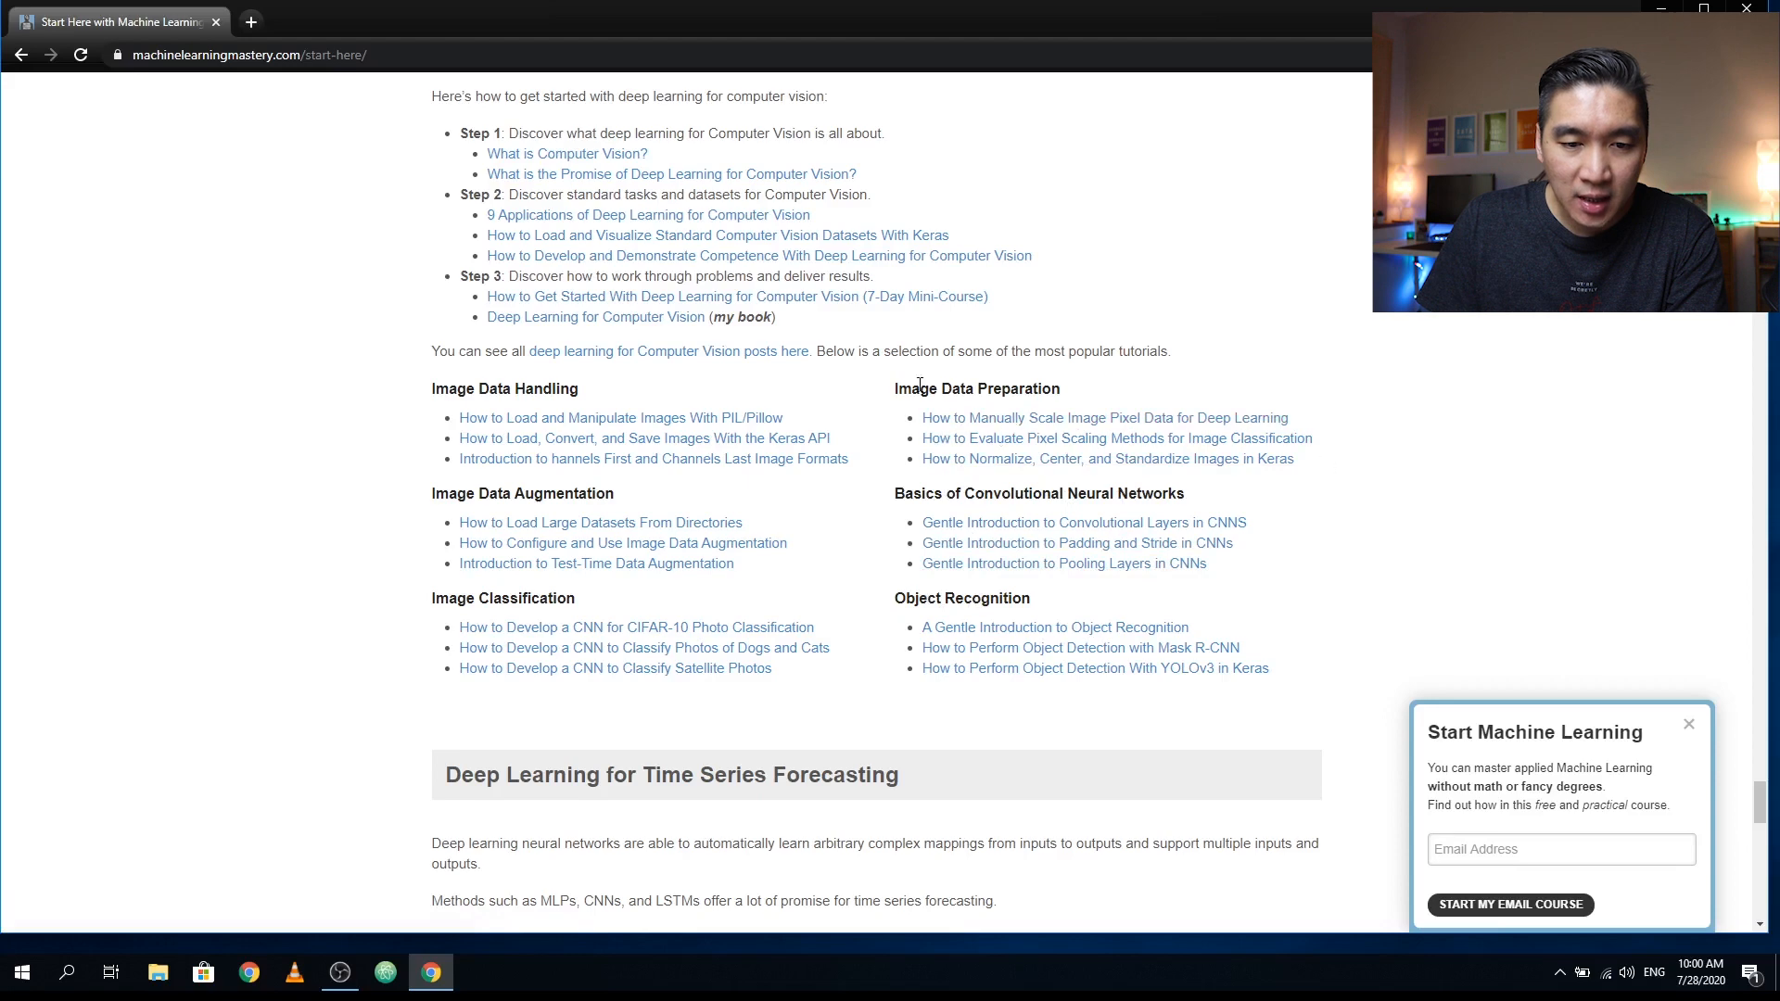
pyautogui.scroll(-3)
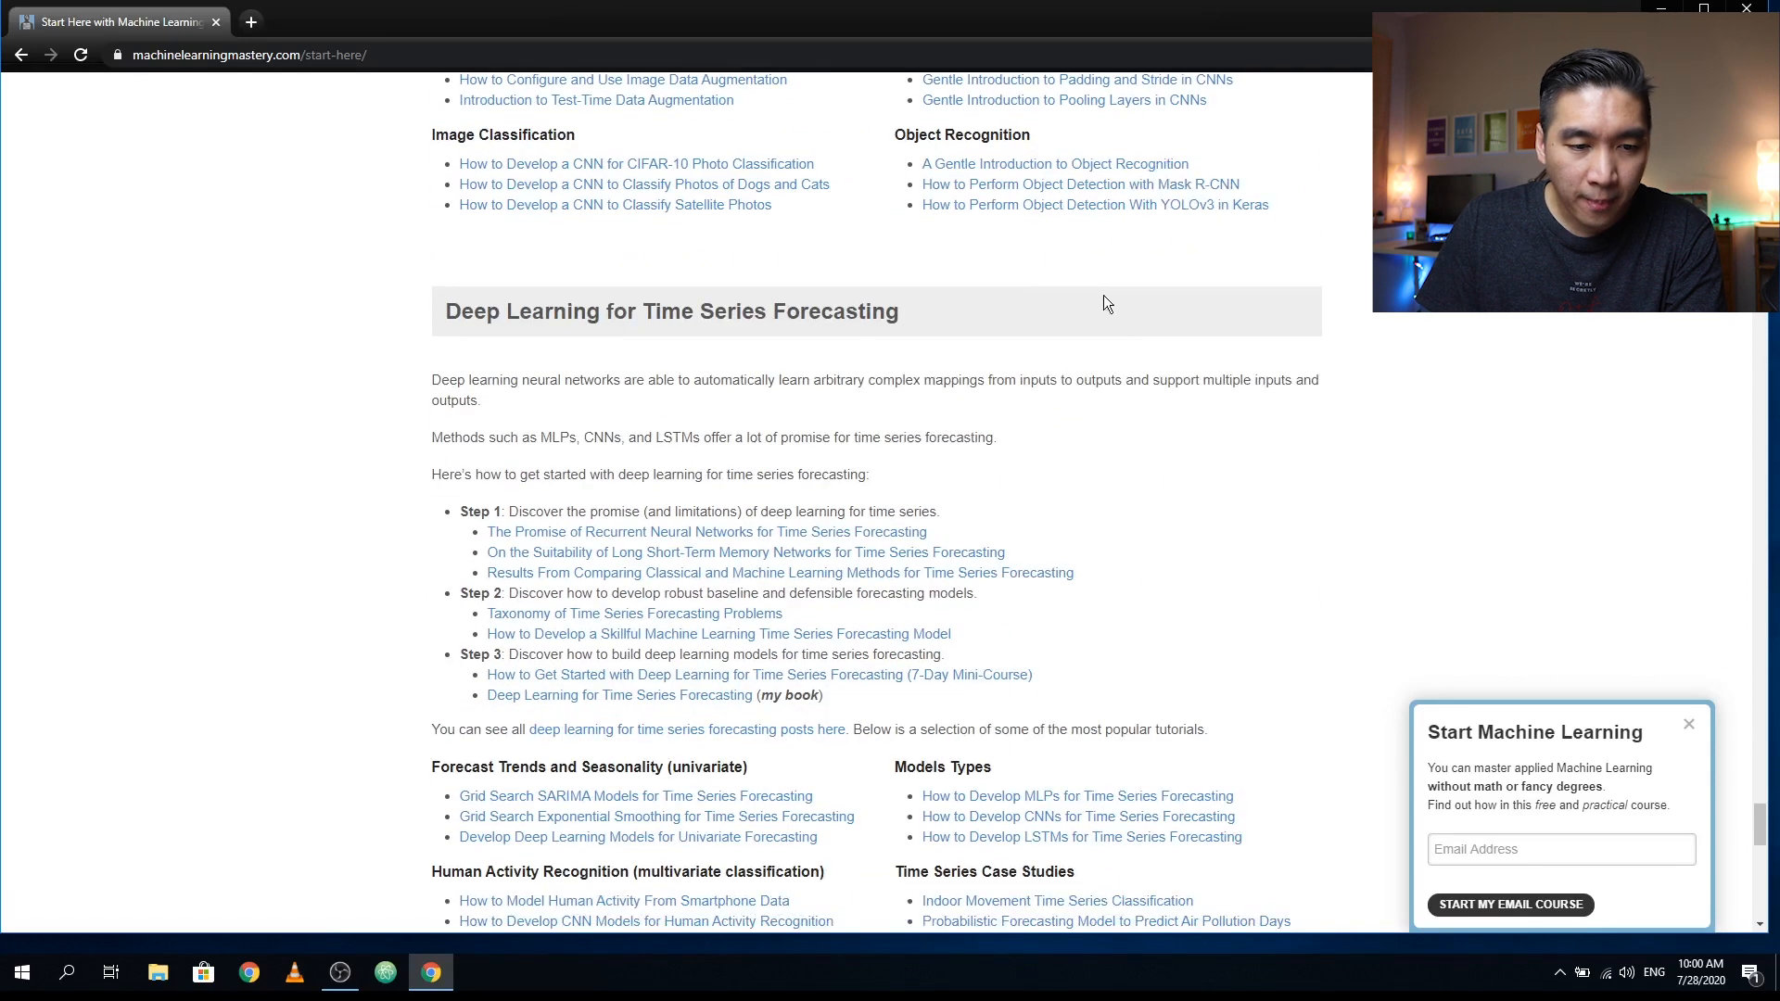
pyautogui.scroll(-3)
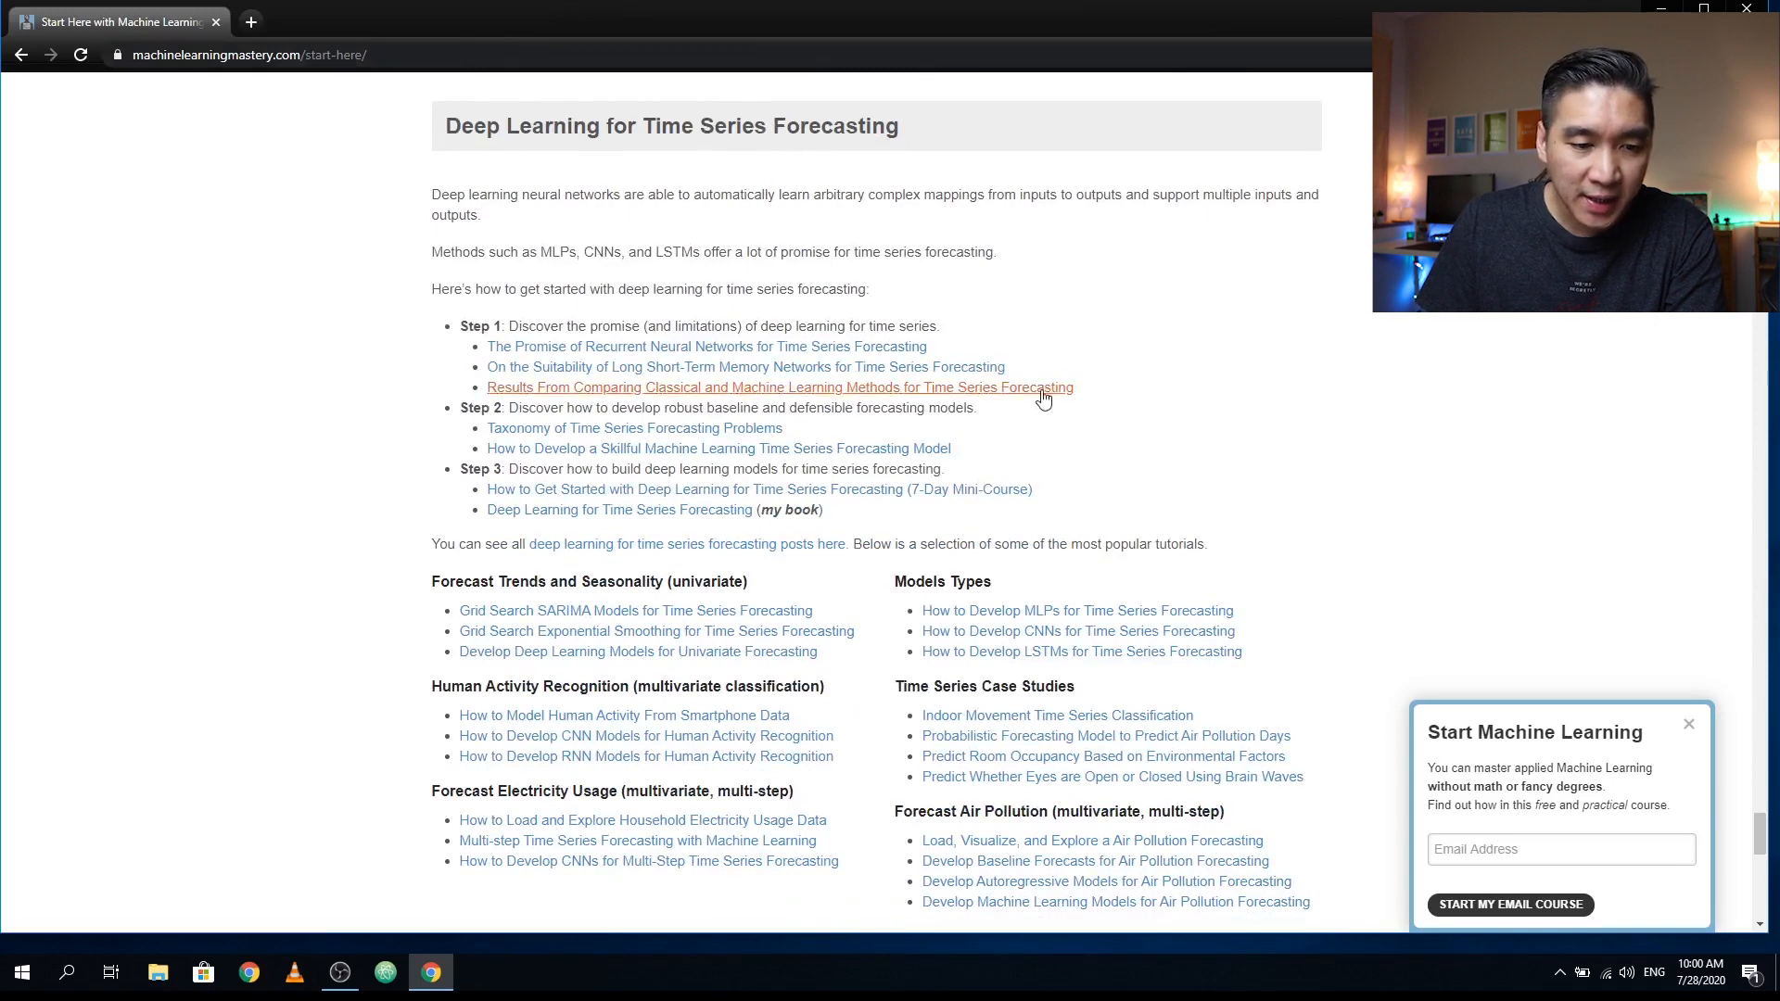
pyautogui.scroll(-3)
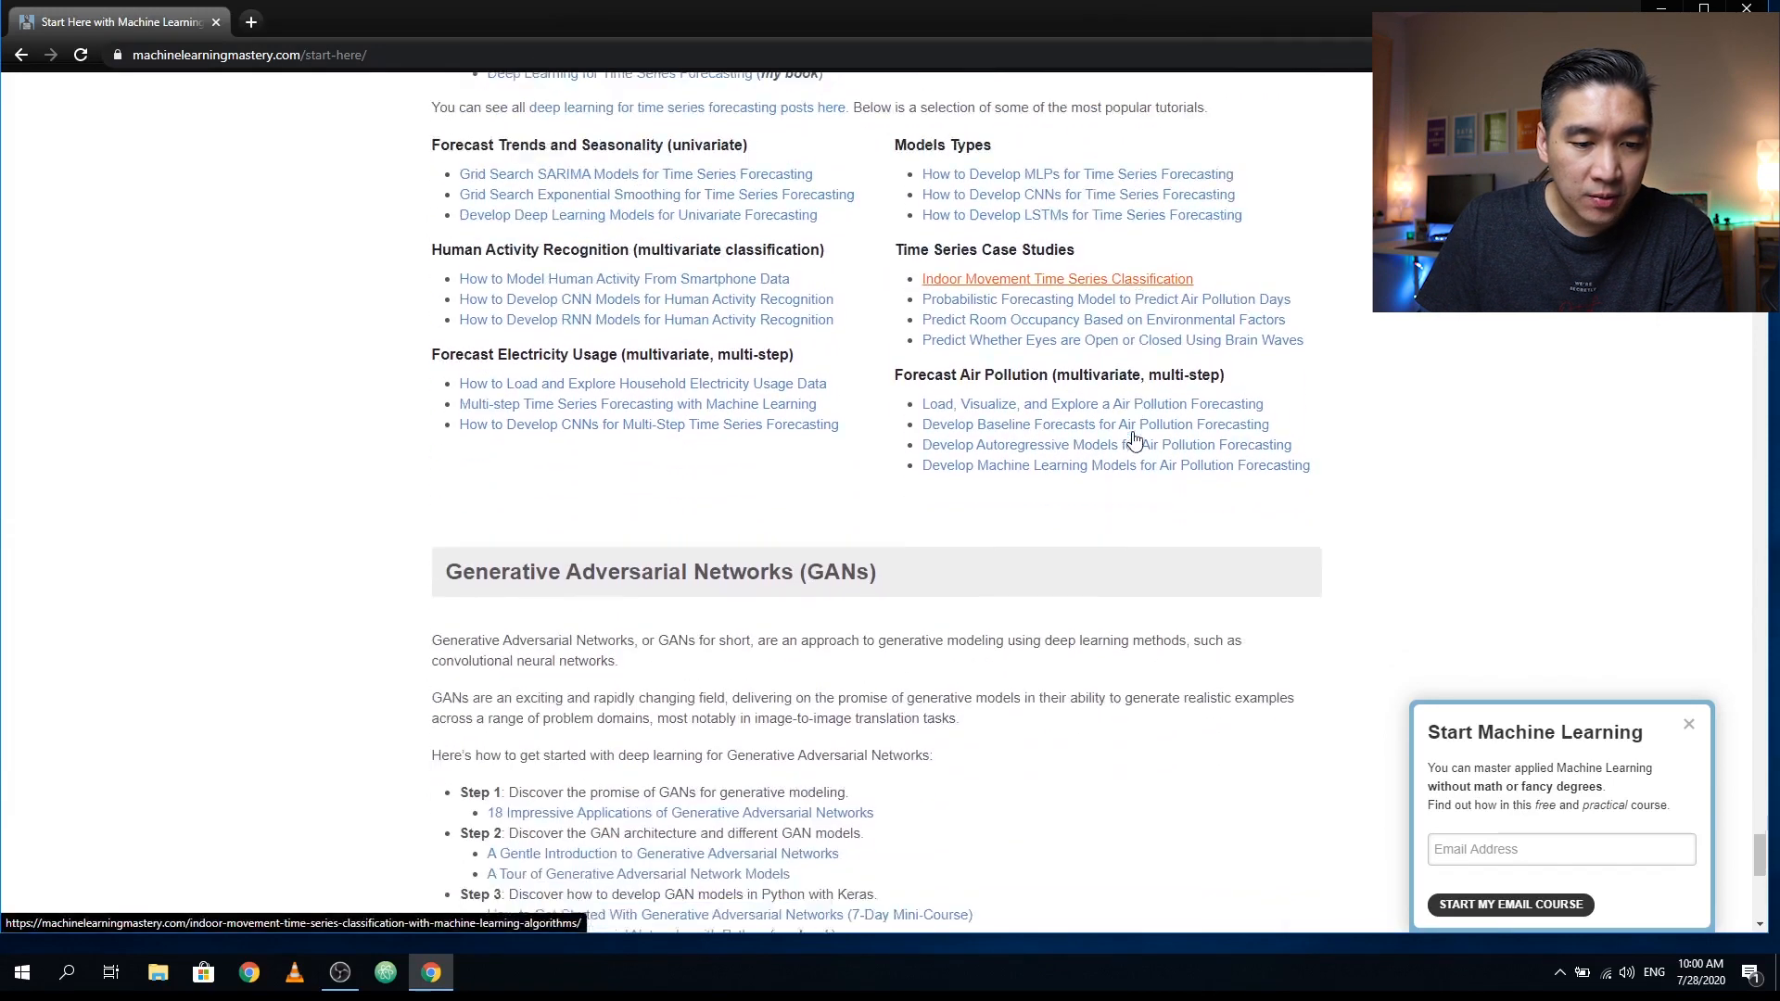
pyautogui.scroll(-3)
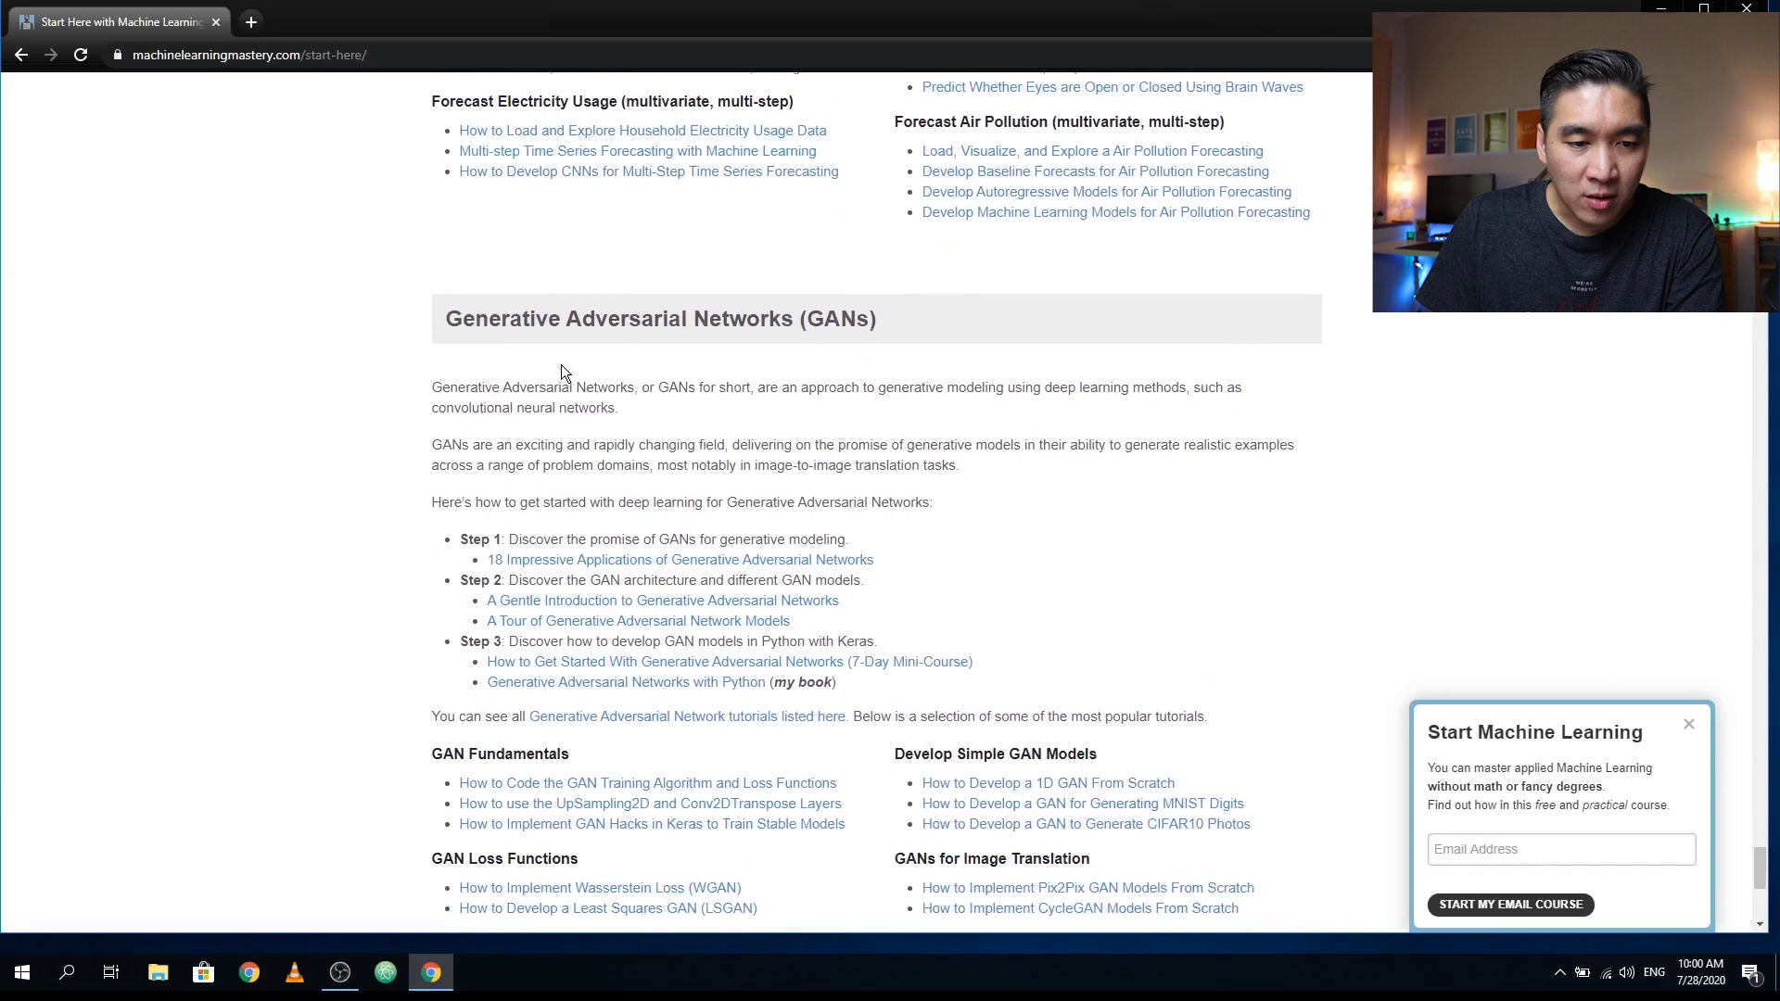
pyautogui.scroll(-3)
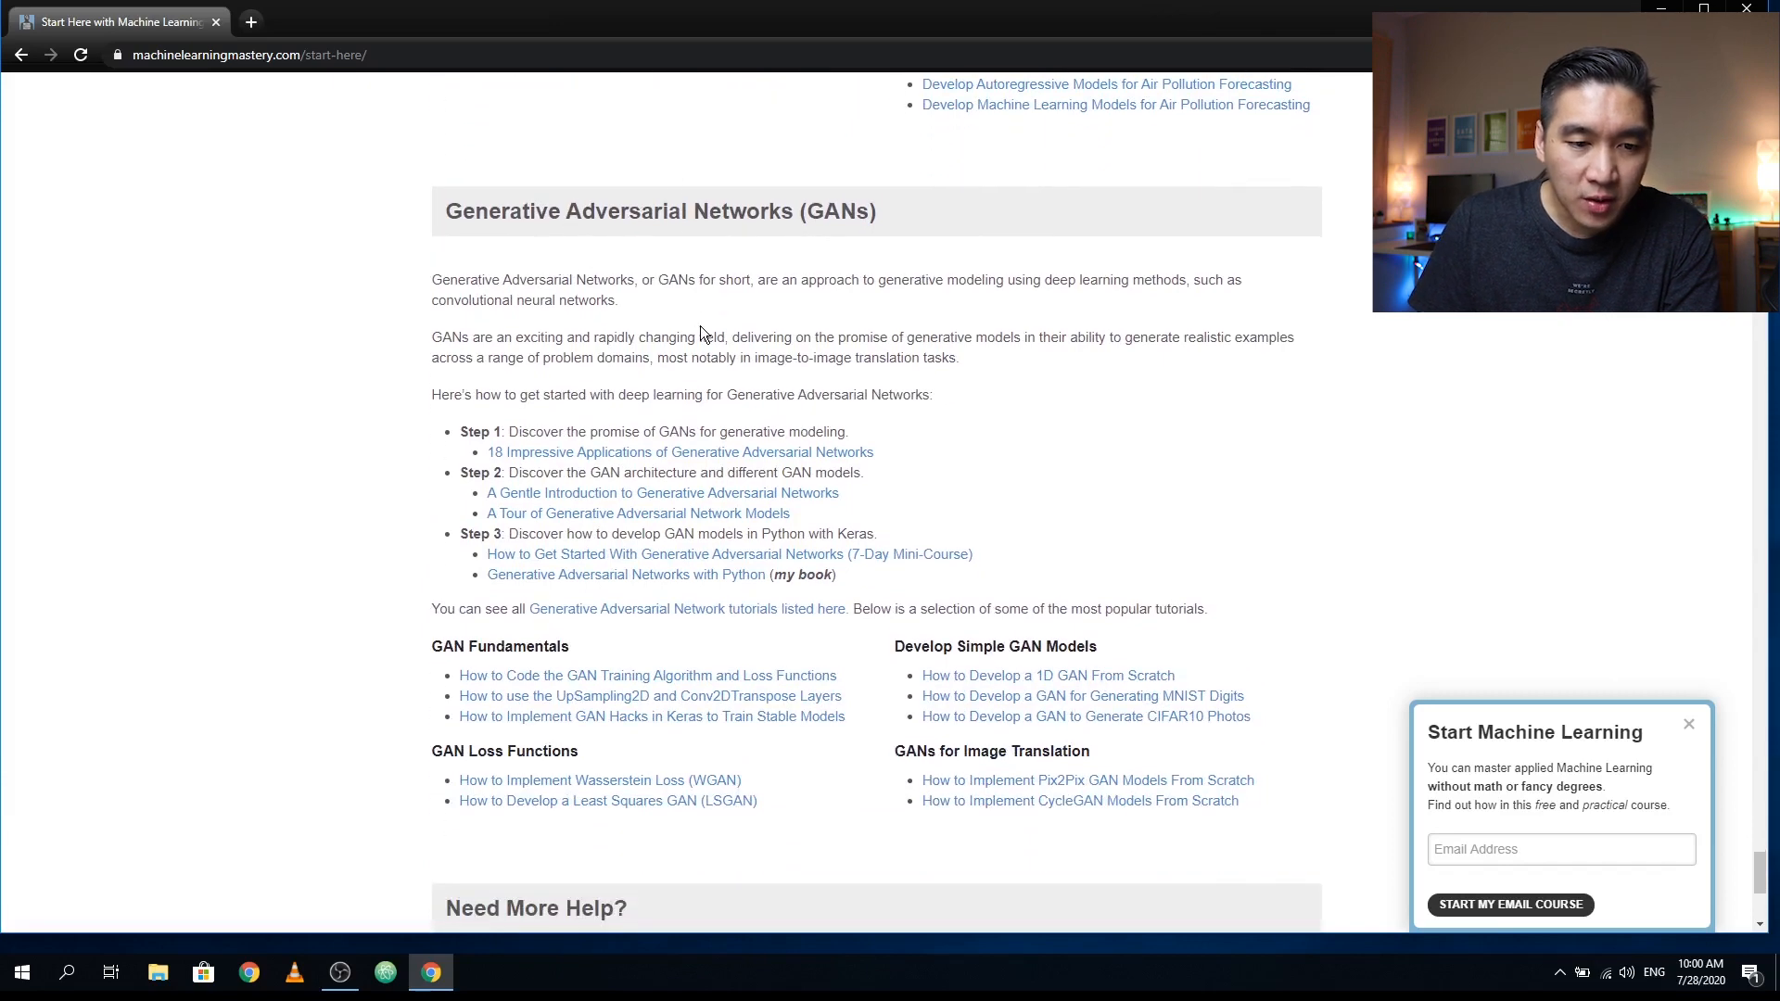
pyautogui.scroll(-3)
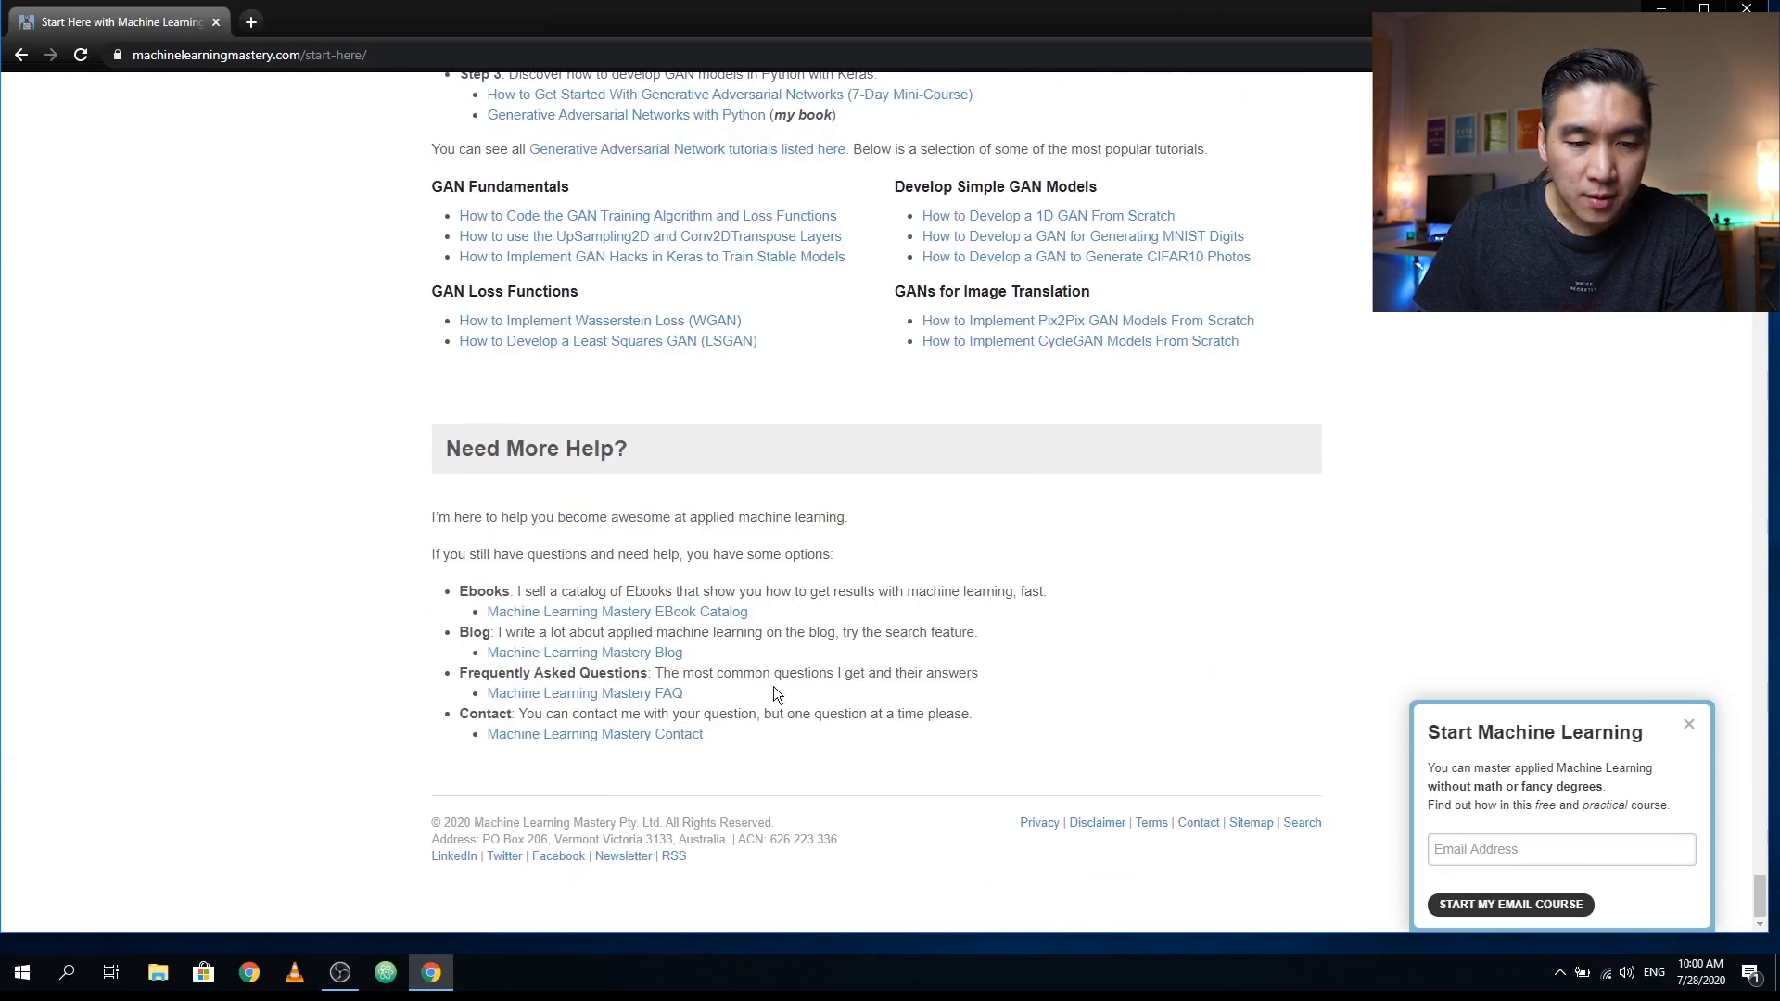
pyautogui.scroll(3)
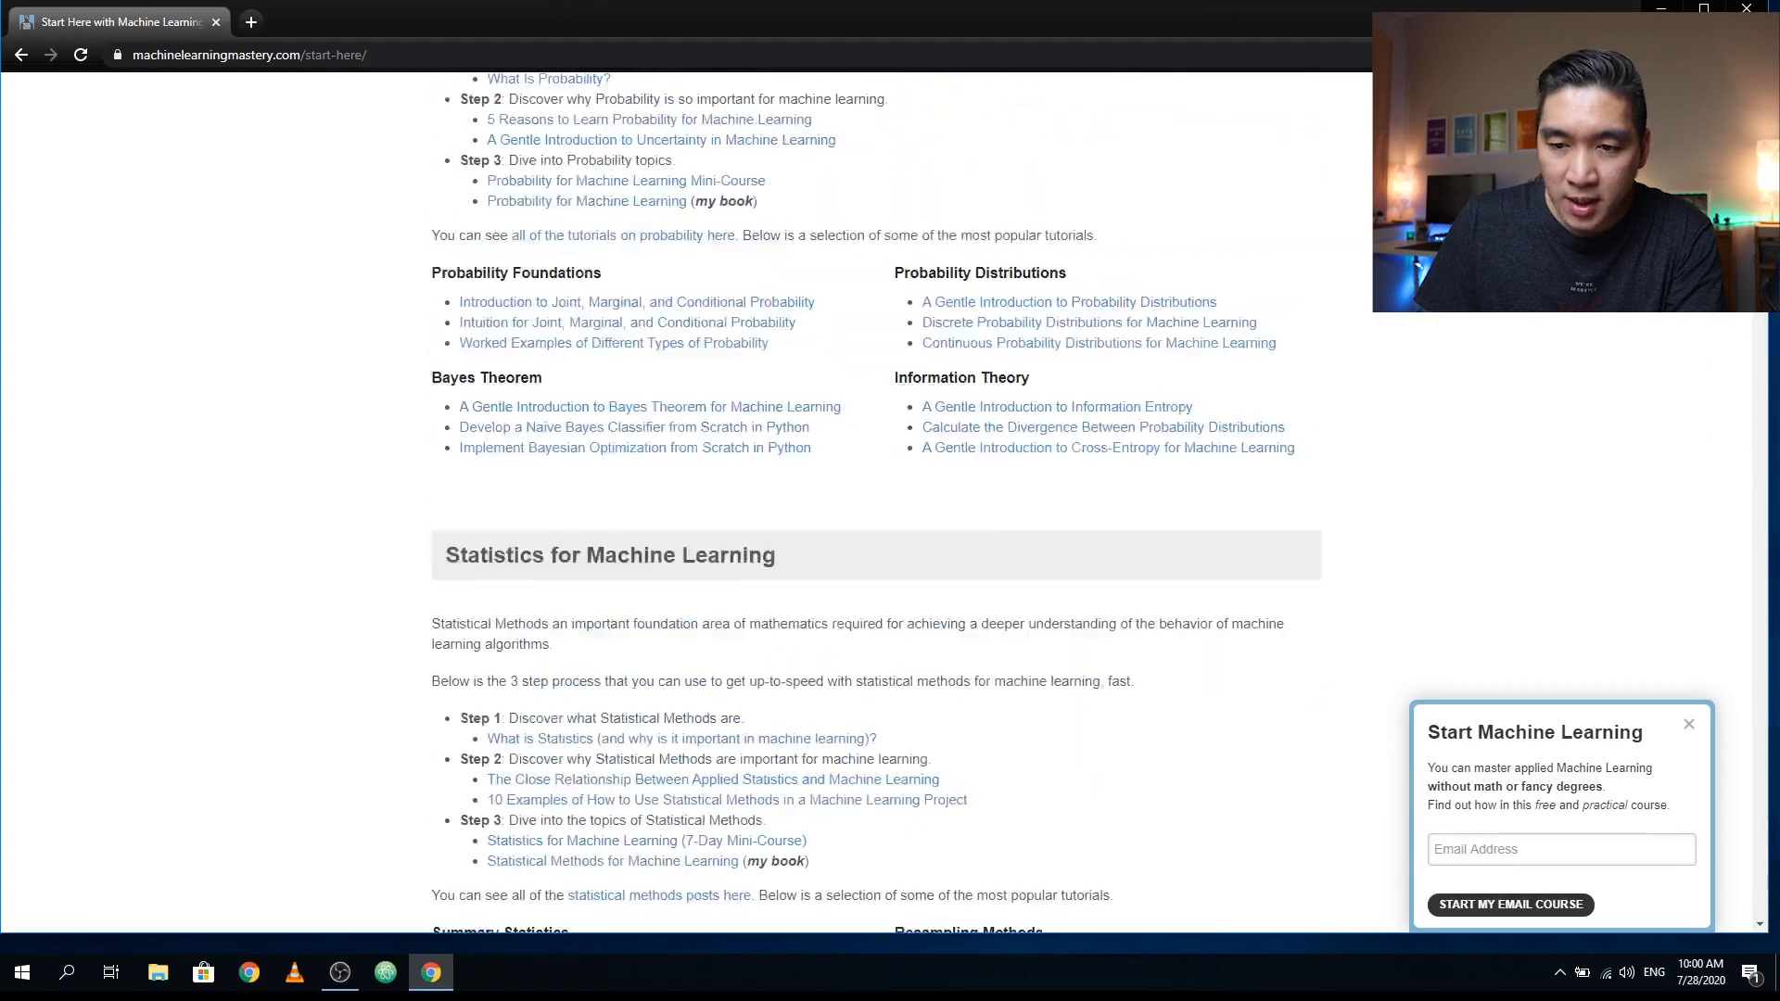
pyautogui.scroll(3)
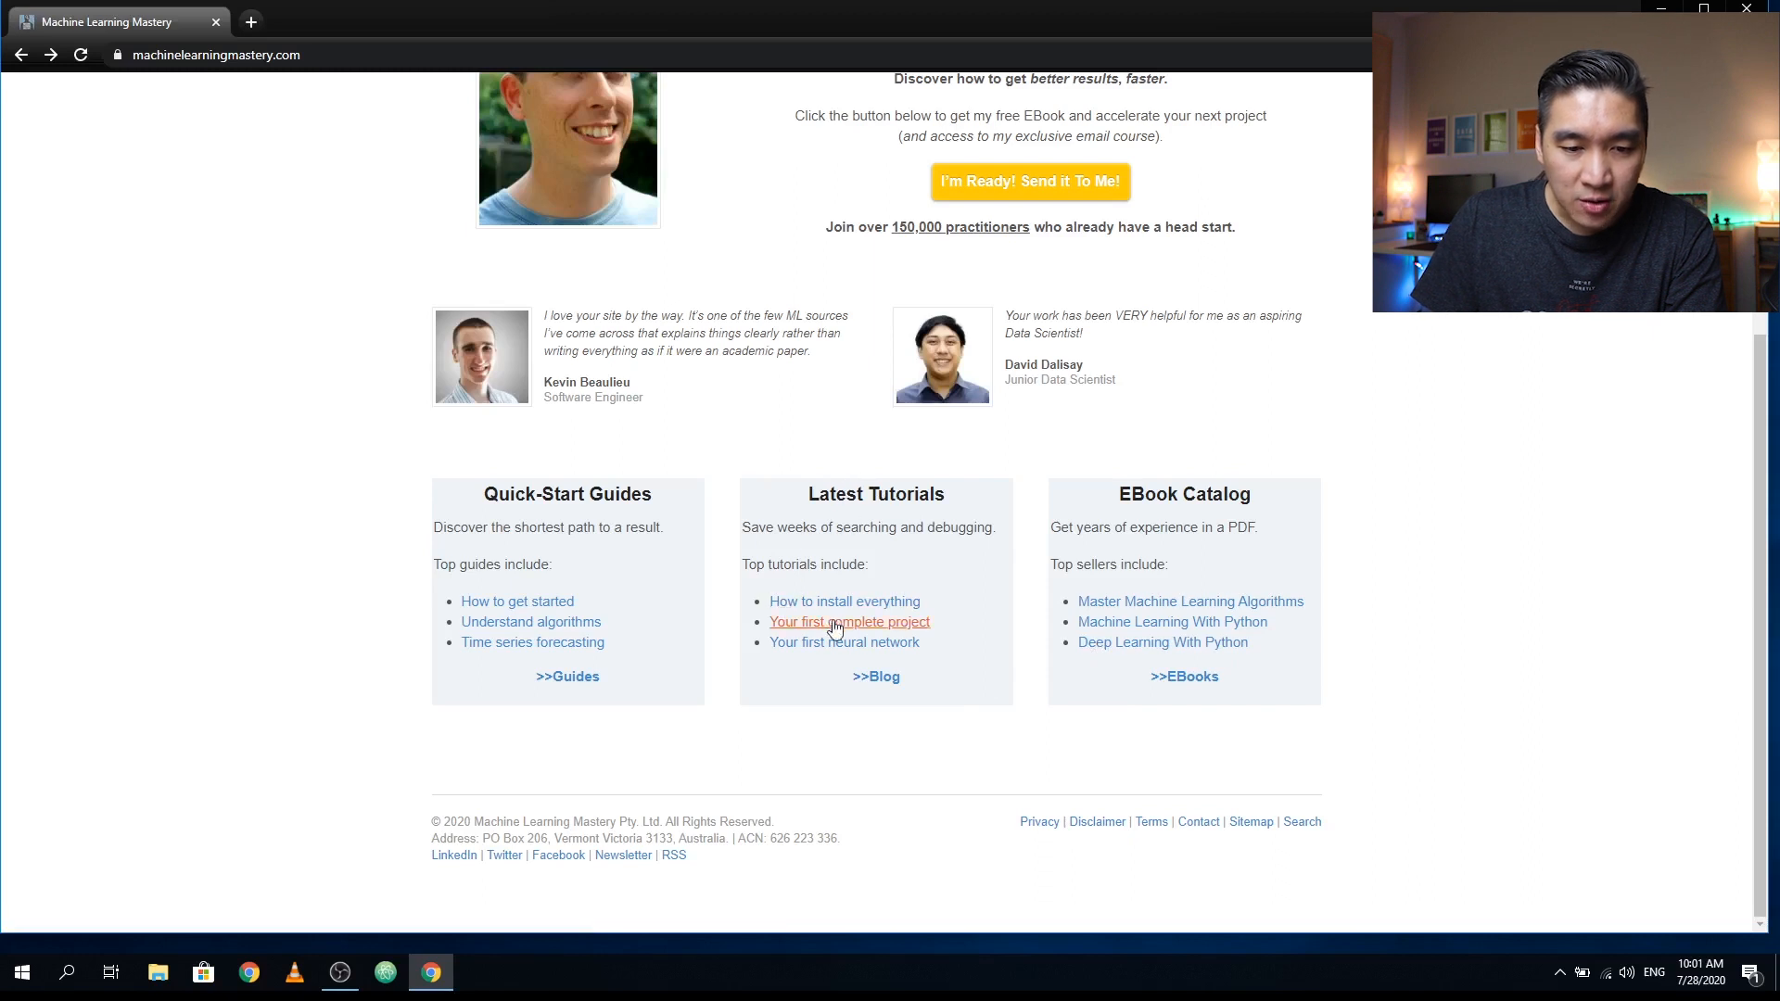
pyautogui.moveTo(781, 565)
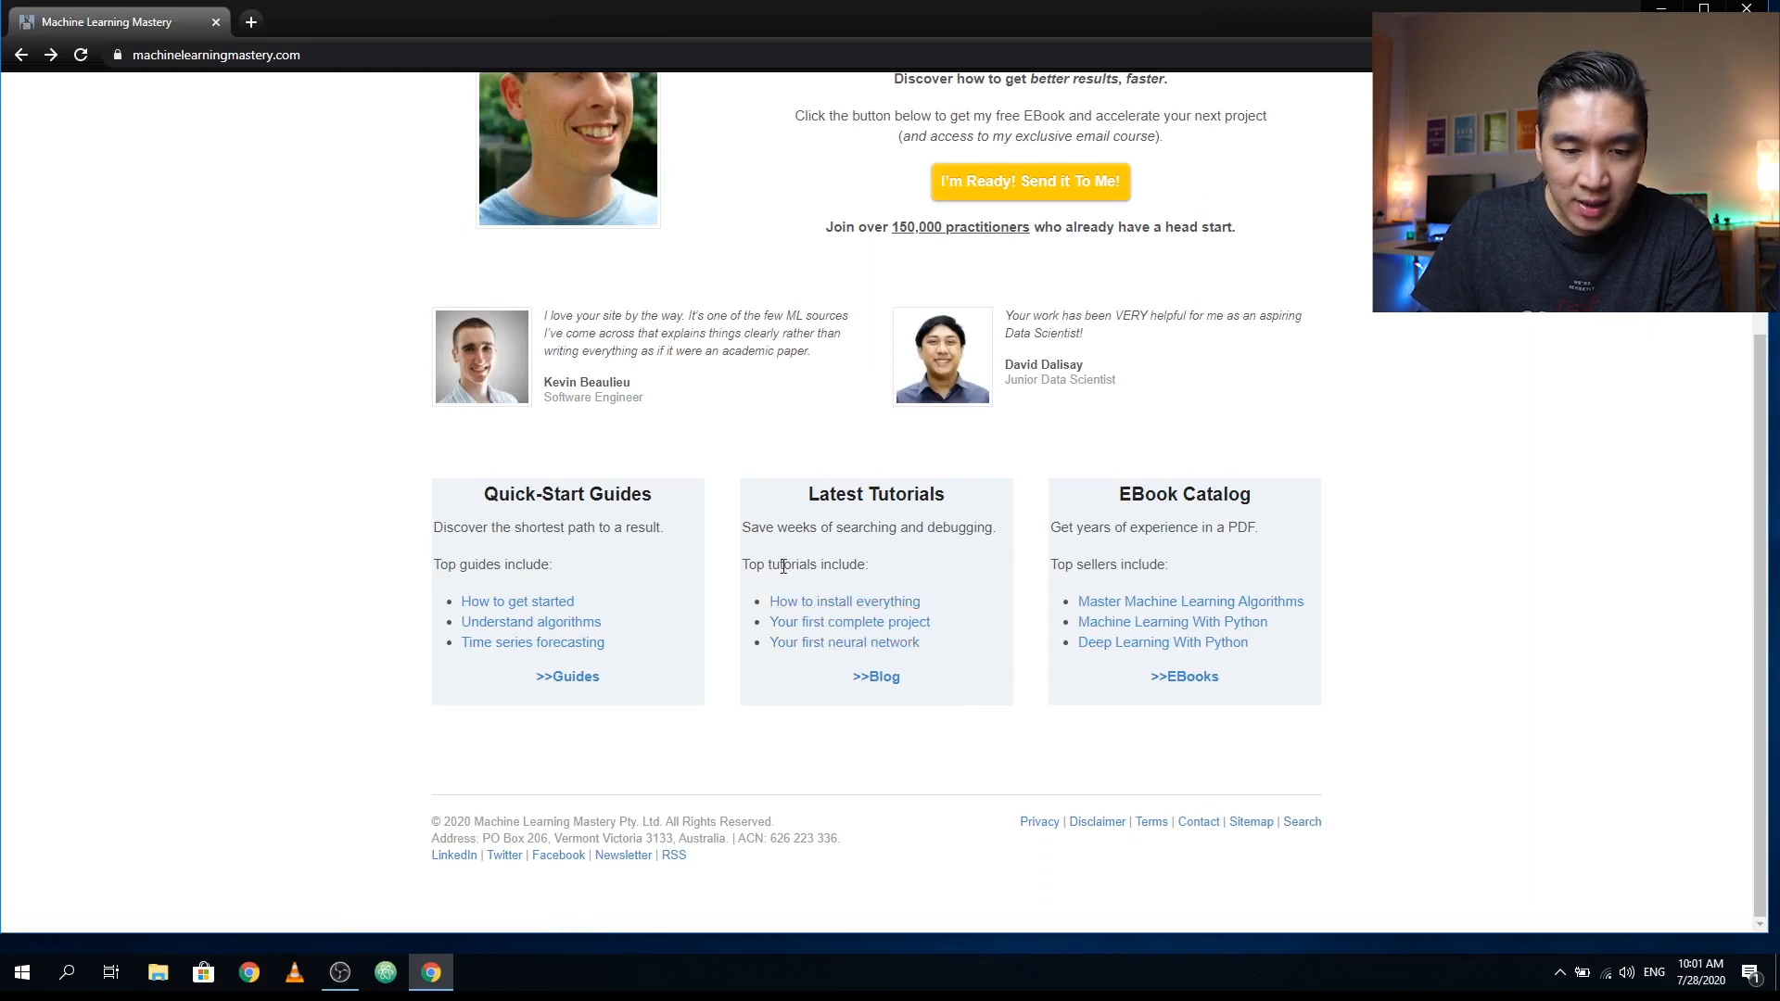
pyautogui.moveTo(844, 601)
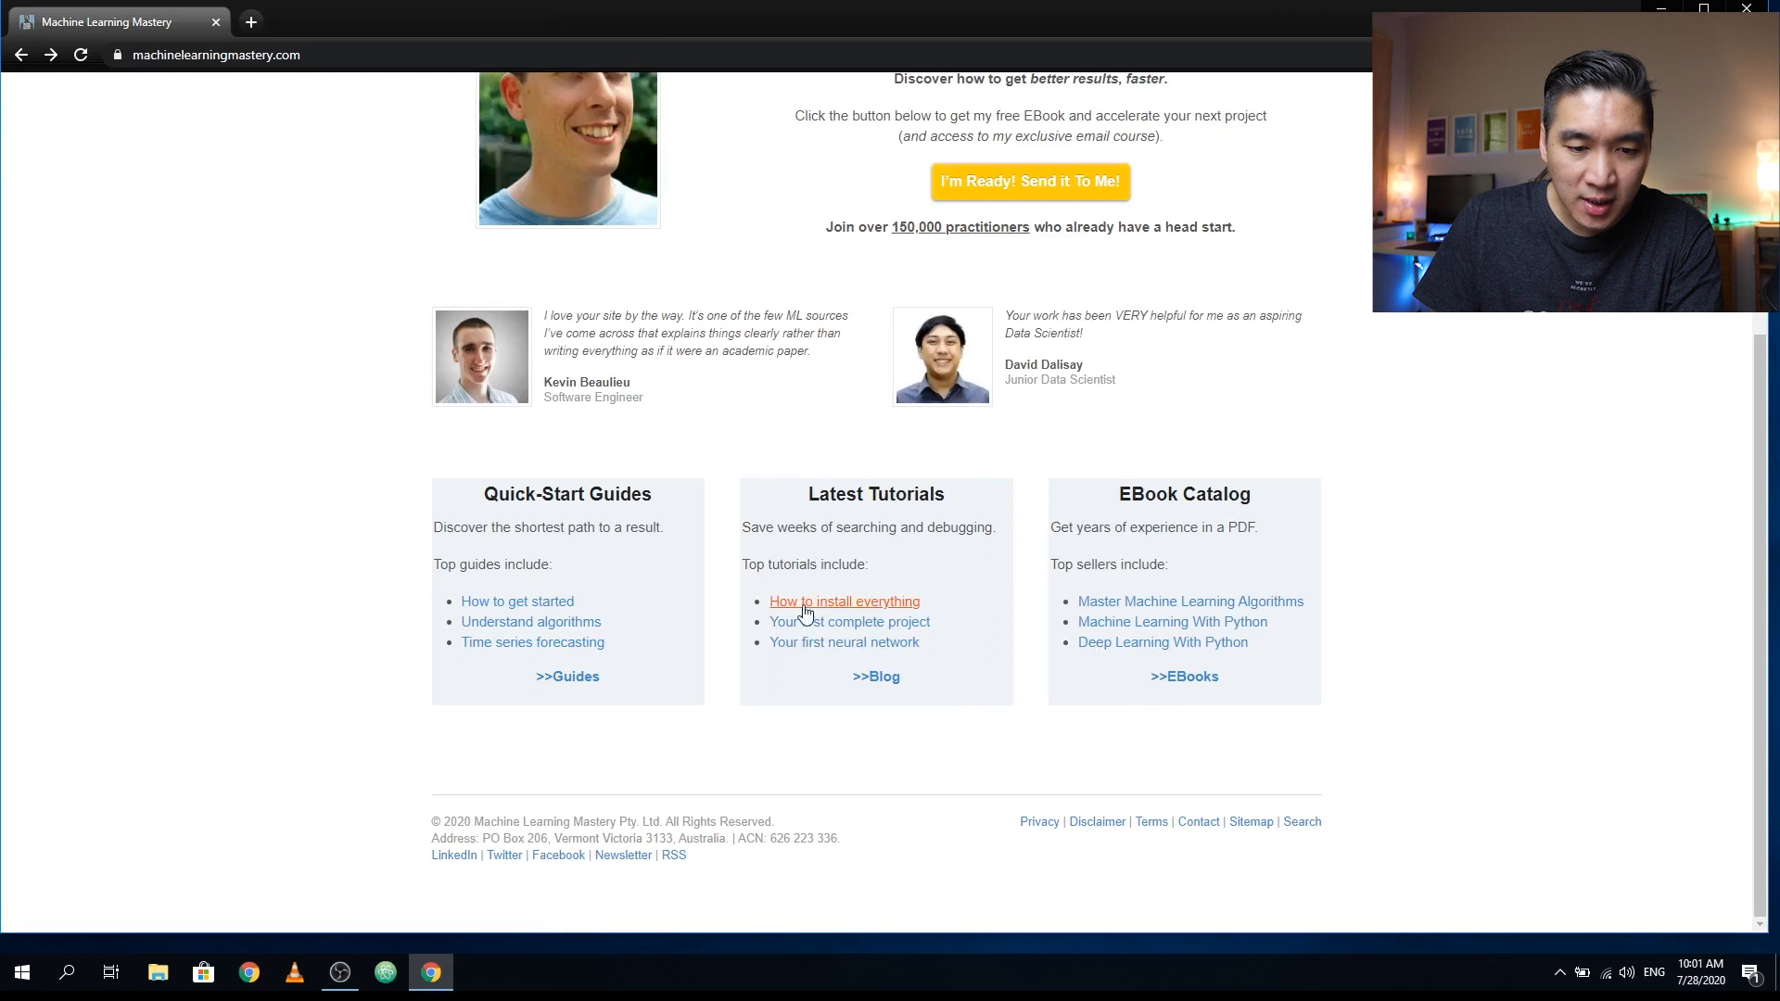
pyautogui.moveTo(892, 601)
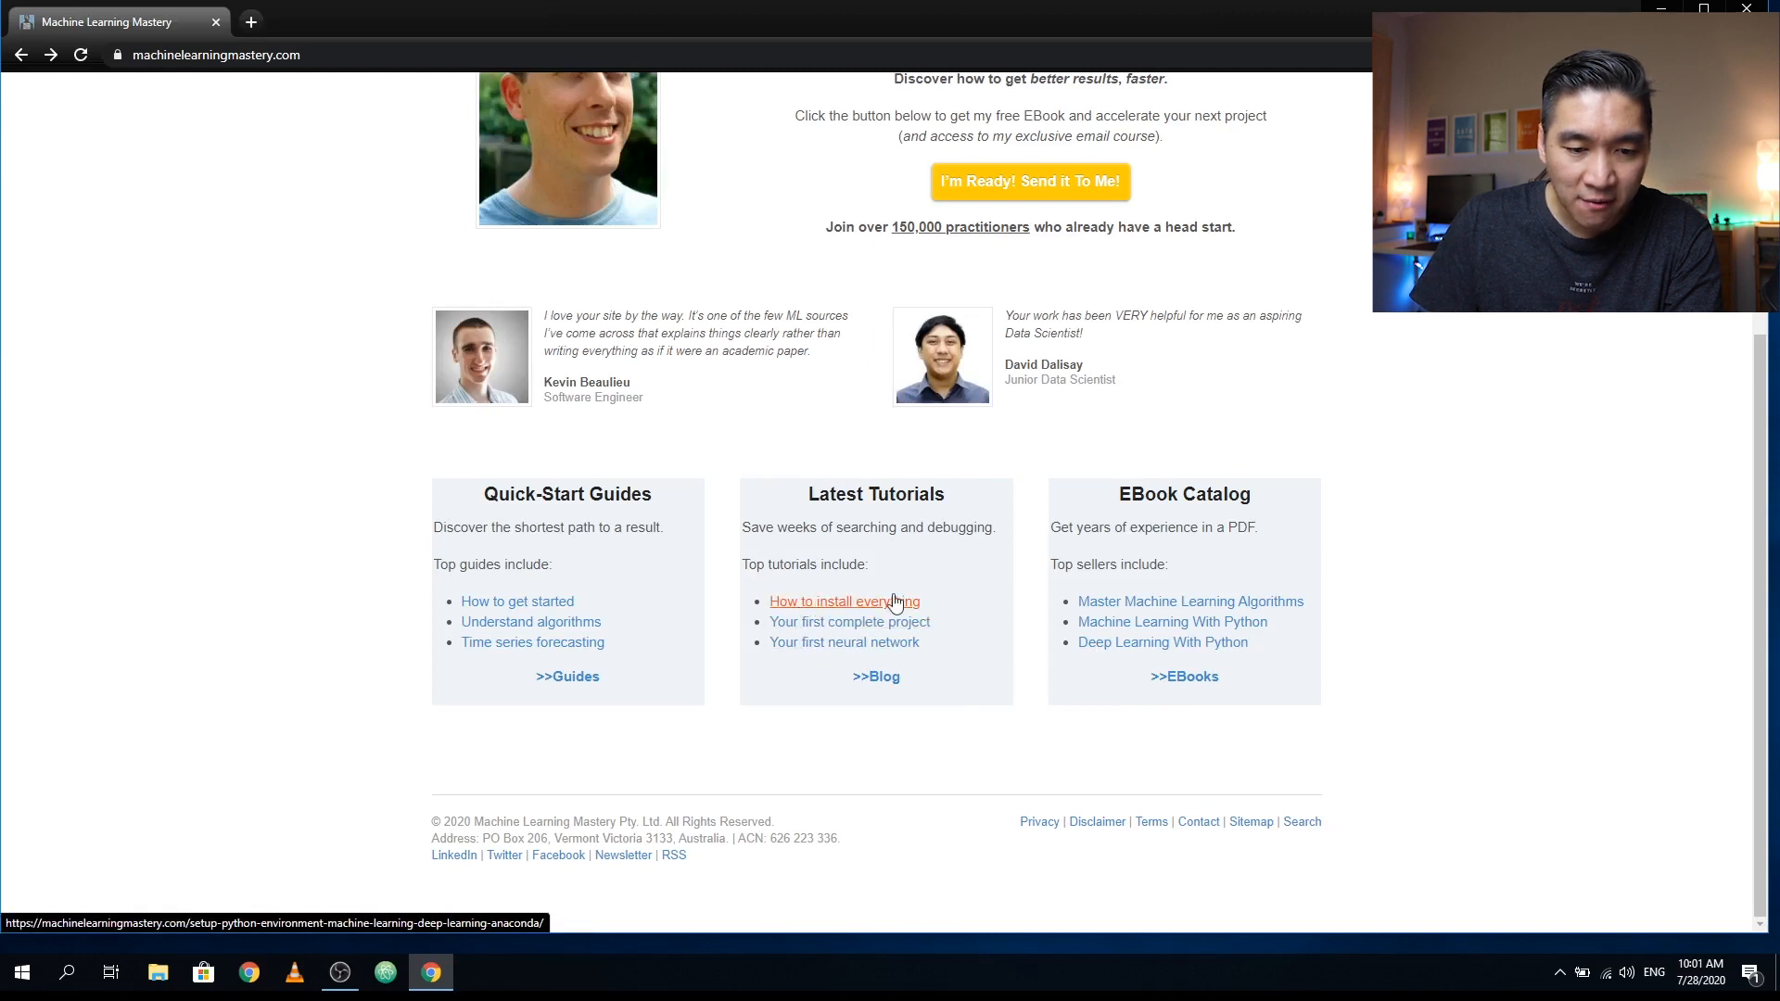
pyautogui.moveTo(792, 638)
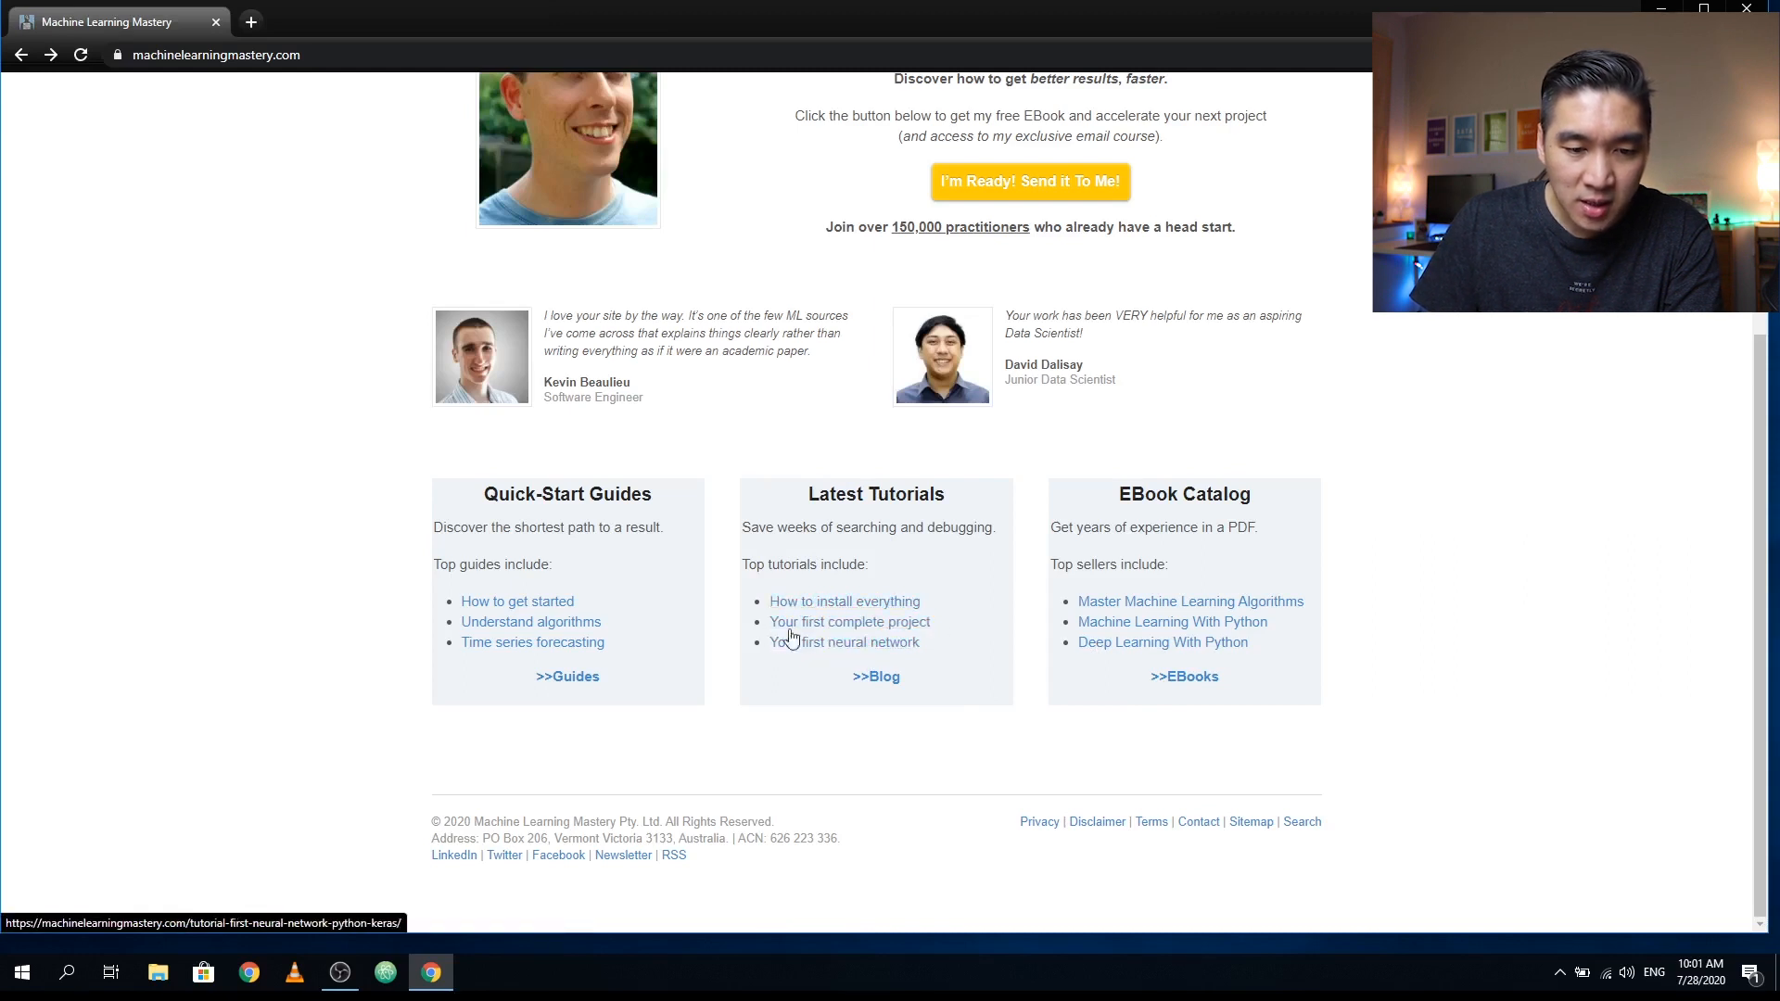
# - Follow the >>Blog link under Latest Tutorials on the home page
pyautogui.click(844, 642)
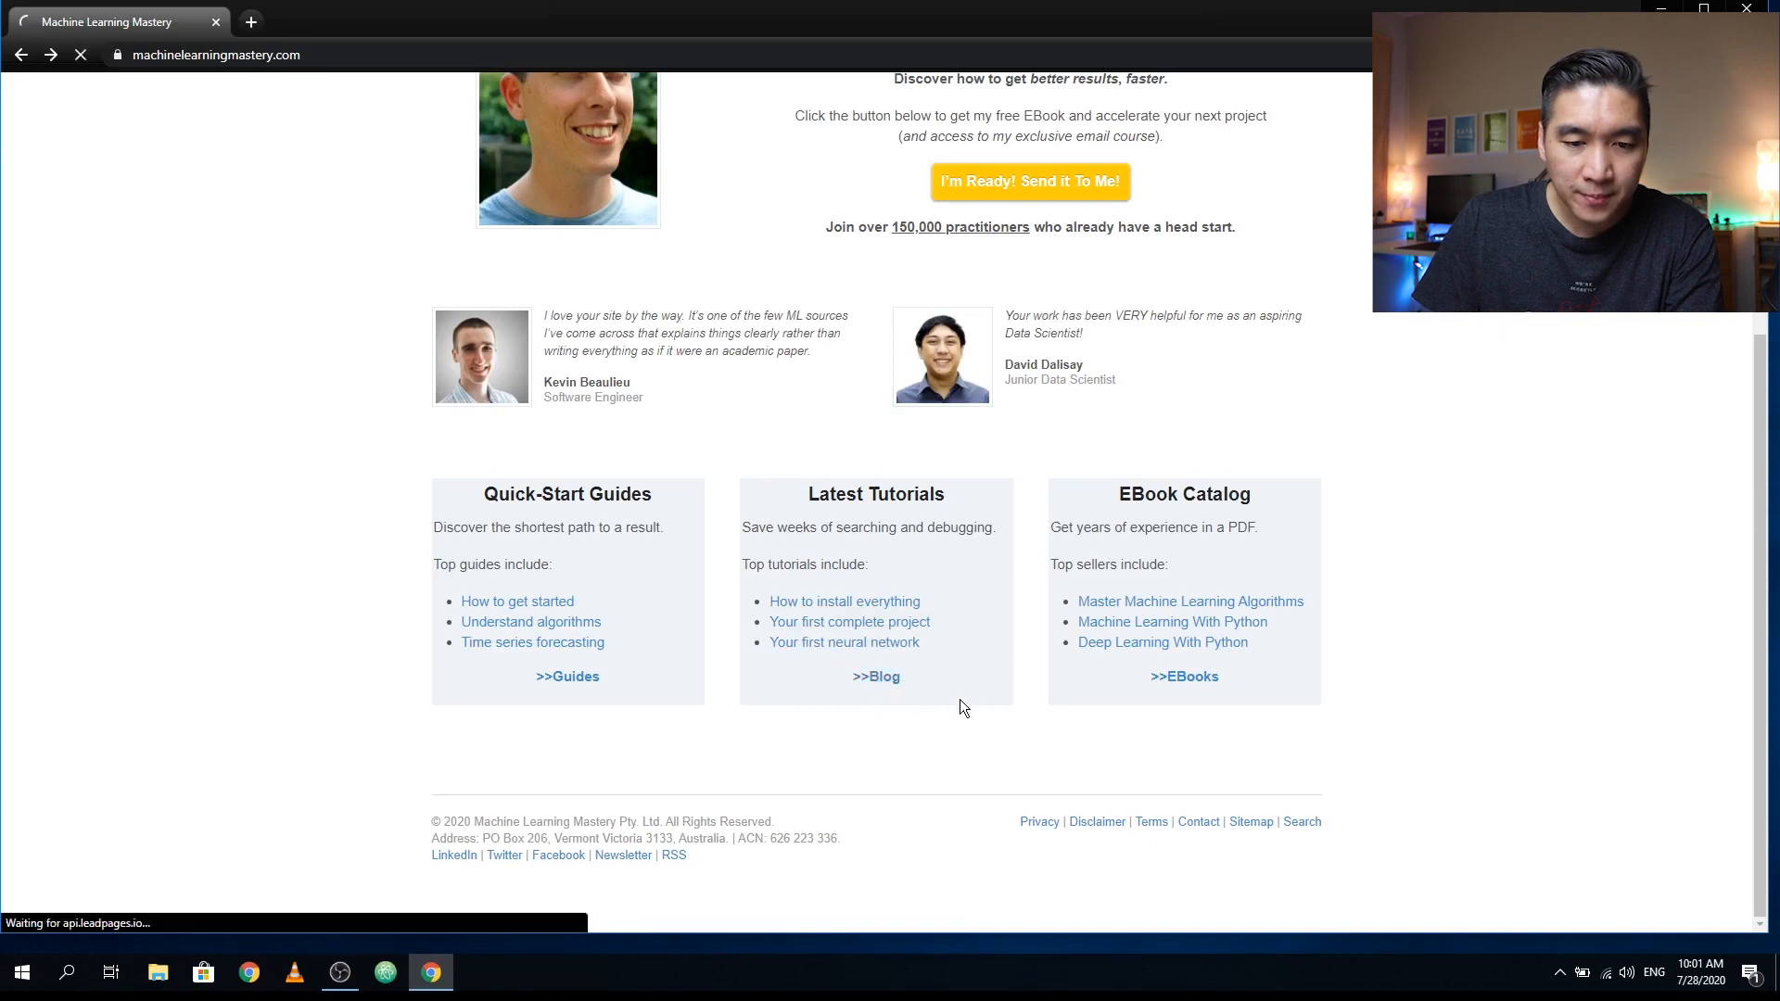
# - Skim down the blog list of data preparation and evaluation tutorials, then return home via the site logo
pyautogui.click(875, 677)
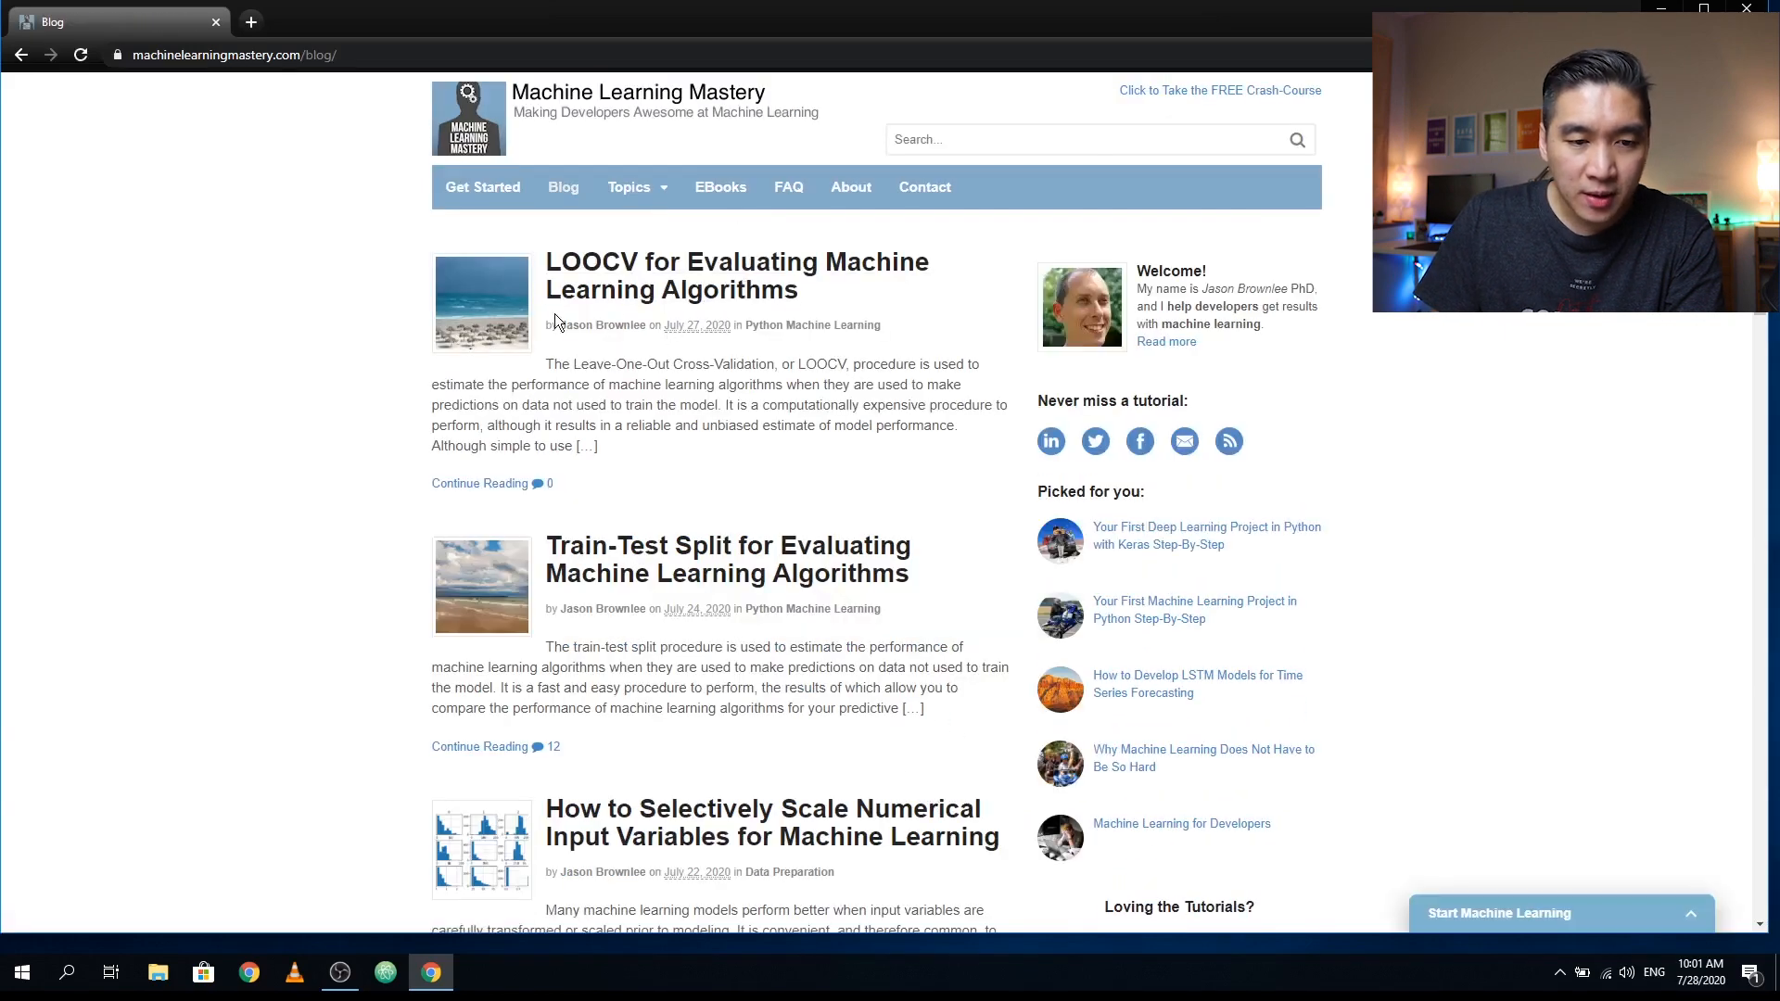
pyautogui.moveTo(712, 332)
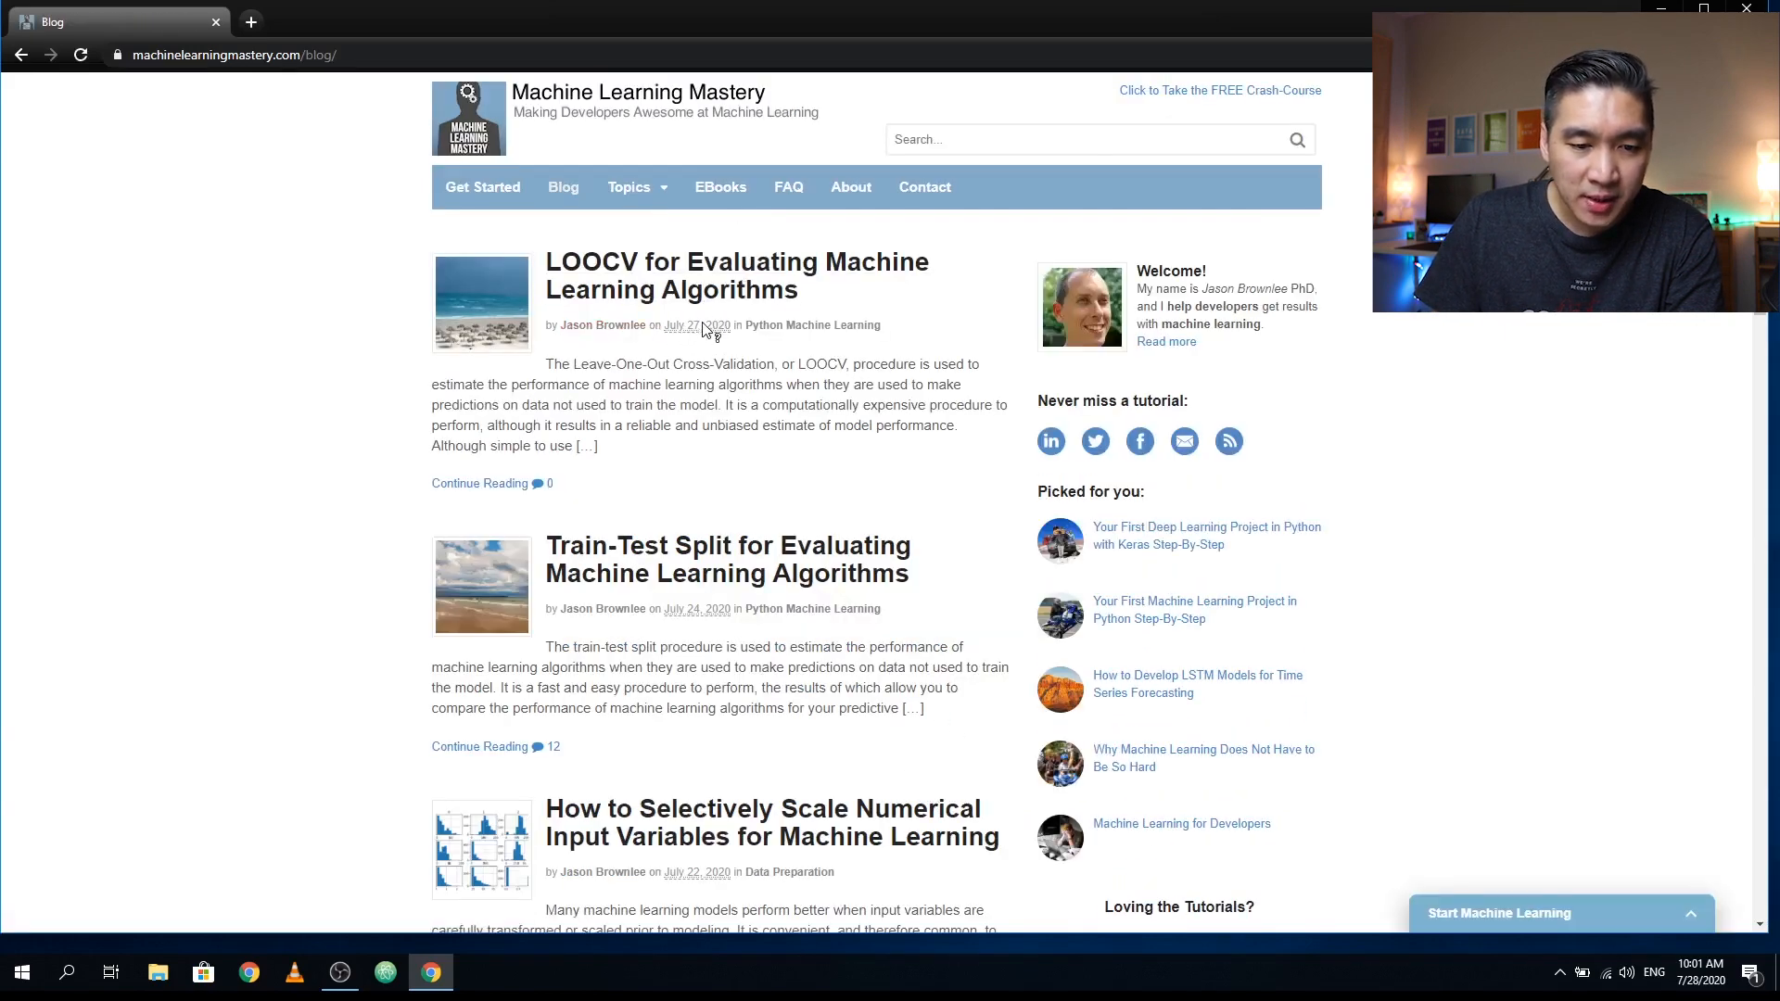
pyautogui.moveTo(619, 306)
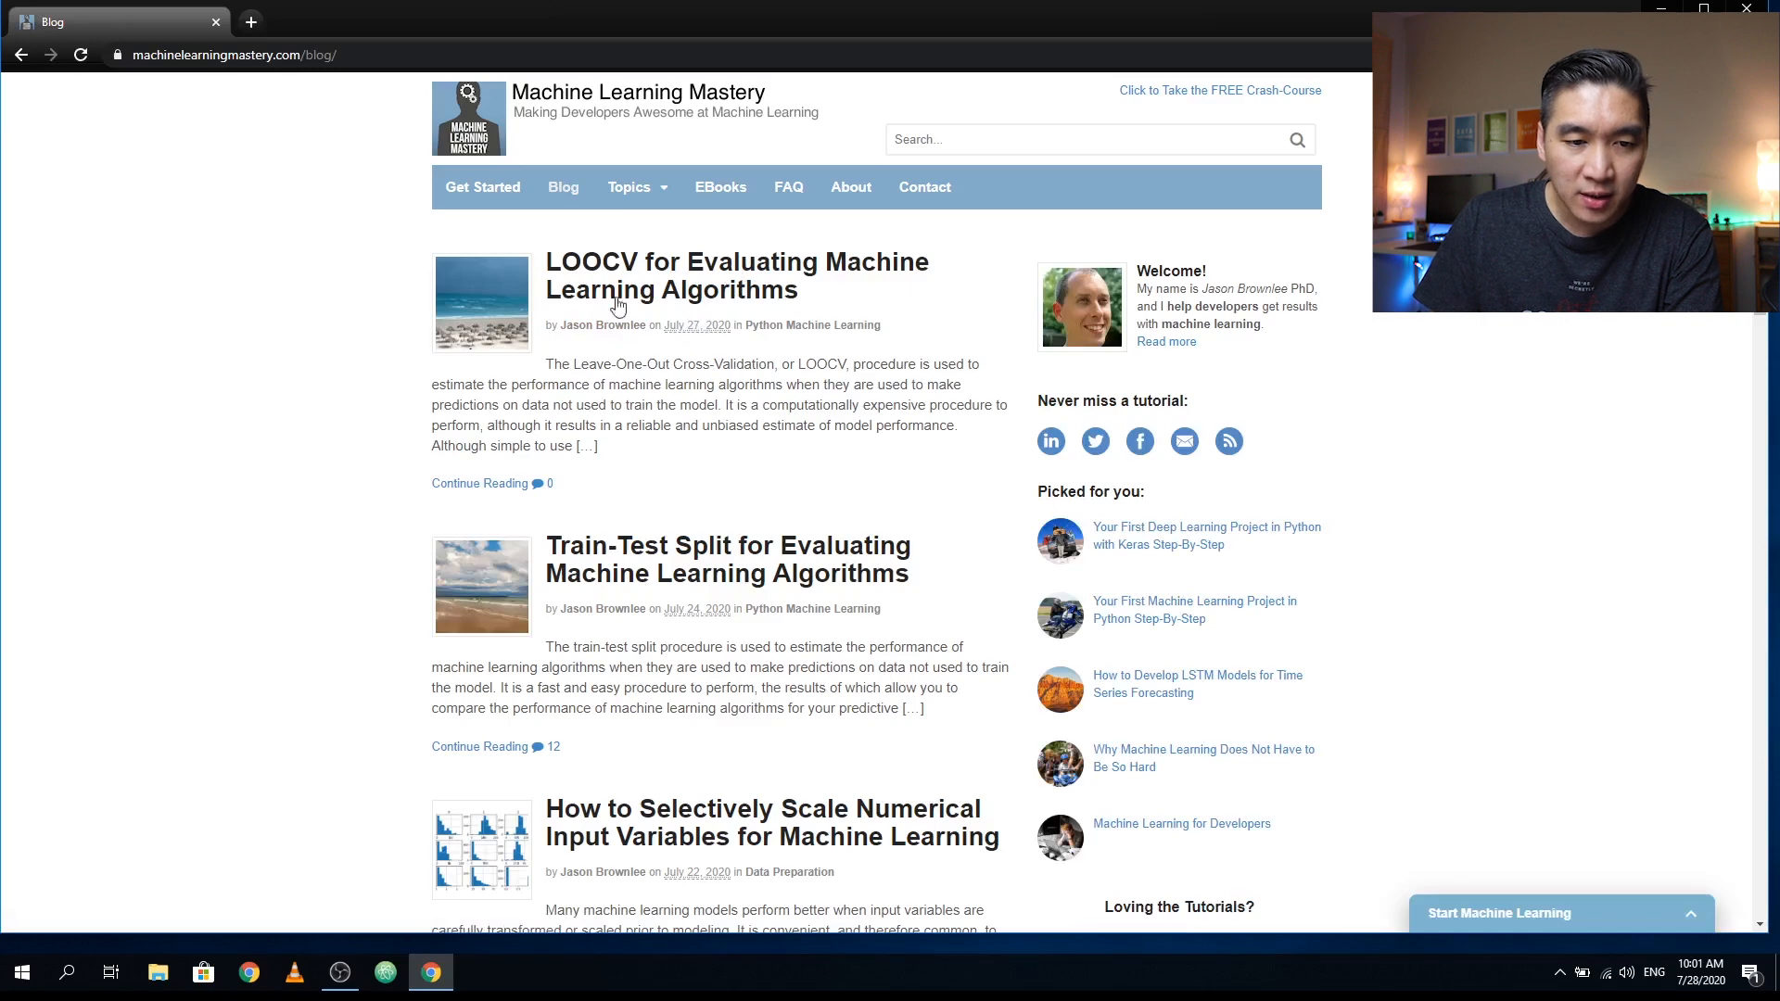
pyautogui.moveTo(670, 276)
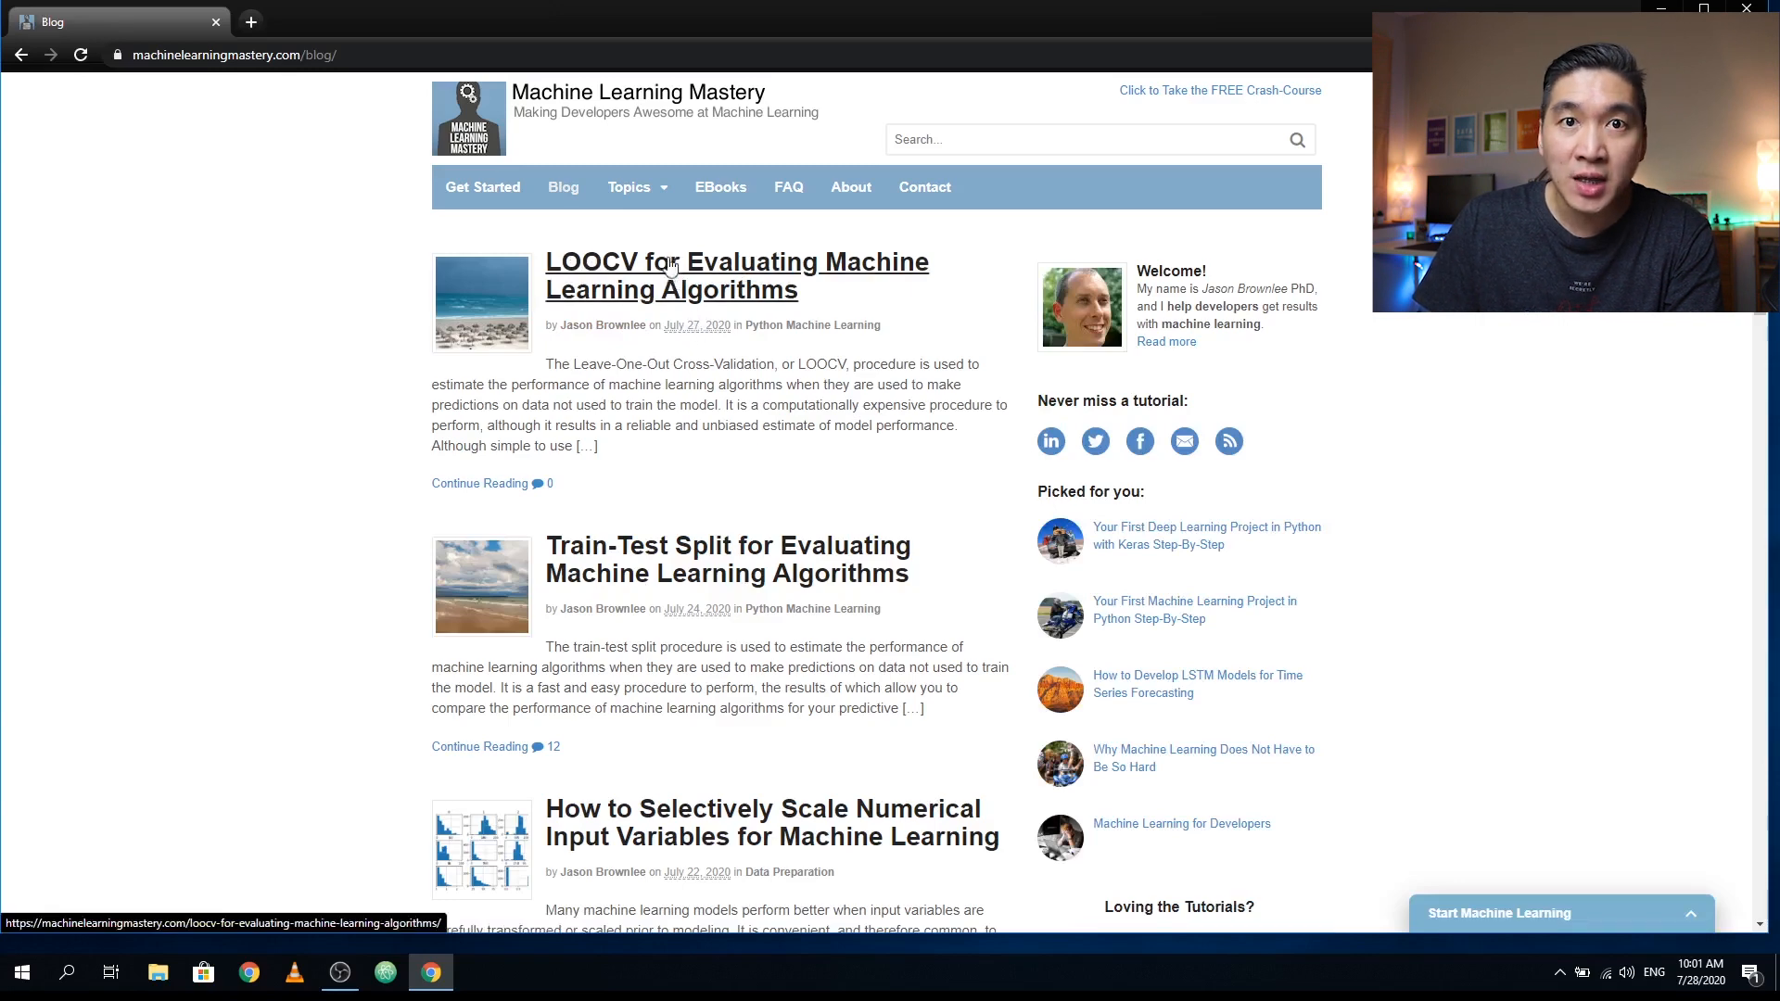
pyautogui.moveTo(603, 308)
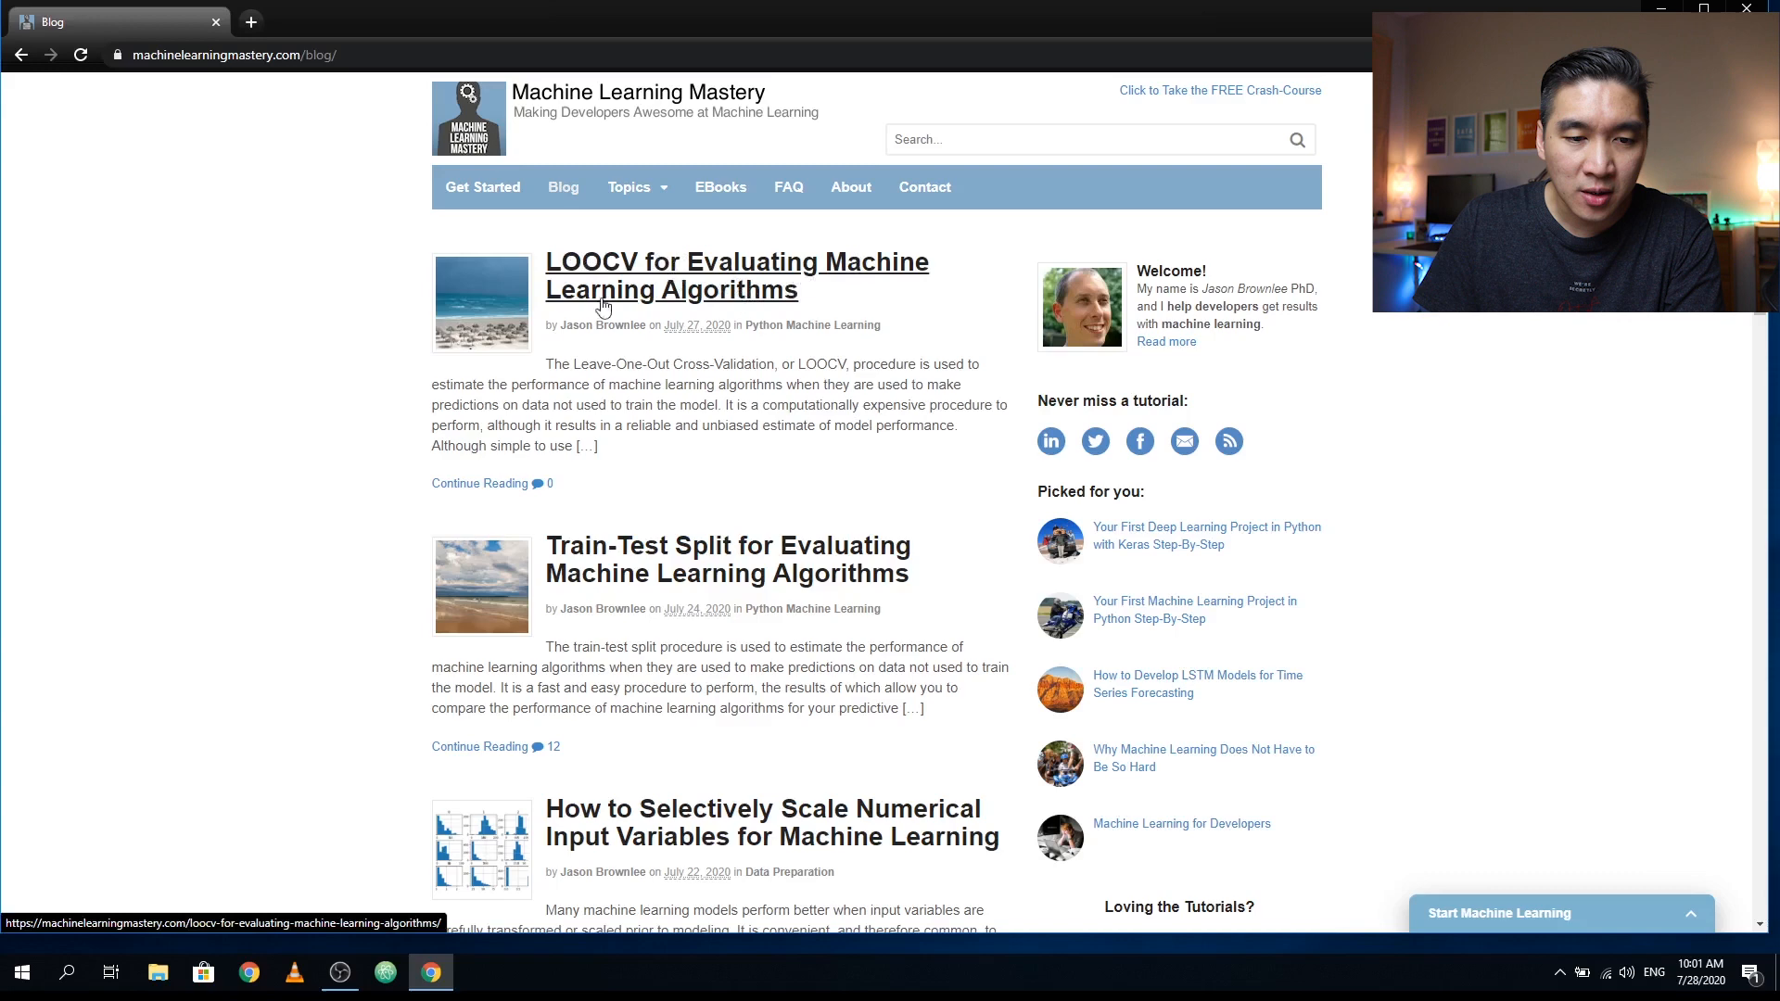
pyautogui.moveTo(681, 619)
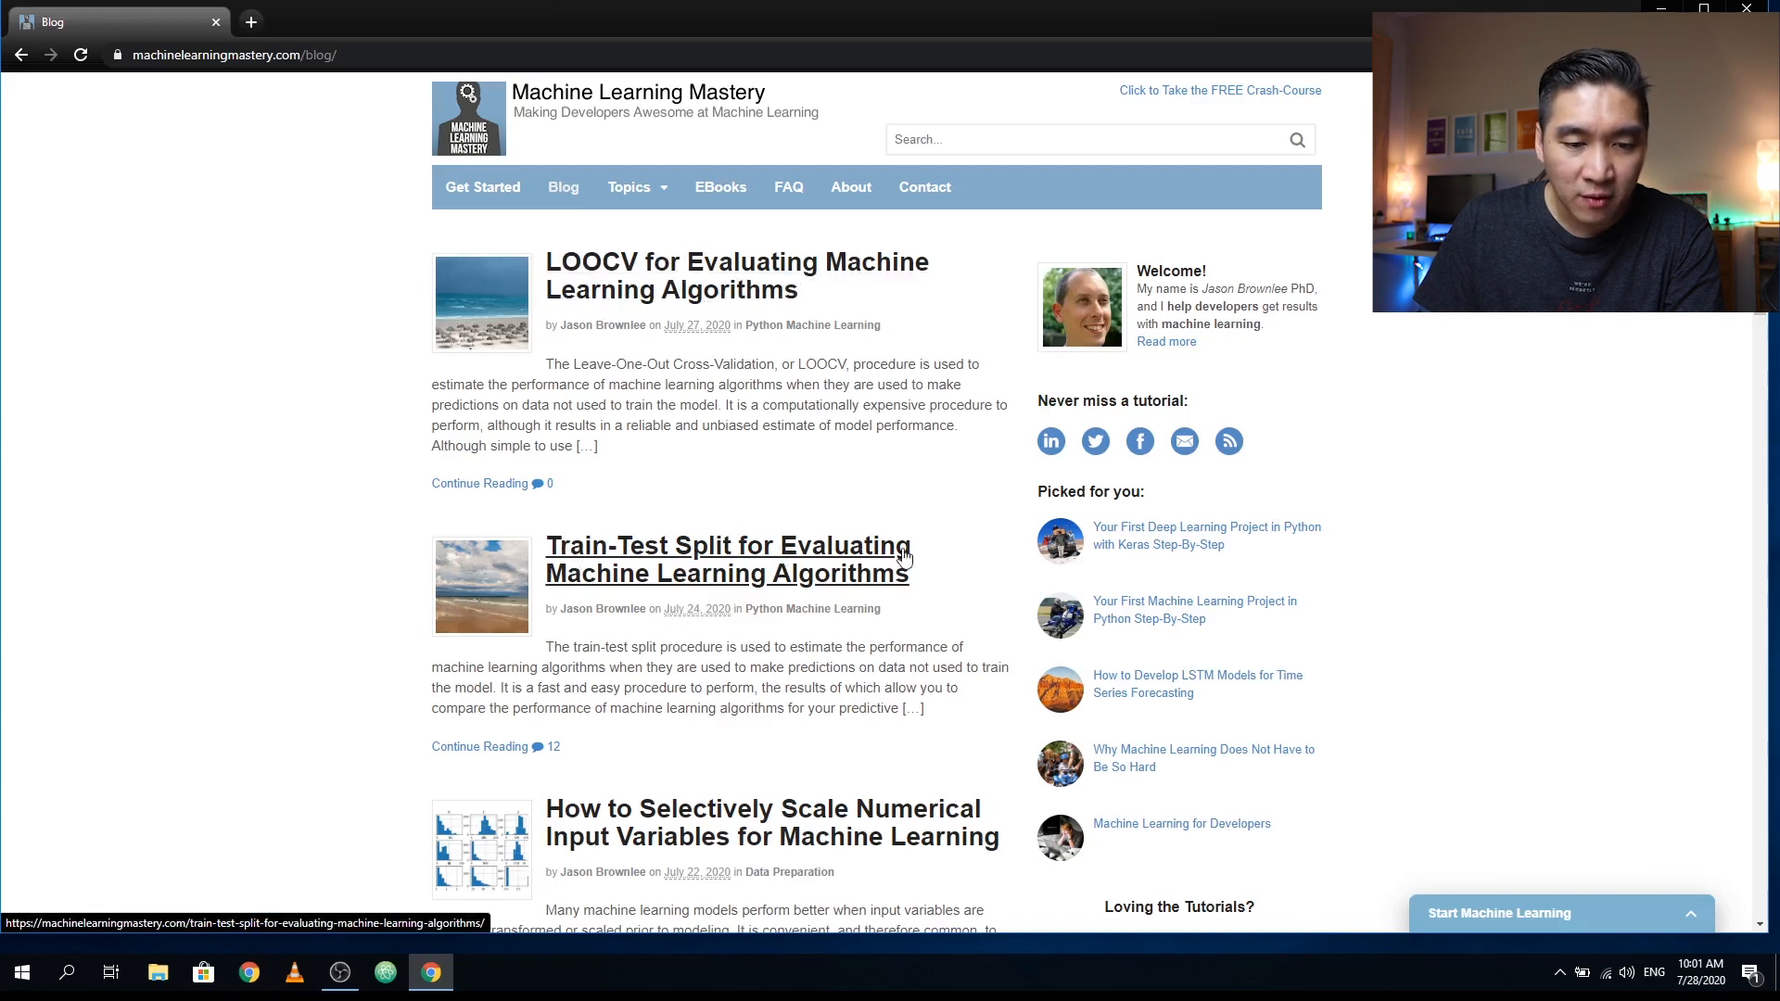
pyautogui.moveTo(929, 644)
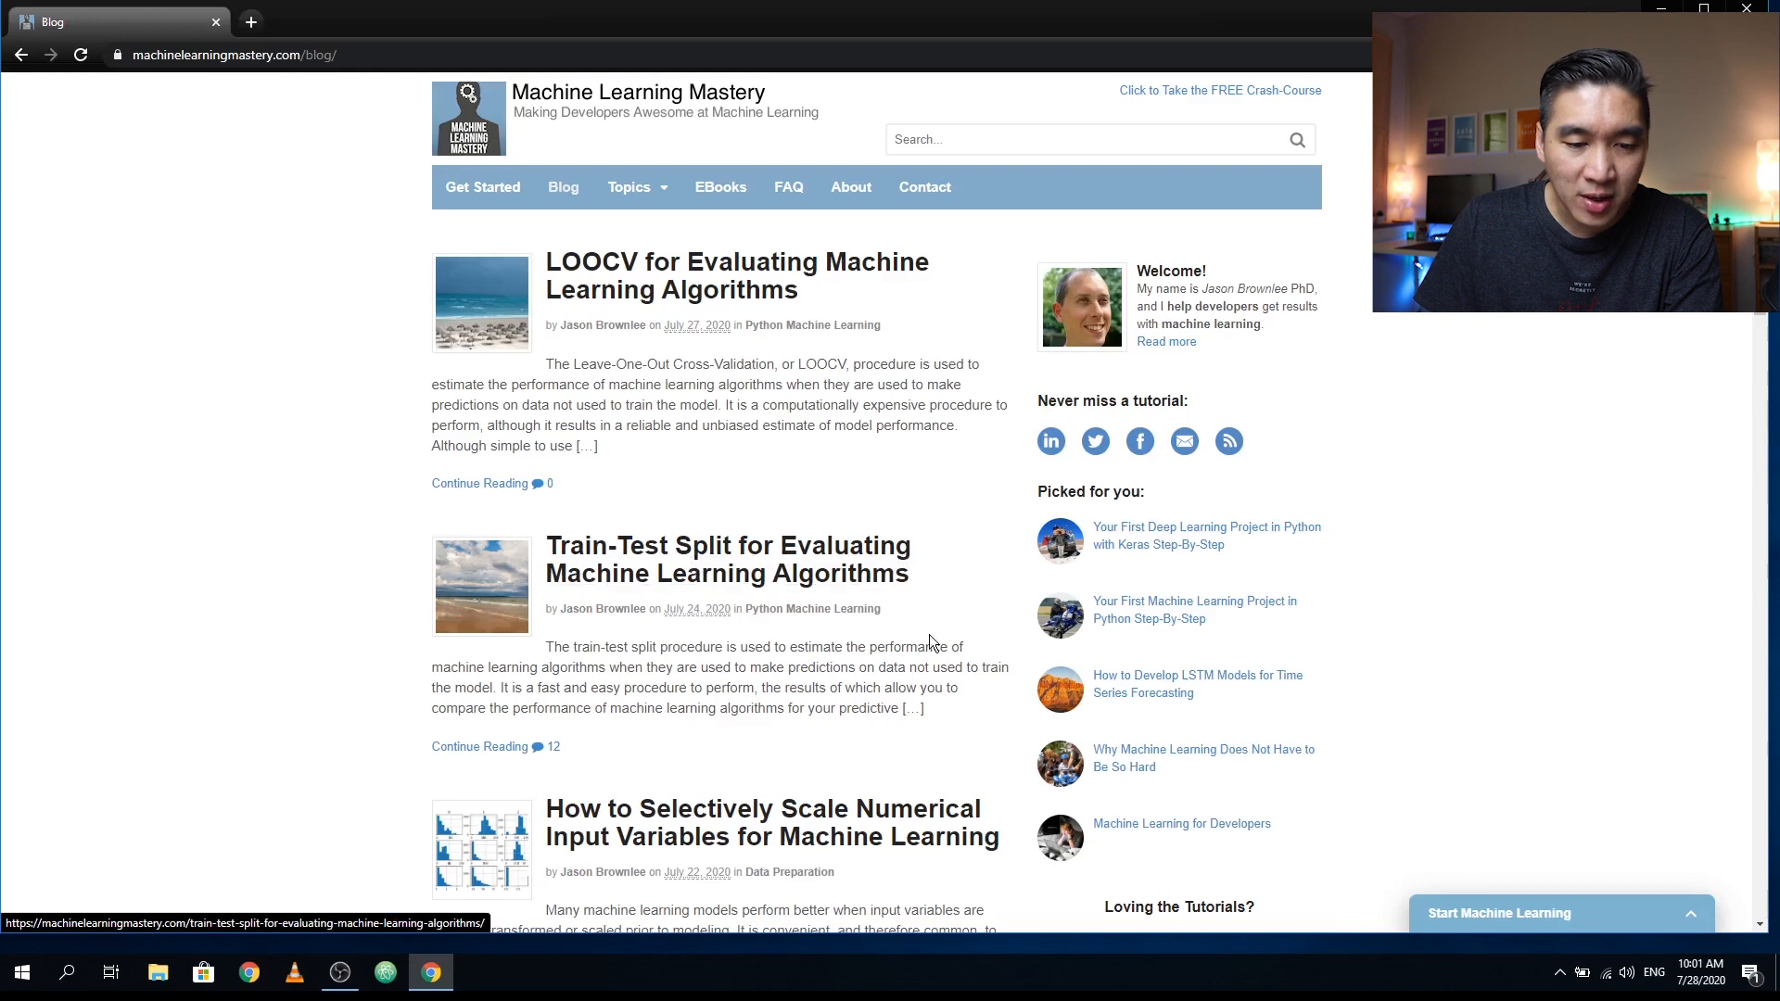
pyautogui.scroll(-3)
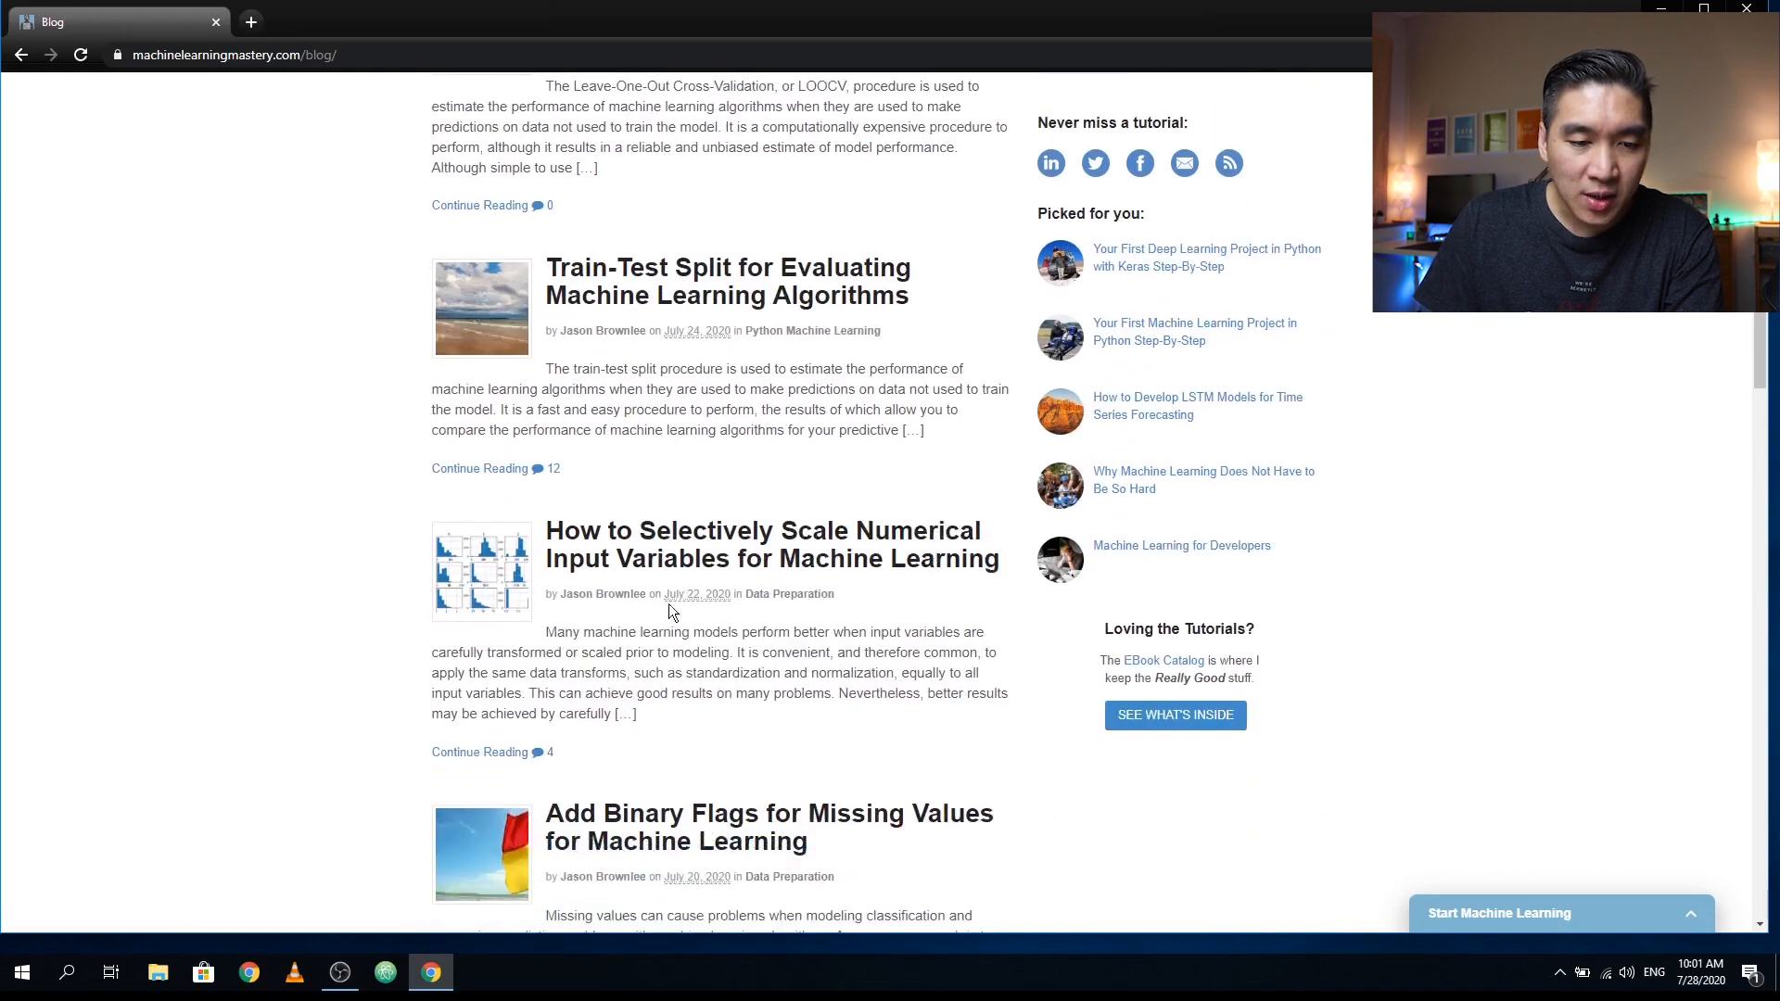
pyautogui.moveTo(781, 545)
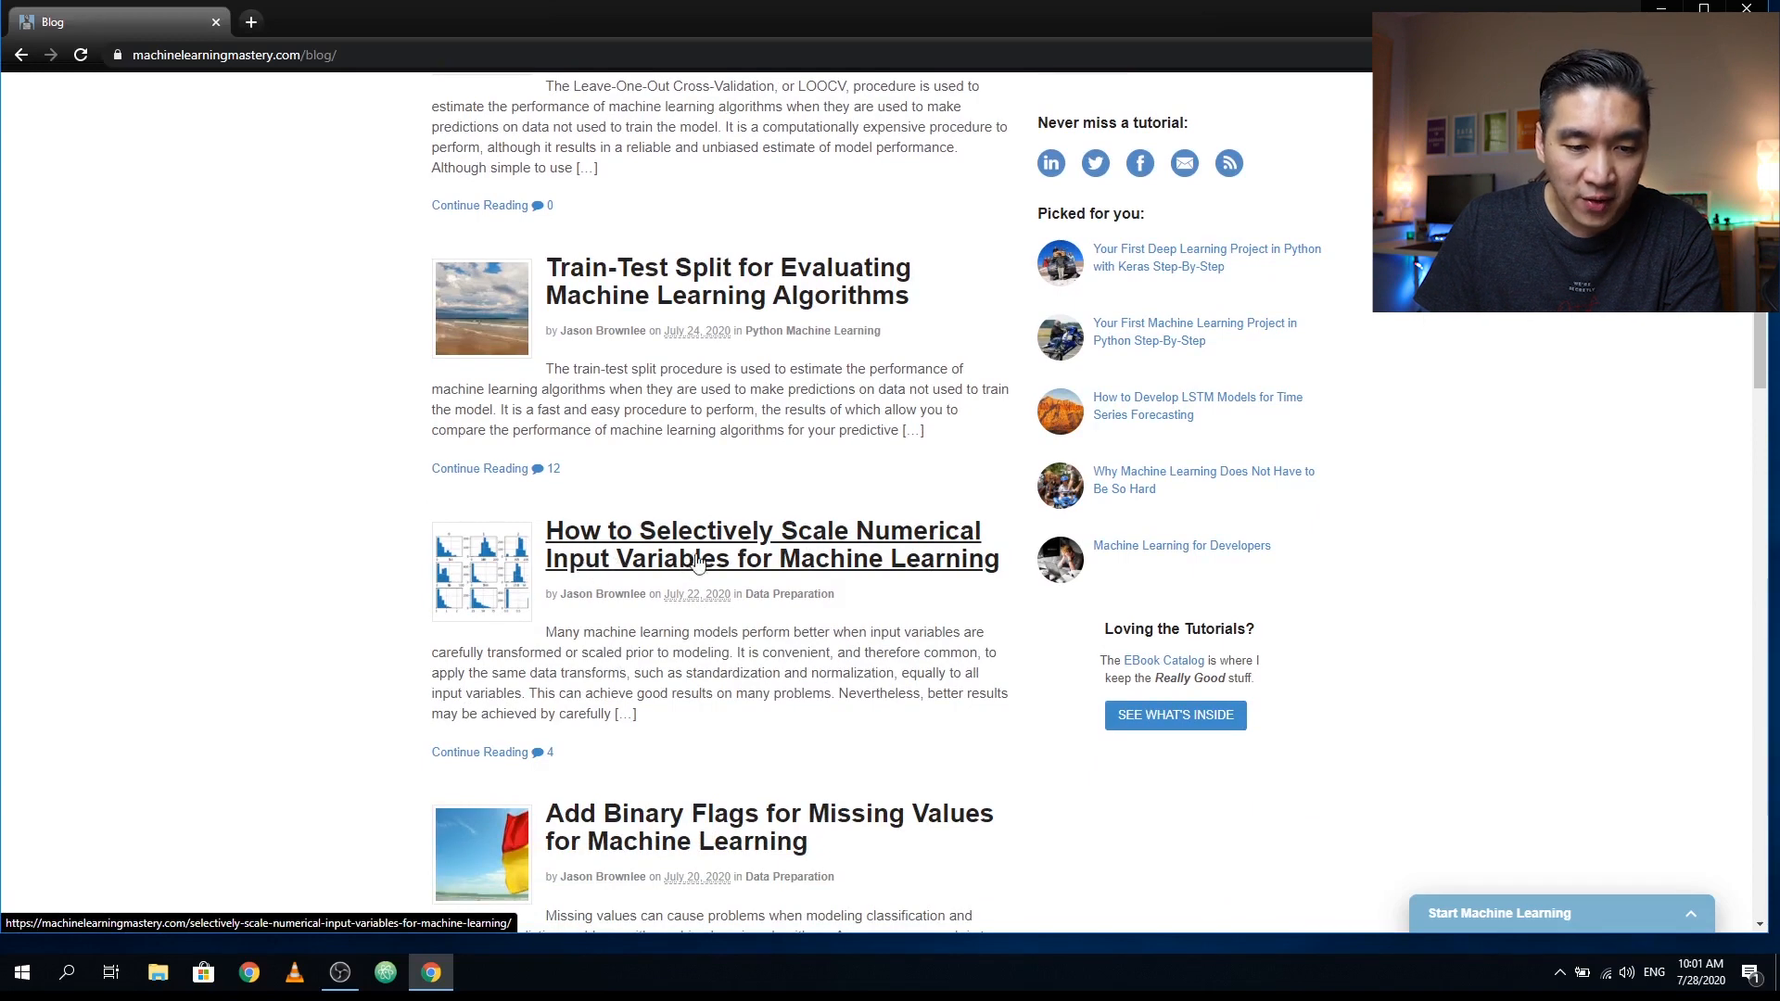
pyautogui.moveTo(796, 579)
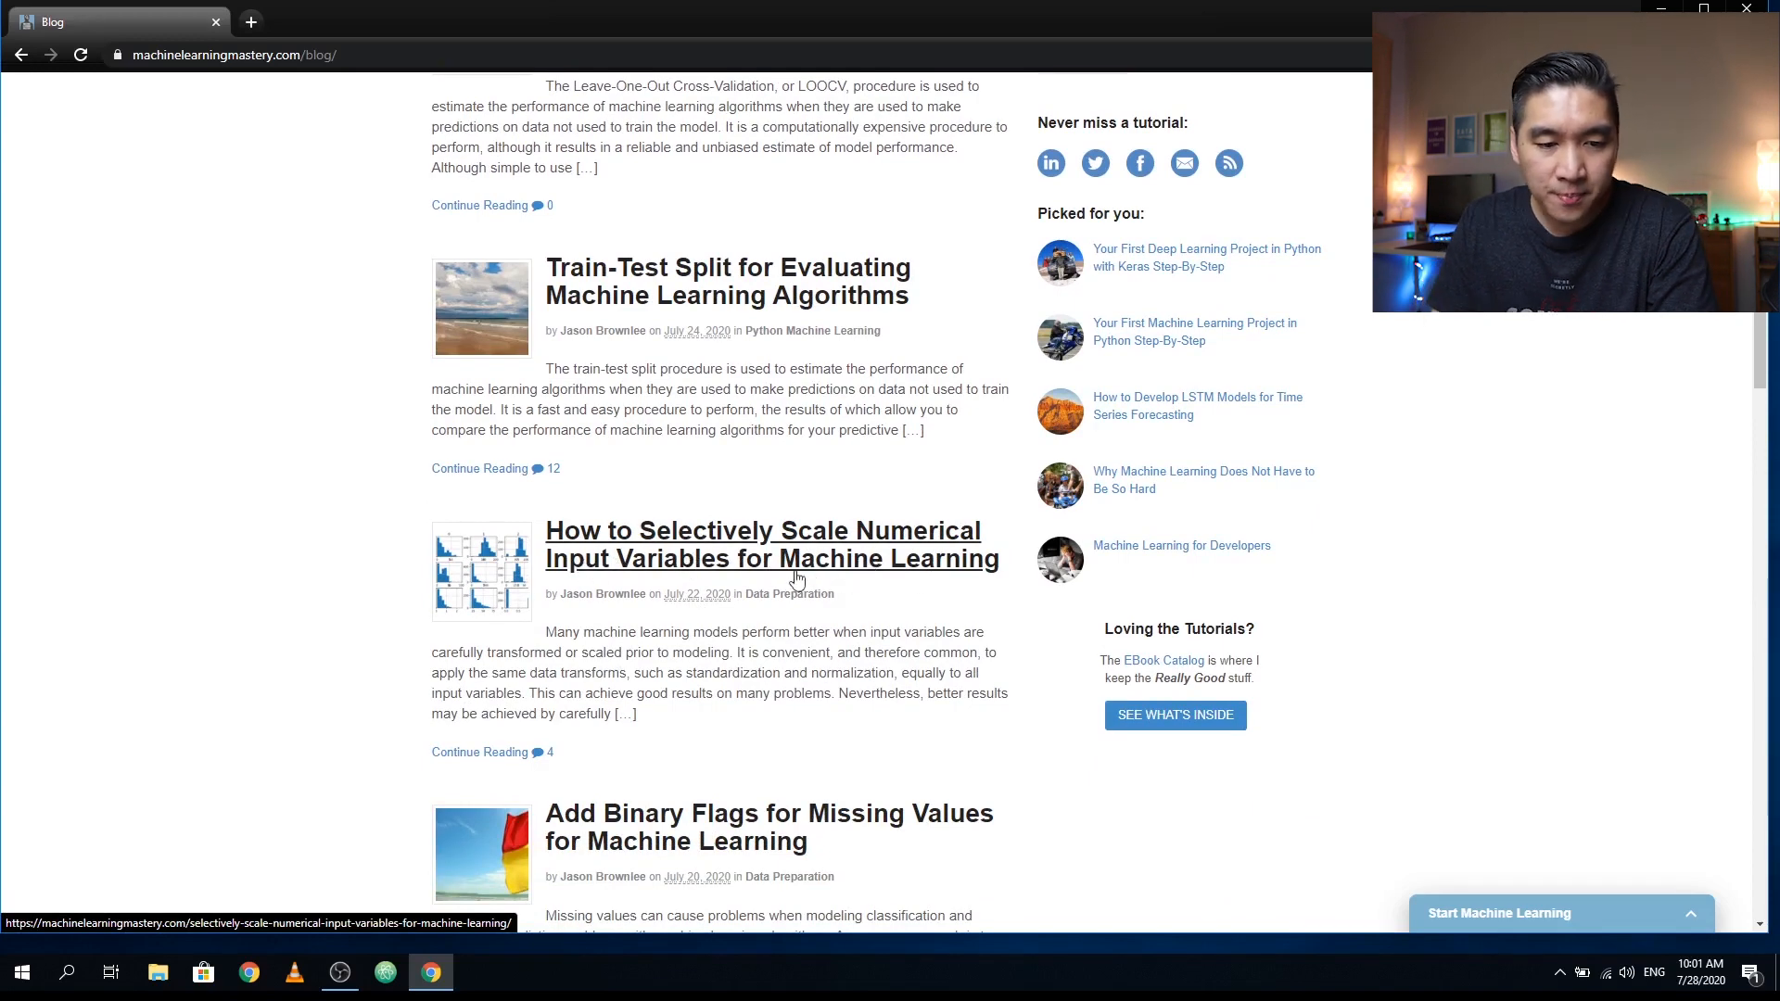
pyautogui.scroll(-3)
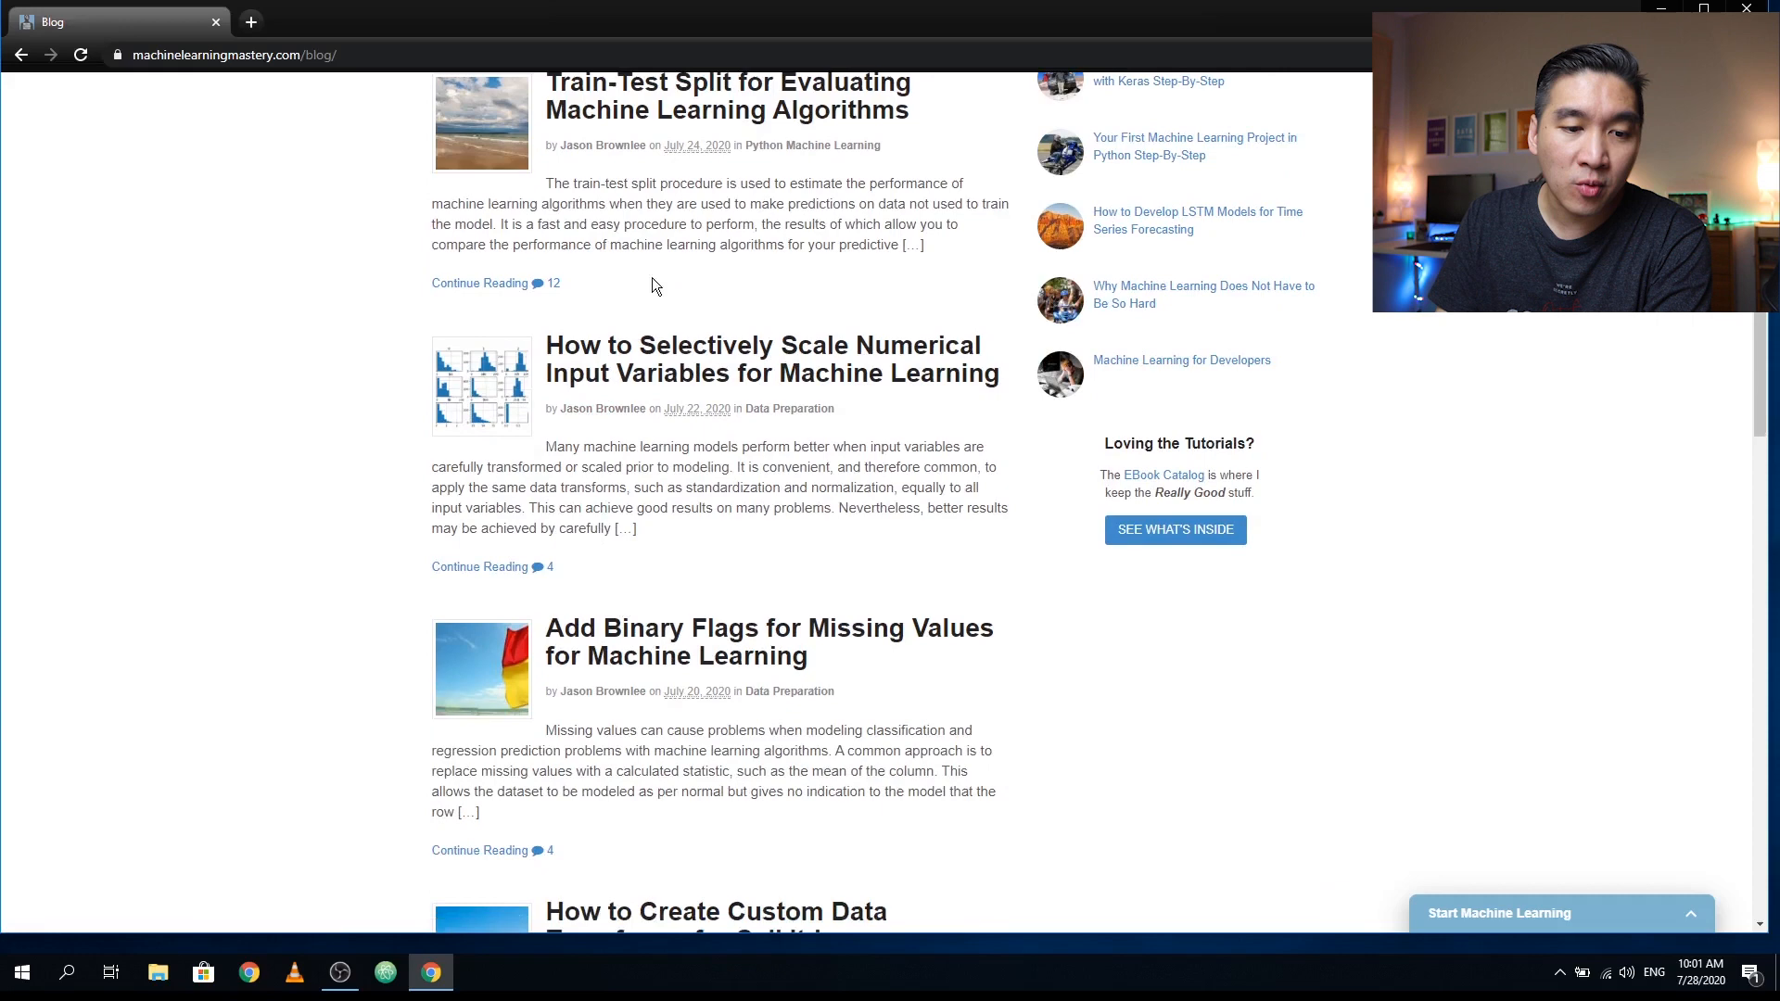
pyautogui.scroll(-3)
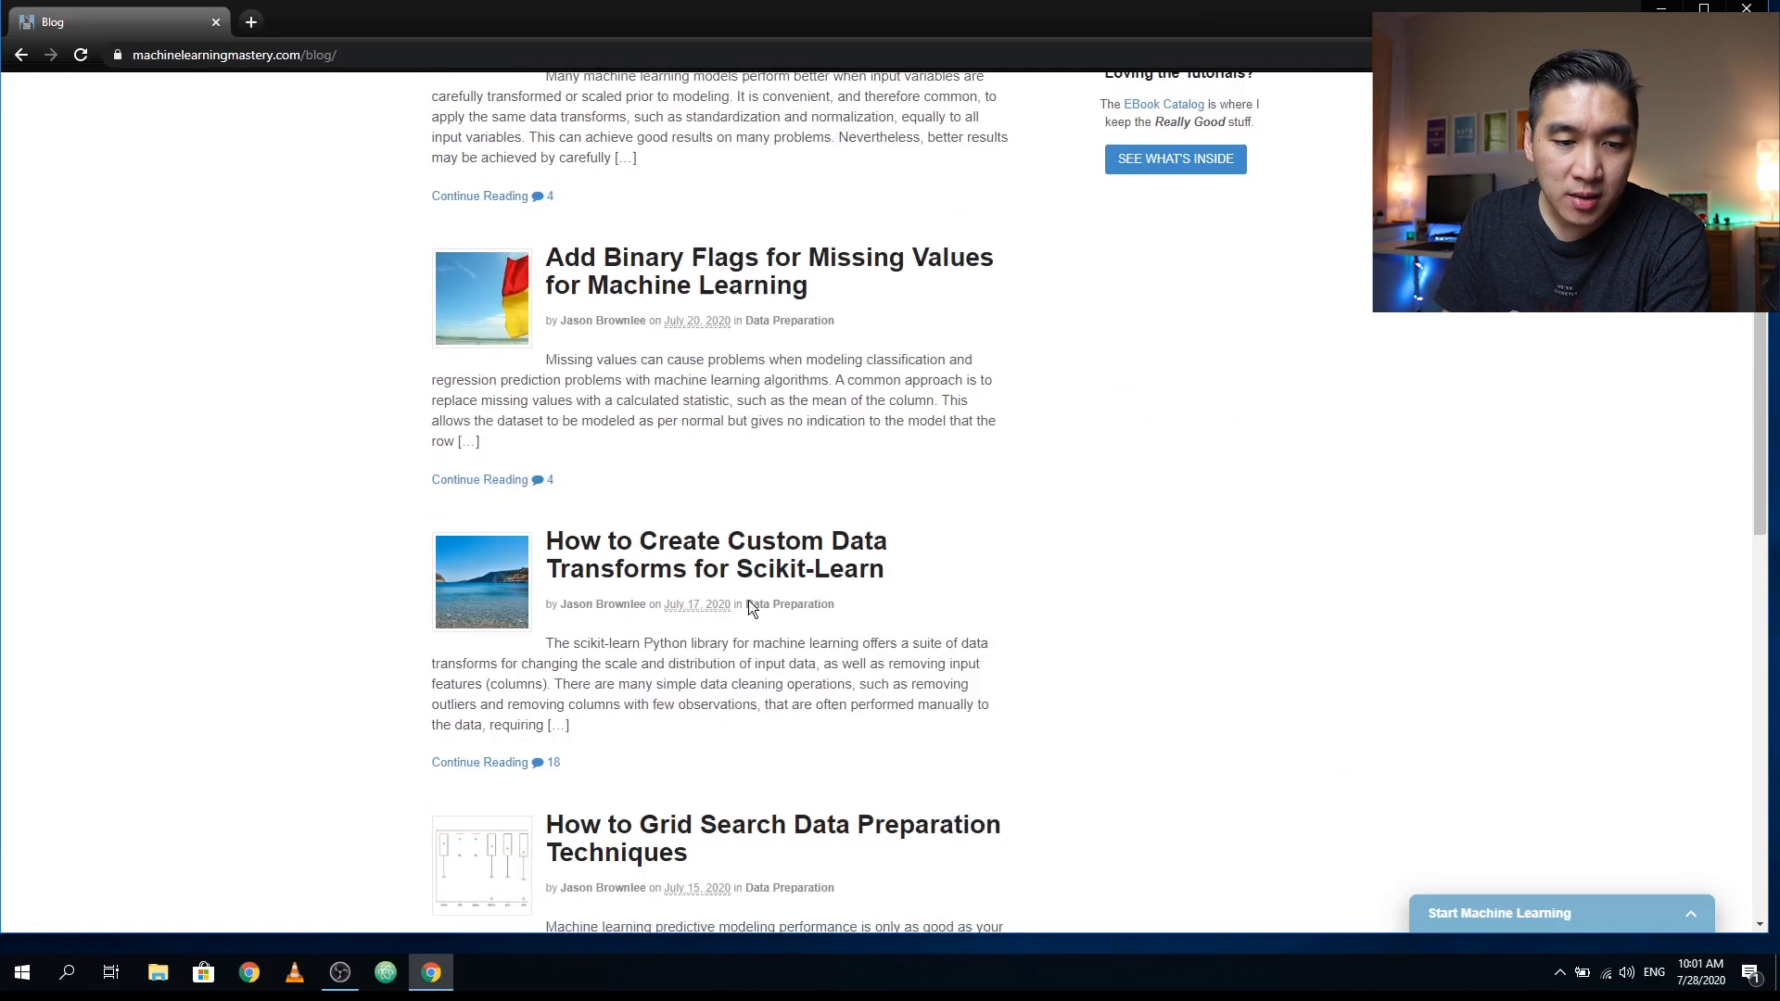
pyautogui.moveTo(632, 273)
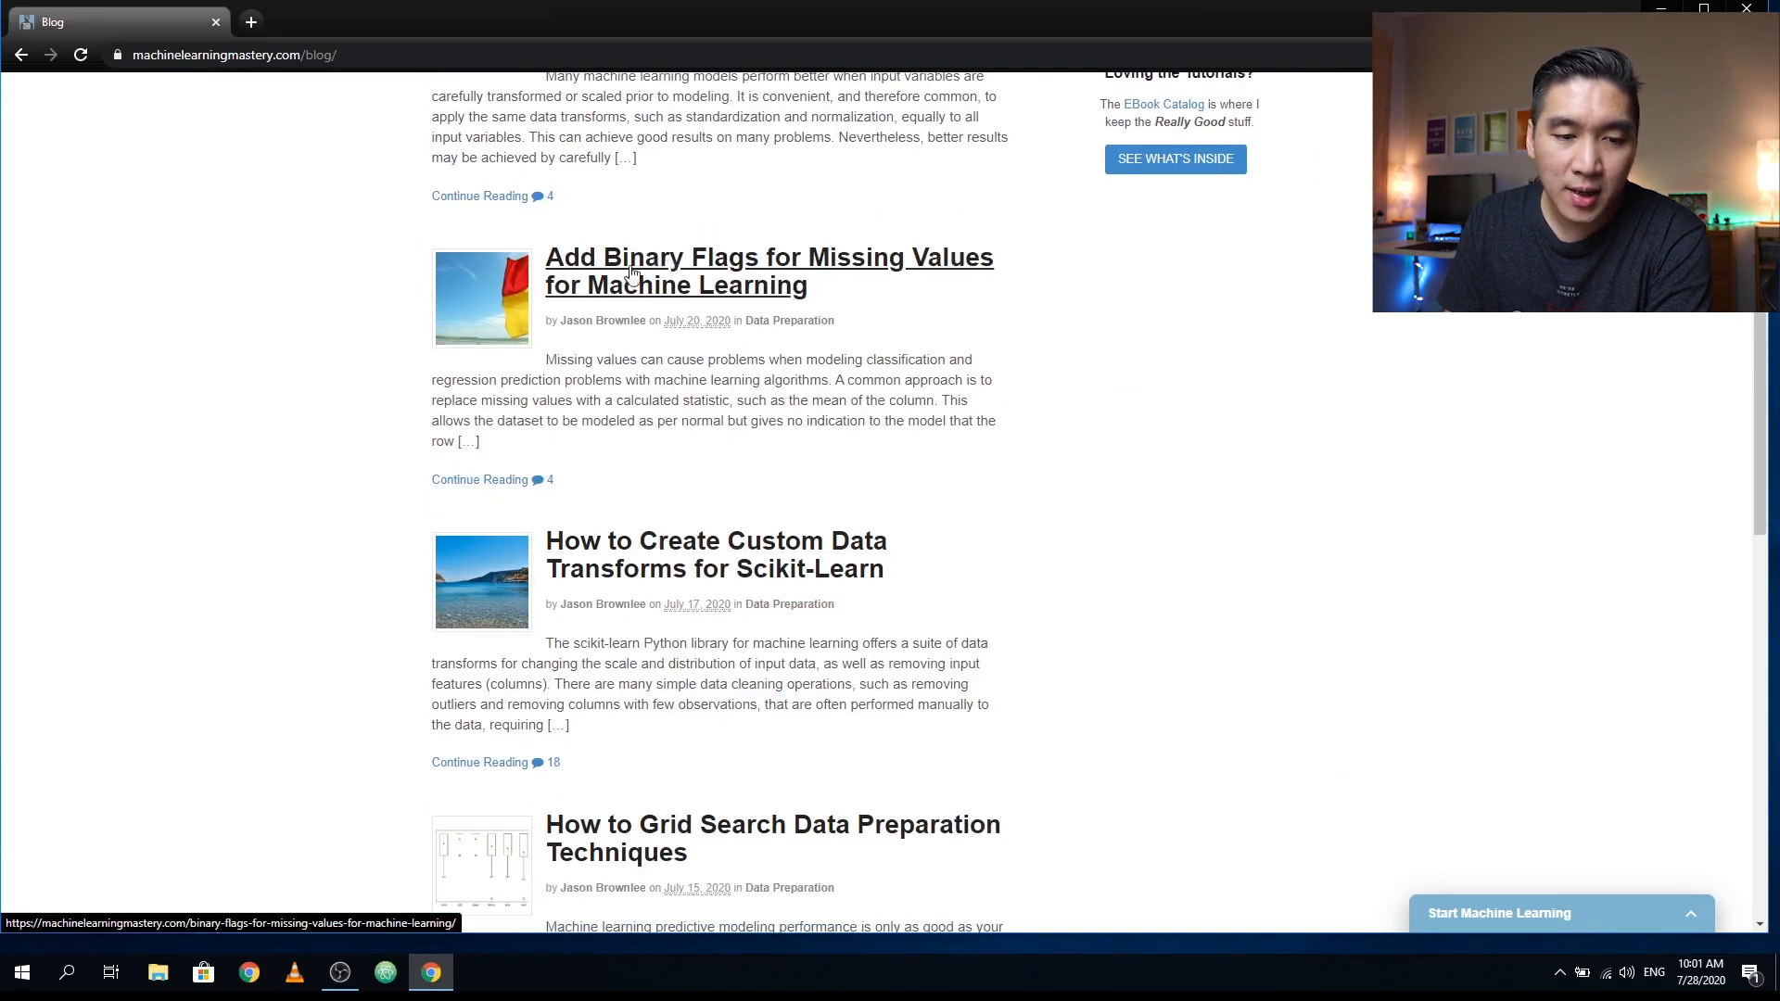
pyautogui.moveTo(675, 351)
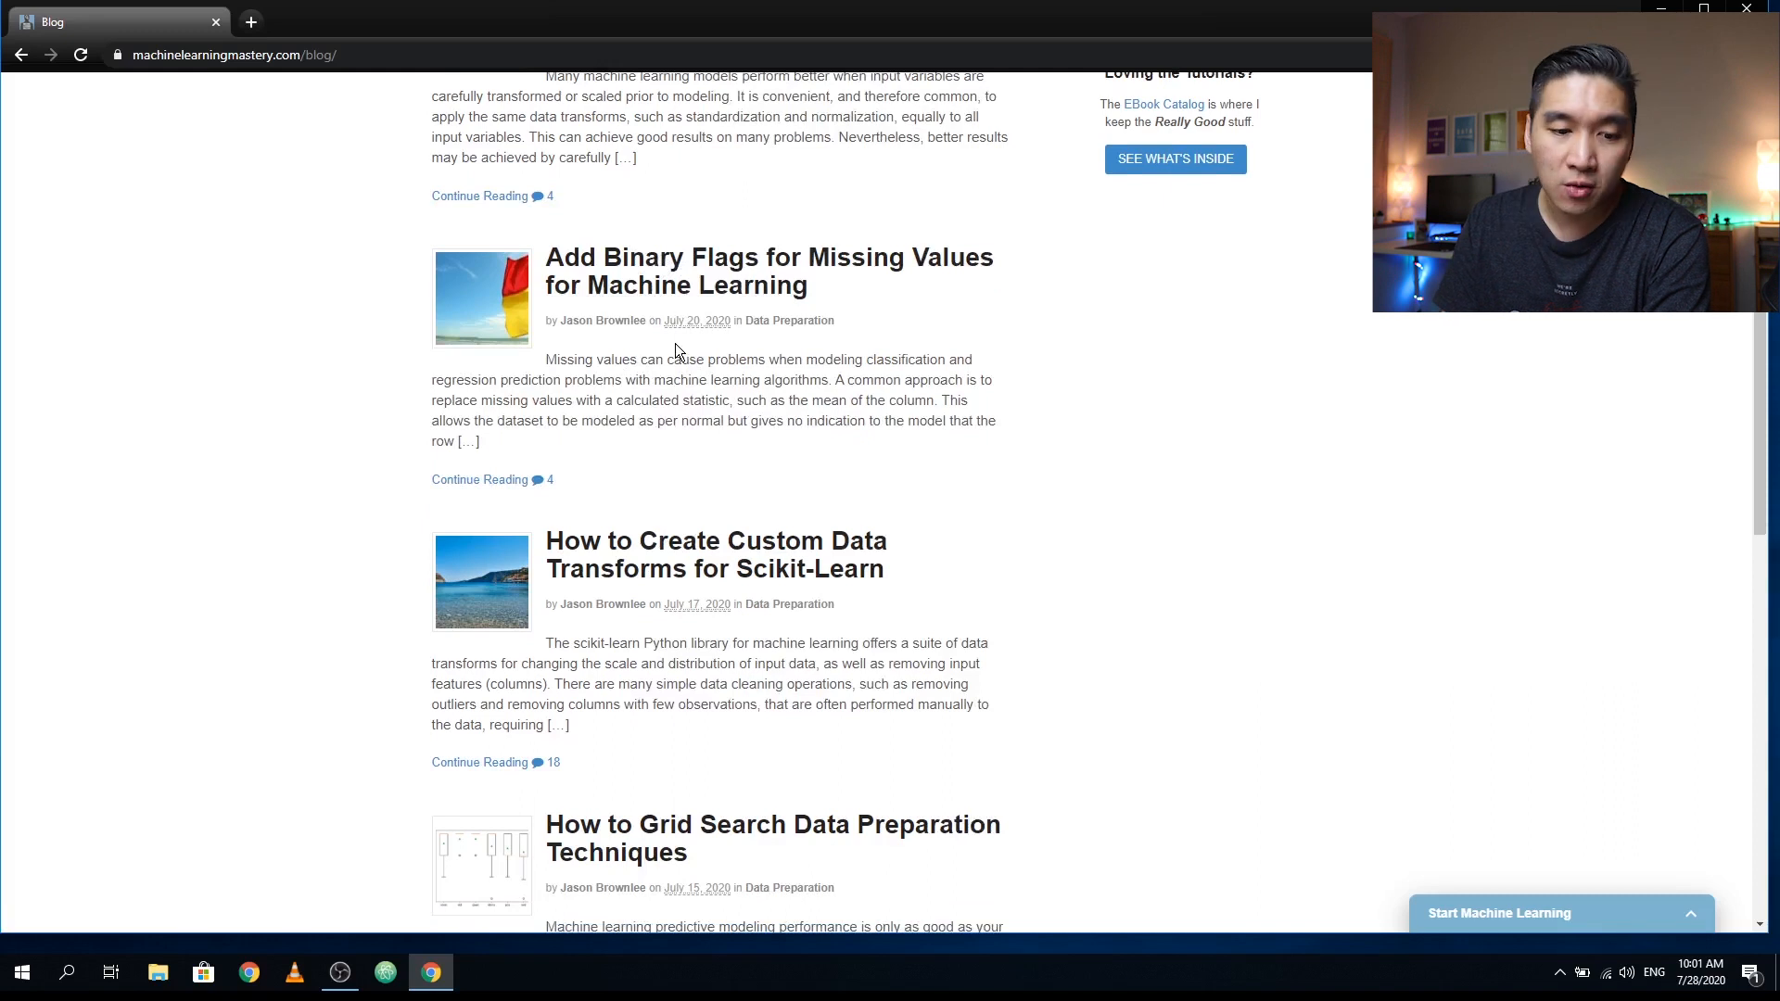
pyautogui.moveTo(669, 395)
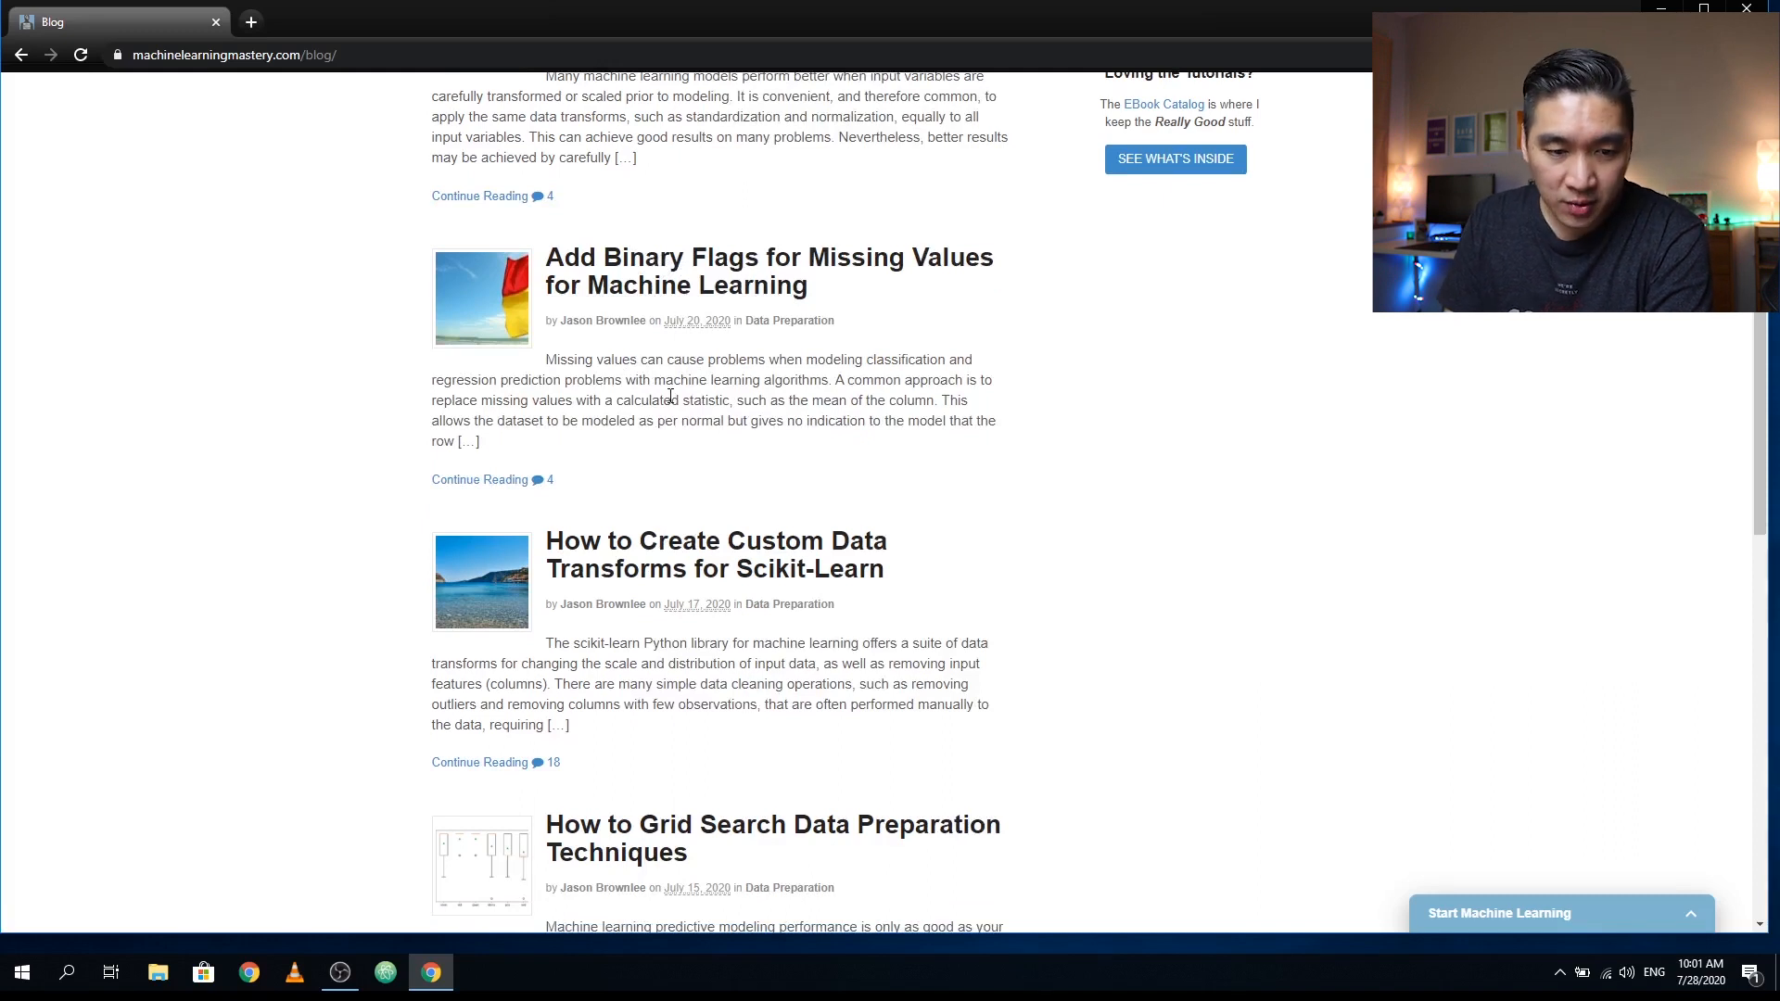
pyautogui.moveTo(714, 554)
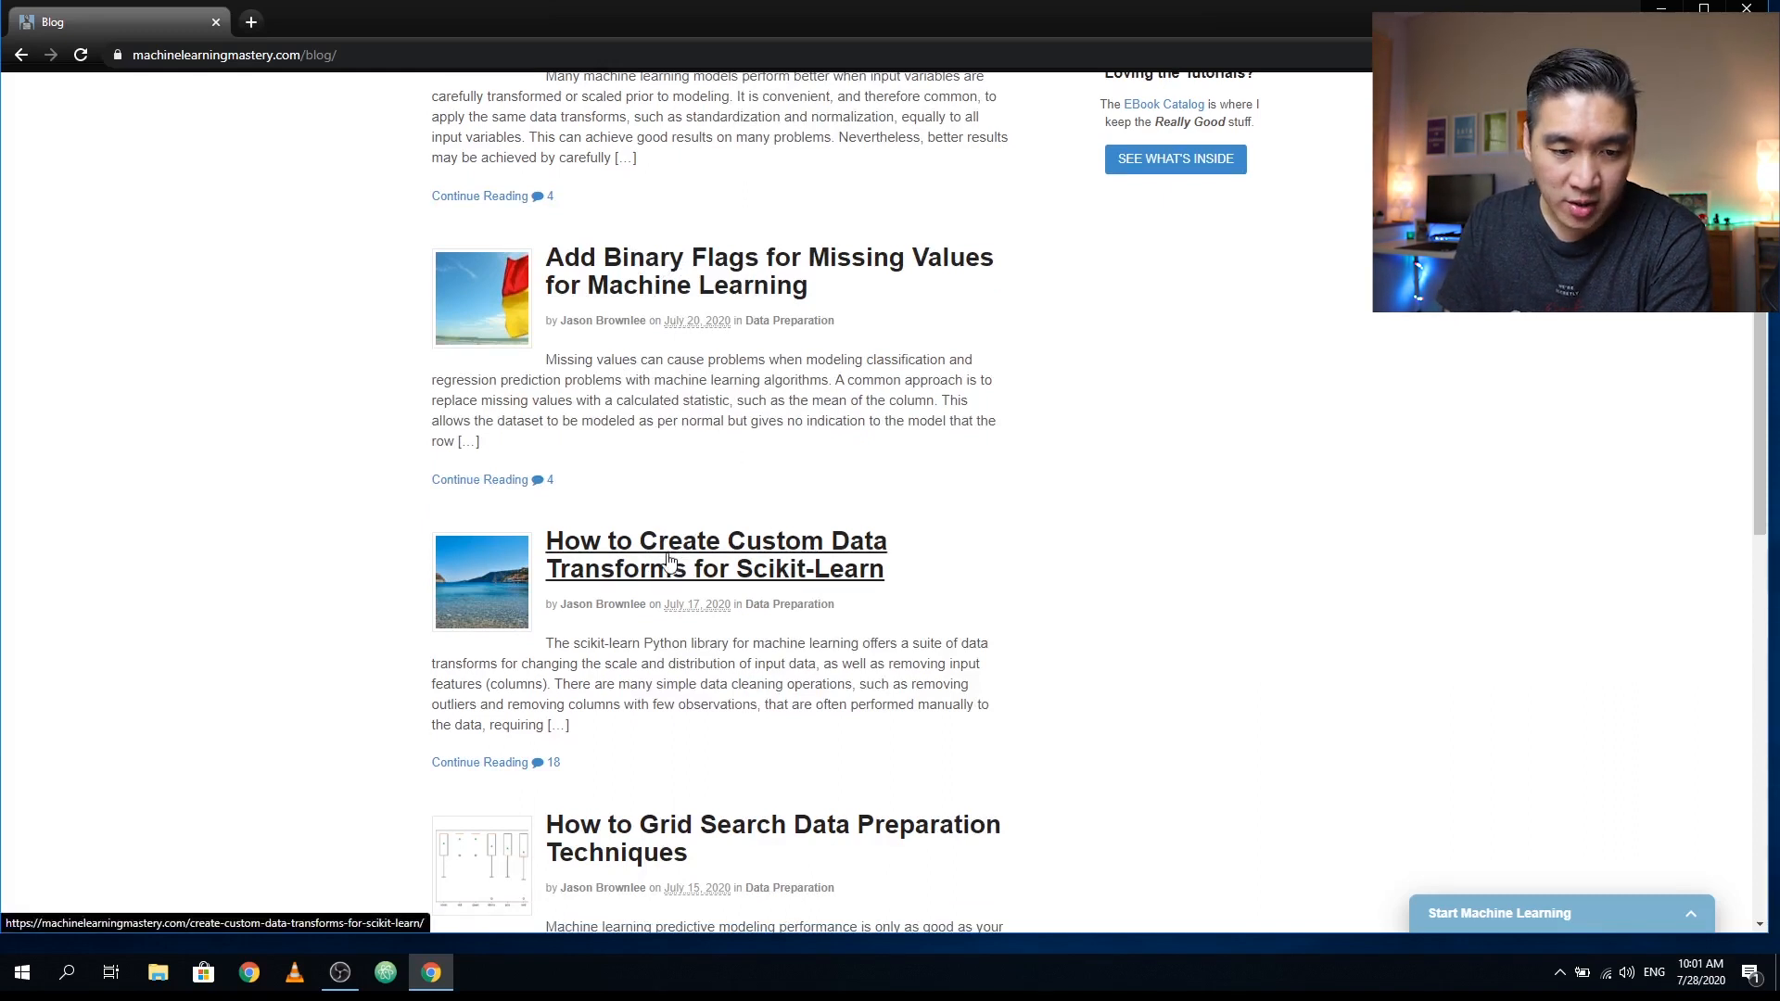
pyautogui.scroll(-3)
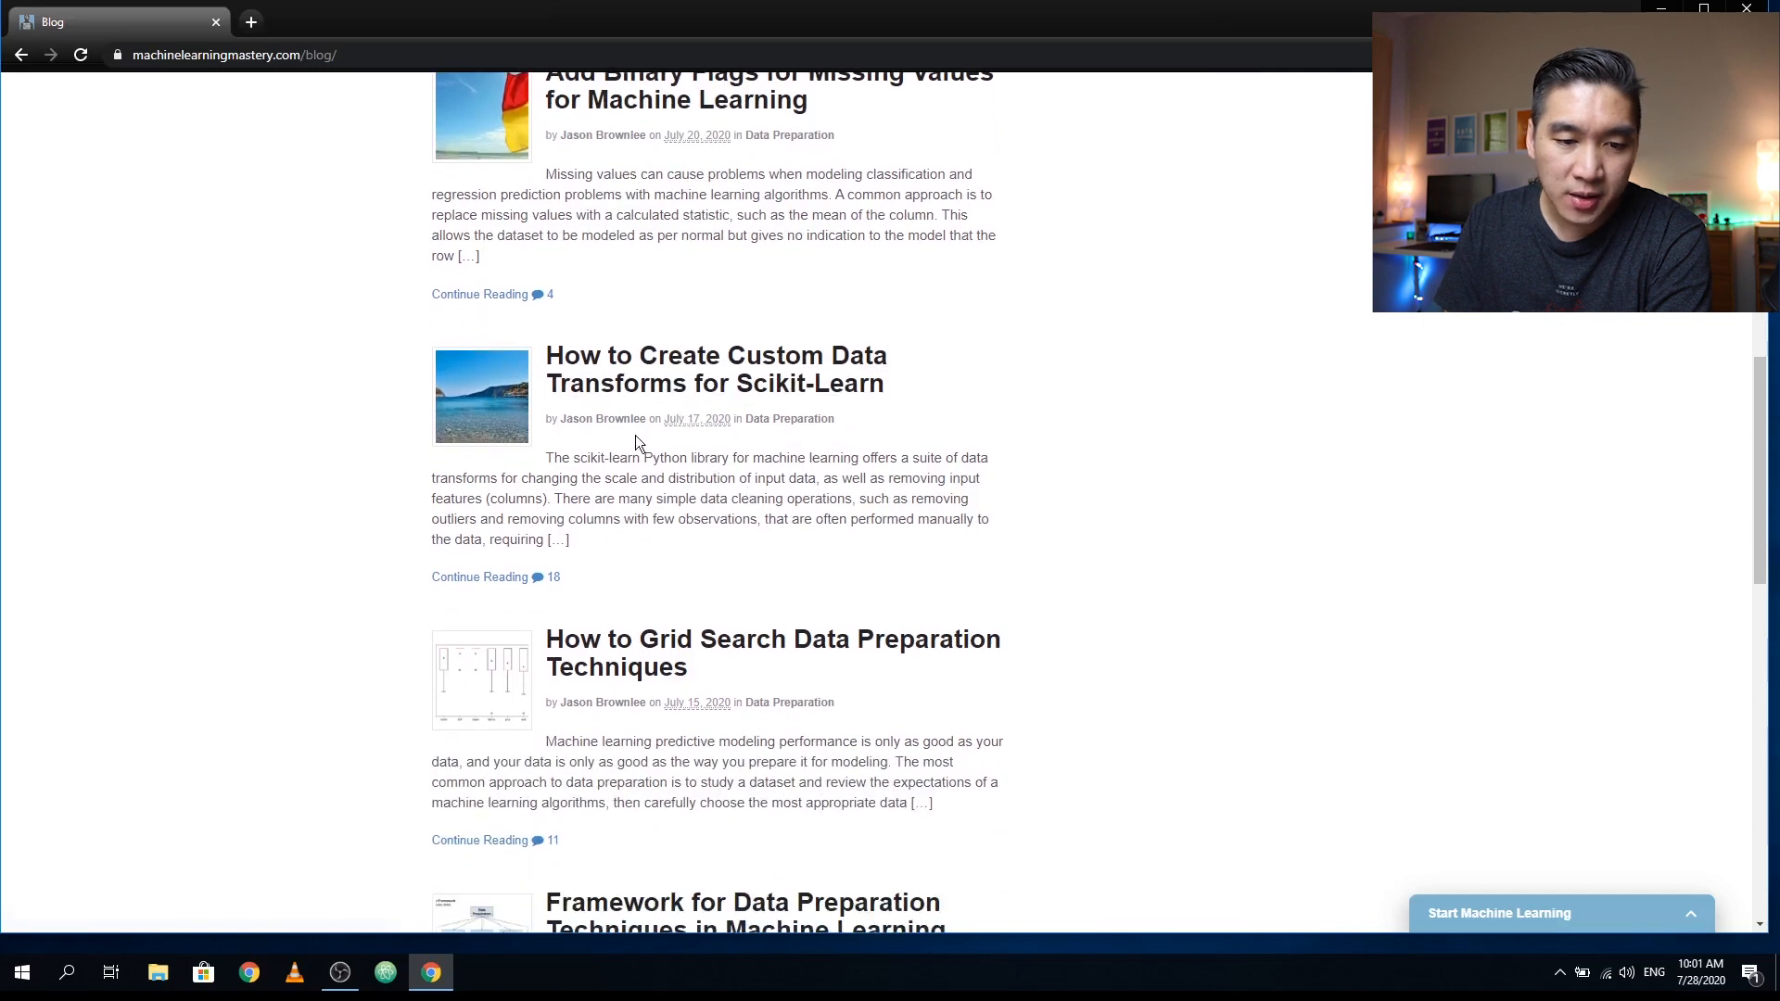
pyautogui.moveTo(508, 366)
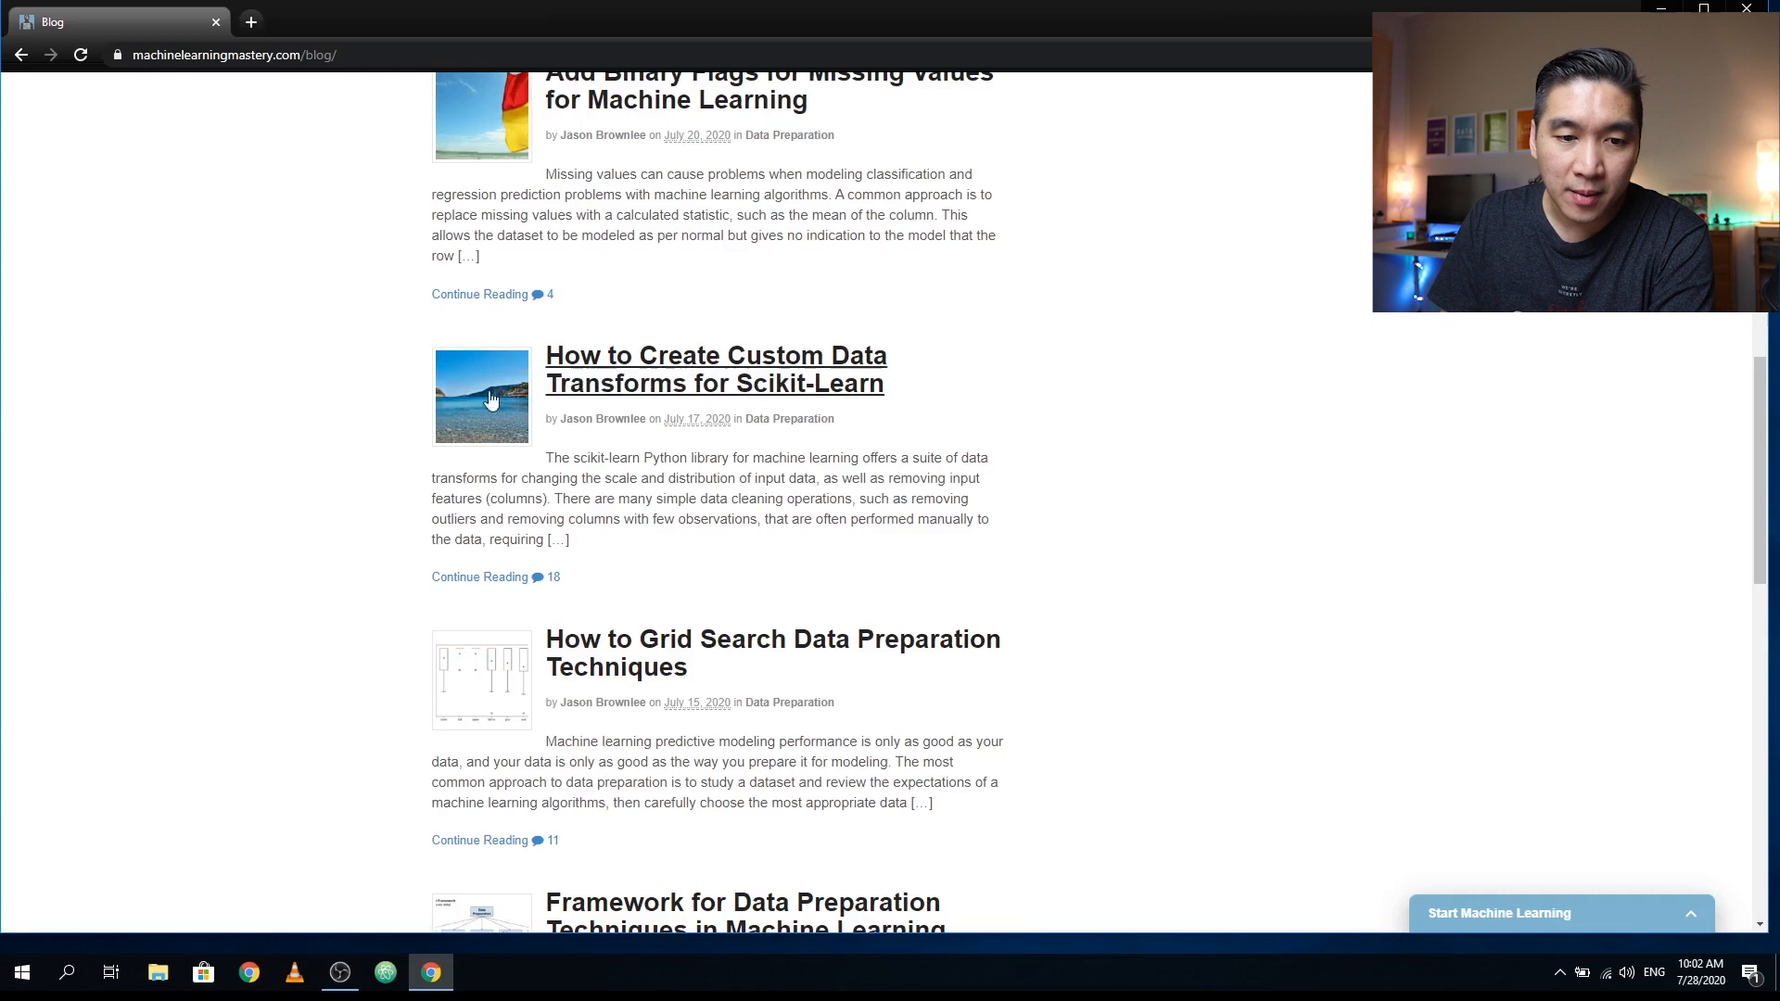
pyautogui.moveTo(801, 545)
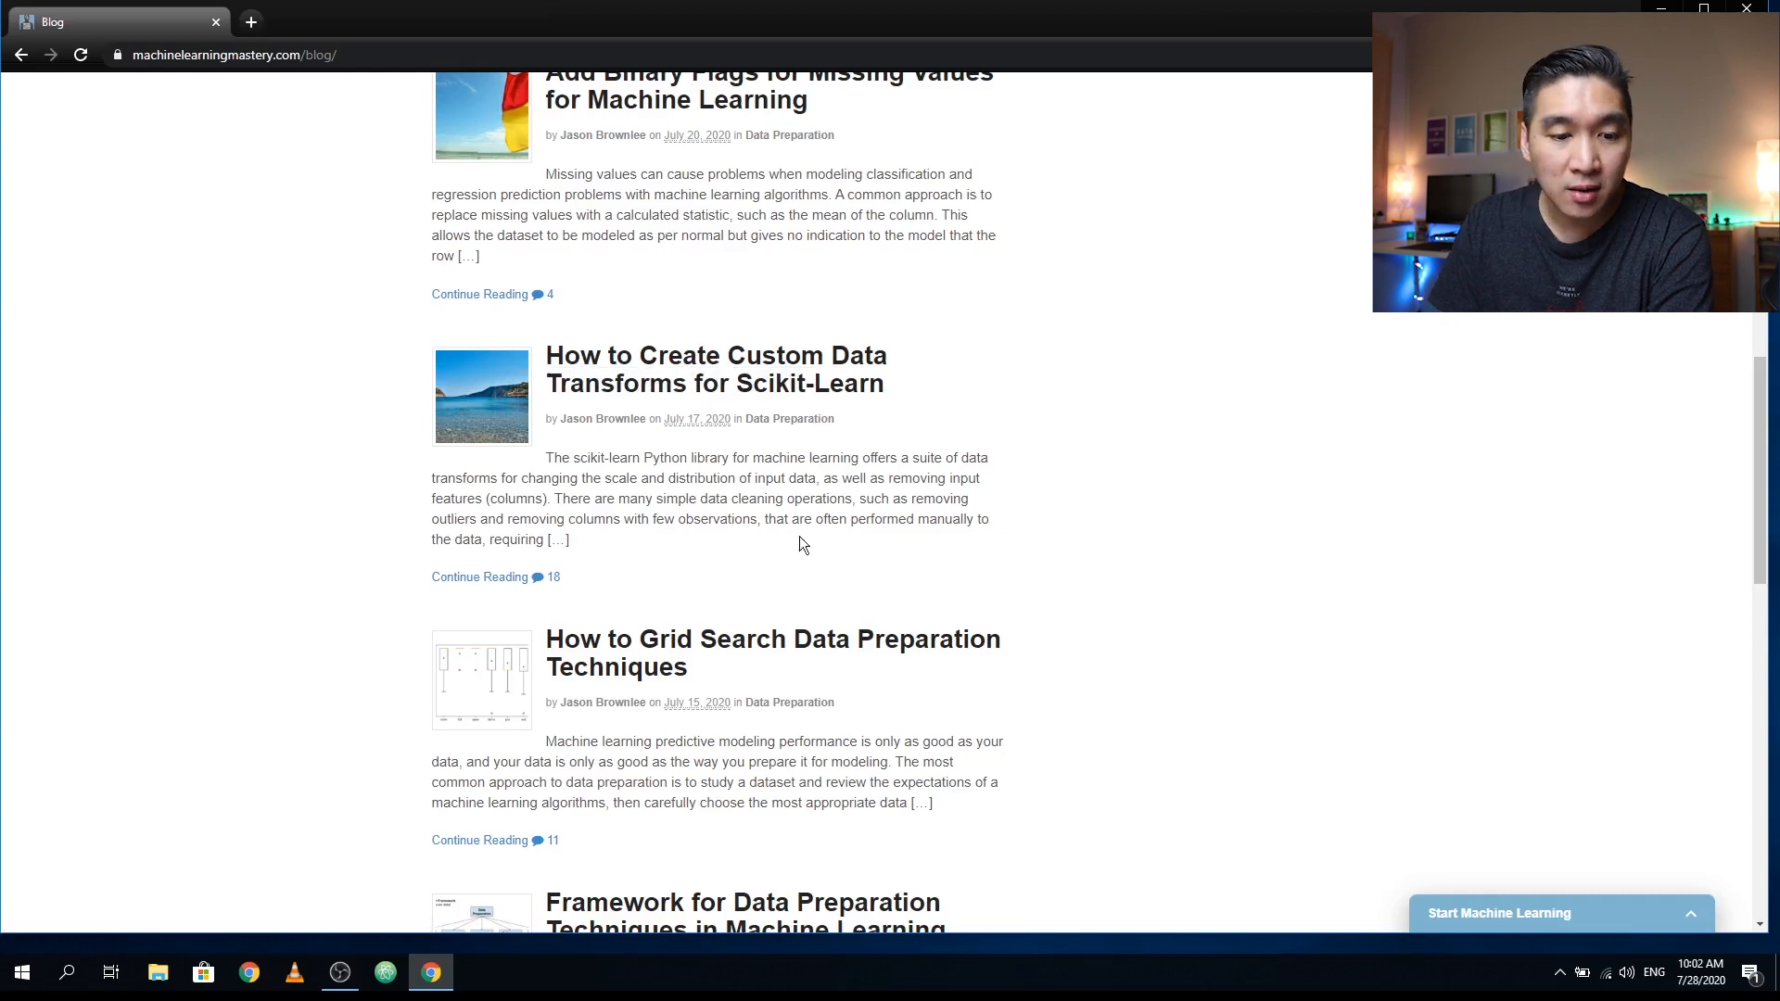
pyautogui.scroll(-3)
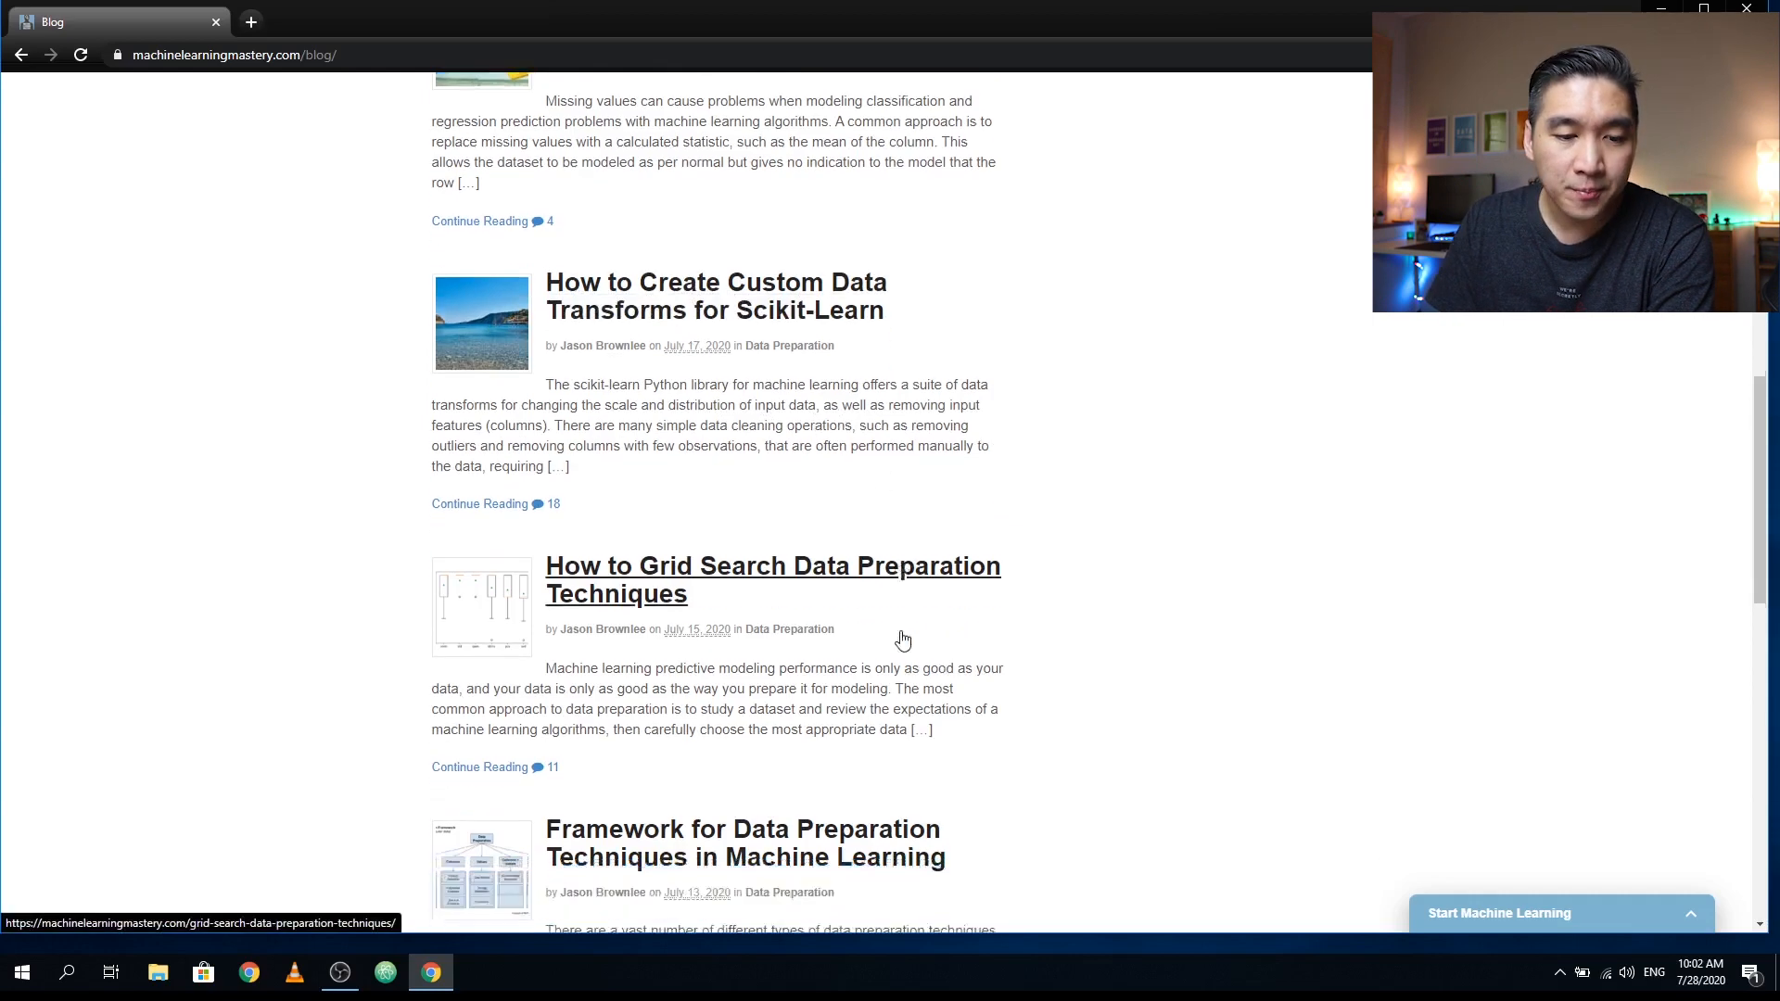
pyautogui.scroll(-3)
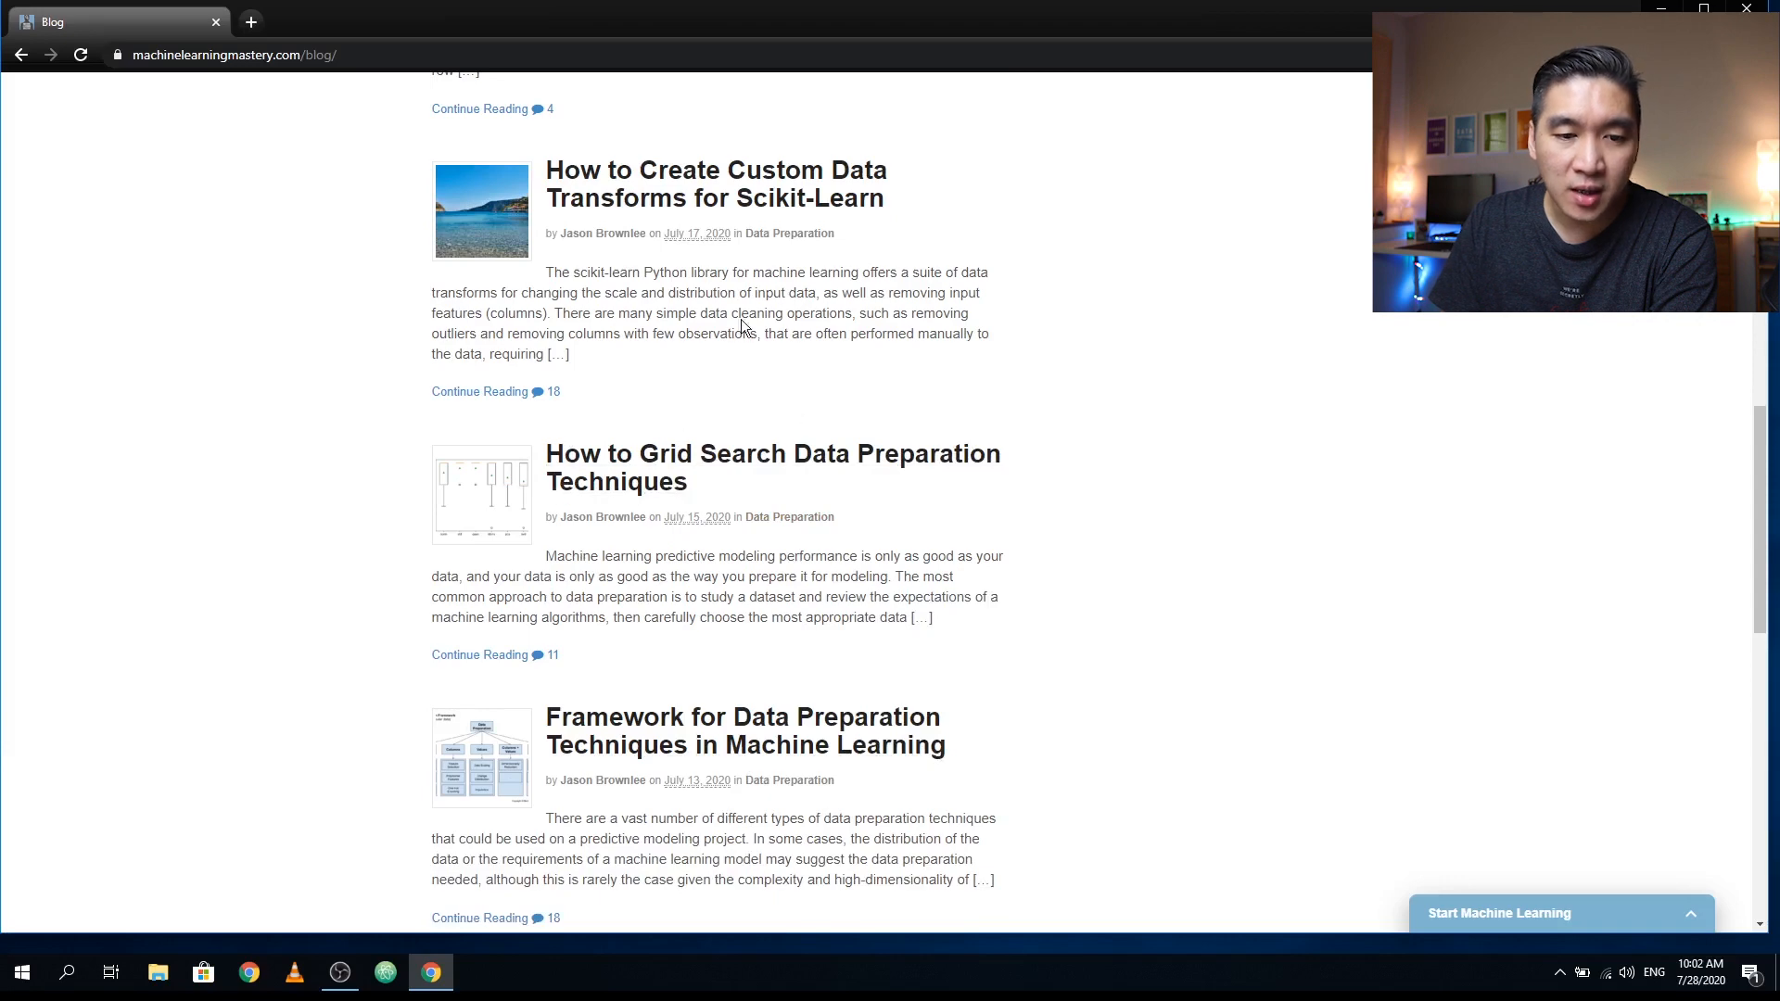
pyautogui.scroll(3)
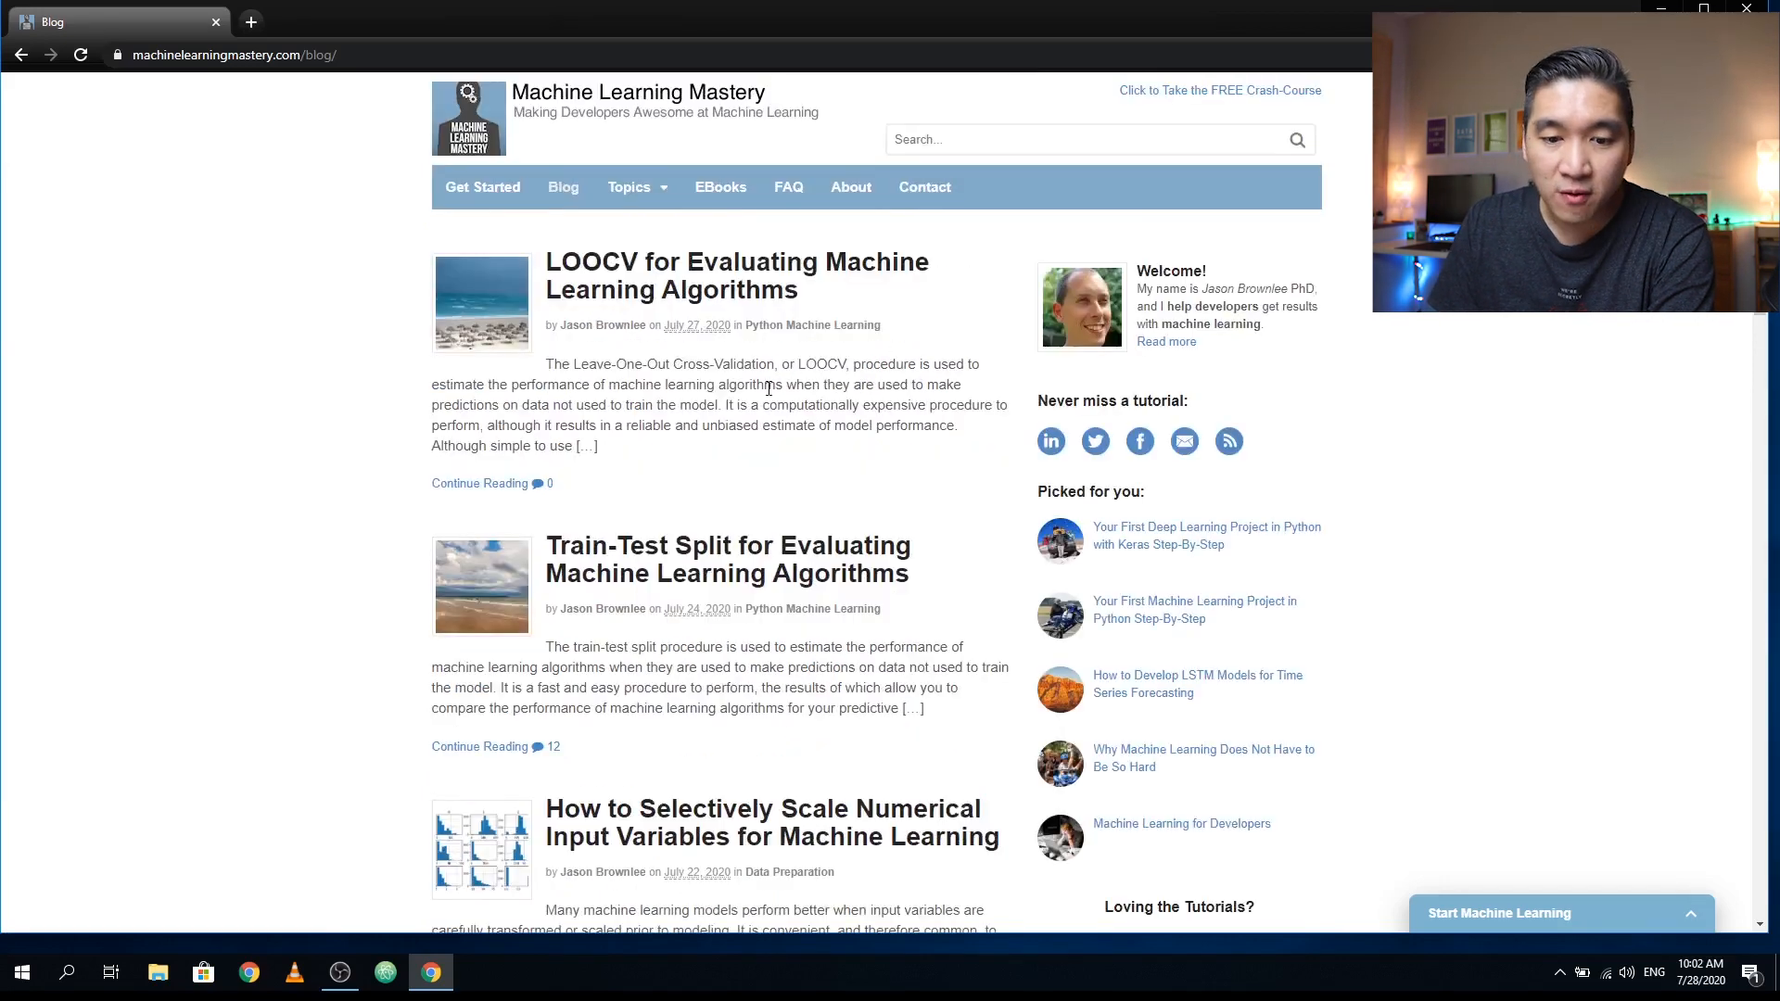
pyautogui.moveTo(1342, 656)
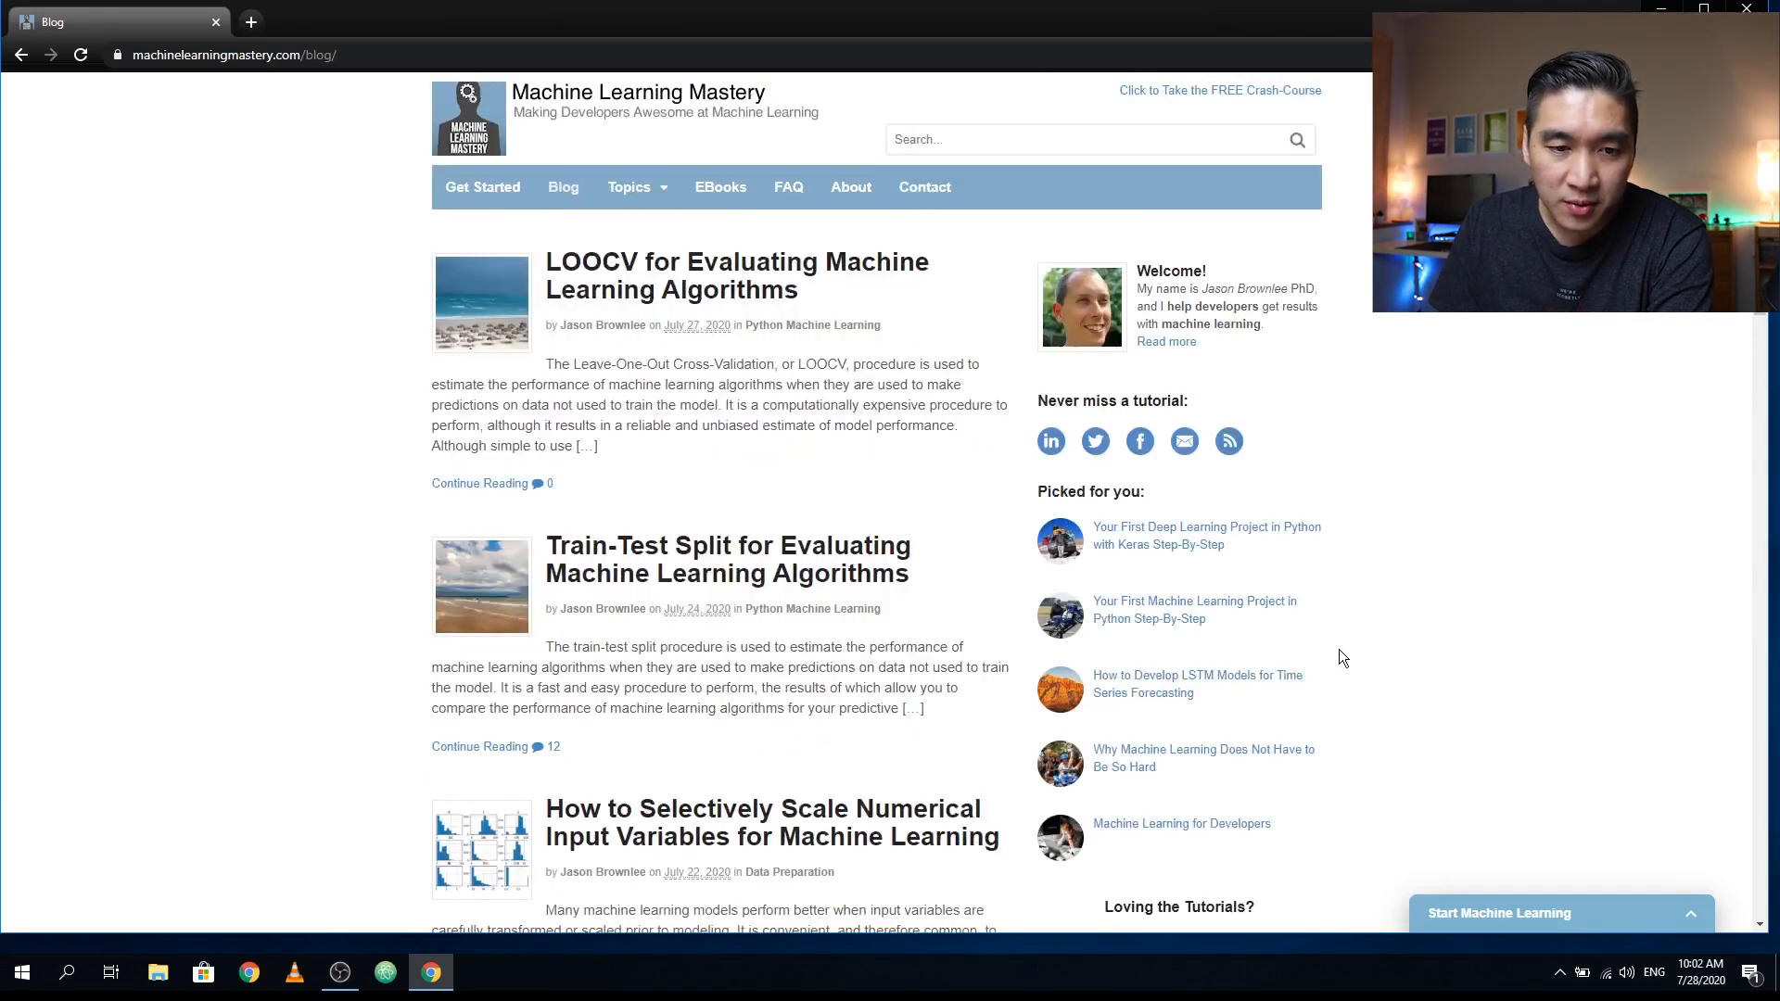
pyautogui.click(467, 117)
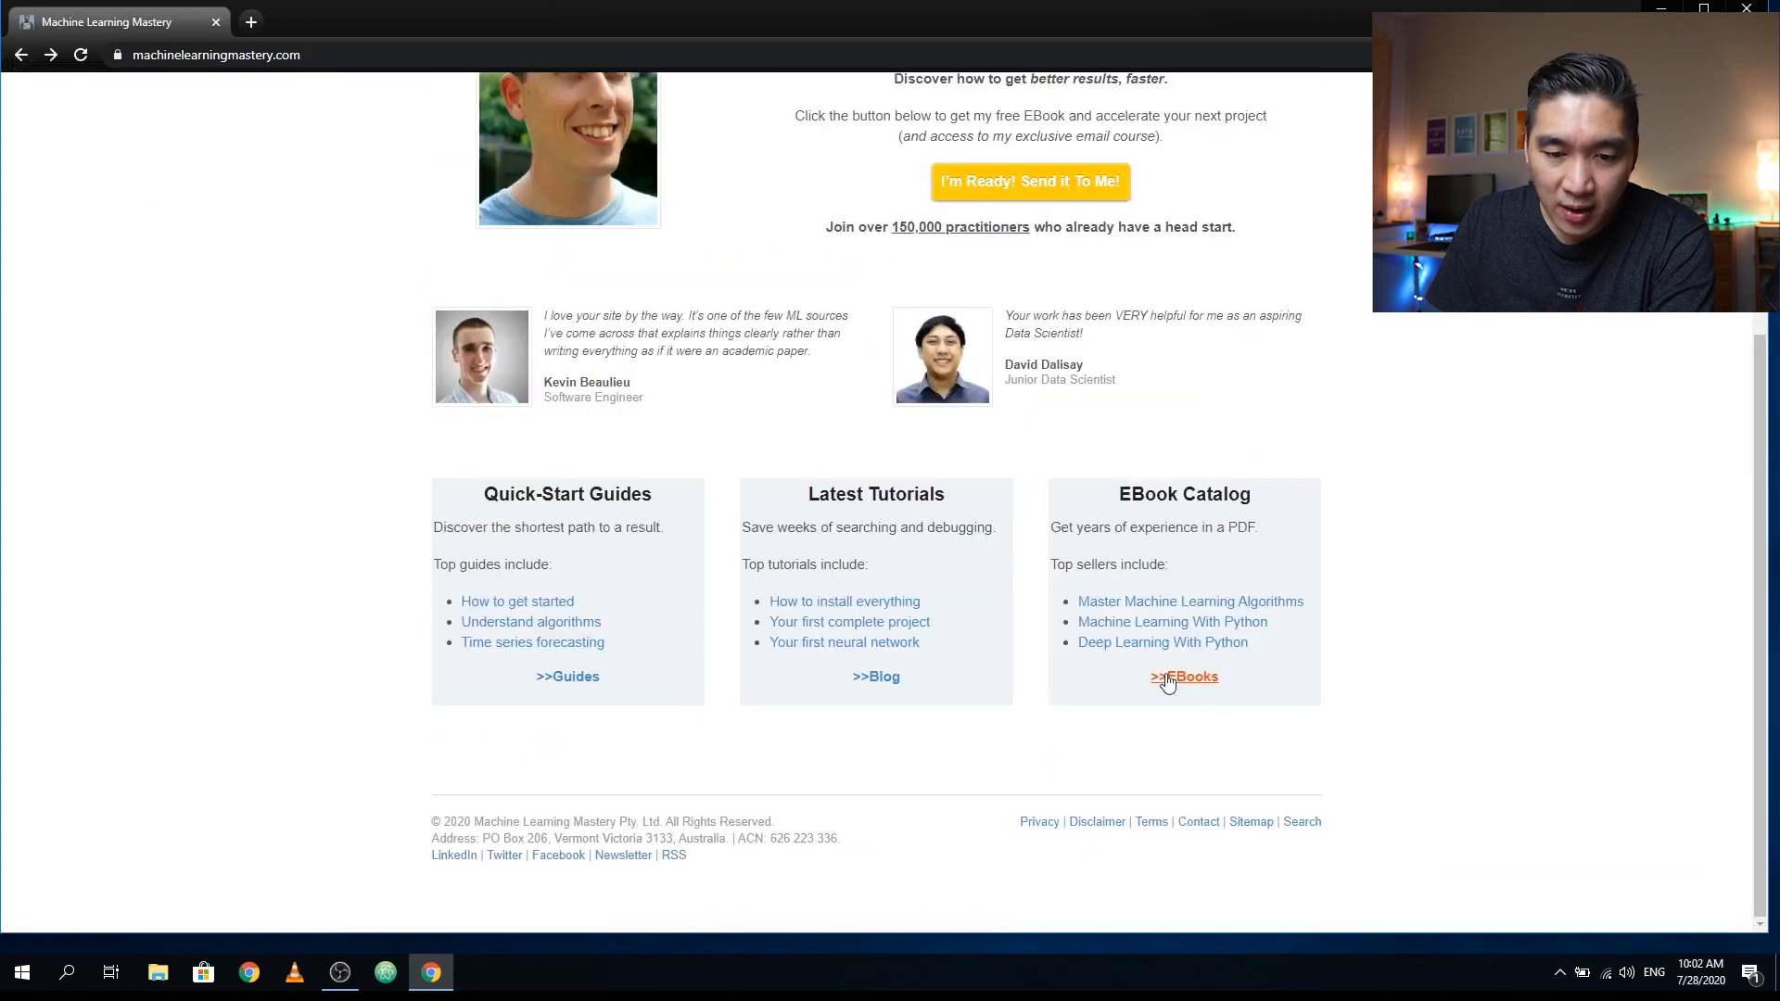
# - Browse the EBooks catalog's Beginner Ebooks and choose LEARN MORE for Linear Algebra for Machine Learning
pyautogui.click(1185, 677)
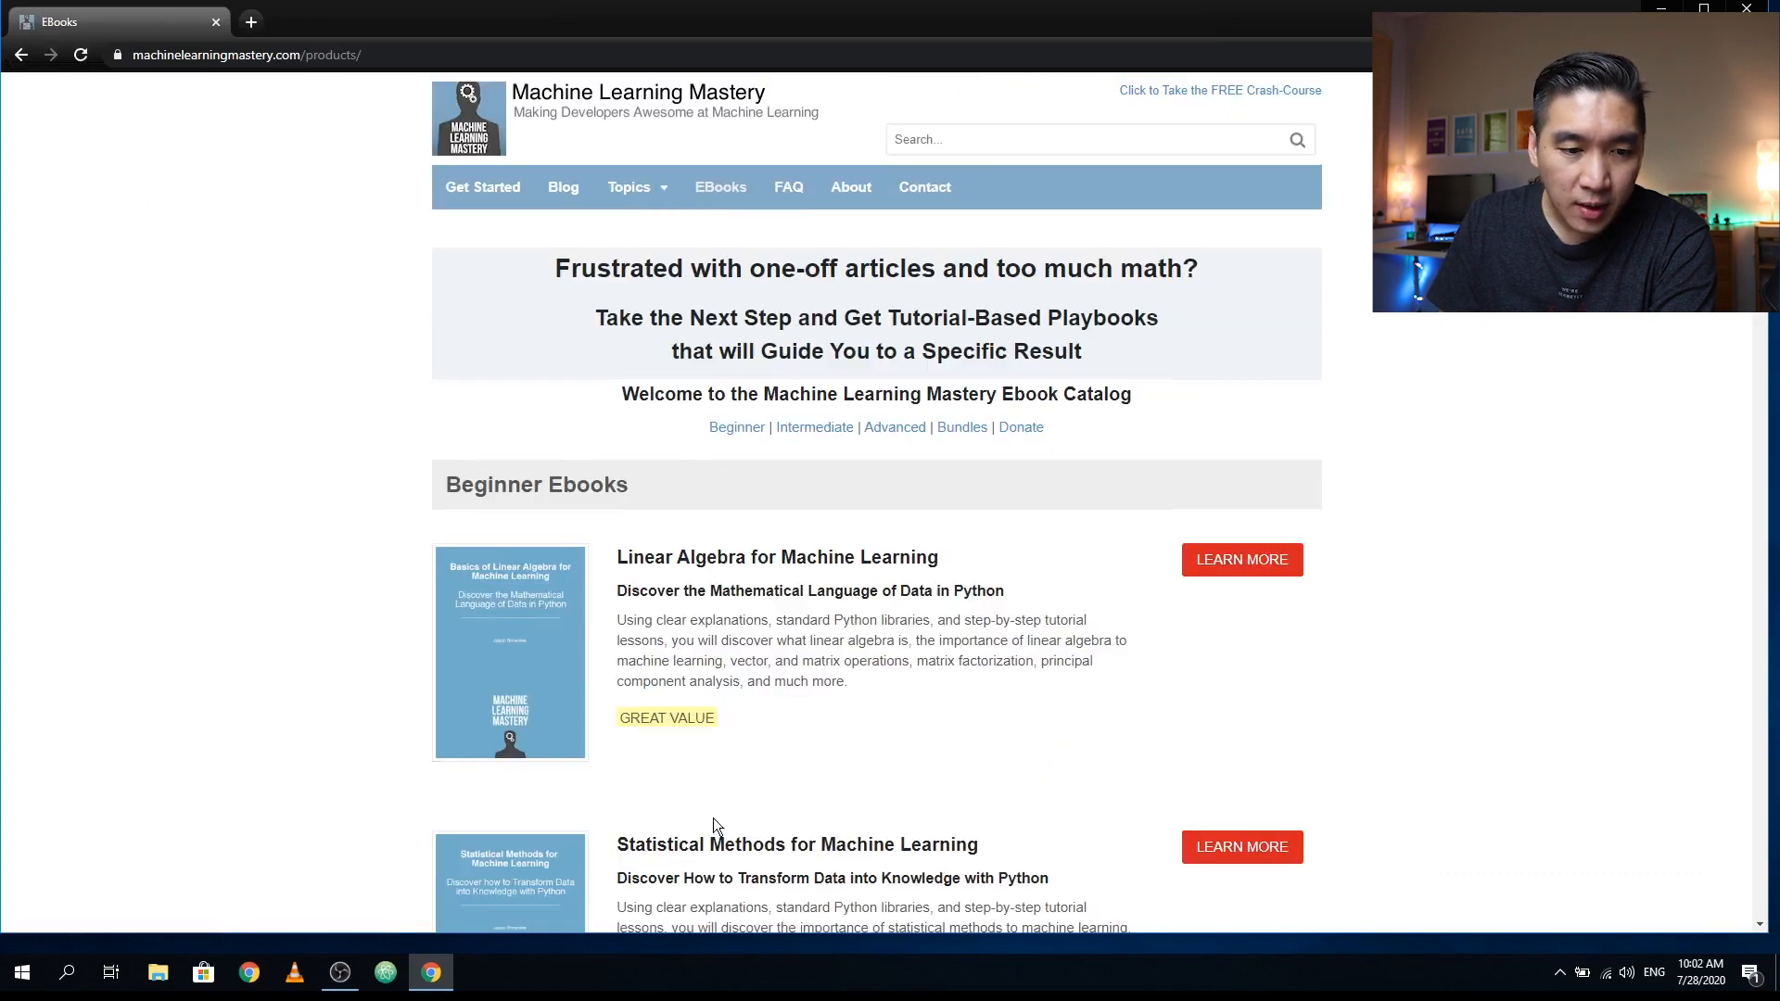
pyautogui.scroll(-3)
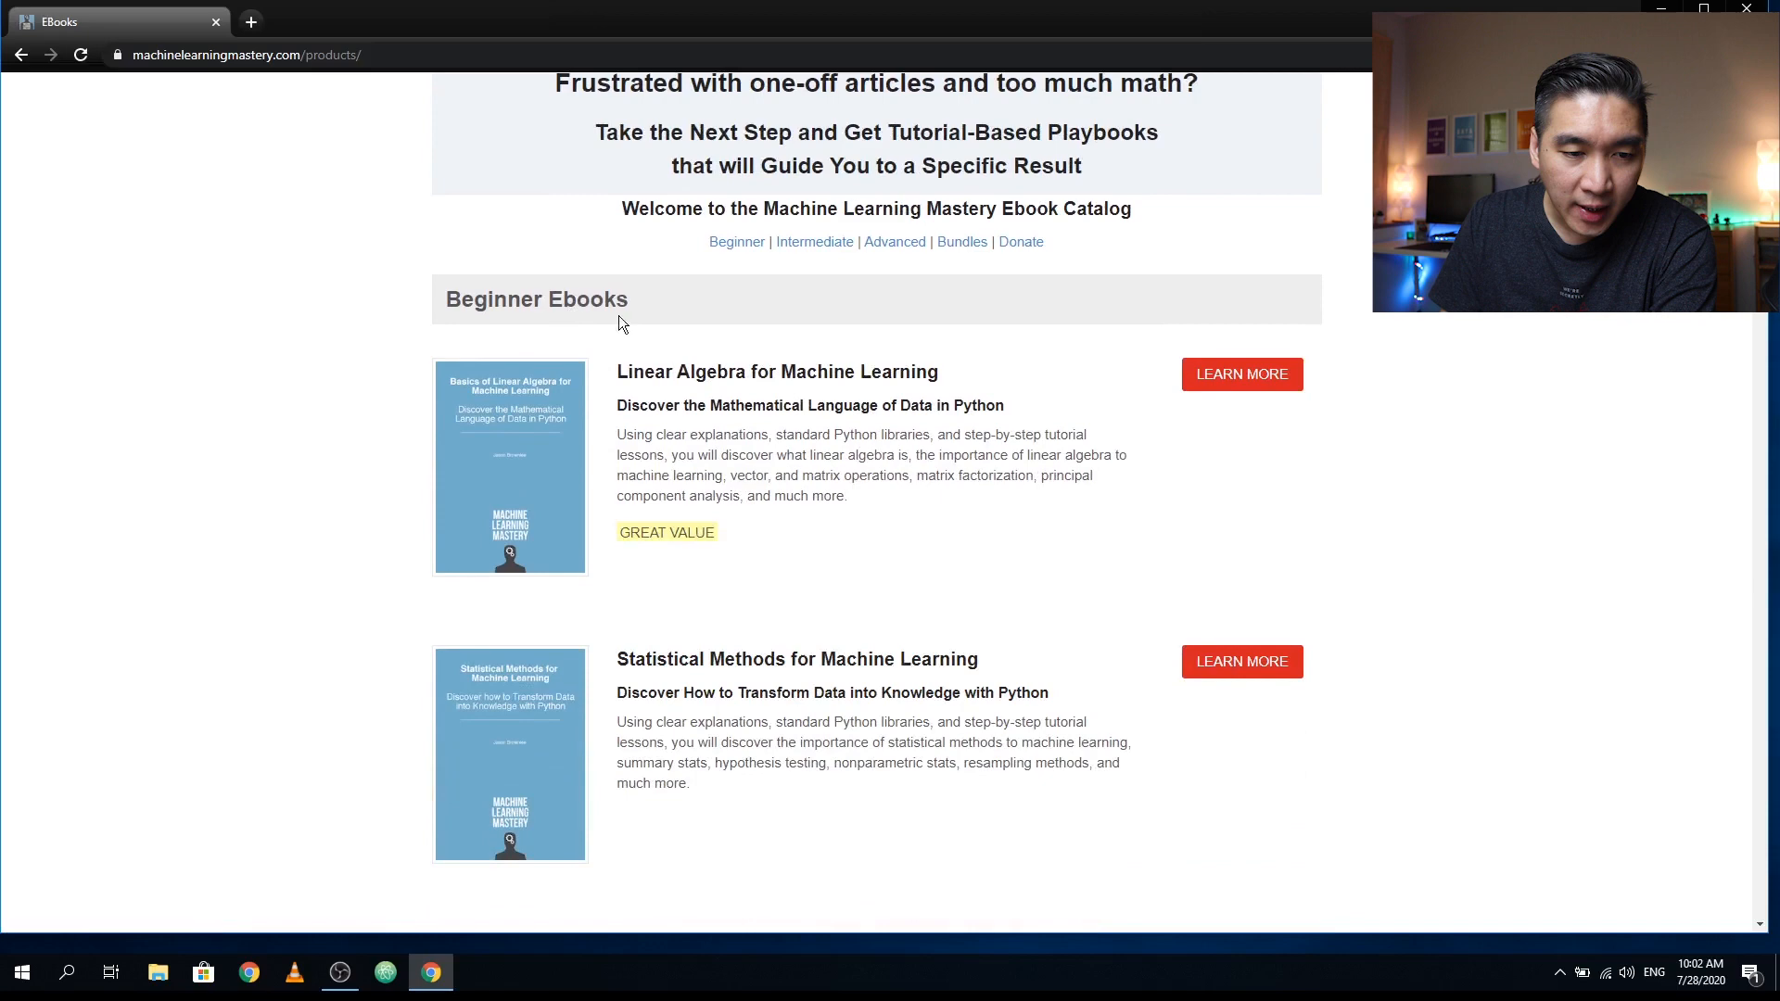
pyautogui.moveTo(807, 399)
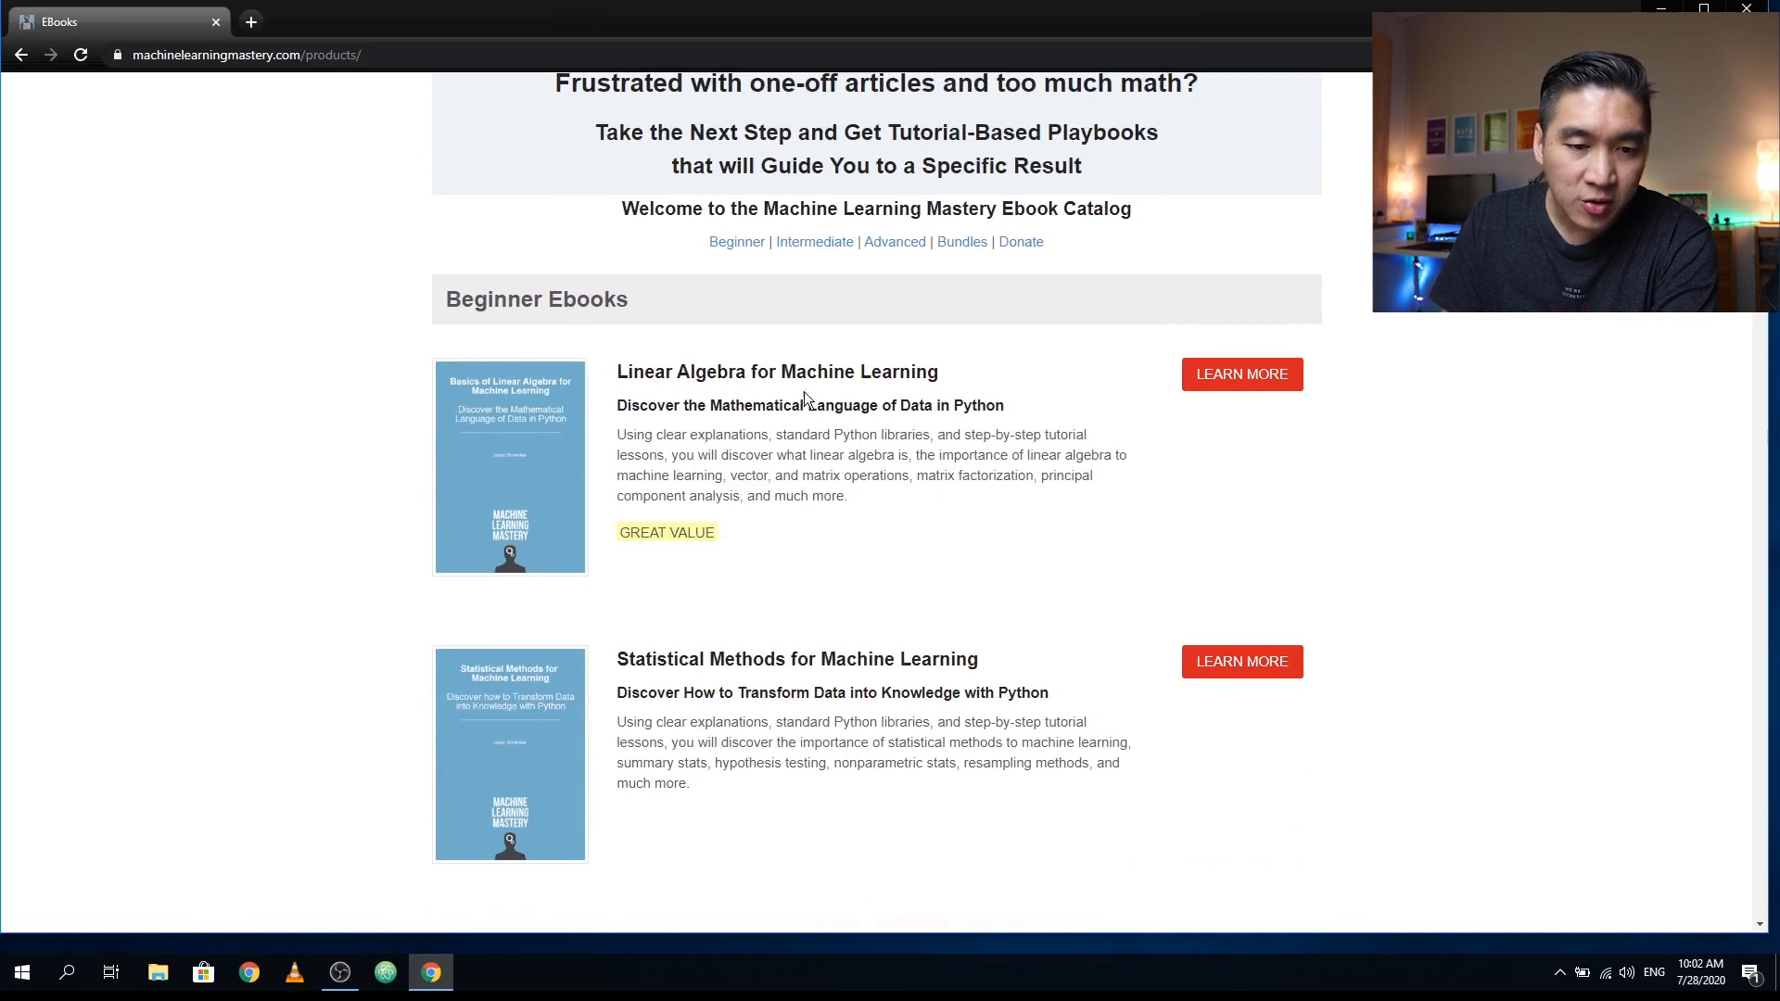
pyautogui.scroll(-3)
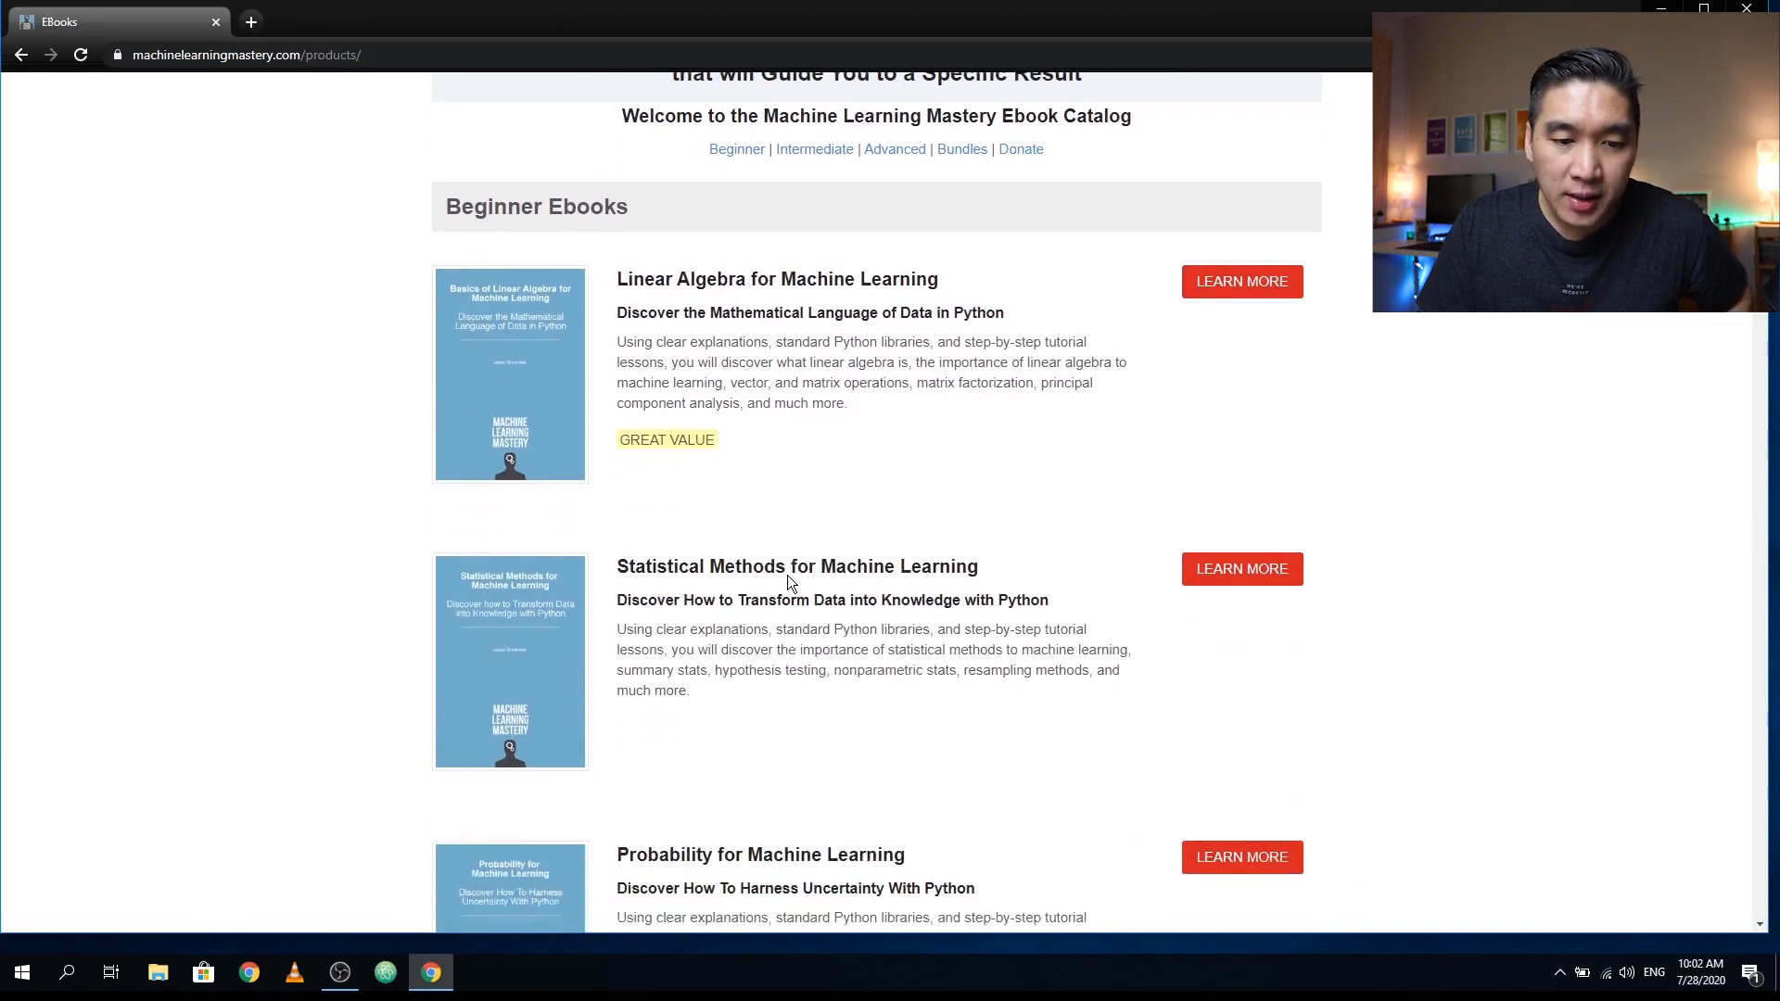
pyautogui.scroll(-3)
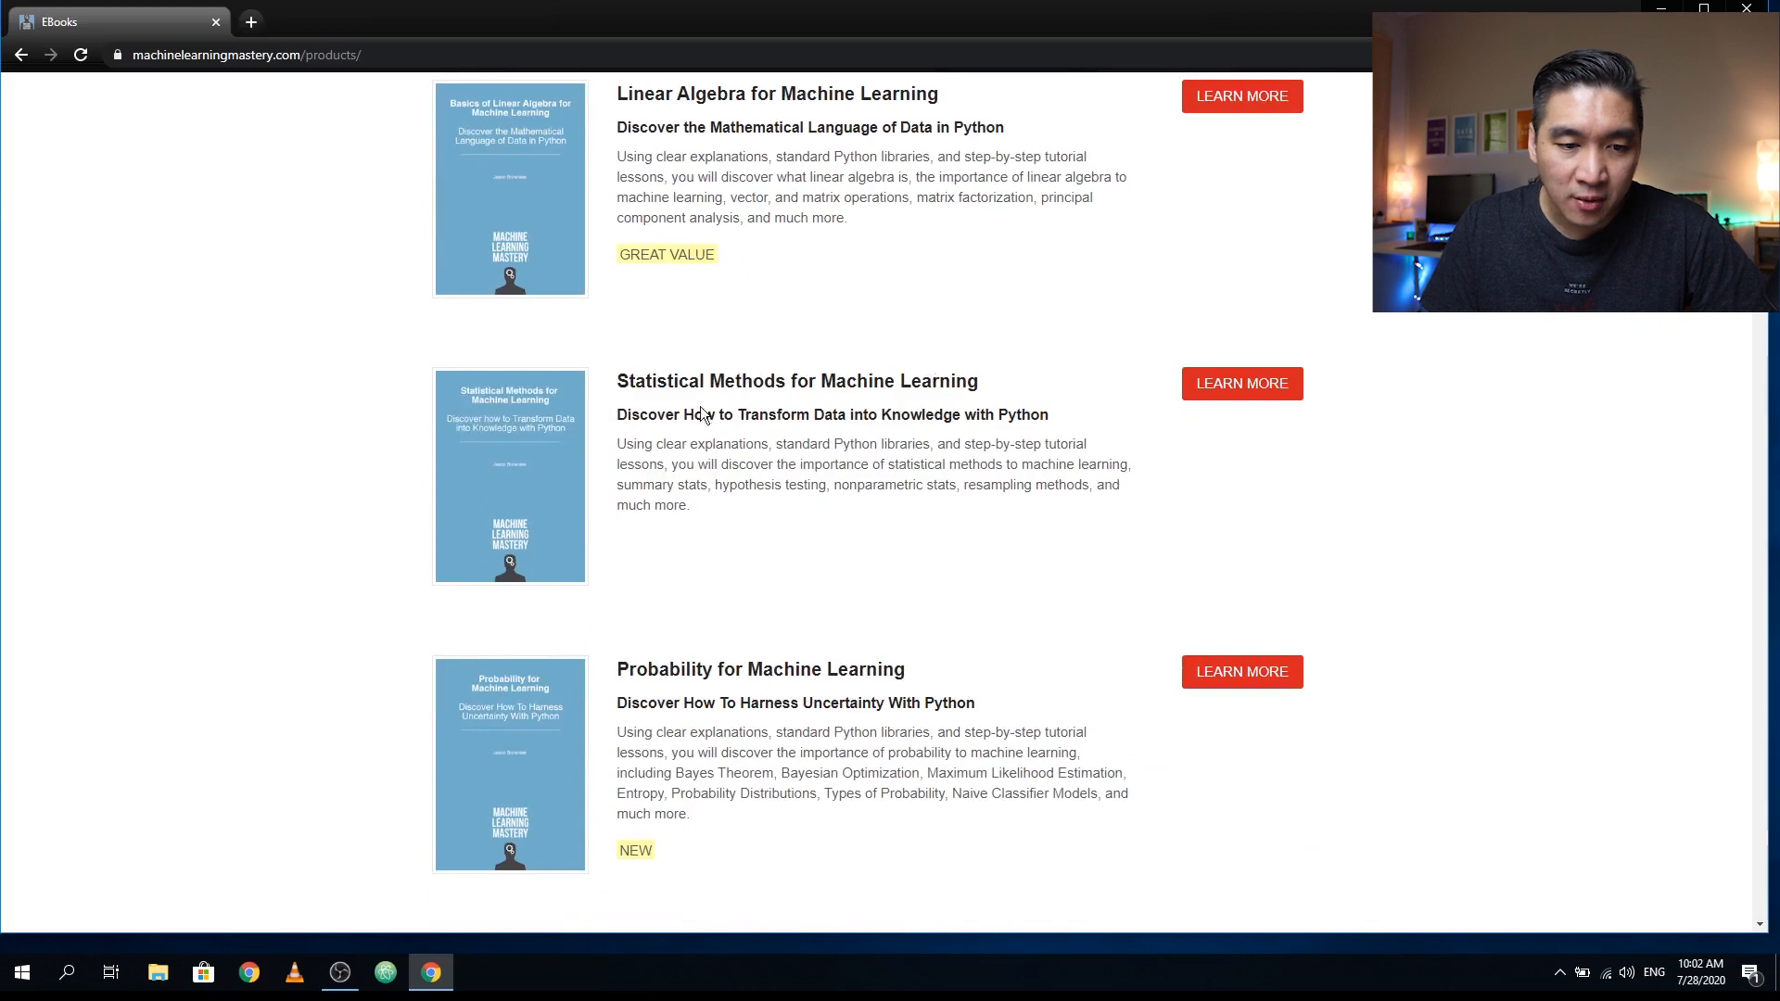
pyautogui.scroll(-3)
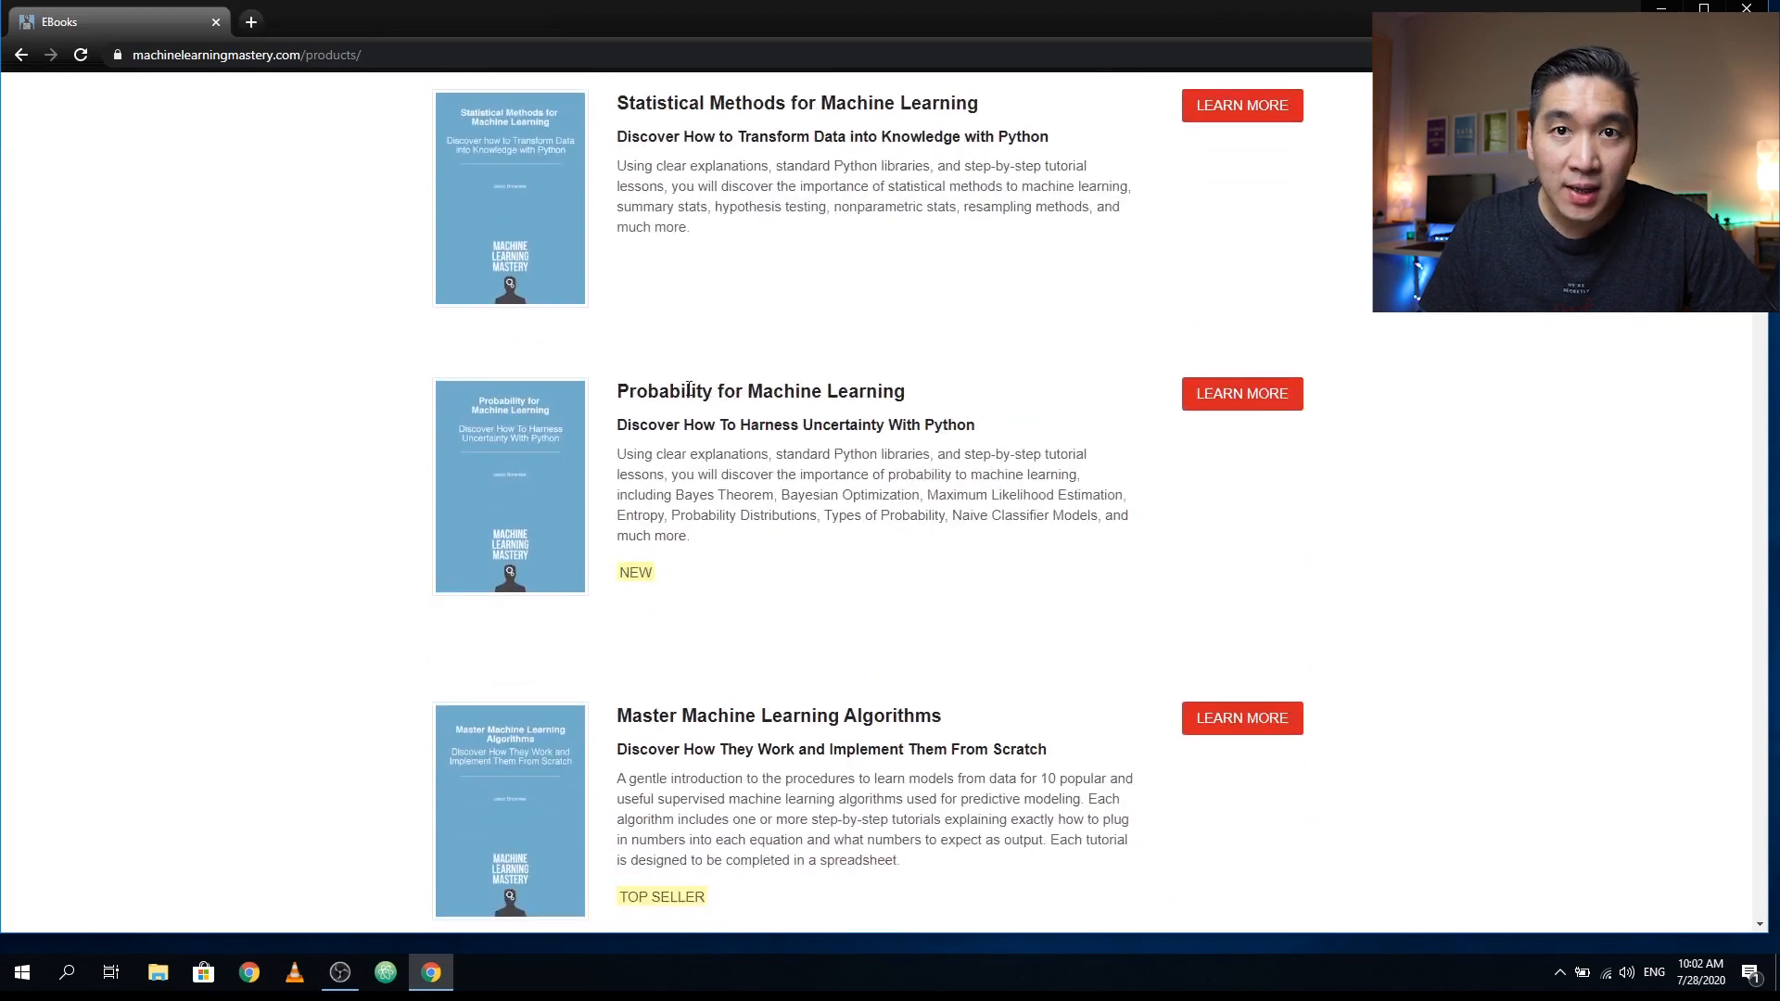
pyautogui.scroll(-3)
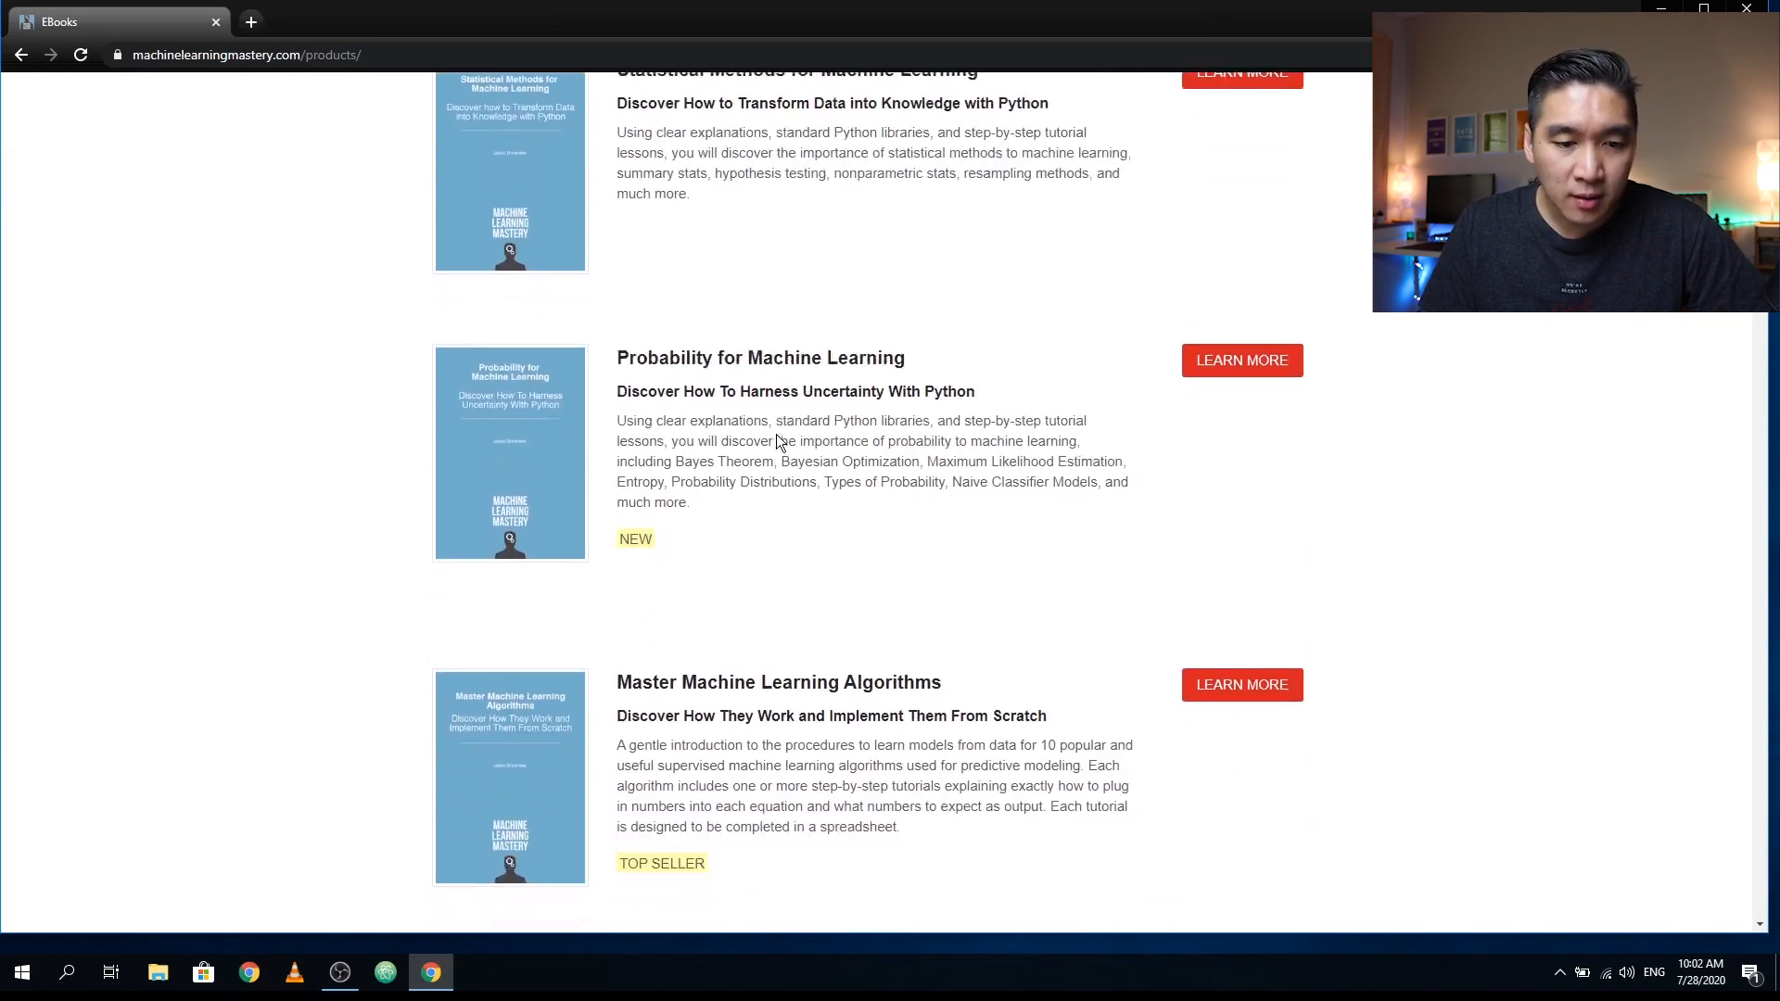
pyautogui.scroll(-3)
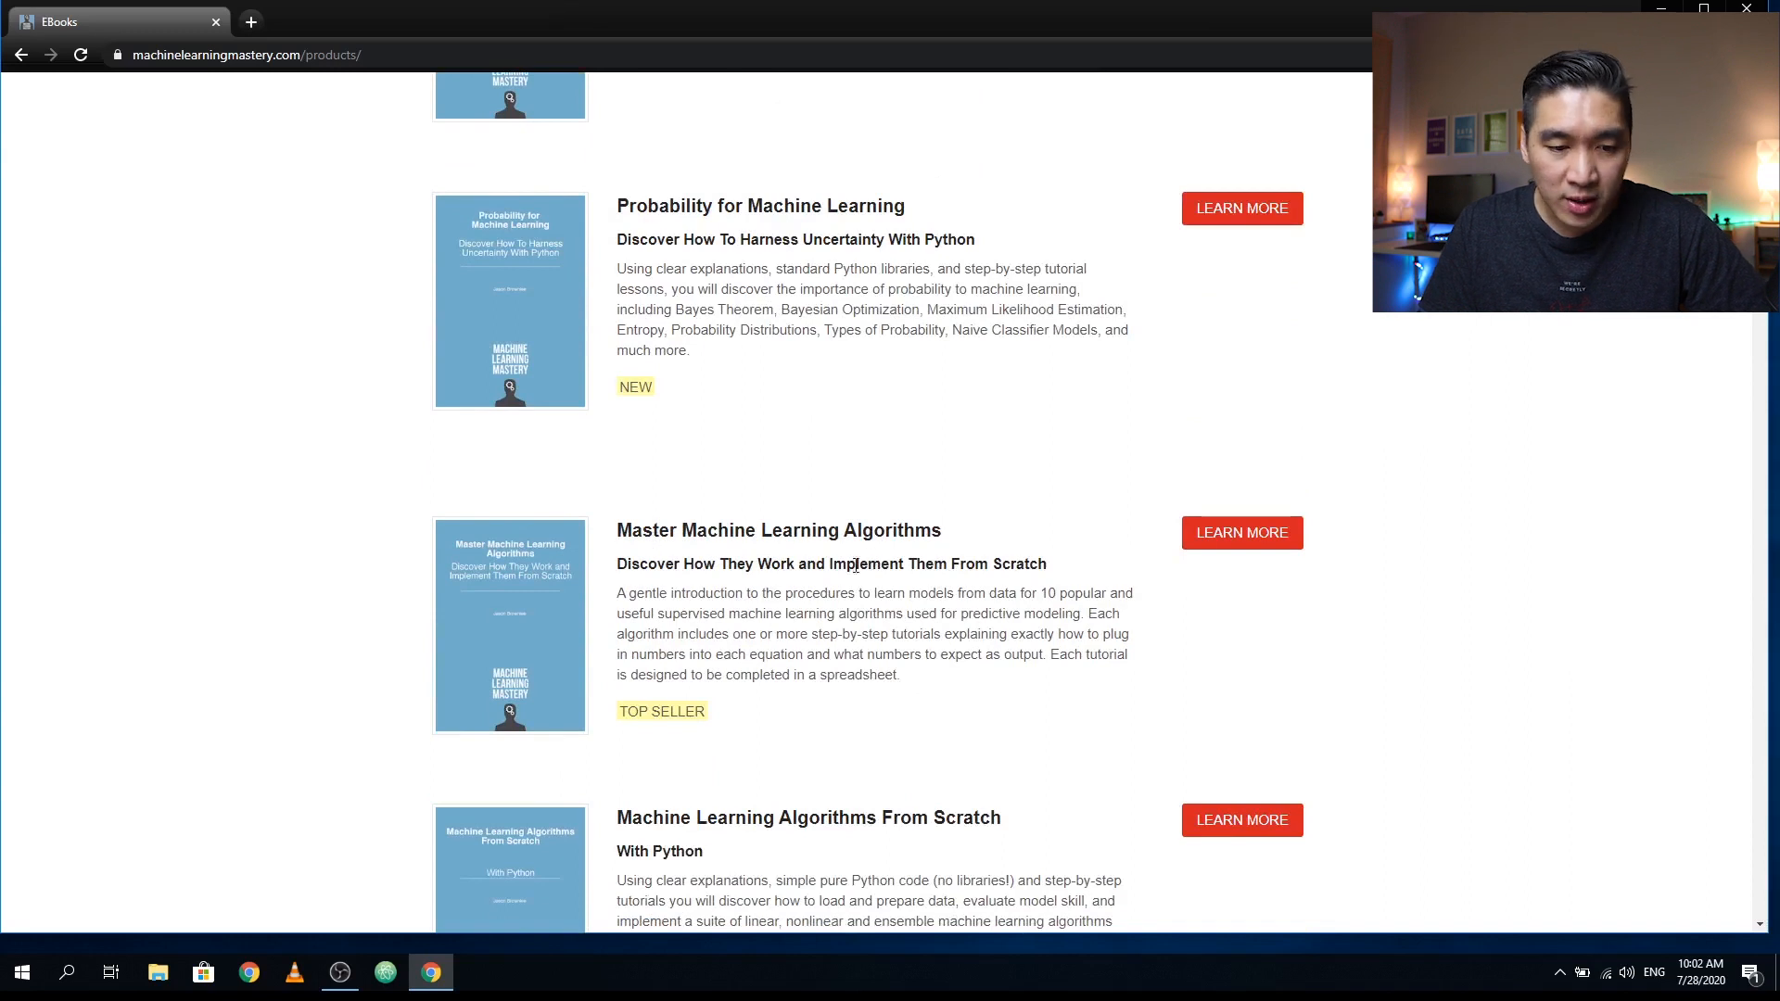
pyautogui.scroll(-3)
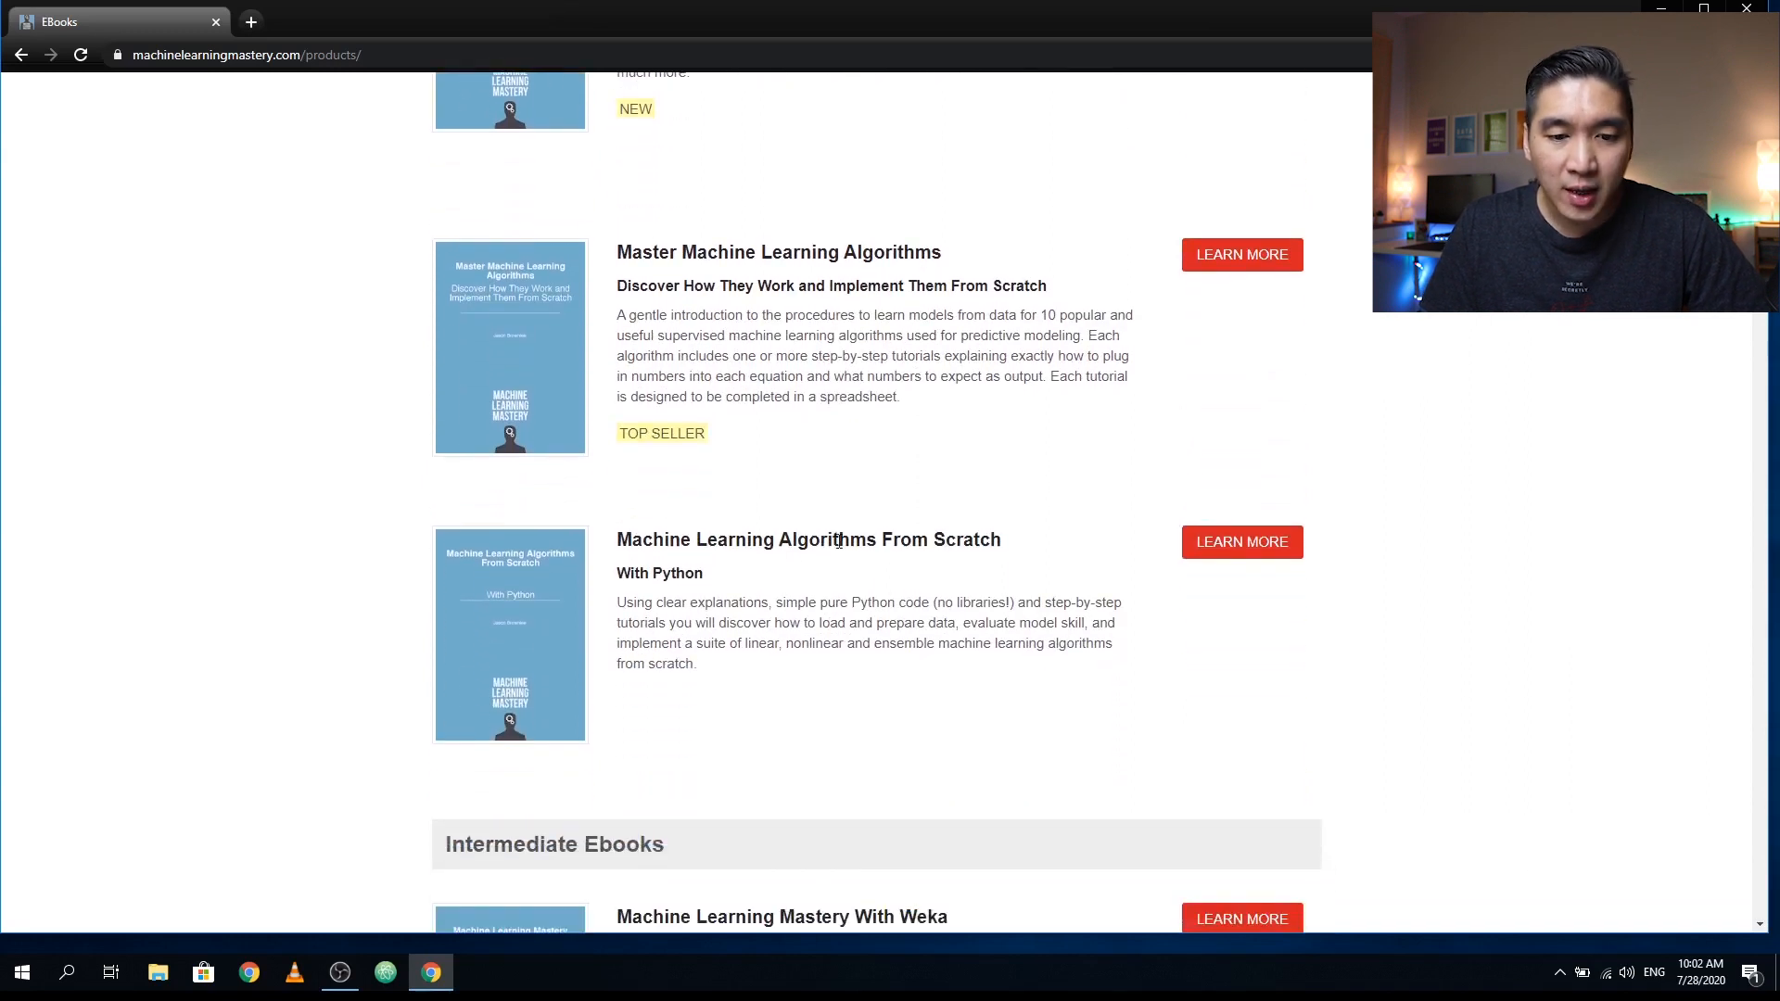
pyautogui.moveTo(1124, 832)
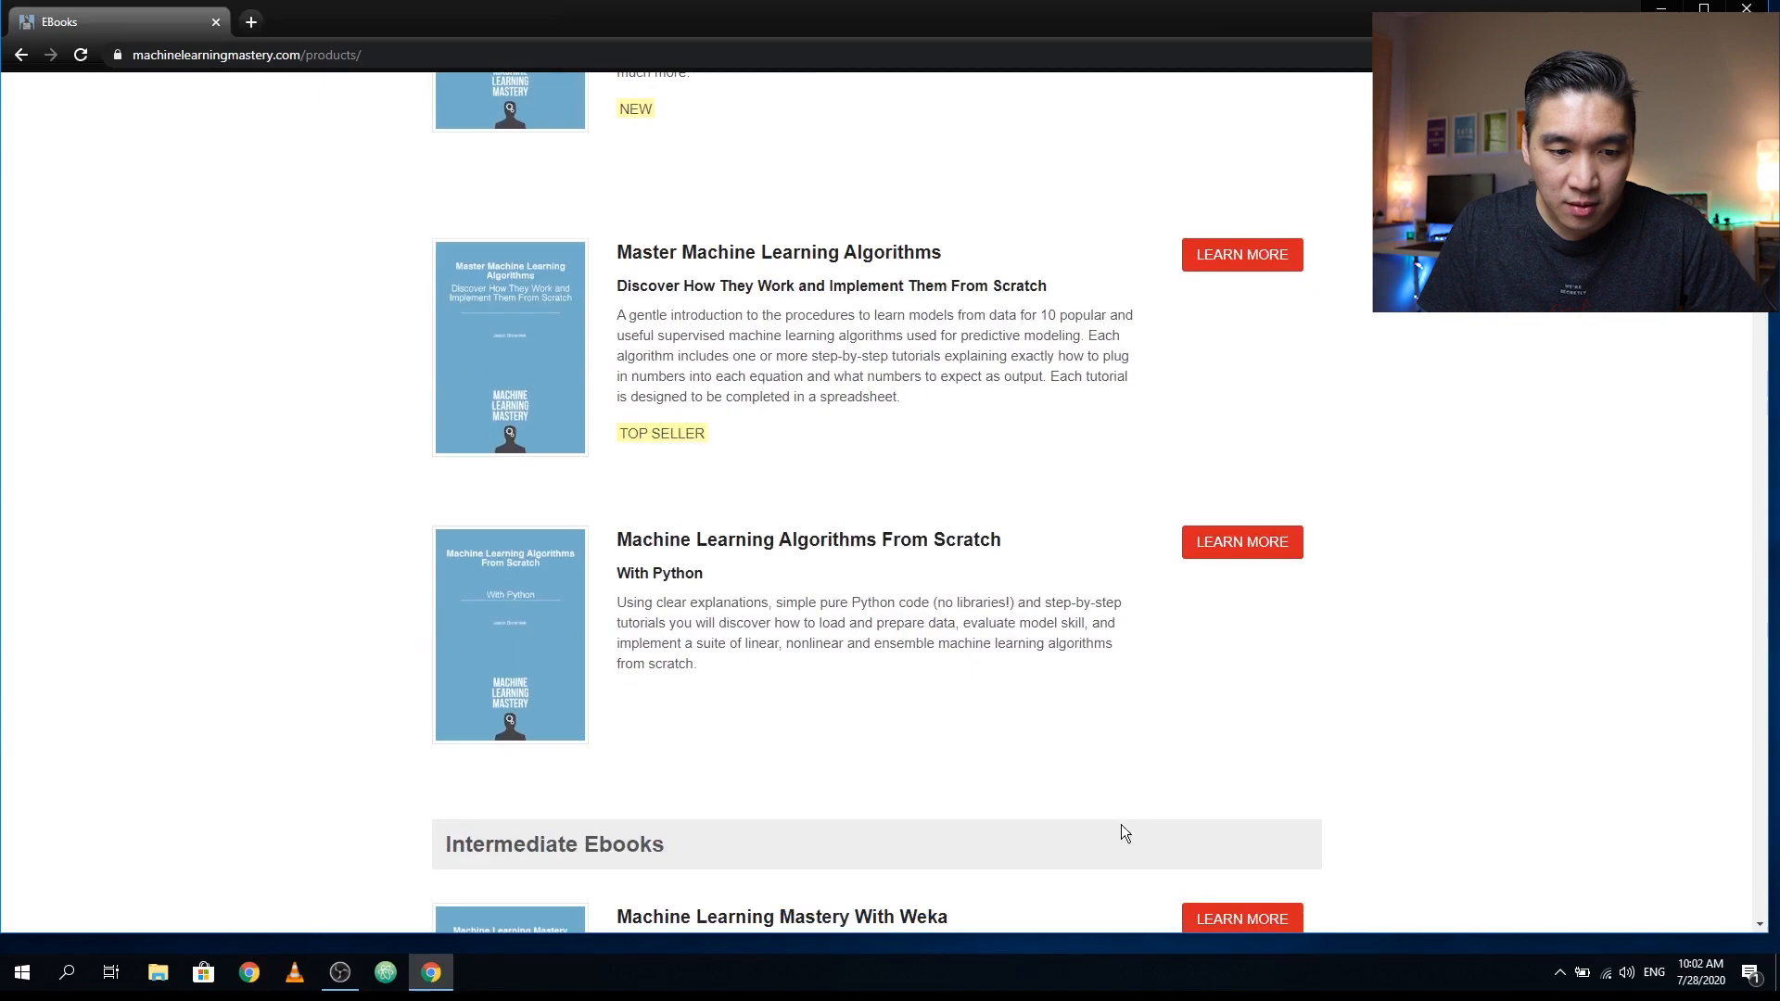
pyautogui.scroll(3)
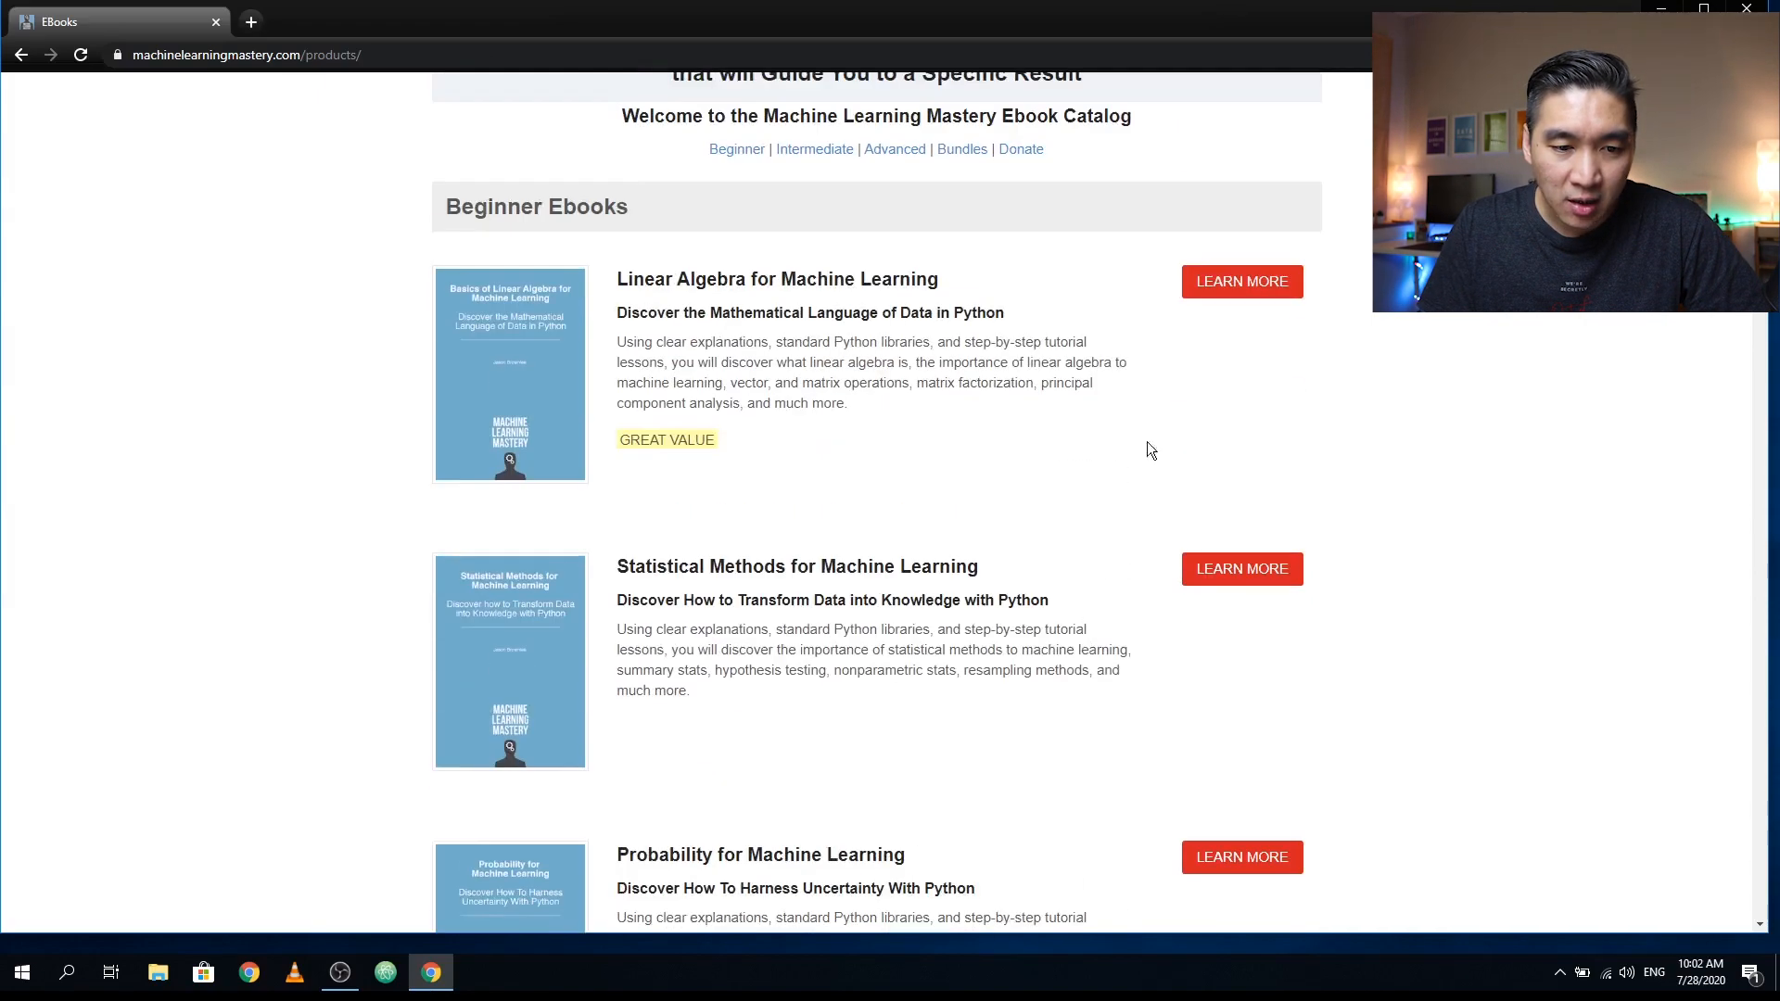
pyautogui.click(1242, 280)
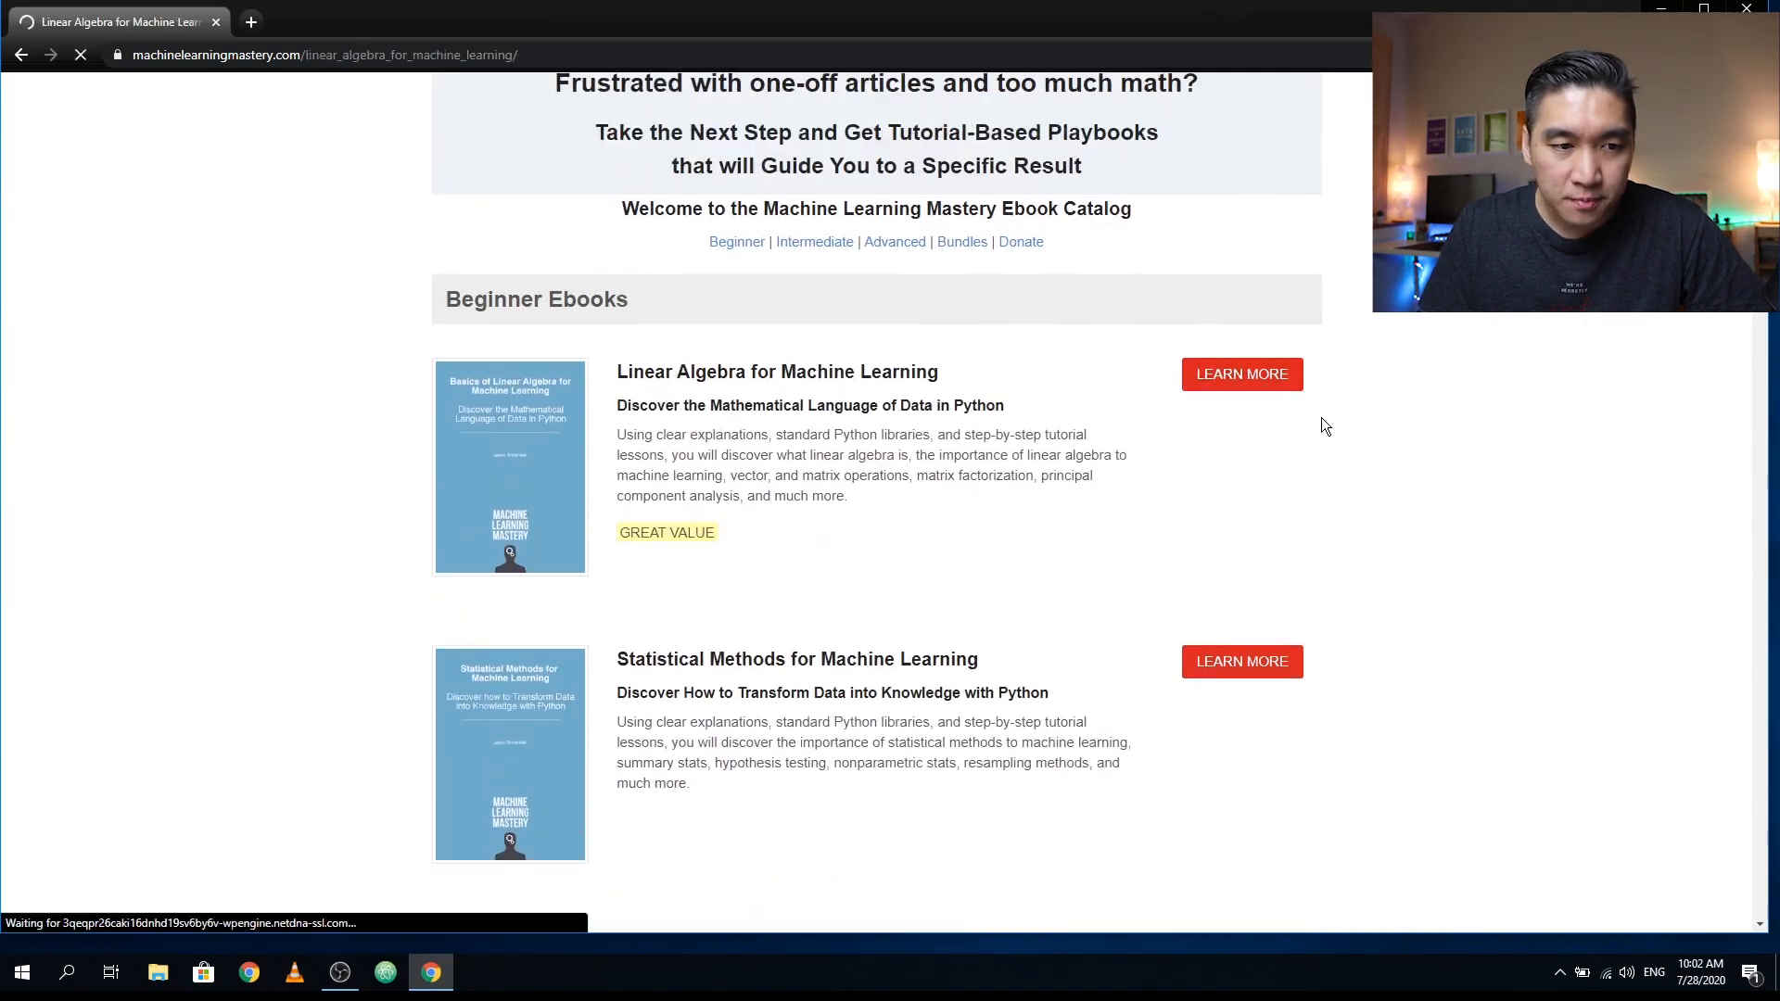
# - View the Basics of Linear Algebra ebook page, then go back to the EBooks catalog
pyautogui.click(1240, 372)
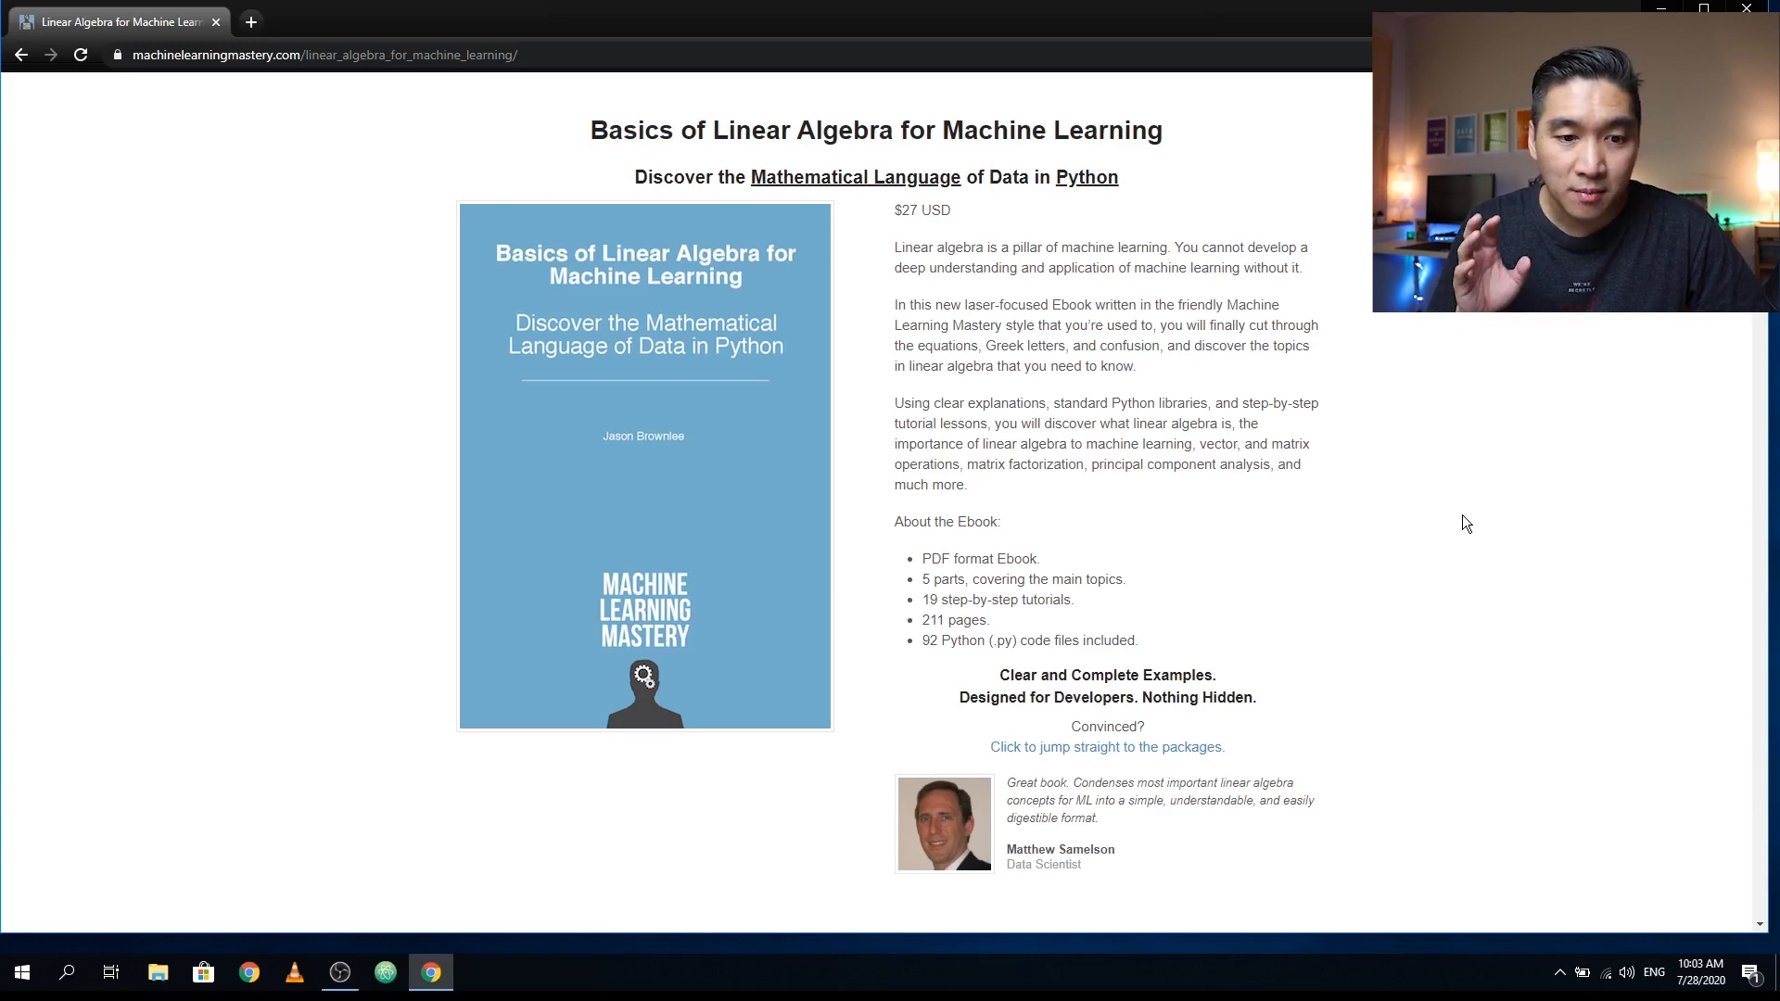
pyautogui.moveTo(1490, 519)
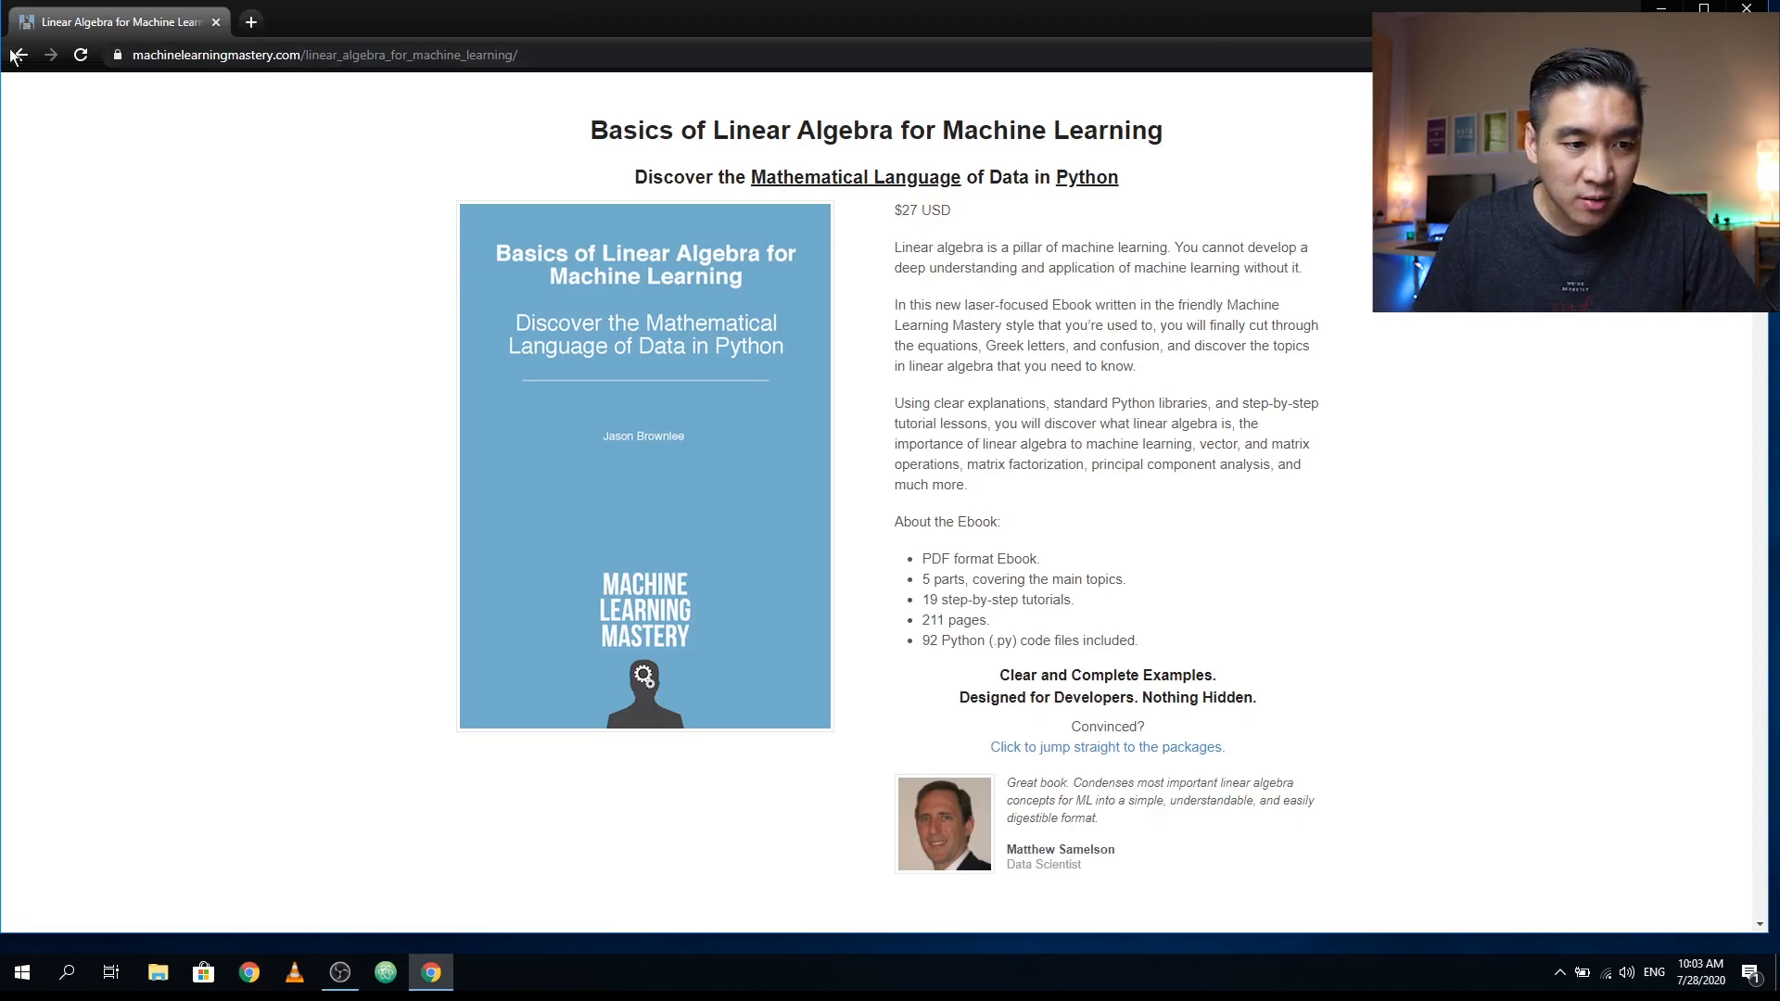
pyautogui.click(18, 54)
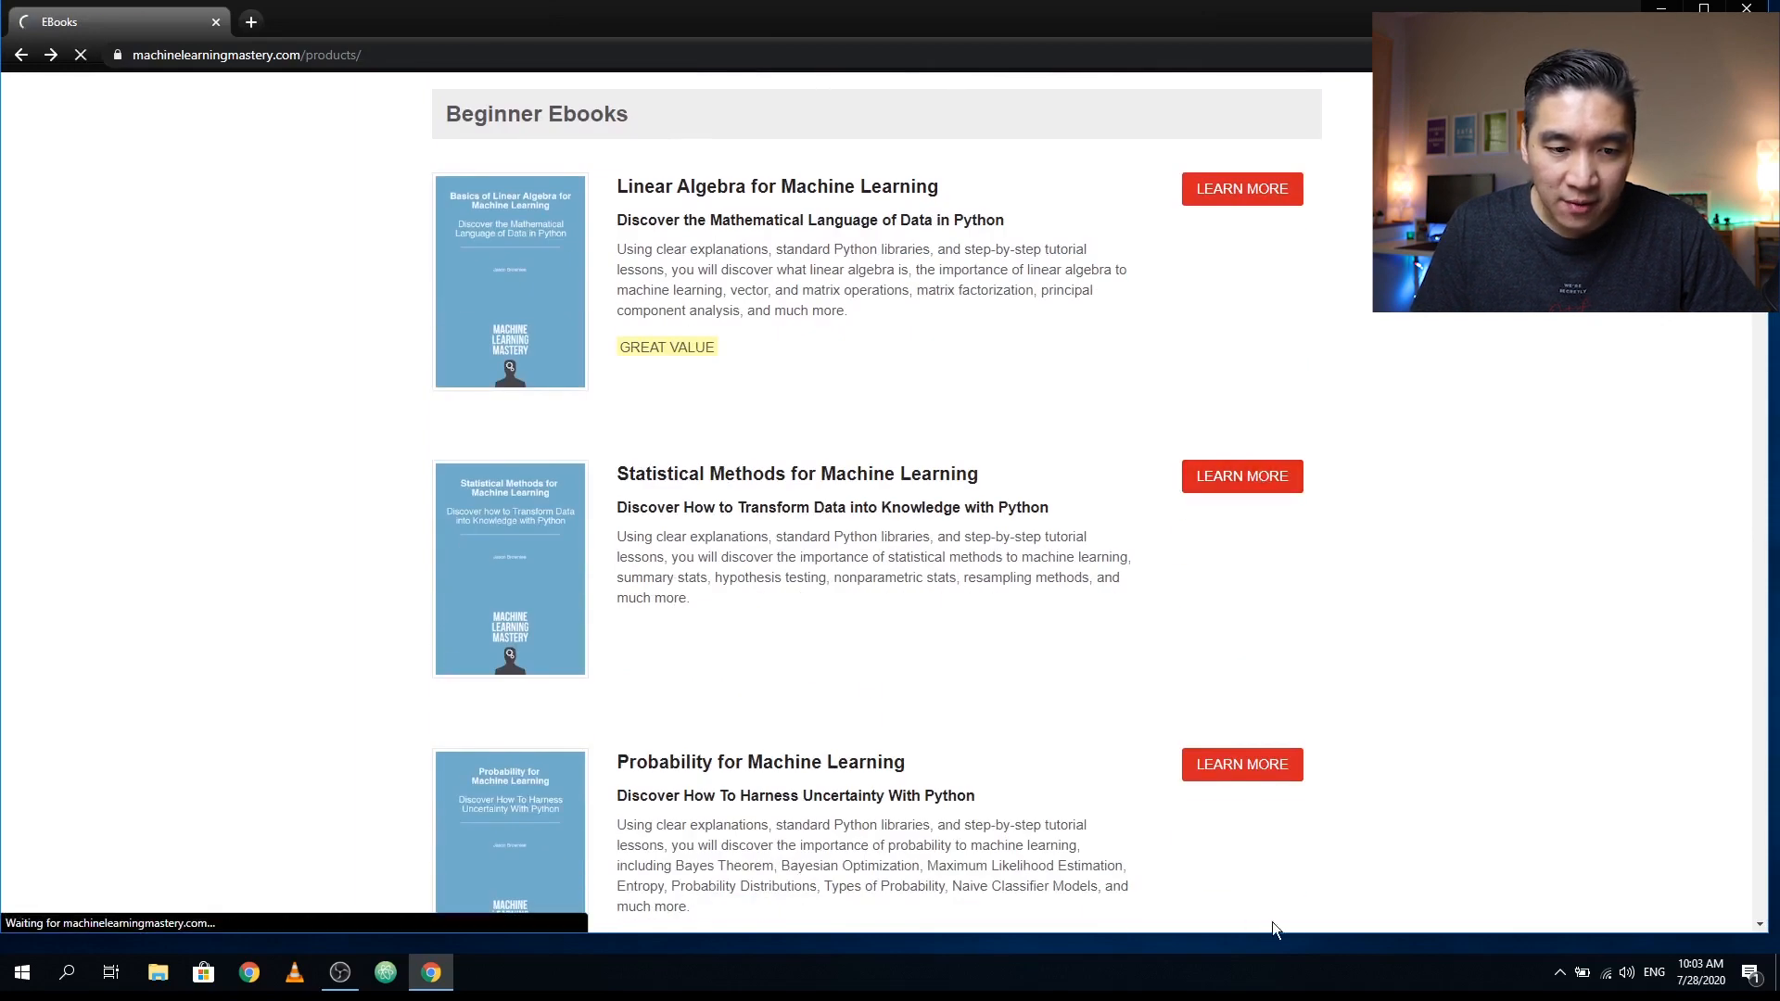
# - Scroll the EBooks catalog past the deep learning titles and XGBoost to the Ebook Bundles heading
pyautogui.click(1240, 477)
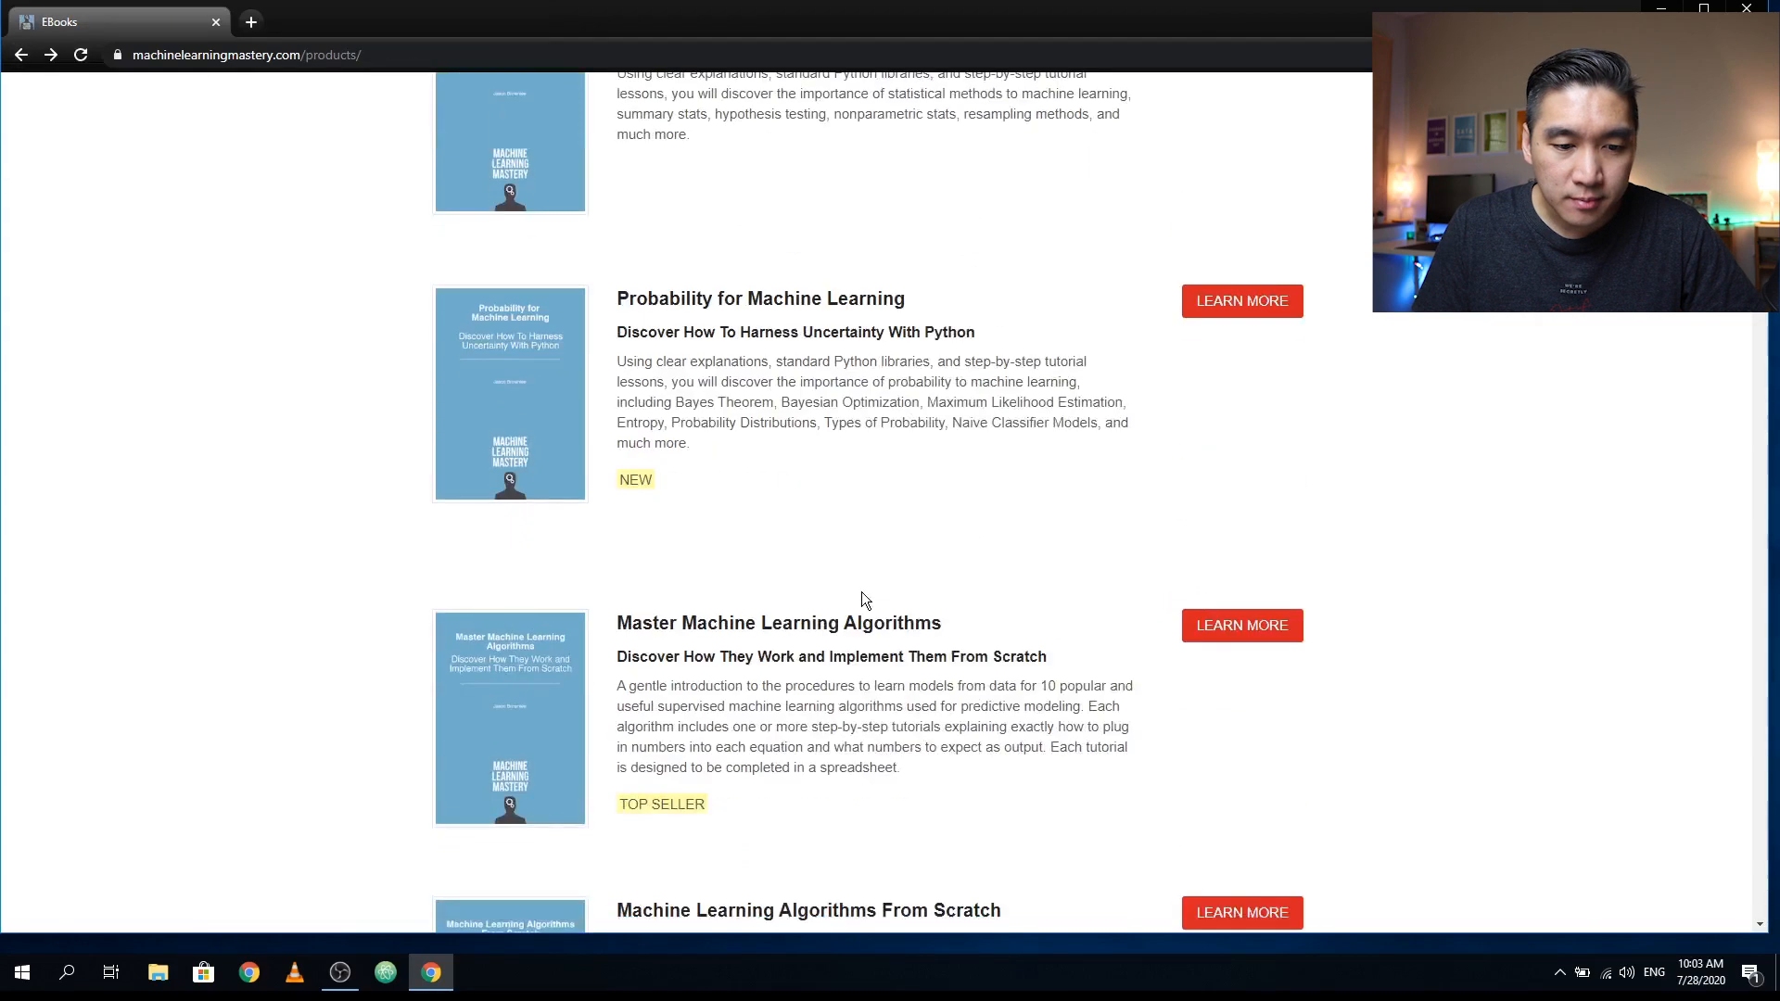
pyautogui.scroll(-3)
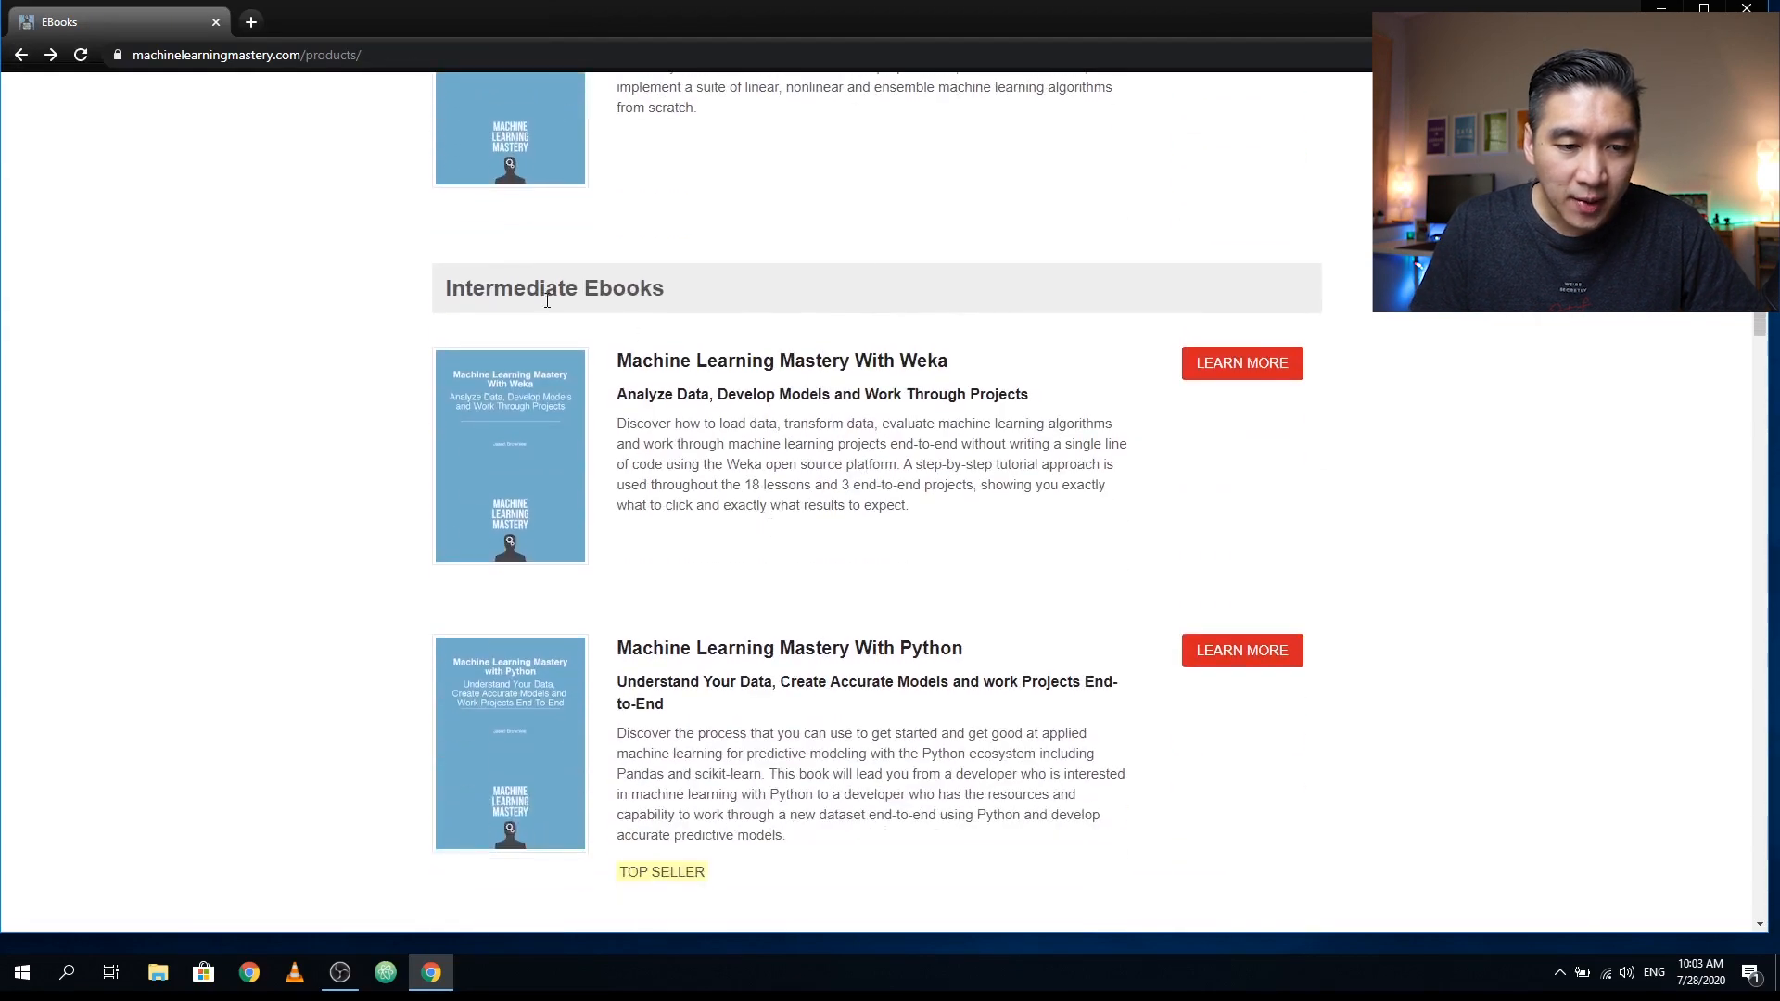
pyautogui.scroll(-3)
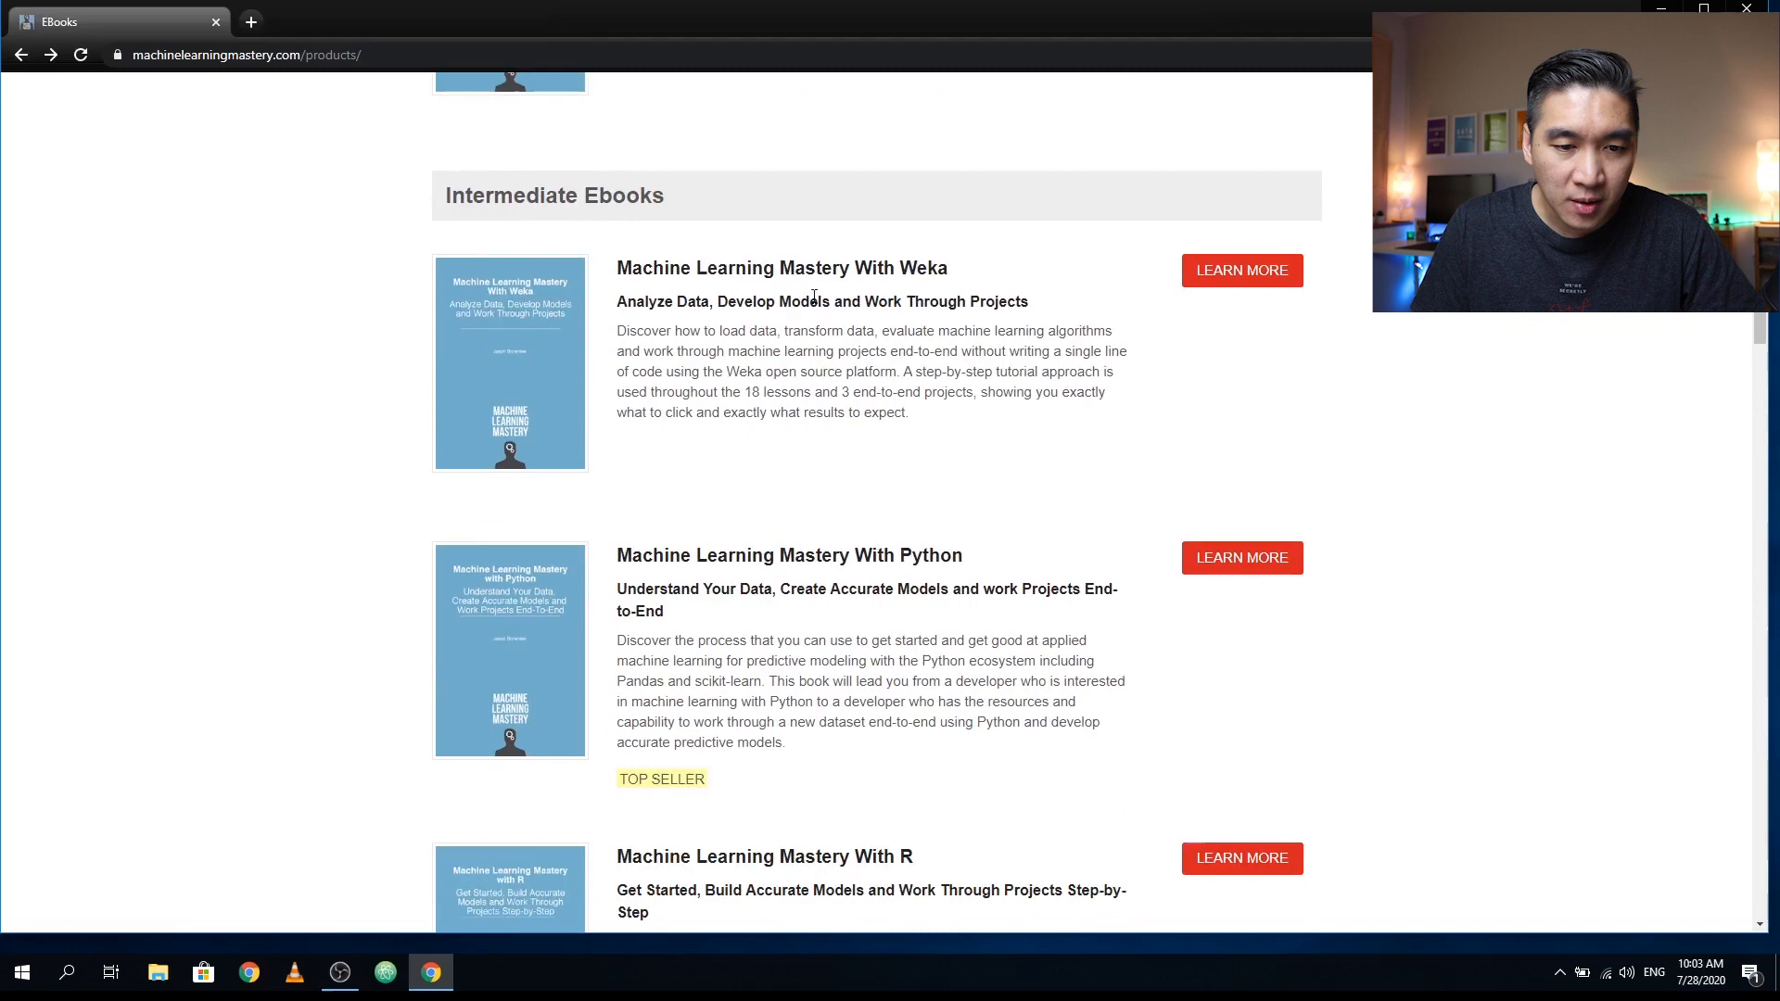
pyautogui.moveTo(681, 373)
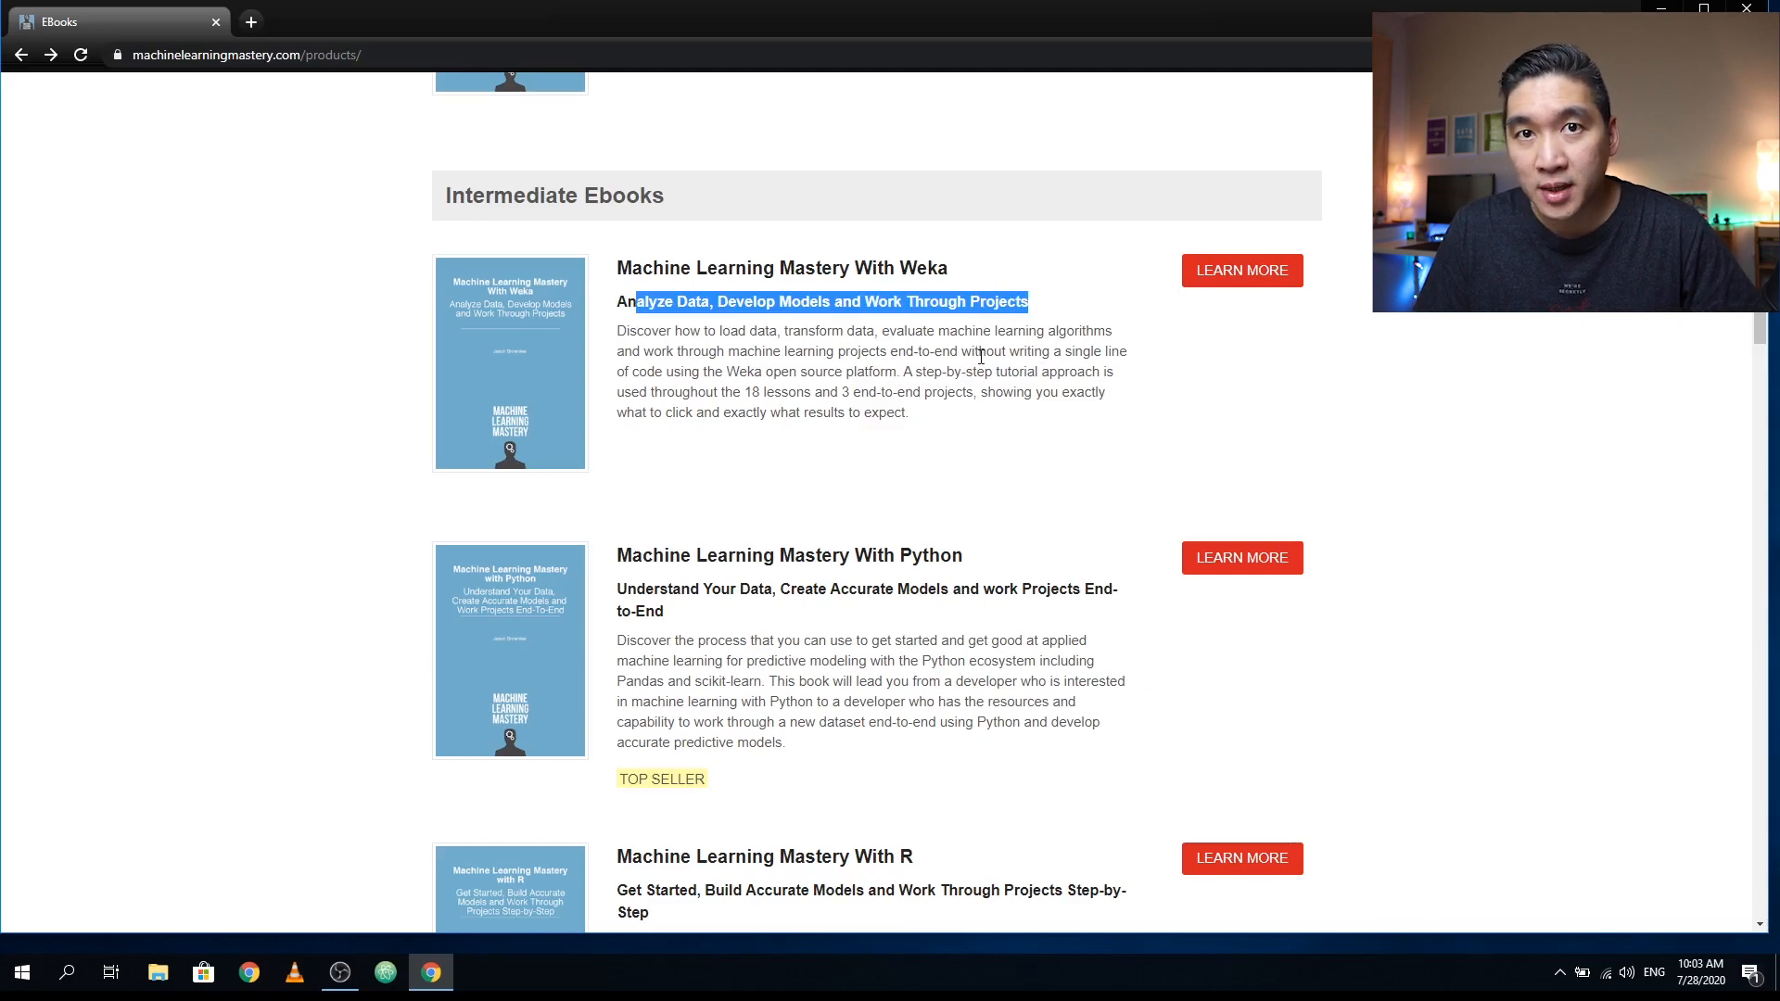
pyautogui.scroll(-3)
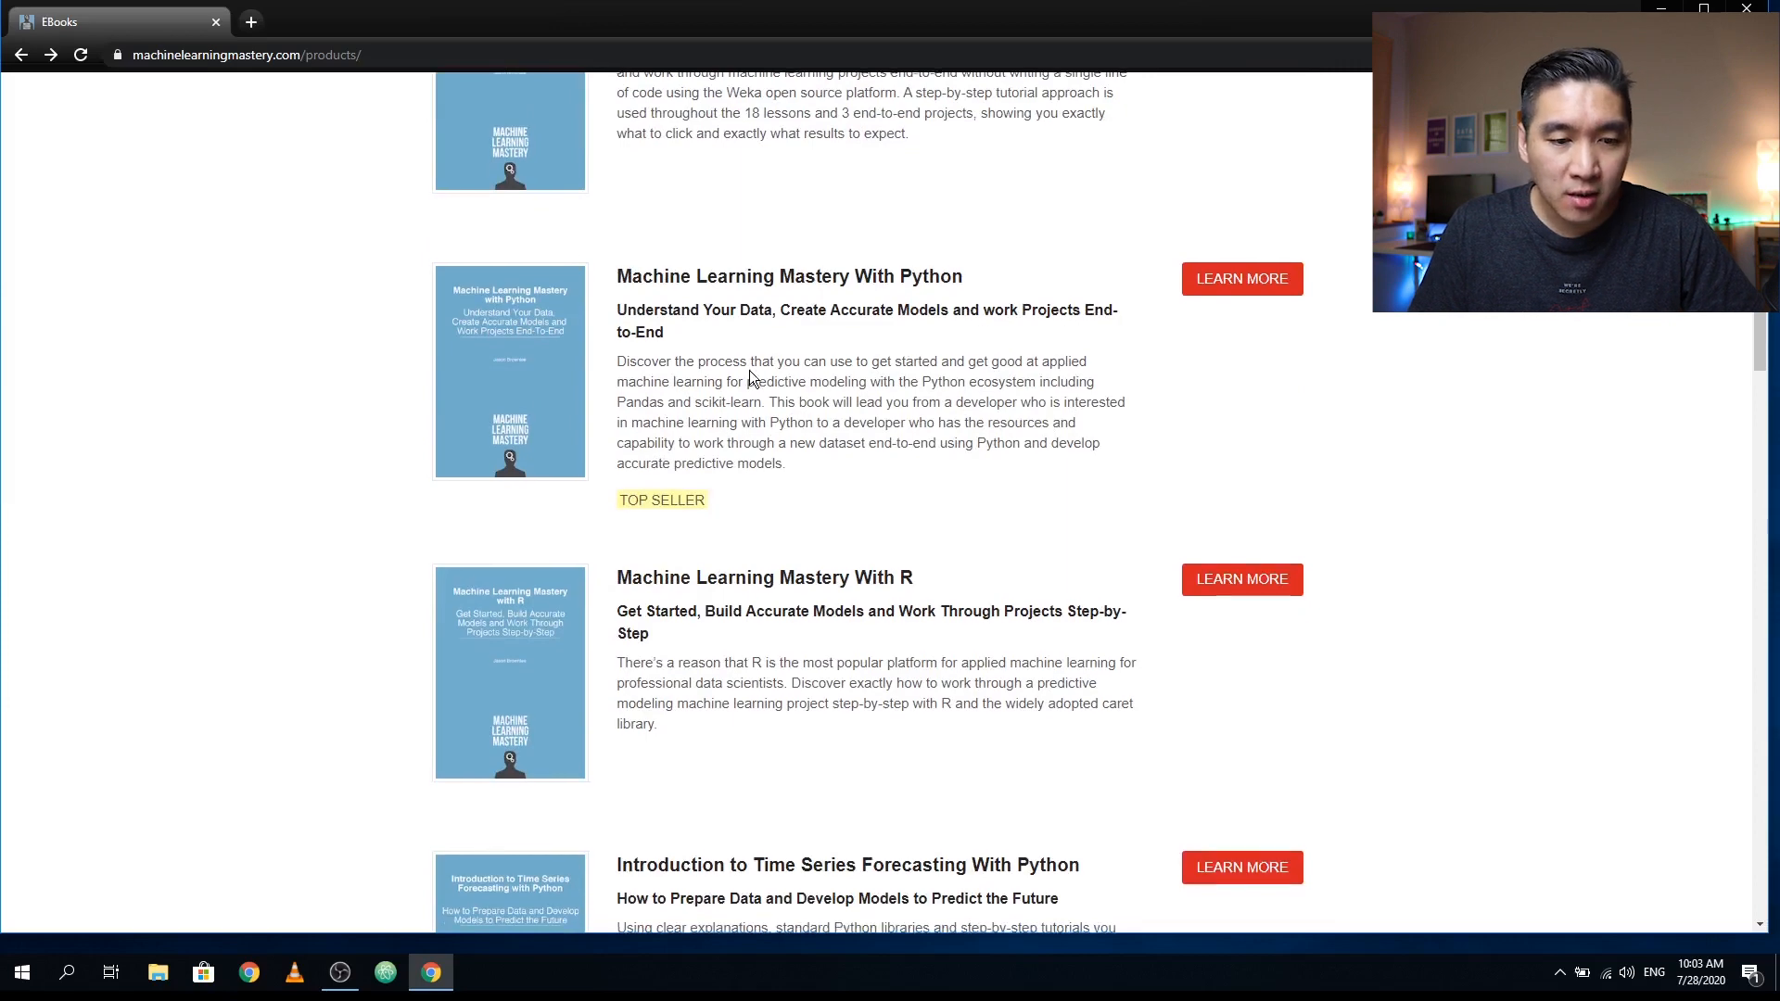
pyautogui.scroll(-3)
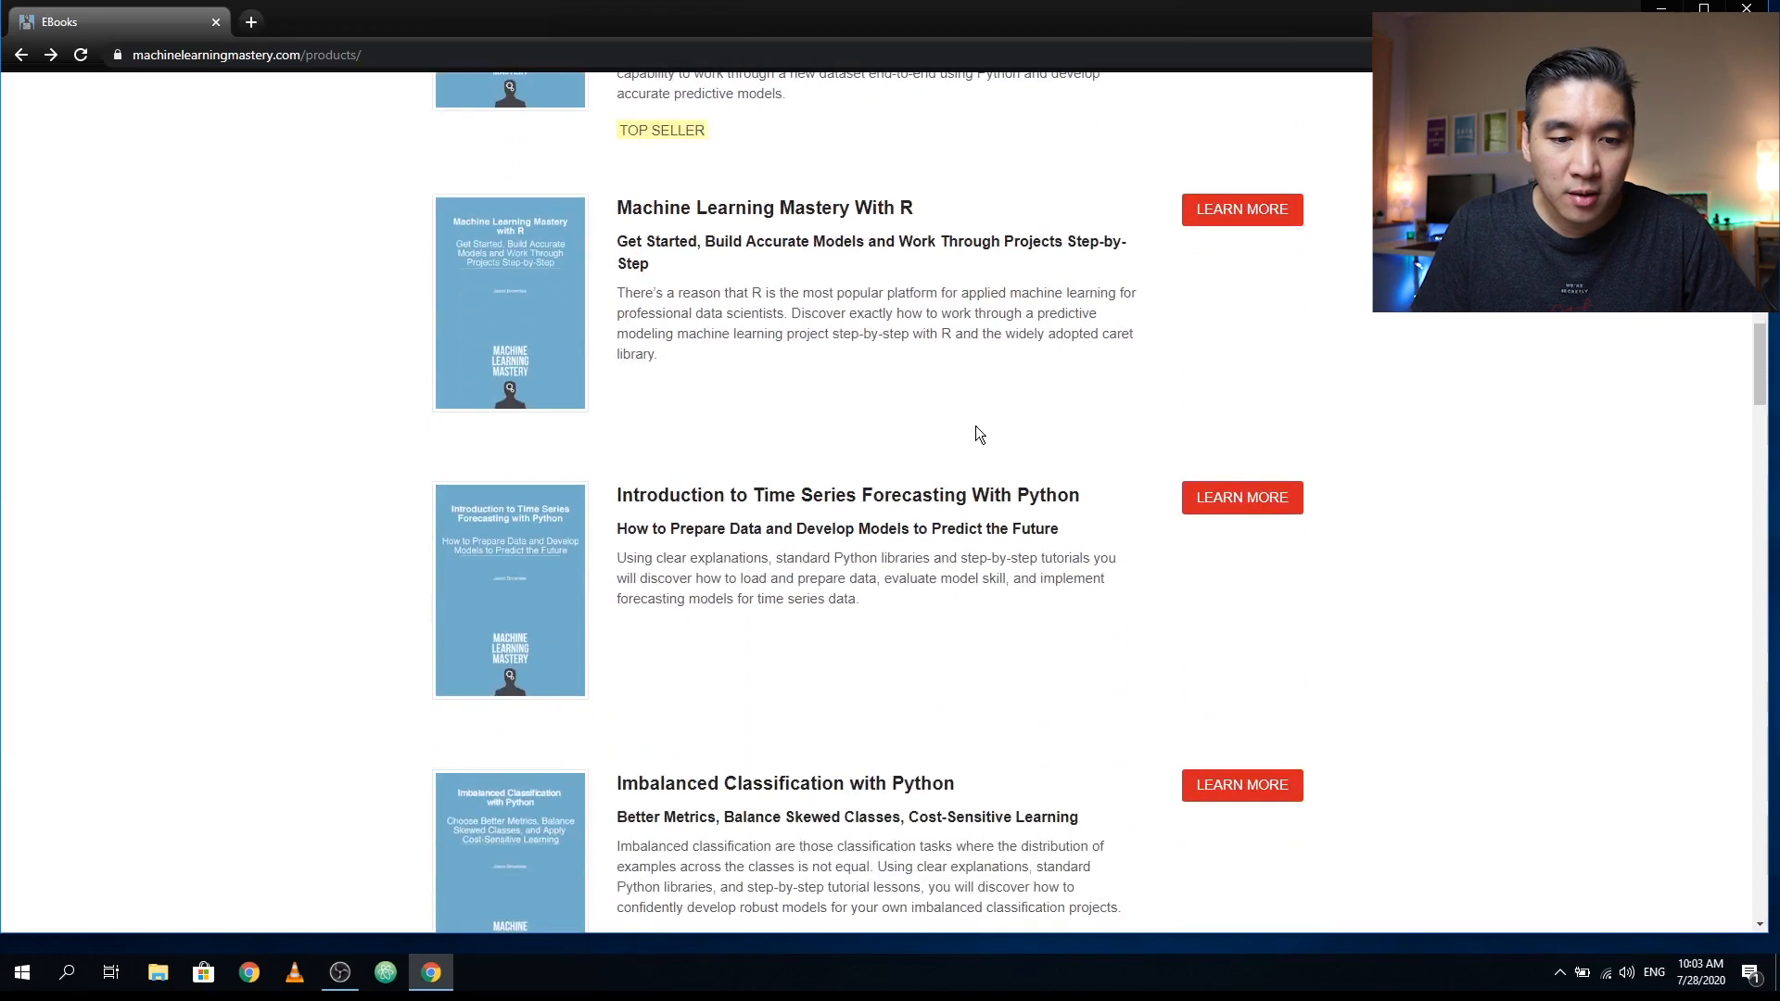
pyautogui.scroll(-3)
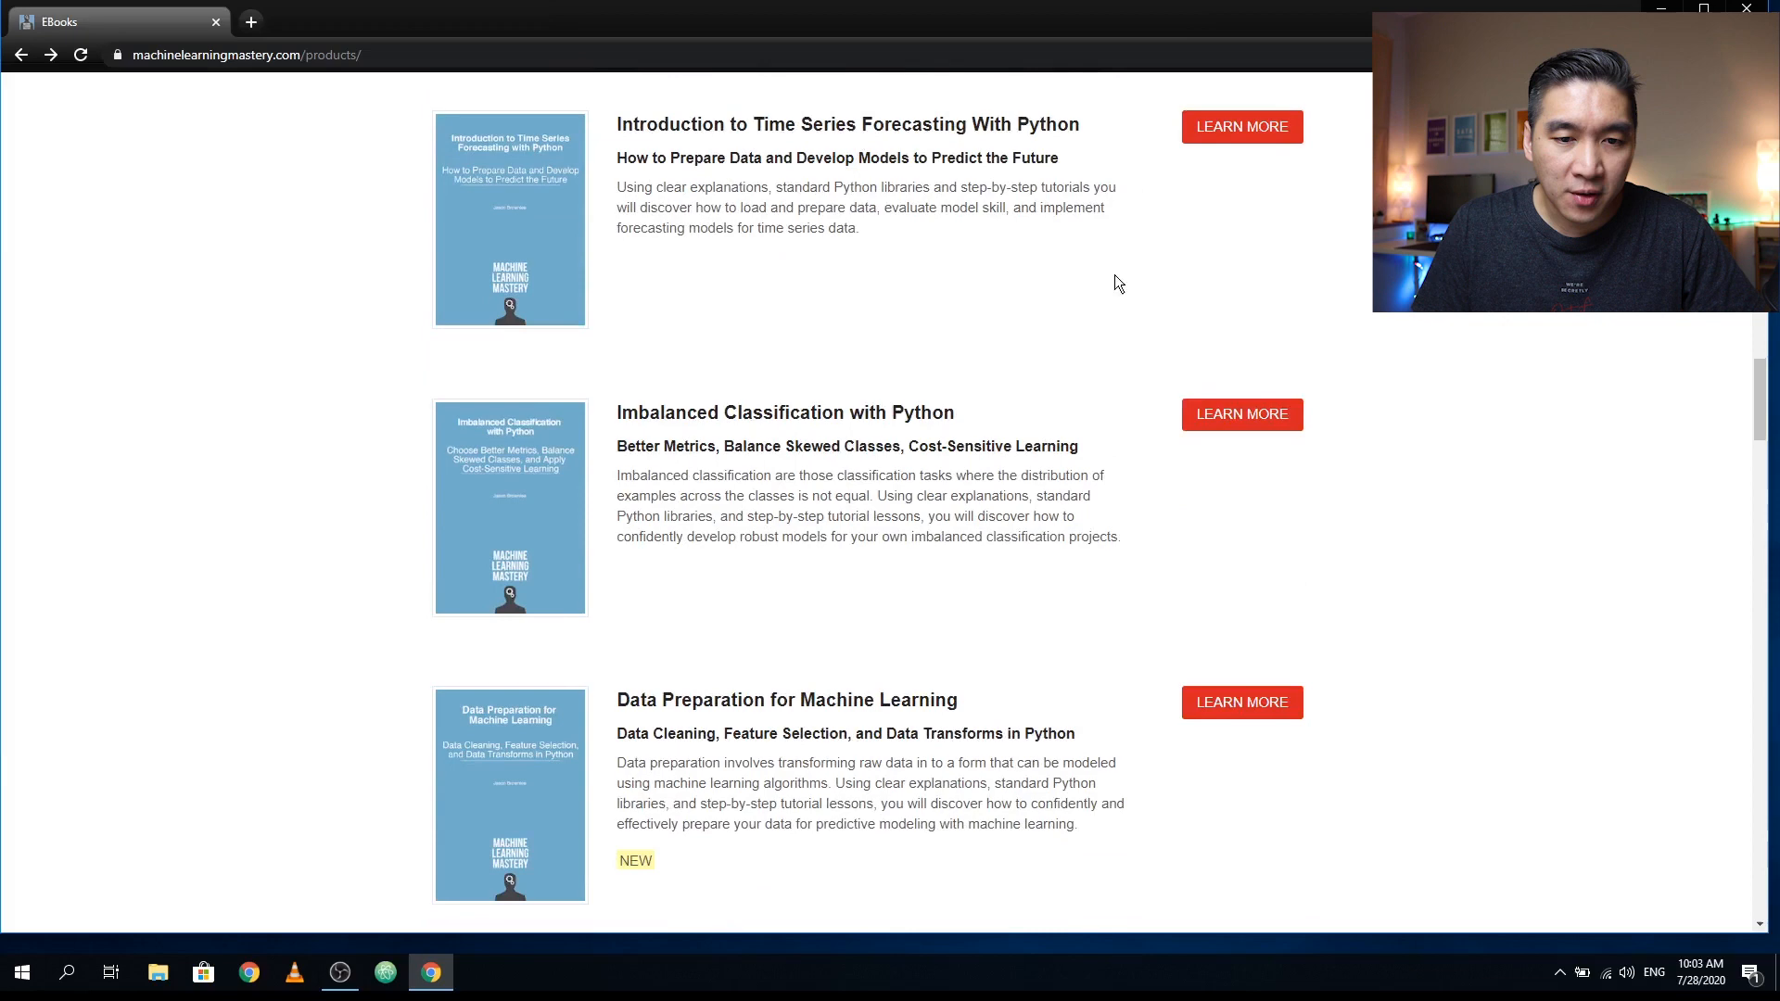
pyautogui.moveTo(795, 402)
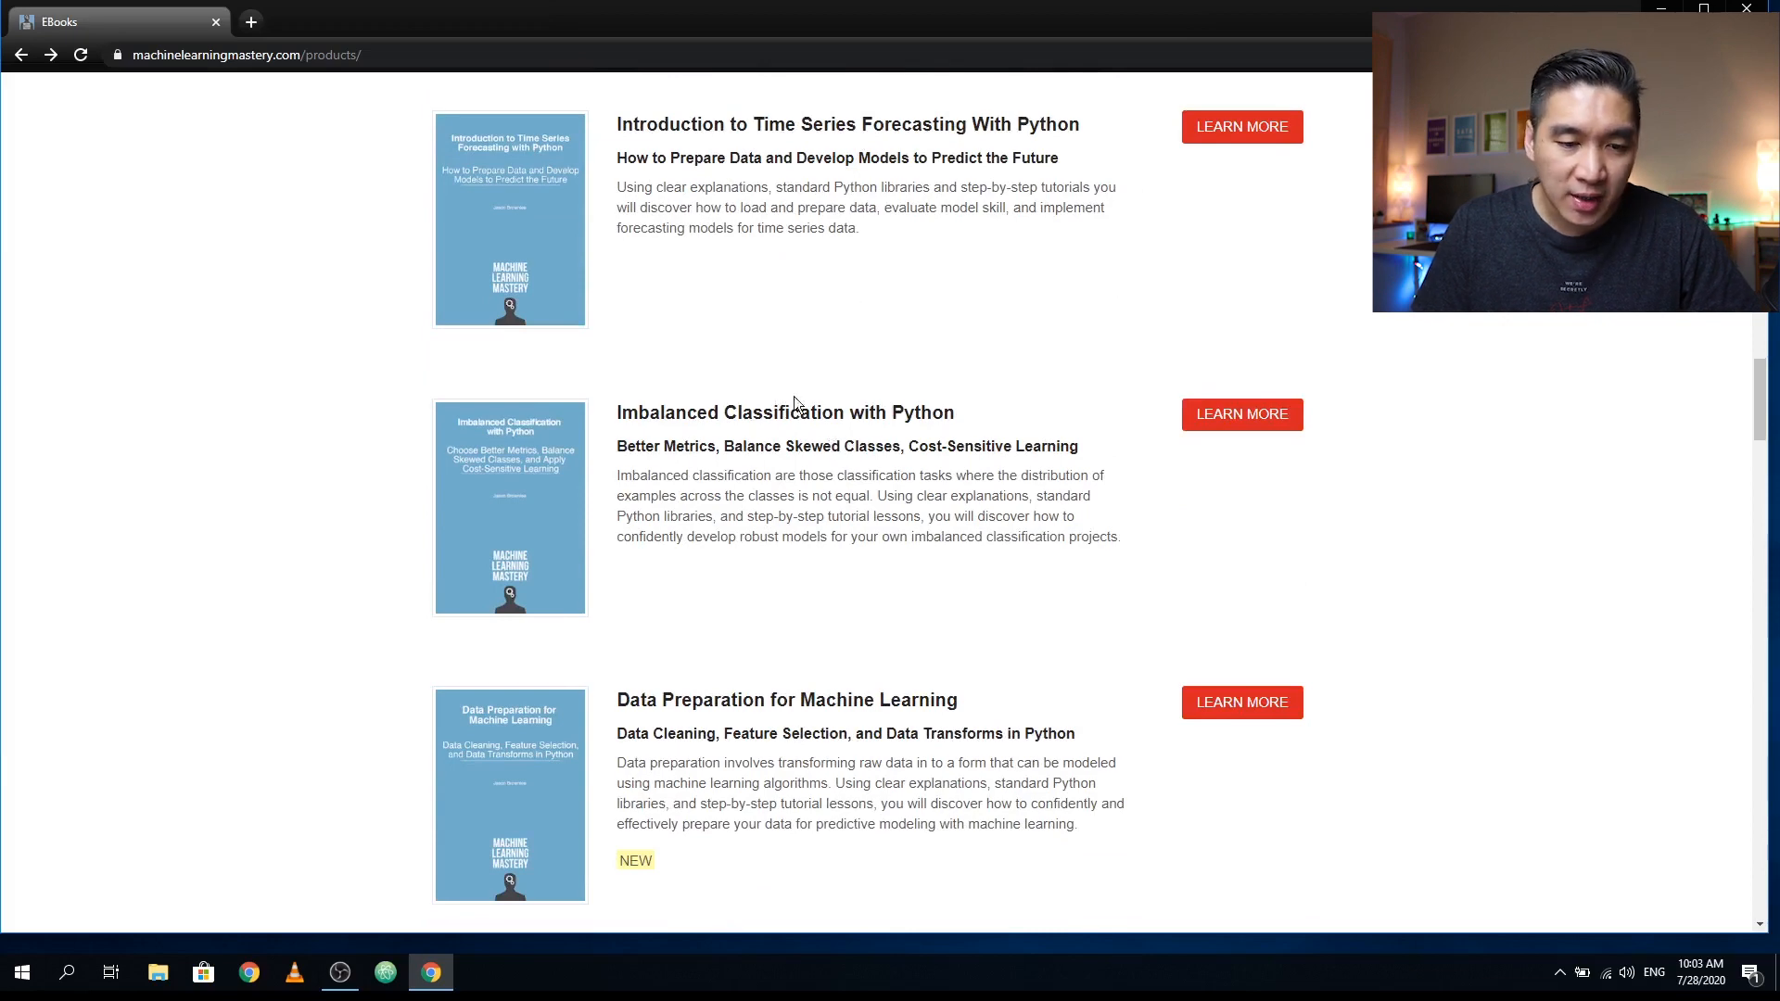
pyautogui.scroll(-3)
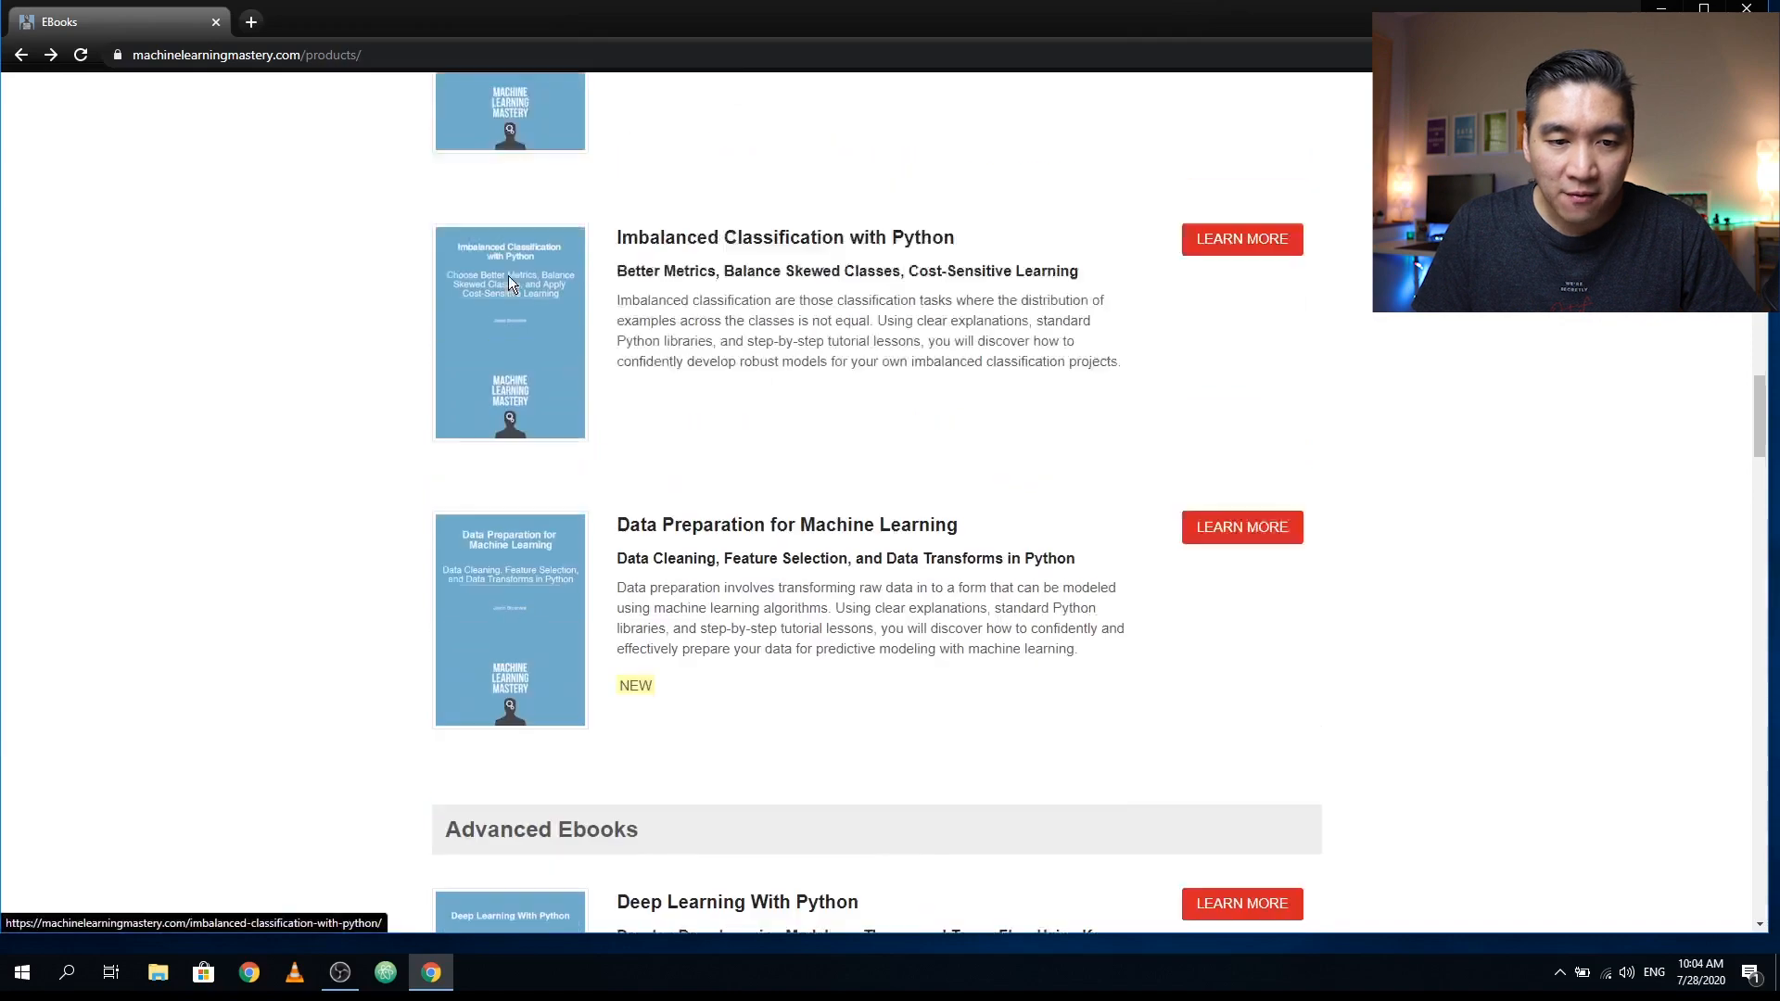
pyautogui.scroll(3)
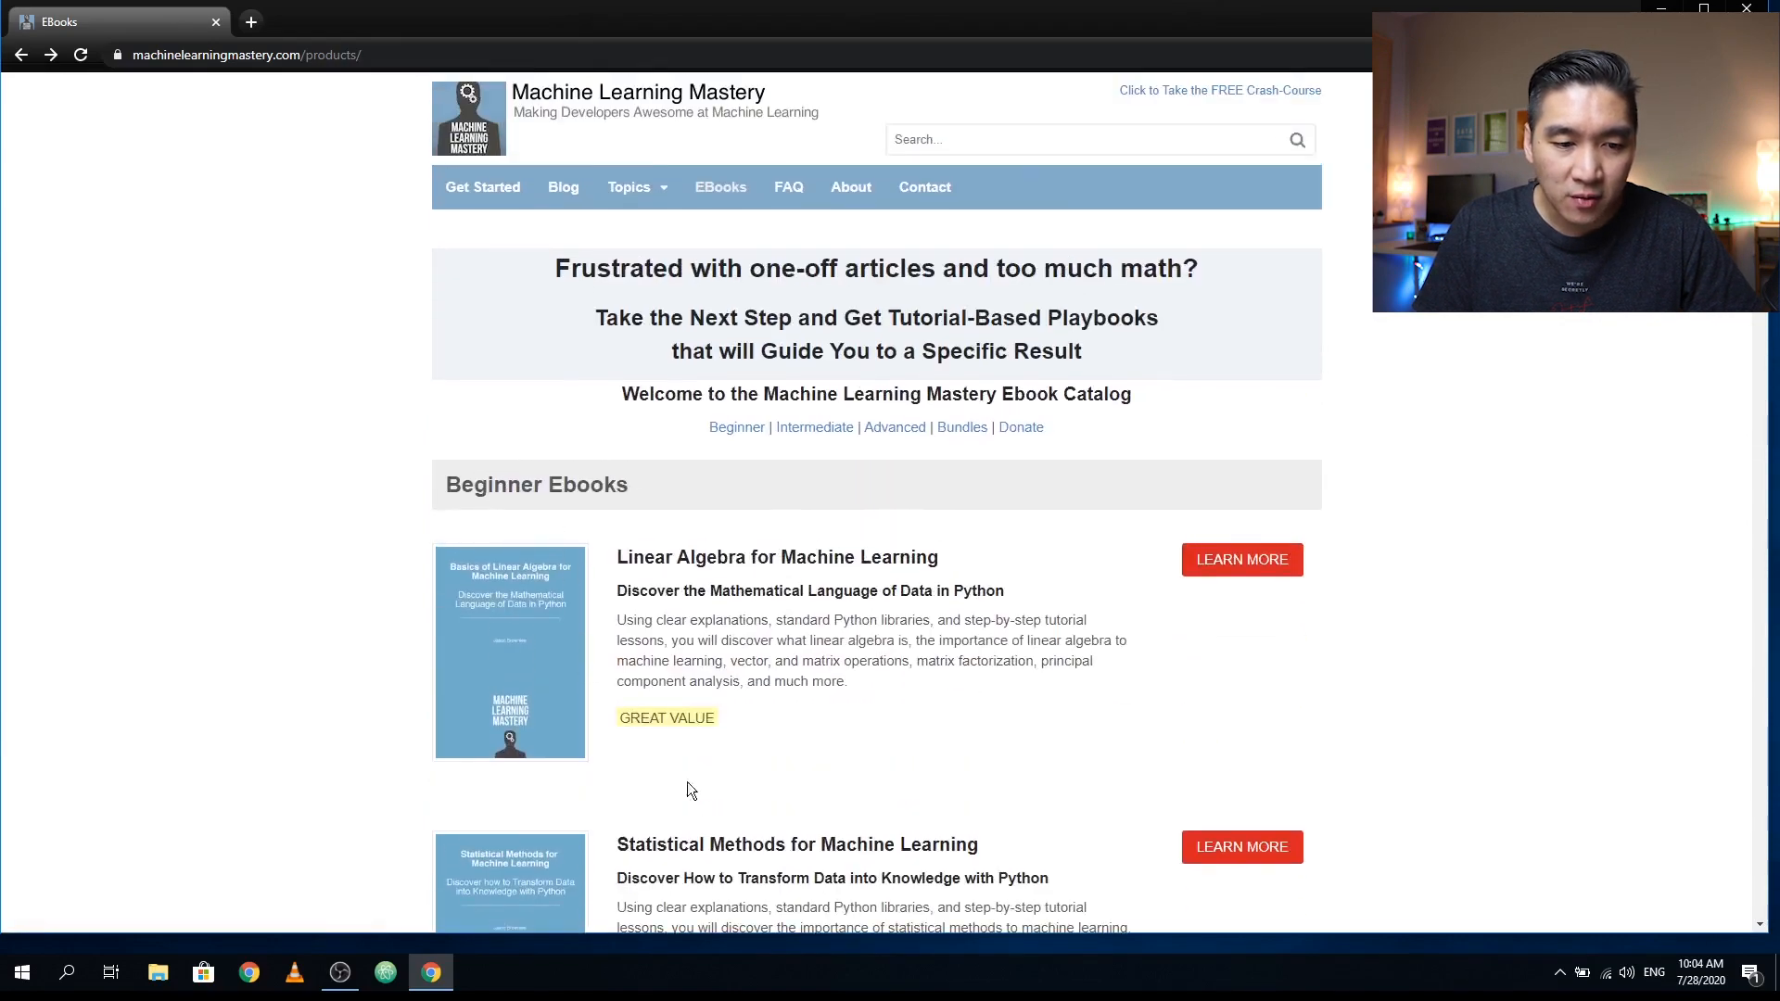
pyautogui.scroll(-3)
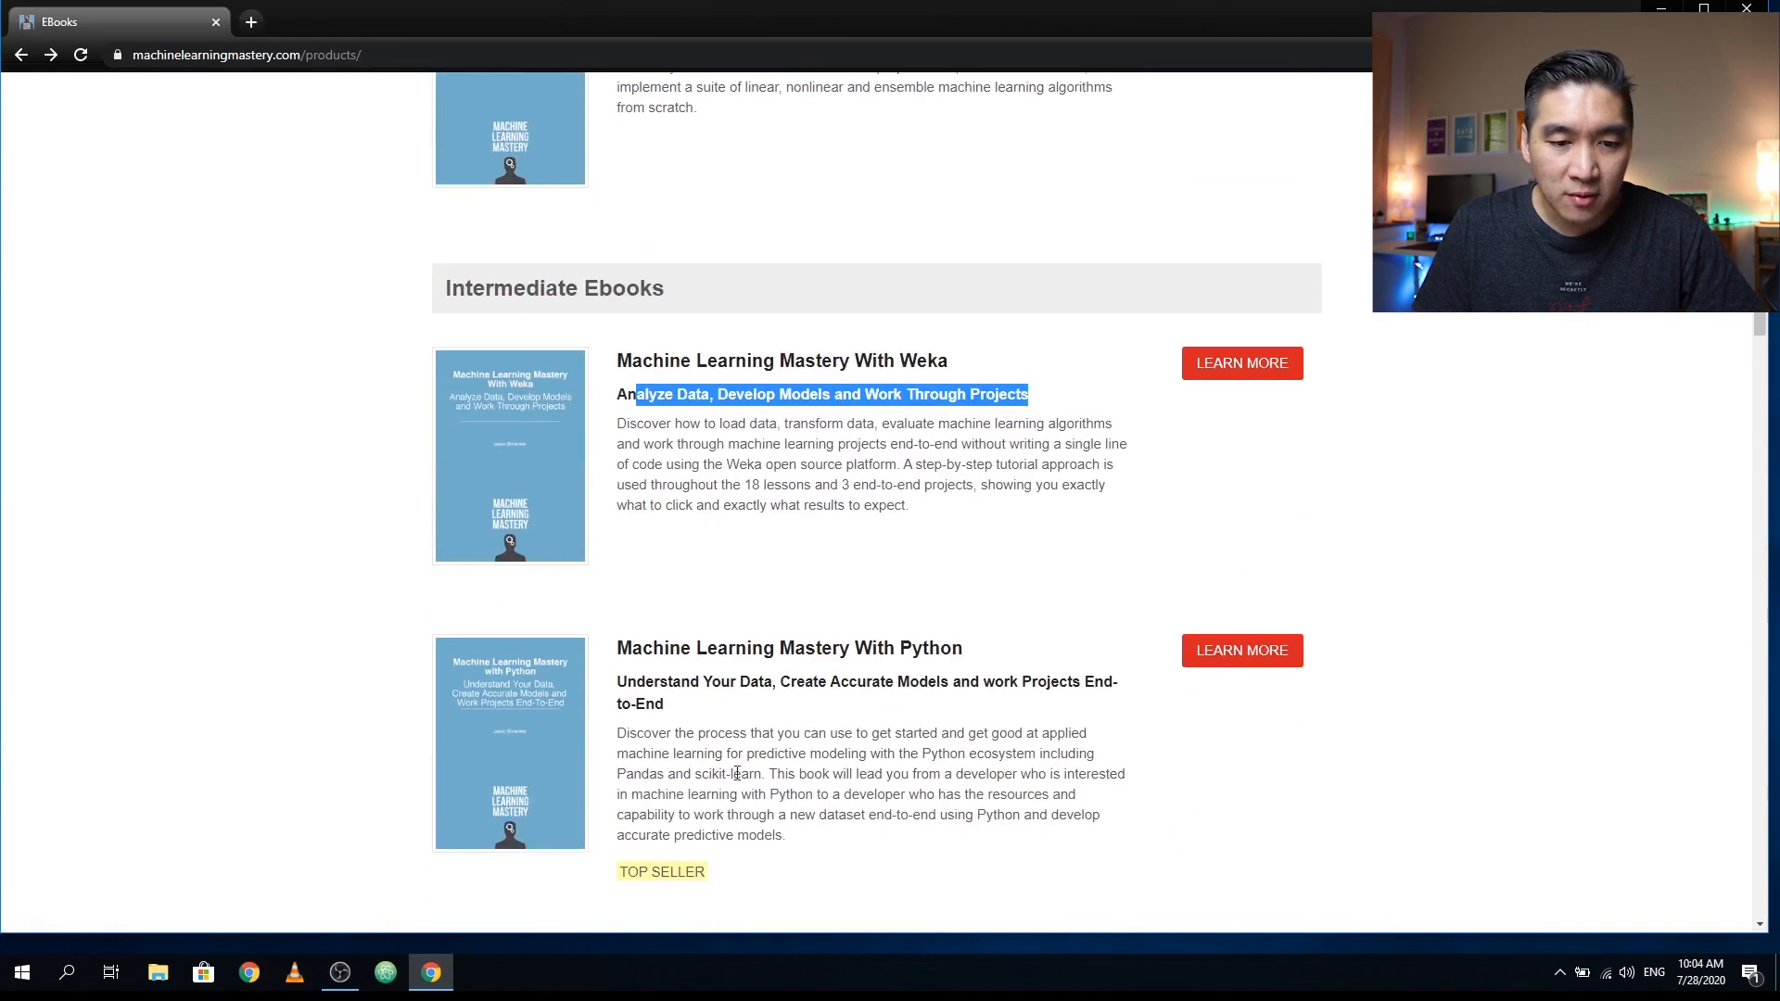
pyautogui.scroll(-3)
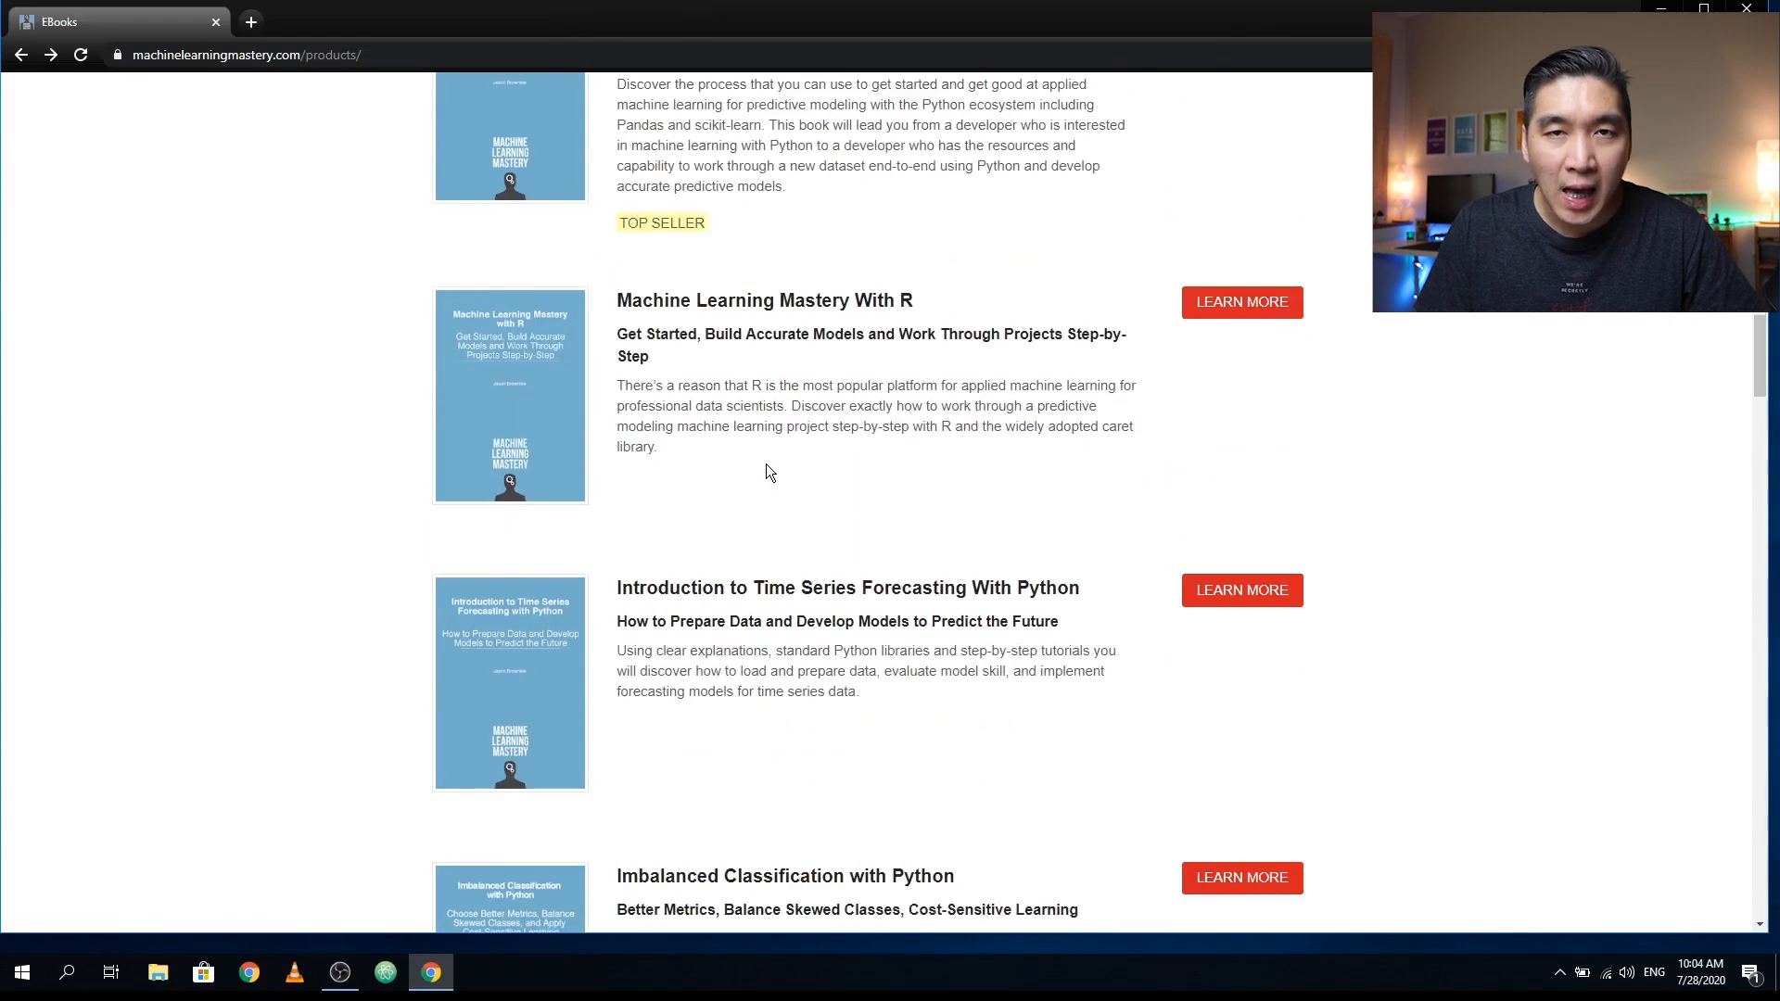
pyautogui.moveTo(739, 365)
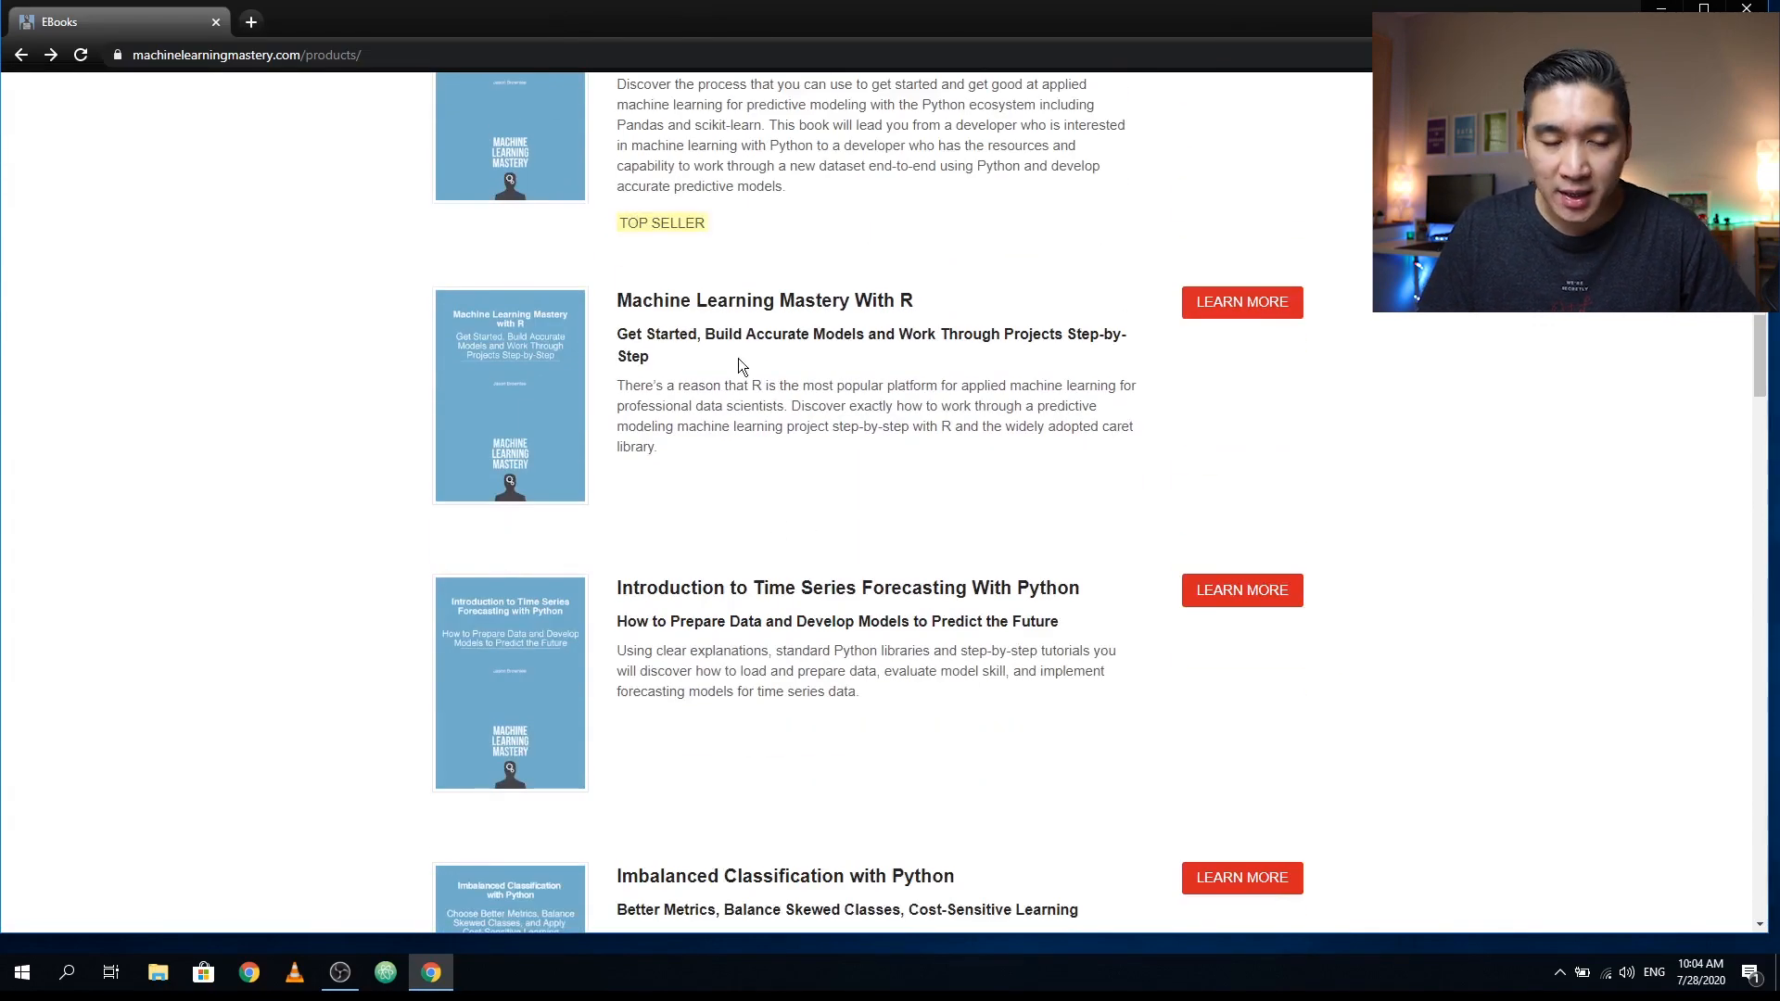
pyautogui.scroll(-3)
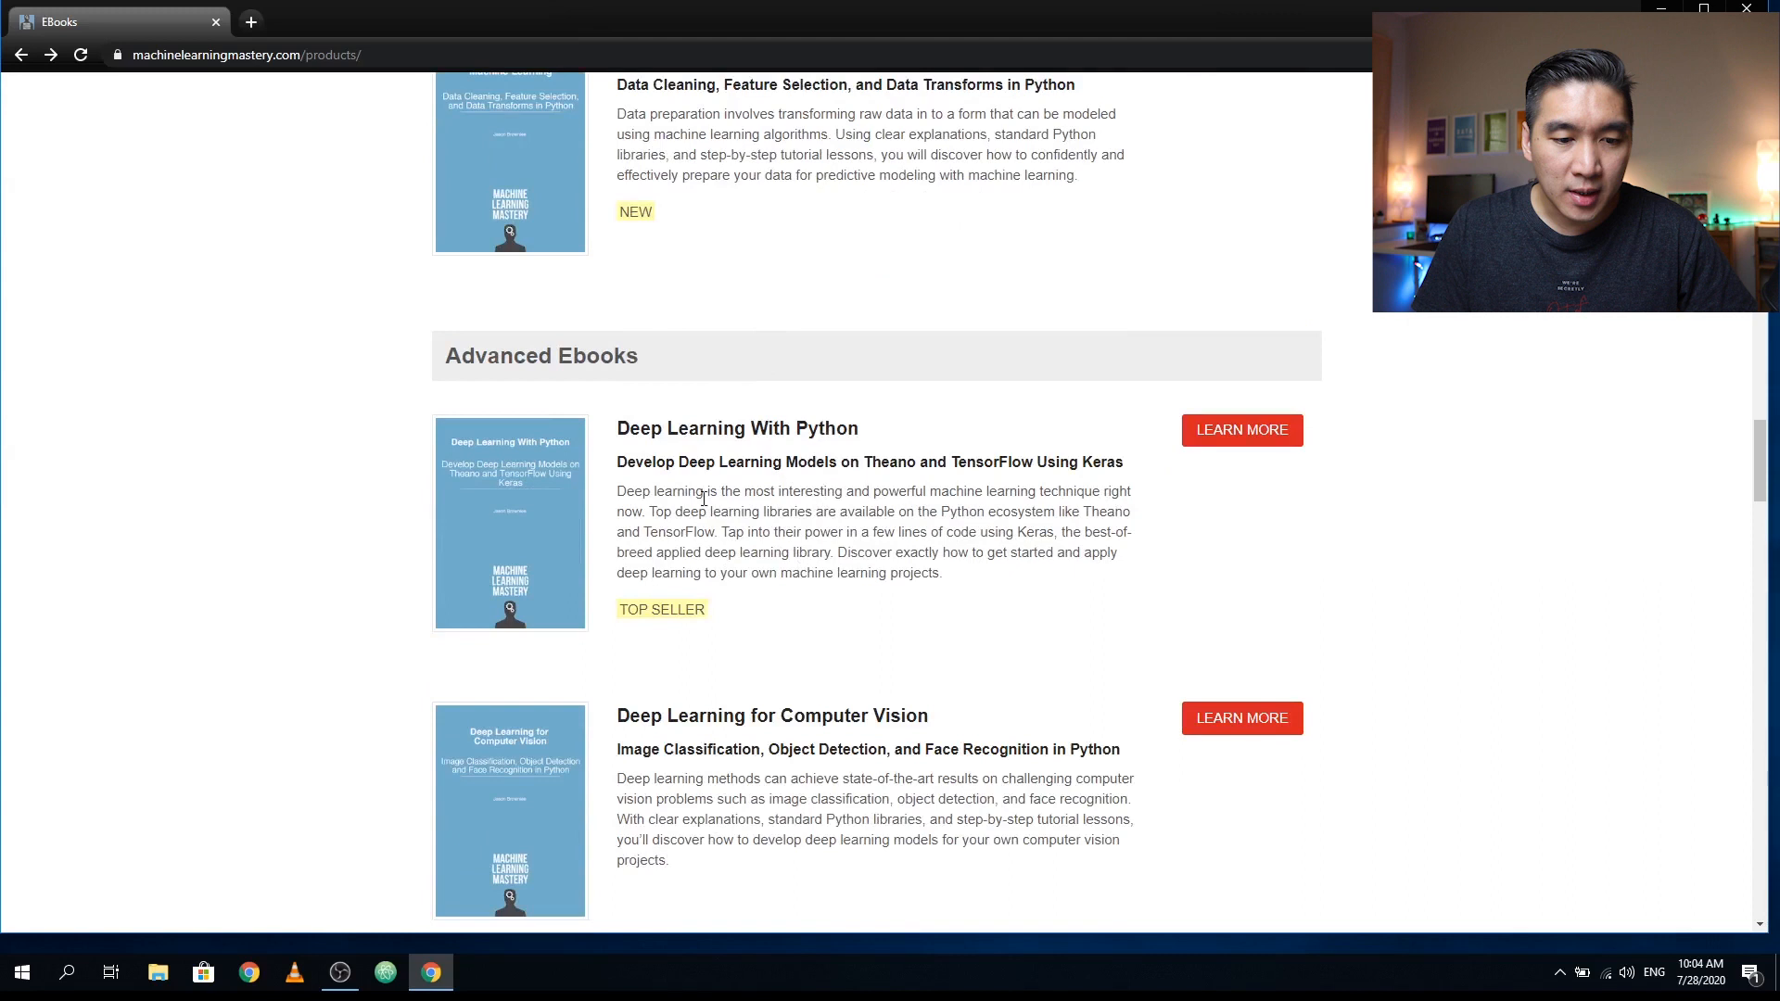
pyautogui.moveTo(827, 588)
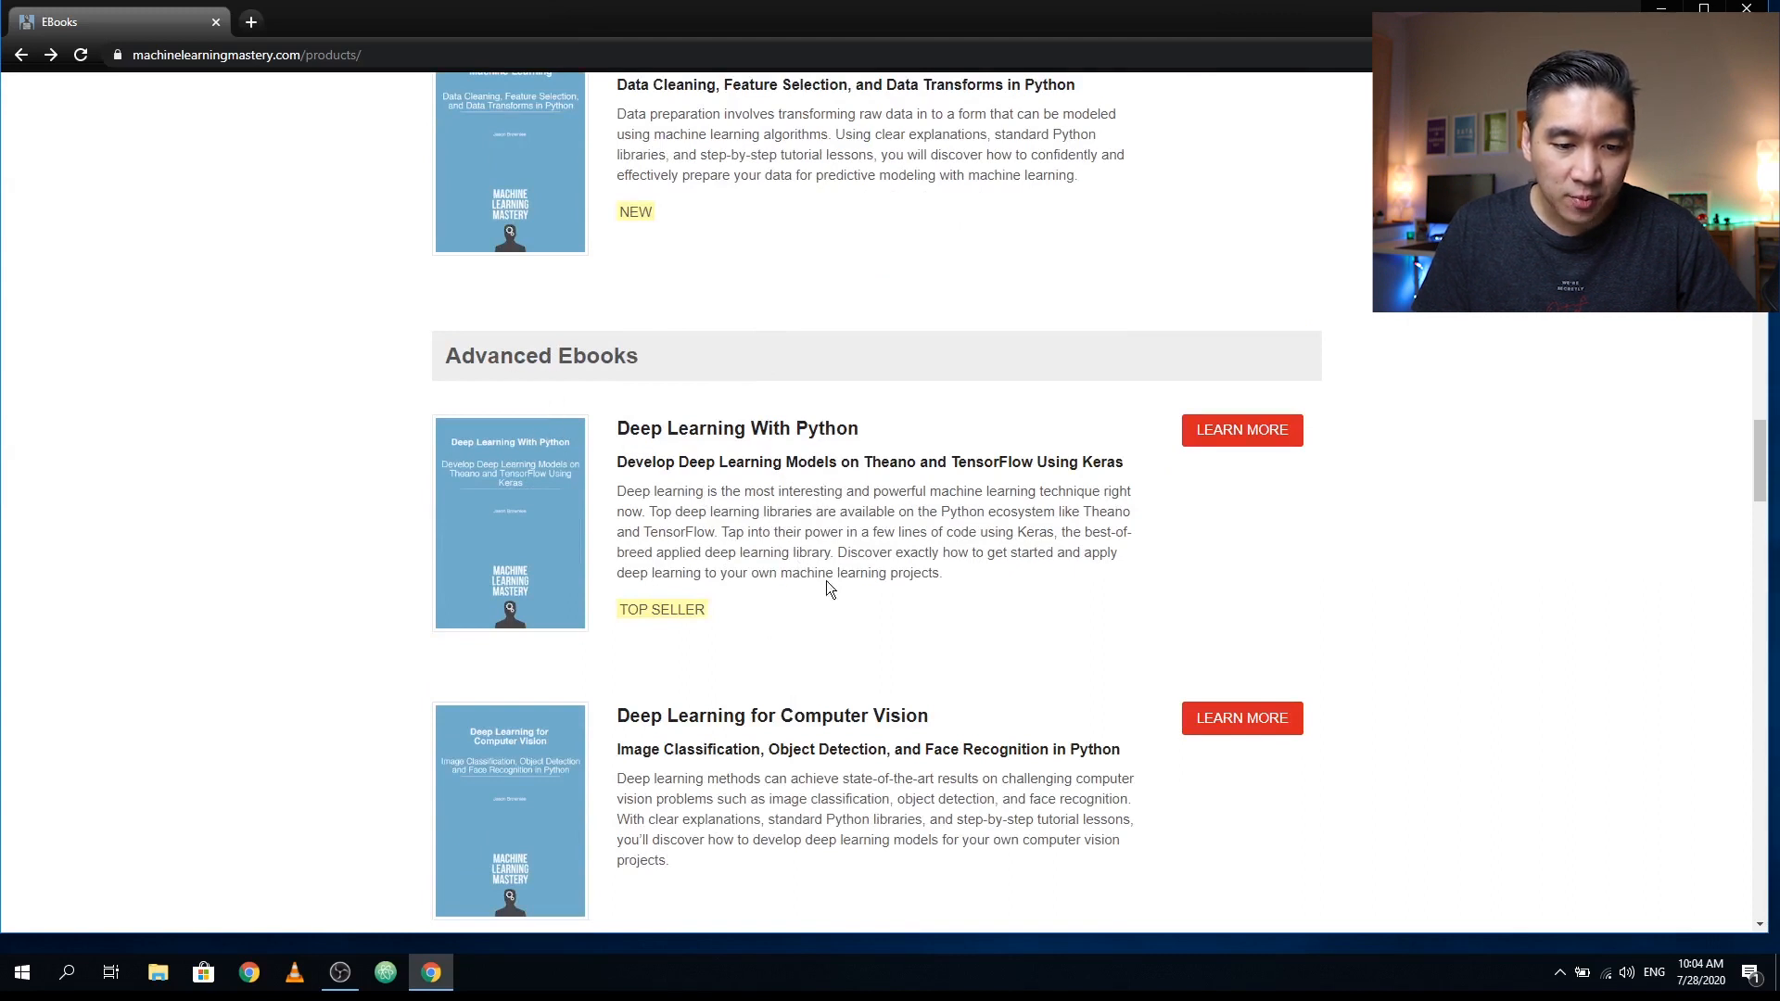
pyautogui.scroll(-3)
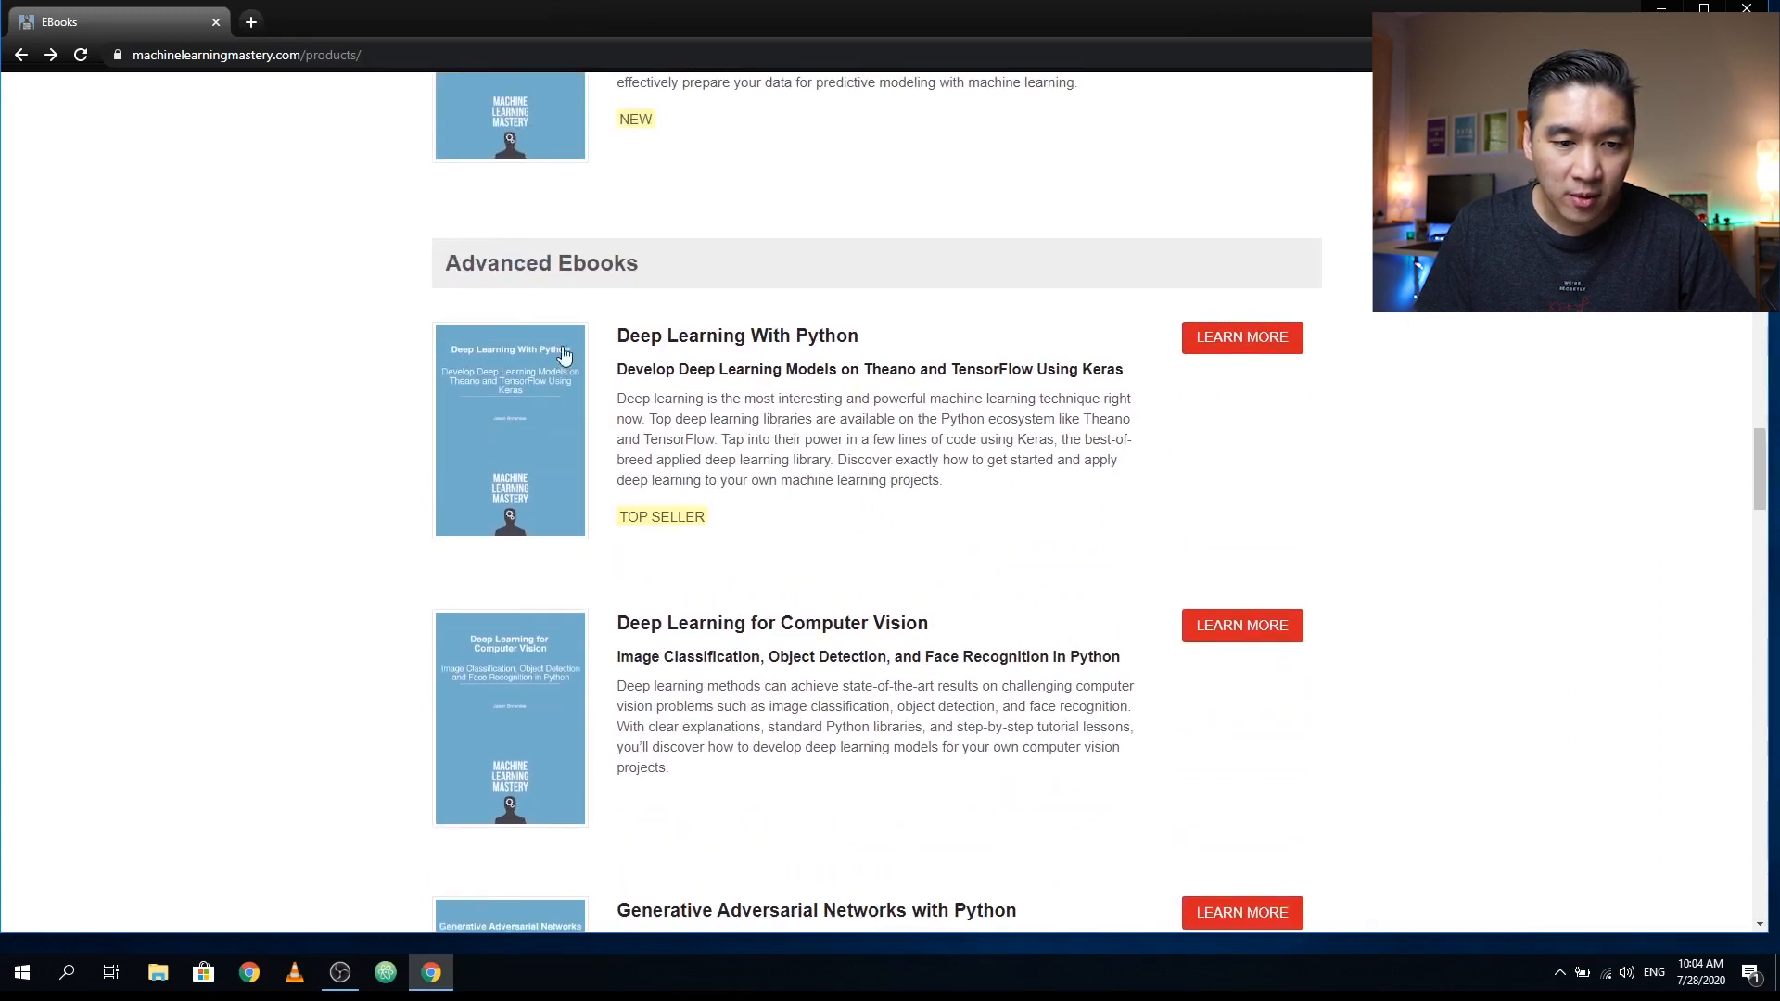
pyautogui.moveTo(772, 362)
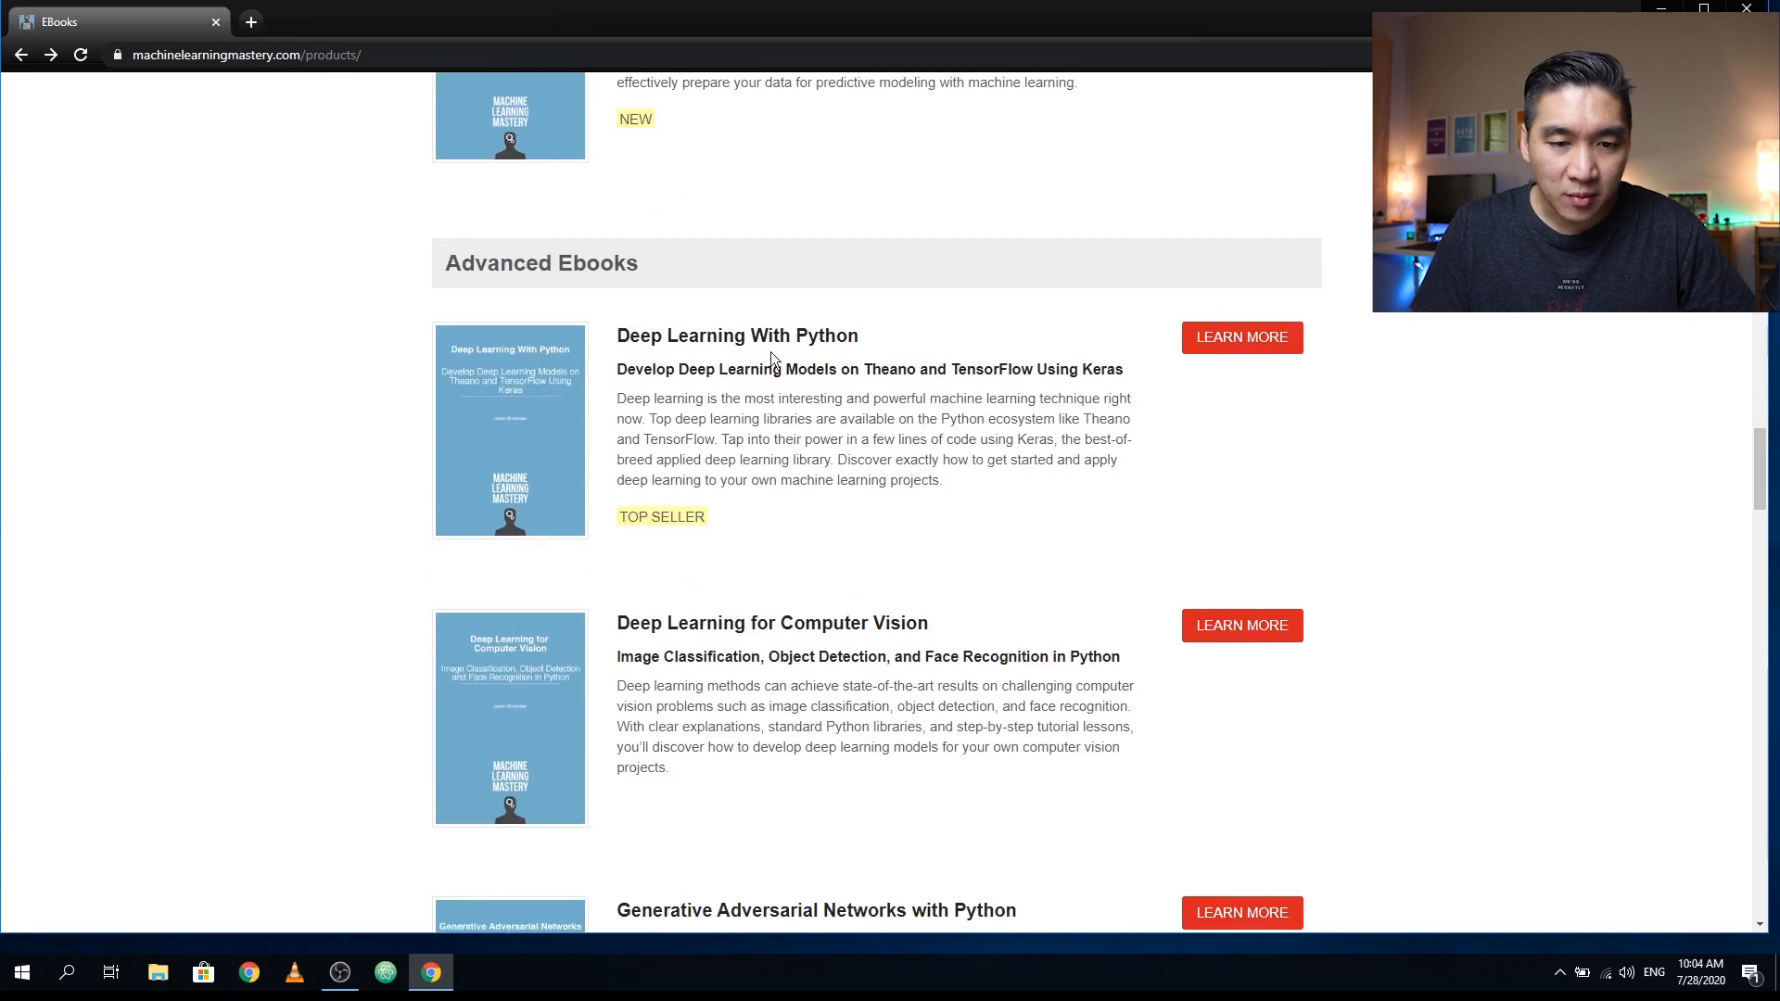
pyautogui.moveTo(751, 385)
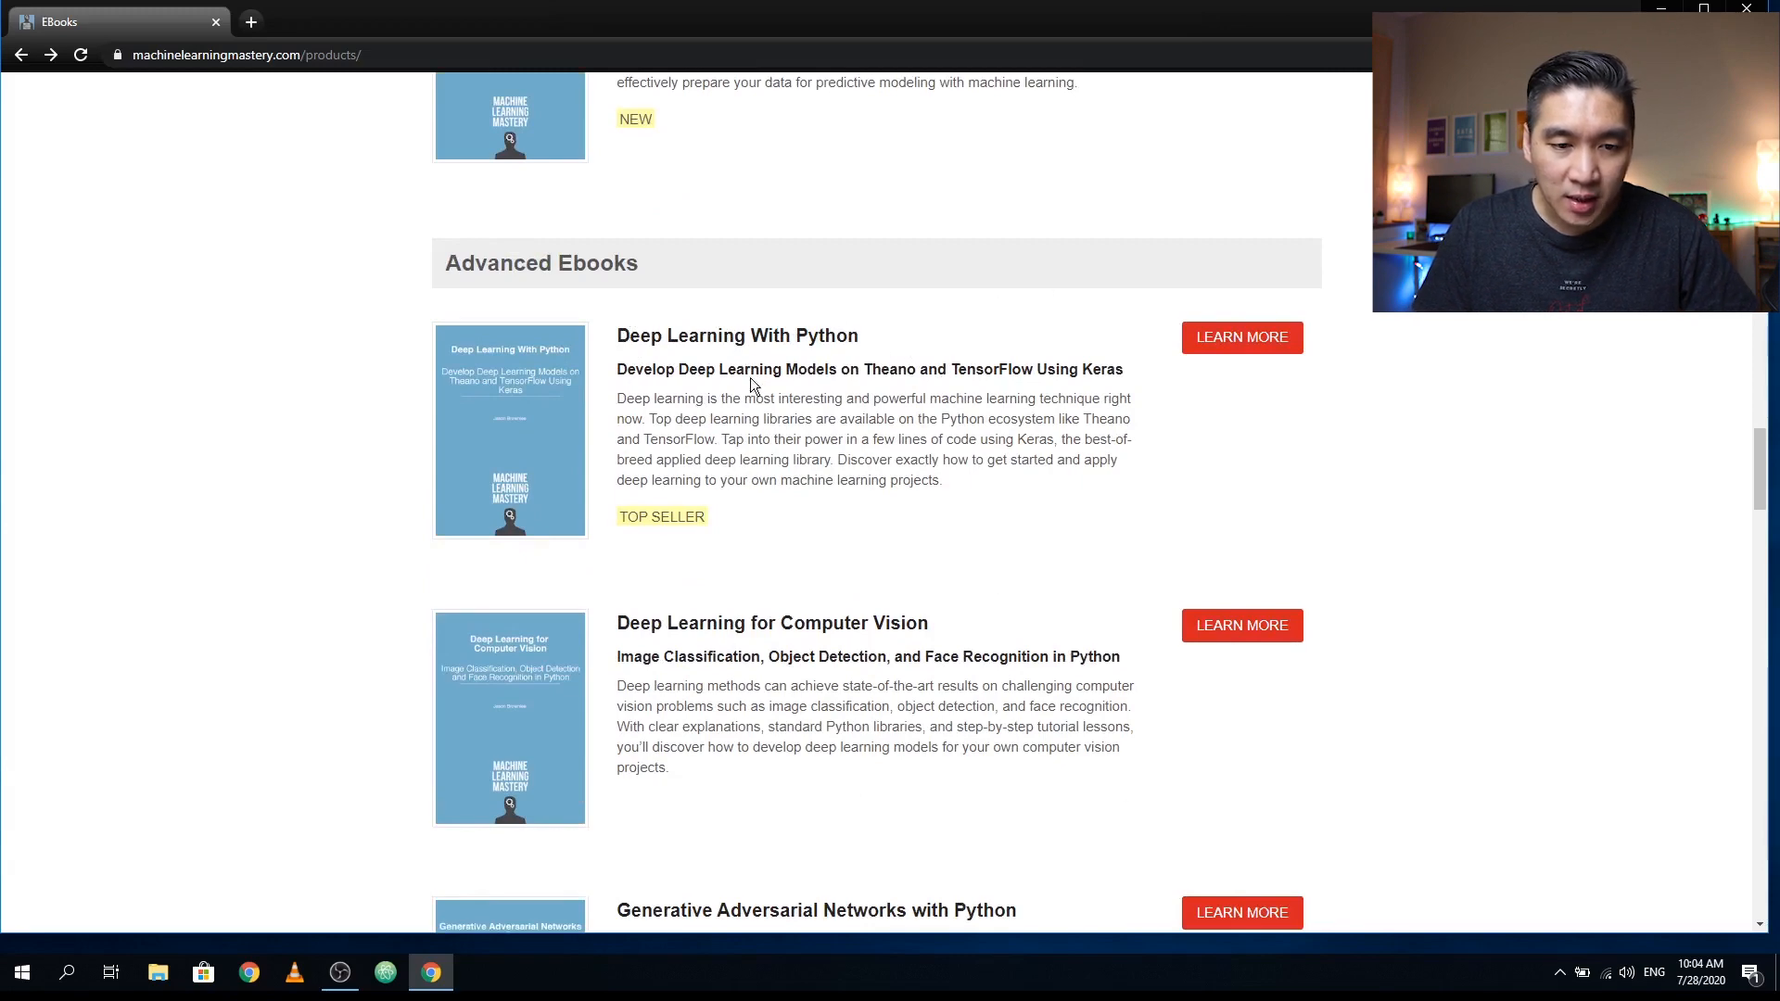
pyautogui.scroll(-3)
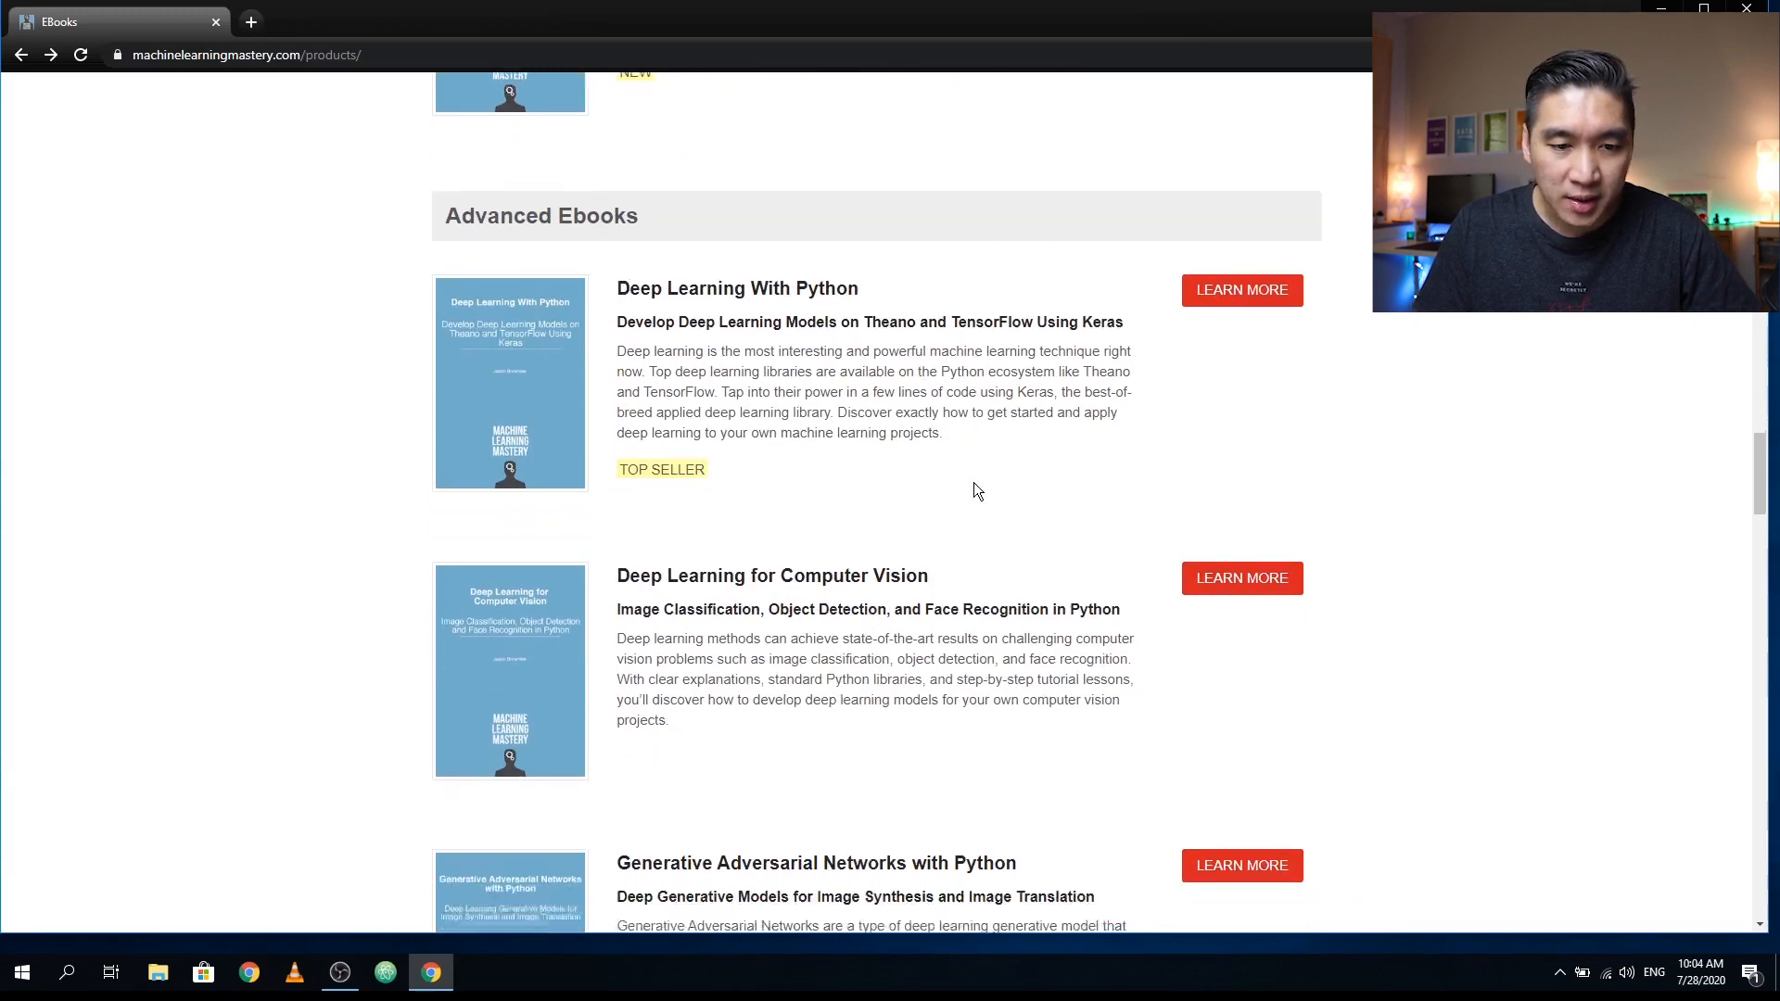
pyautogui.scroll(-3)
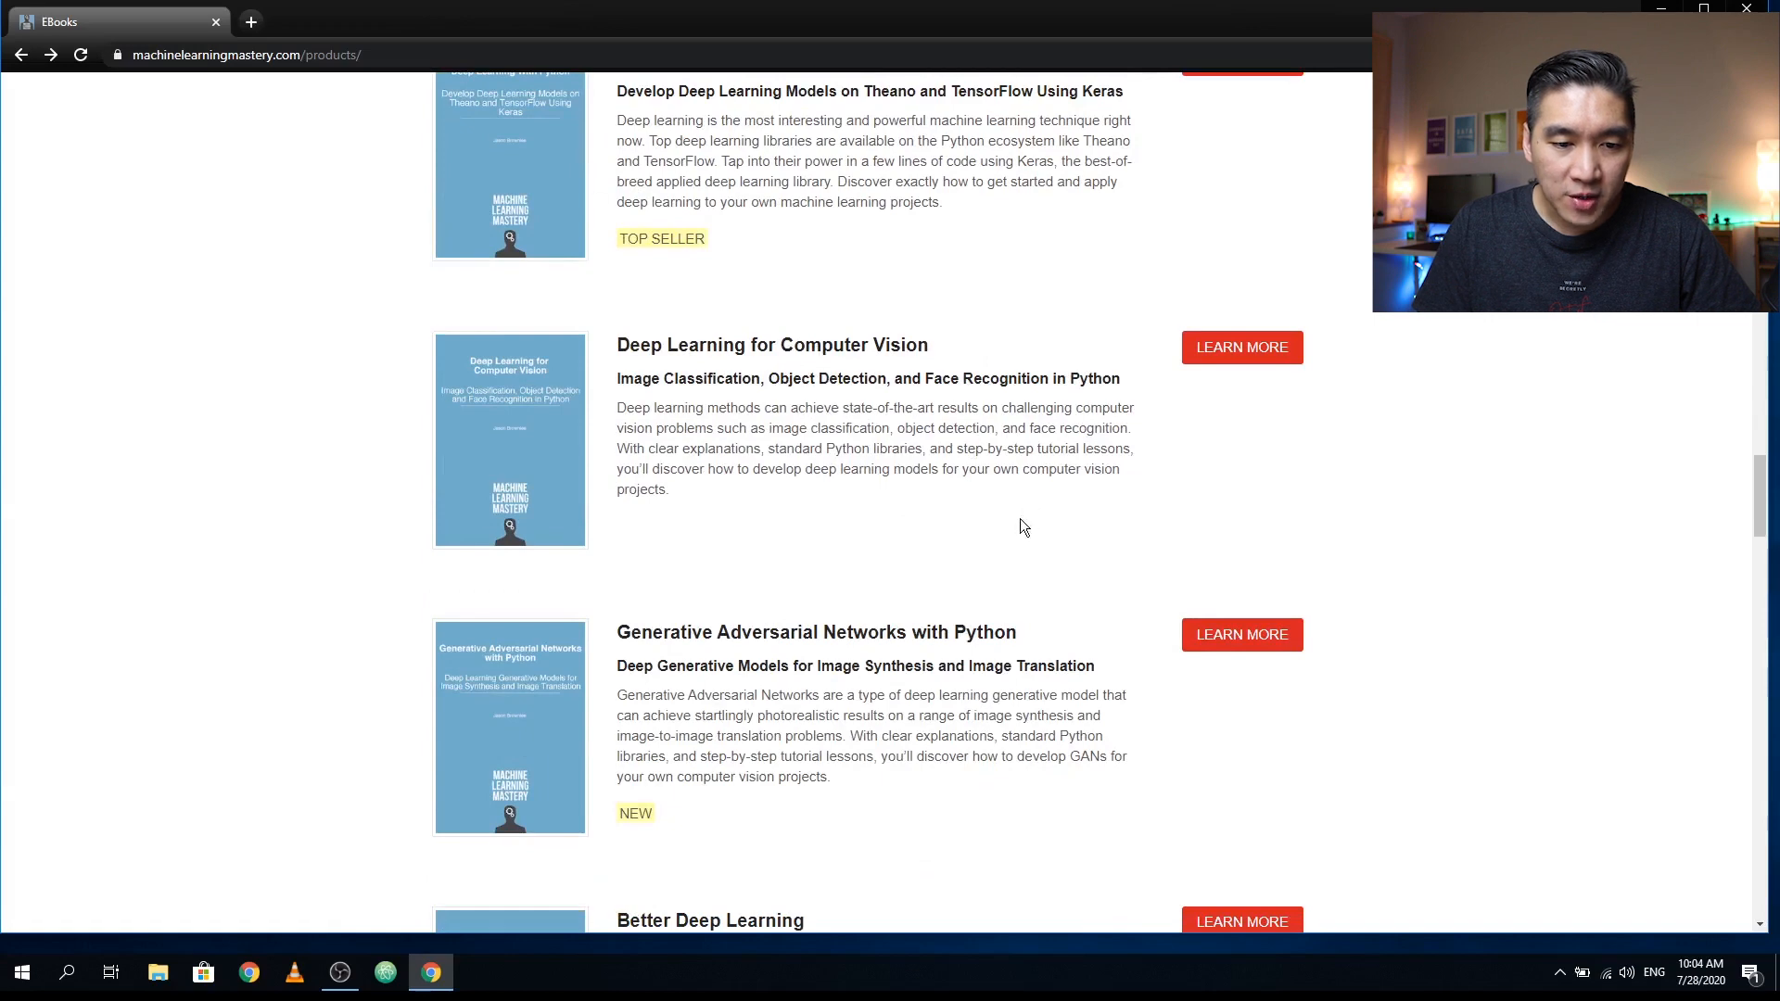
pyautogui.scroll(-3)
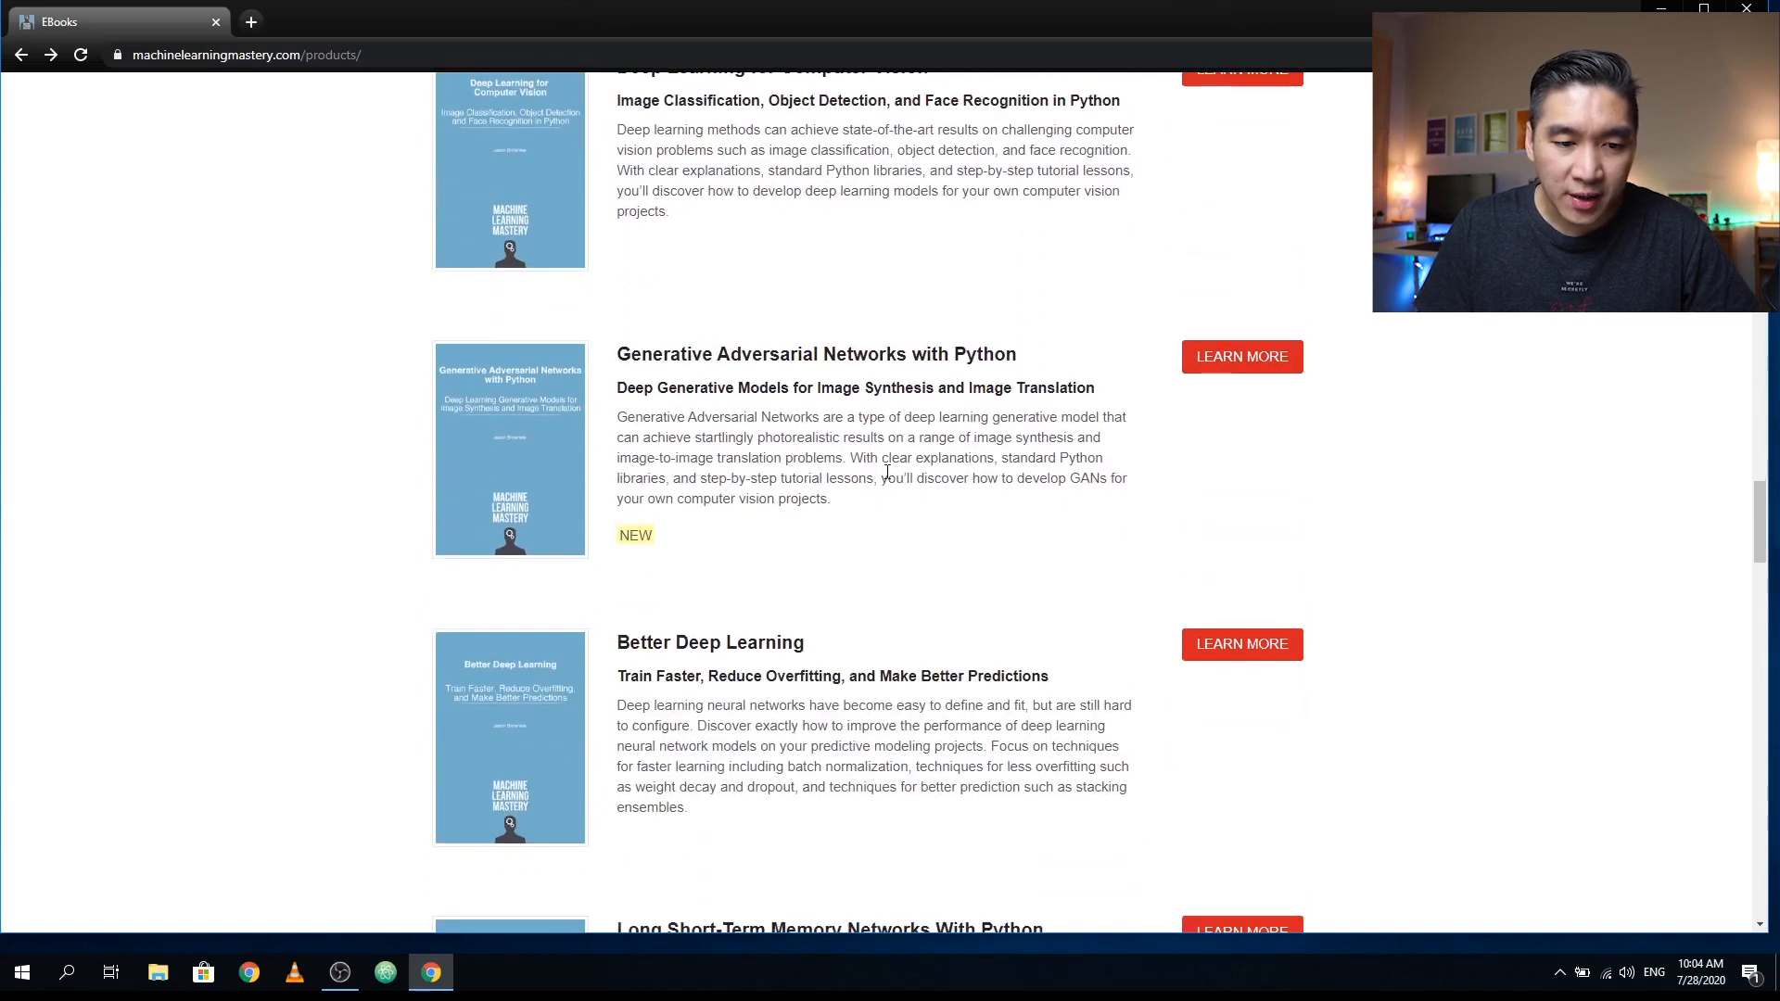
pyautogui.scroll(-3)
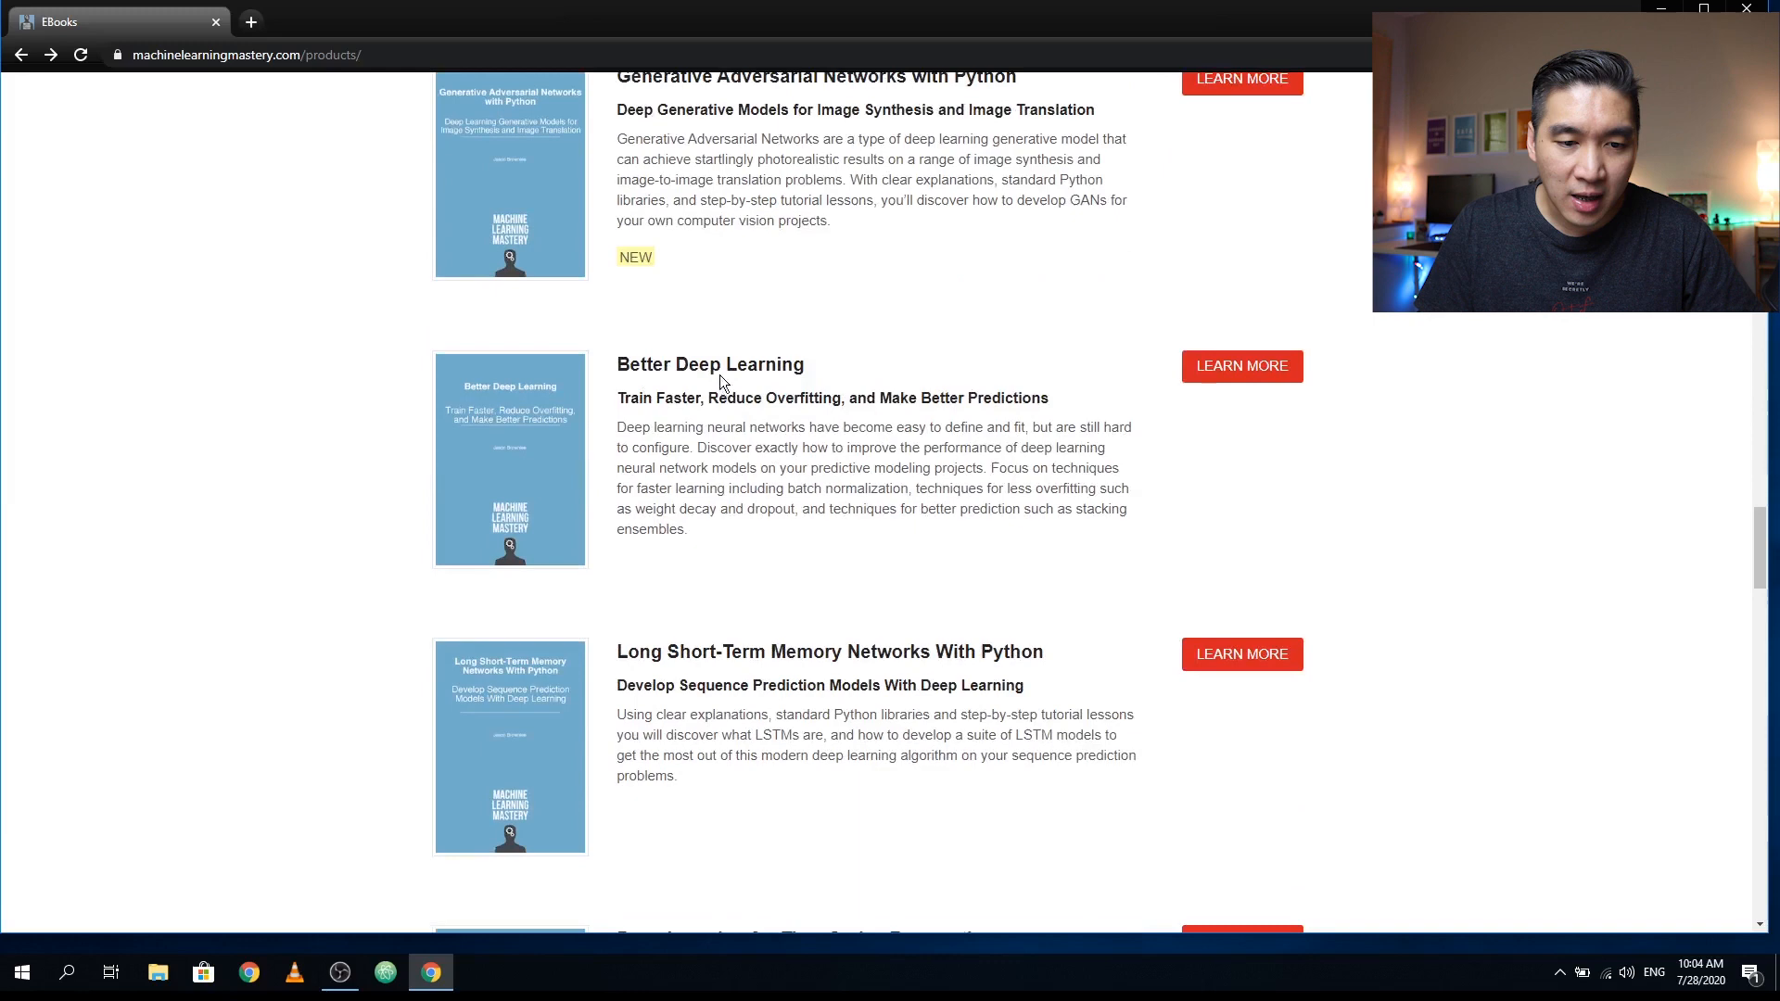
pyautogui.moveTo(964, 422)
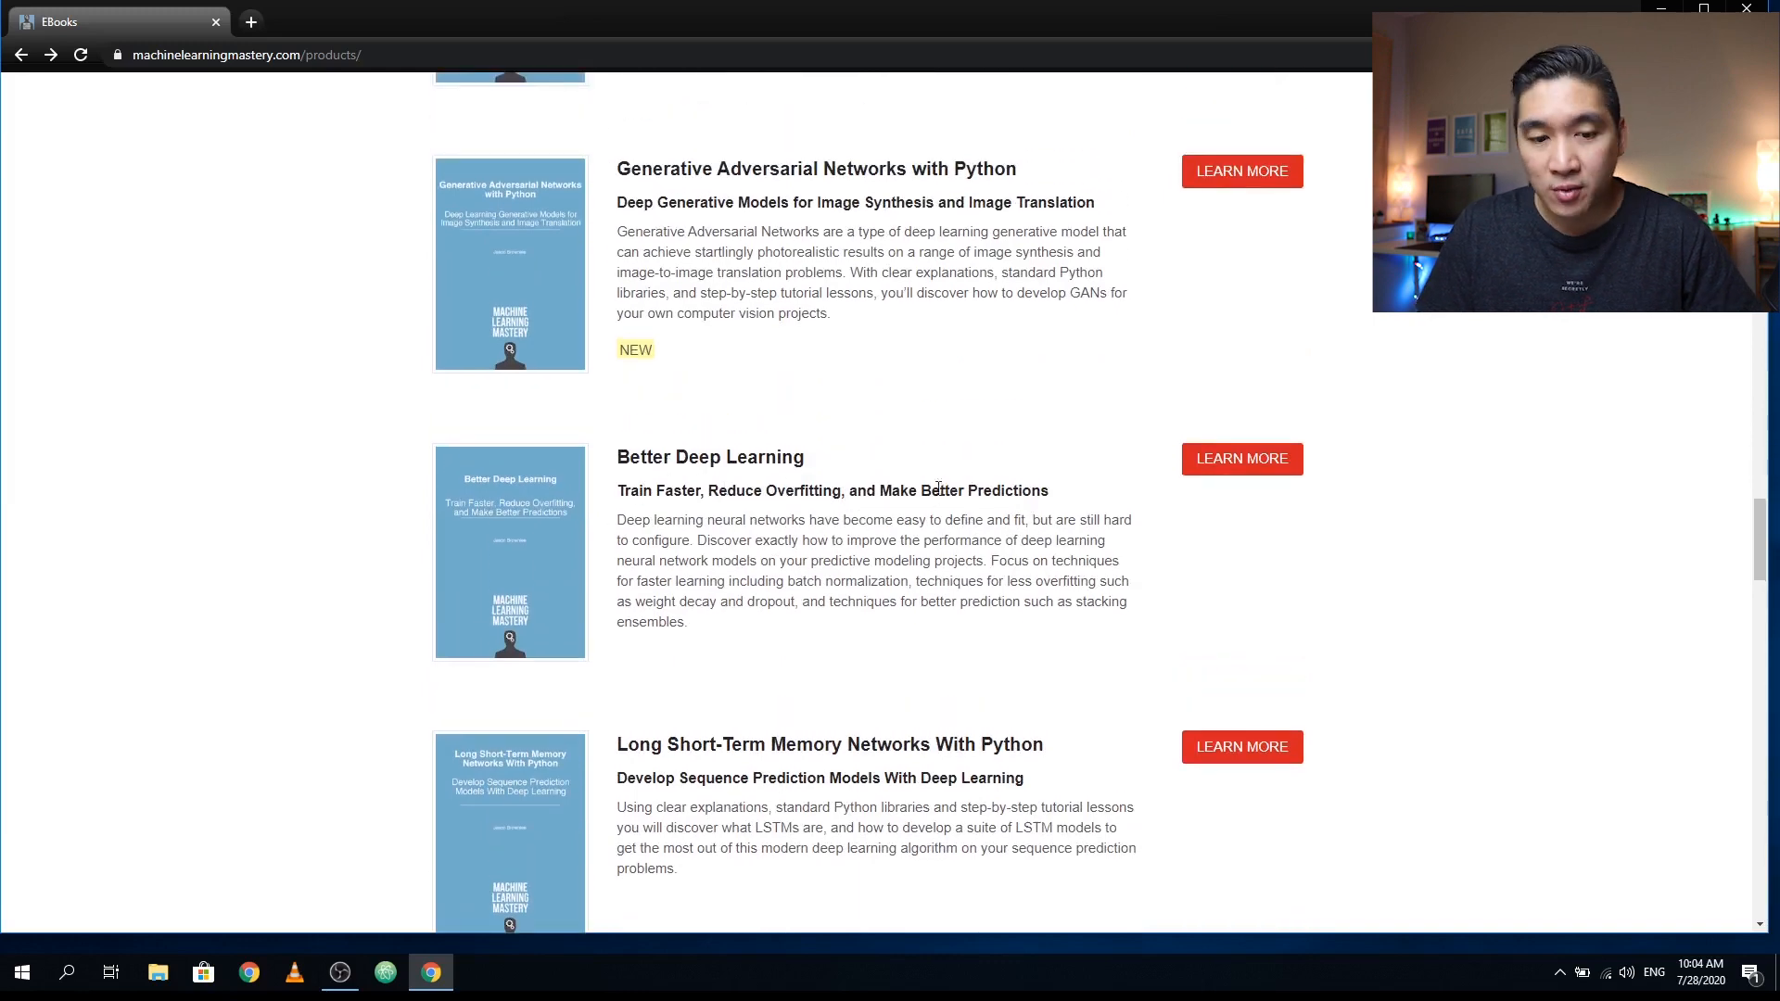
pyautogui.scroll(-3)
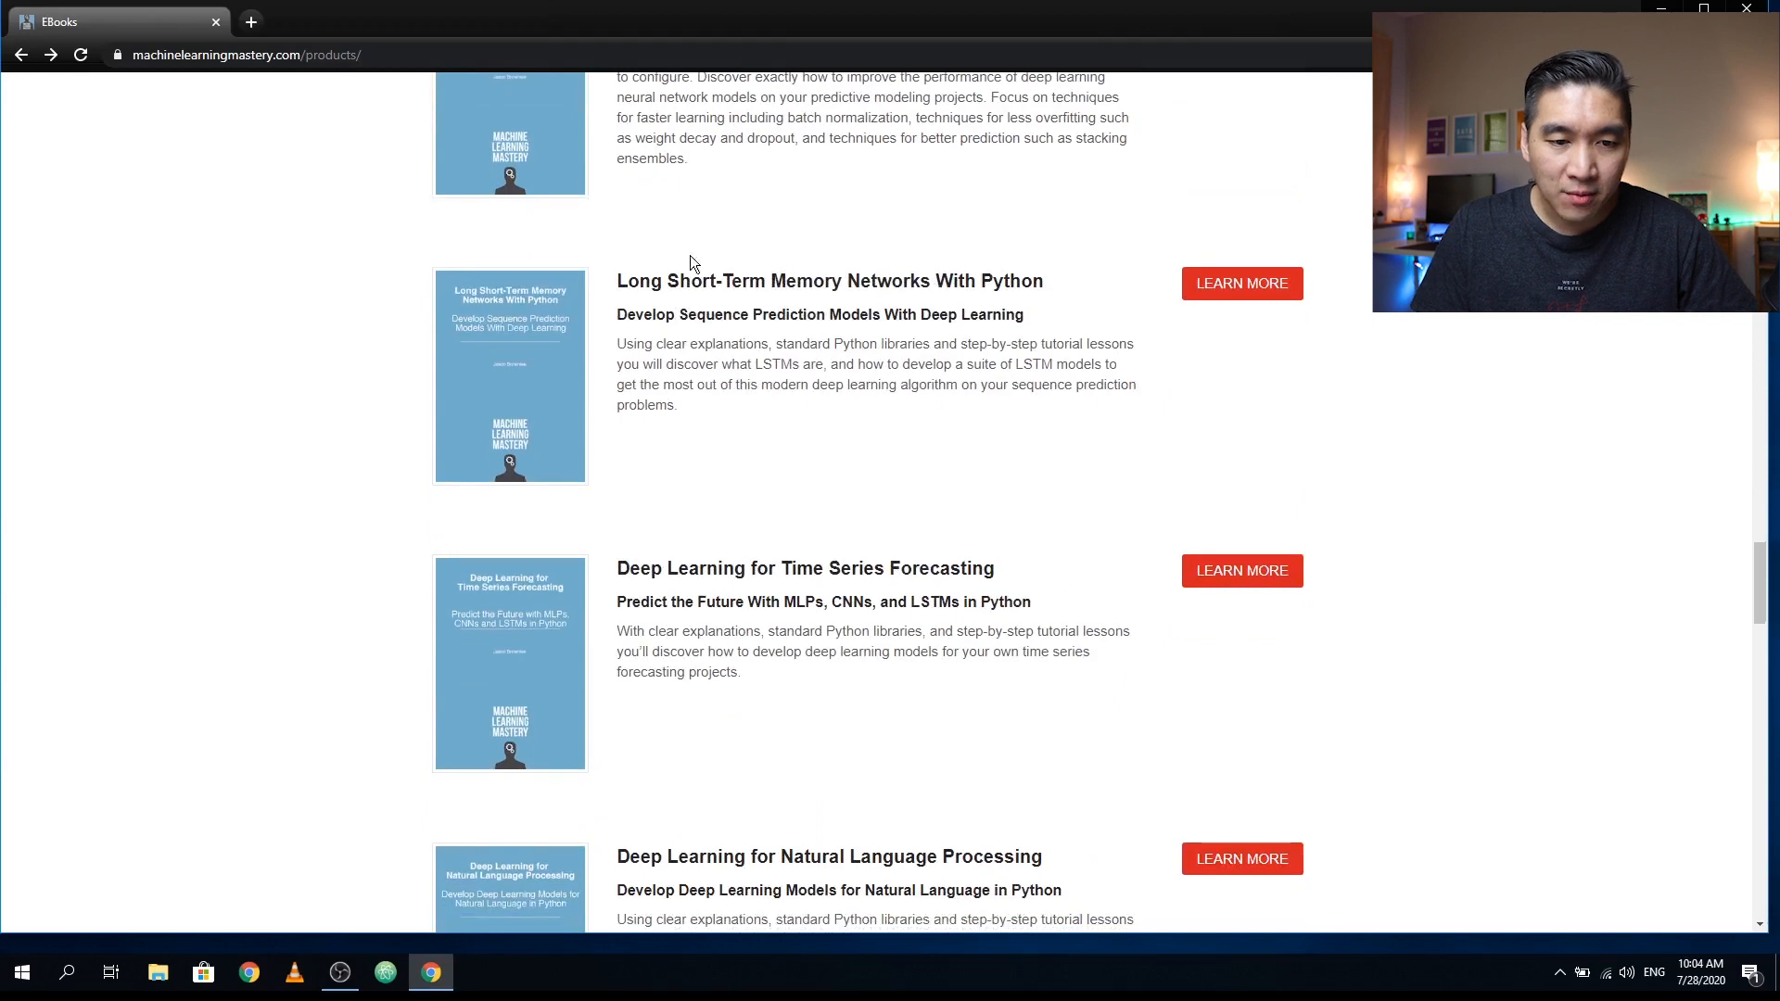
pyautogui.scroll(-3)
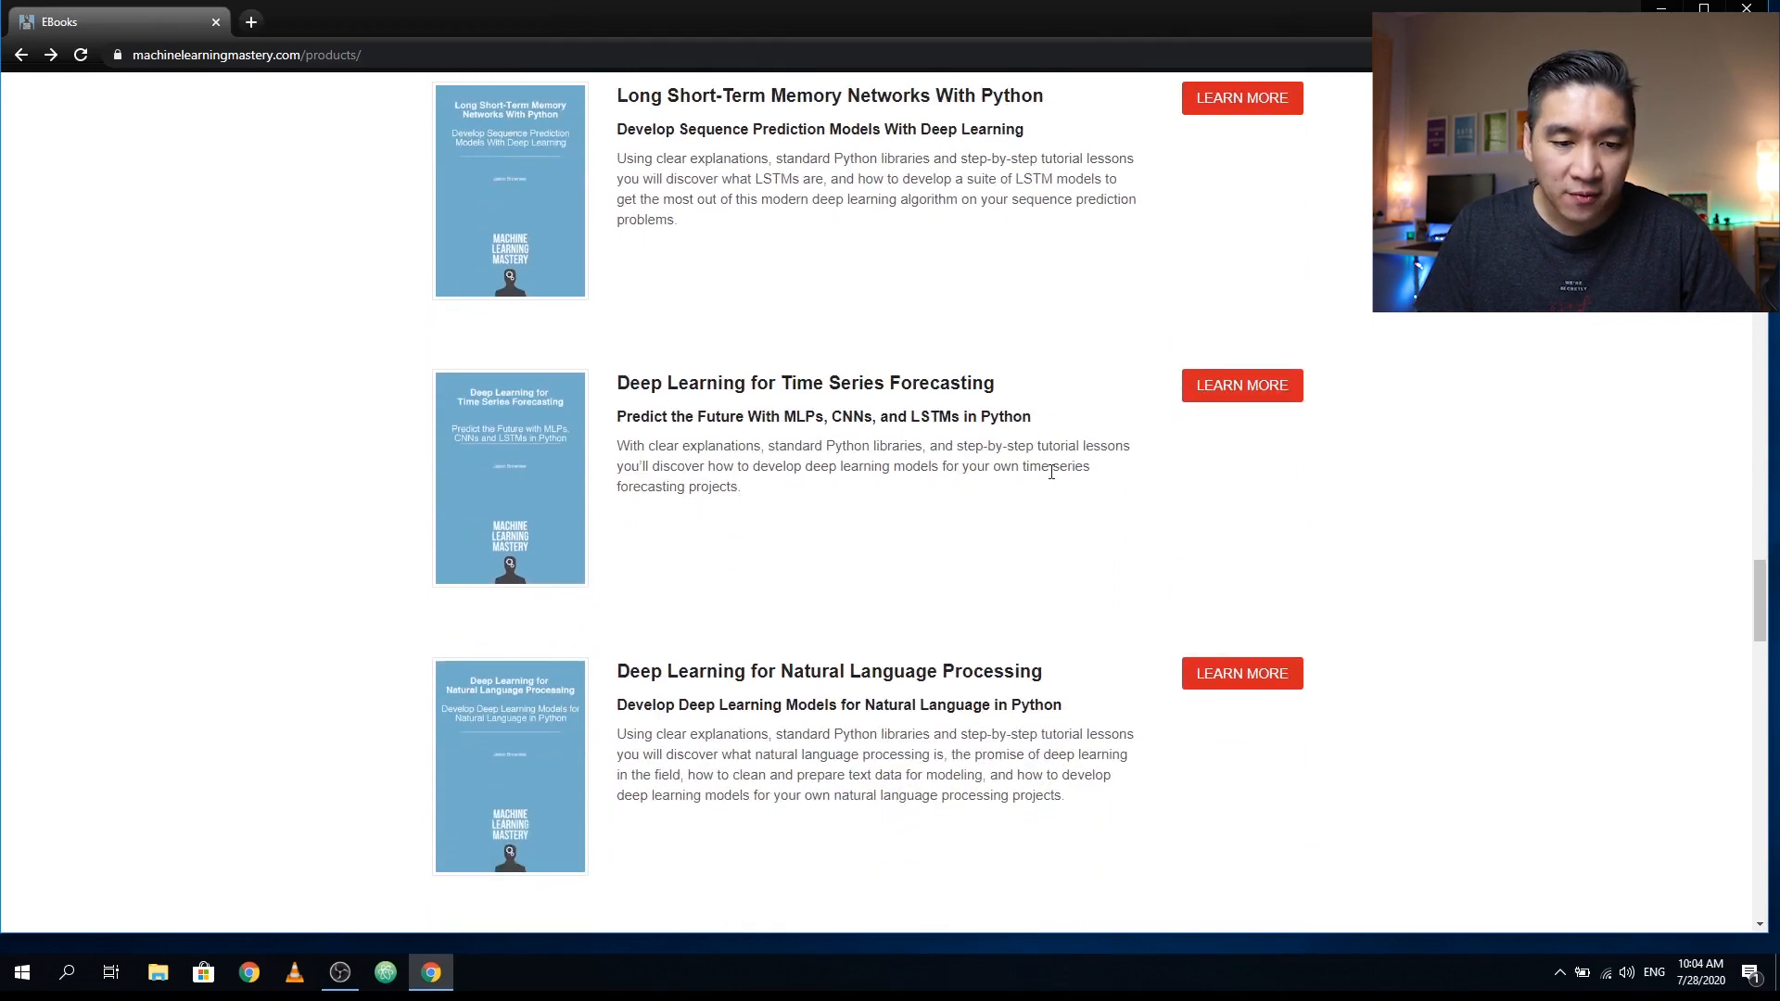
pyautogui.scroll(-3)
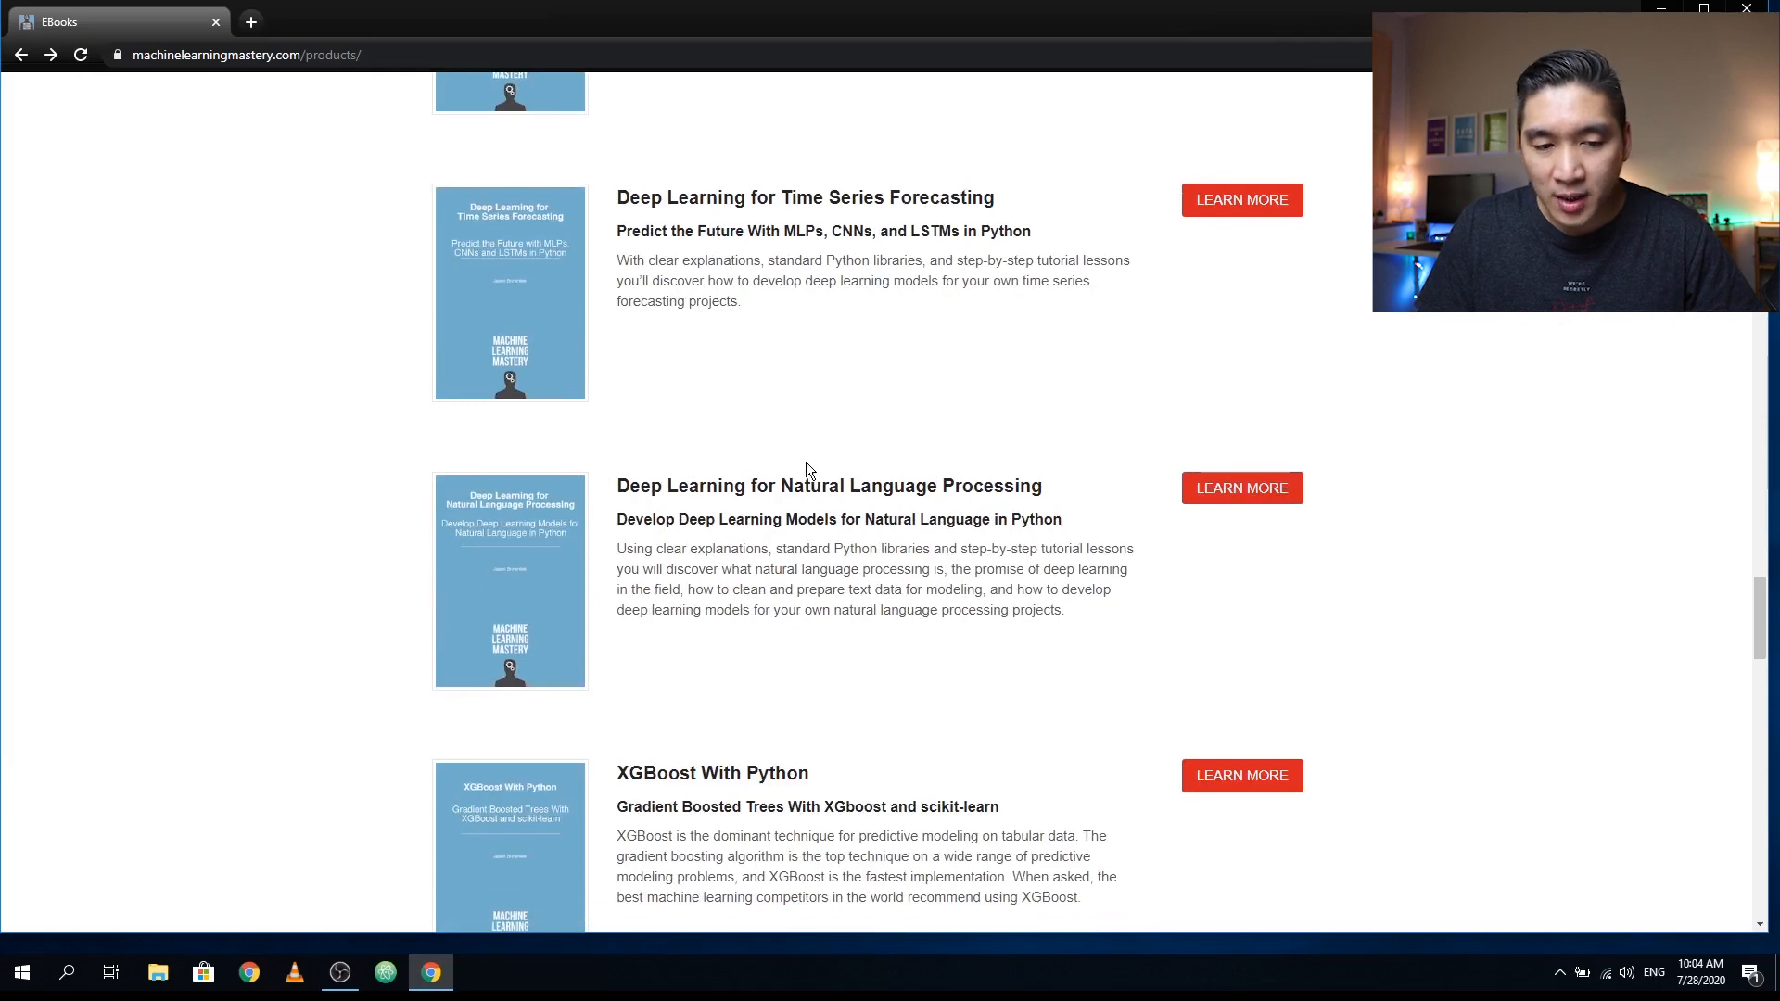
pyautogui.moveTo(742, 543)
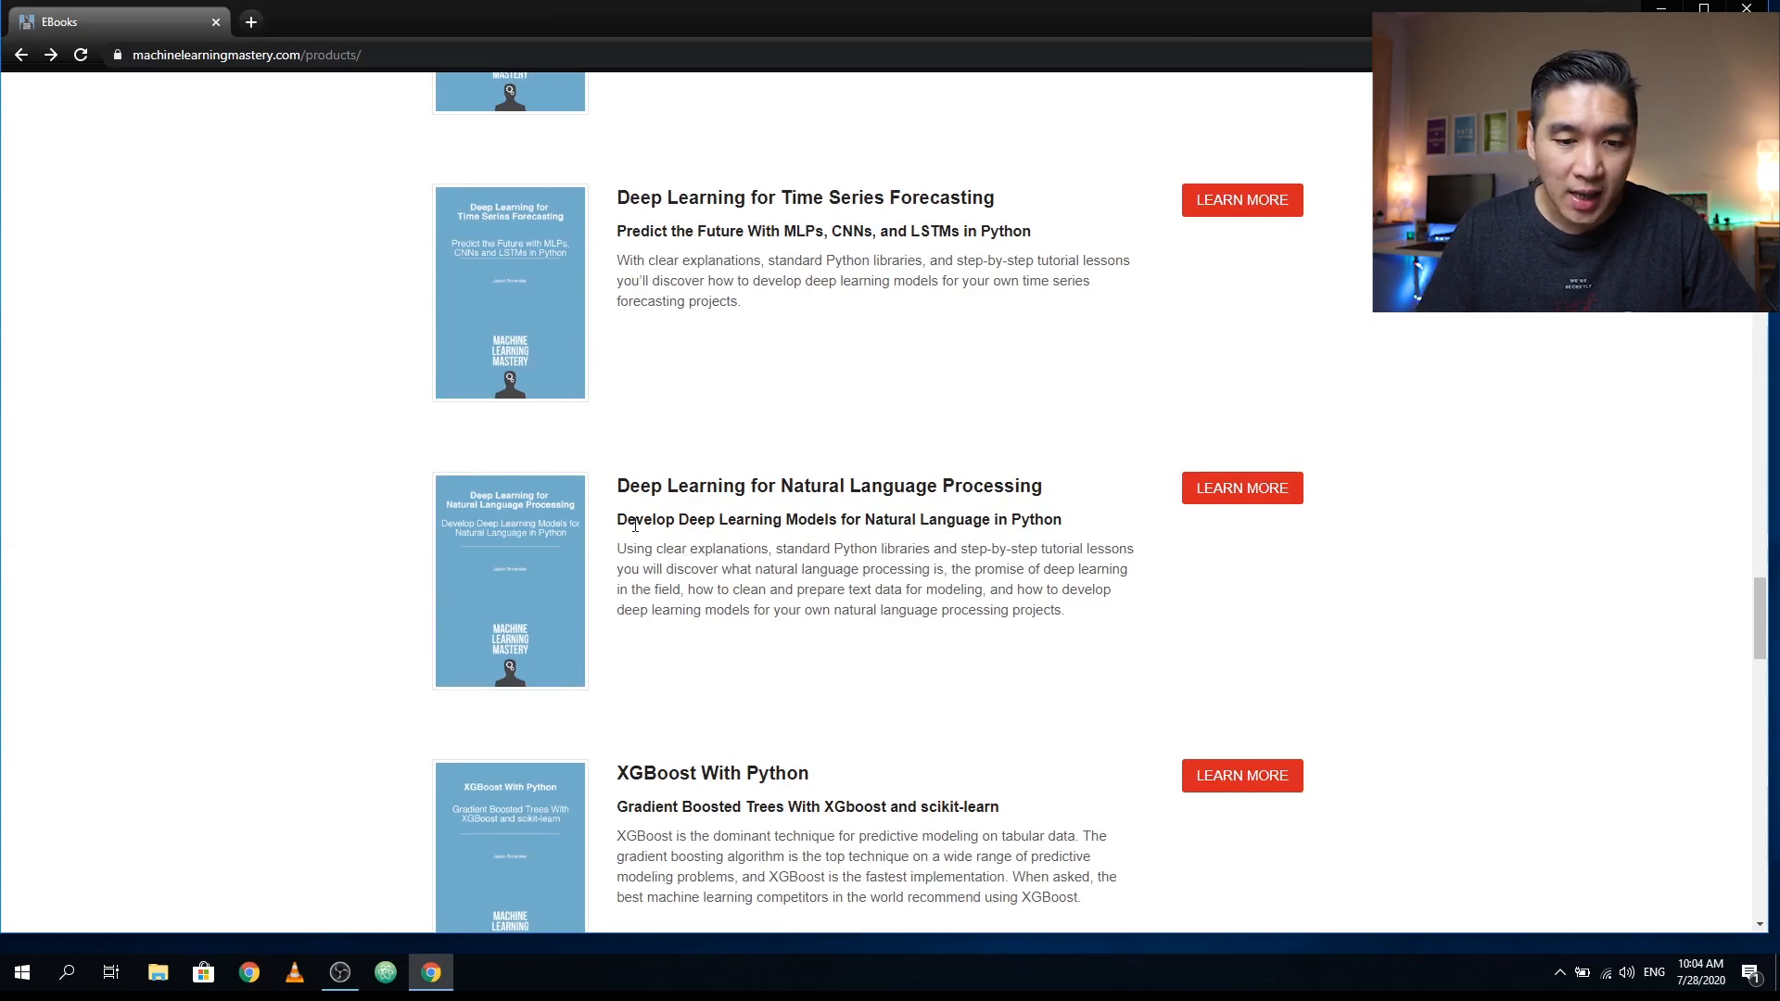
pyautogui.moveTo(1242, 487)
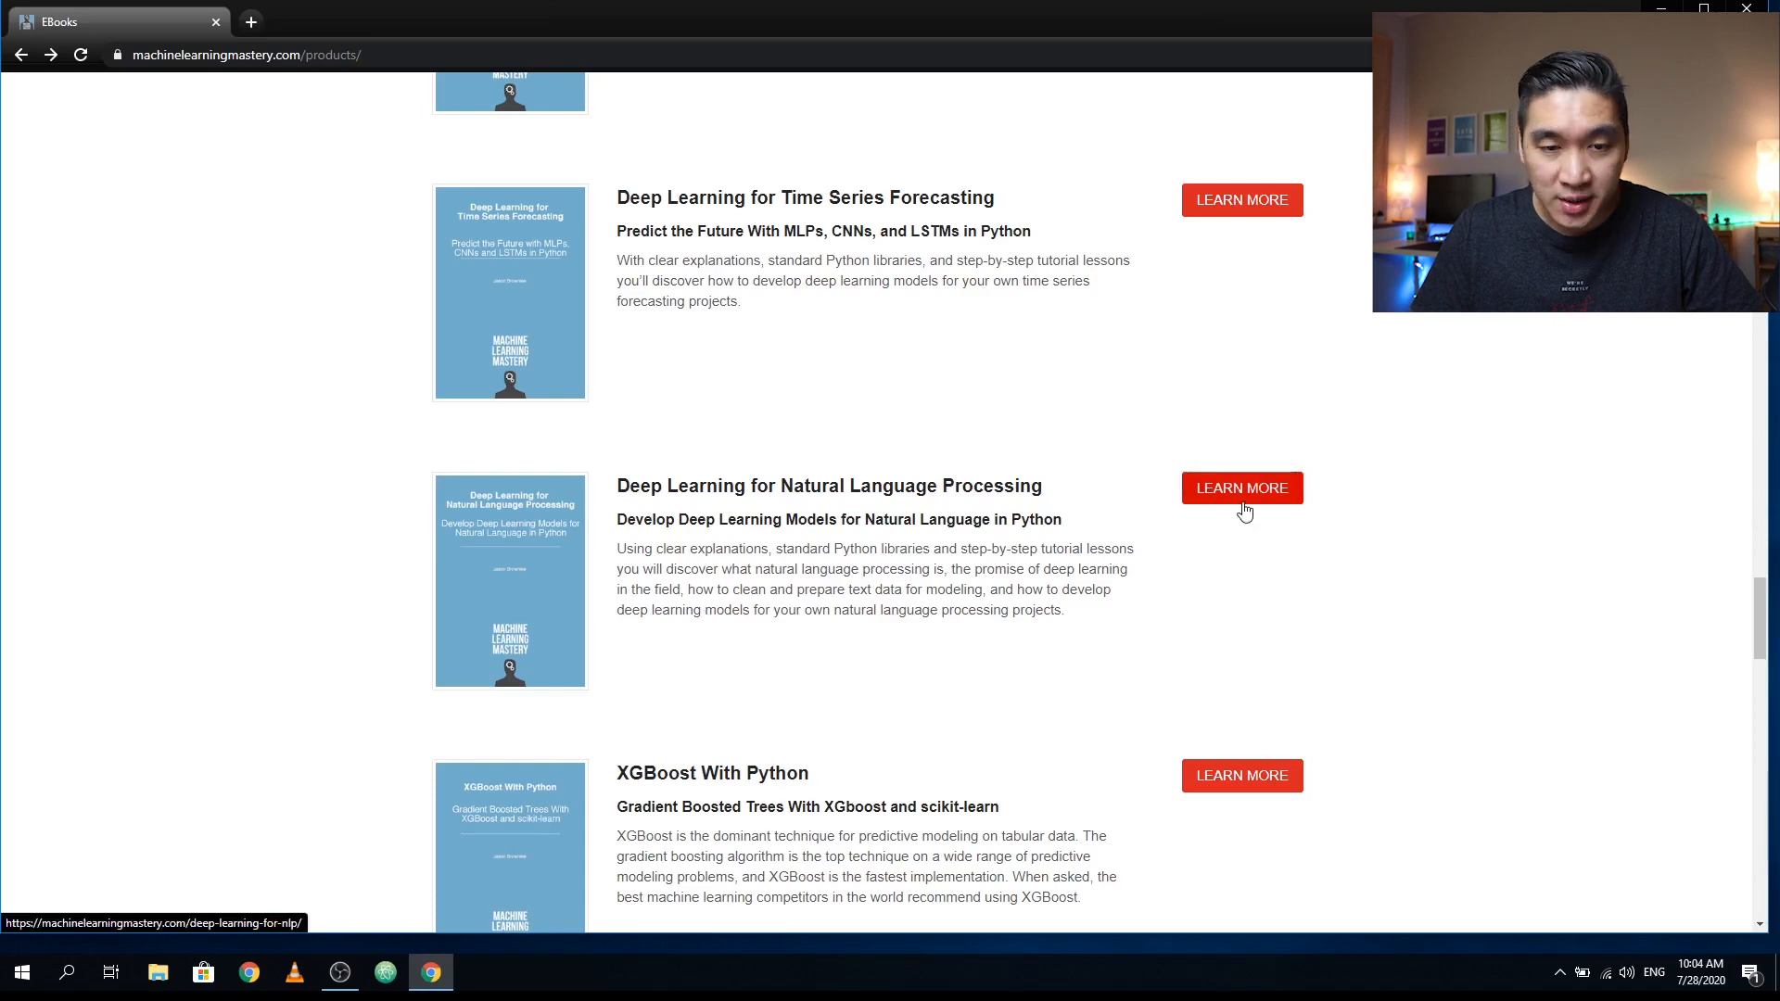
pyautogui.scroll(-3)
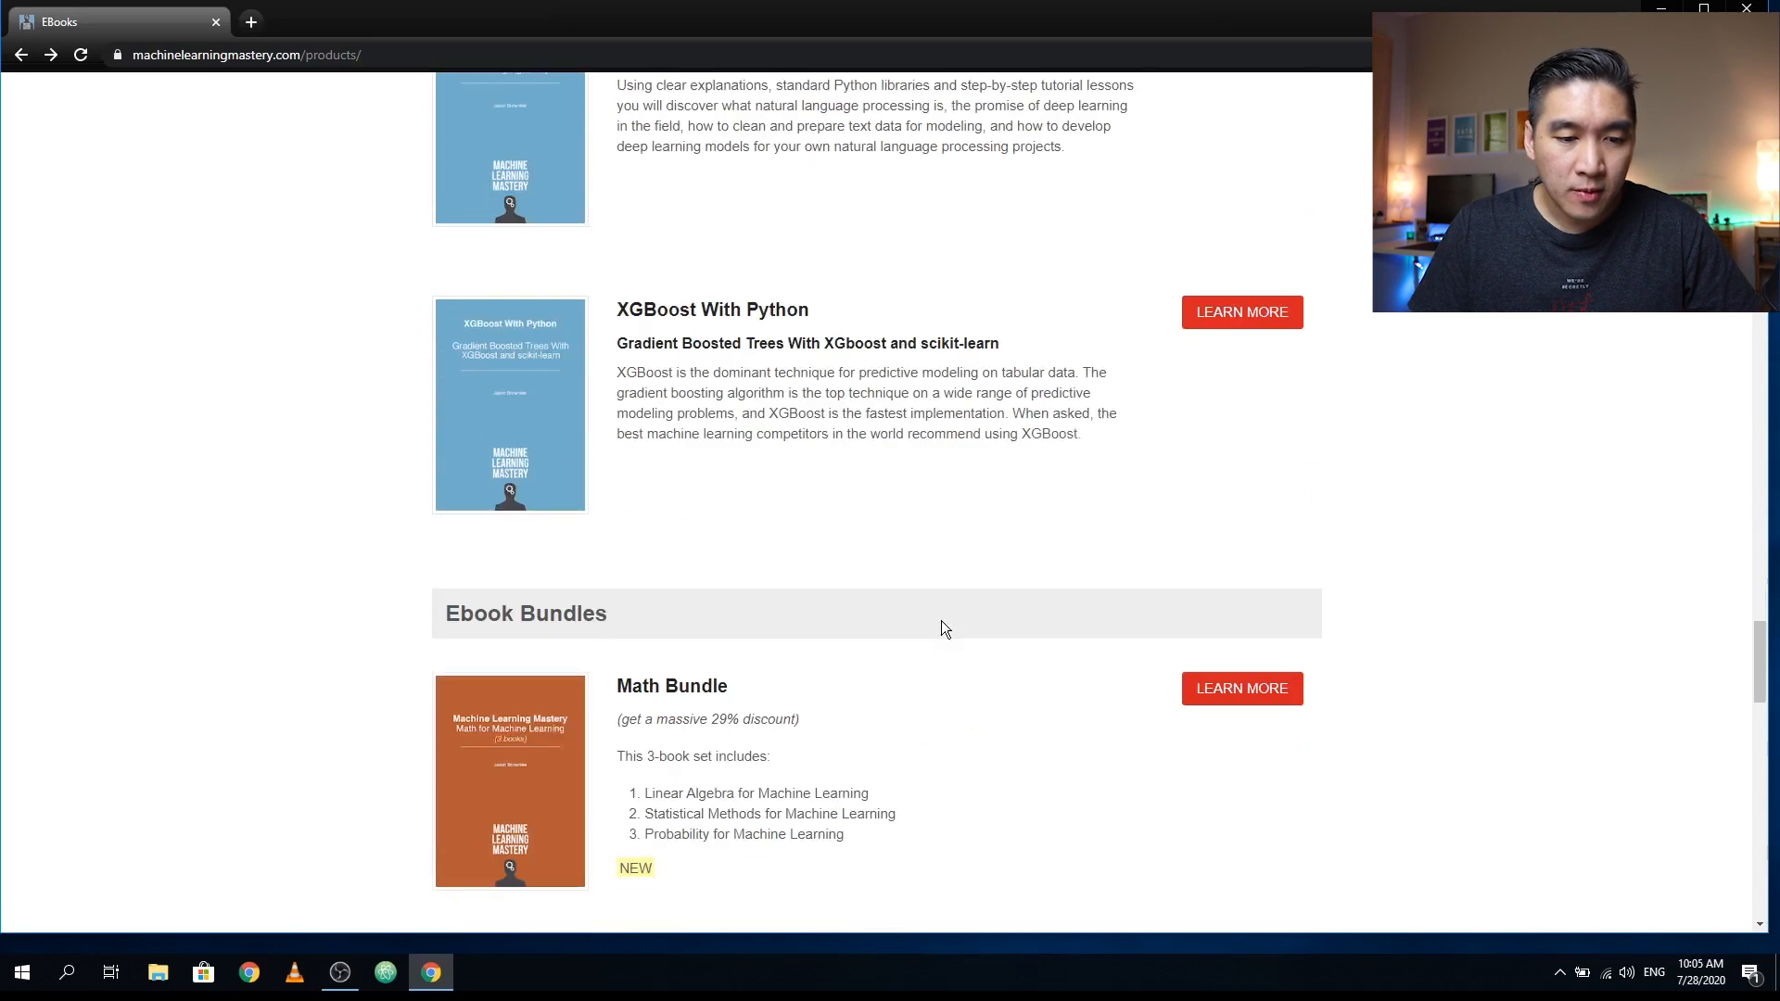
pyautogui.moveTo(1268, 330)
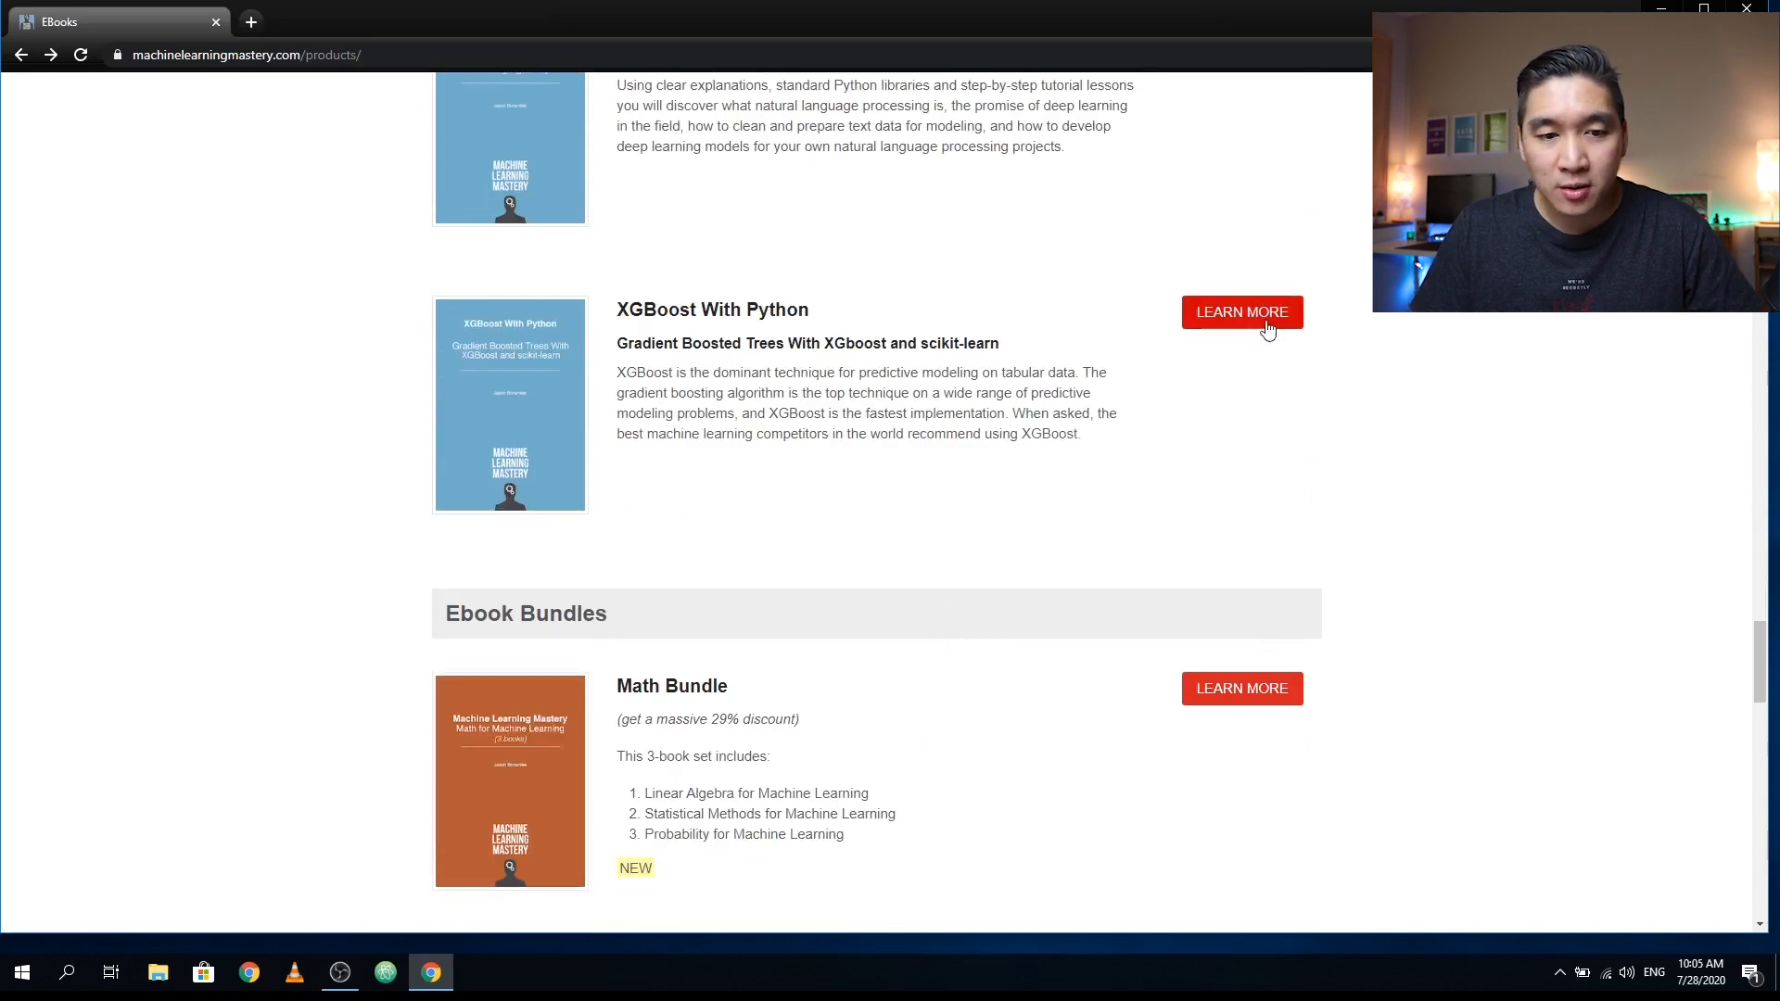
pyautogui.moveTo(818, 413)
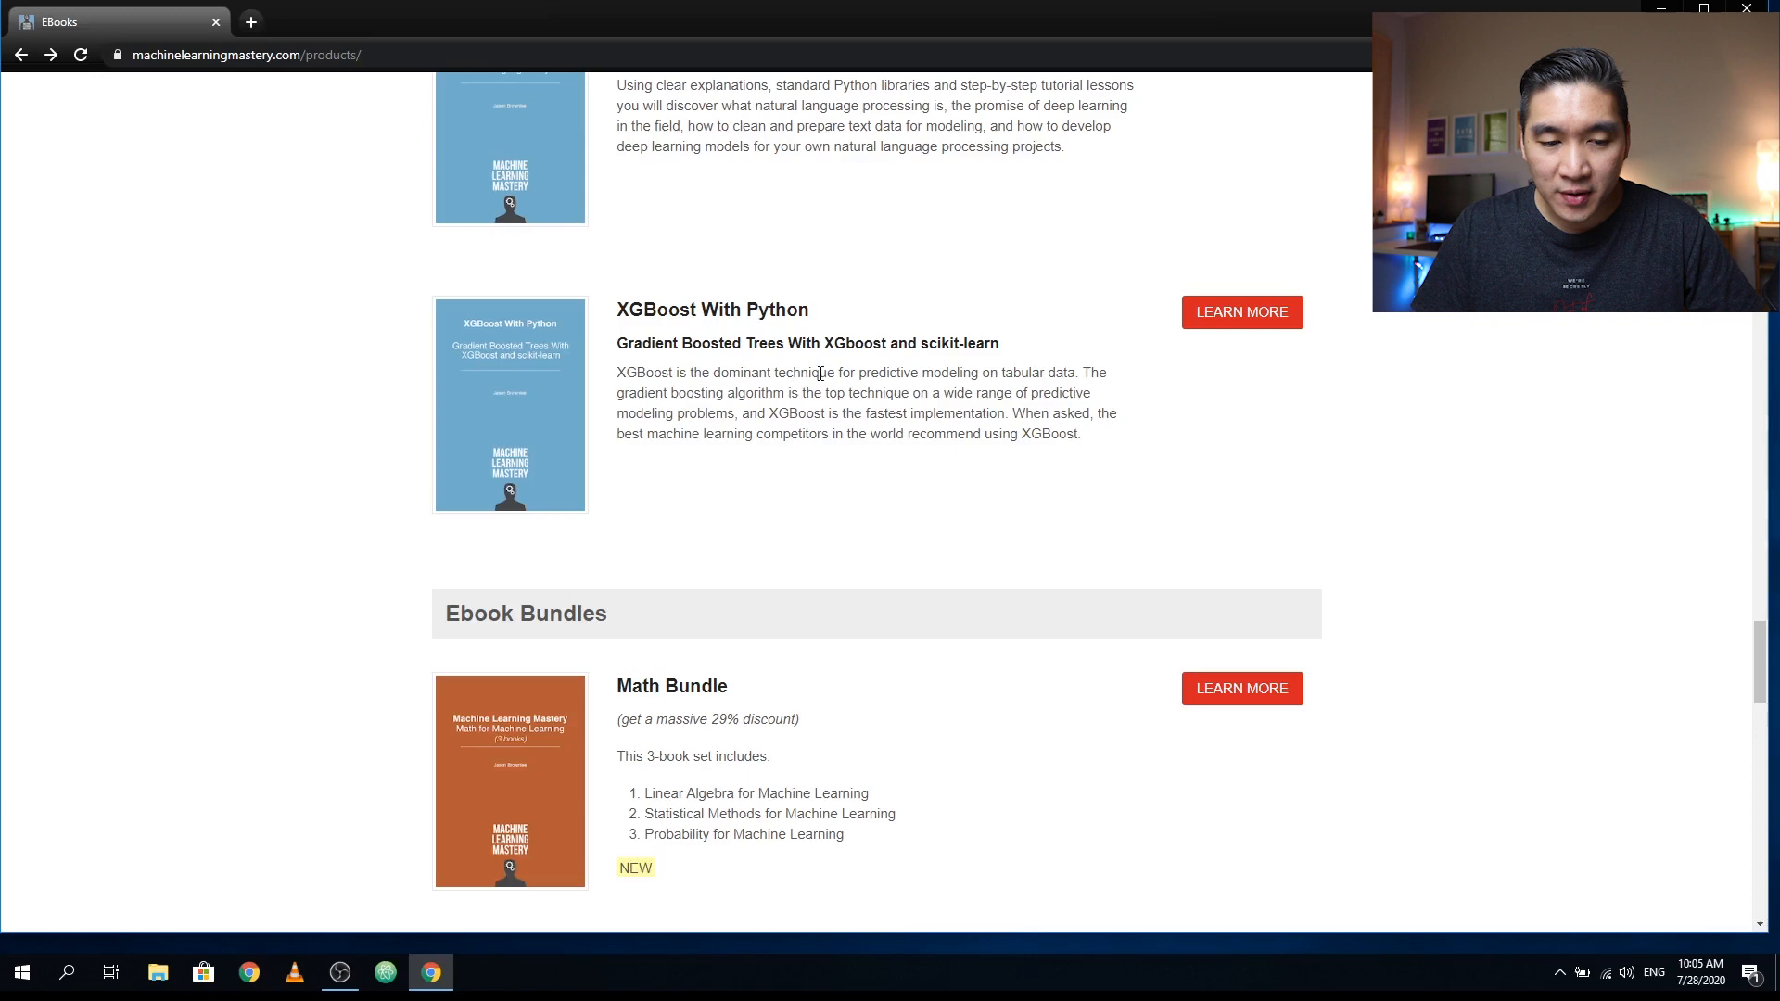
# - Scroll through the ebook bundles down to the Super Bundle entry
pyautogui.scroll(-3)
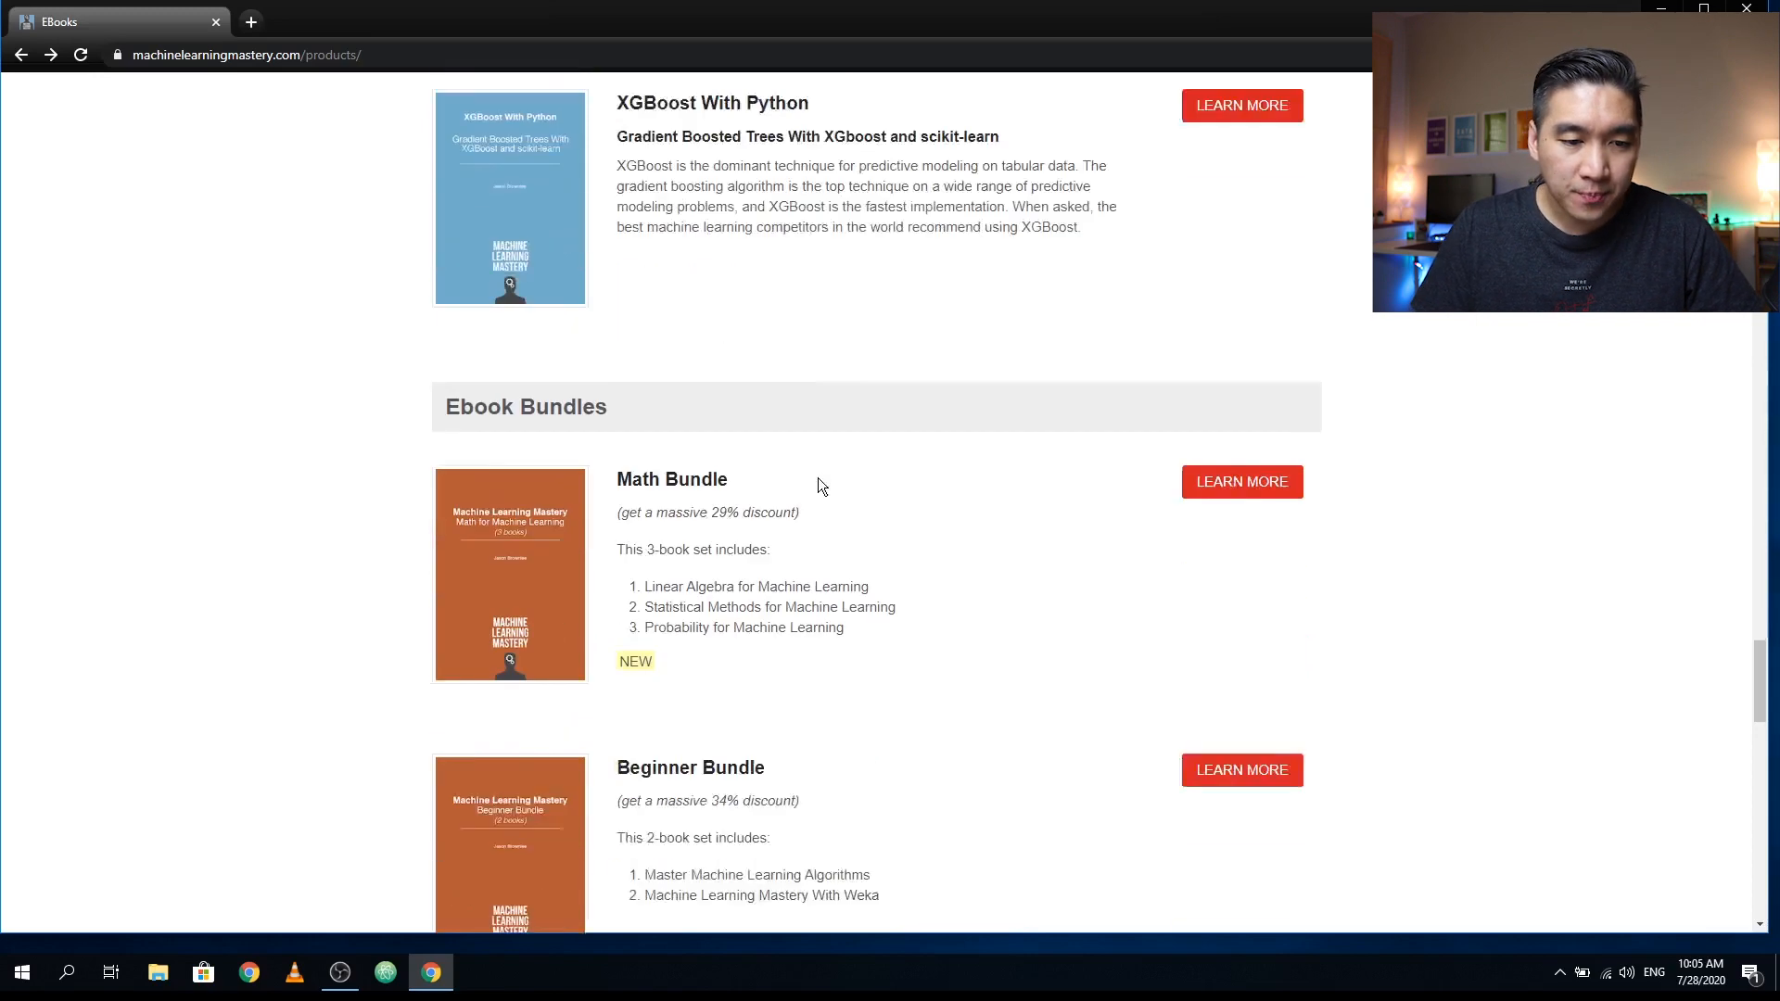
pyautogui.scroll(-3)
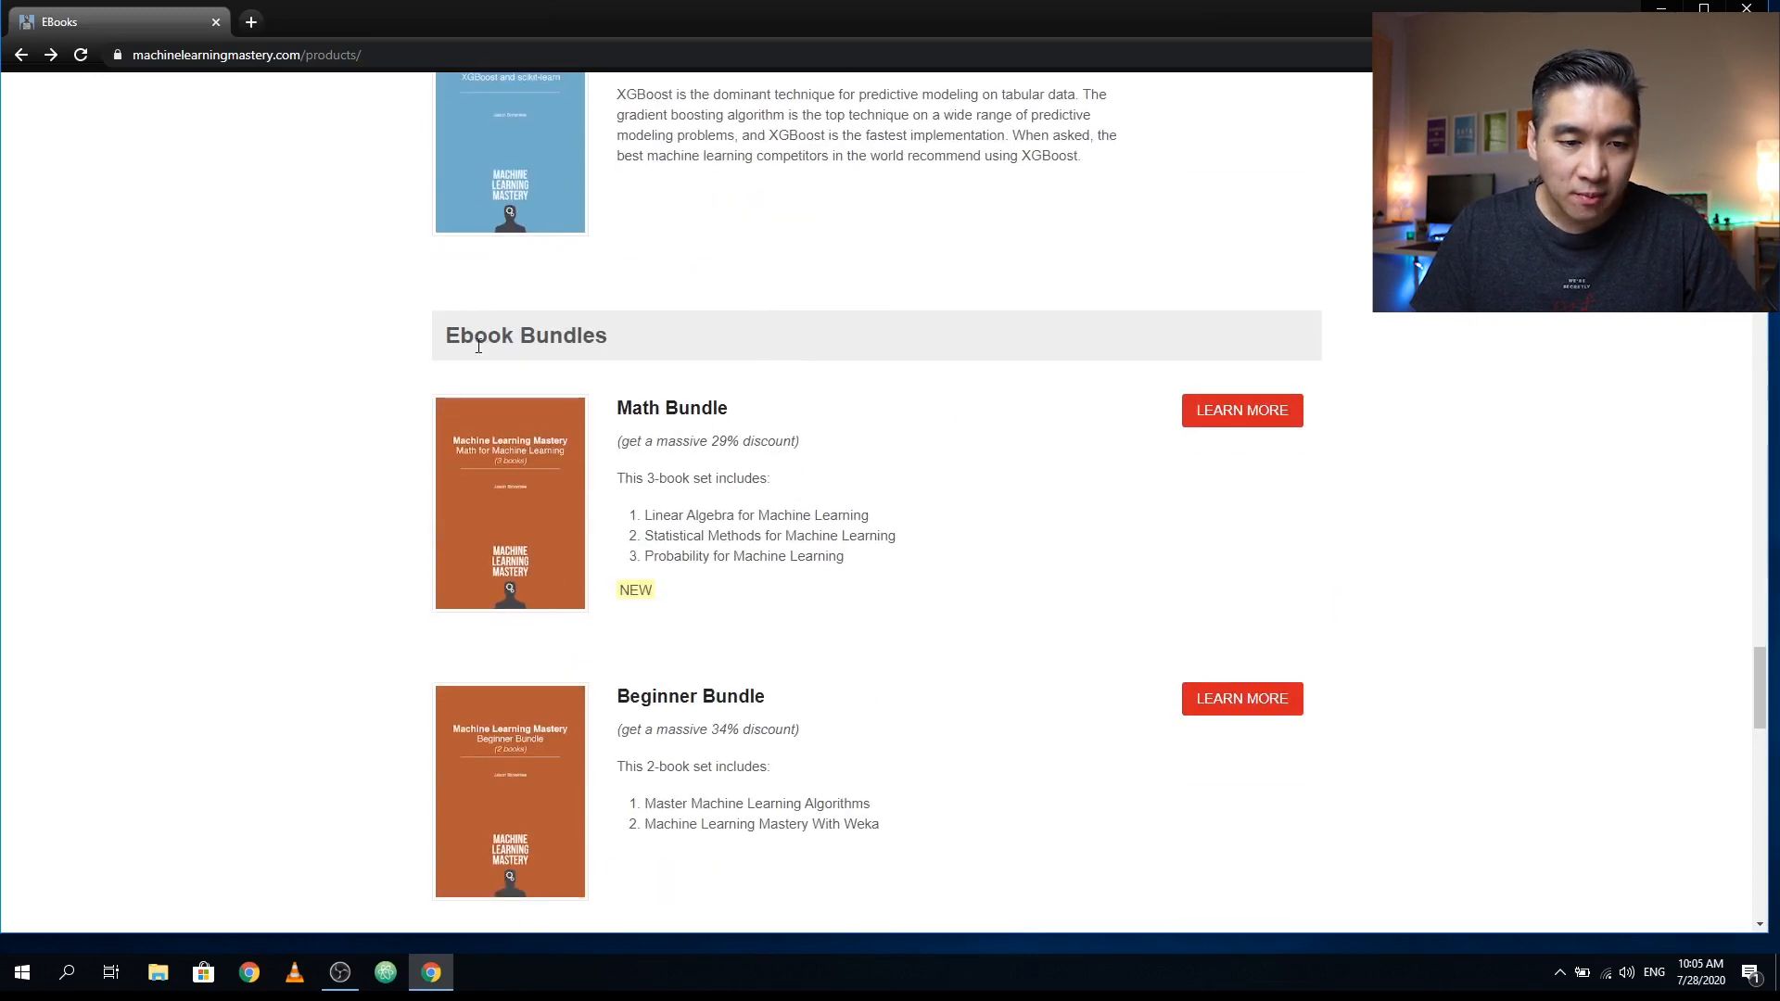
pyautogui.moveTo(721, 475)
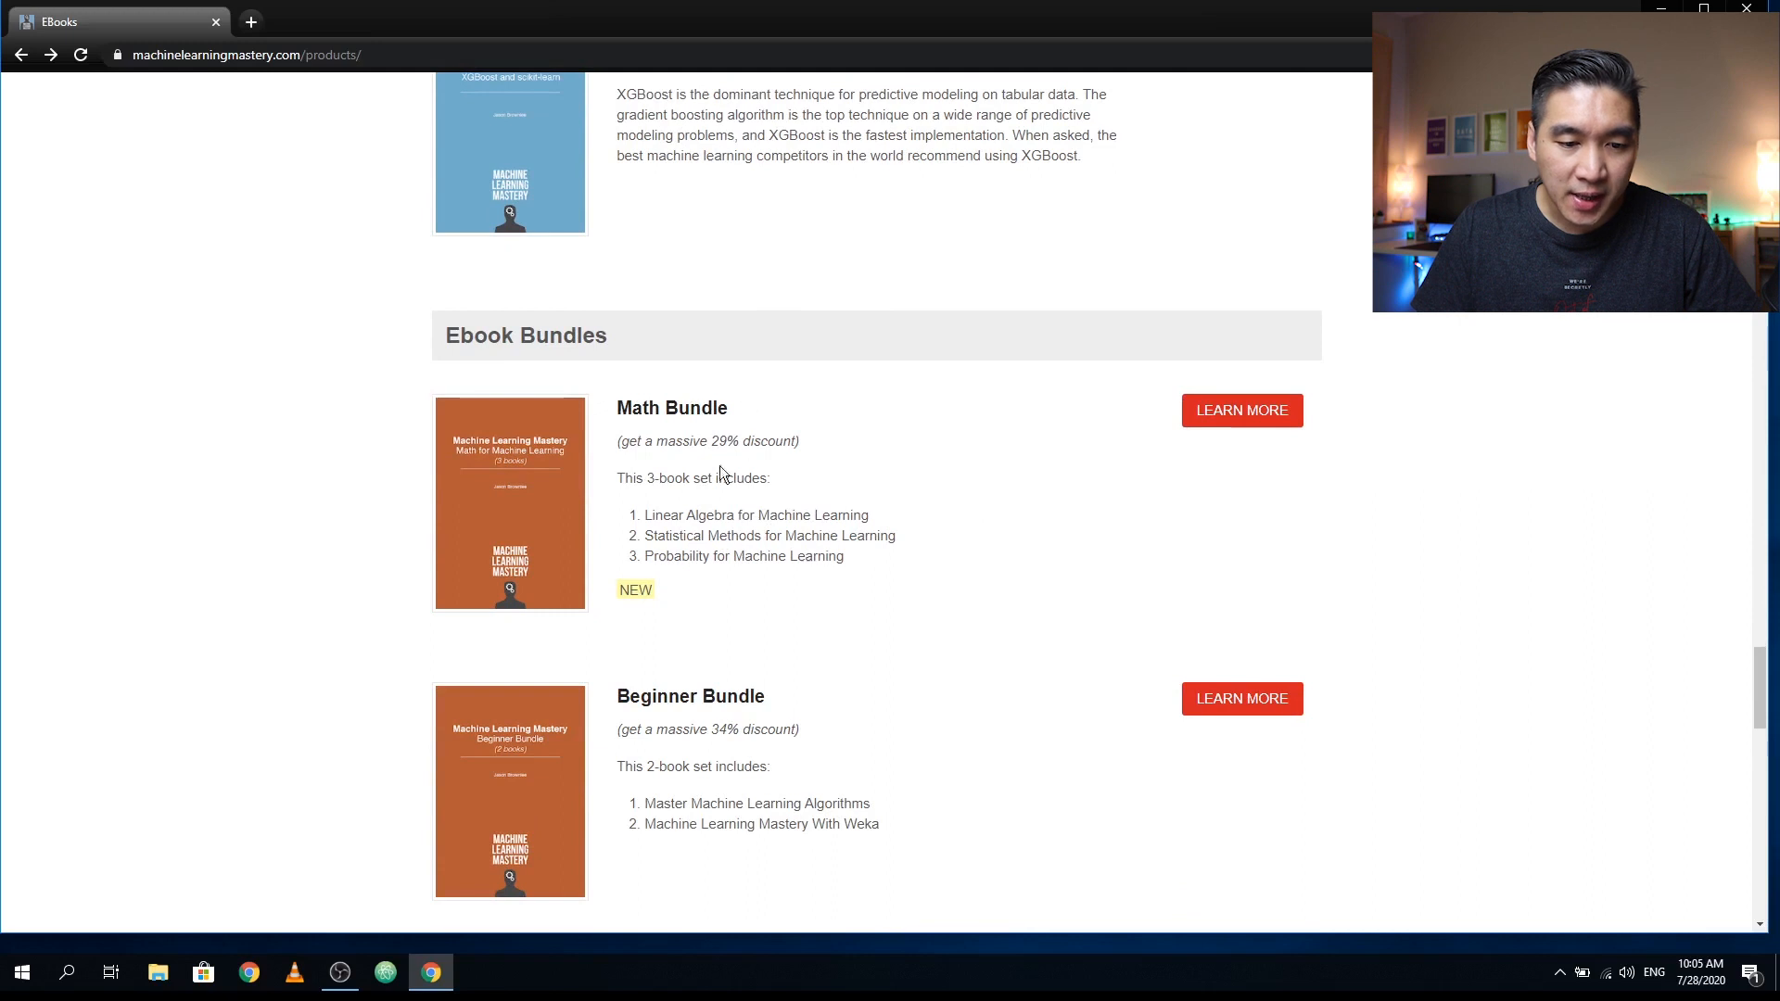
pyautogui.scroll(-3)
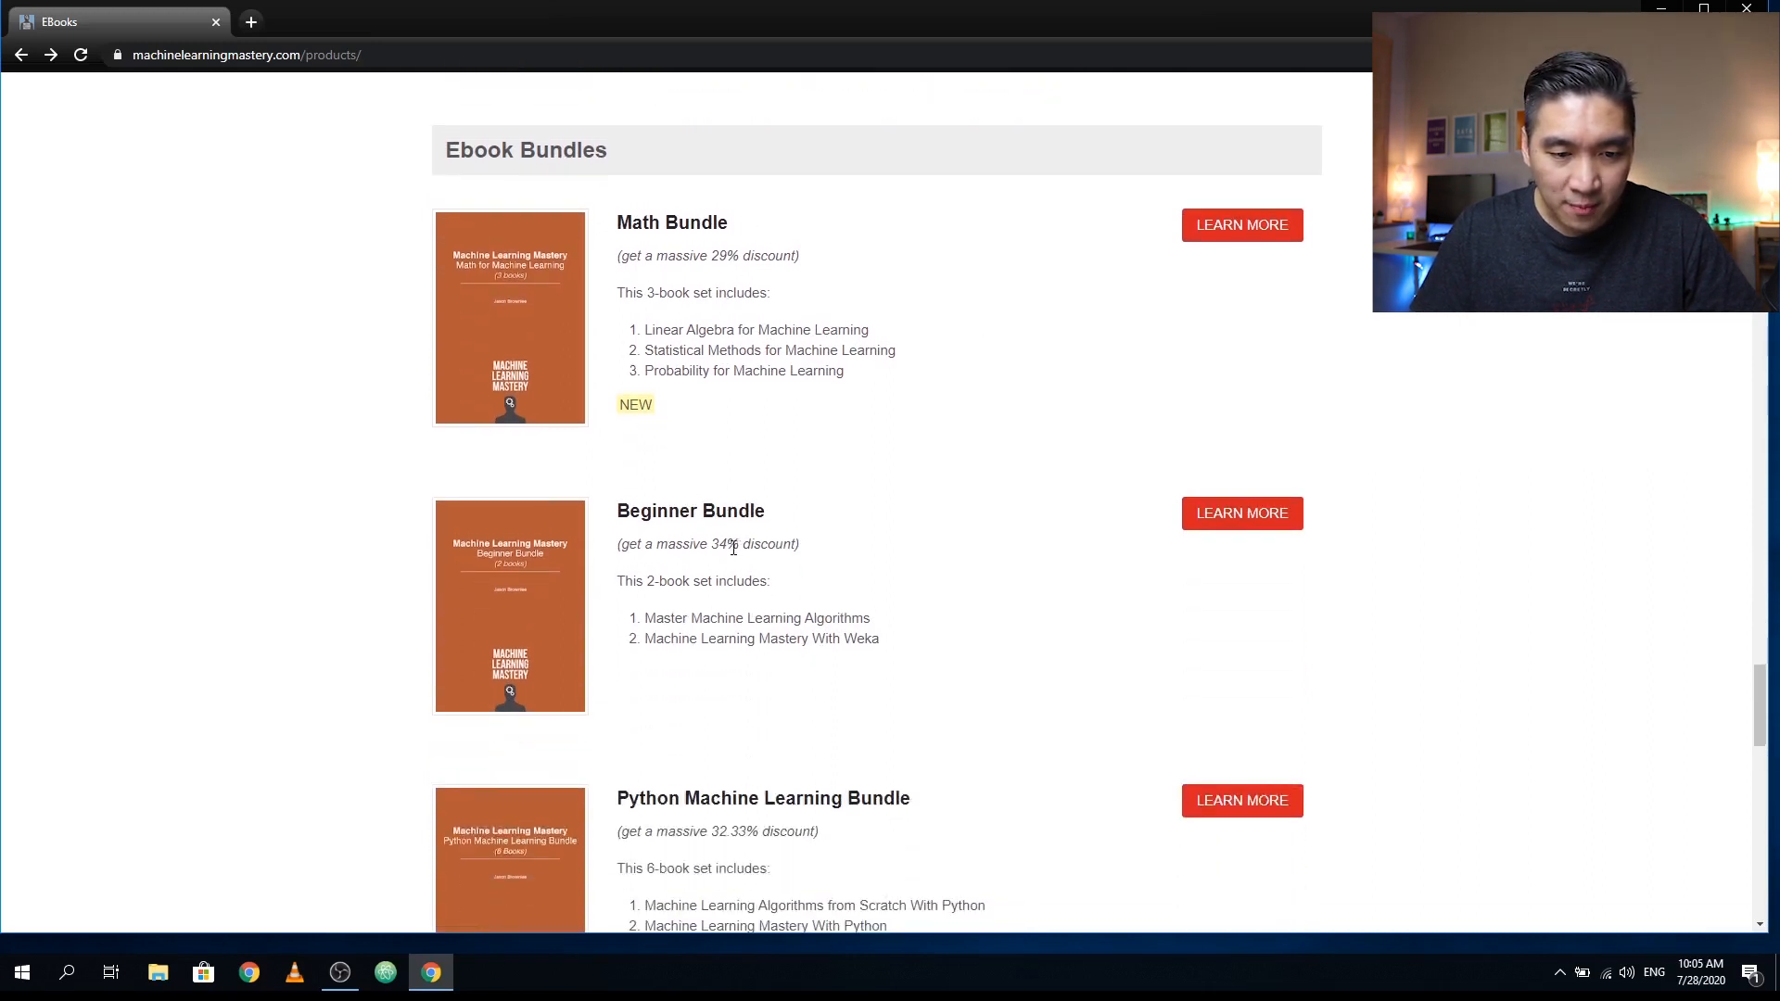
pyautogui.scroll(-3)
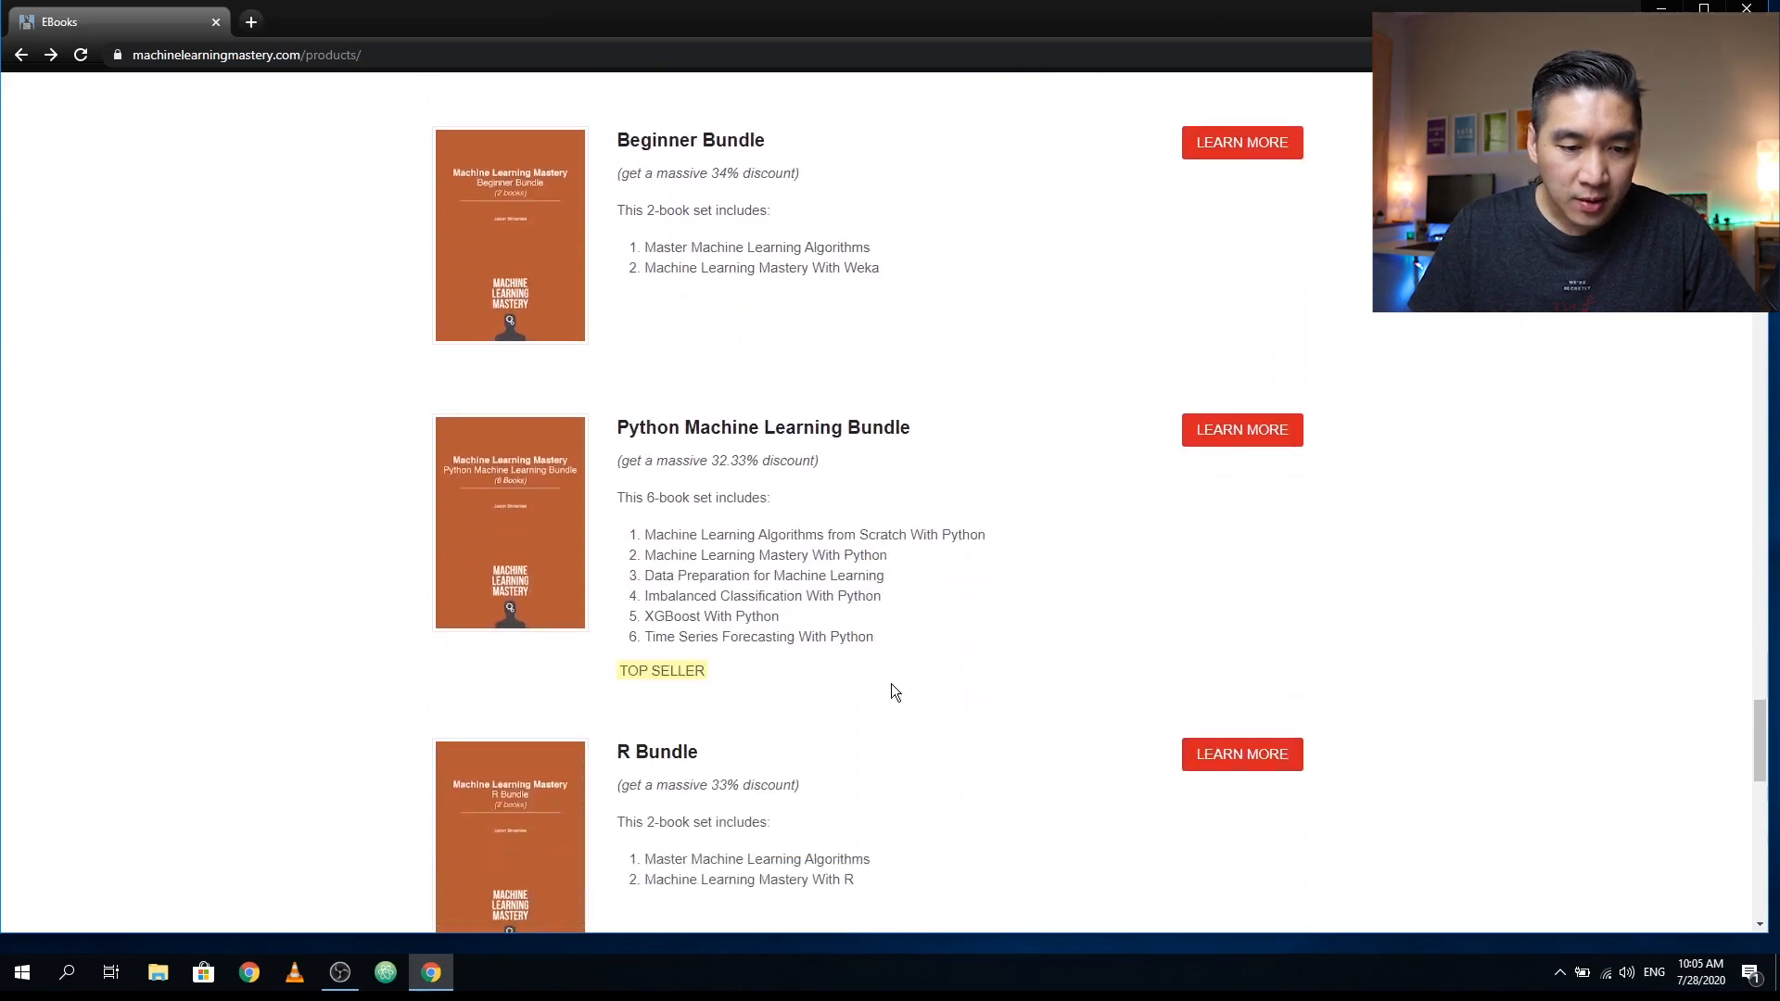
pyautogui.scroll(-3)
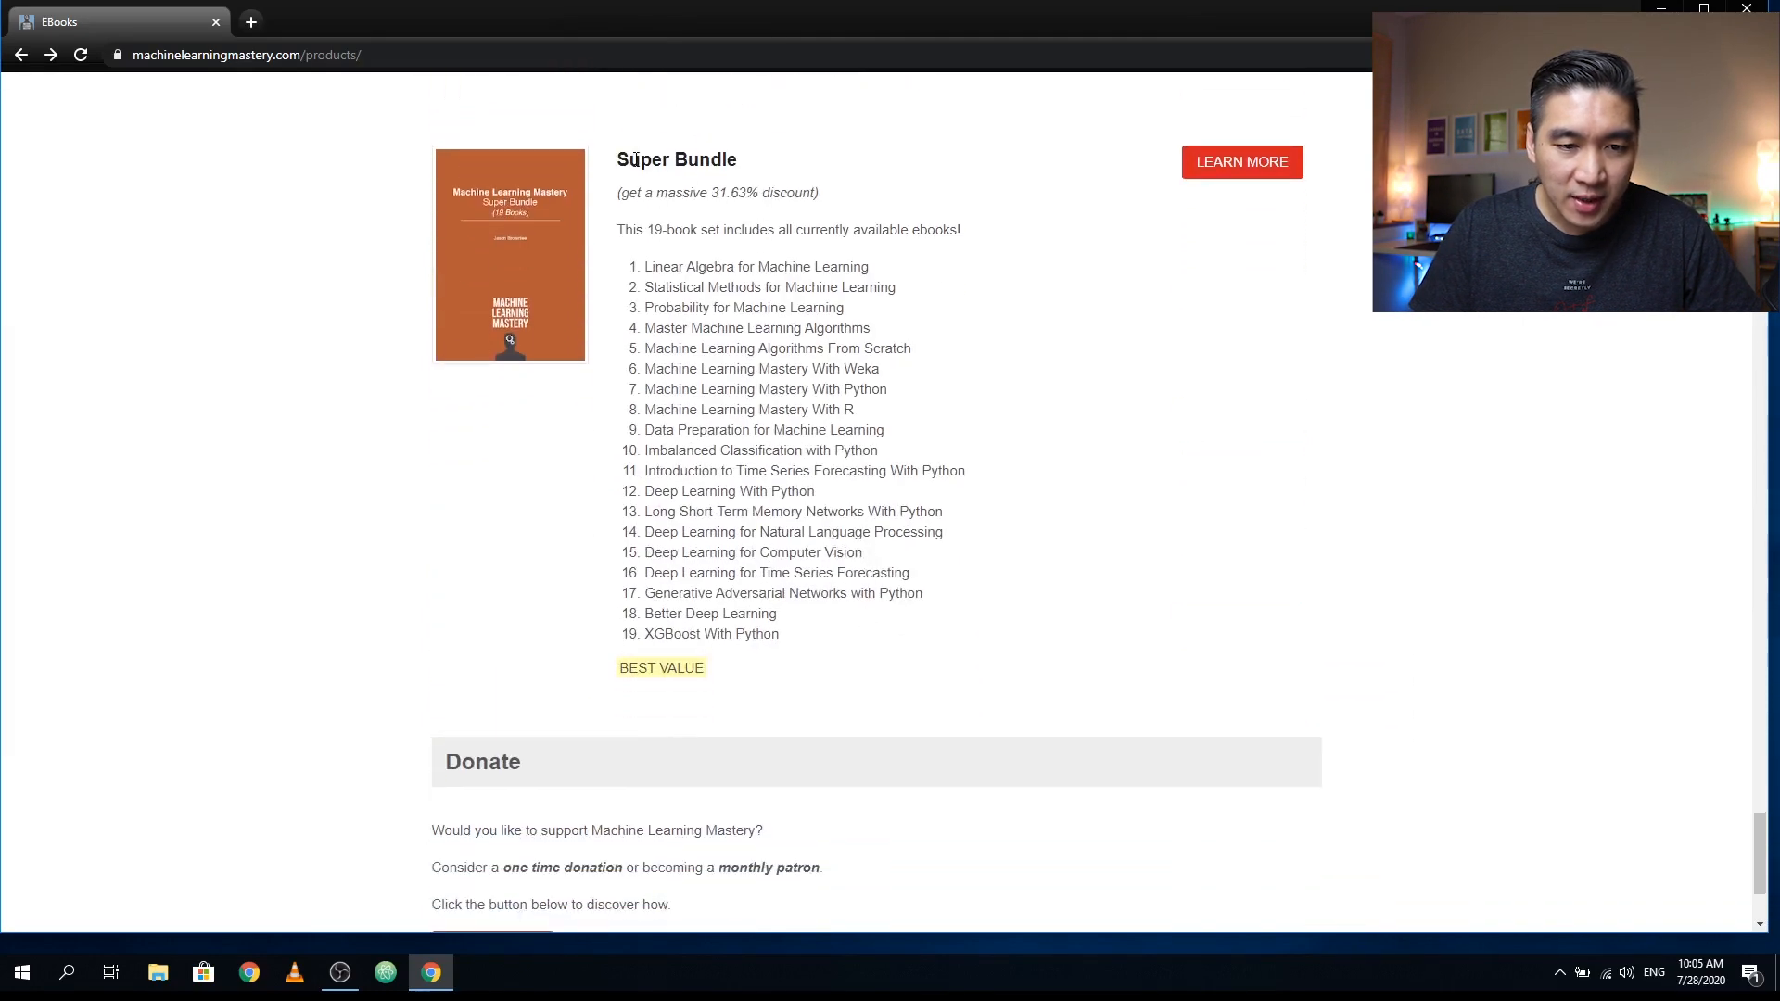
# - Highlight the Super Bundle title, 19-book count and 31.63% discount, then choose its LEARN MORE
pyautogui.doubleClick(675, 159)
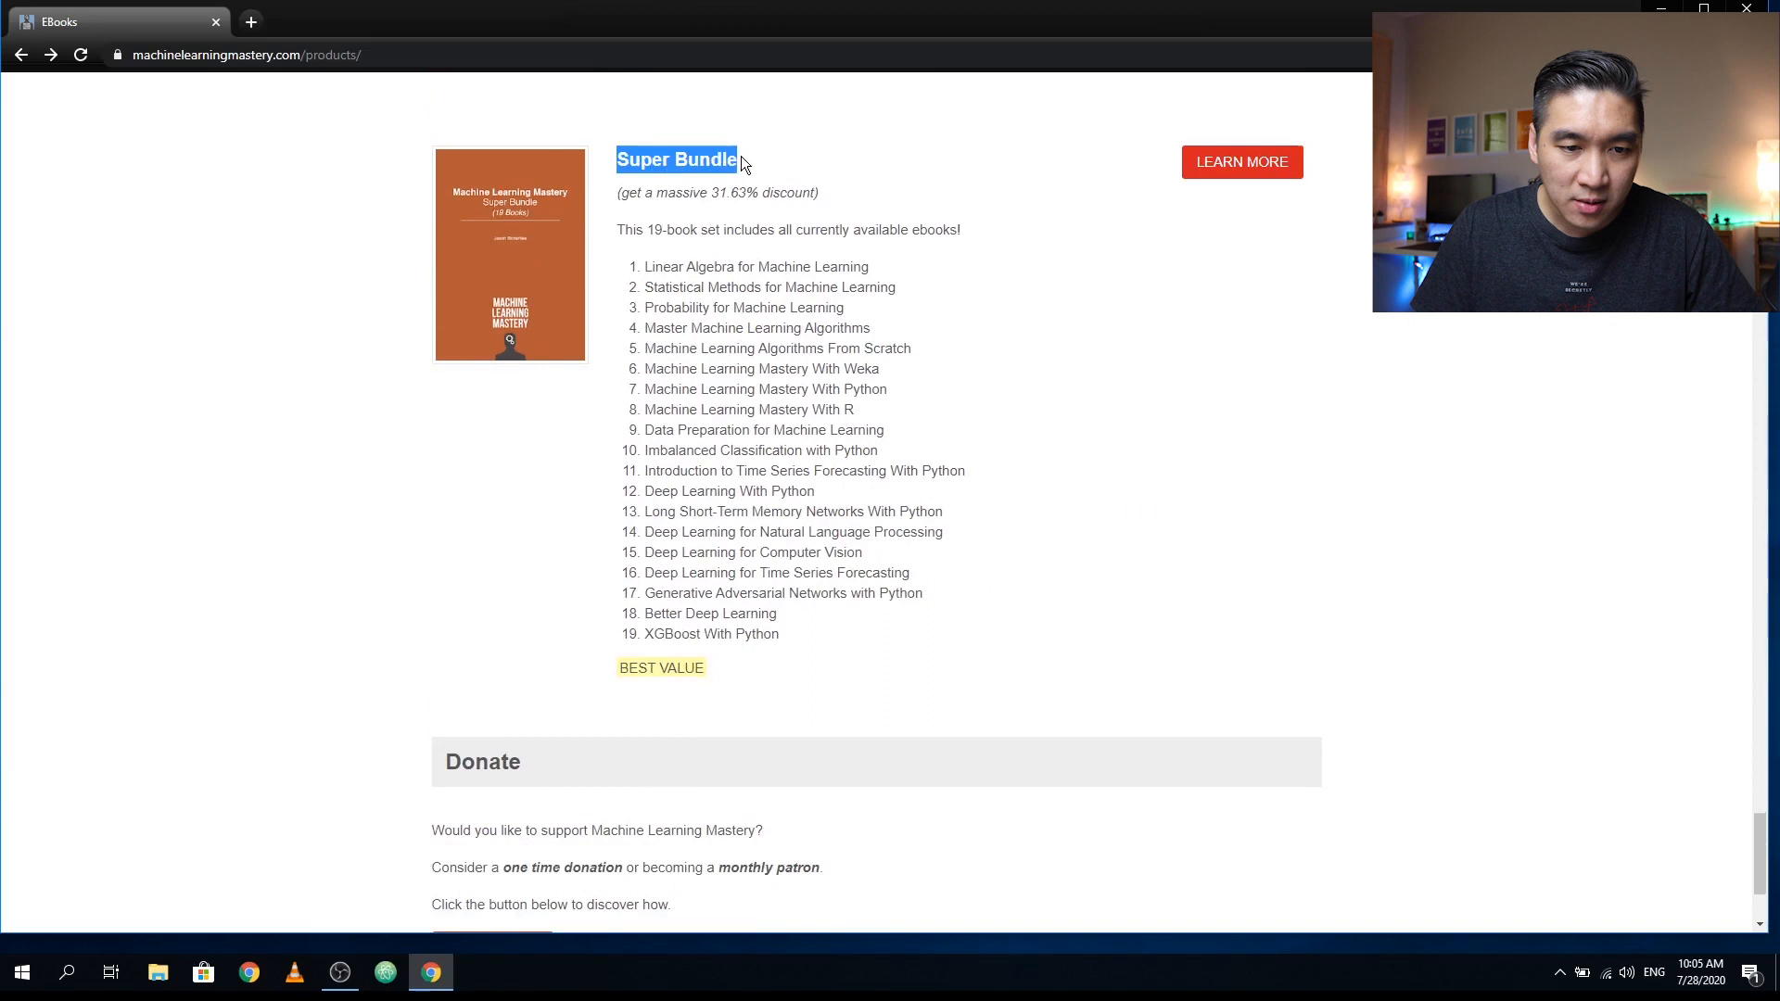
pyautogui.doubleClick(670, 229)
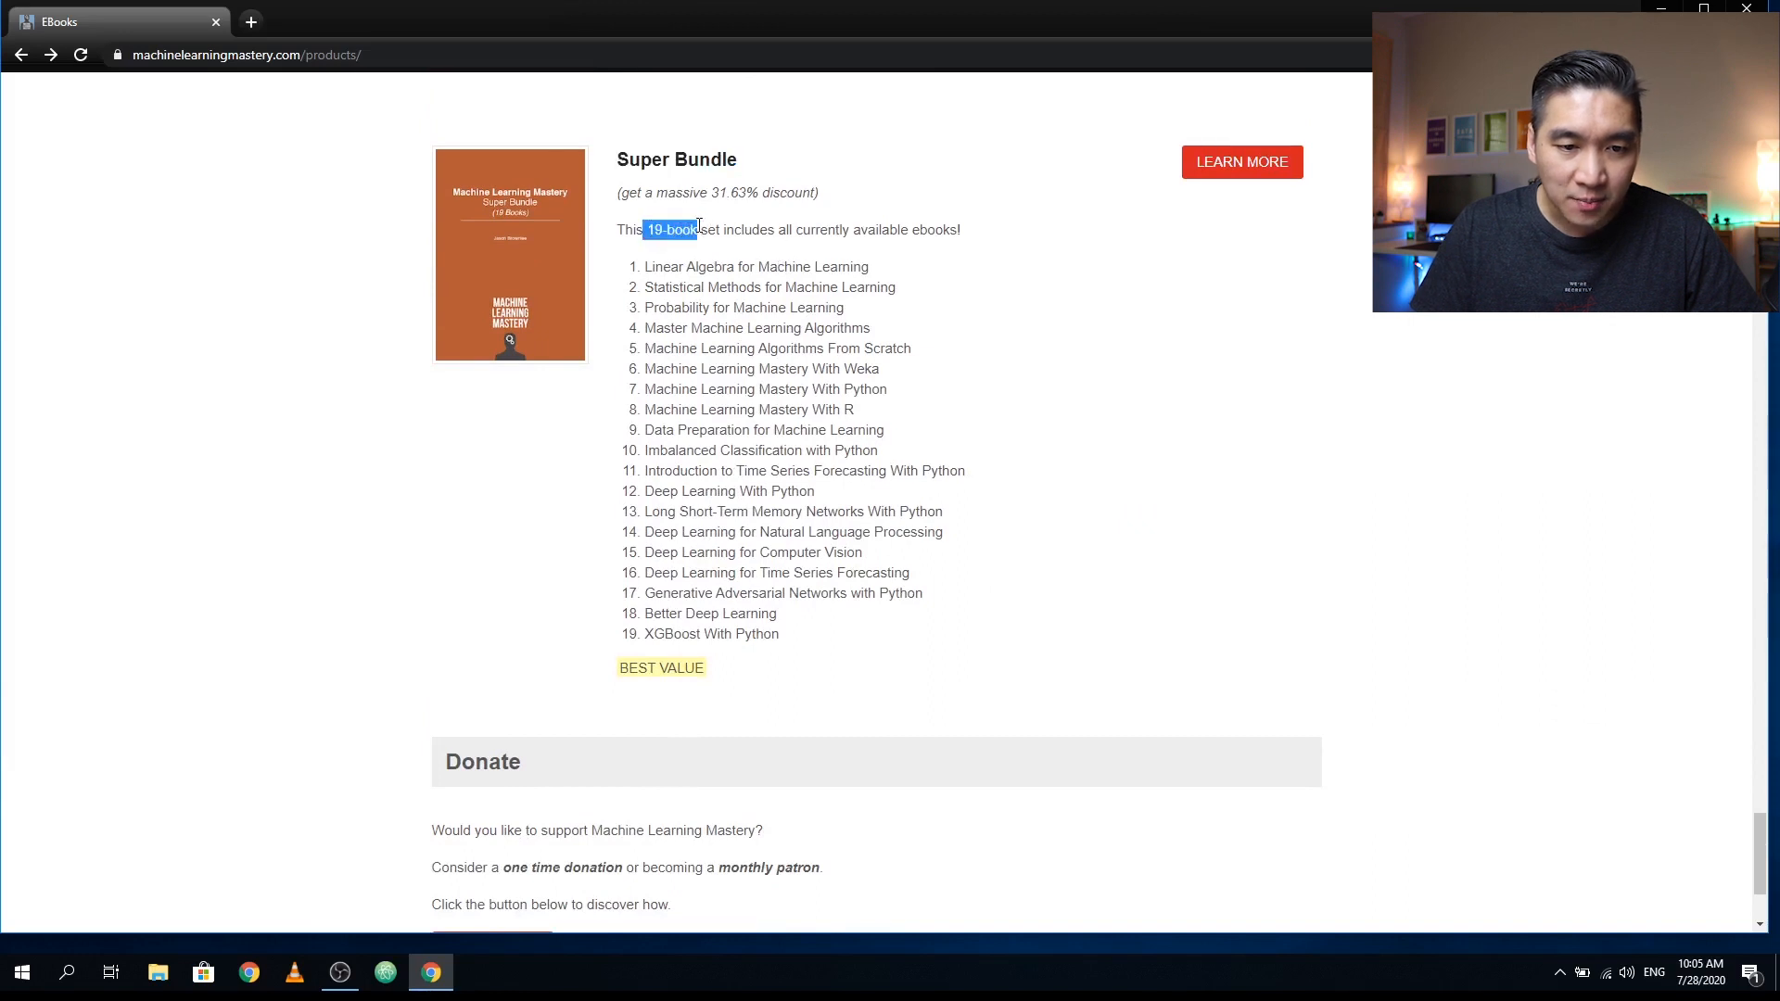
pyautogui.click(725, 191)
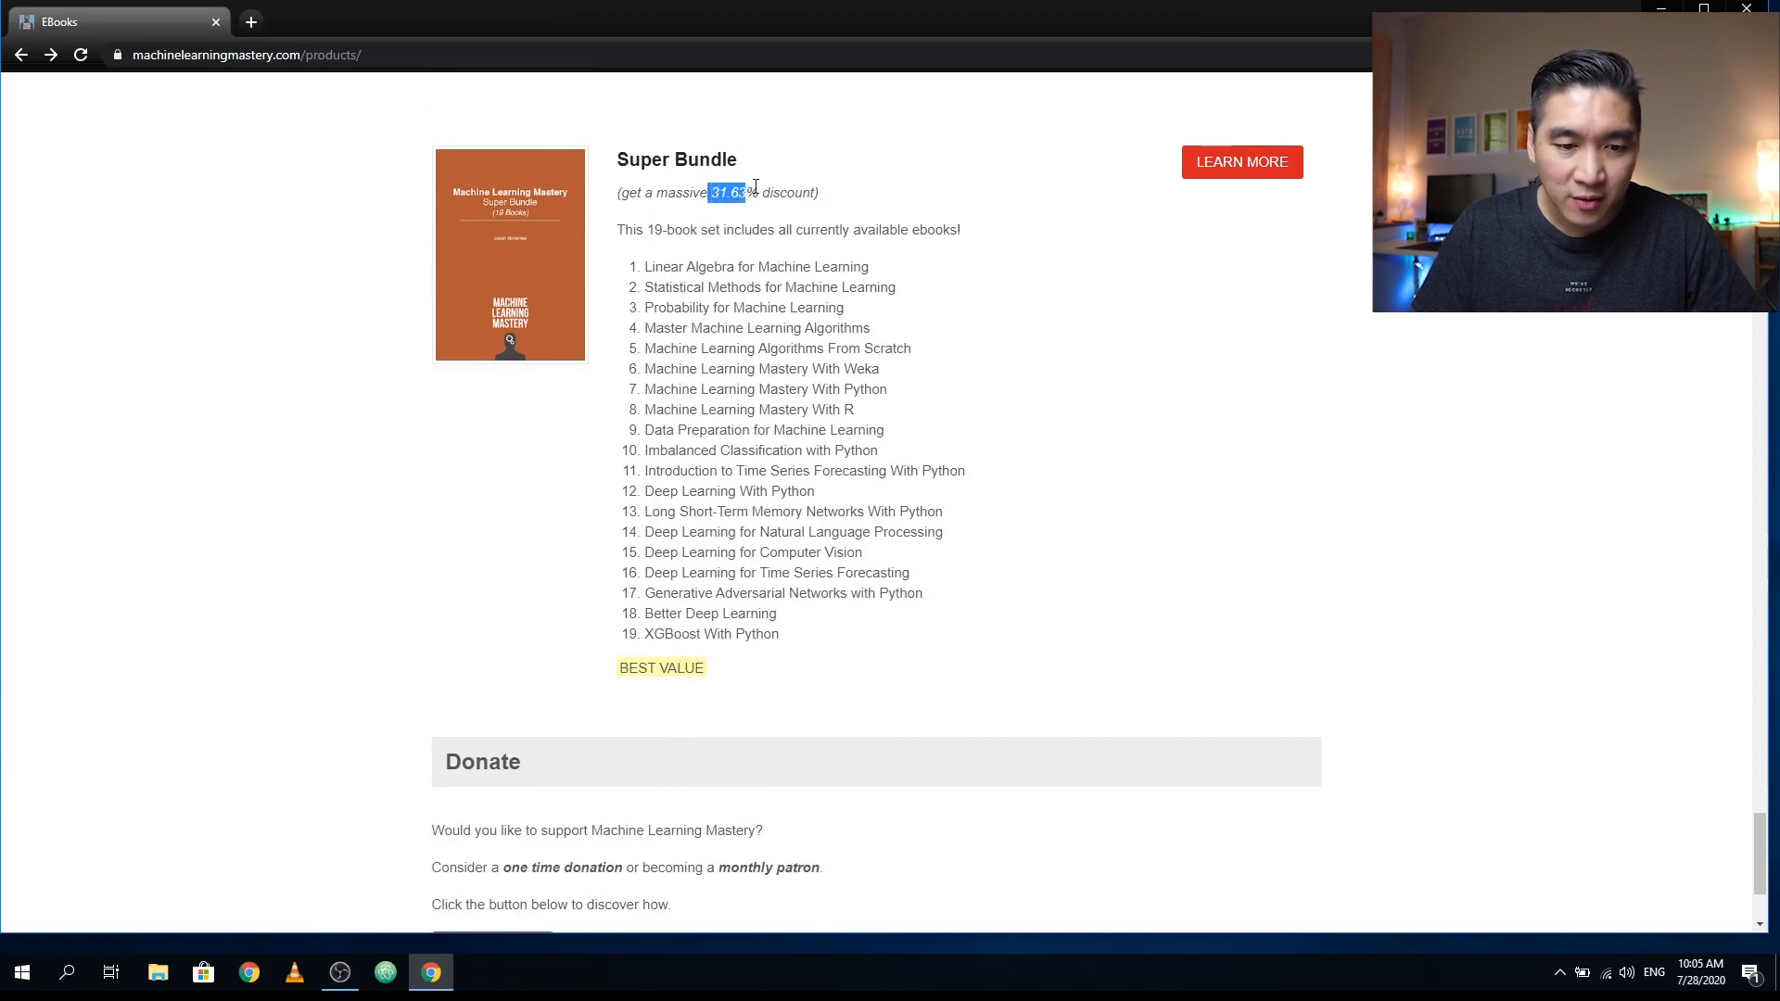
pyautogui.click(1240, 161)
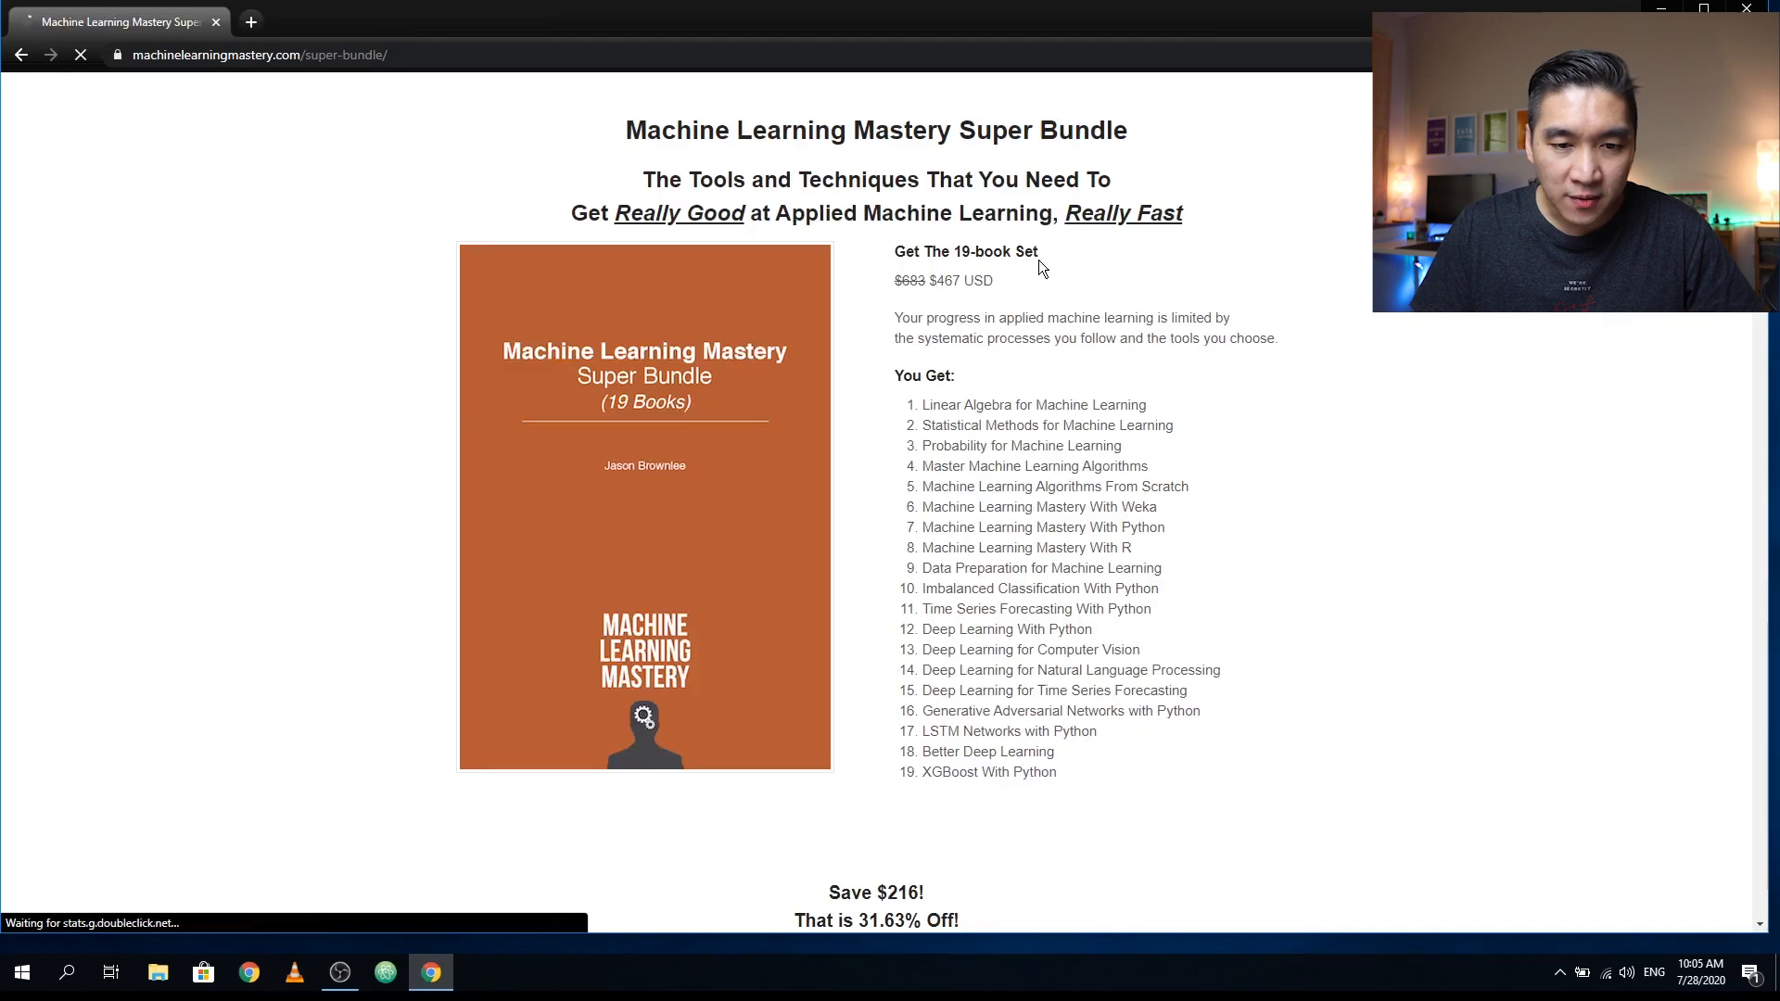
# - Scroll the Super Bundle page through testimonials, About The Author and the 100% Money-Back Guarantee
pyautogui.doubleClick(946, 280)
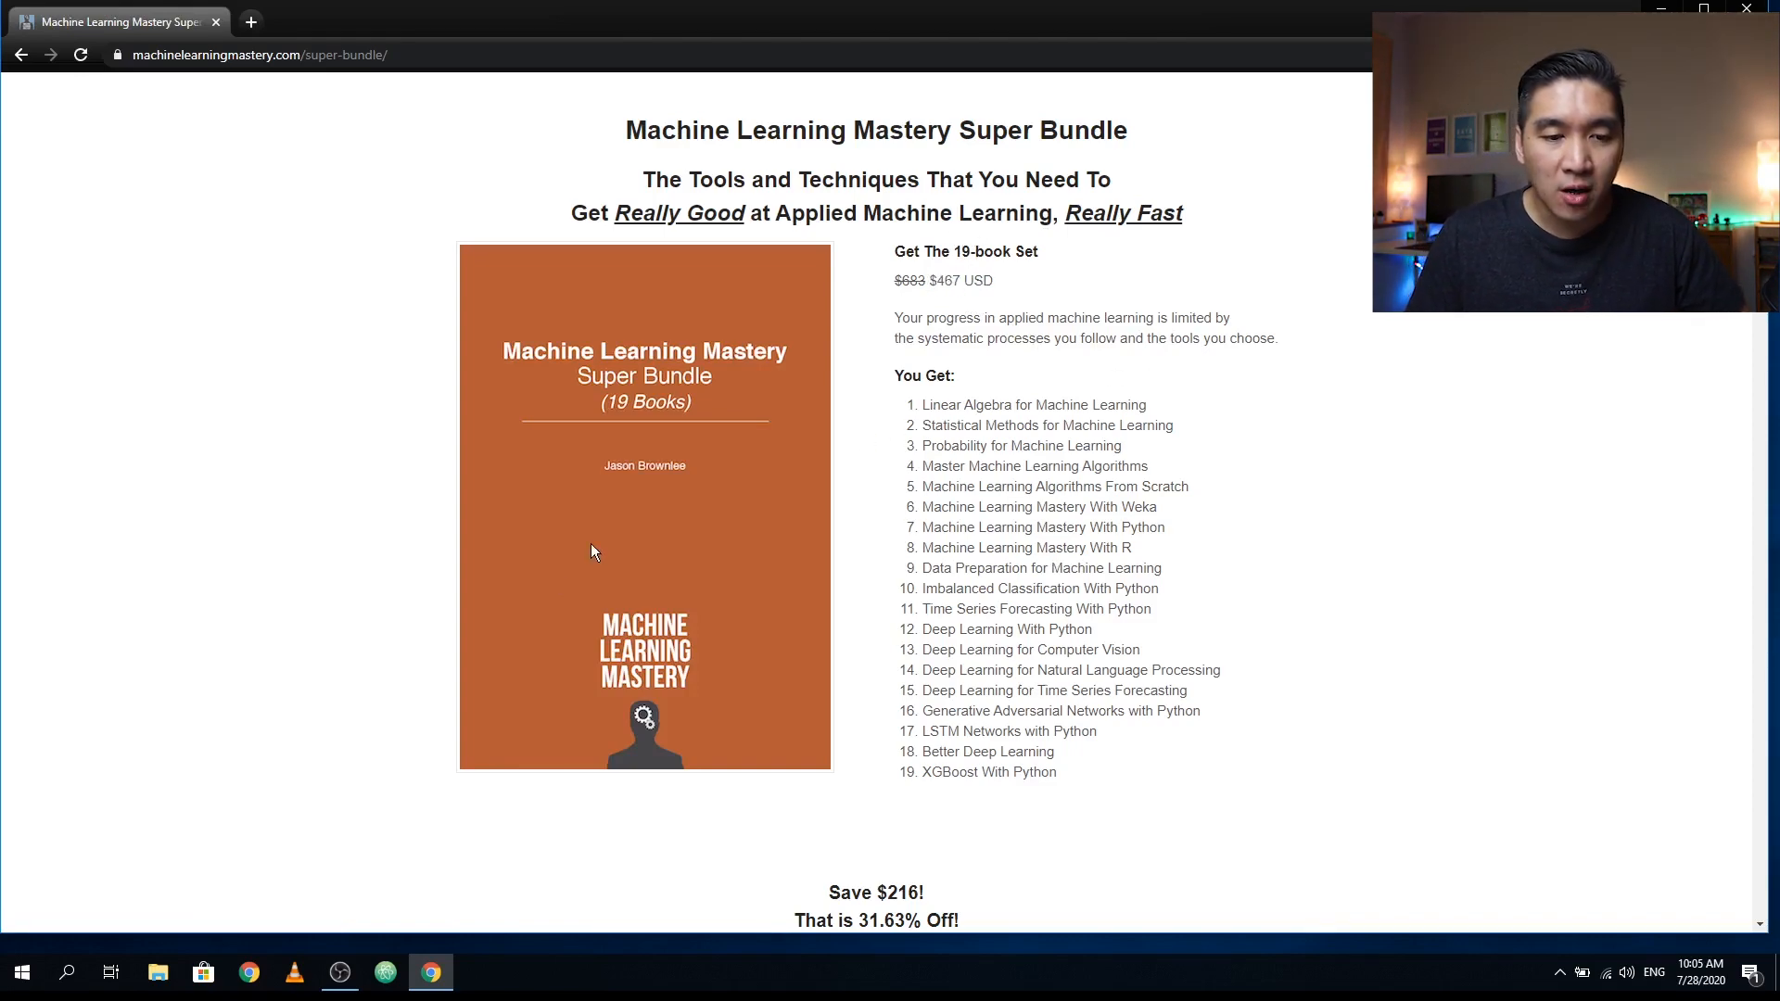
pyautogui.moveTo(619, 477)
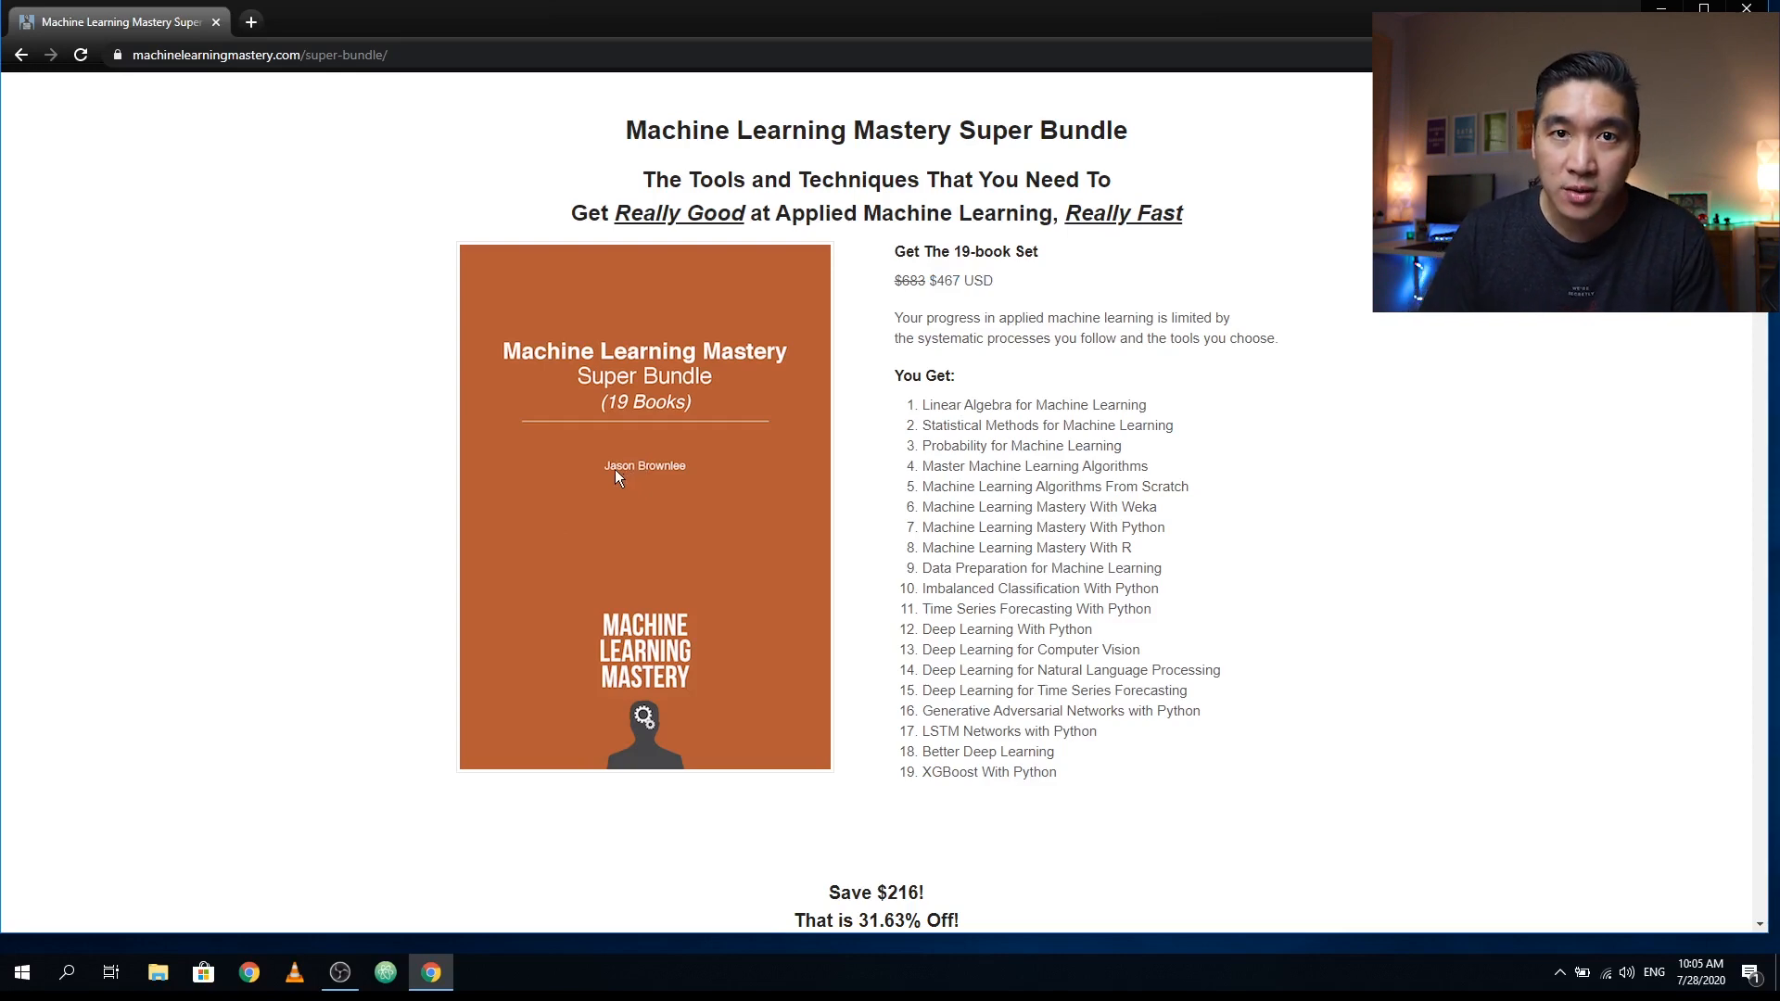
pyautogui.moveTo(396, 537)
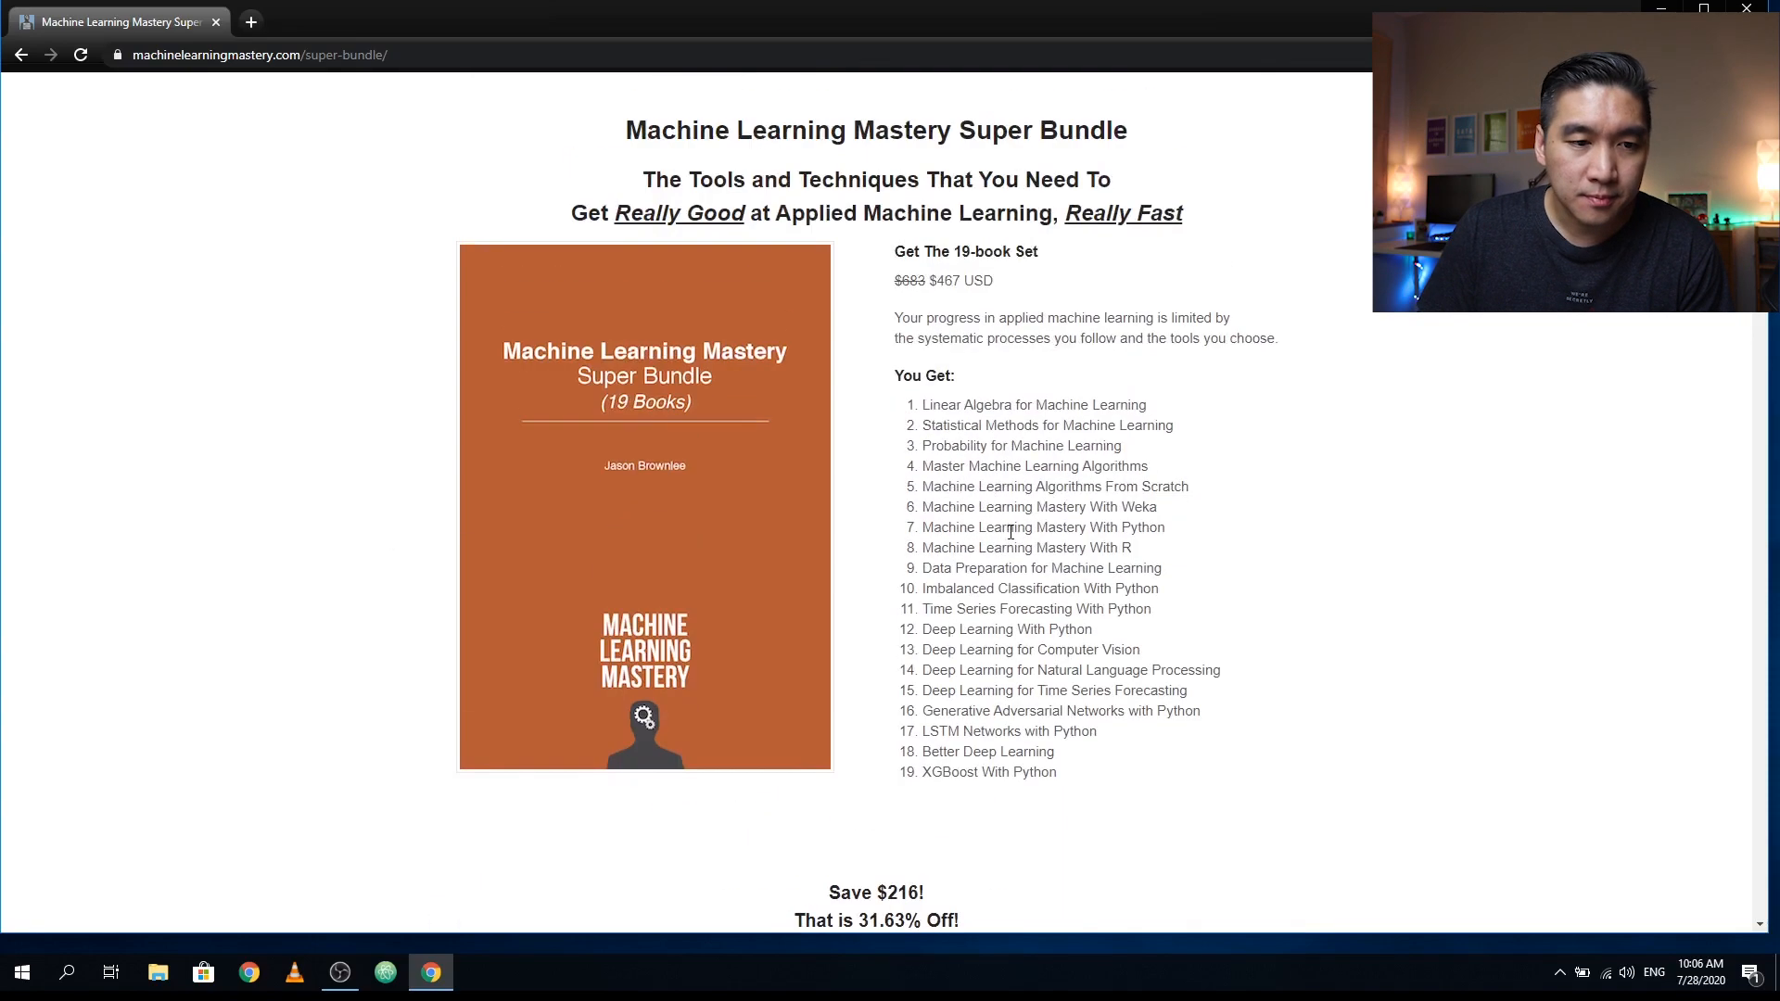
pyautogui.scroll(-3)
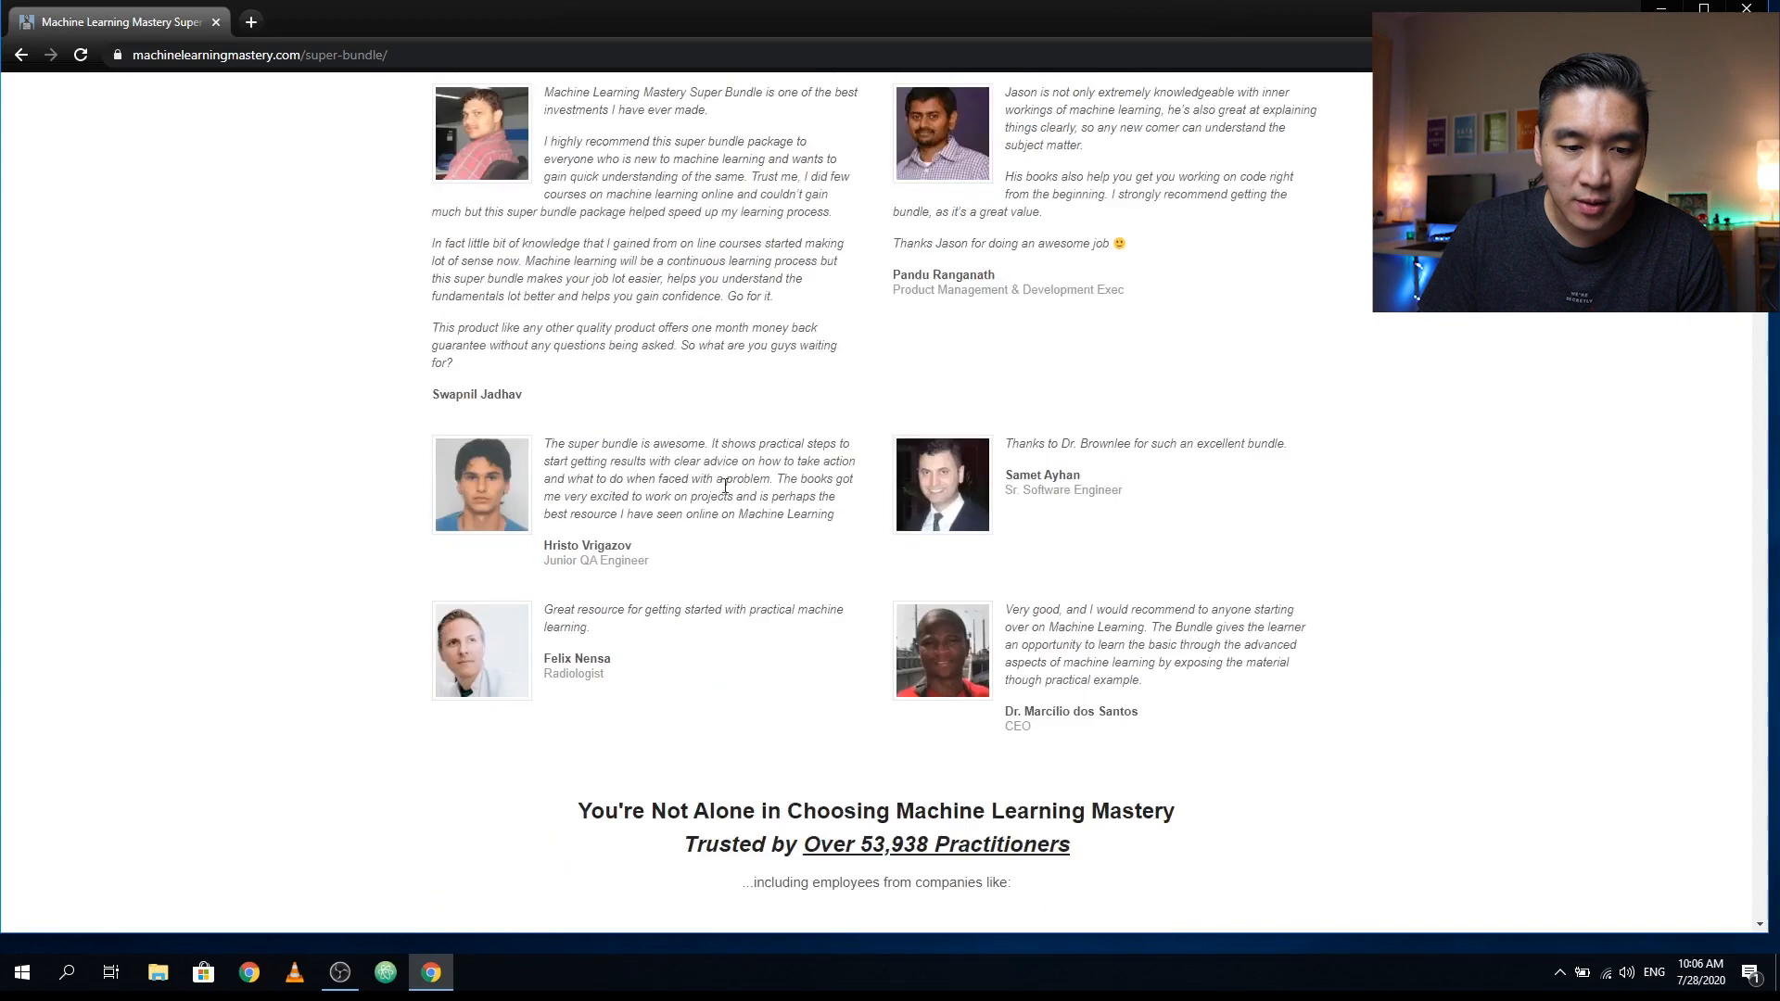
pyautogui.scroll(-3)
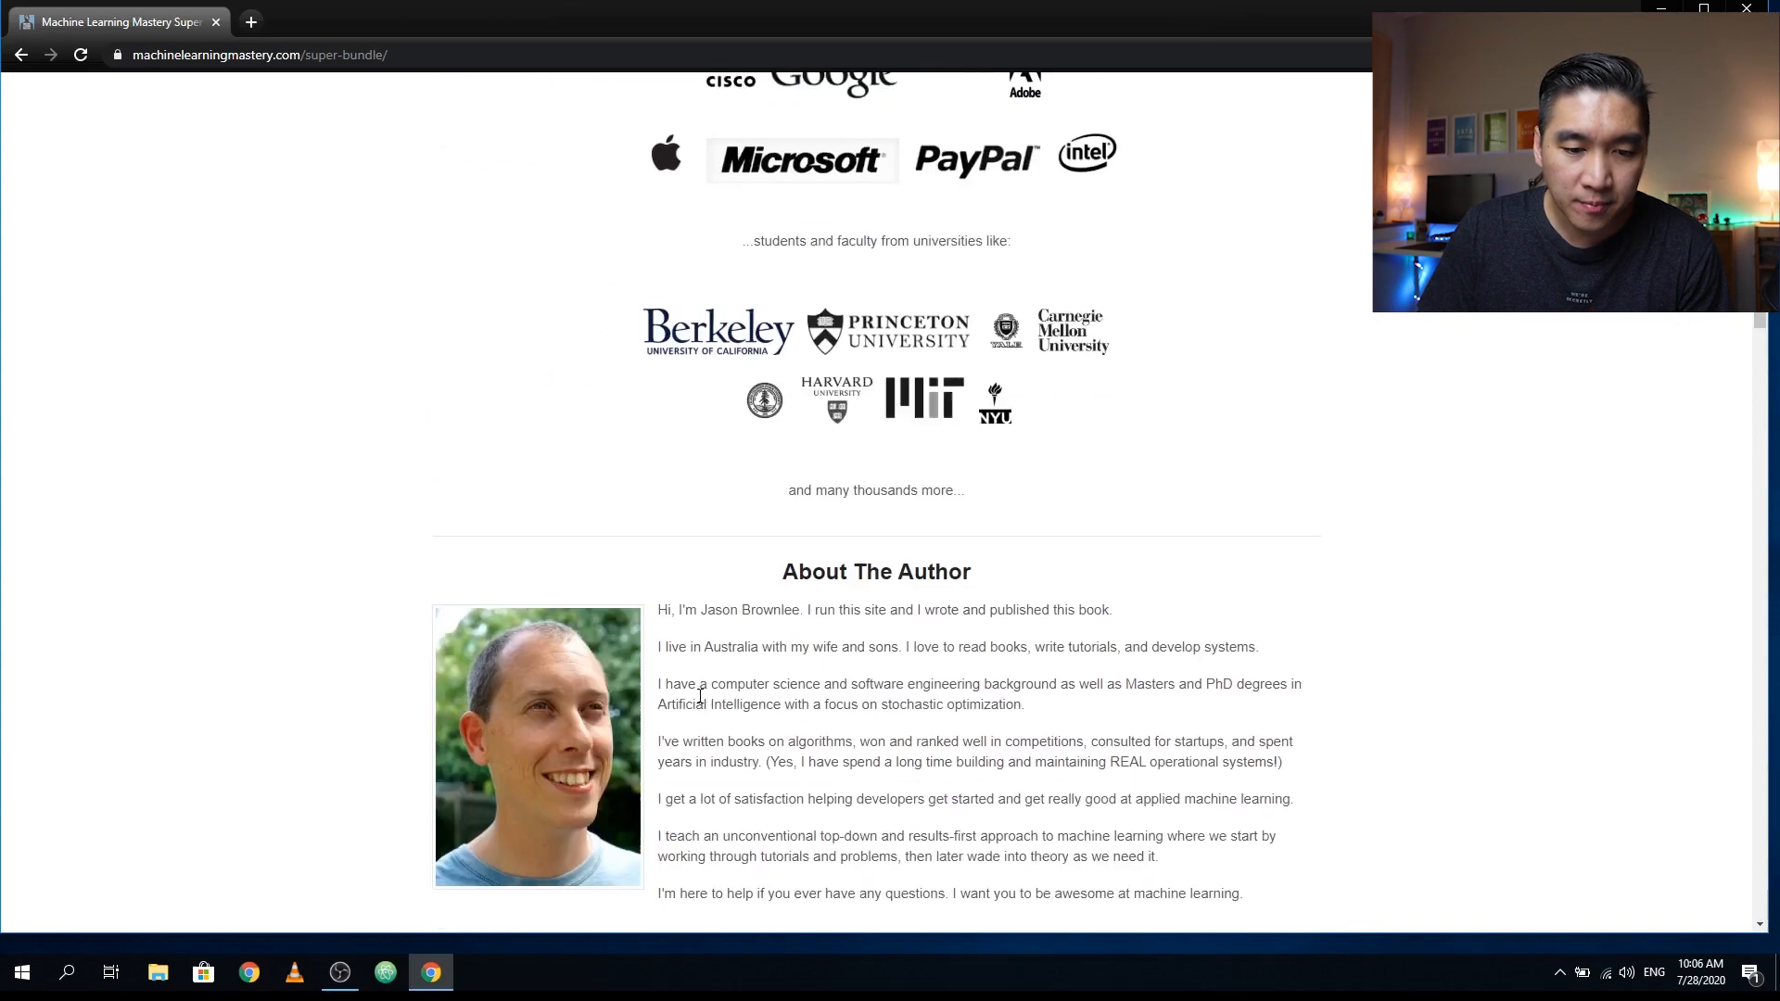
pyautogui.scroll(-3)
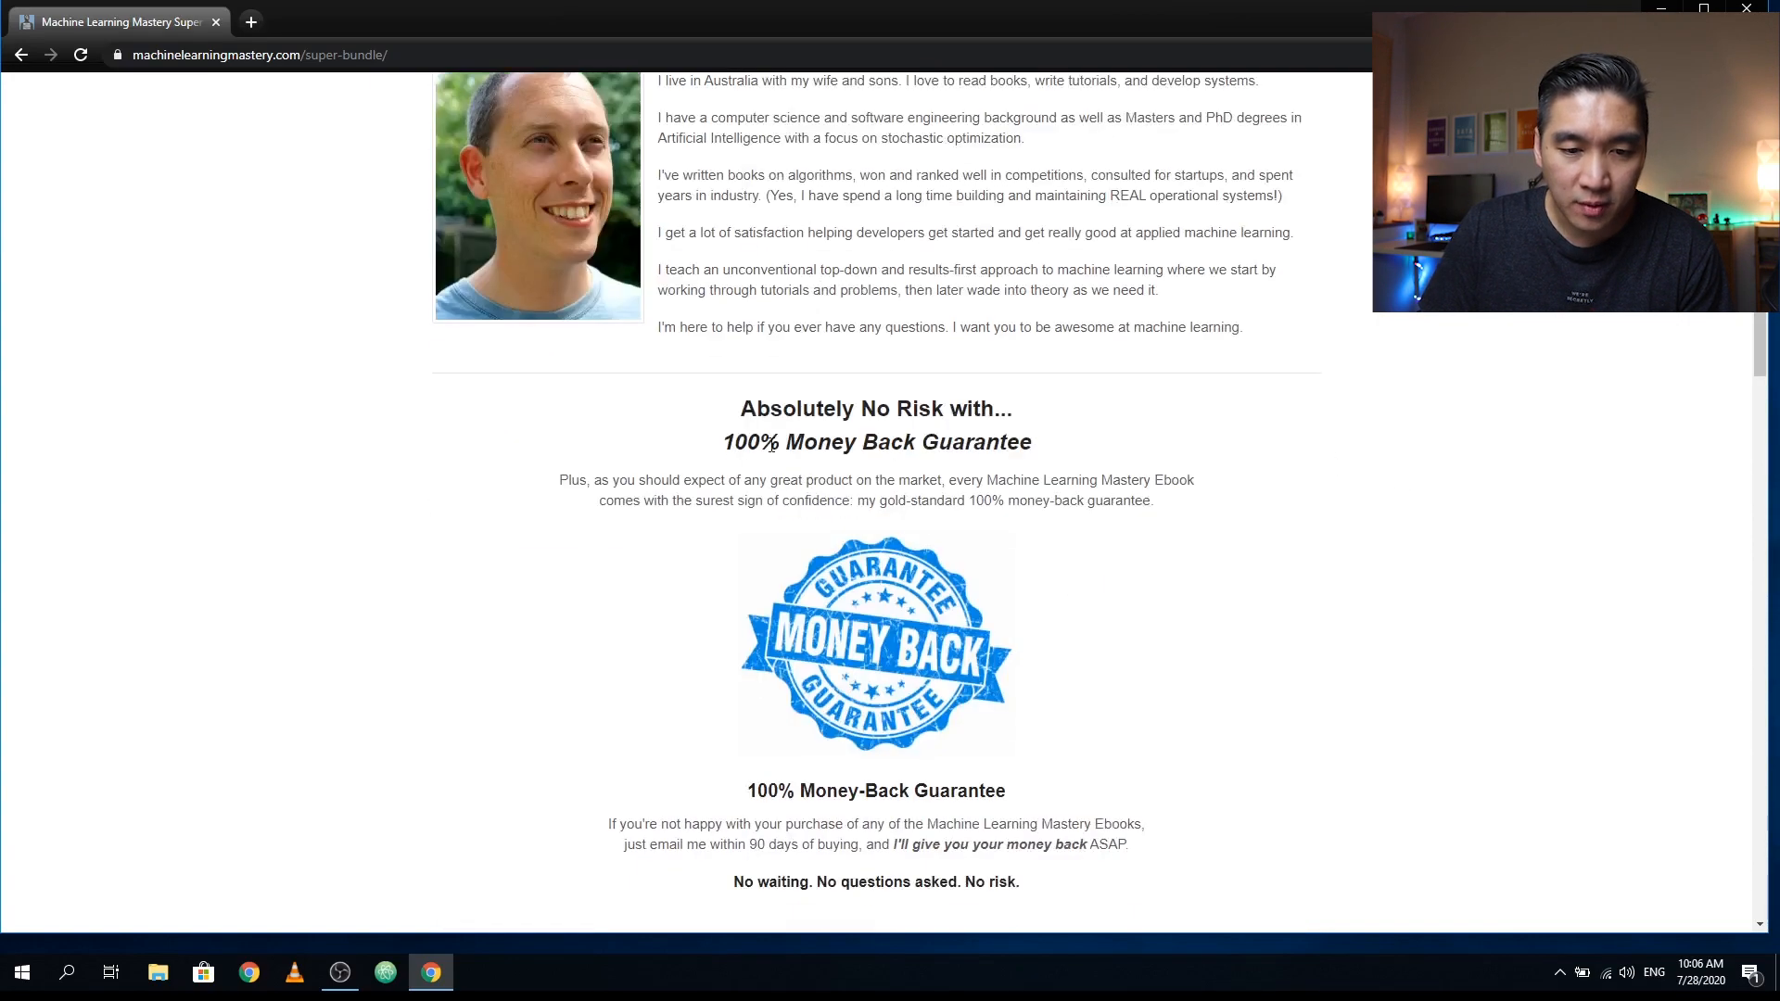
pyautogui.moveTo(957, 699)
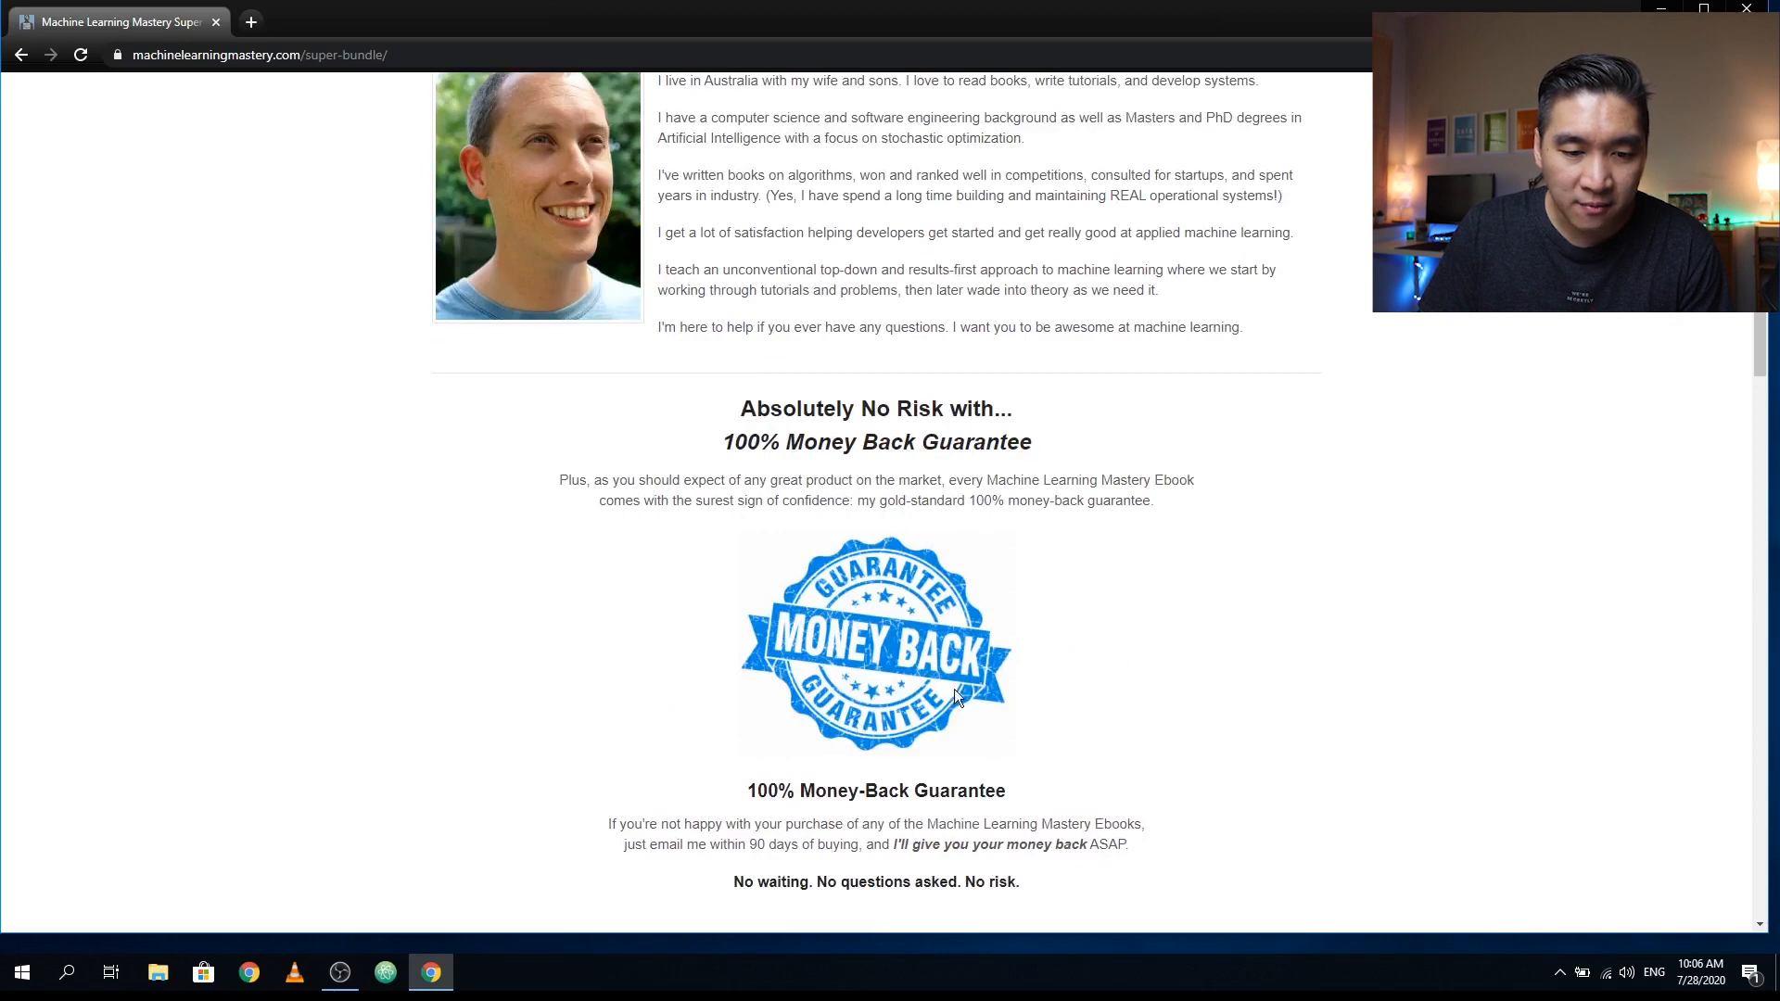
pyautogui.moveTo(859, 786)
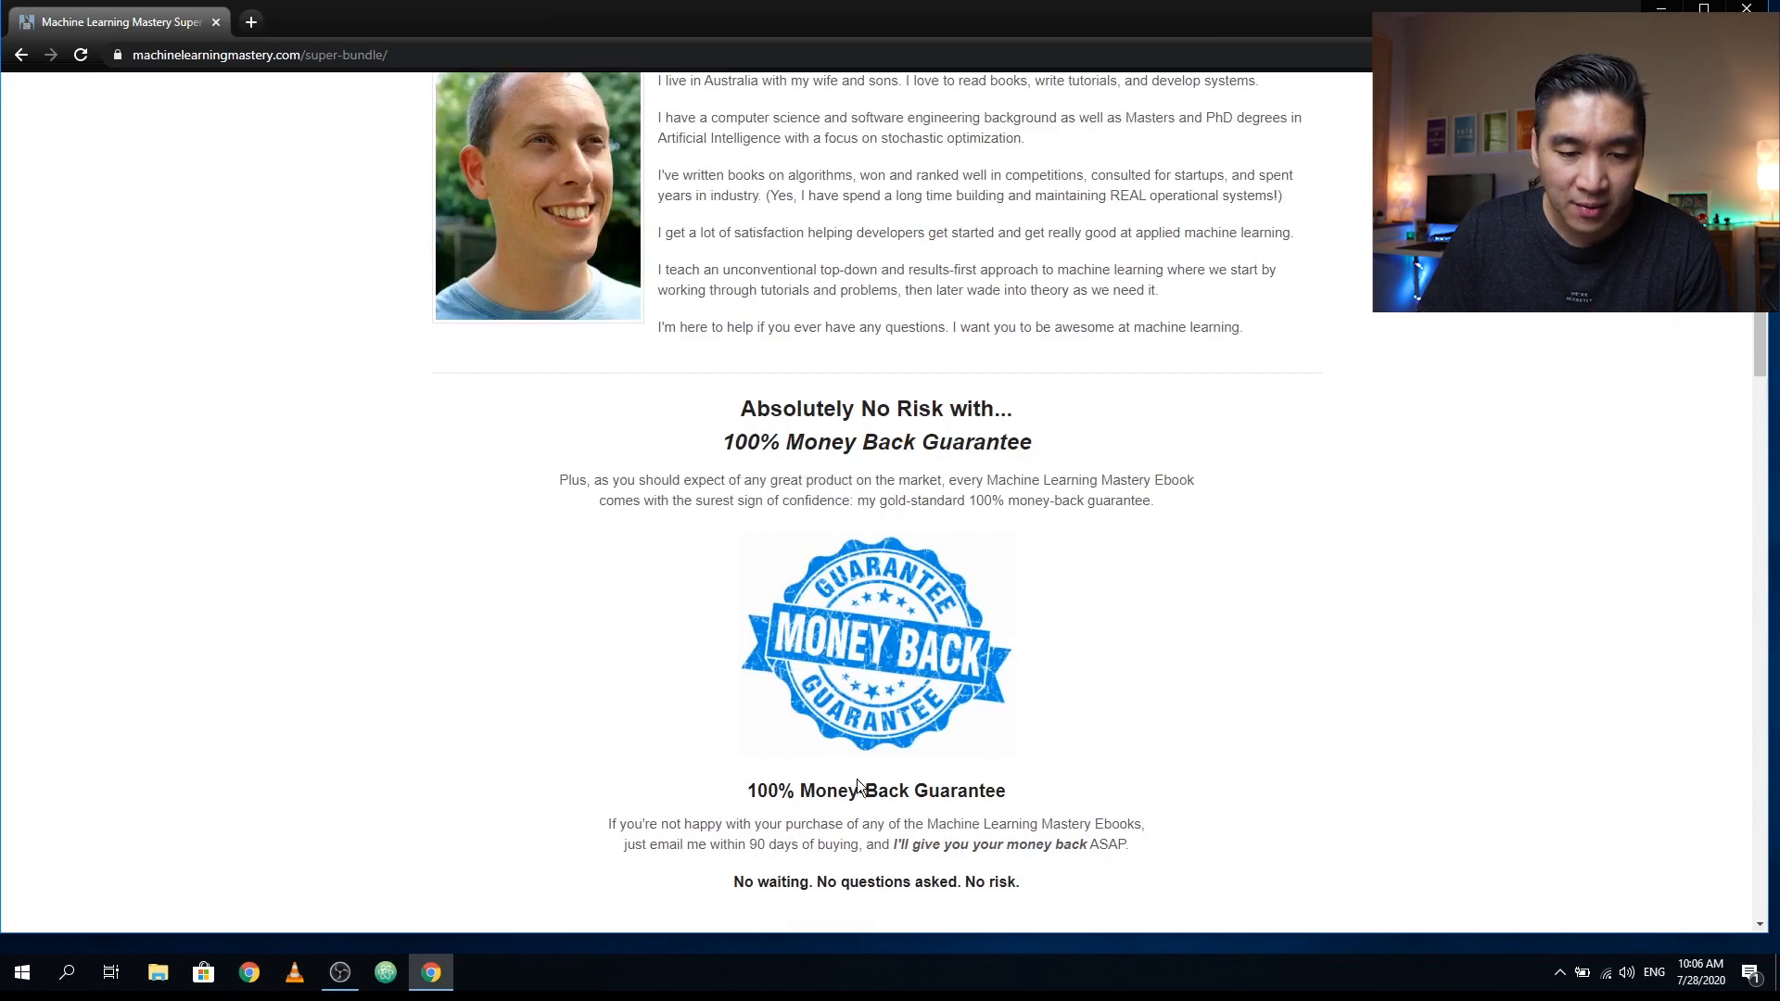
pyautogui.moveTo(599, 621)
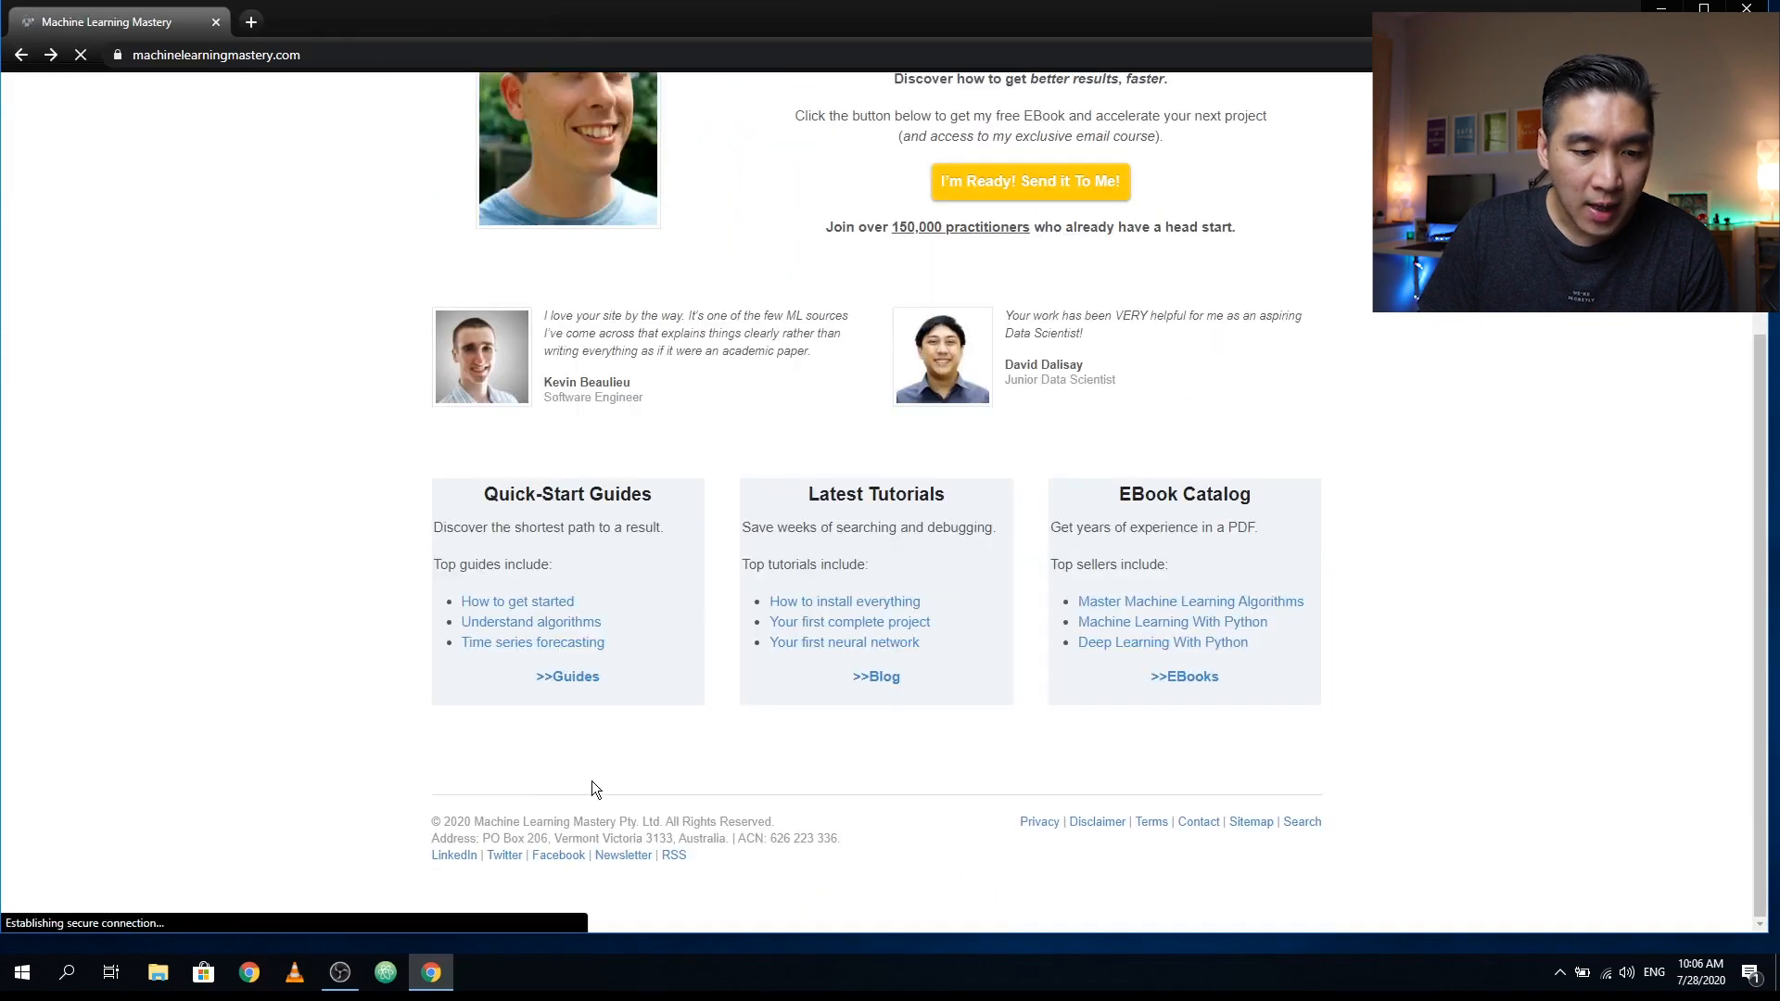
# - Open the site's LinkedIn and Twitter footer links, each in its own new tab
pyautogui.click(452, 855)
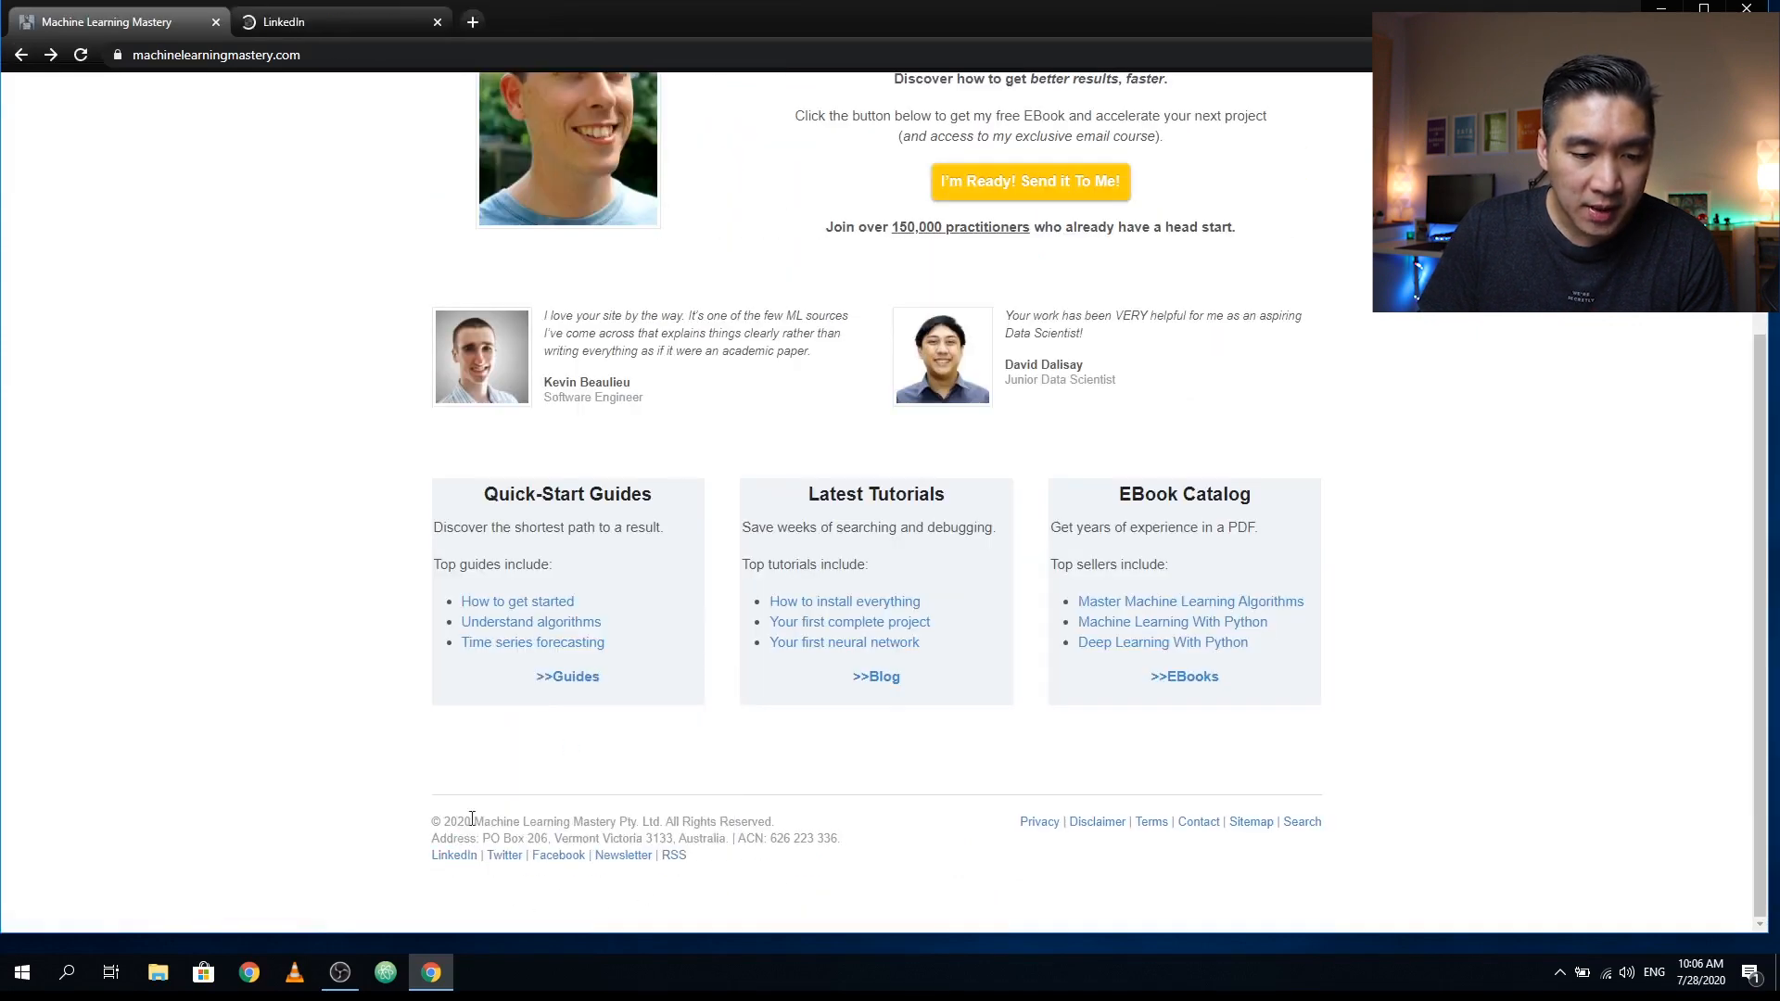
pyautogui.rightClick(504, 855)
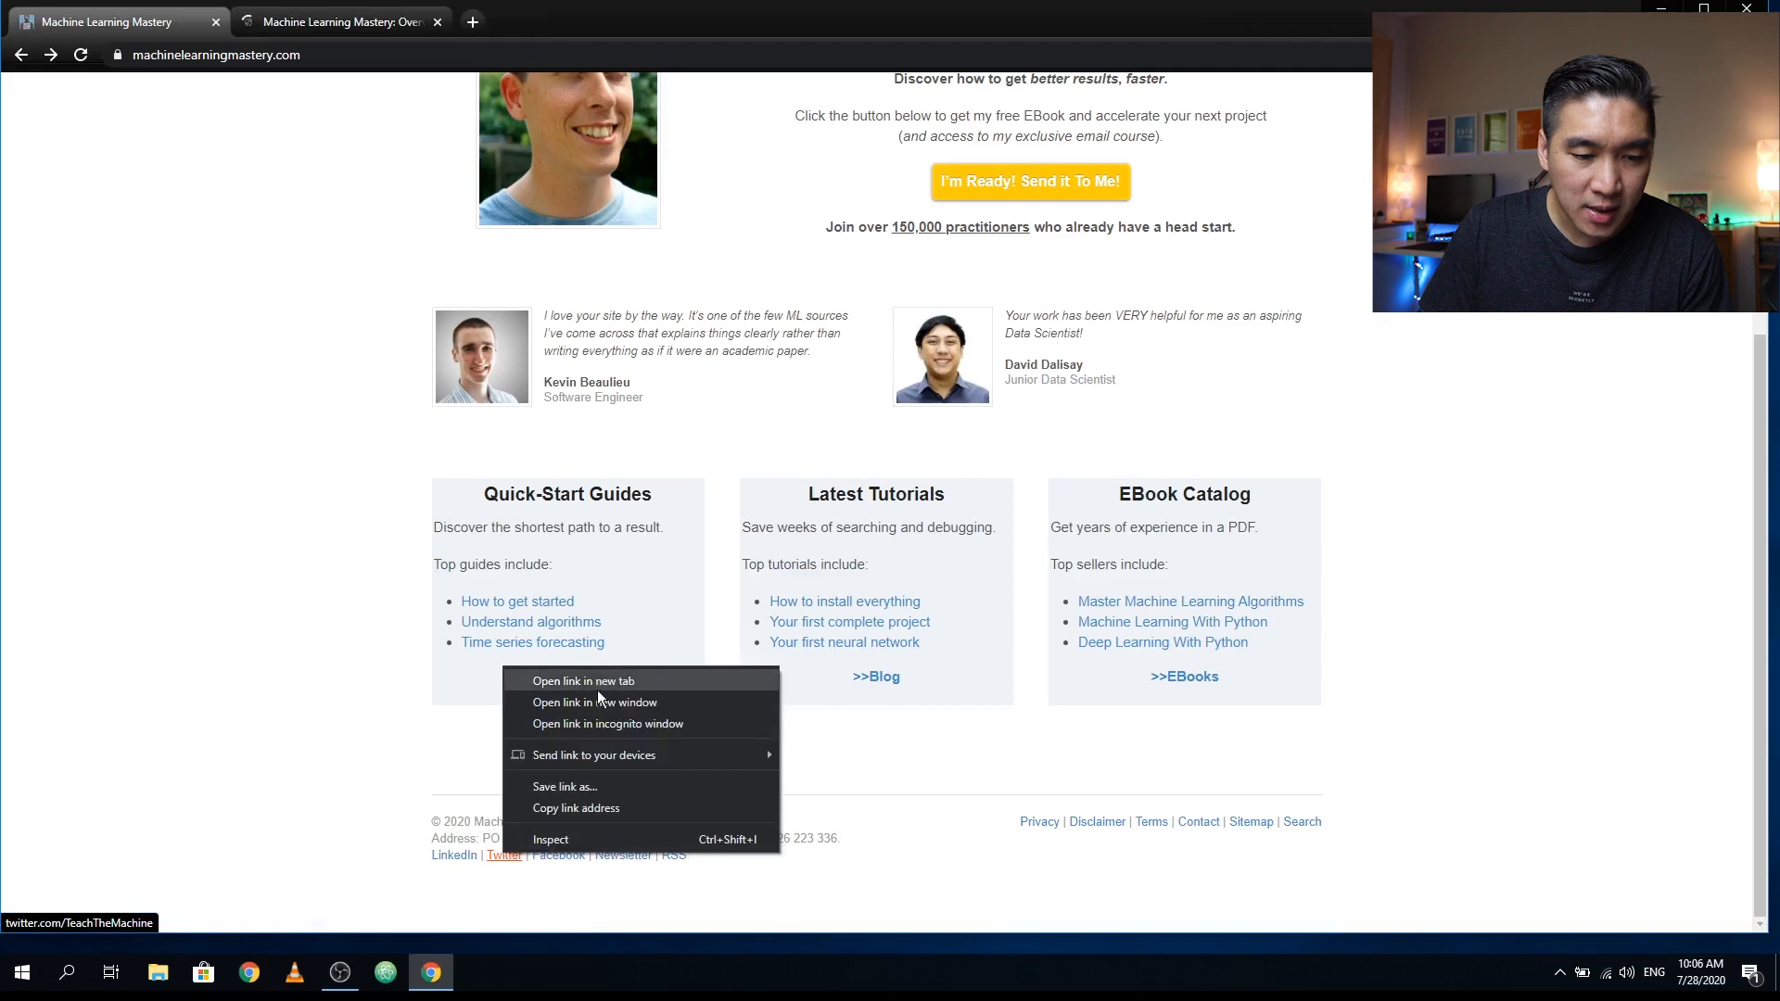
pyautogui.click(582, 680)
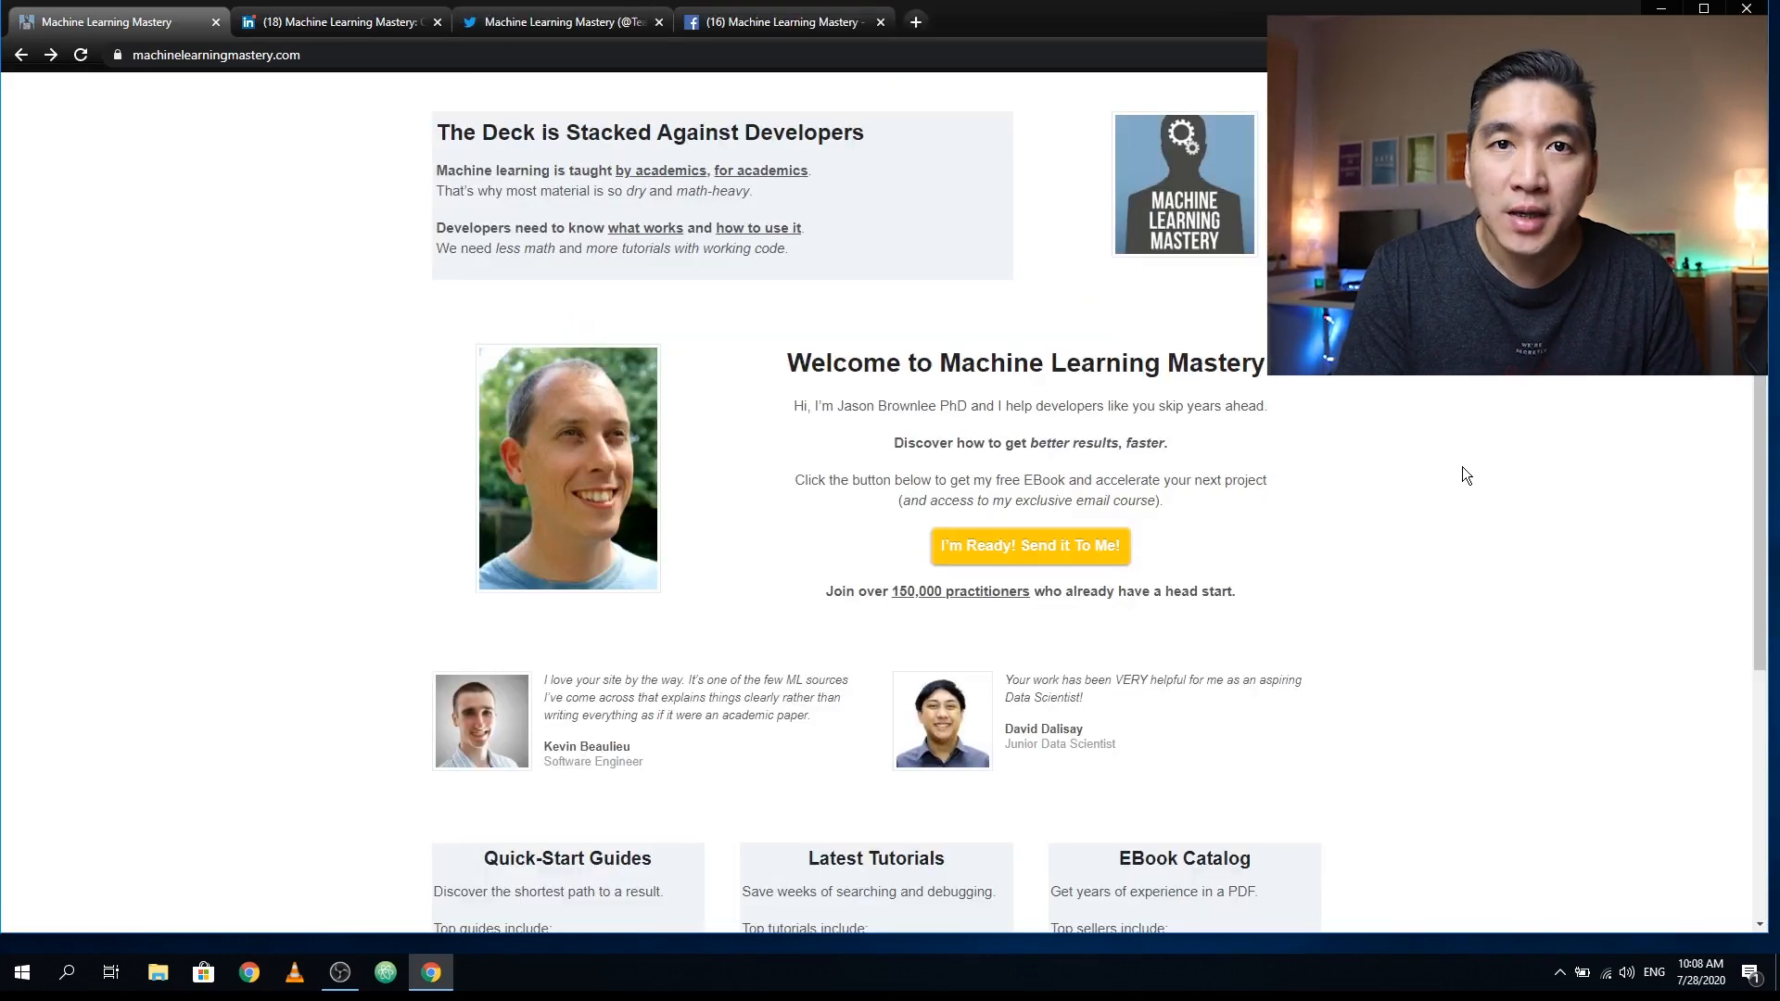